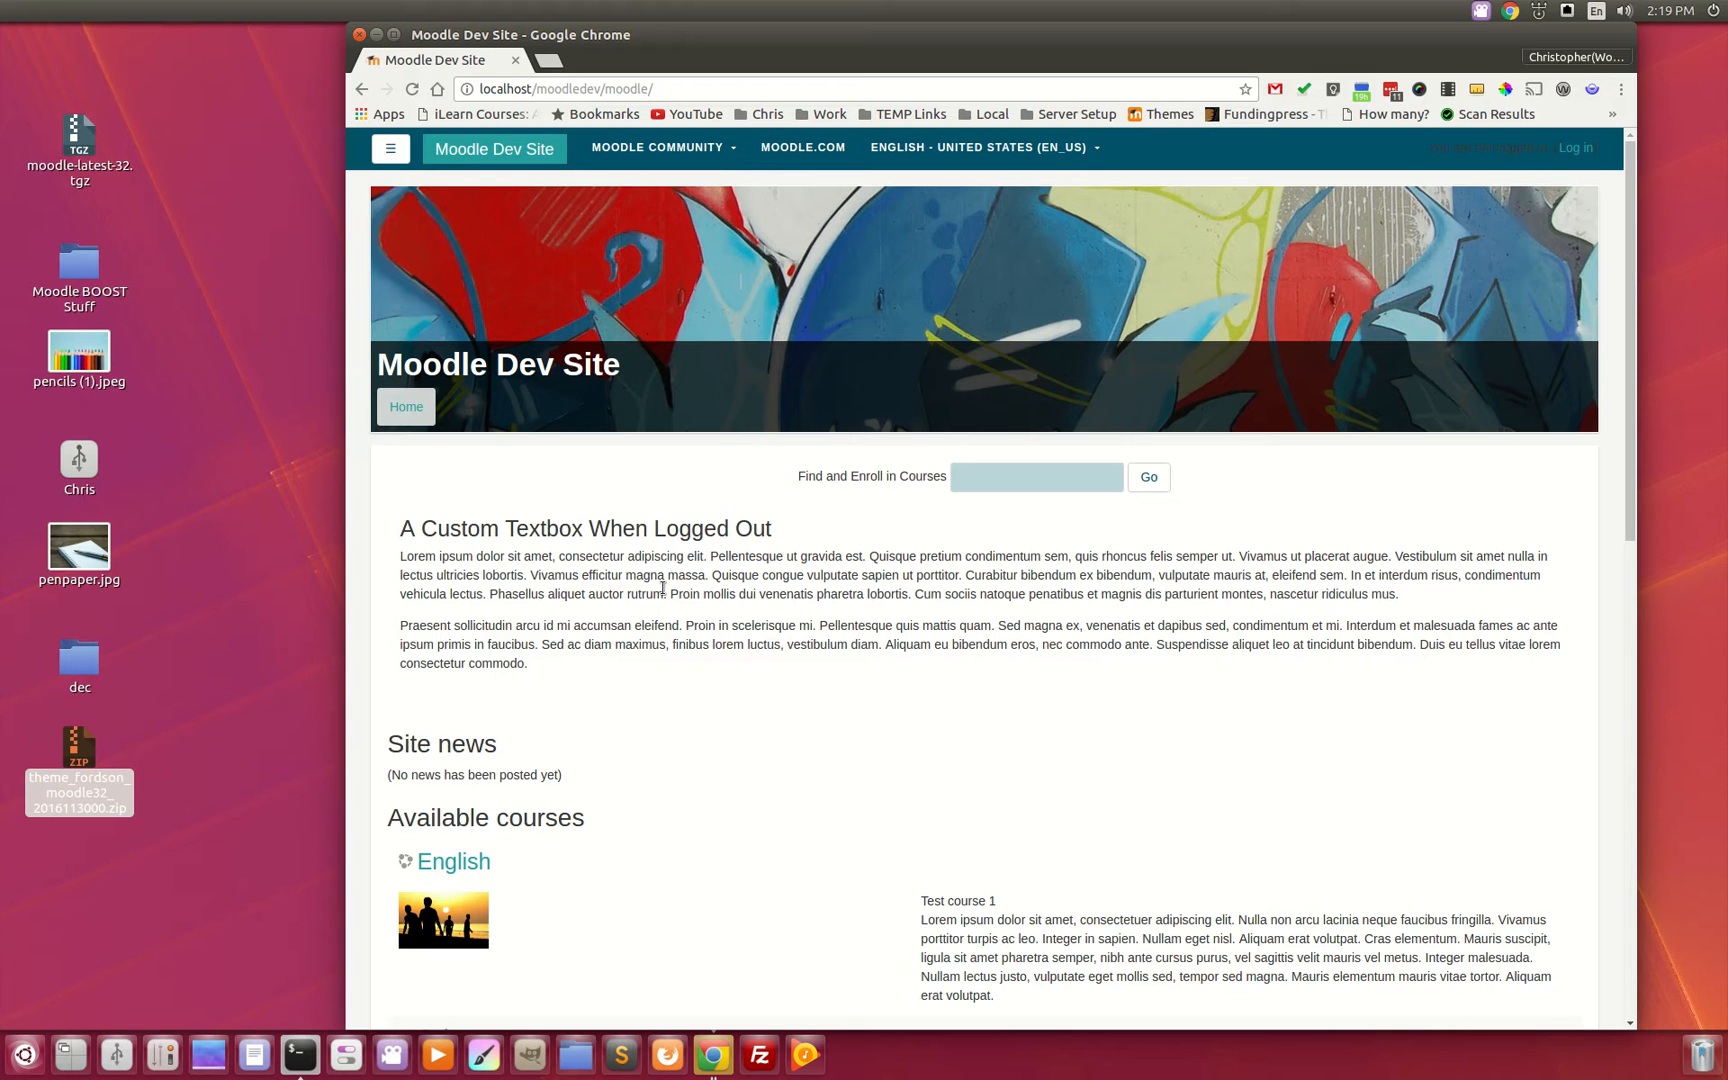
pyautogui.moveTo(948, 544)
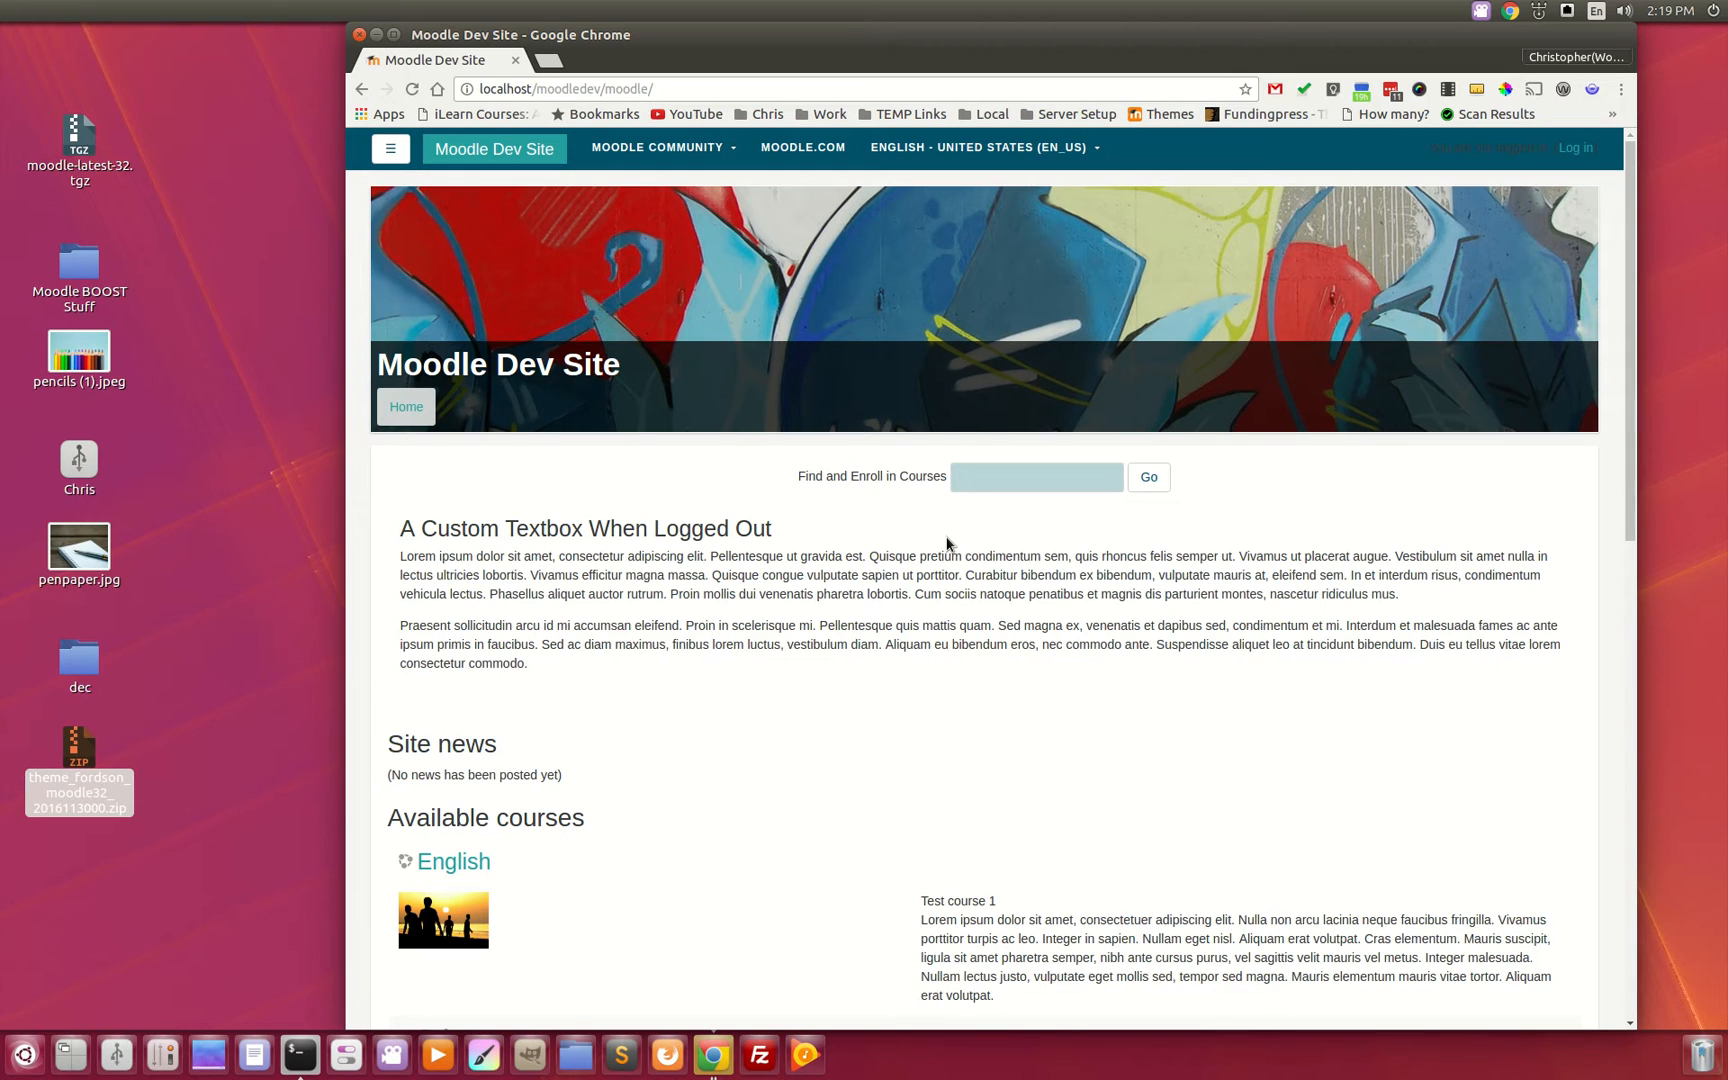
pyautogui.moveTo(708, 244)
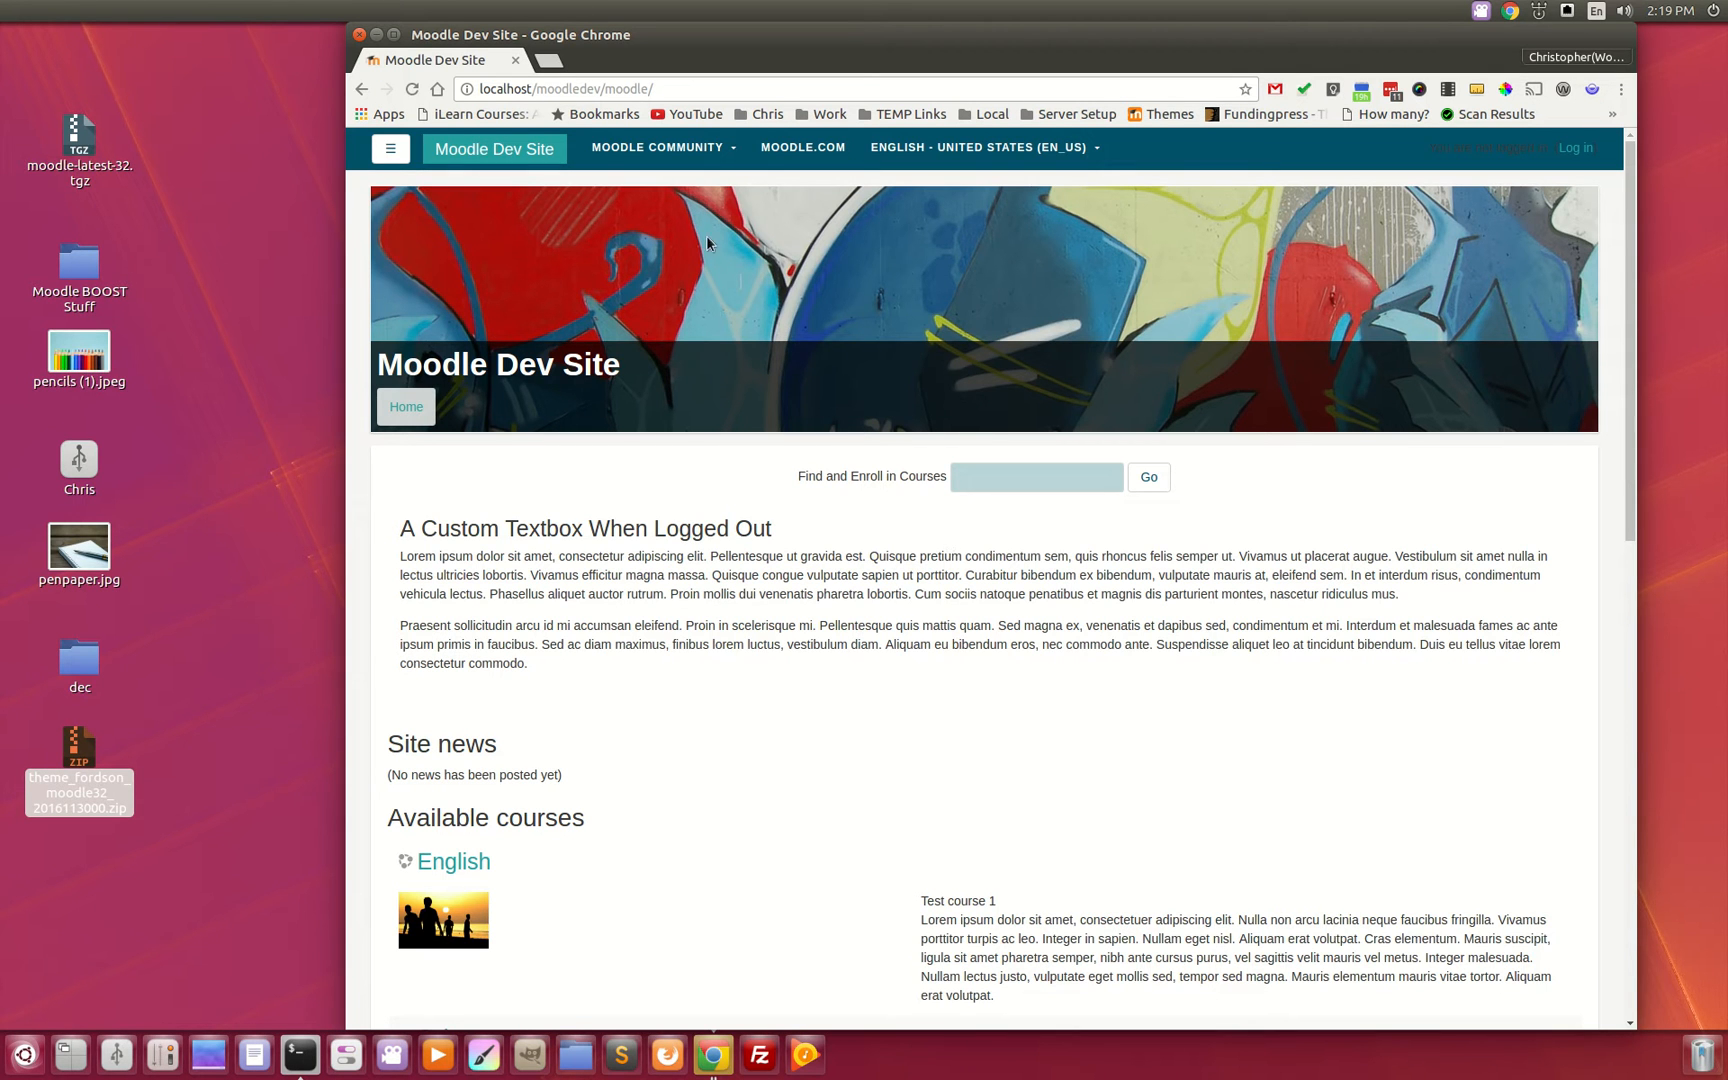
pyautogui.moveTo(1086, 320)
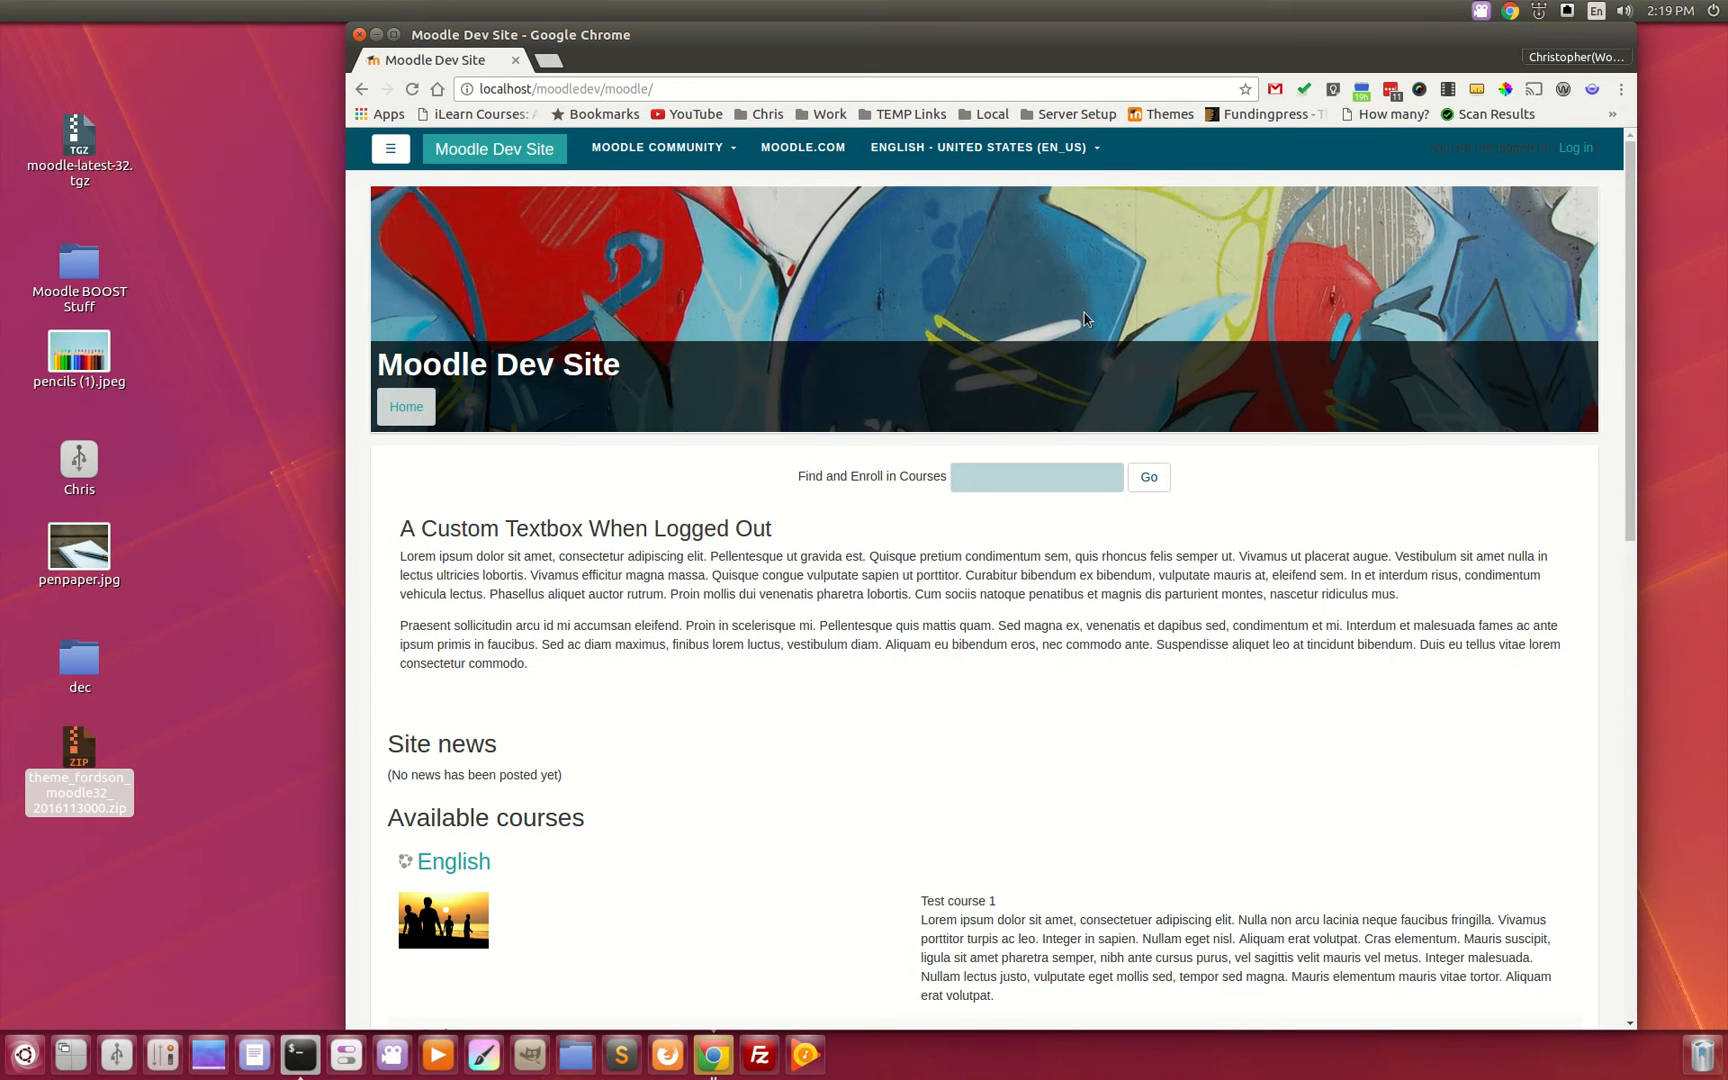
pyautogui.moveTo(924, 278)
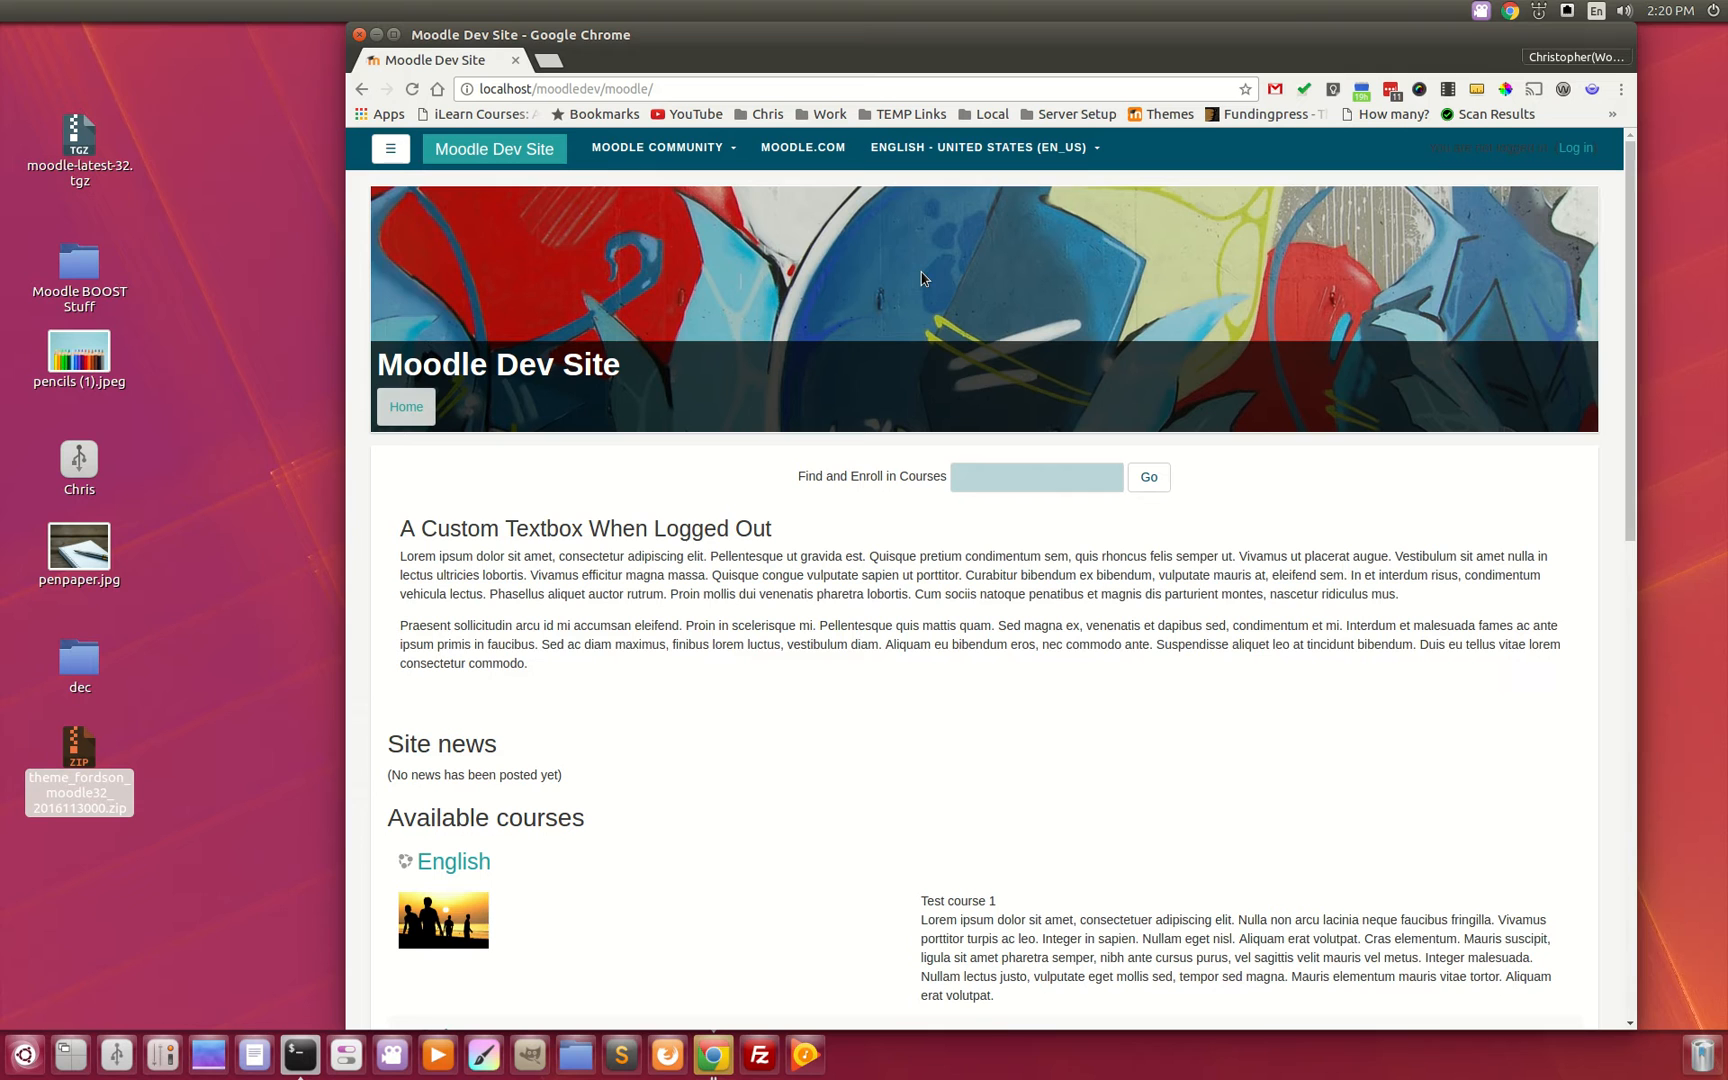
pyautogui.moveTo(522, 310)
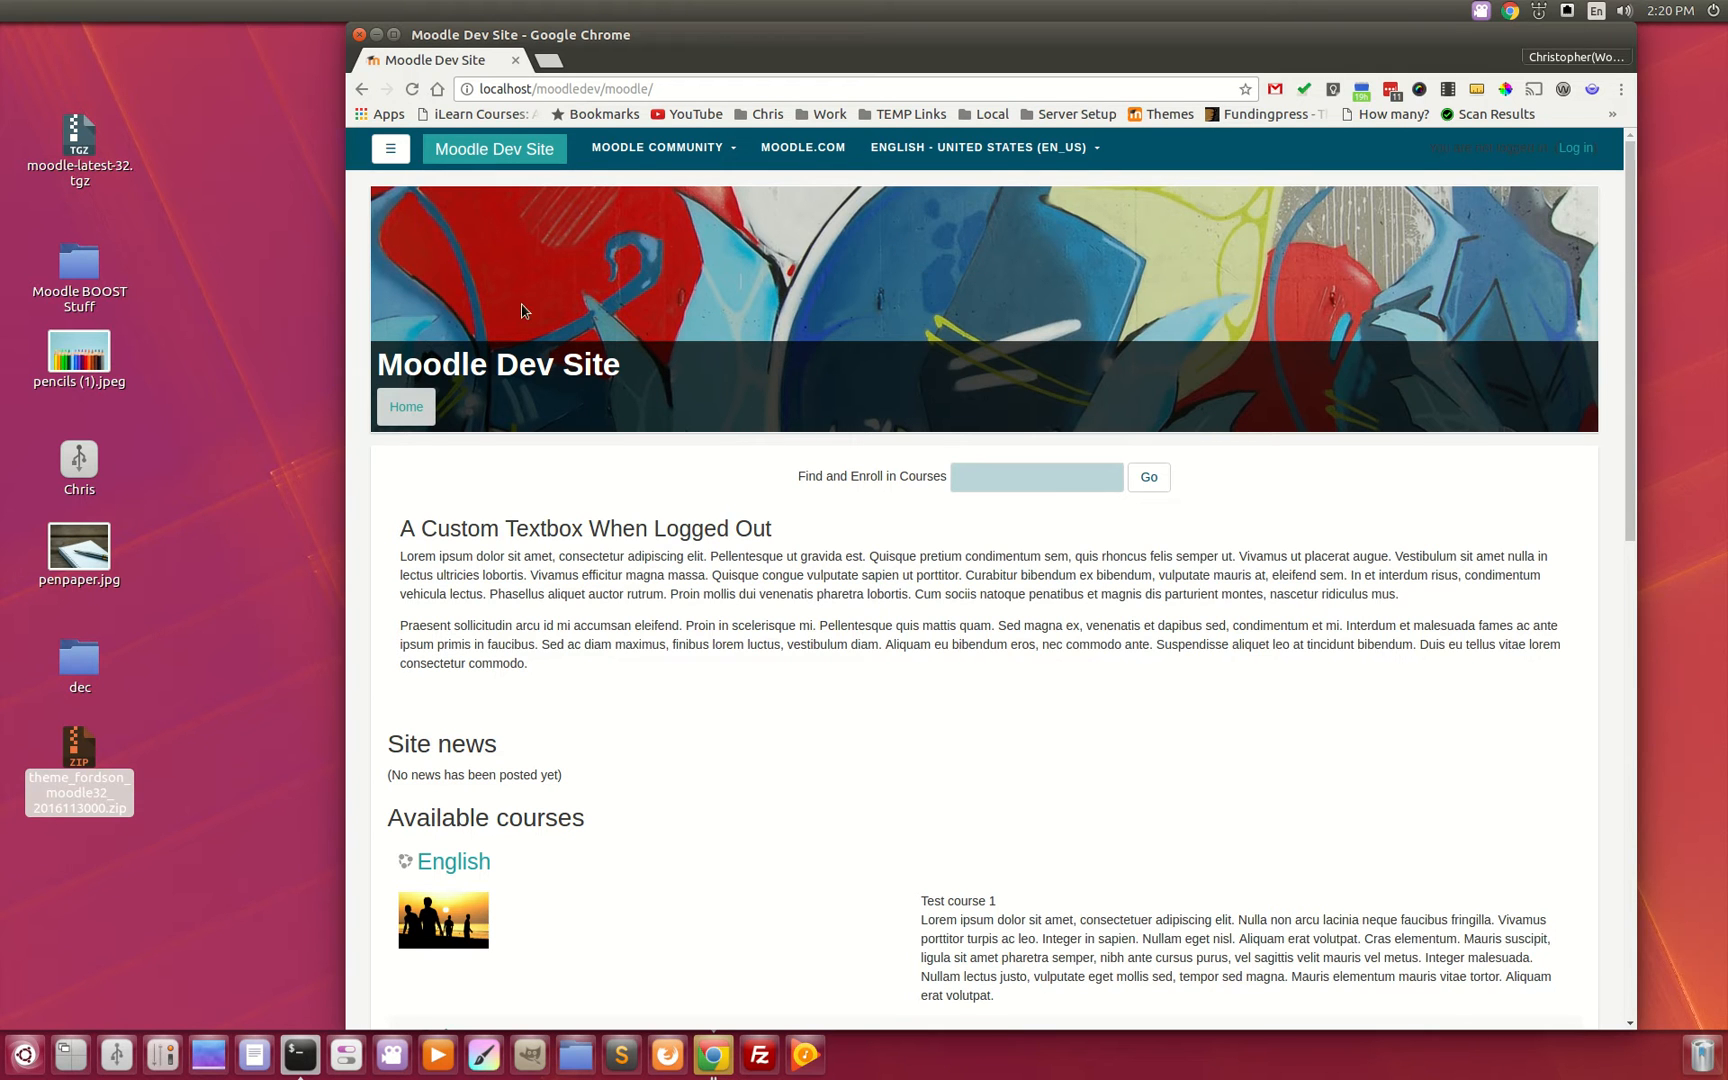
pyautogui.moveTo(1122, 336)
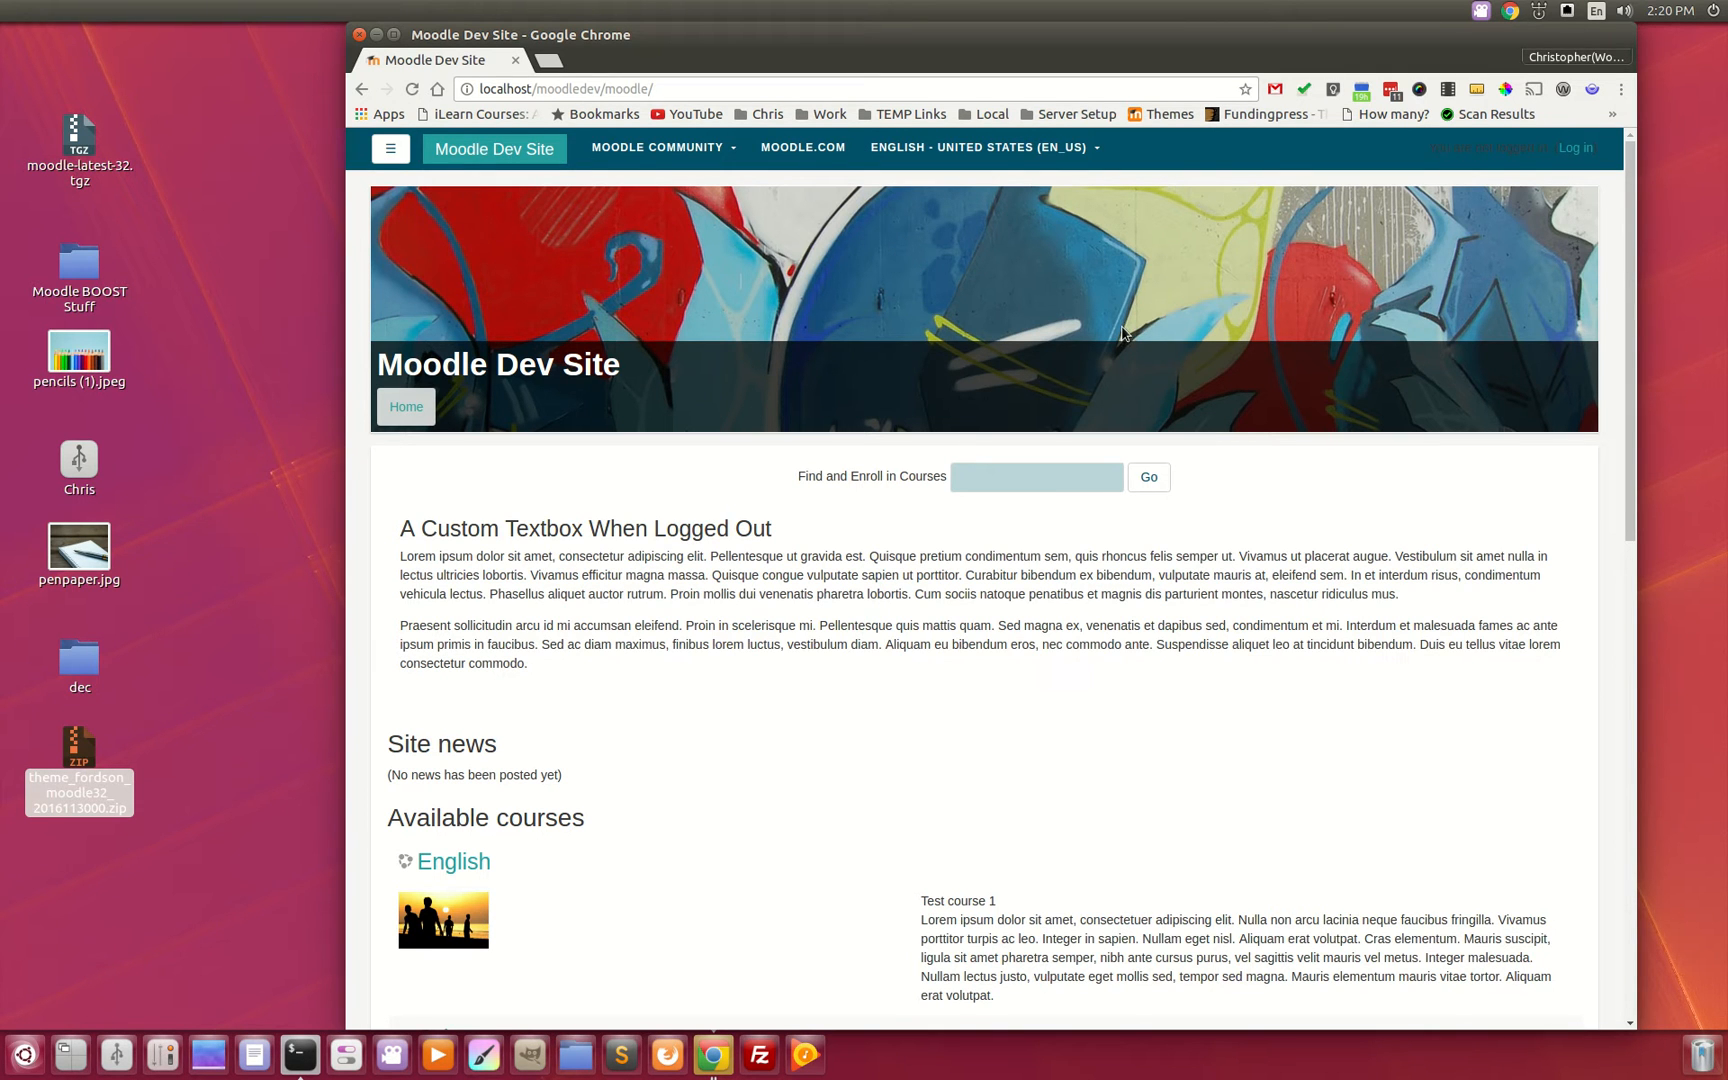
pyautogui.moveTo(948, 350)
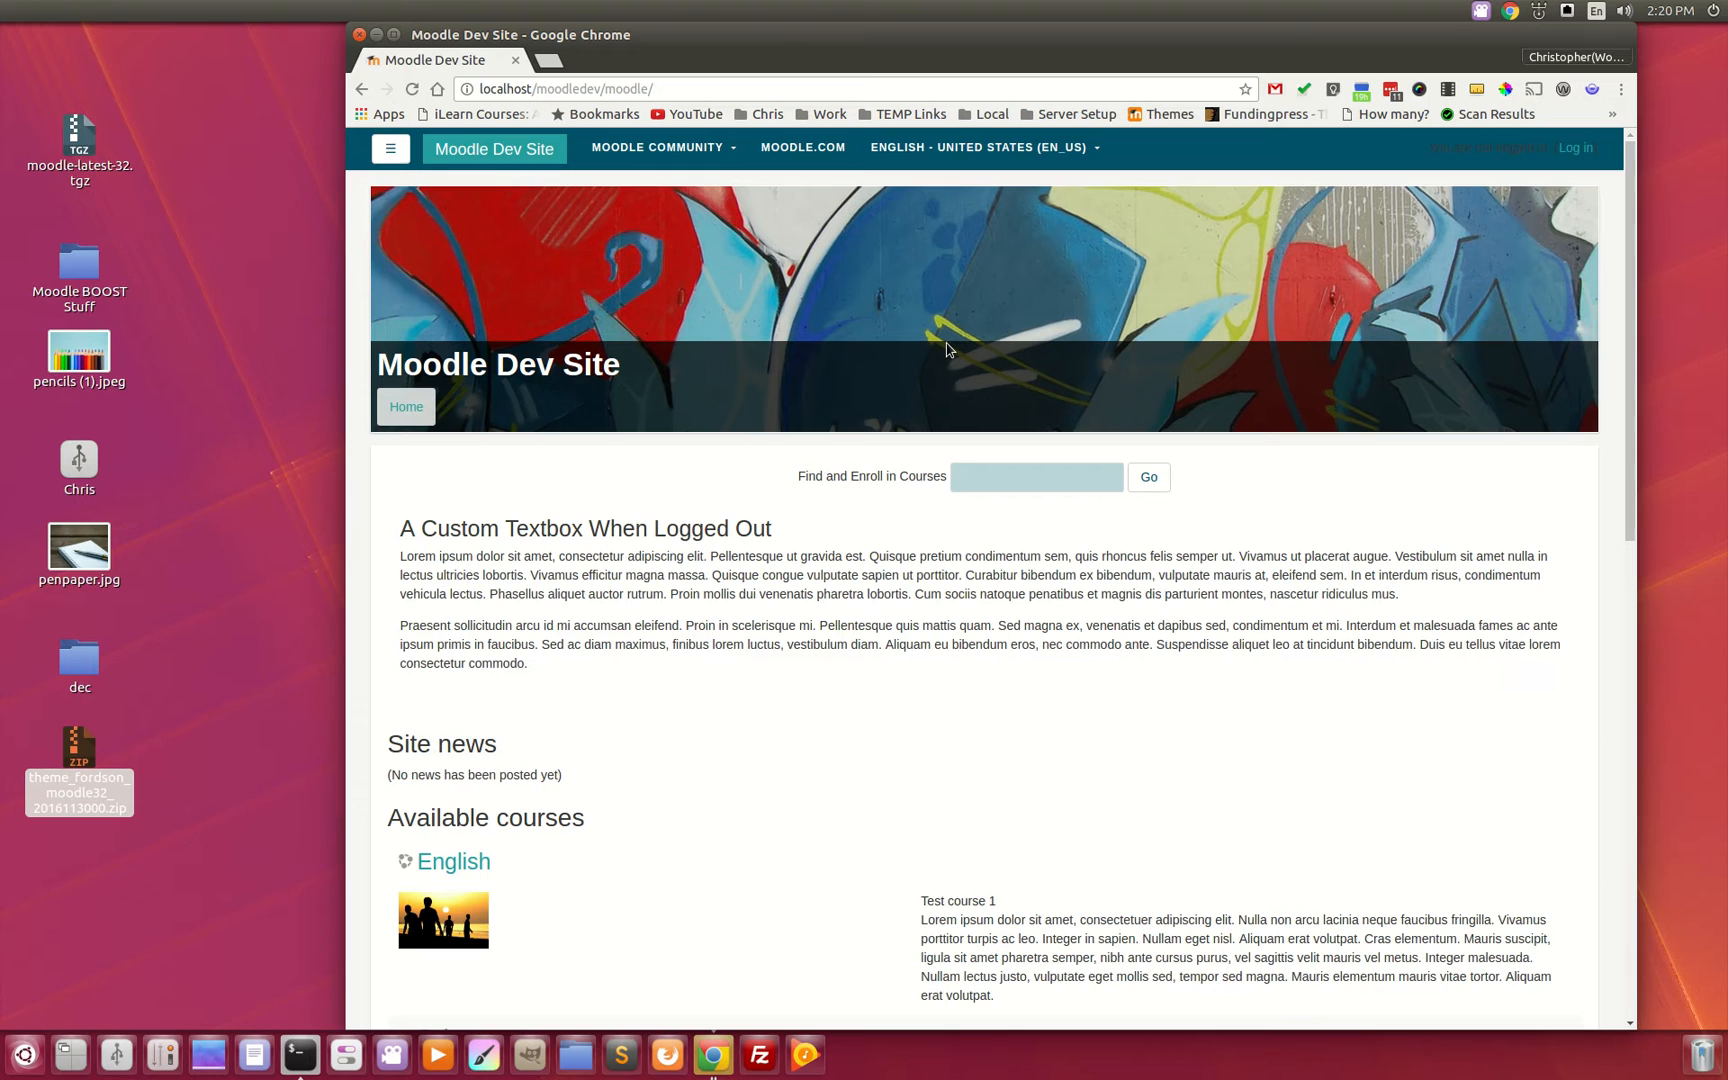
pyautogui.moveTo(858, 494)
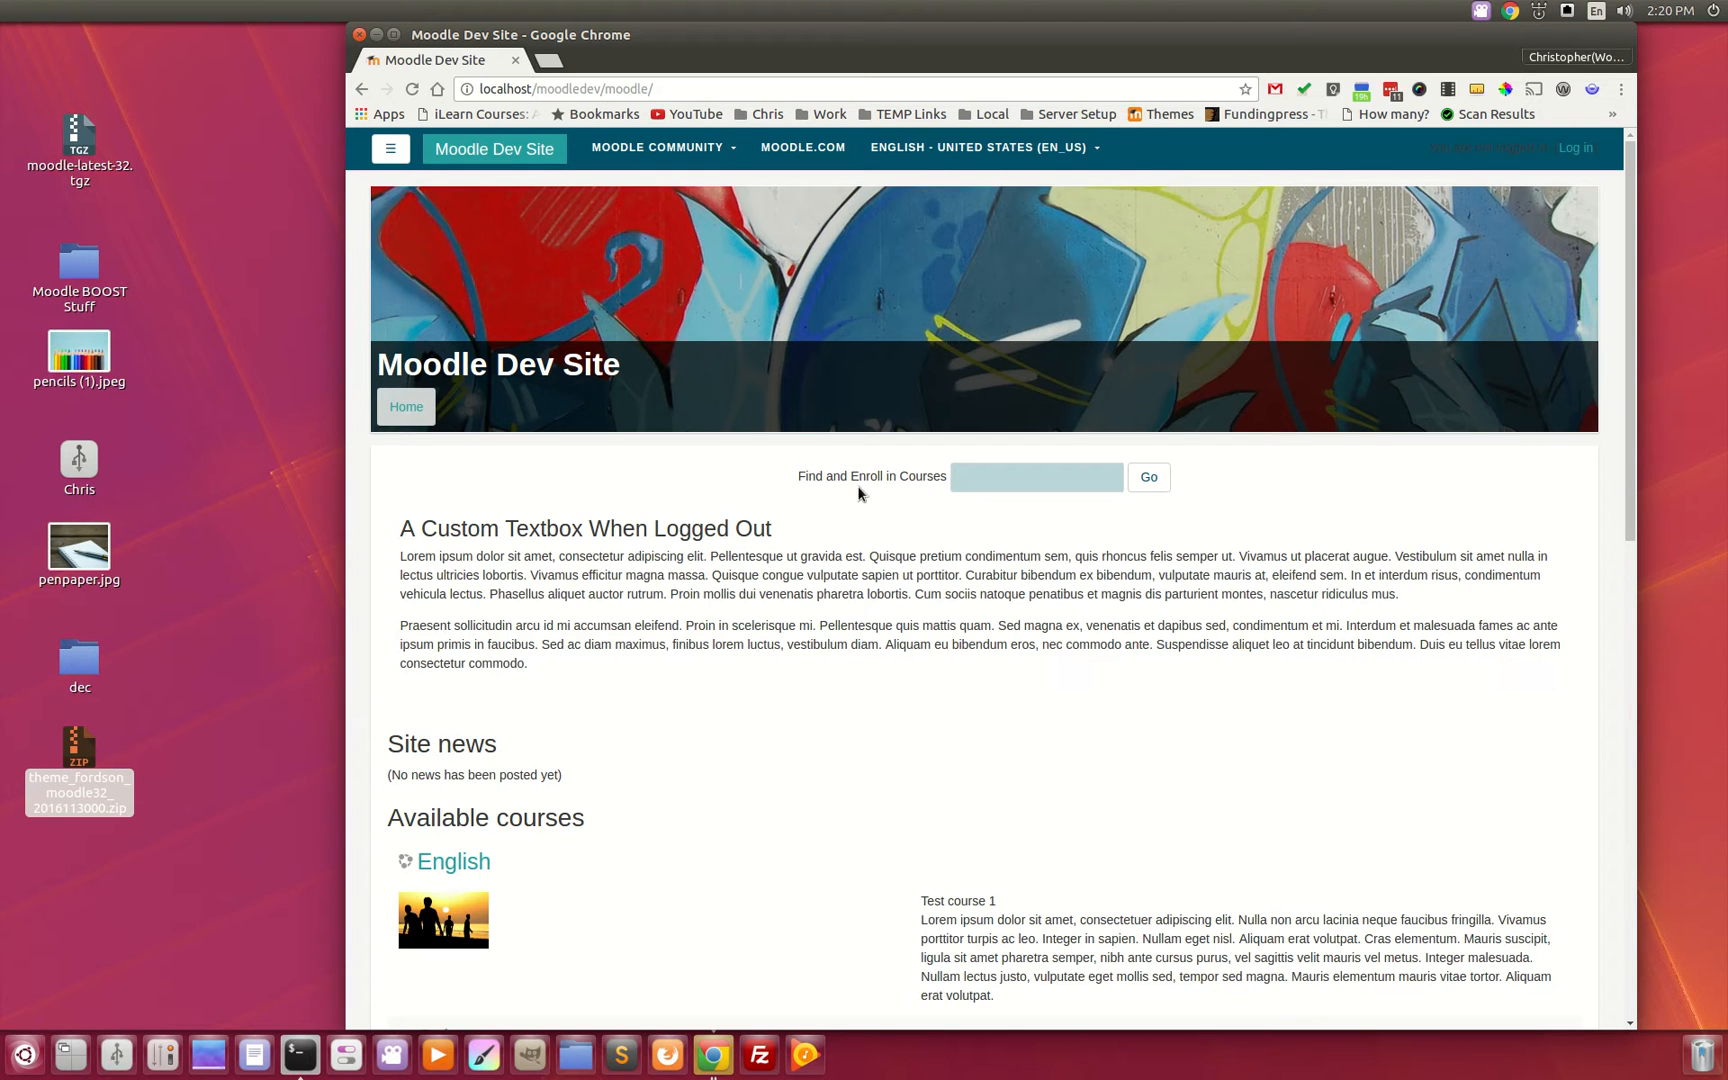
pyautogui.moveTo(844, 486)
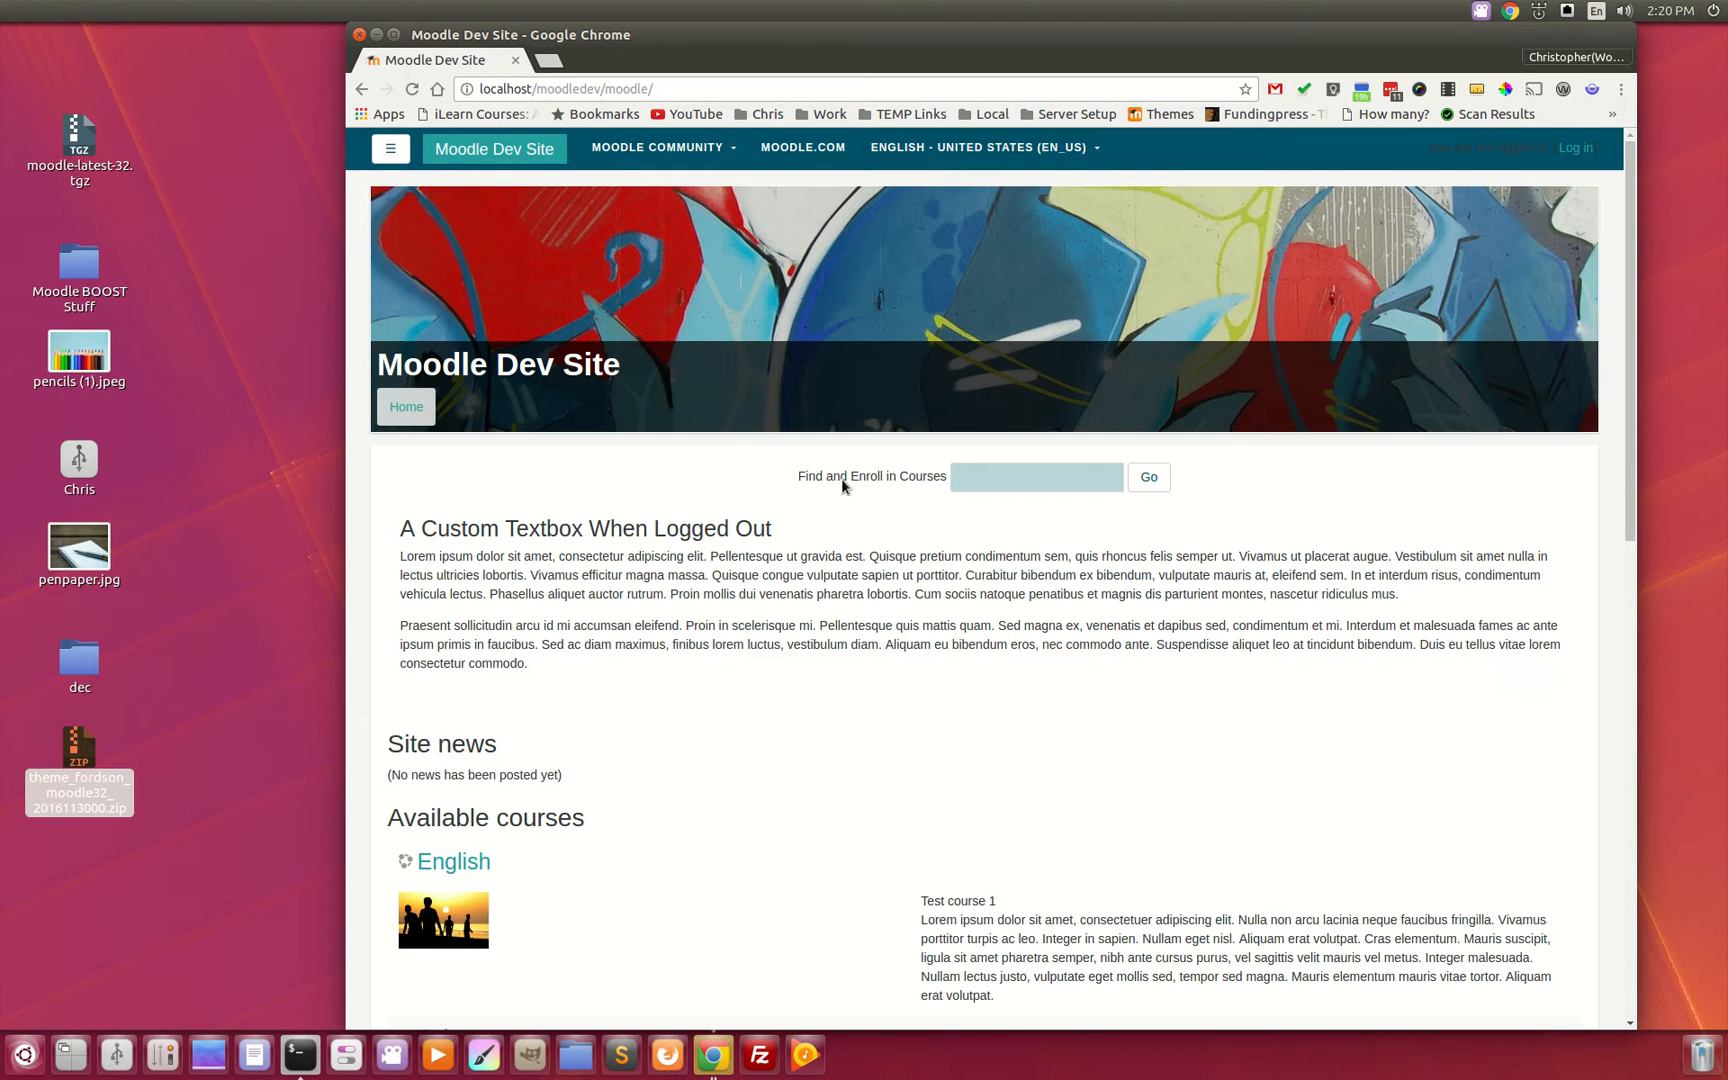
pyautogui.moveTo(1088, 404)
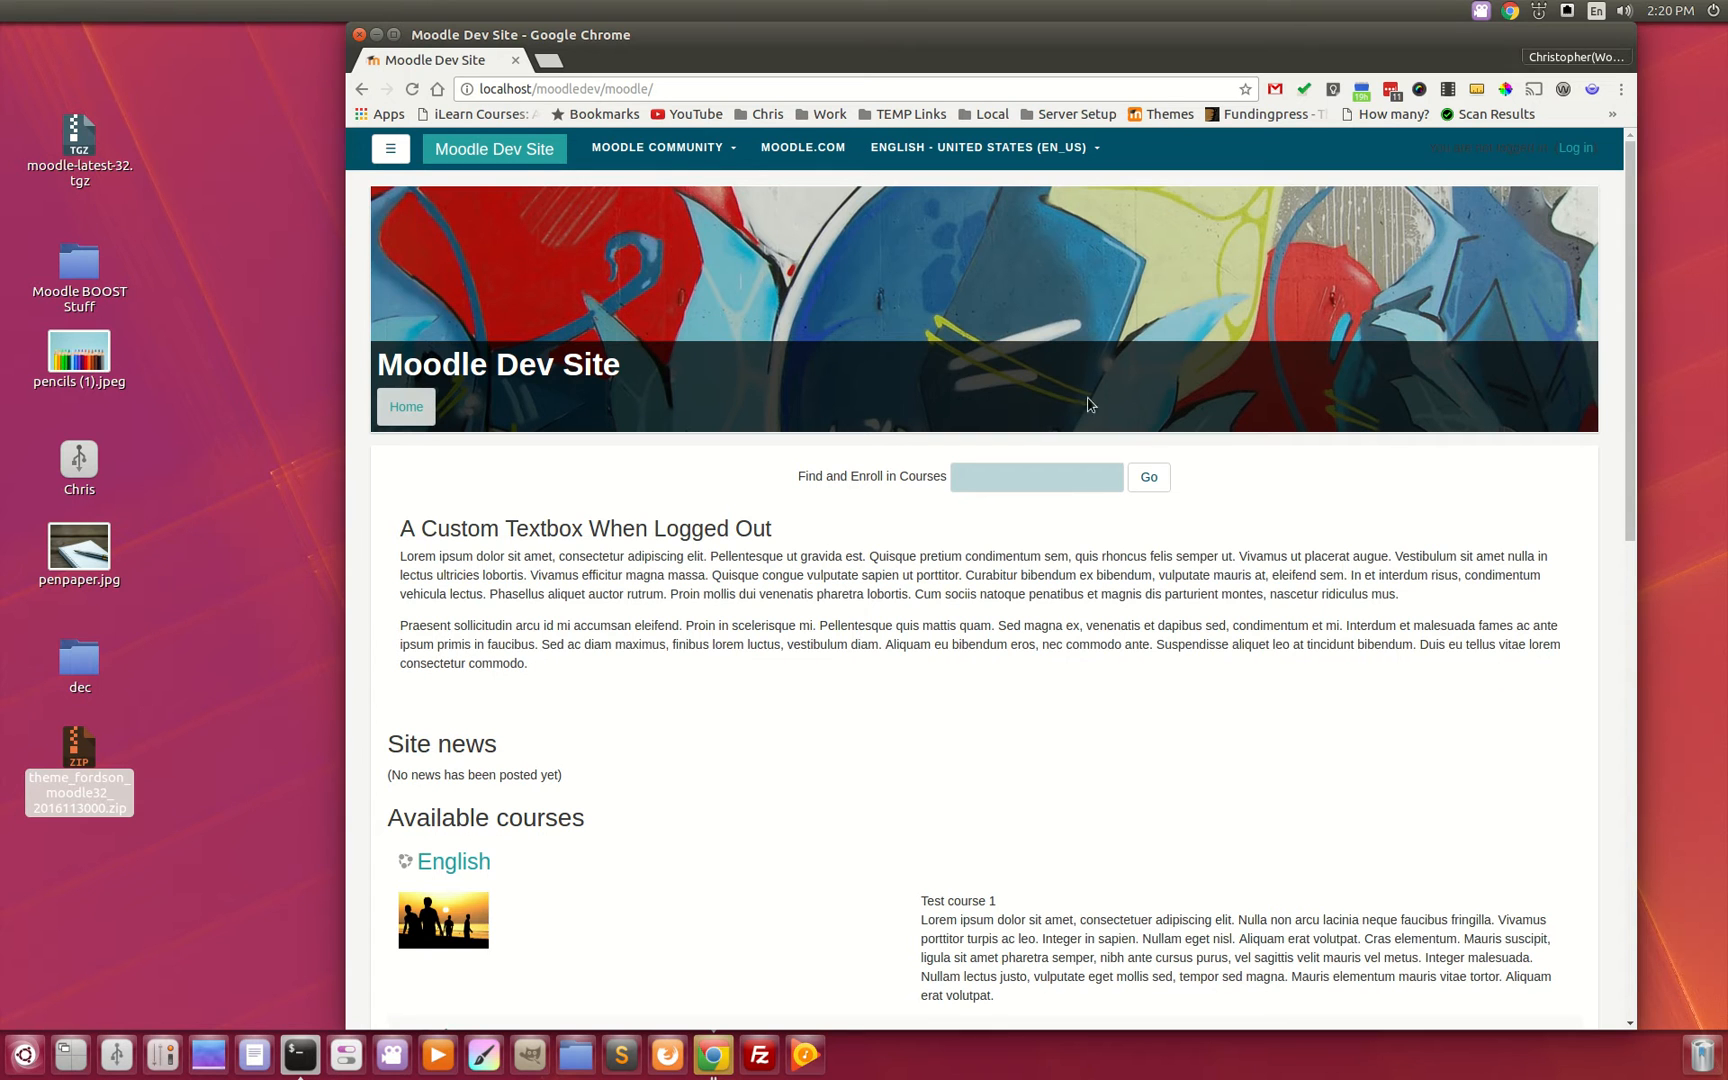
pyautogui.moveTo(1630, 434)
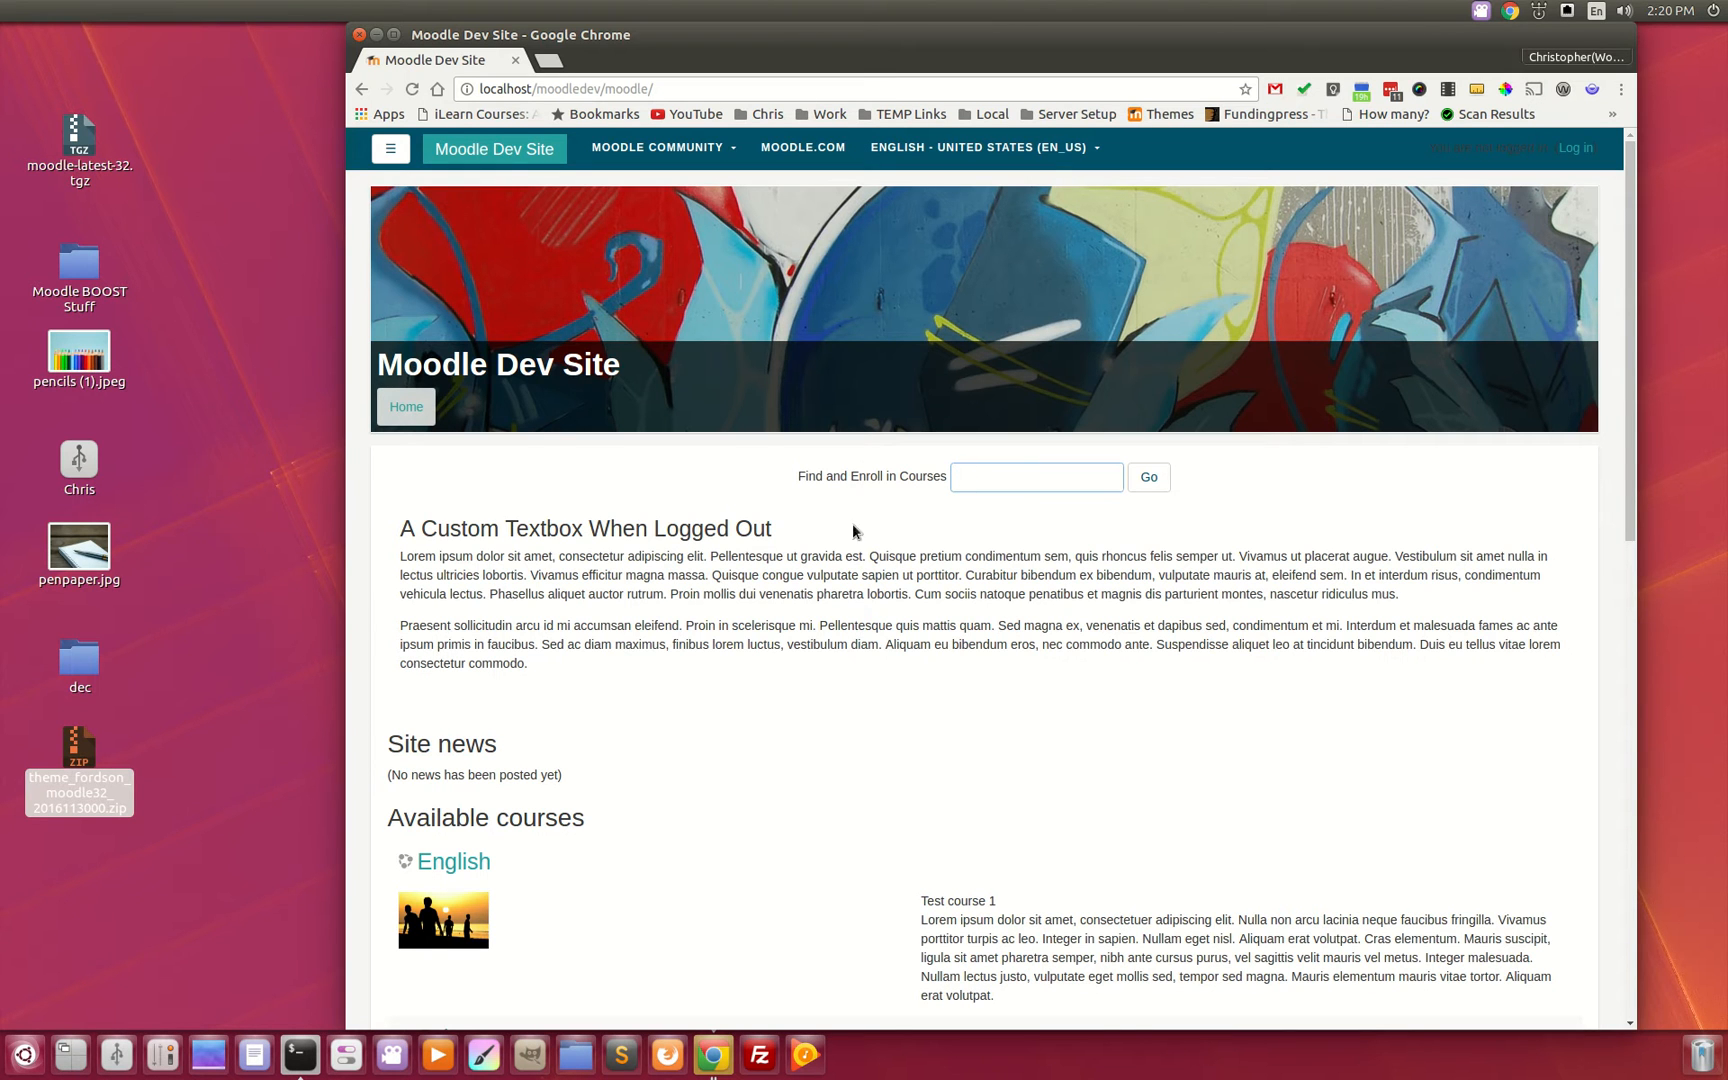
# - Scroll the logged-out front page down past the English, Science and Mathematics courses to the marketing tiles
pyautogui.click(1034, 476)
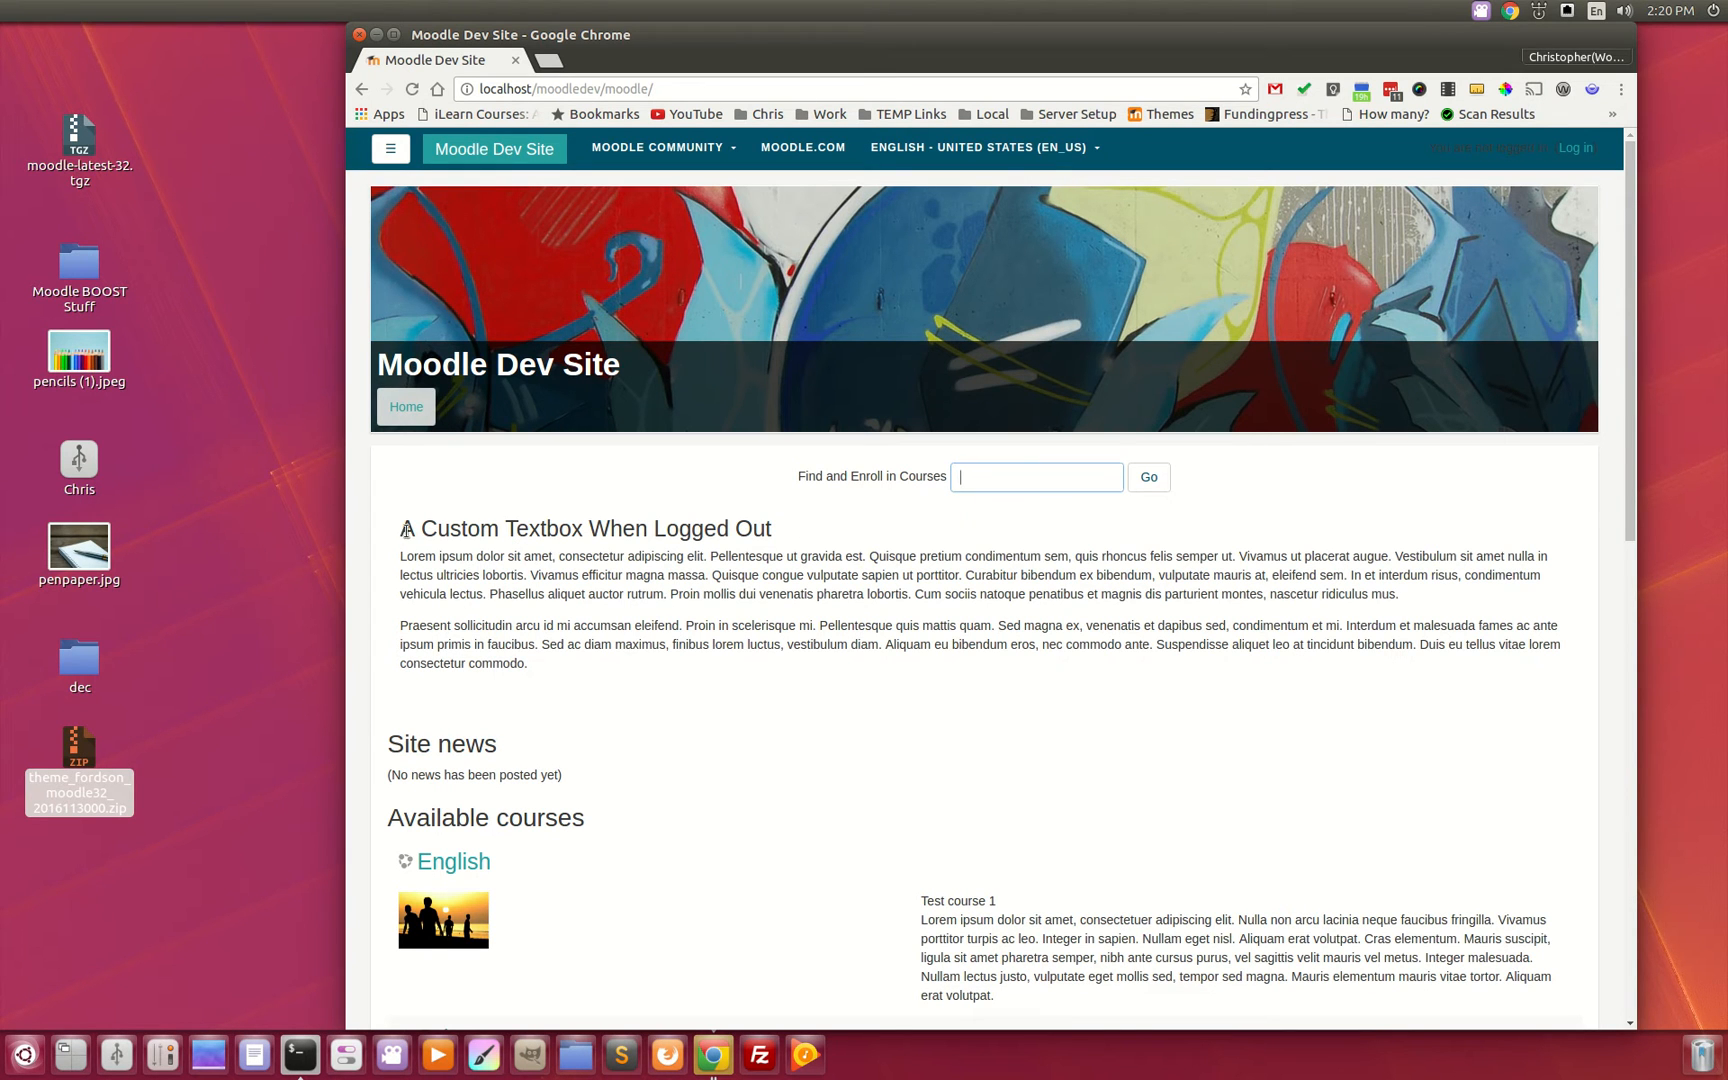
pyautogui.moveTo(696, 538)
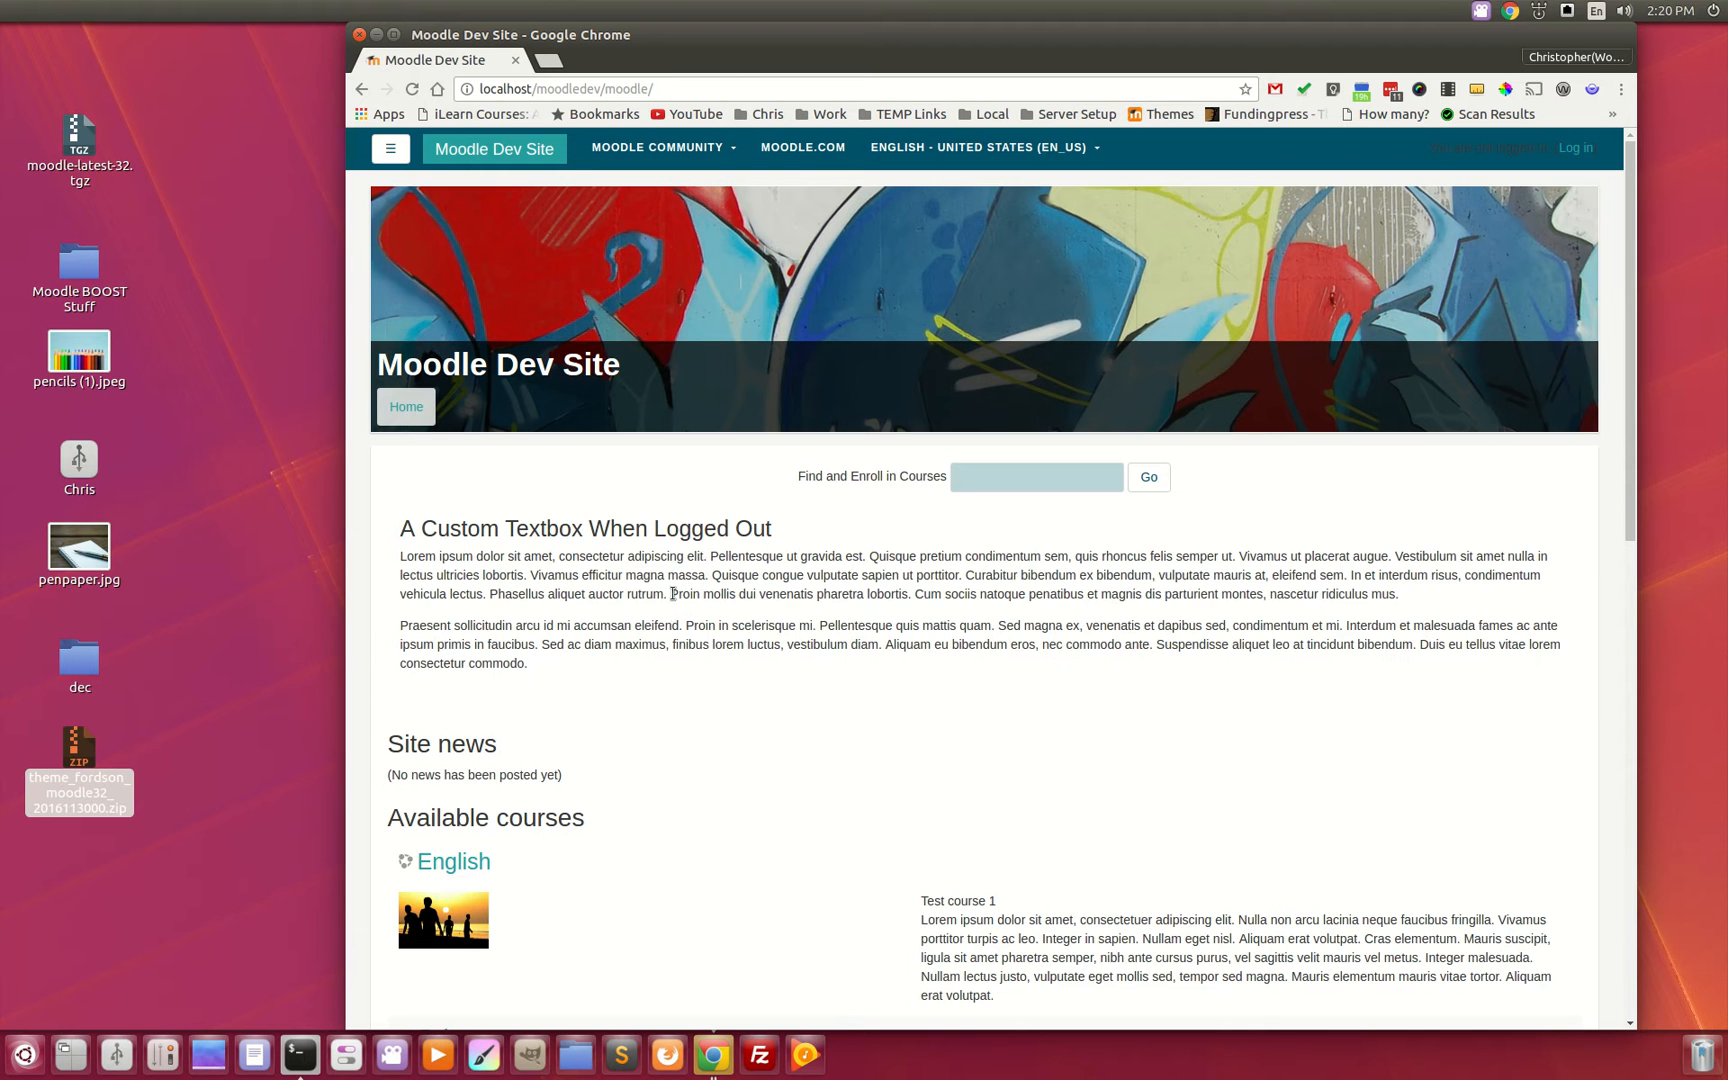
pyautogui.scroll(-3)
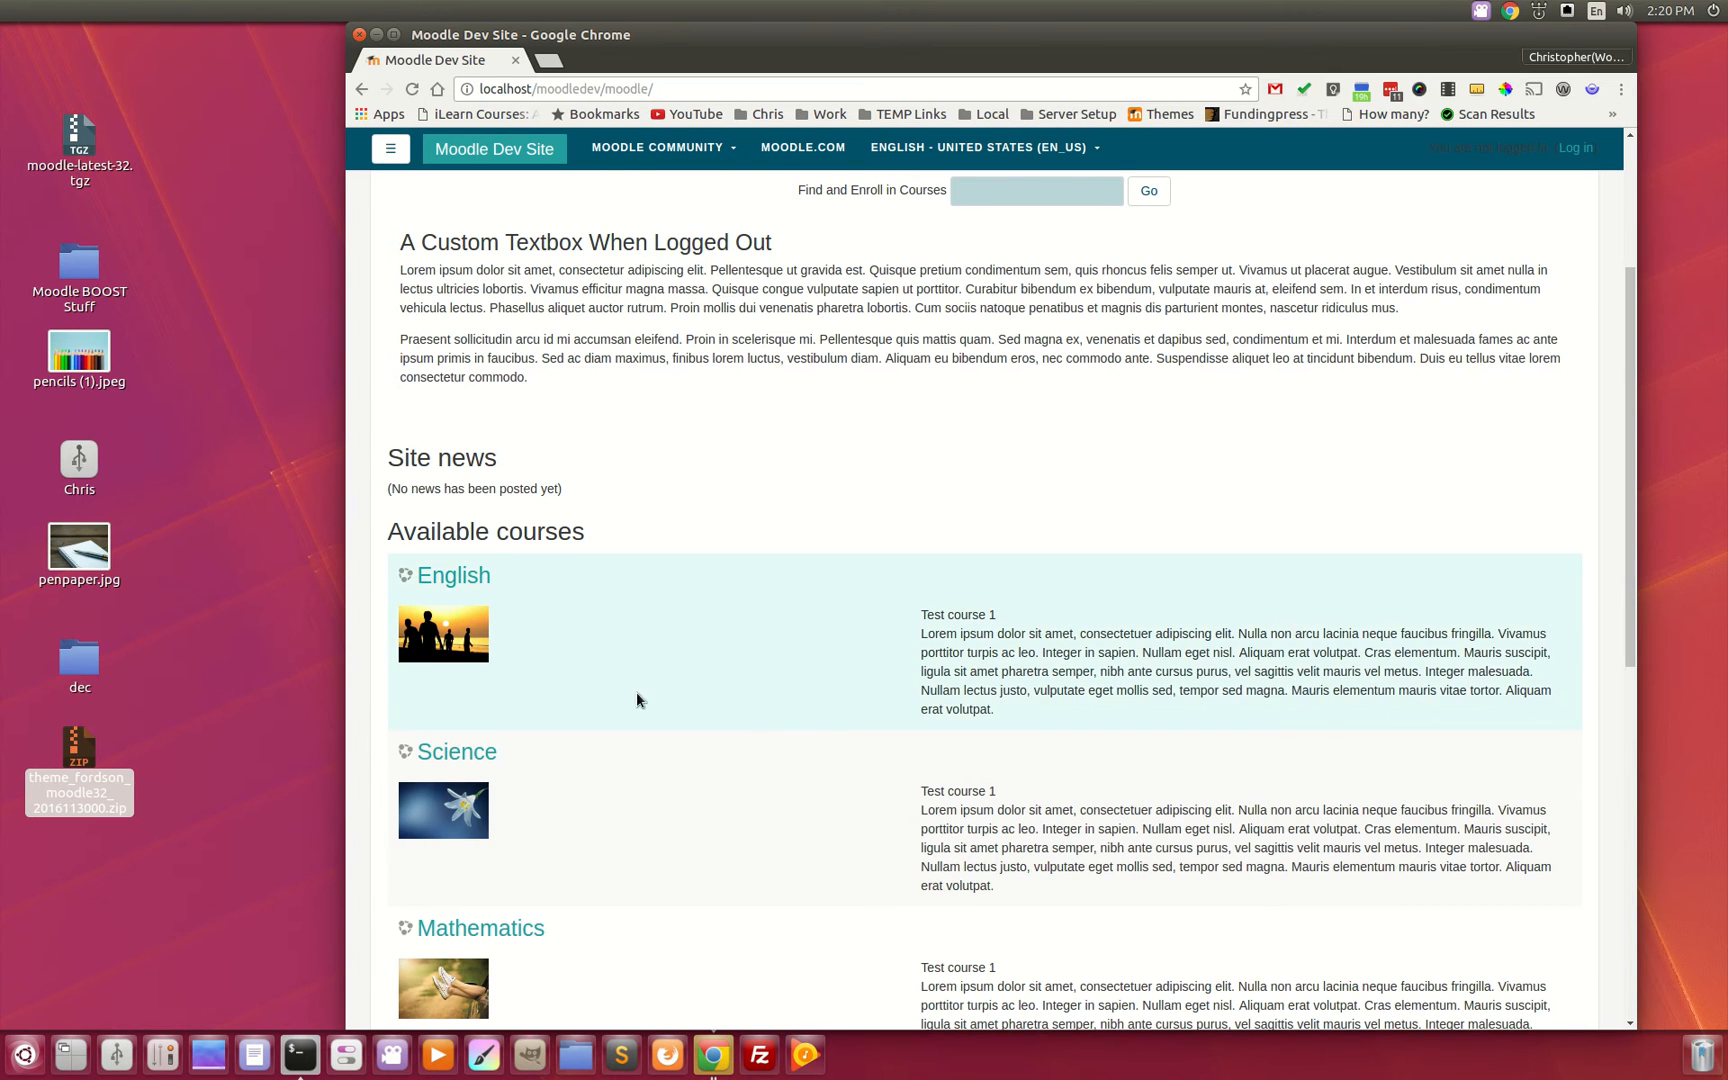
pyautogui.scroll(-3)
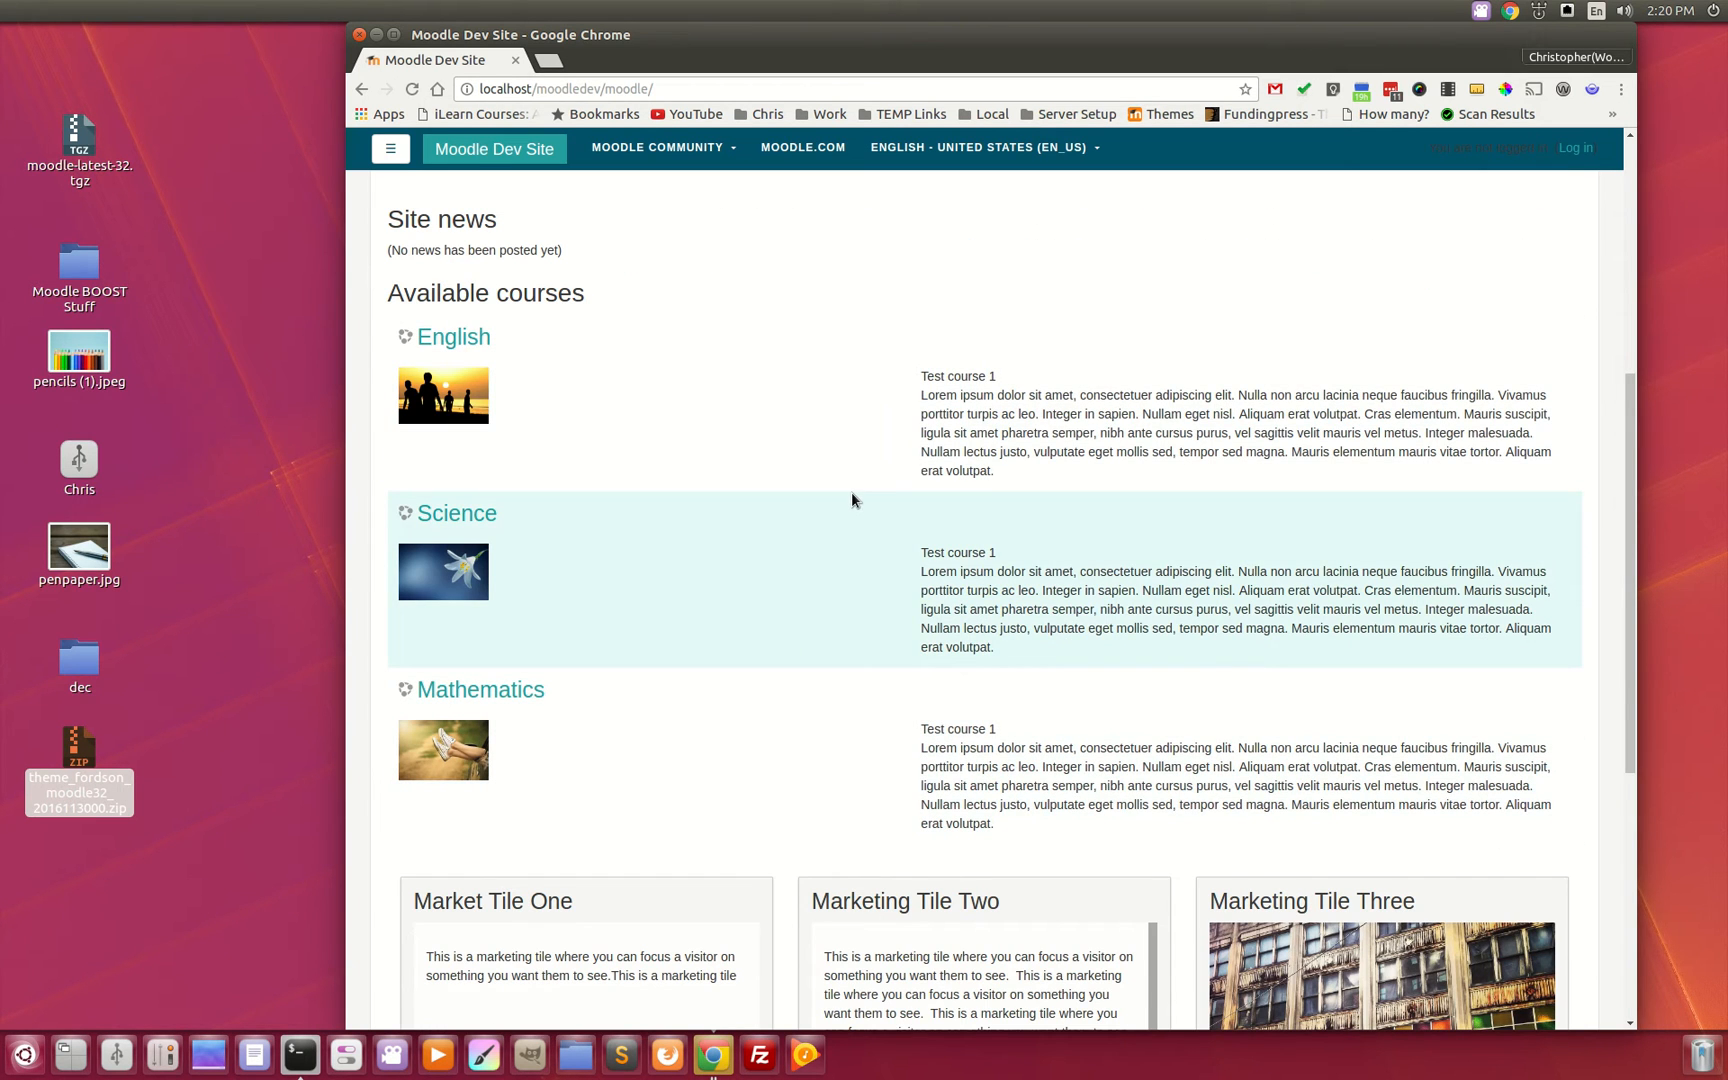
pyautogui.moveTo(860, 502)
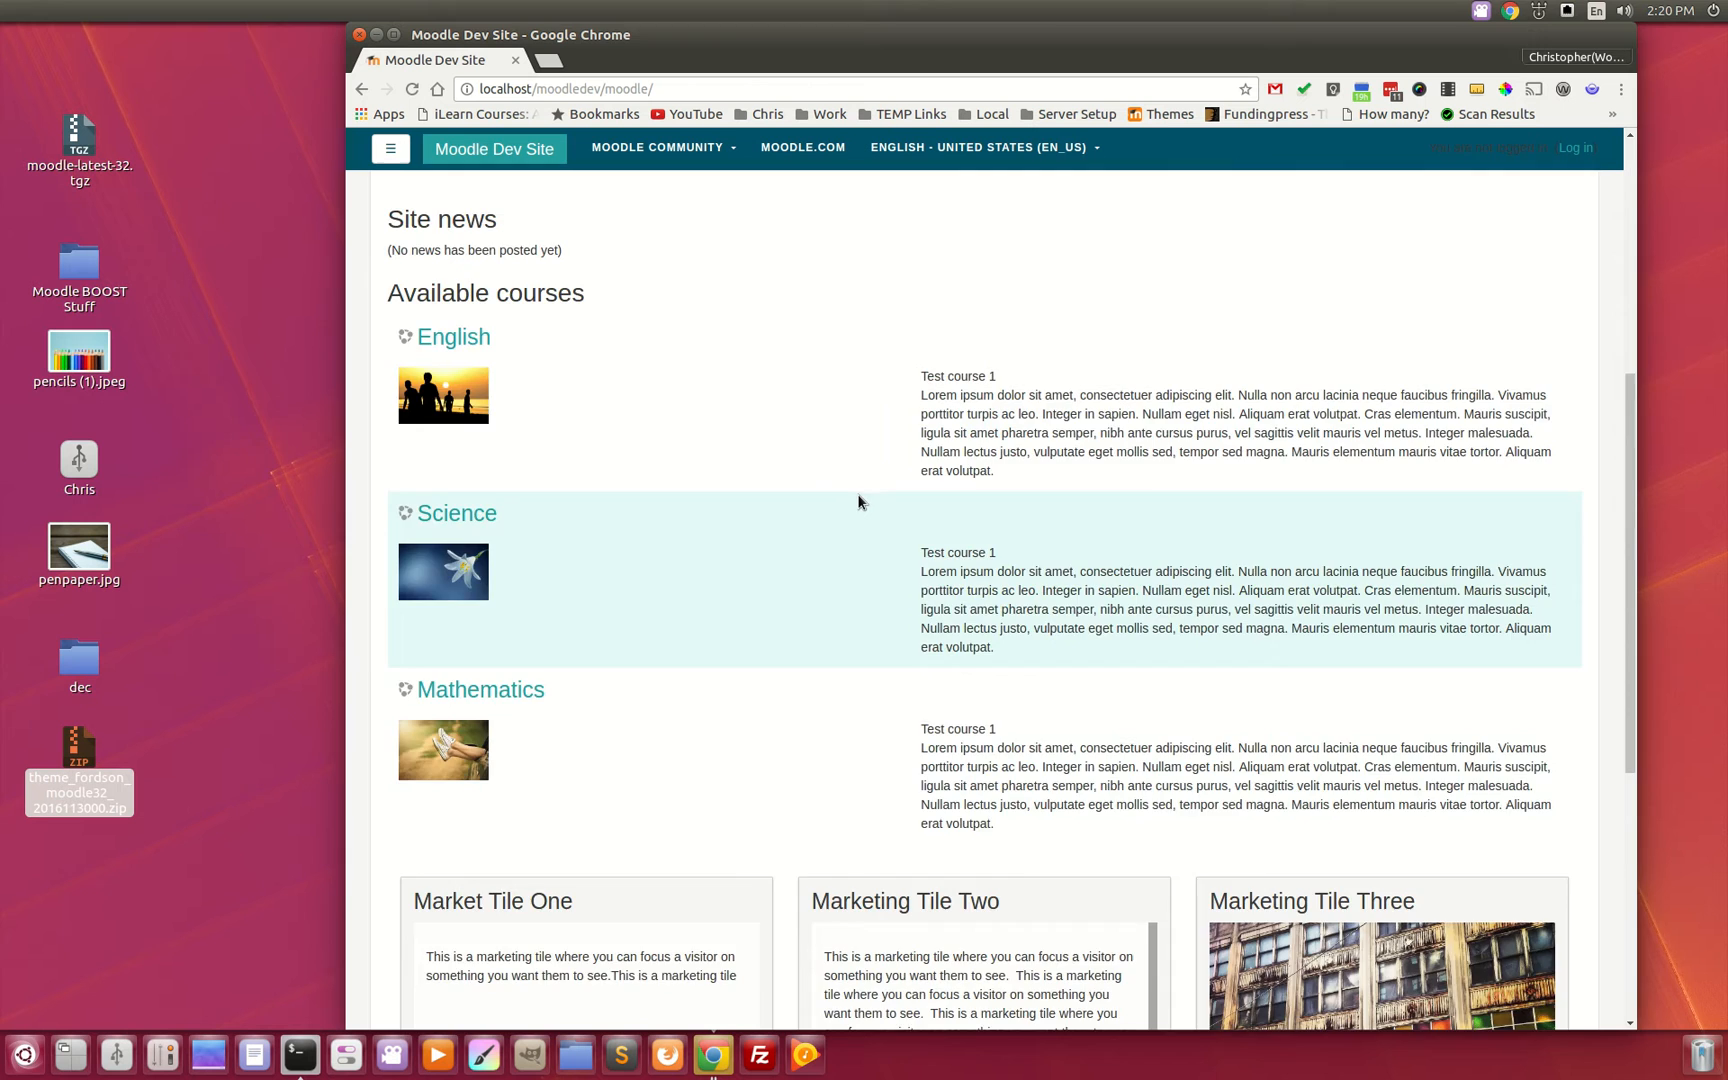
pyautogui.scroll(3)
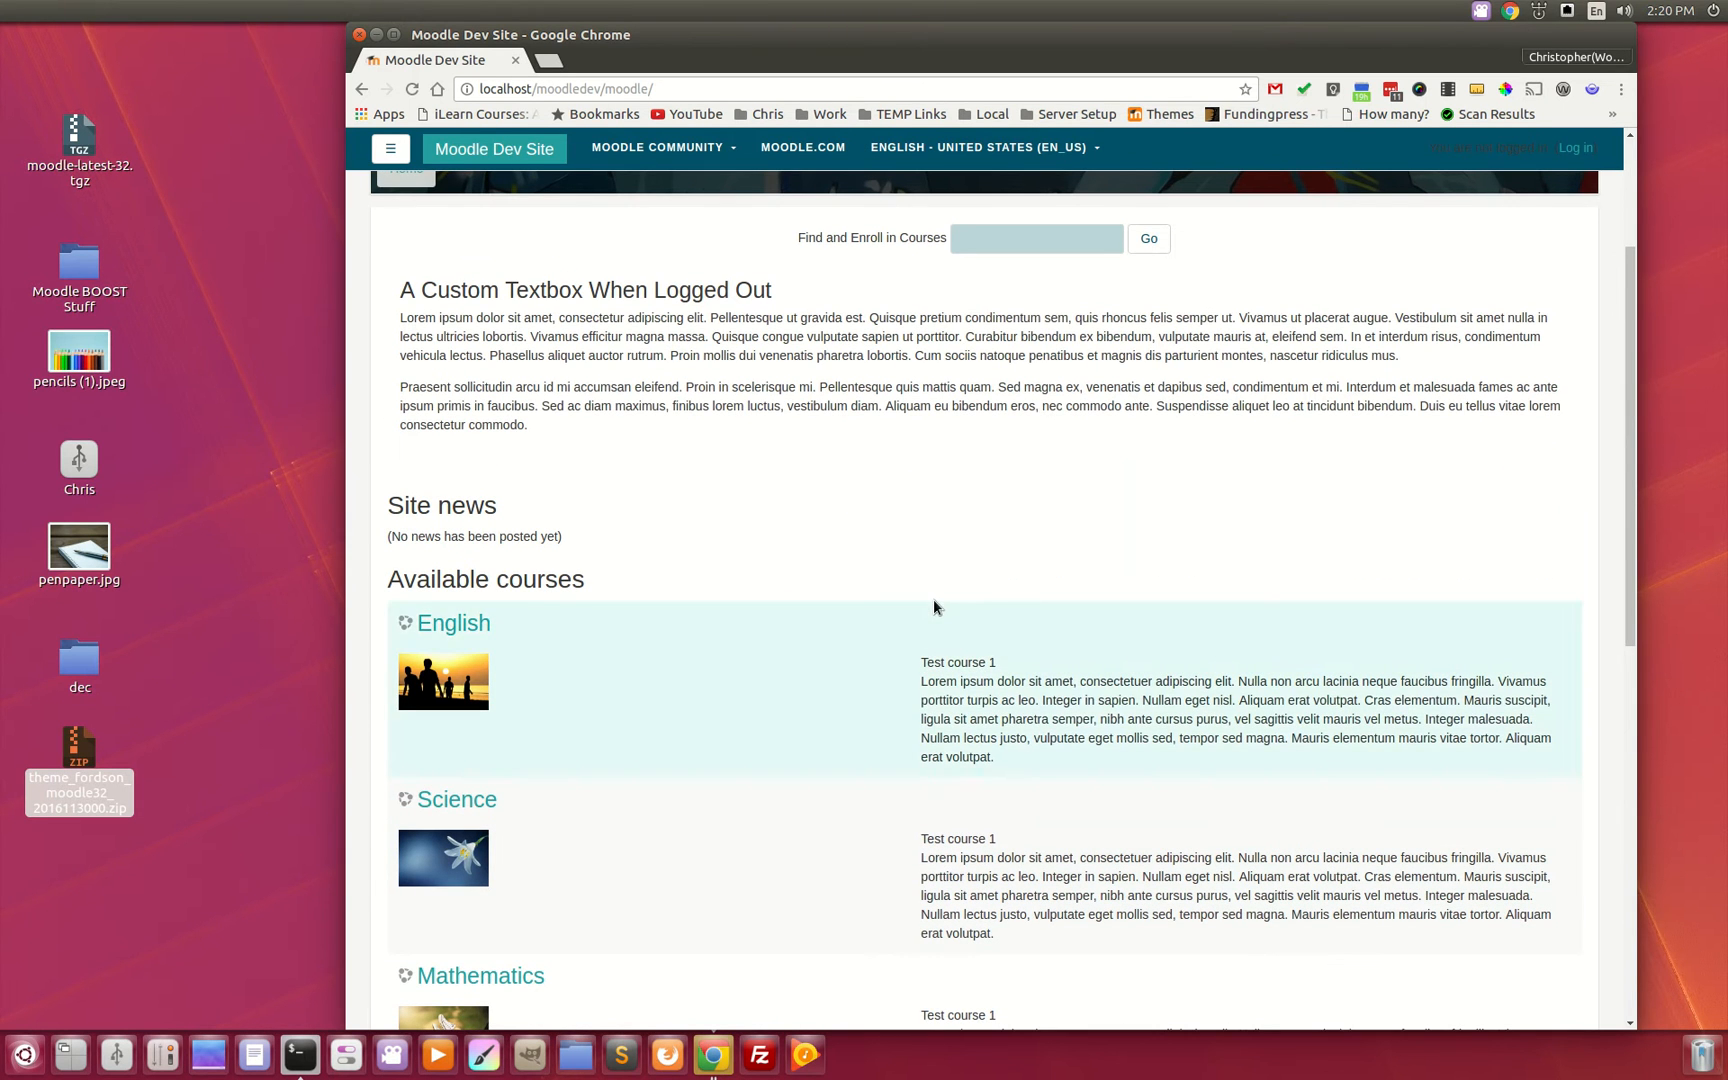
pyautogui.moveTo(848, 674)
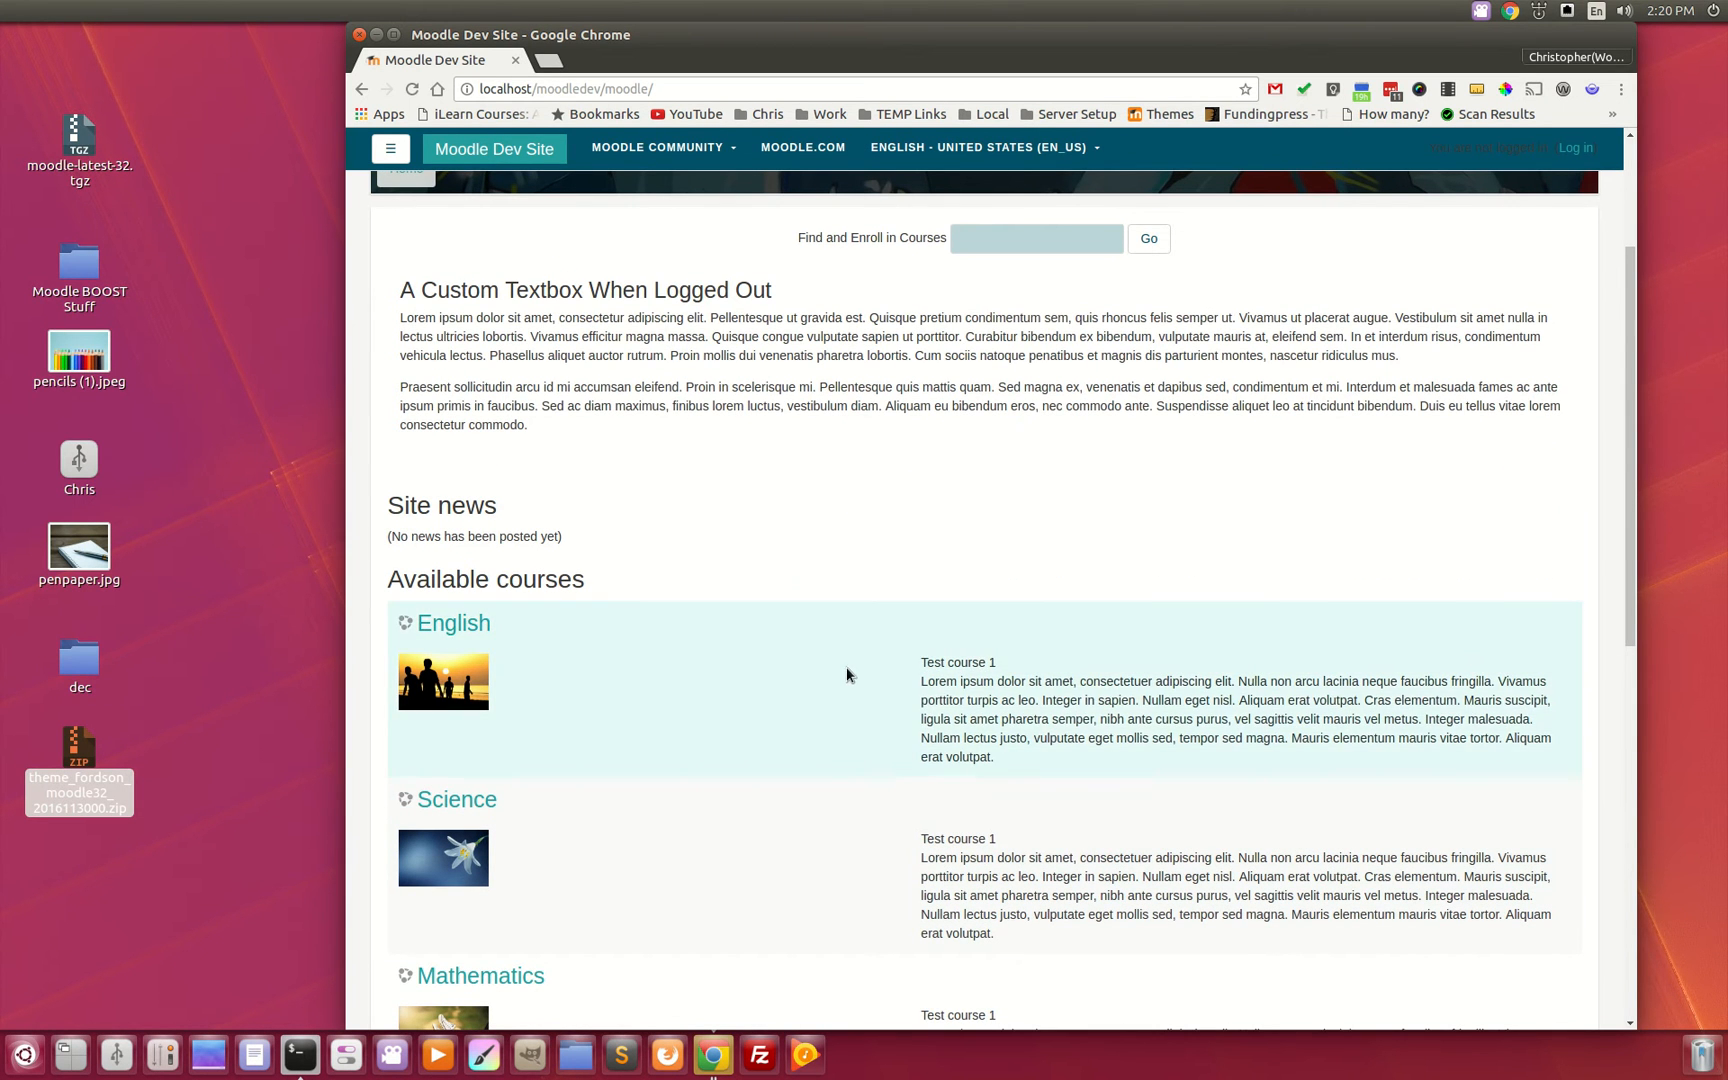
pyautogui.scroll(-3)
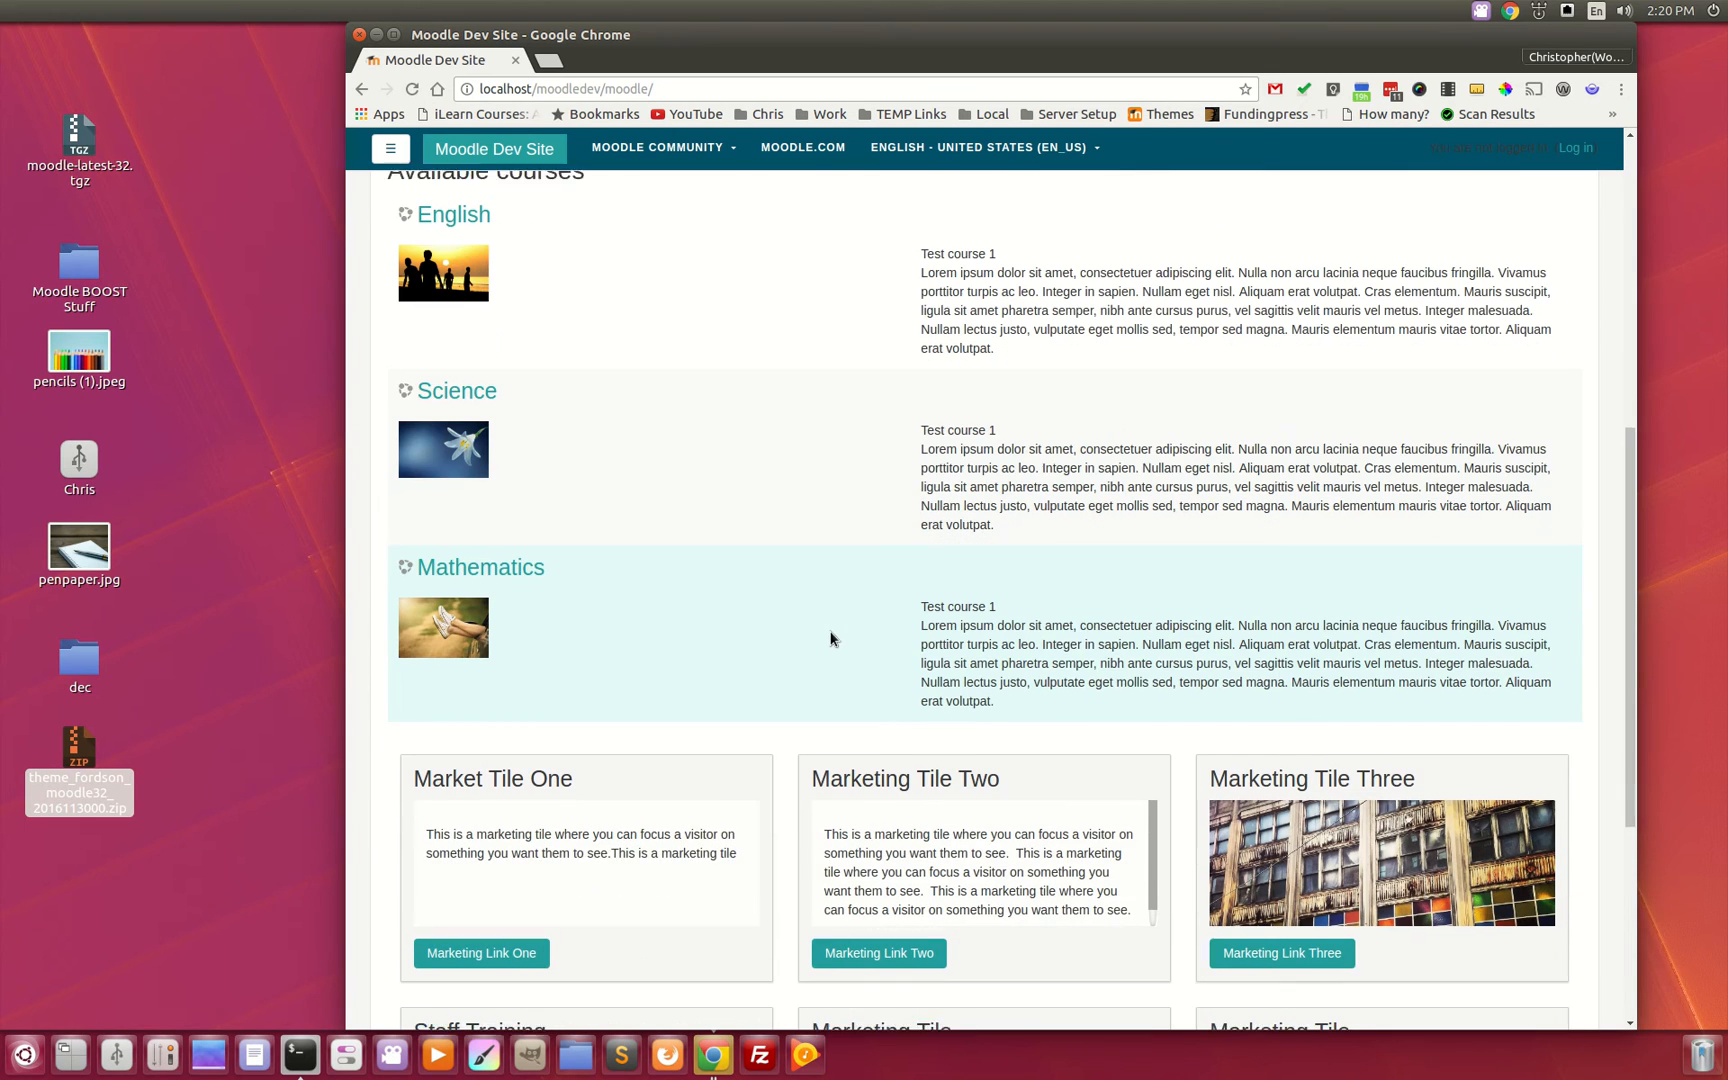
pyautogui.scroll(-3)
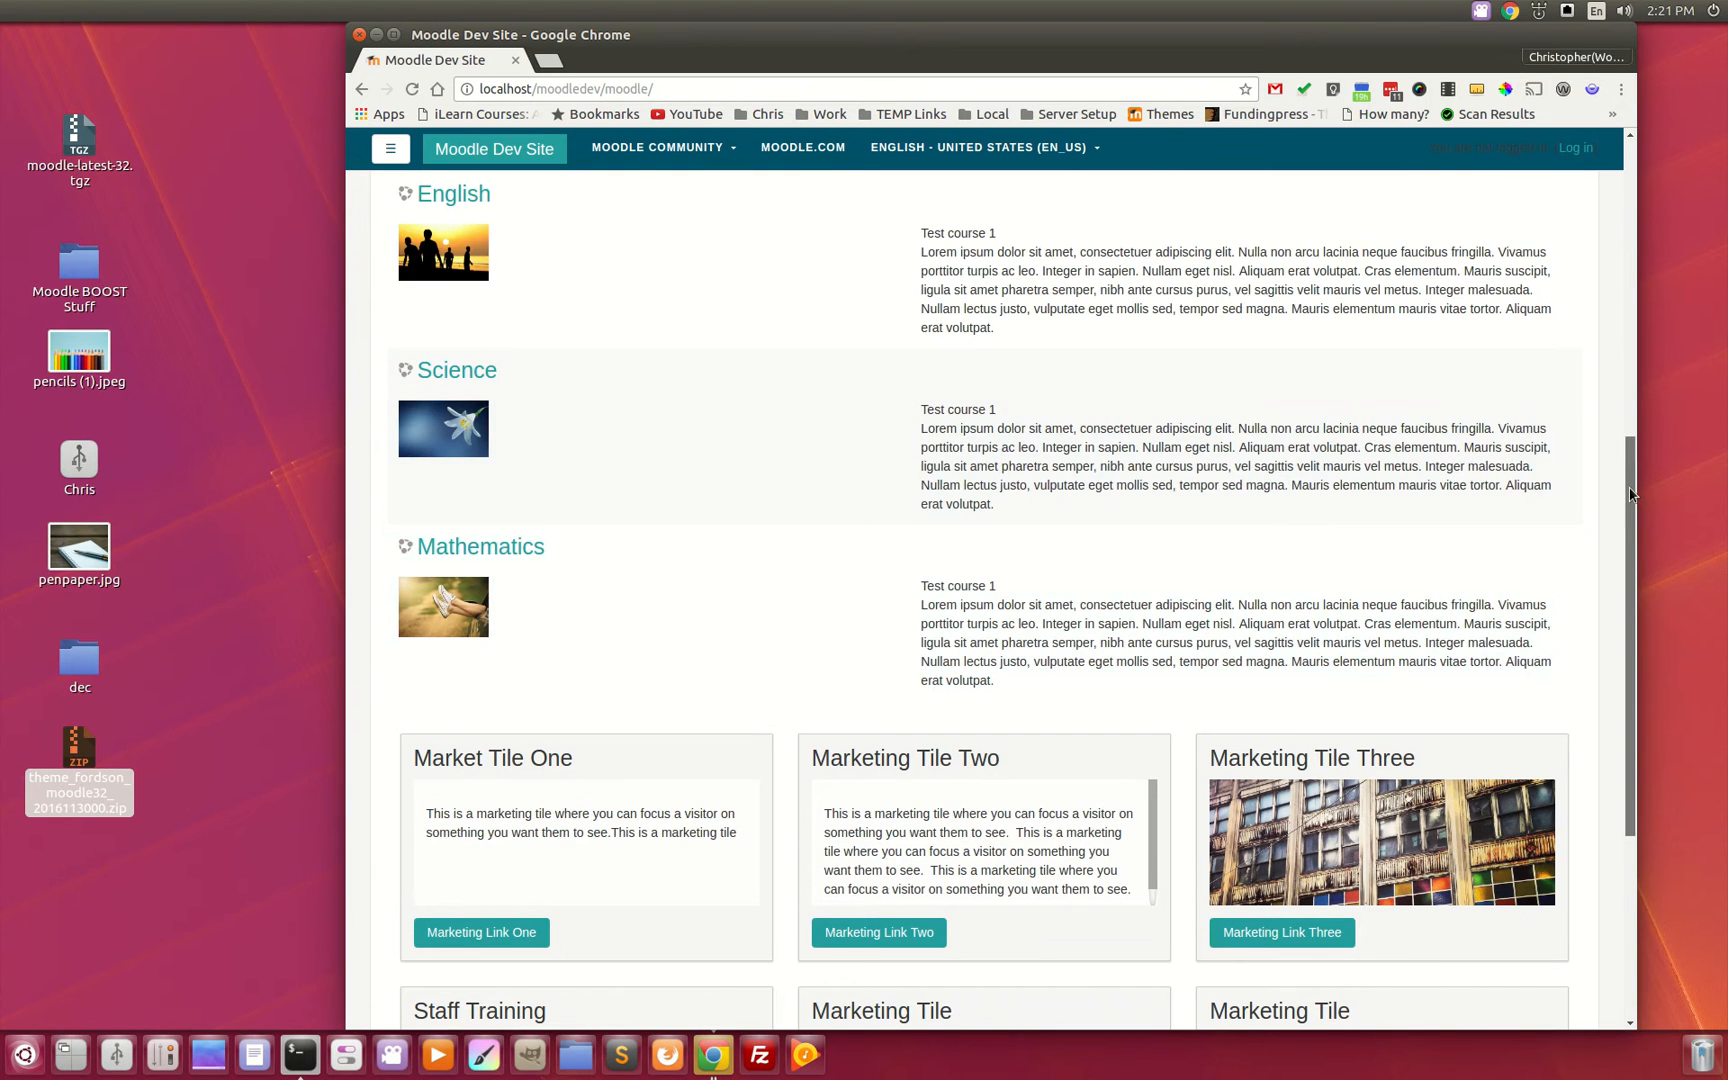
# - Scroll between the course list, marketing tiles and the footer with its social media icons
pyautogui.scroll(-3)
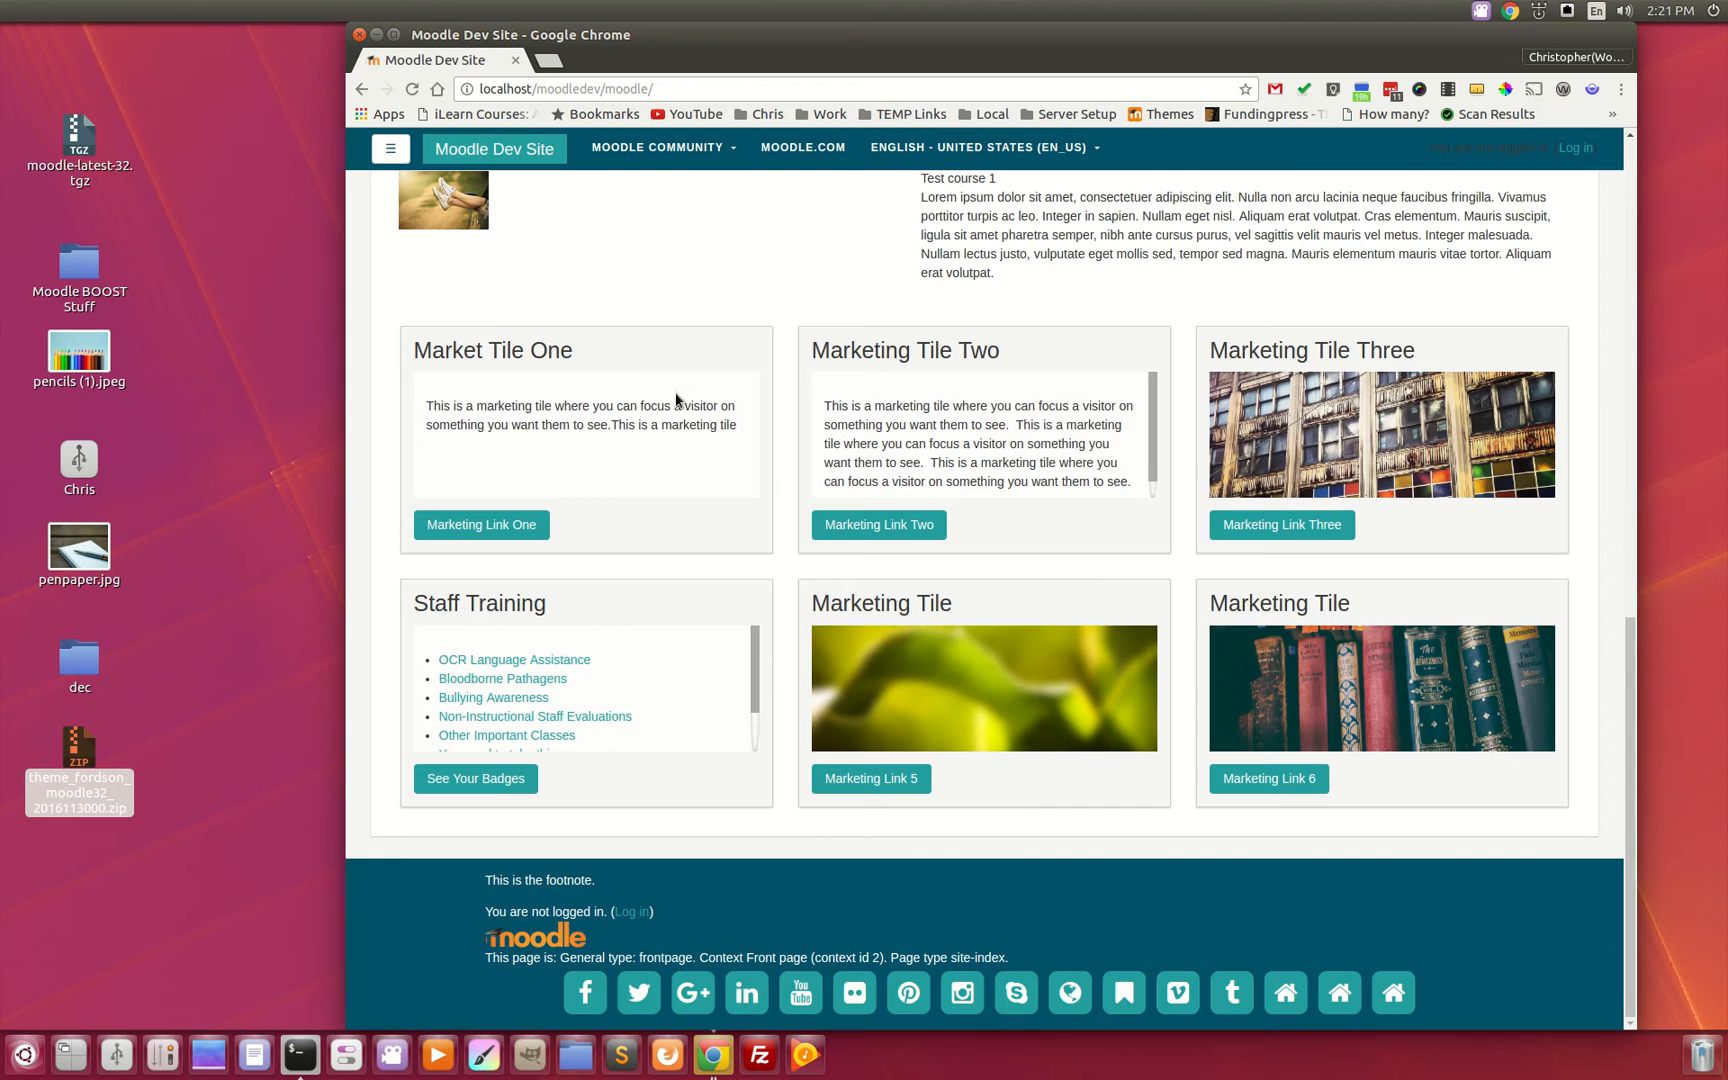
pyautogui.moveTo(758, 652)
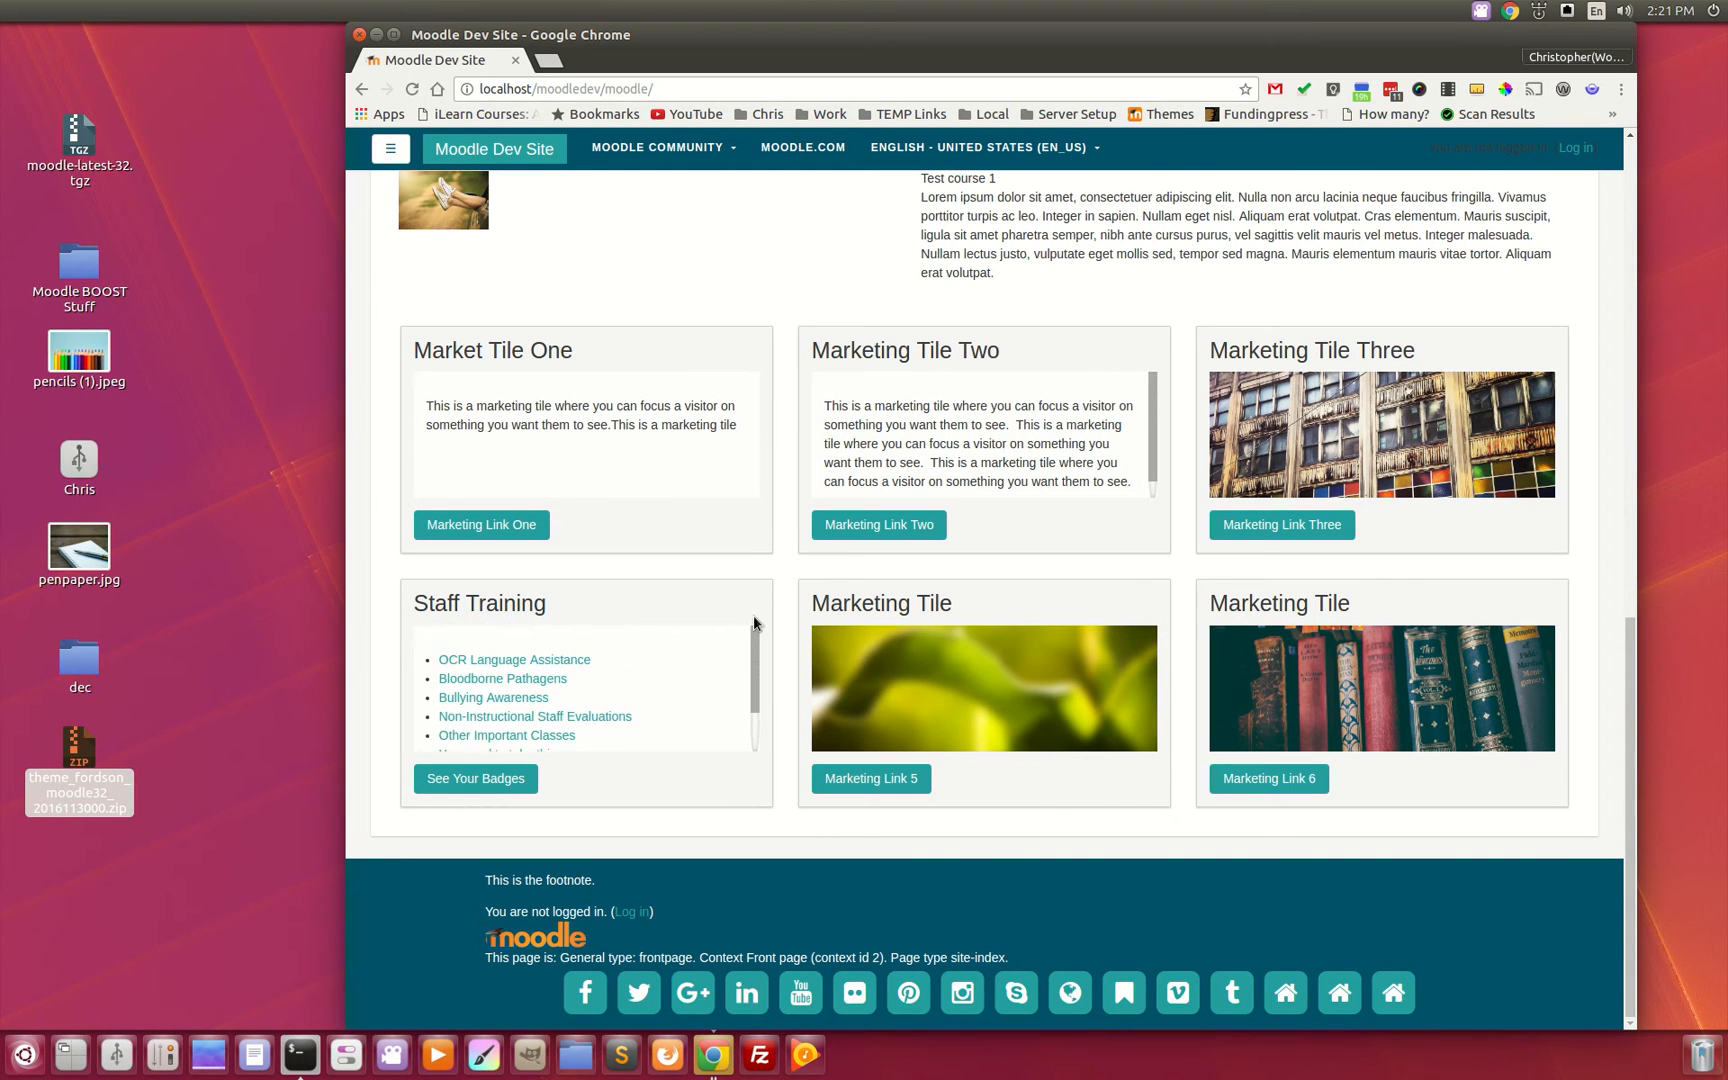
pyautogui.moveTo(600, 498)
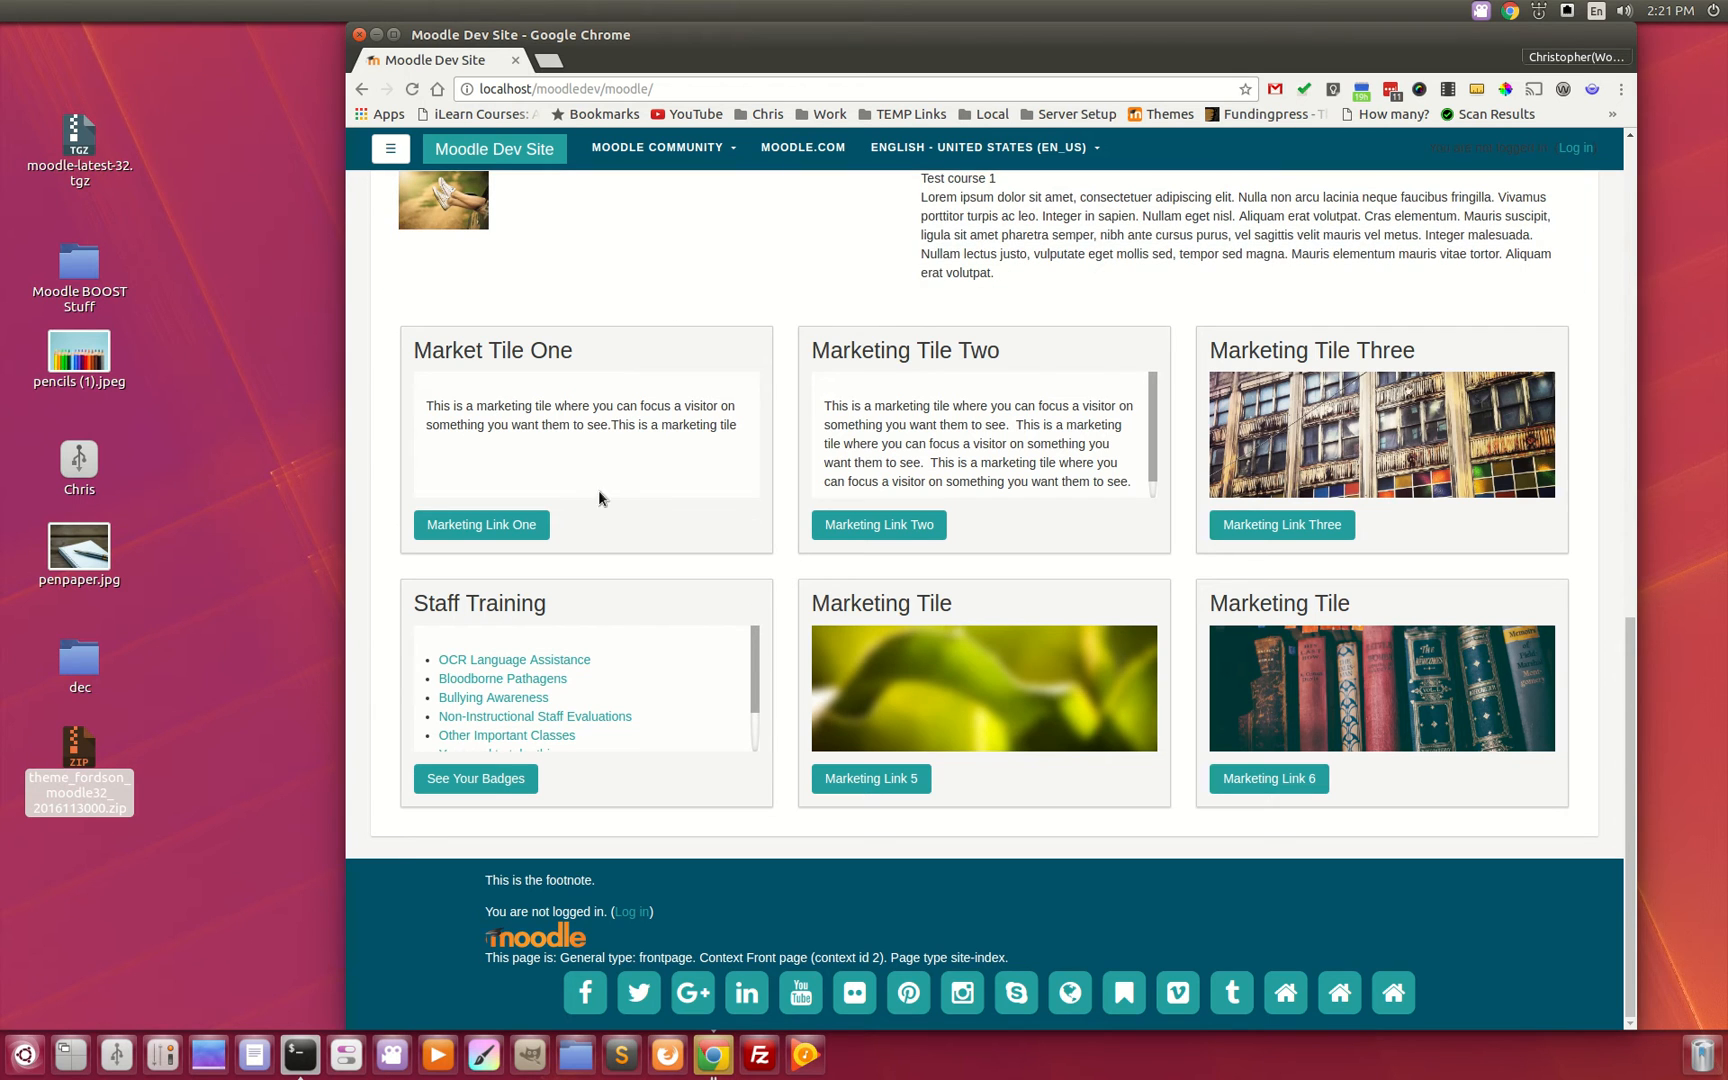
pyautogui.moveTo(594, 520)
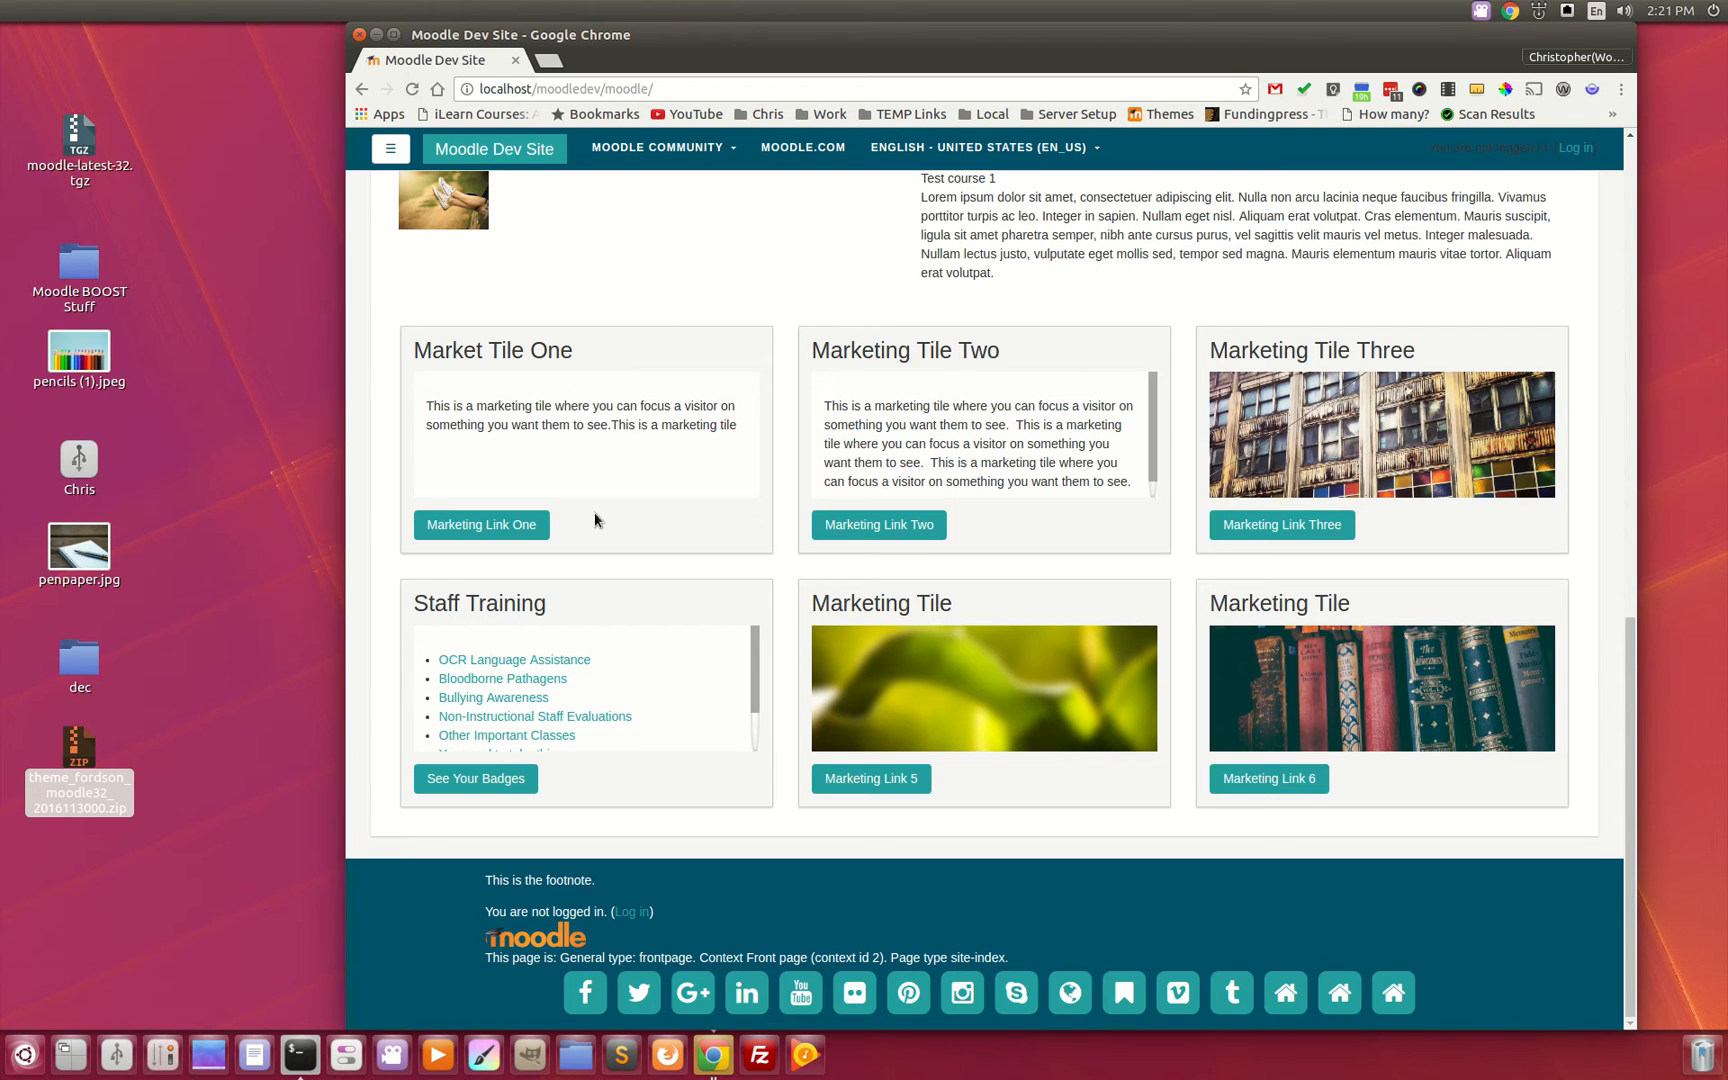
pyautogui.moveTo(754, 666)
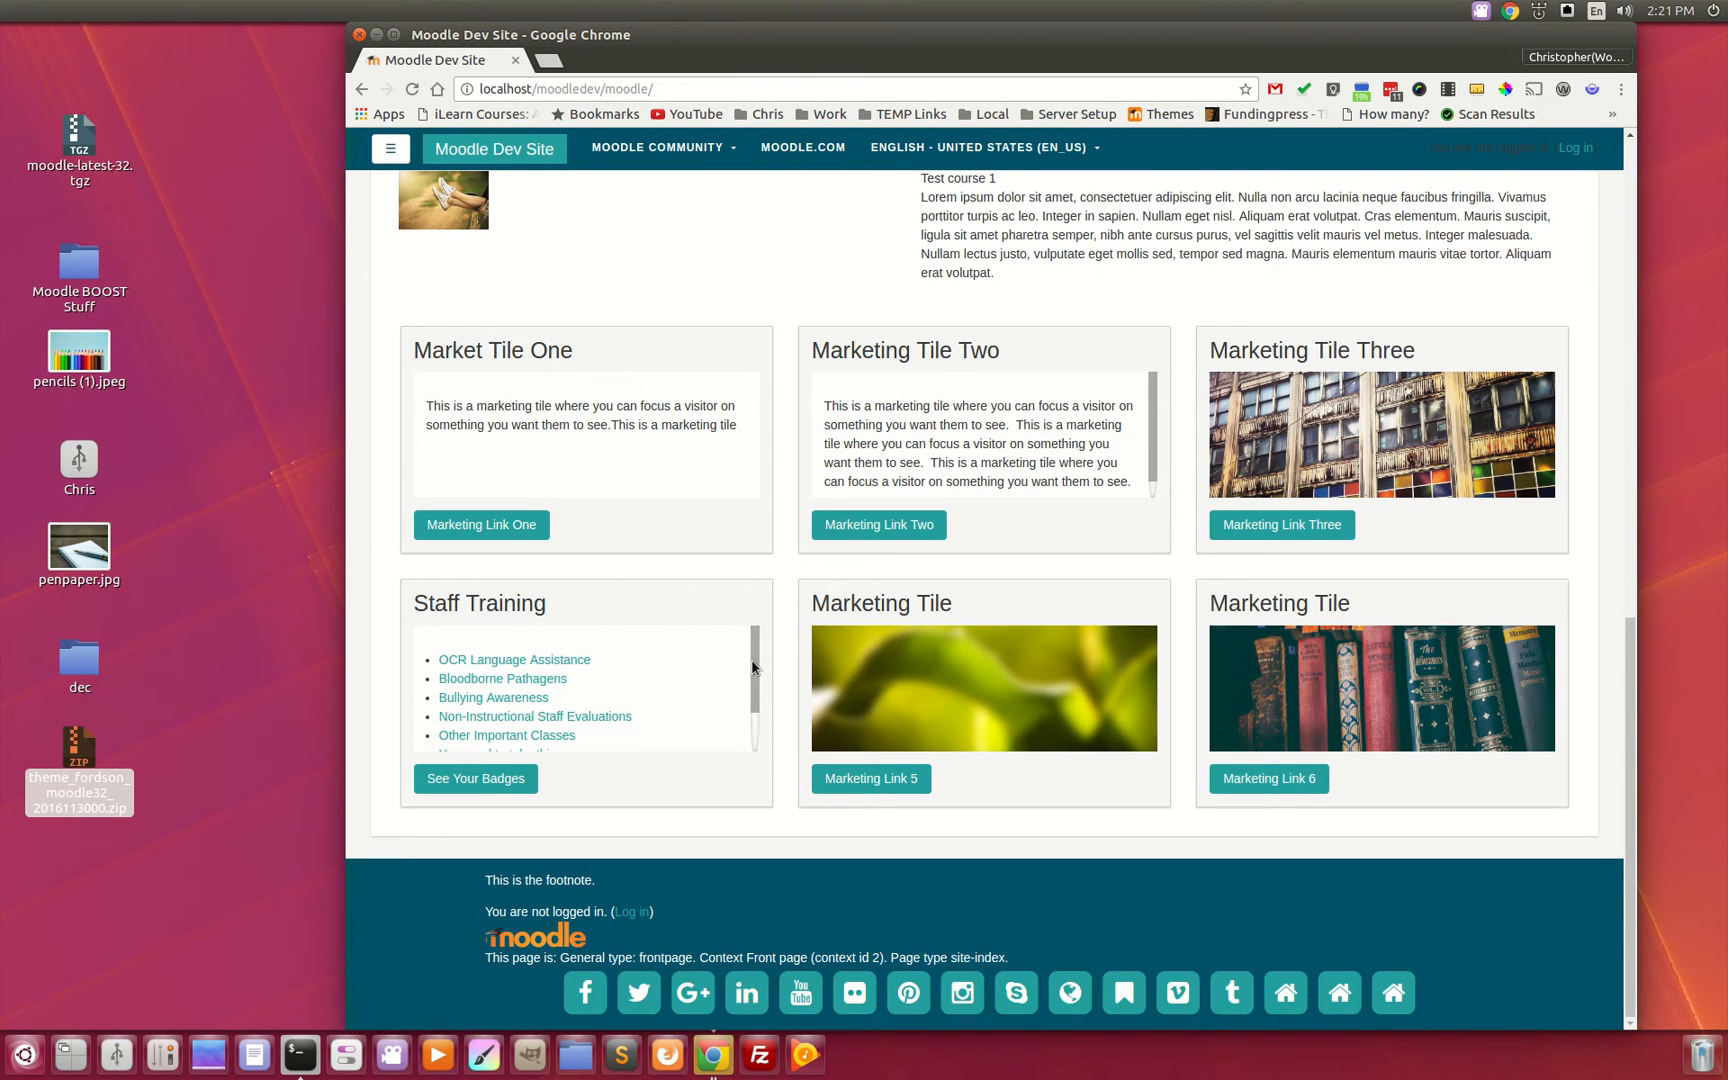
pyautogui.moveTo(466, 596)
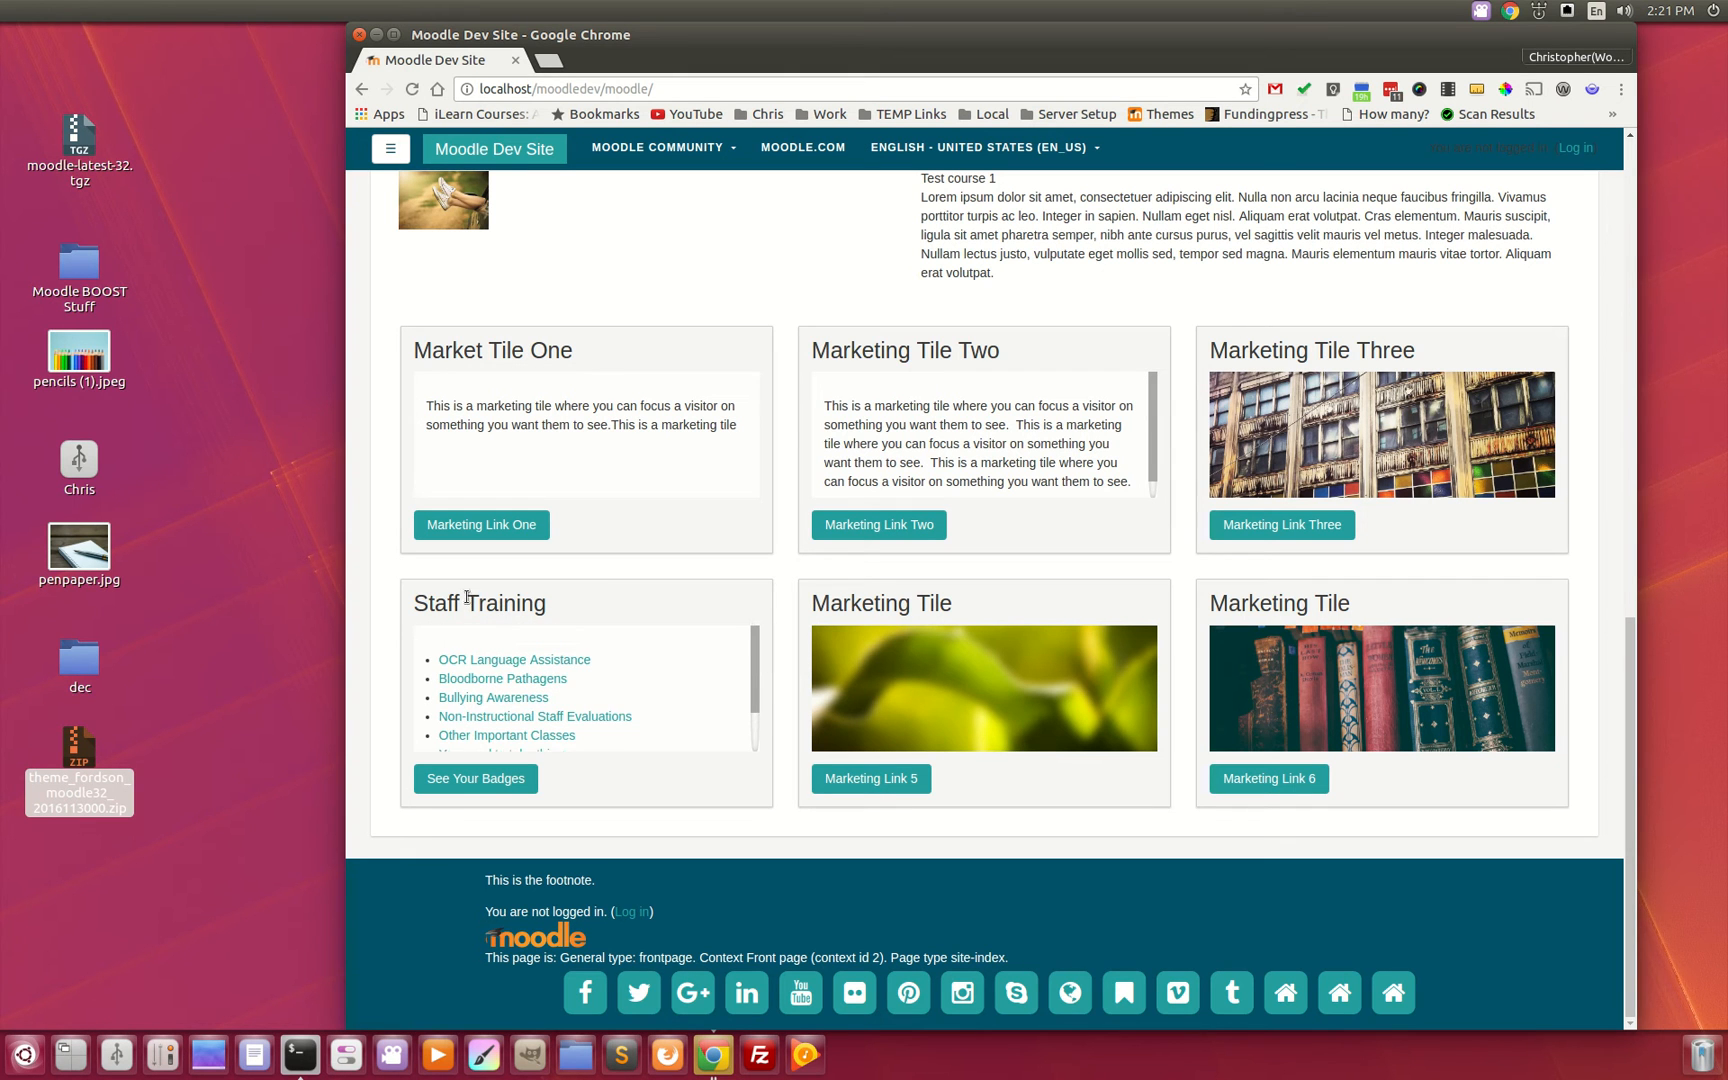
pyautogui.moveTo(526, 666)
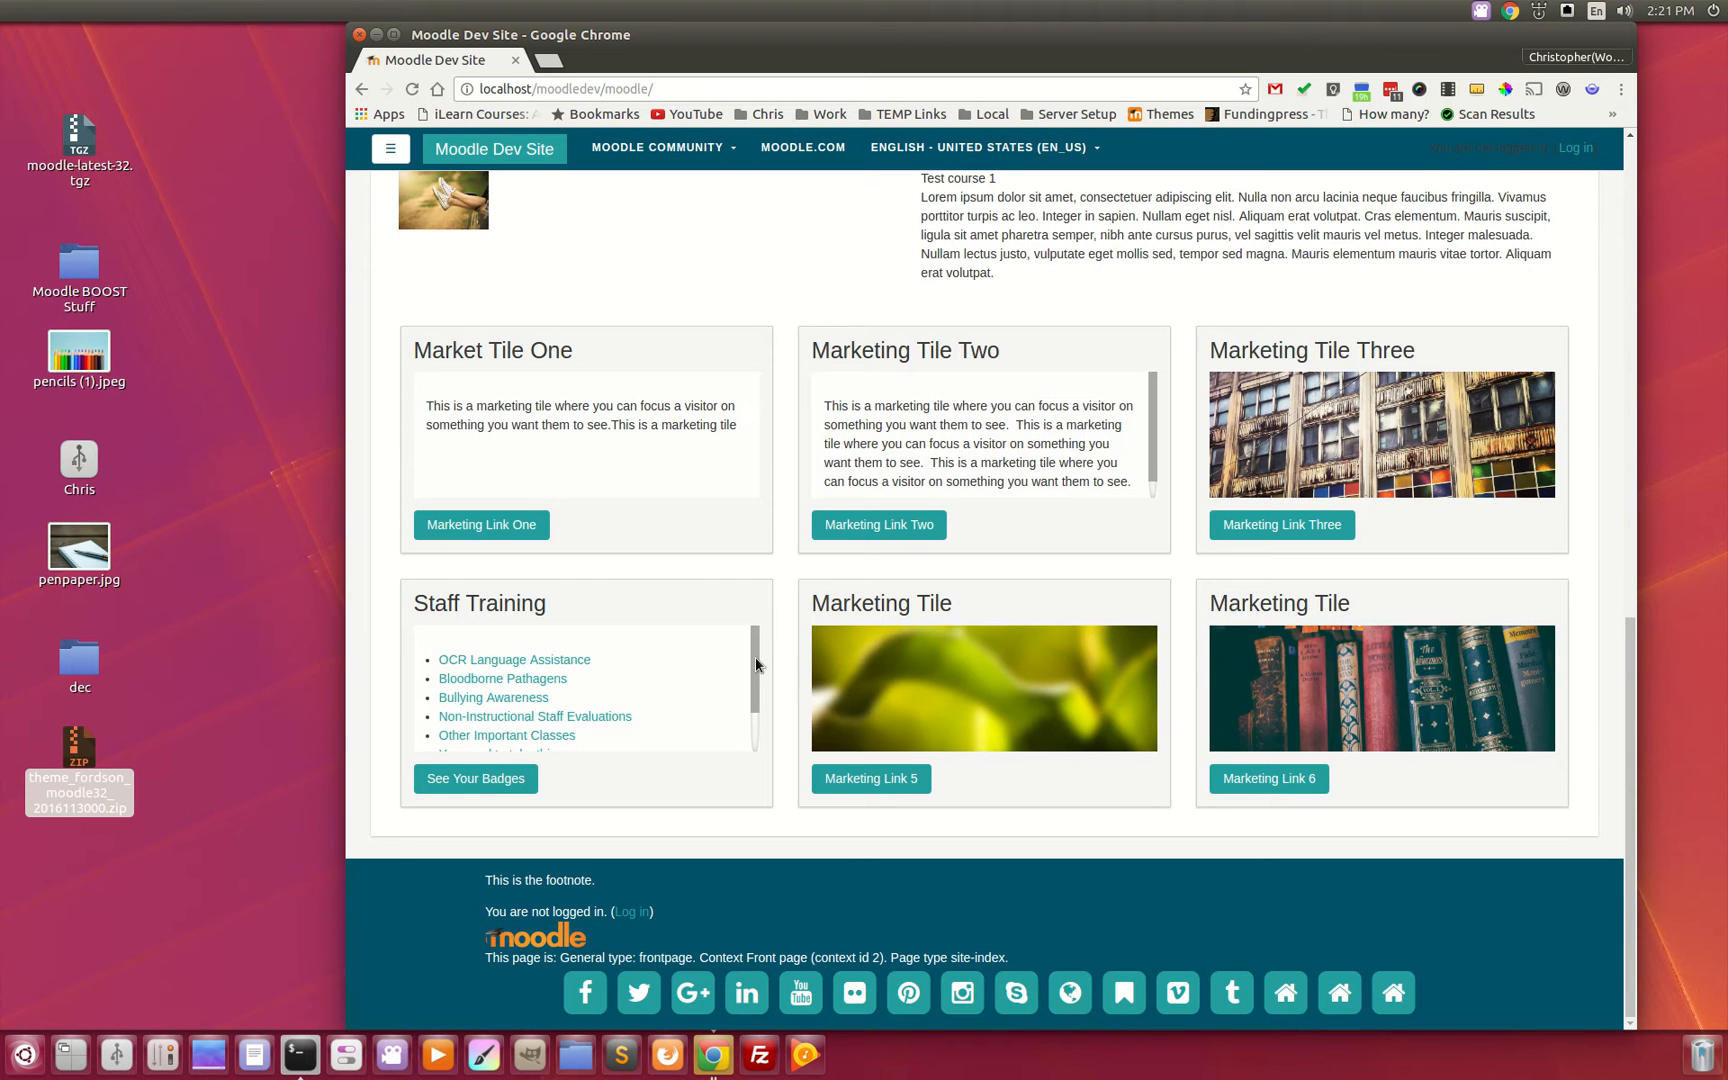
pyautogui.scroll(3)
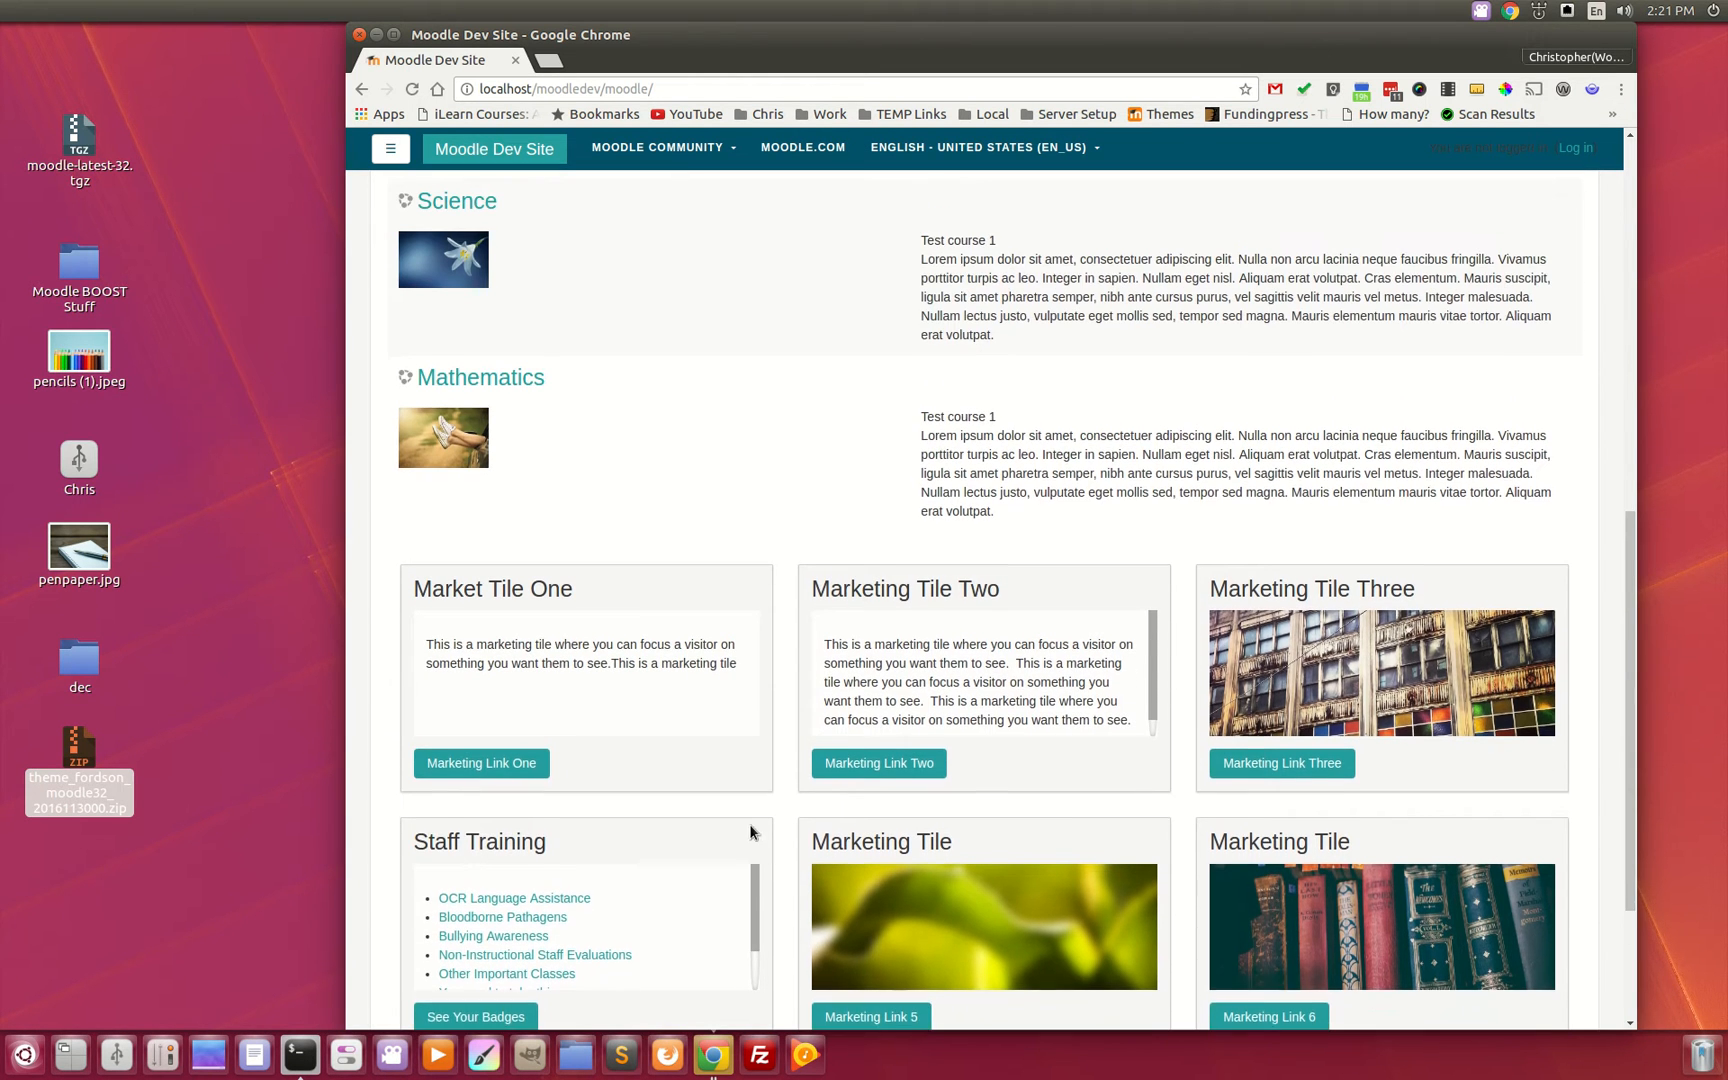
pyautogui.scroll(3)
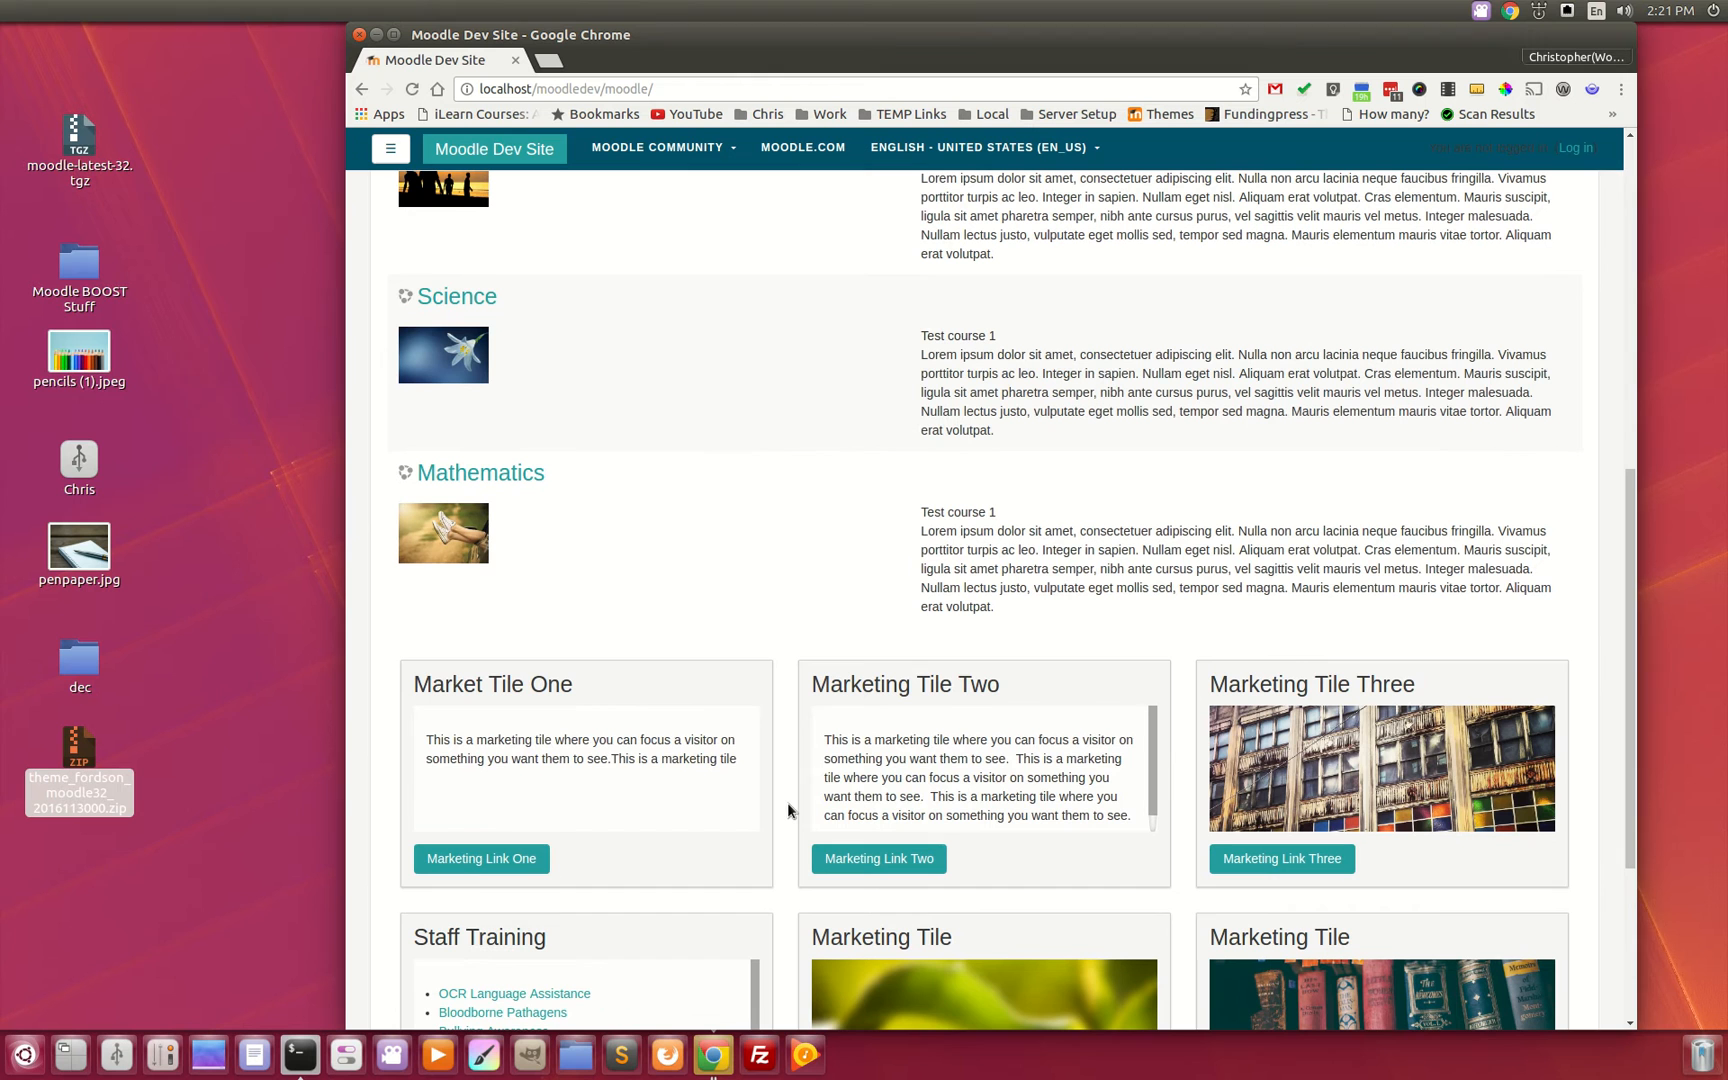
pyautogui.scroll(3)
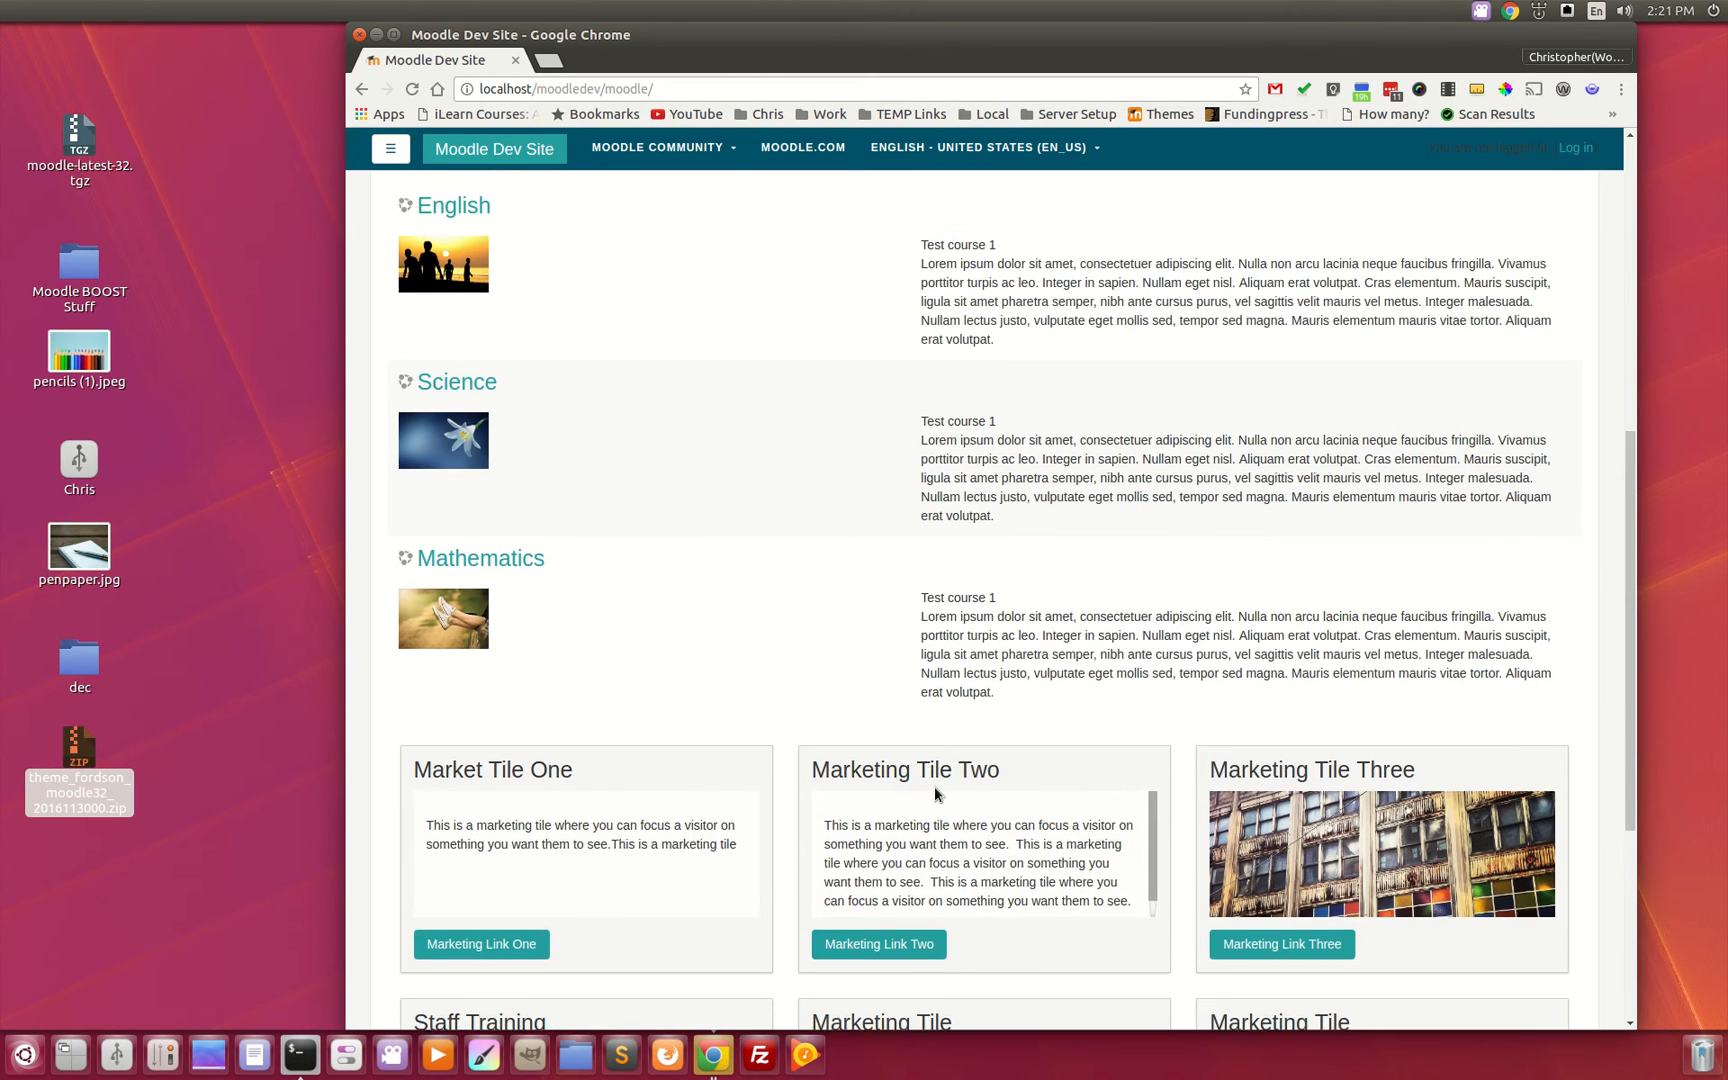
pyautogui.scroll(-3)
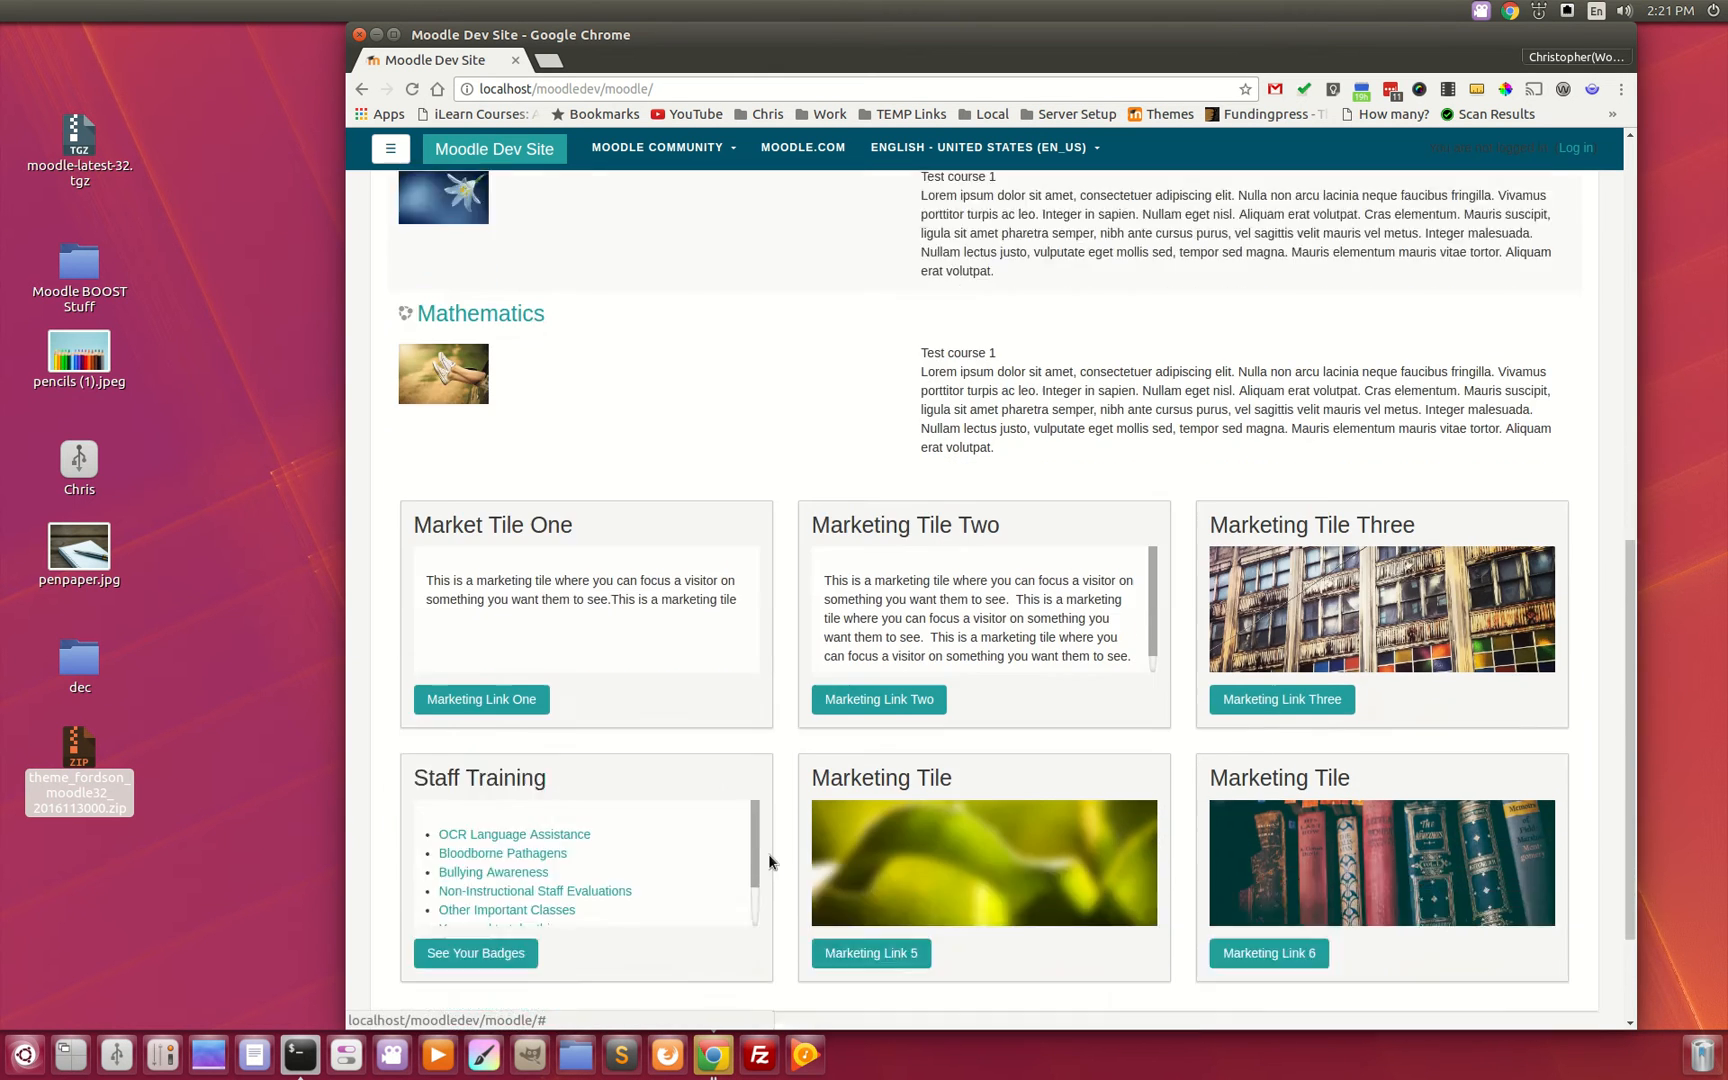
pyautogui.scroll(-3)
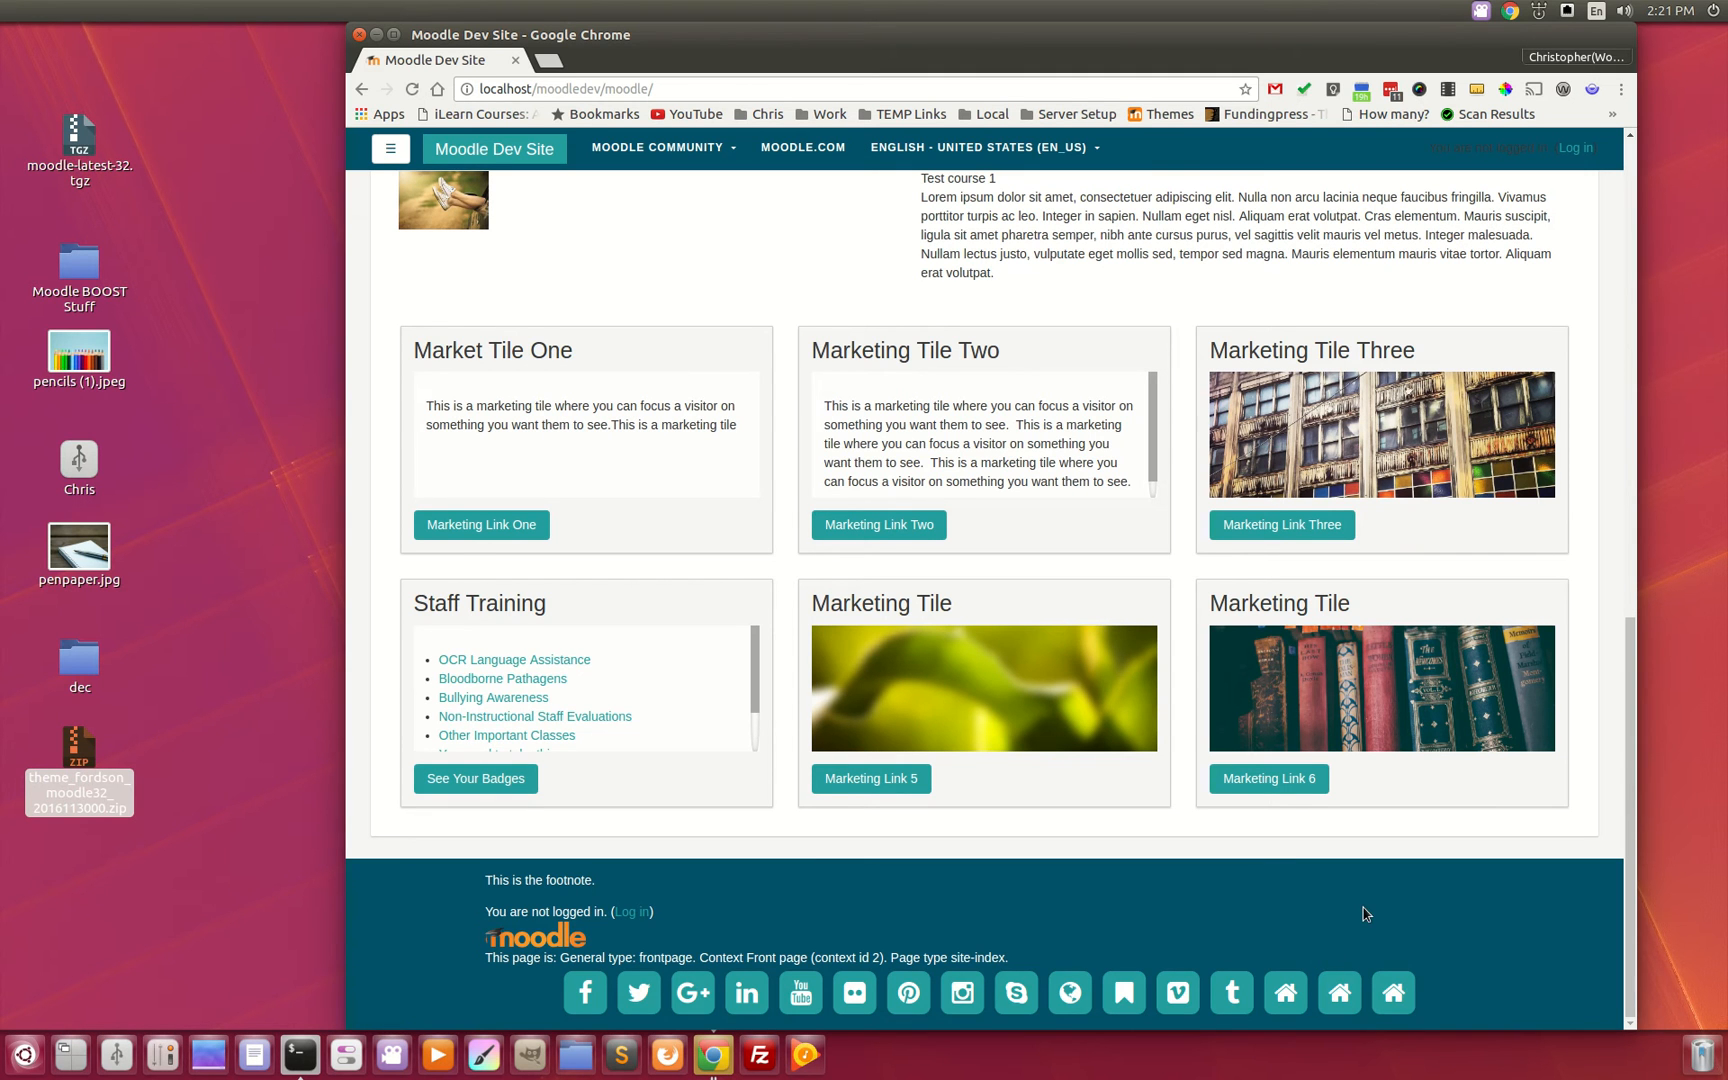
pyautogui.moveTo(1450, 960)
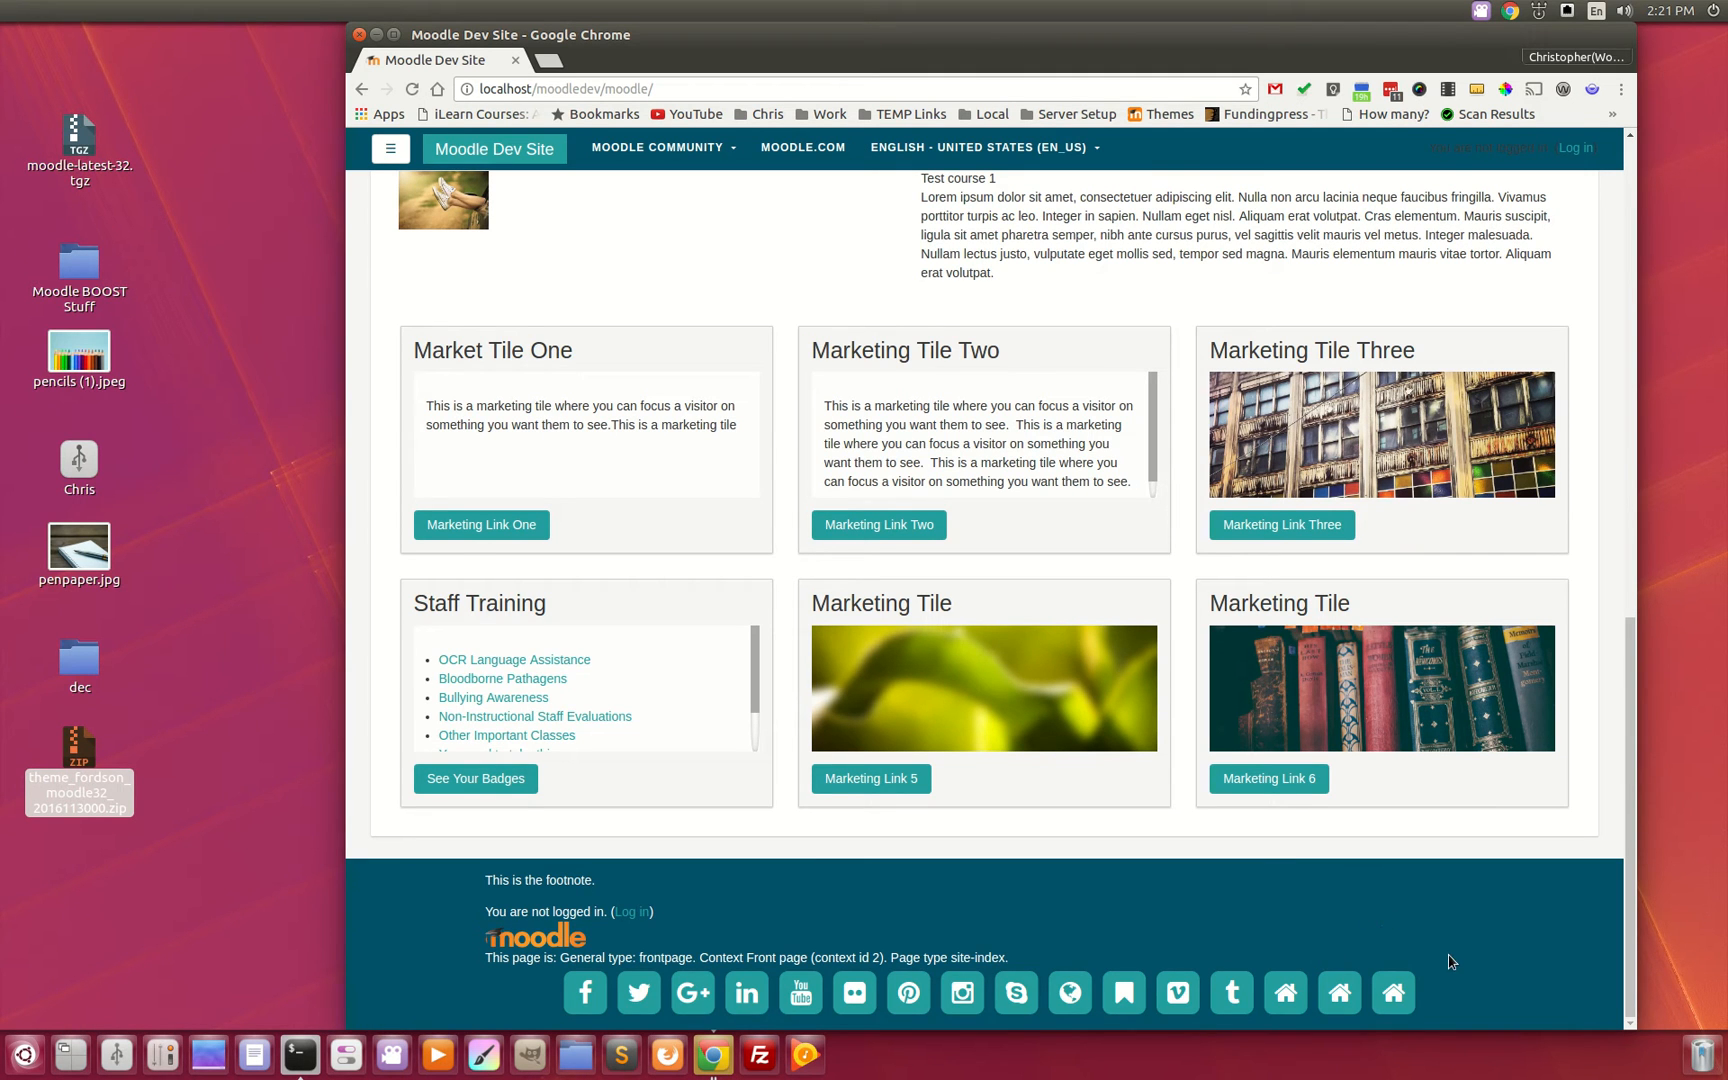
pyautogui.moveTo(552, 880)
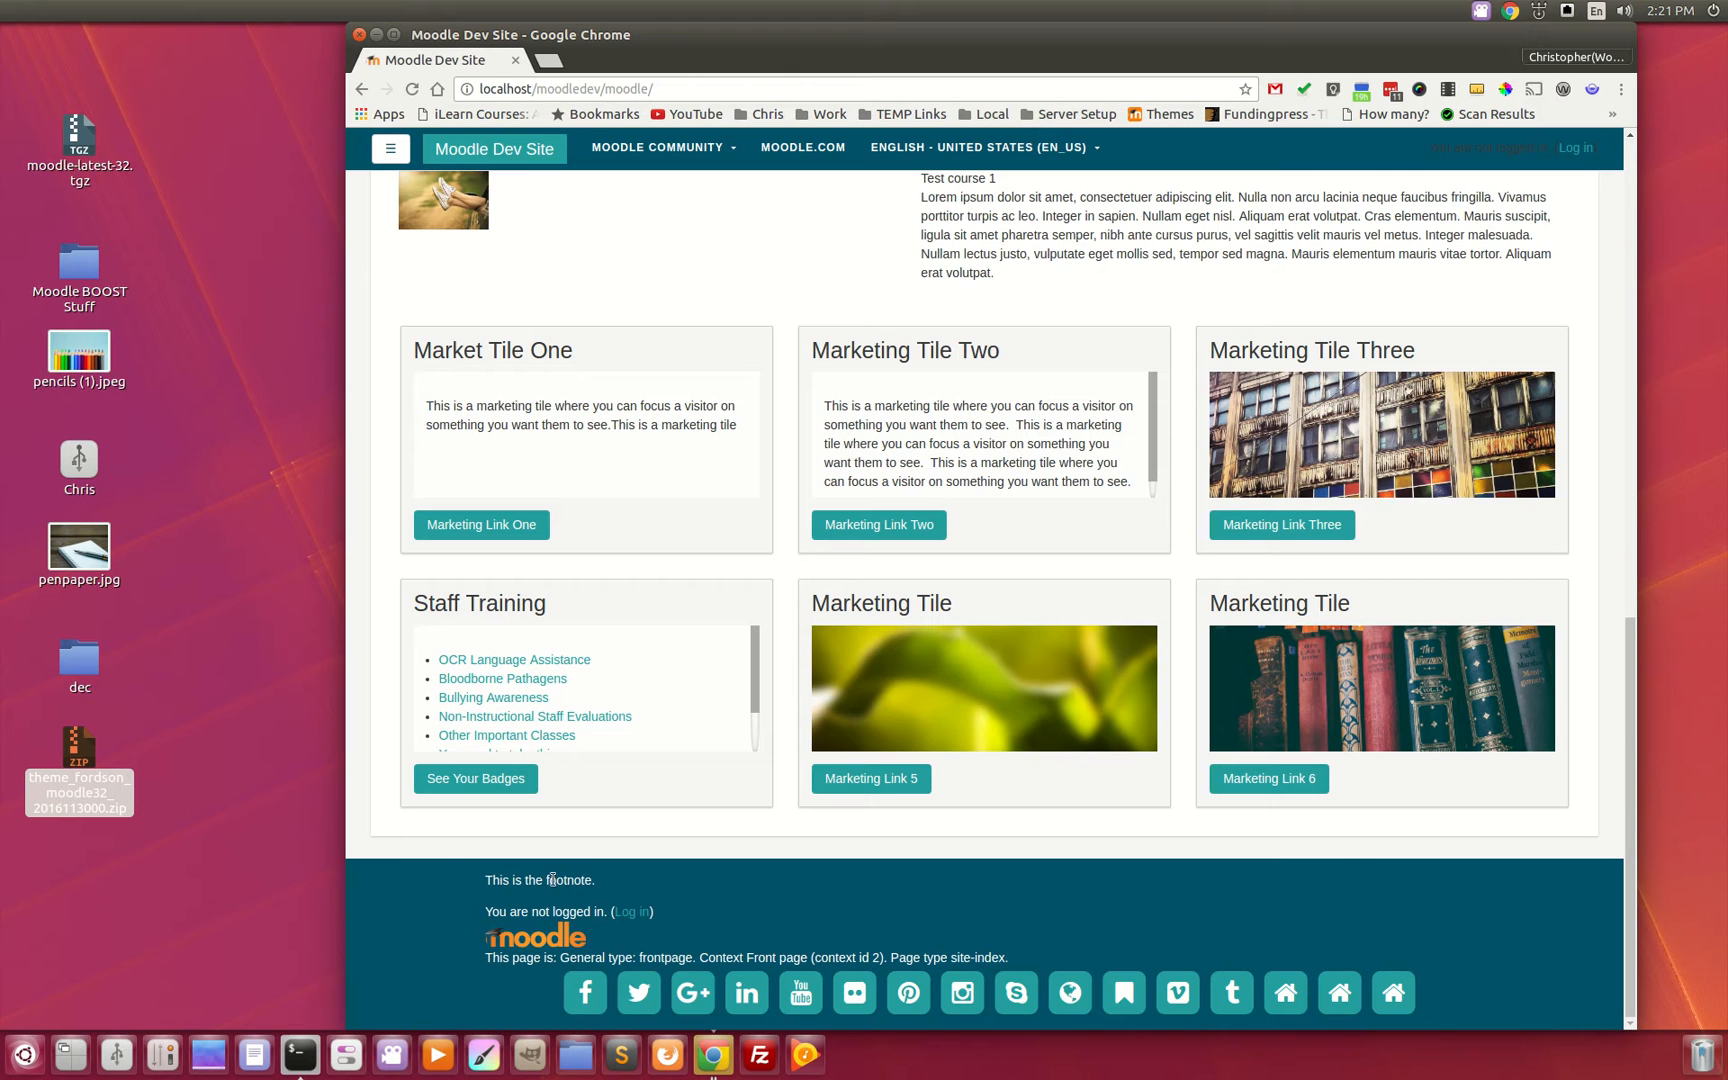
# - Scroll back up to the top of the front page with the graffiti banner and course search
pyautogui.doubleClick(538, 880)
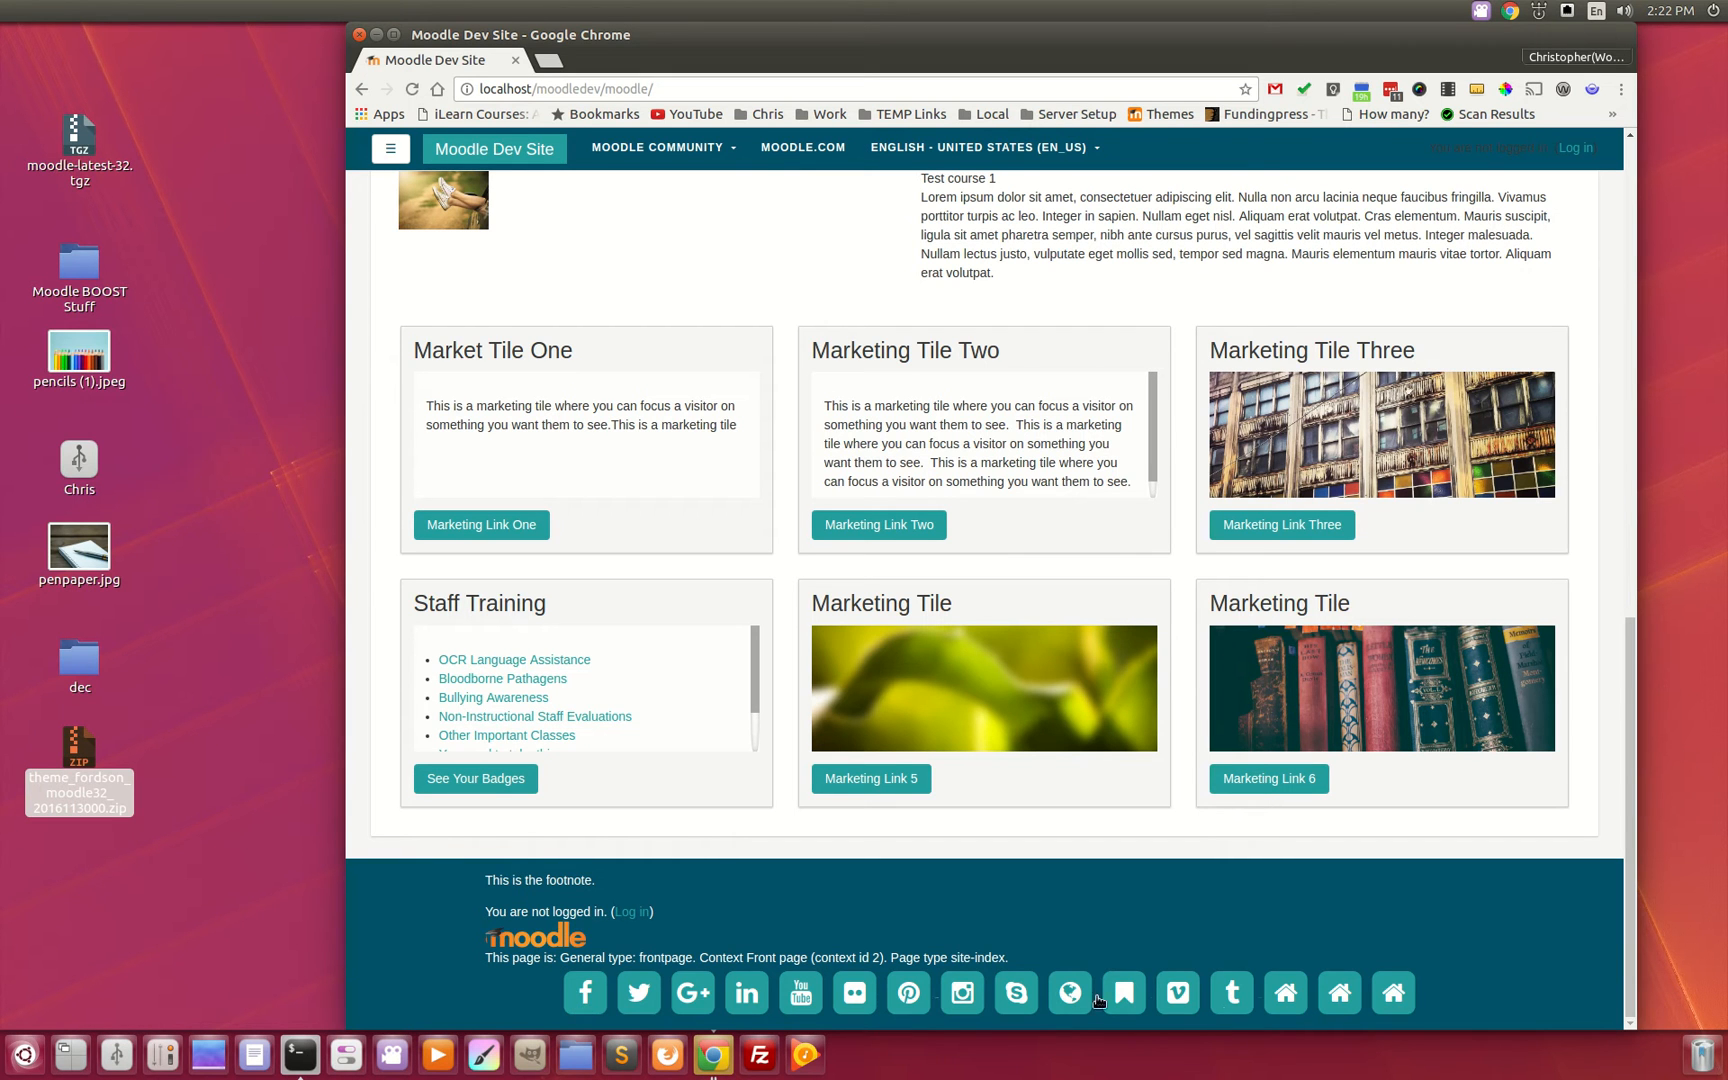
pyautogui.moveTo(1322, 1014)
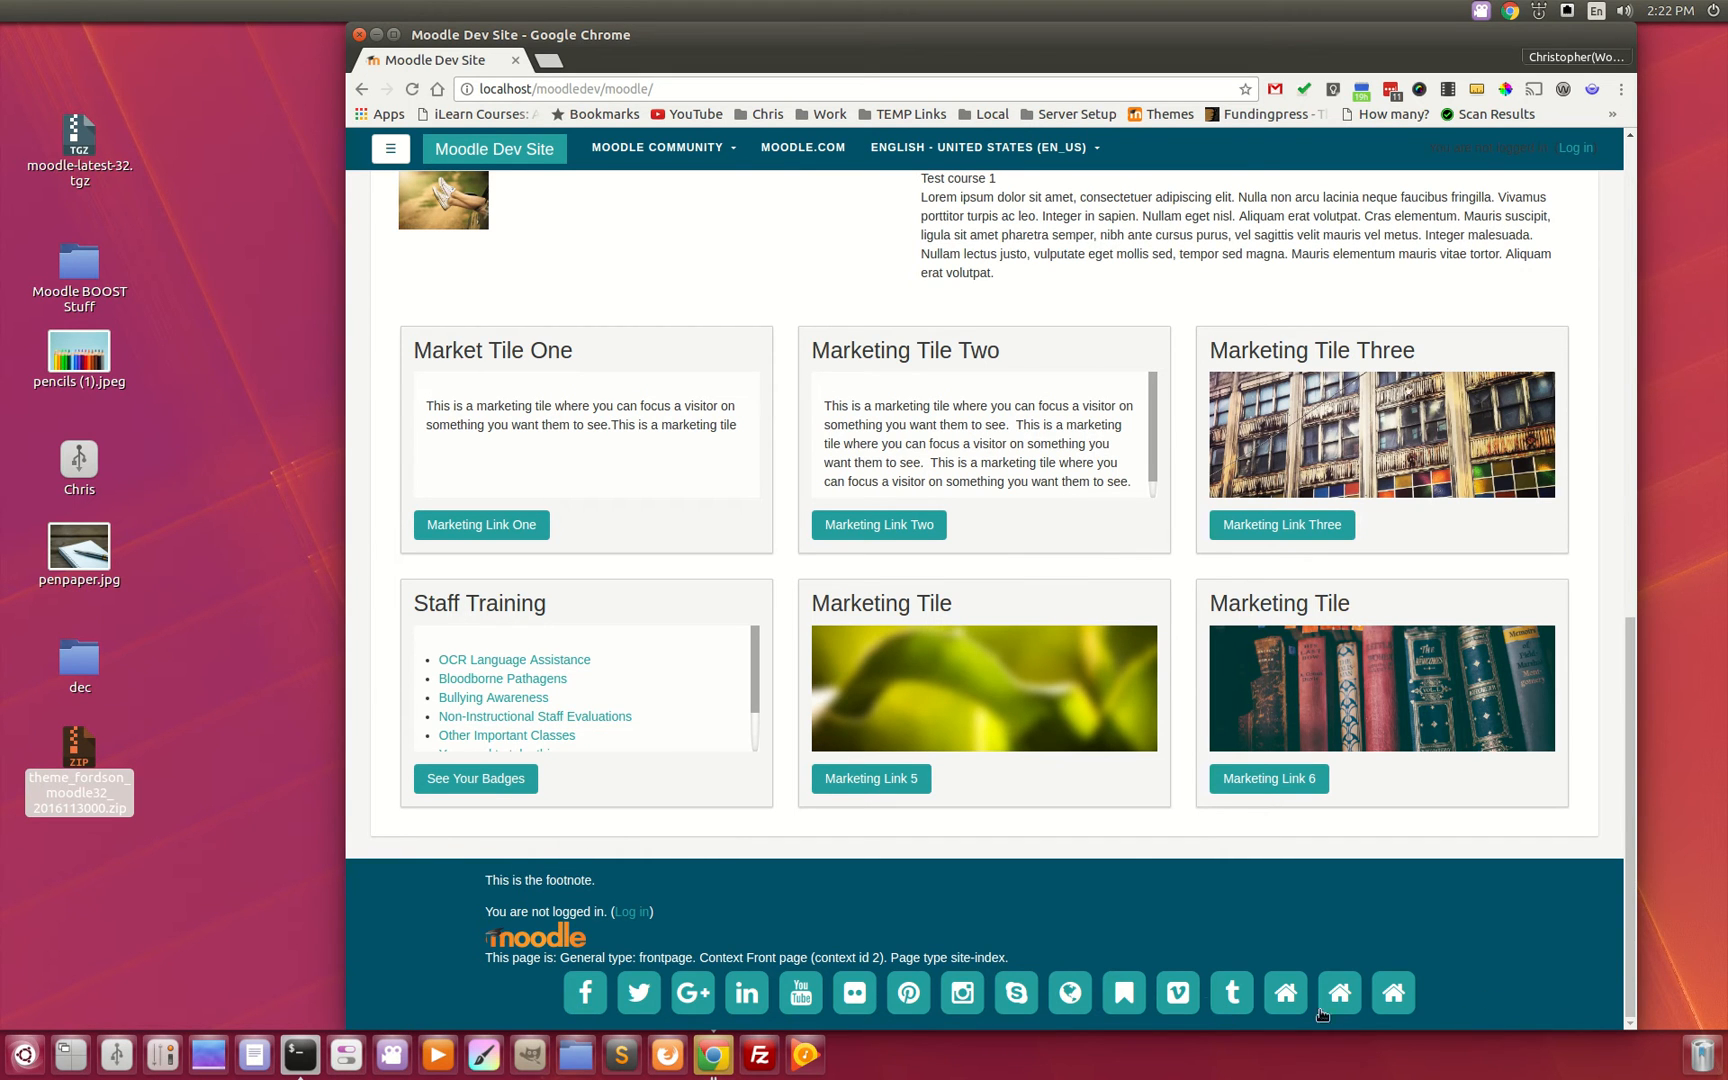
pyautogui.moveTo(586, 992)
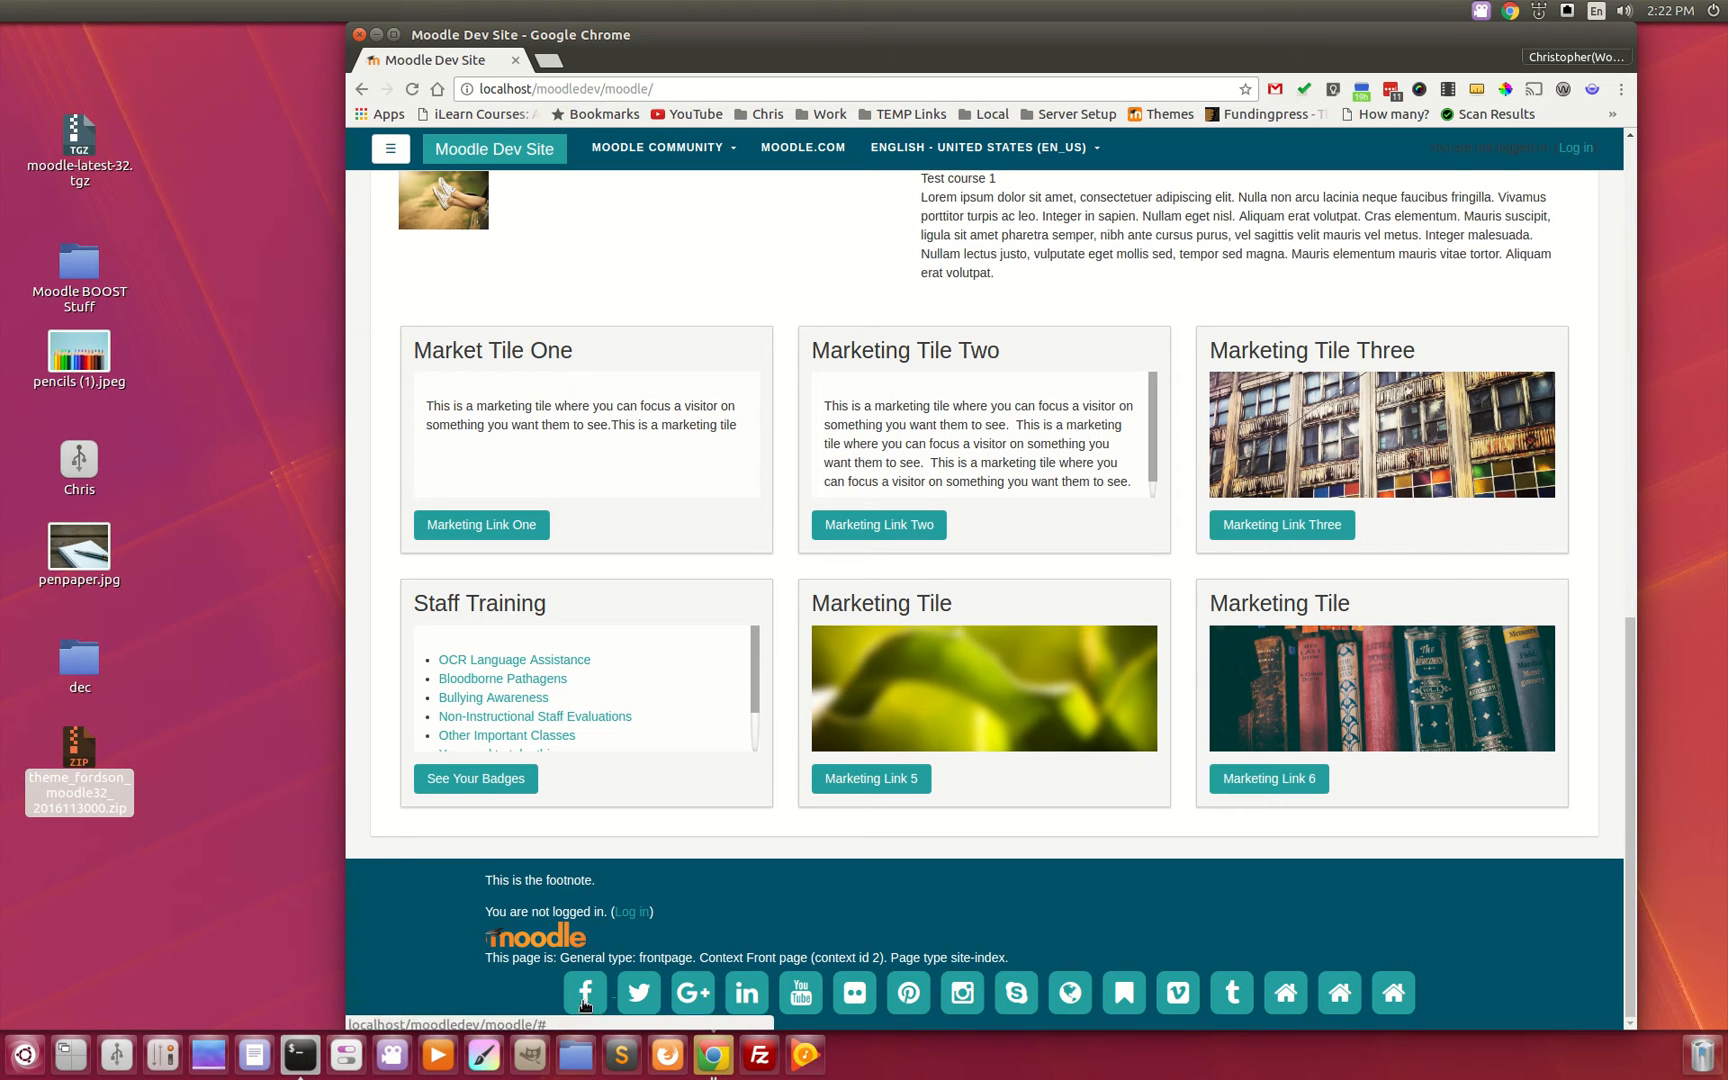
pyautogui.scroll(3)
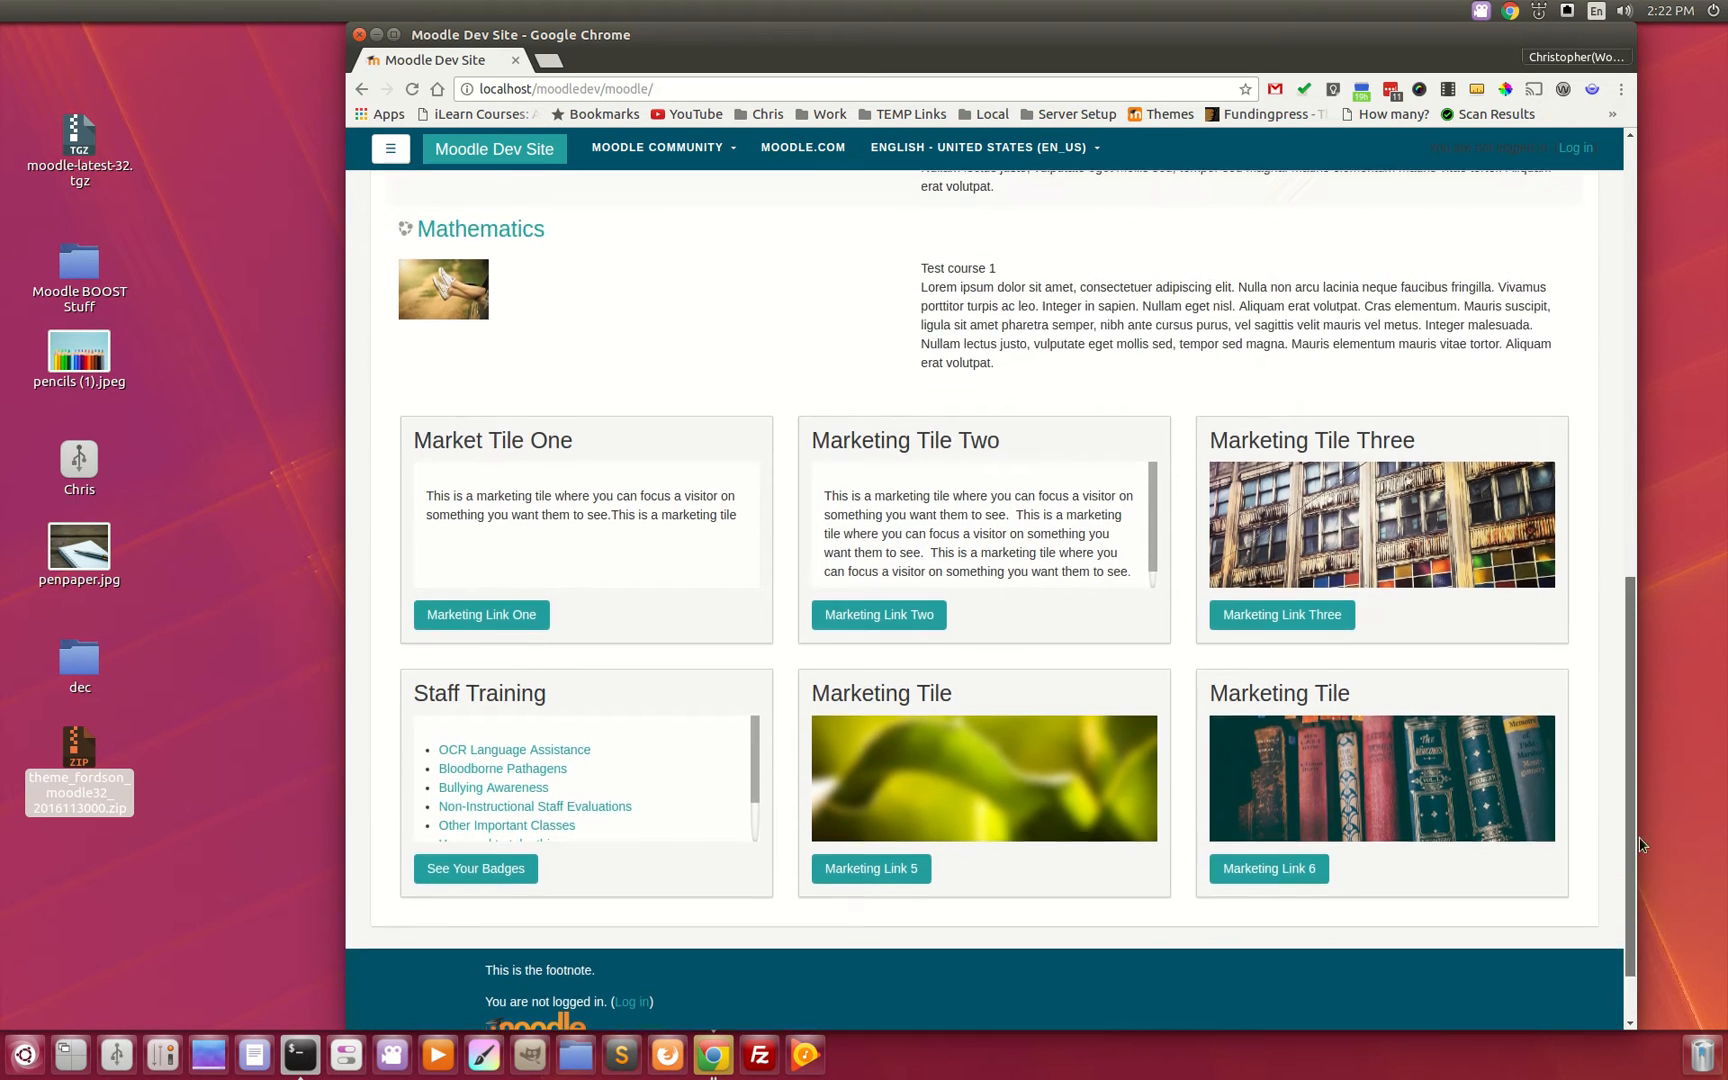
pyautogui.scroll(3)
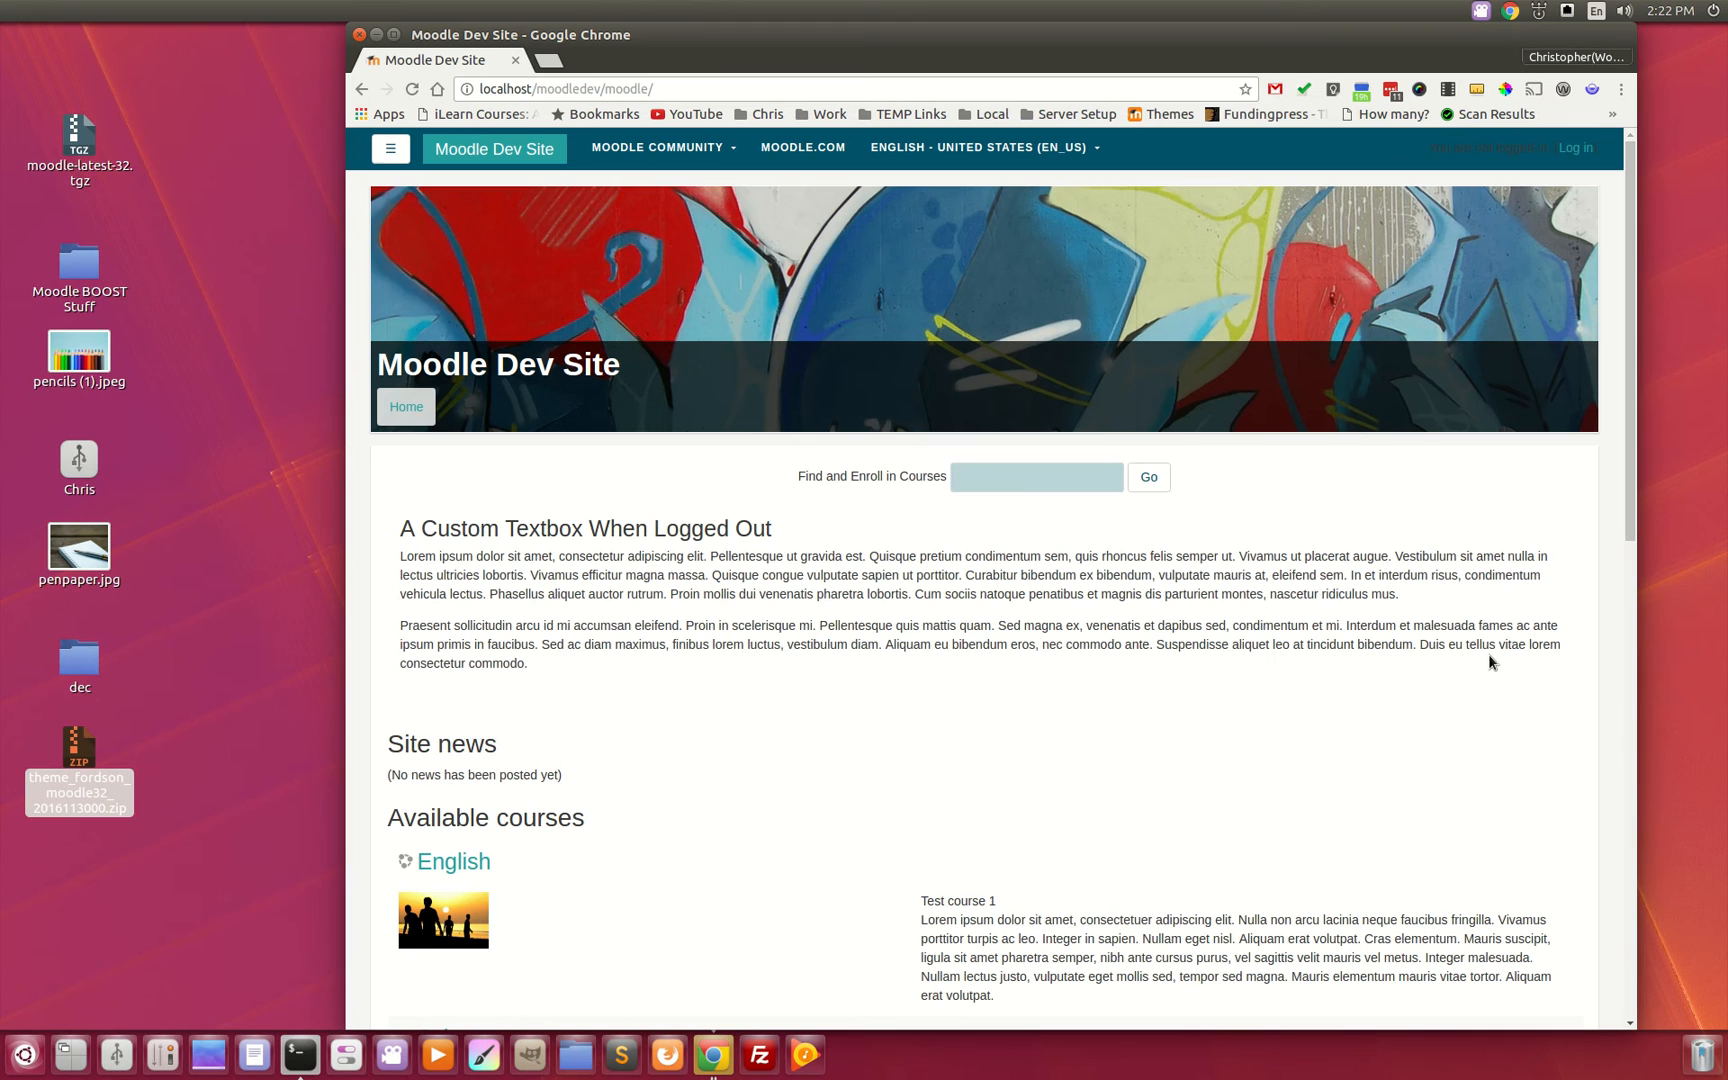
pyautogui.moveTo(1574, 148)
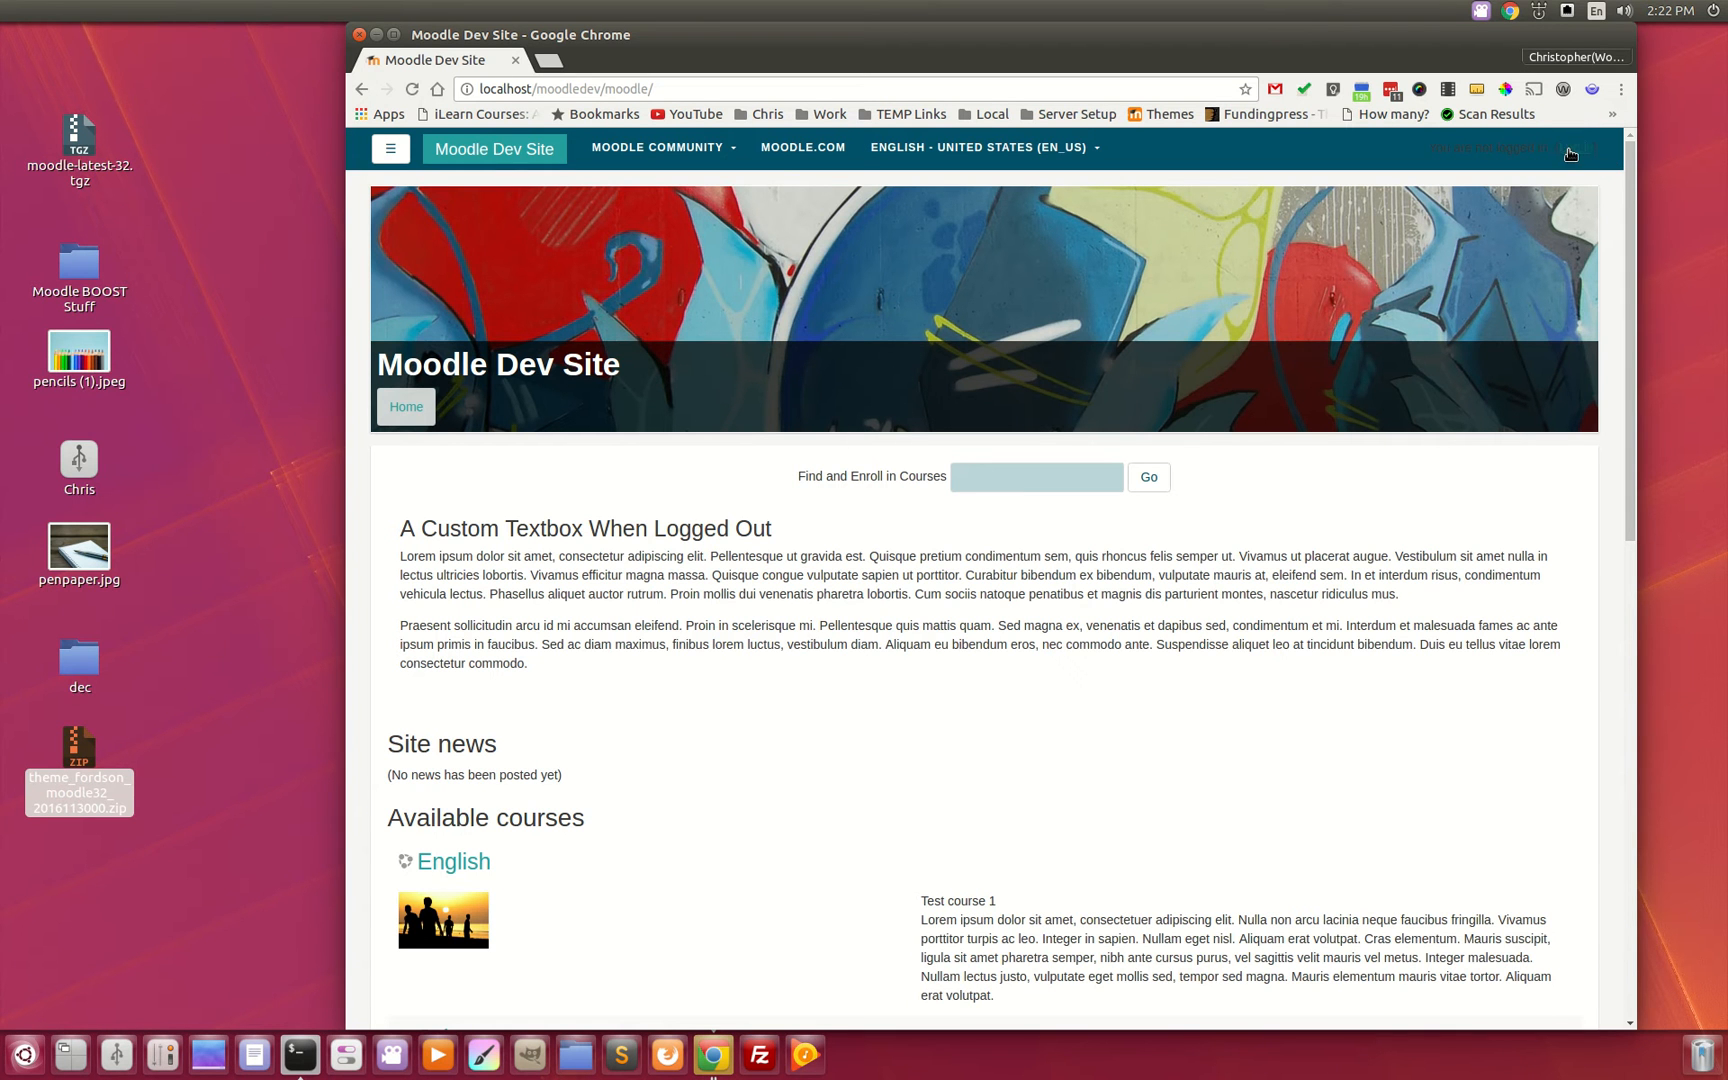
pyautogui.moveTo(1570, 154)
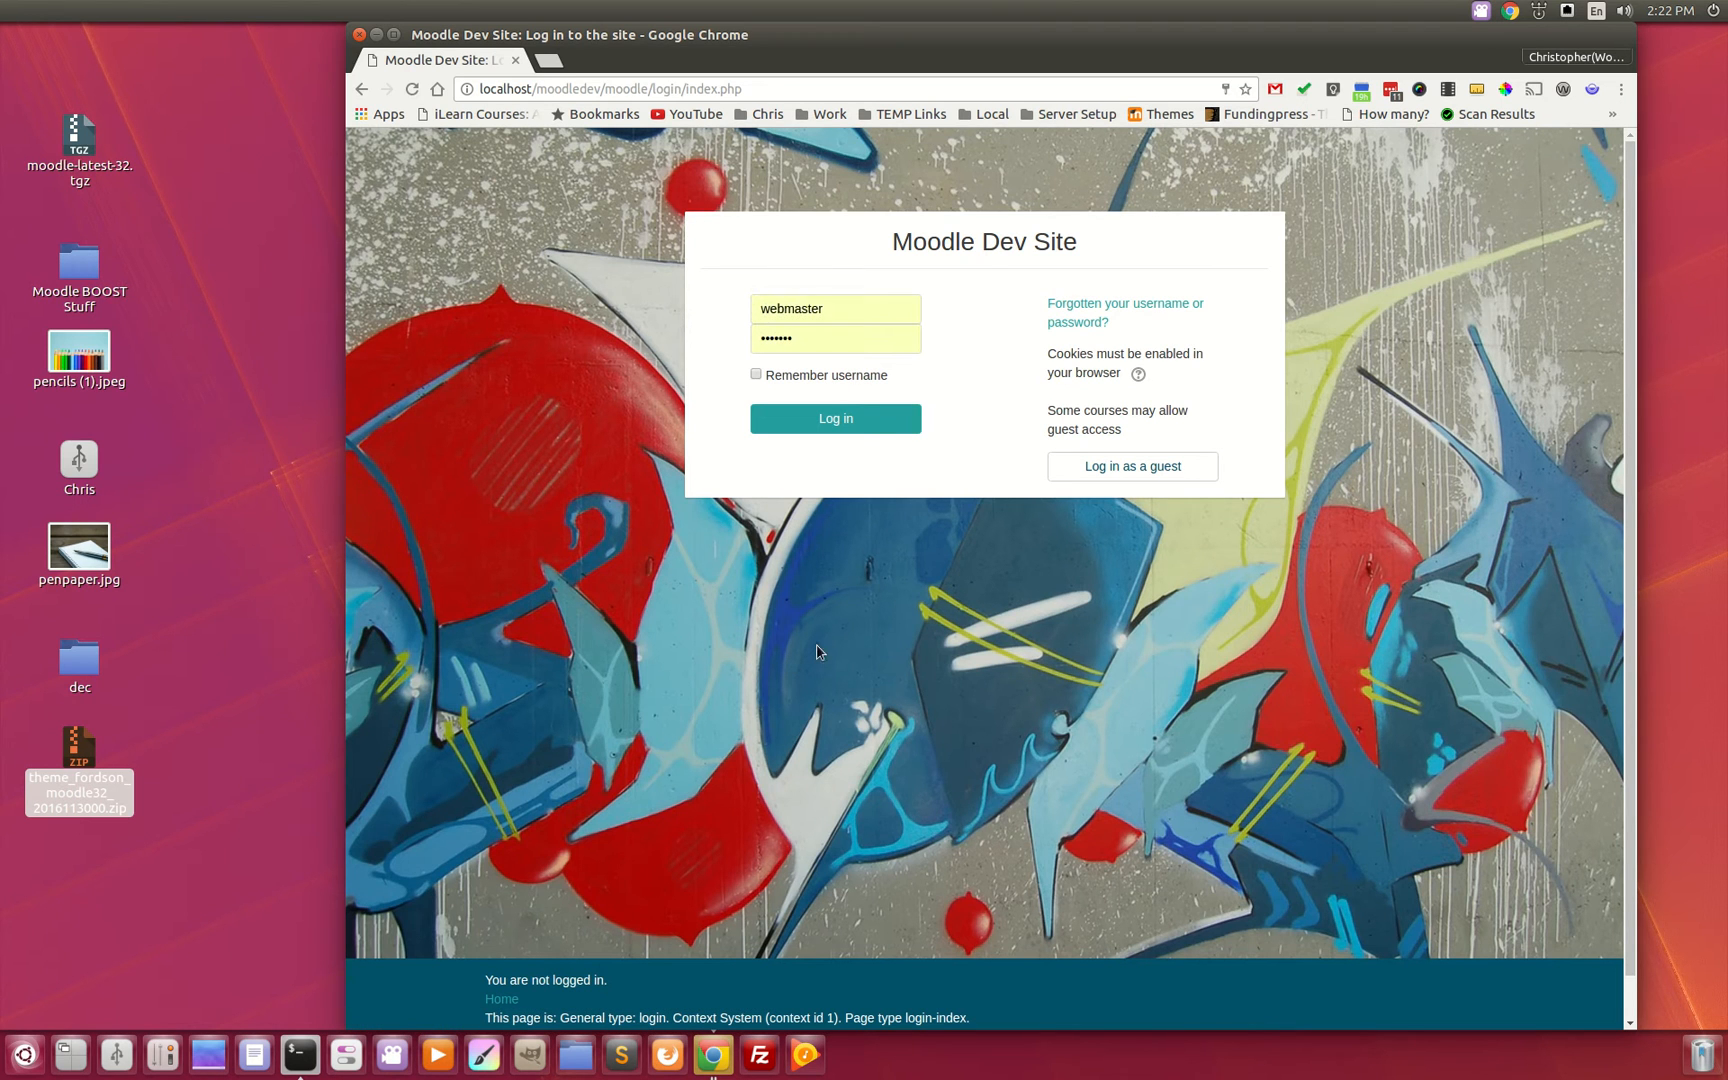
pyautogui.moveTo(890, 772)
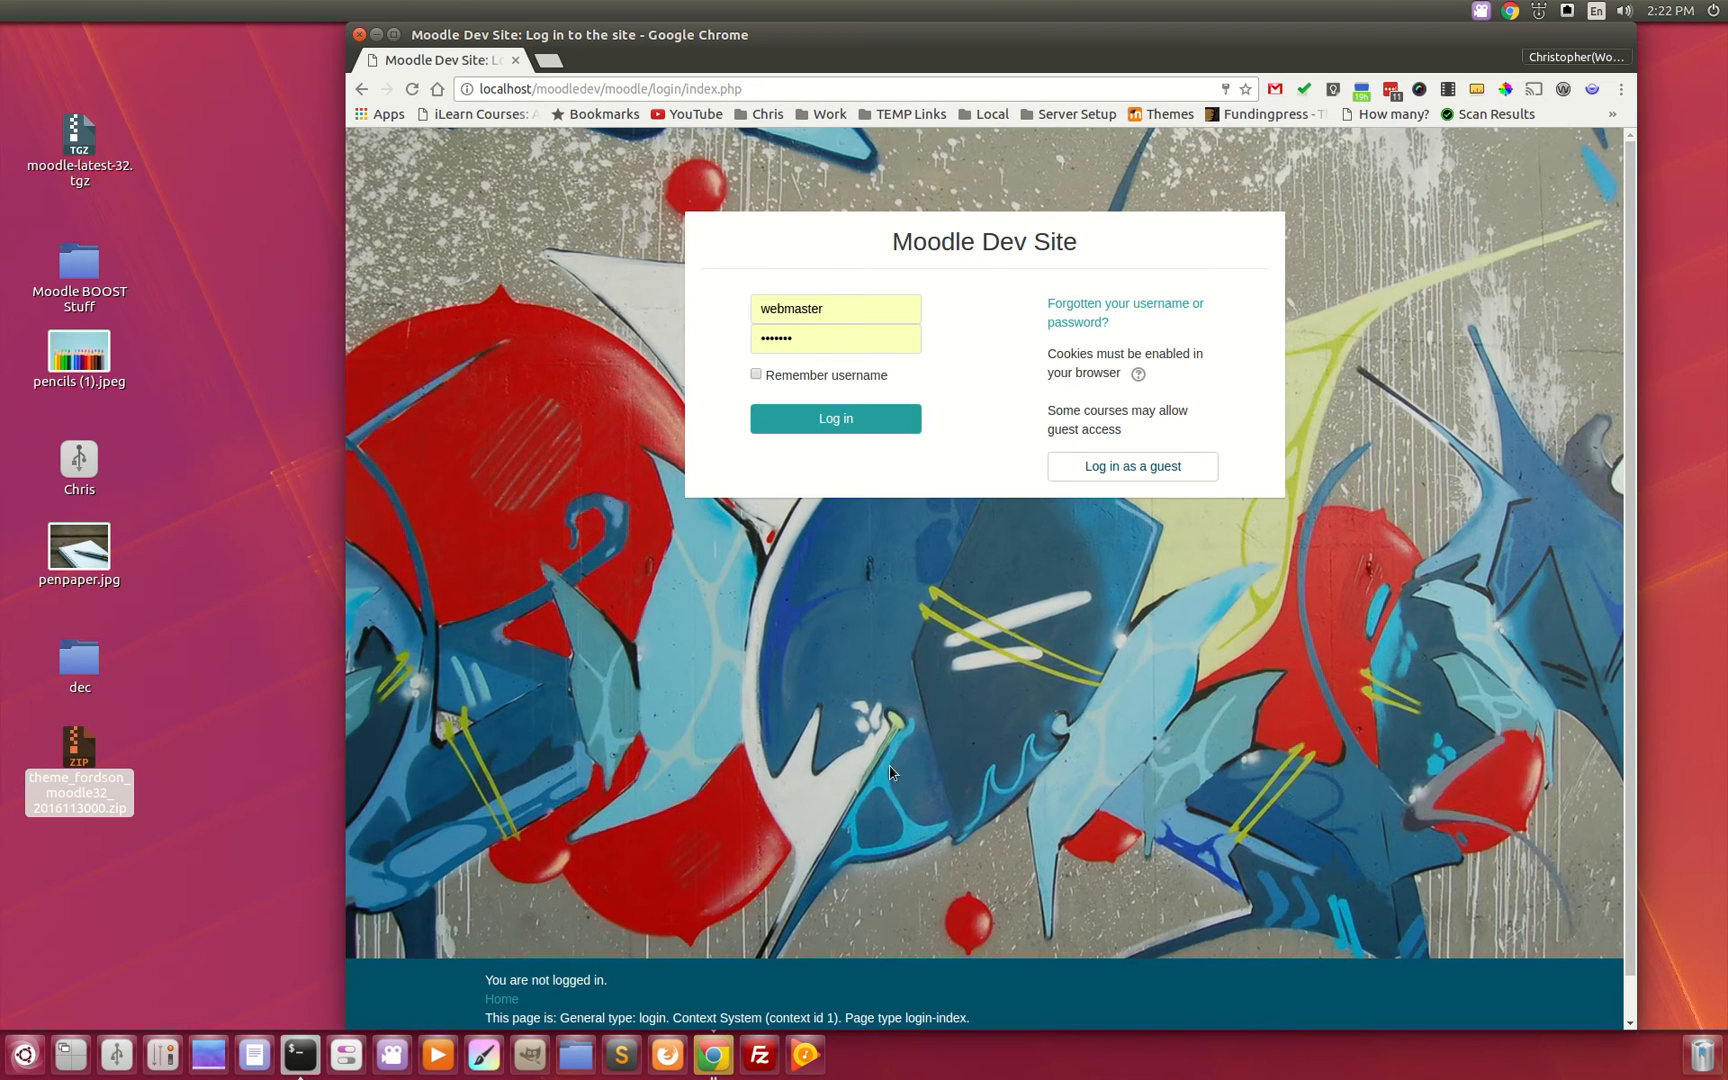
# - Log in as Admin User with the password, dismissing the saved-password suggestions
pyautogui.click(834, 338)
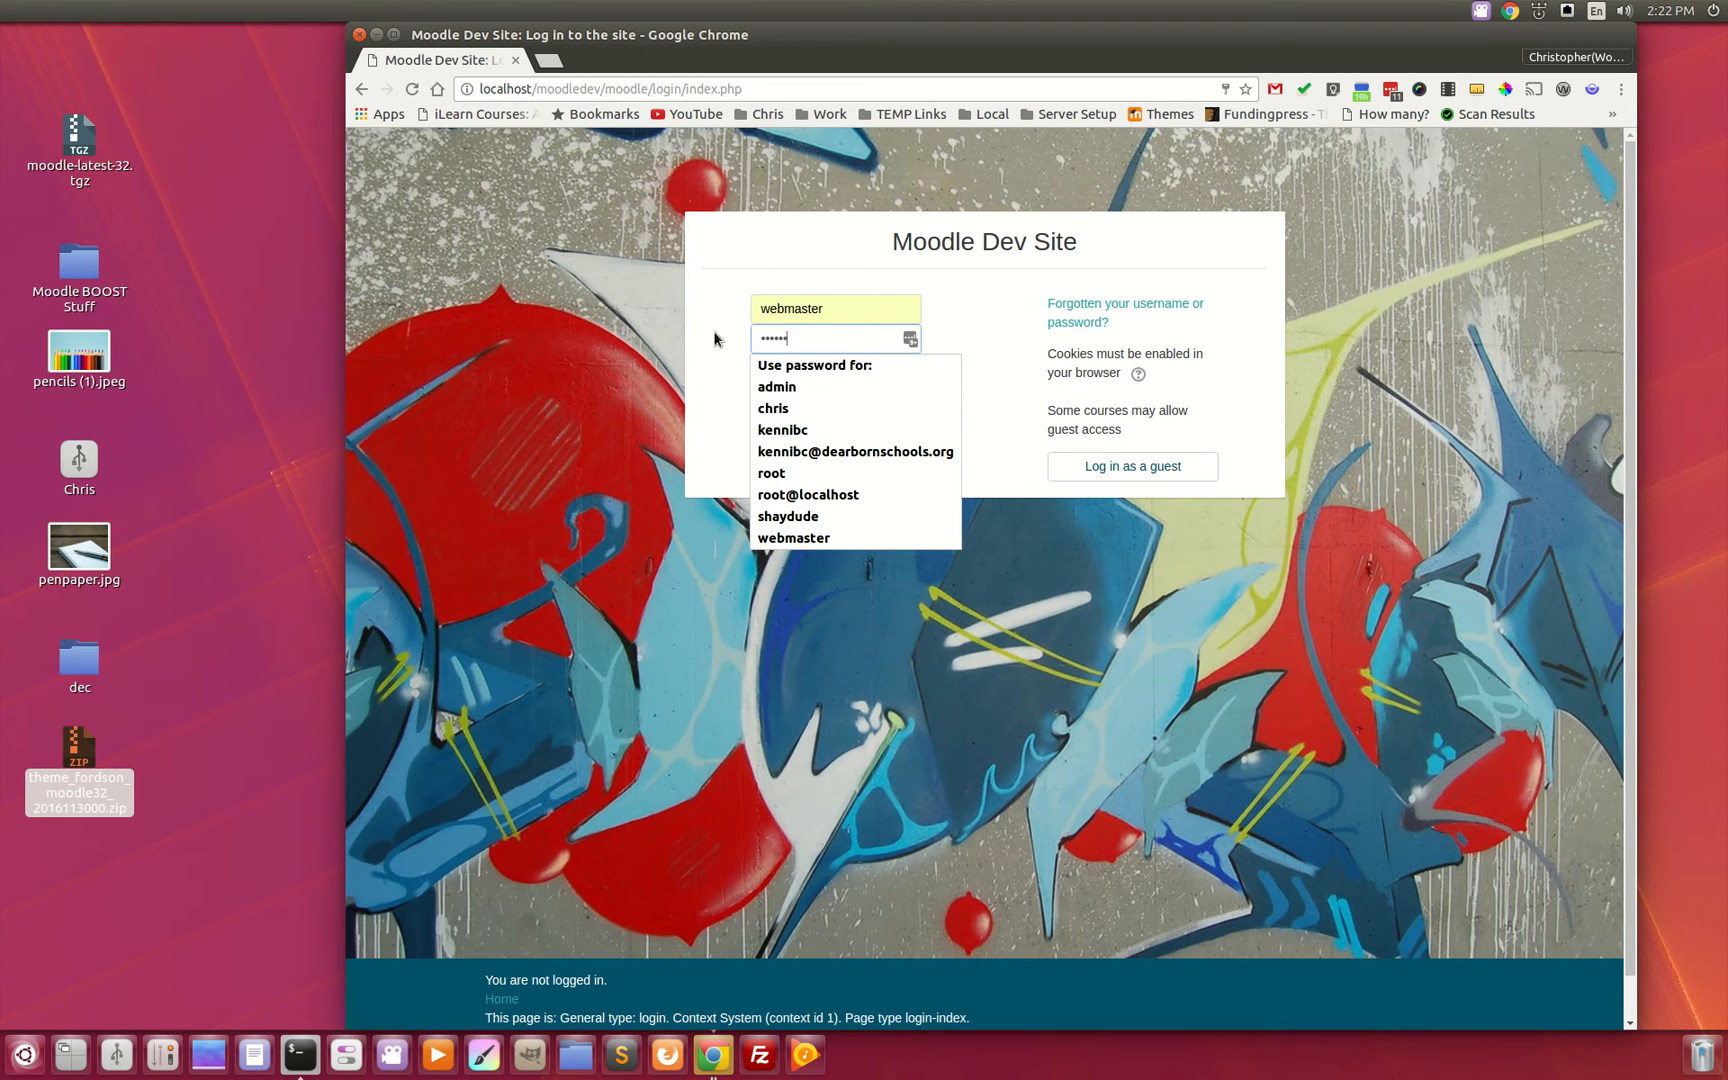
pyautogui.write('password')
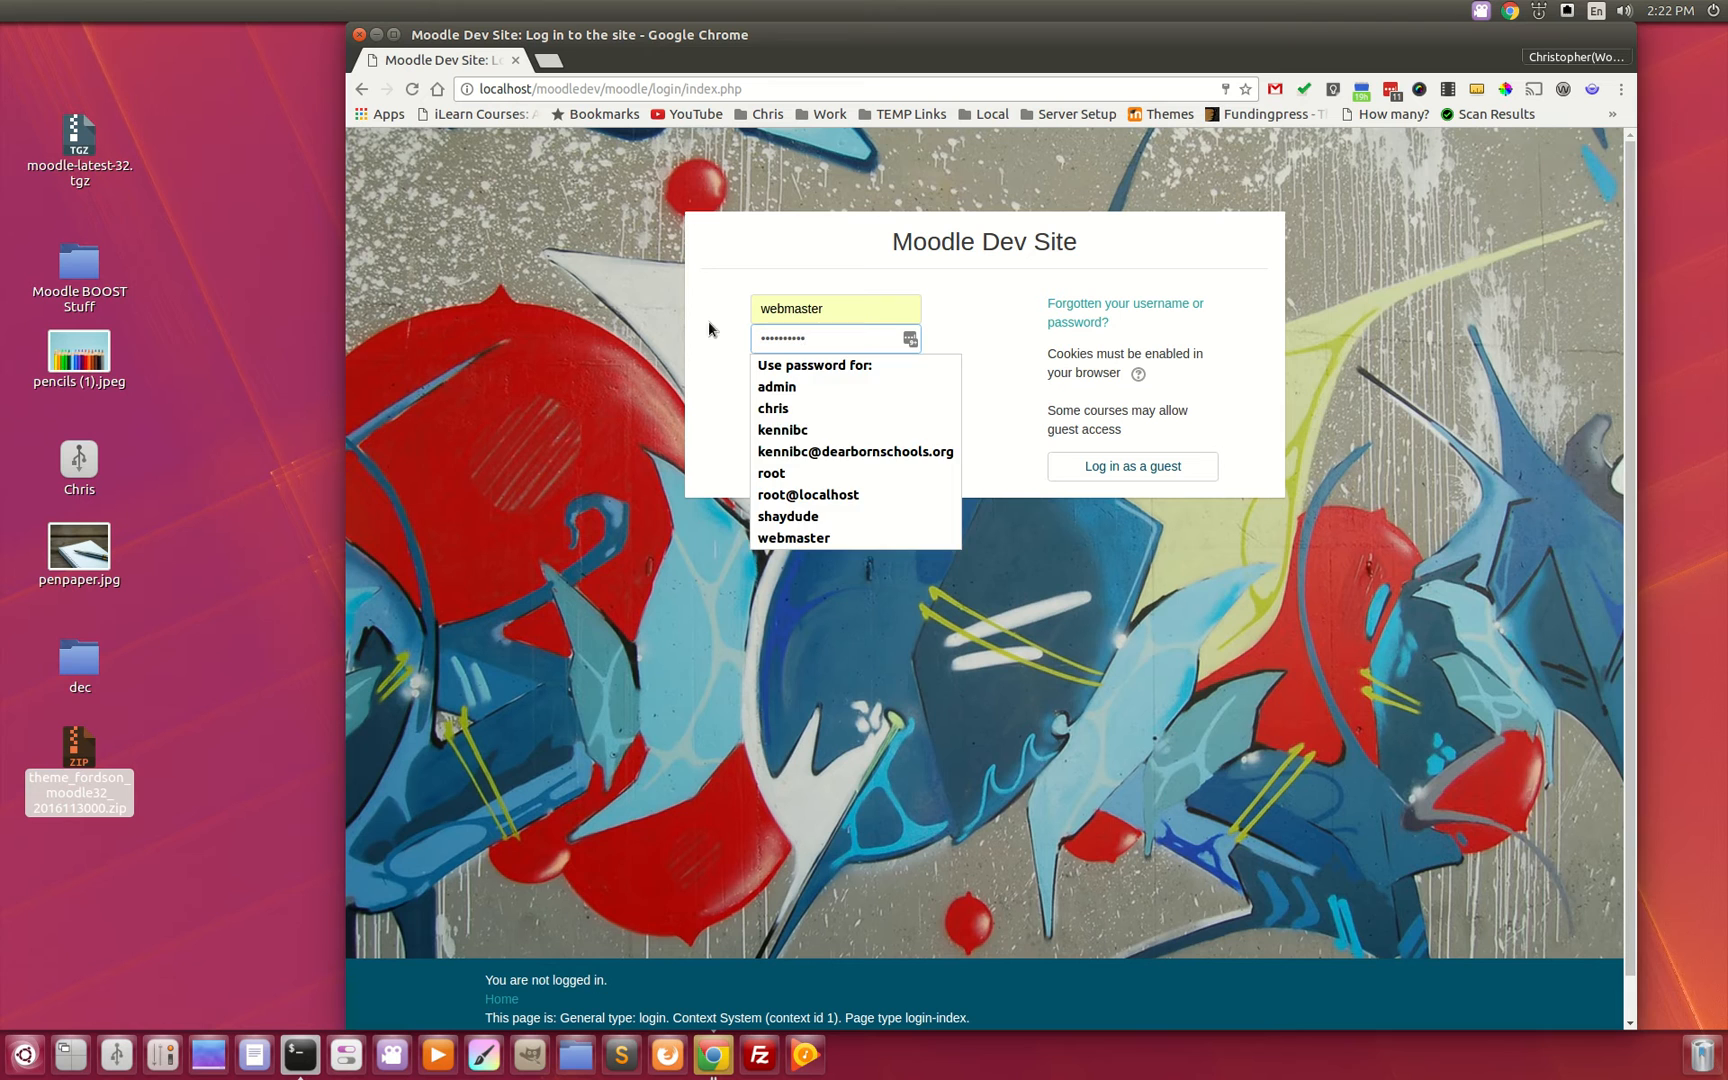
pyautogui.click(636, 584)
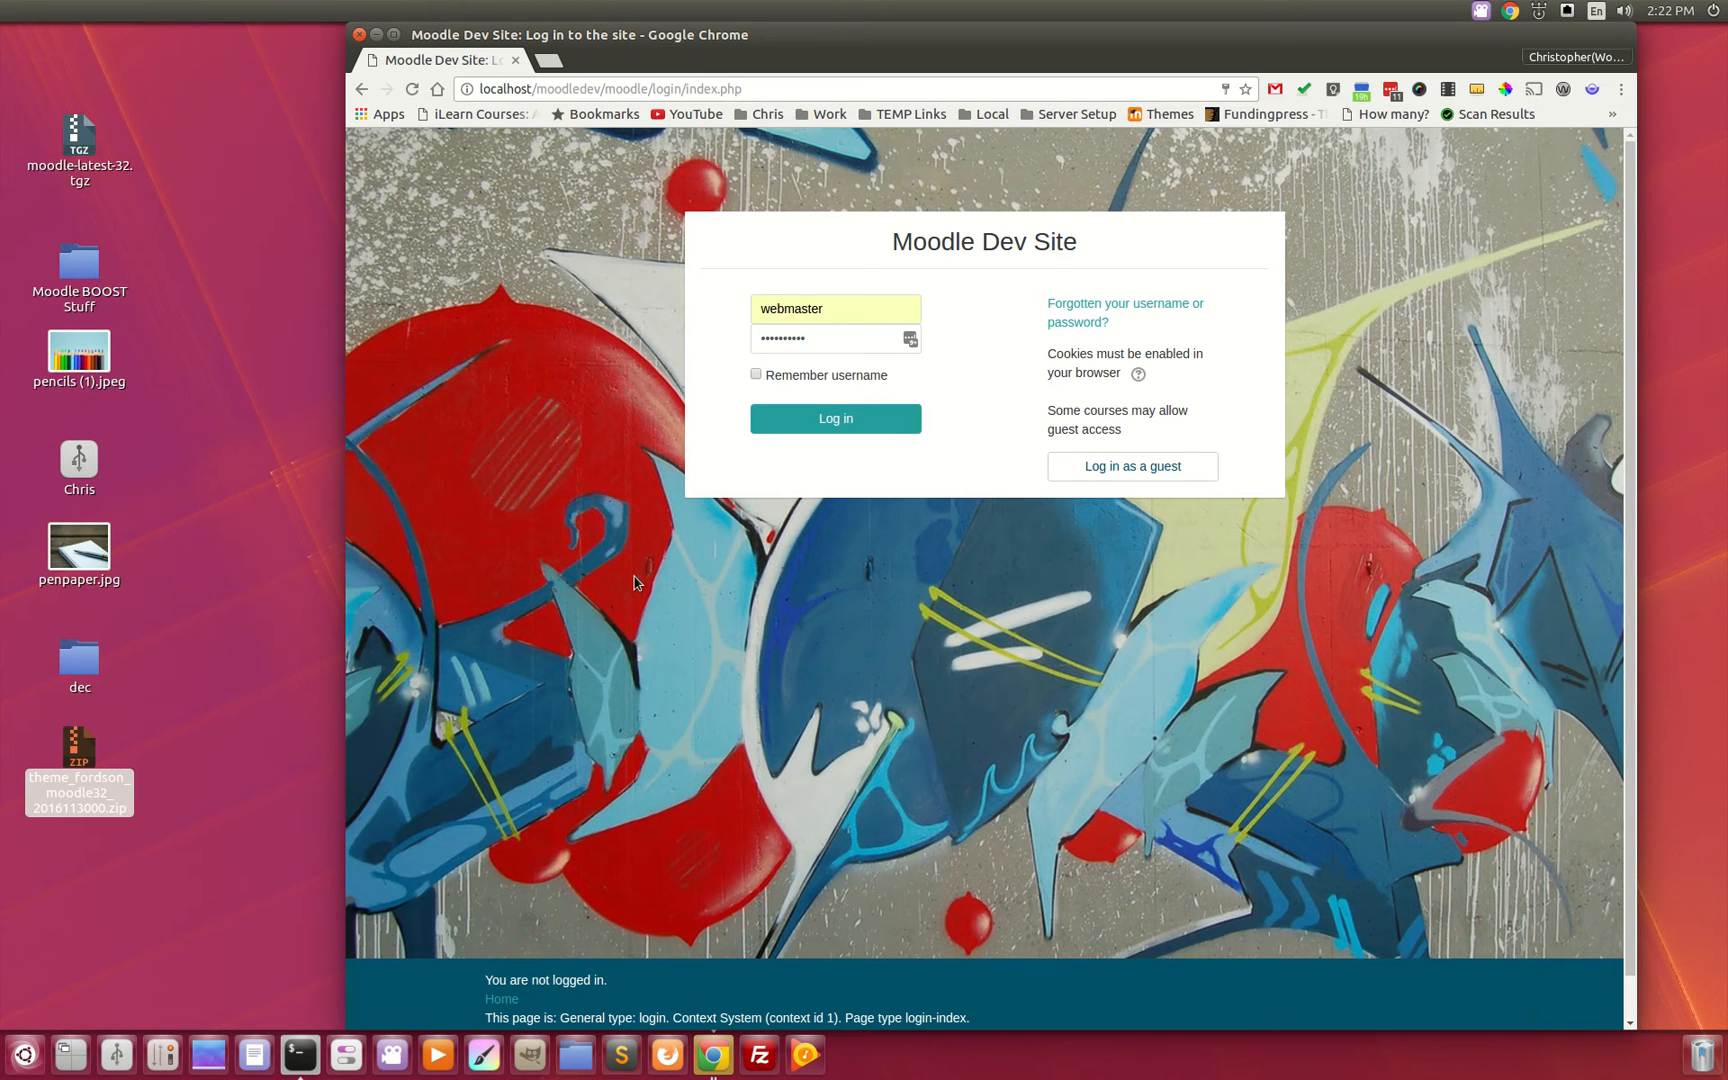
pyautogui.moveTo(650, 614)
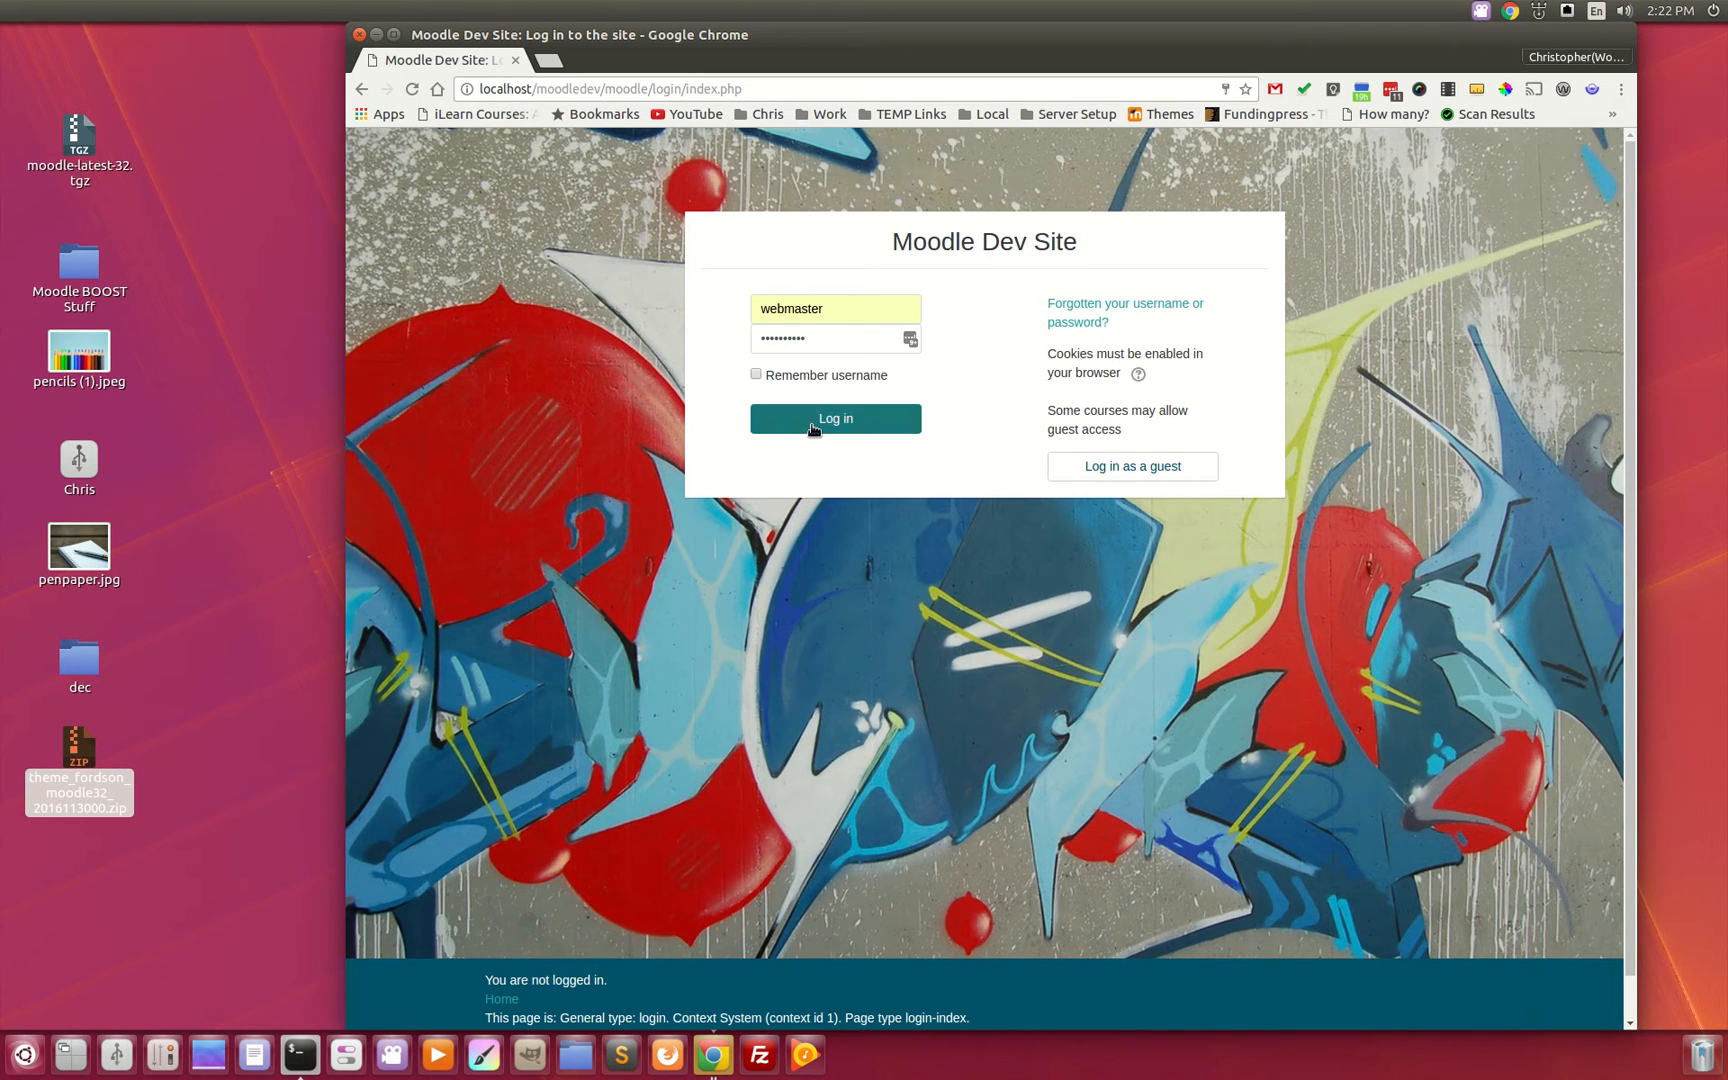
pyautogui.click(834, 418)
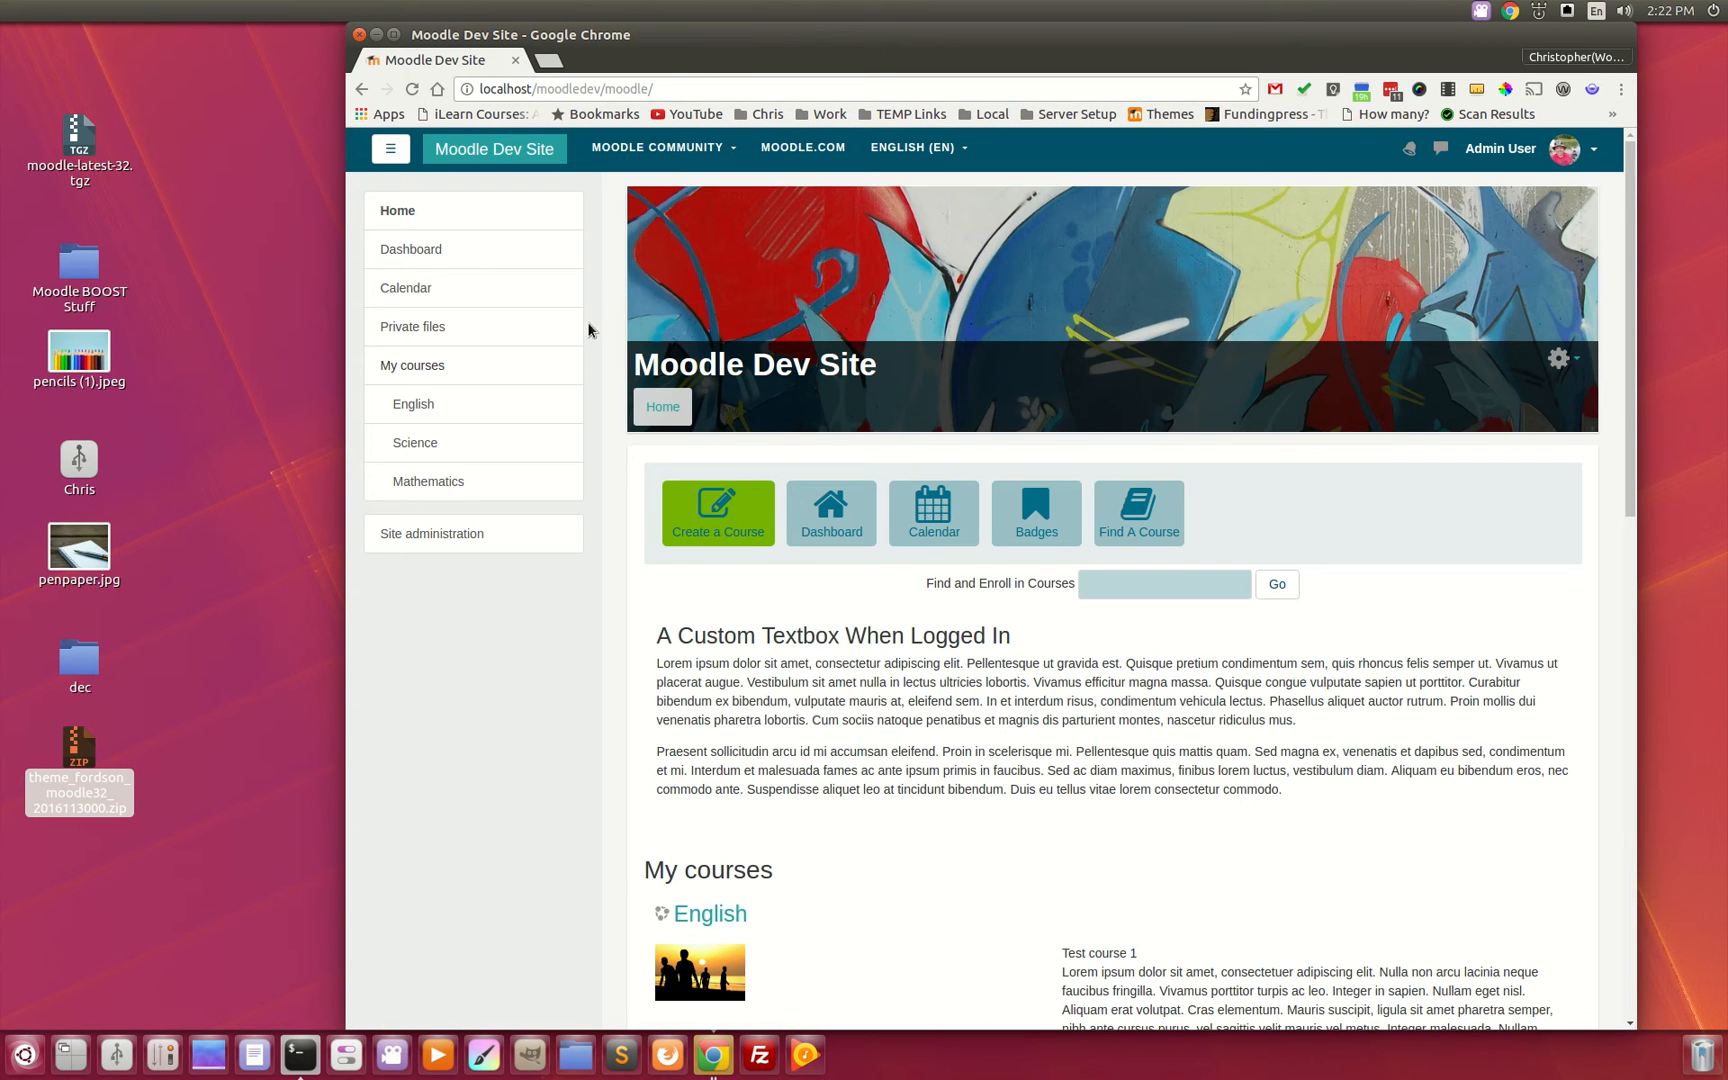
pyautogui.moveTo(794, 720)
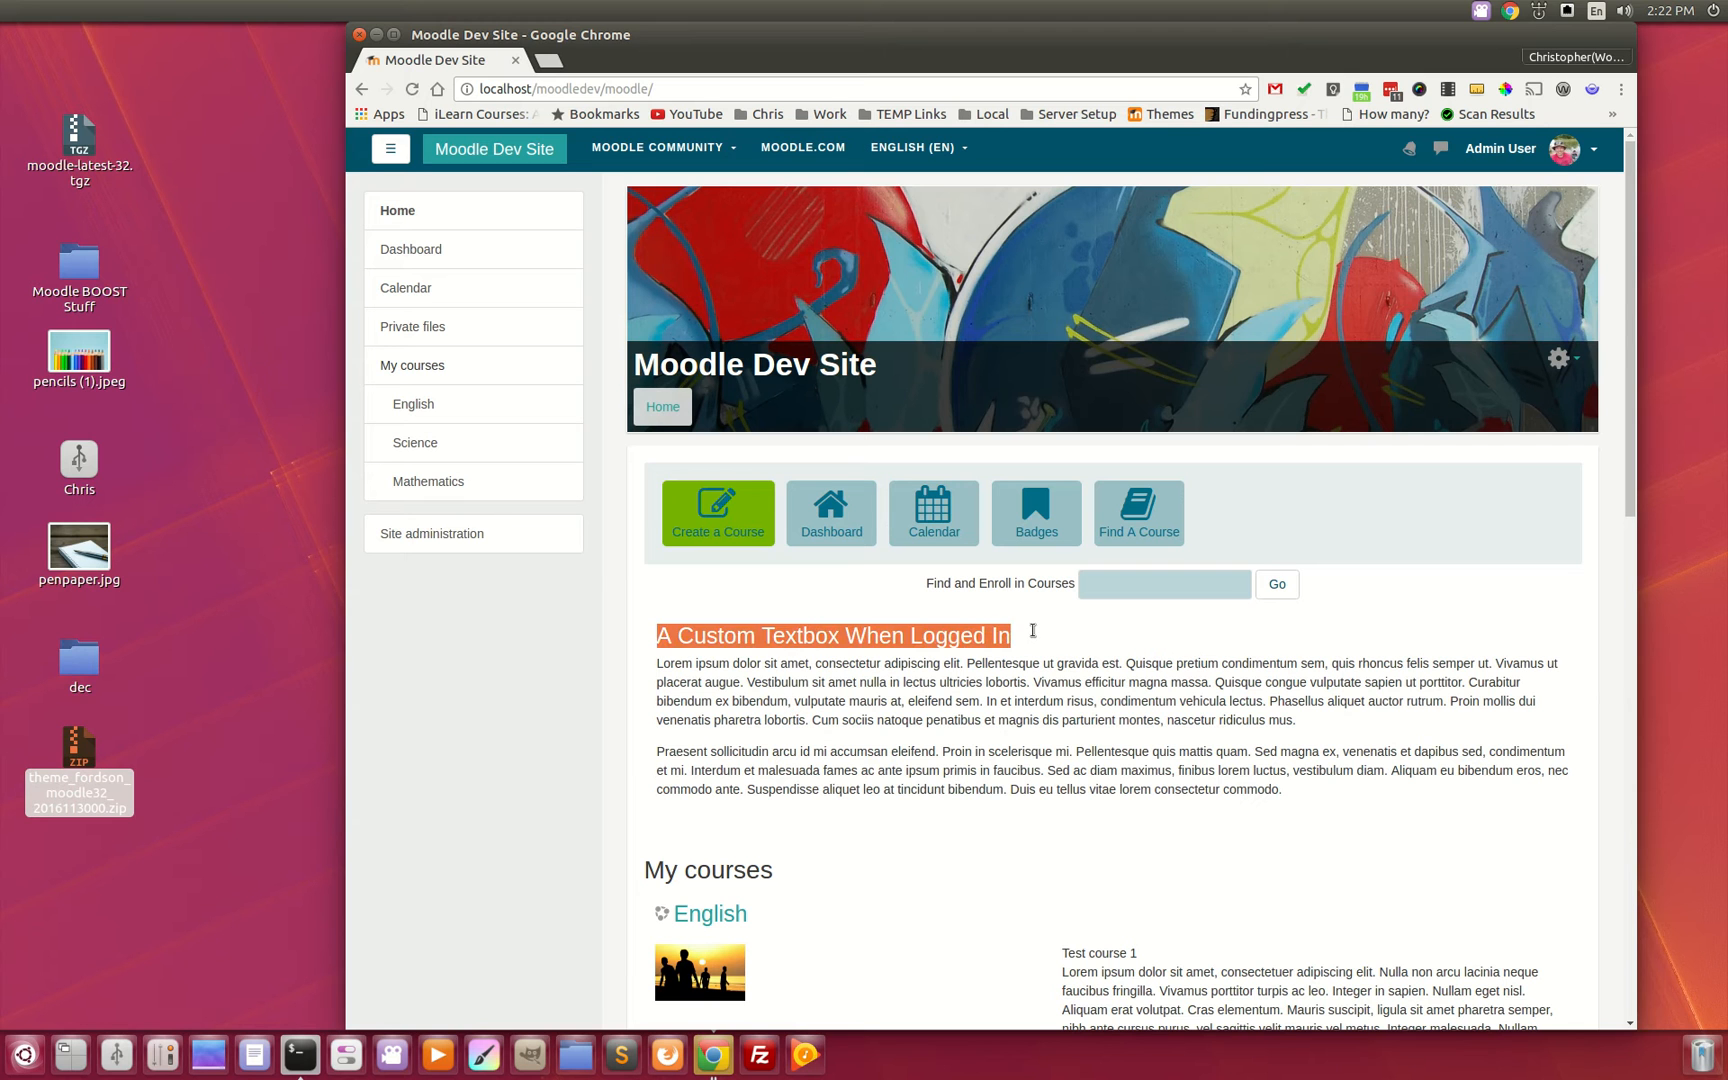
# - Deselect the heading text on the logged-in front page before using the Admin User menu
pyautogui.click(1002, 642)
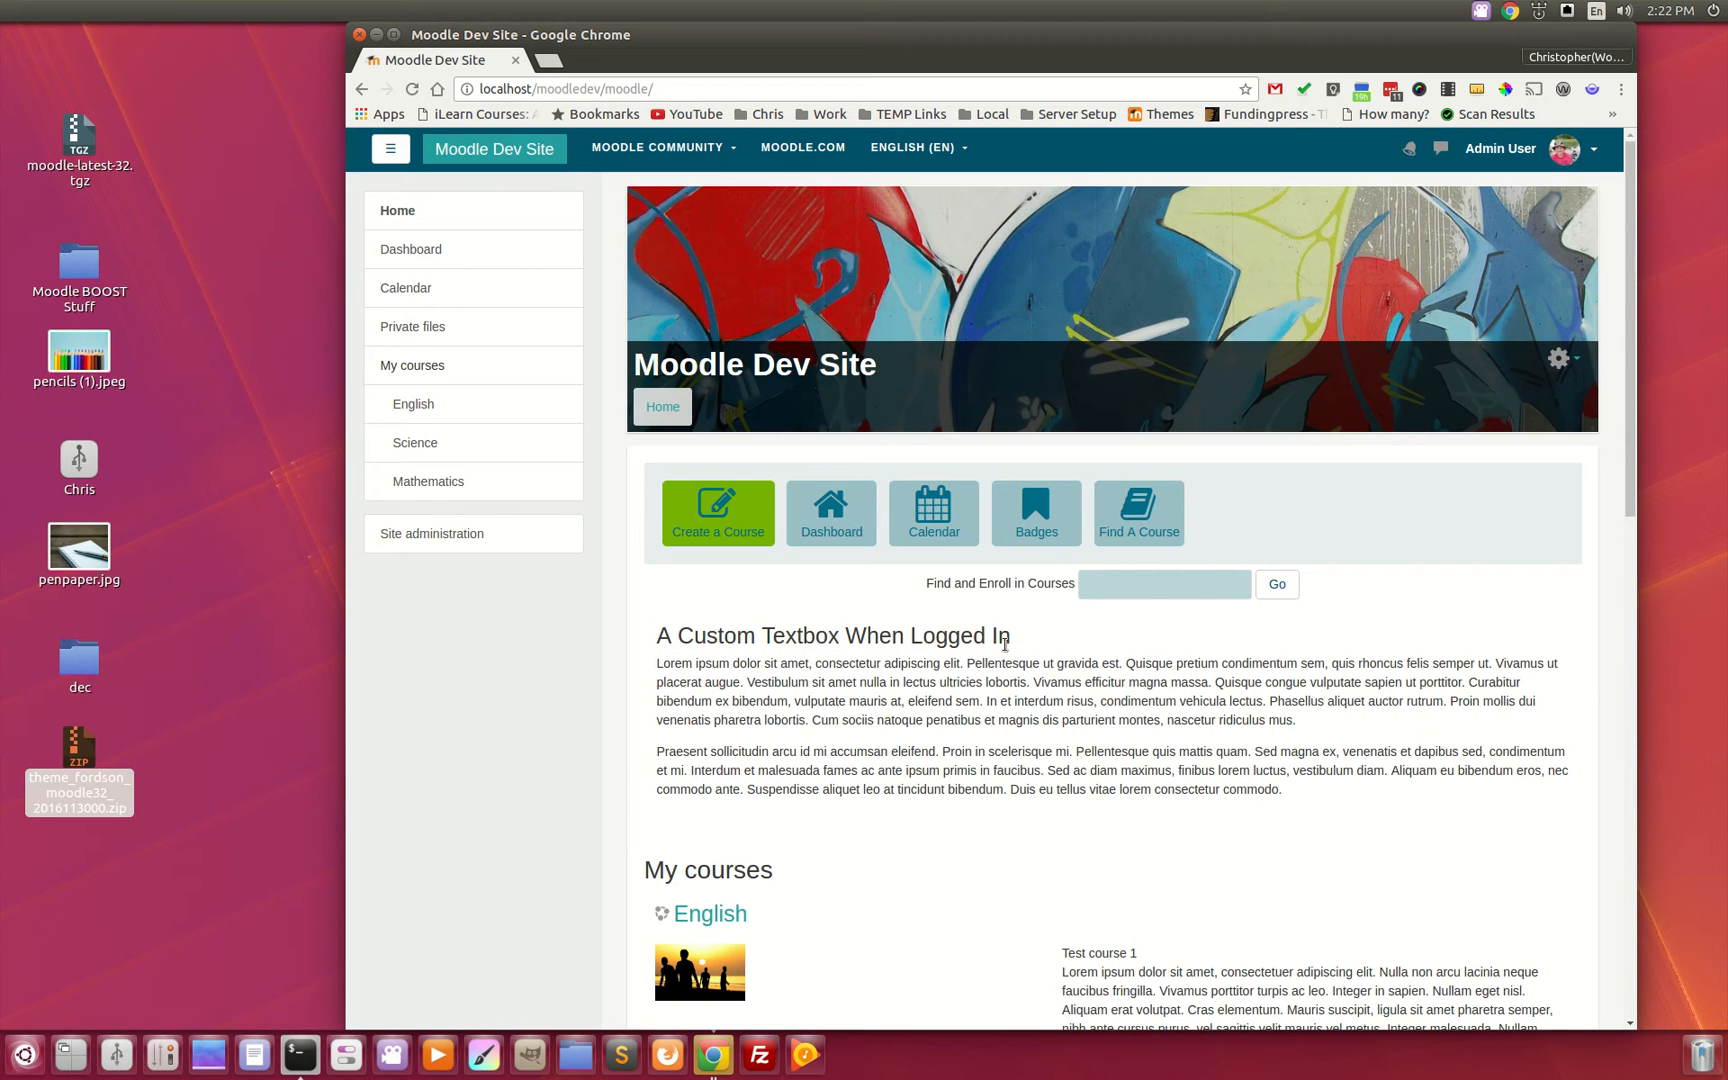
pyautogui.moveTo(1012, 644)
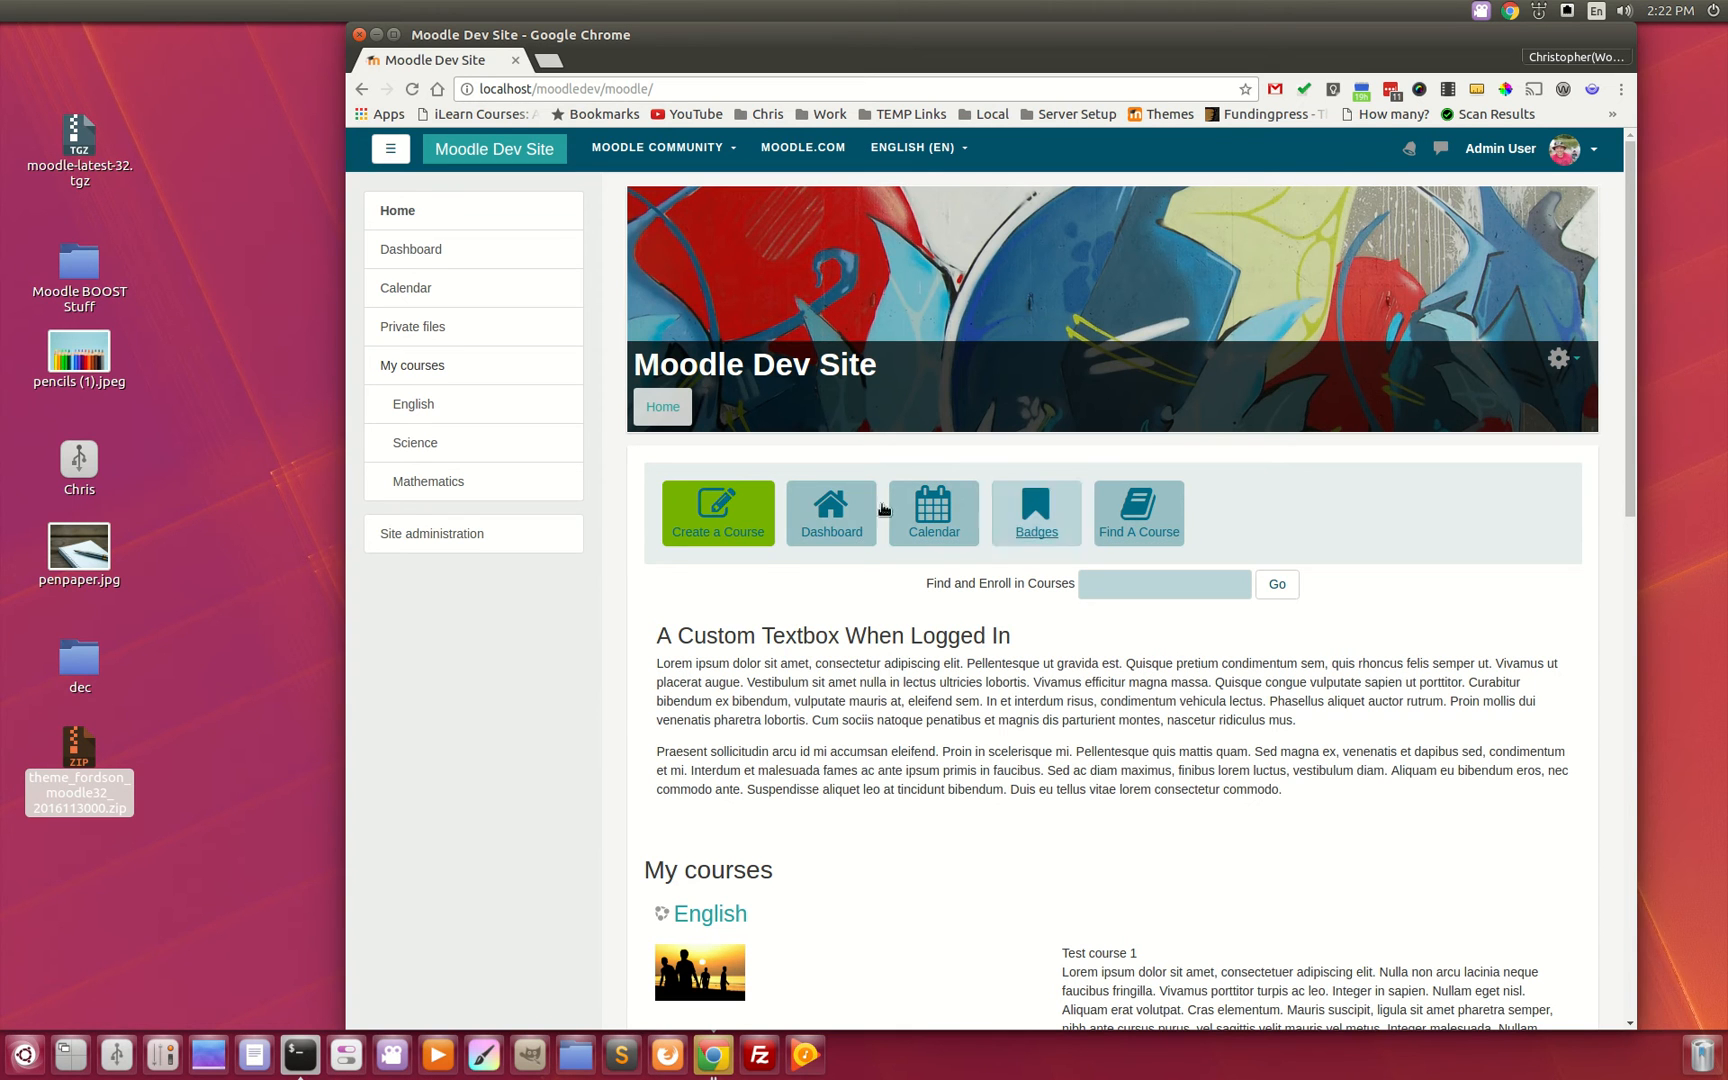
pyautogui.moveTo(1140, 514)
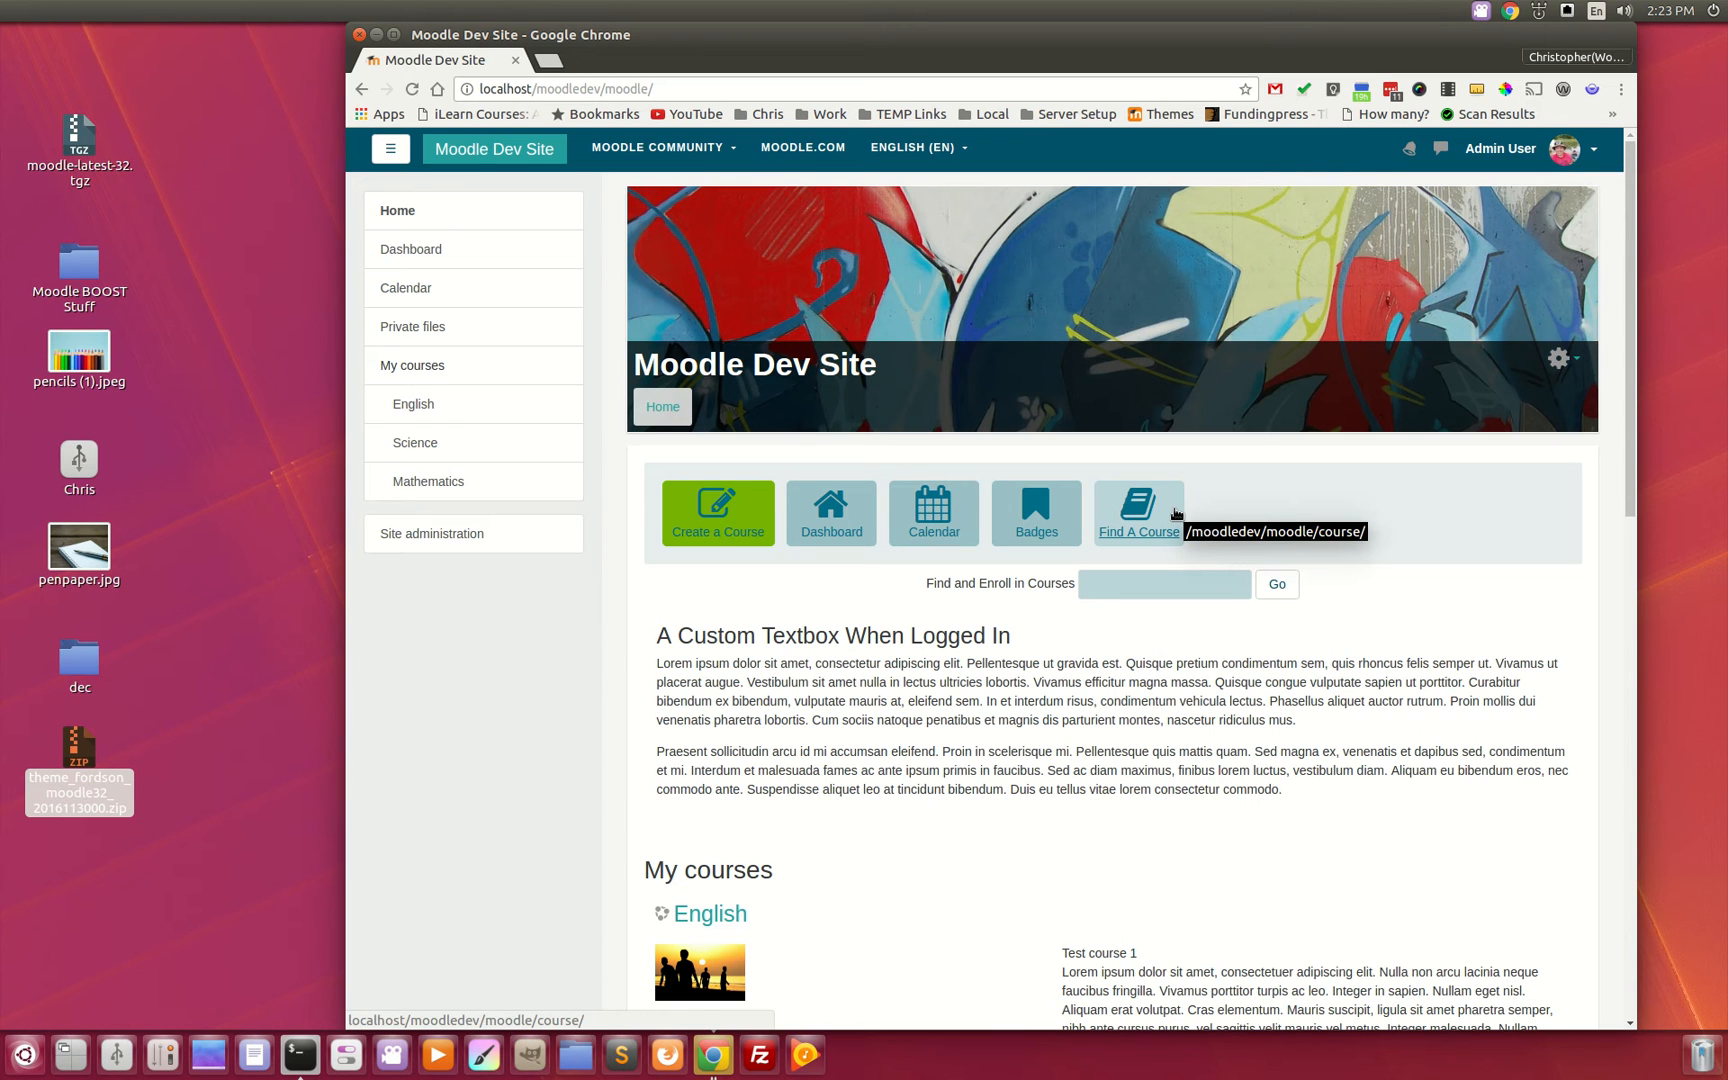
pyautogui.moveTo(1172, 508)
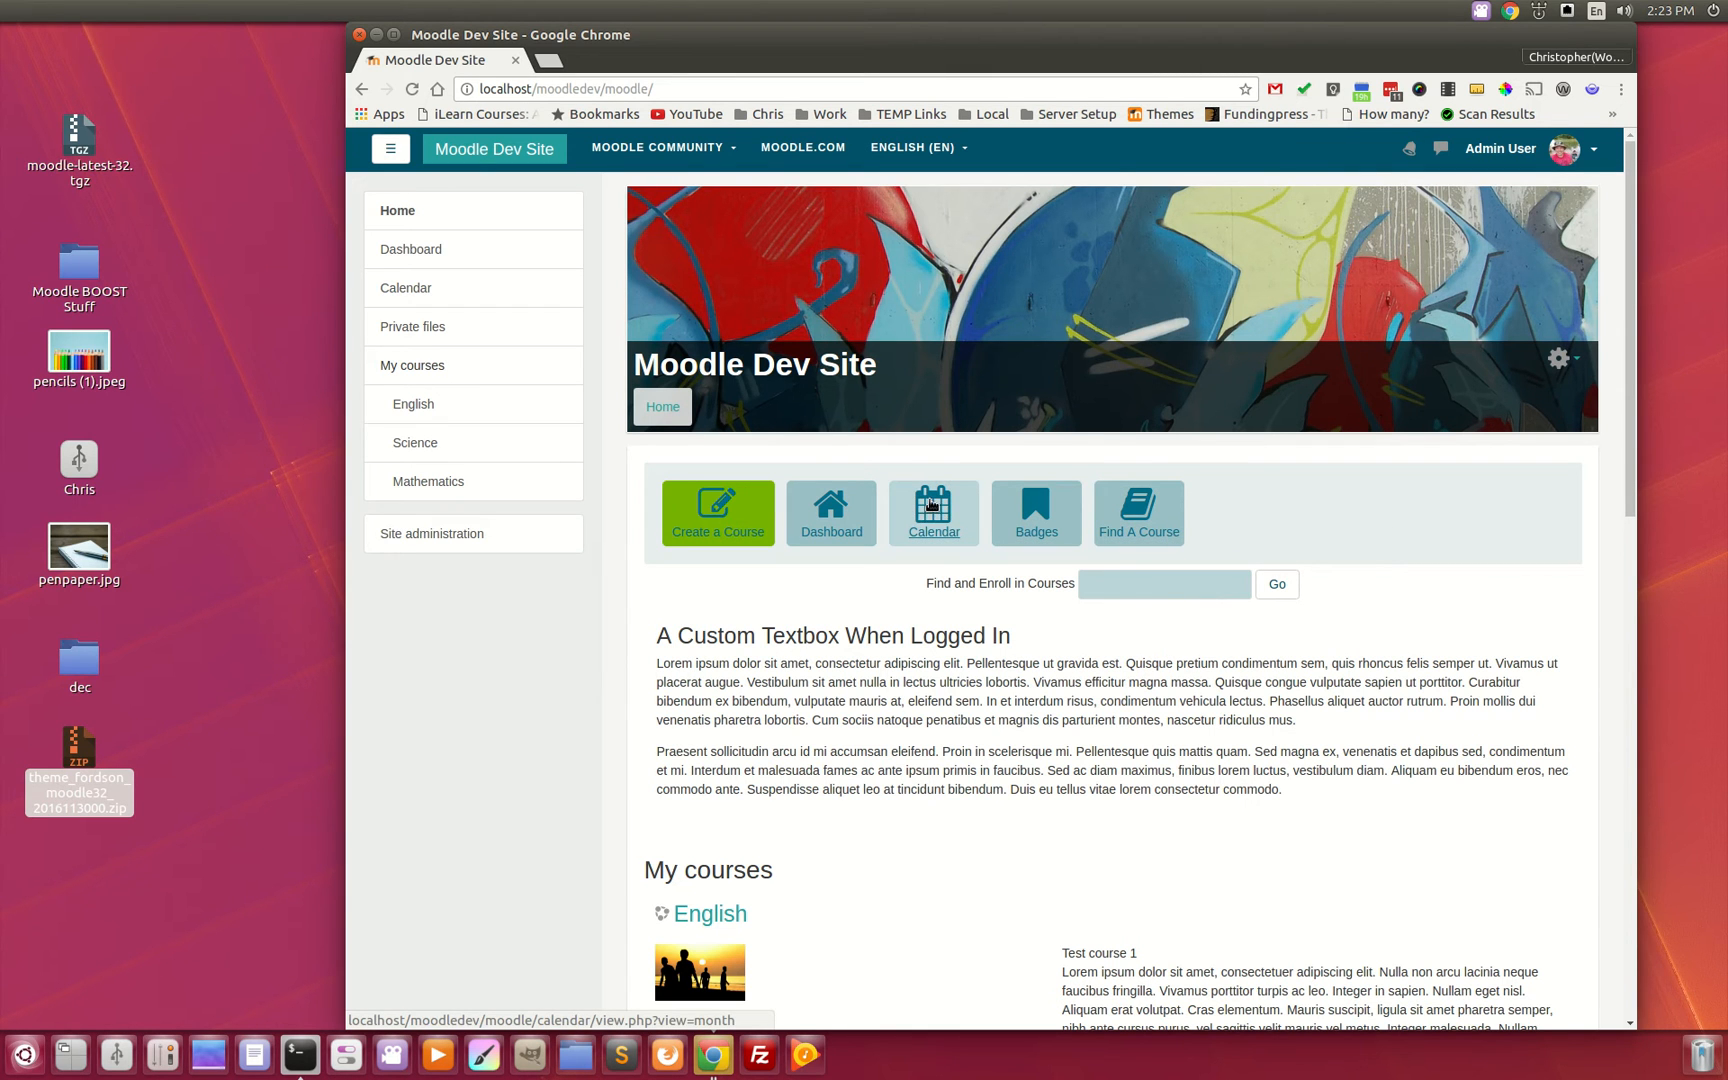
pyautogui.moveTo(830, 506)
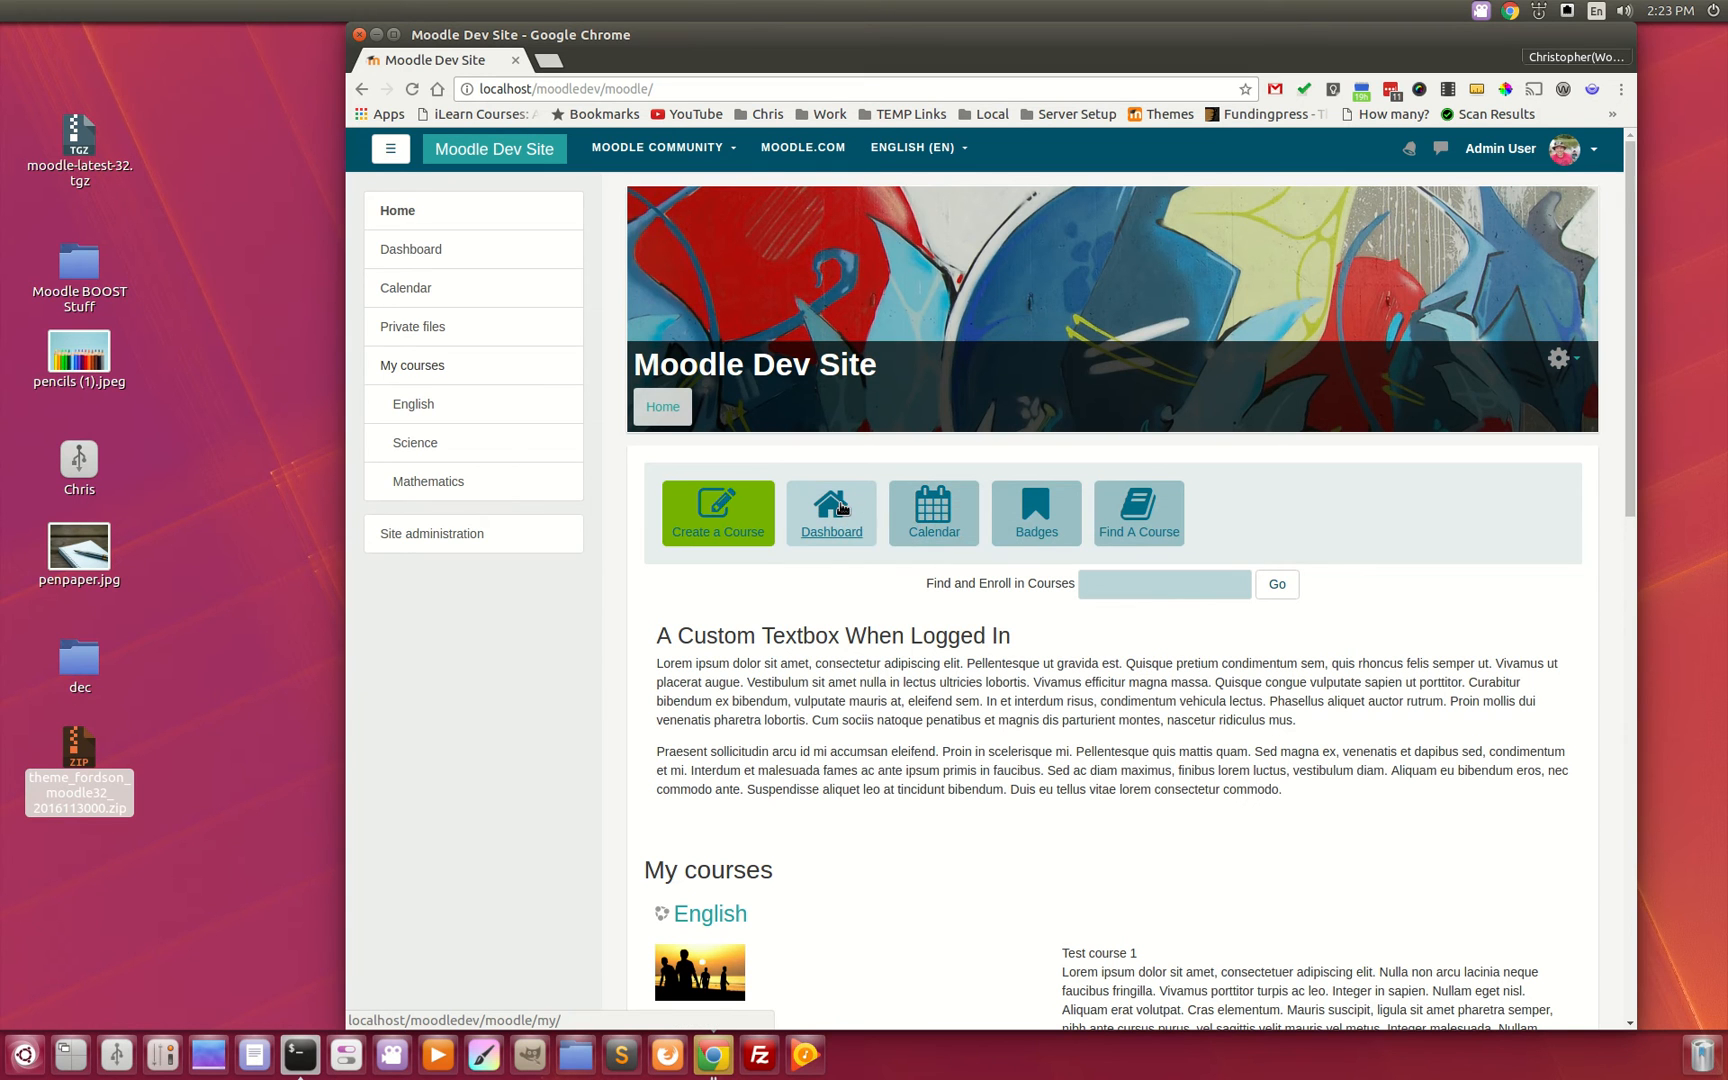
pyautogui.moveTo(1138, 512)
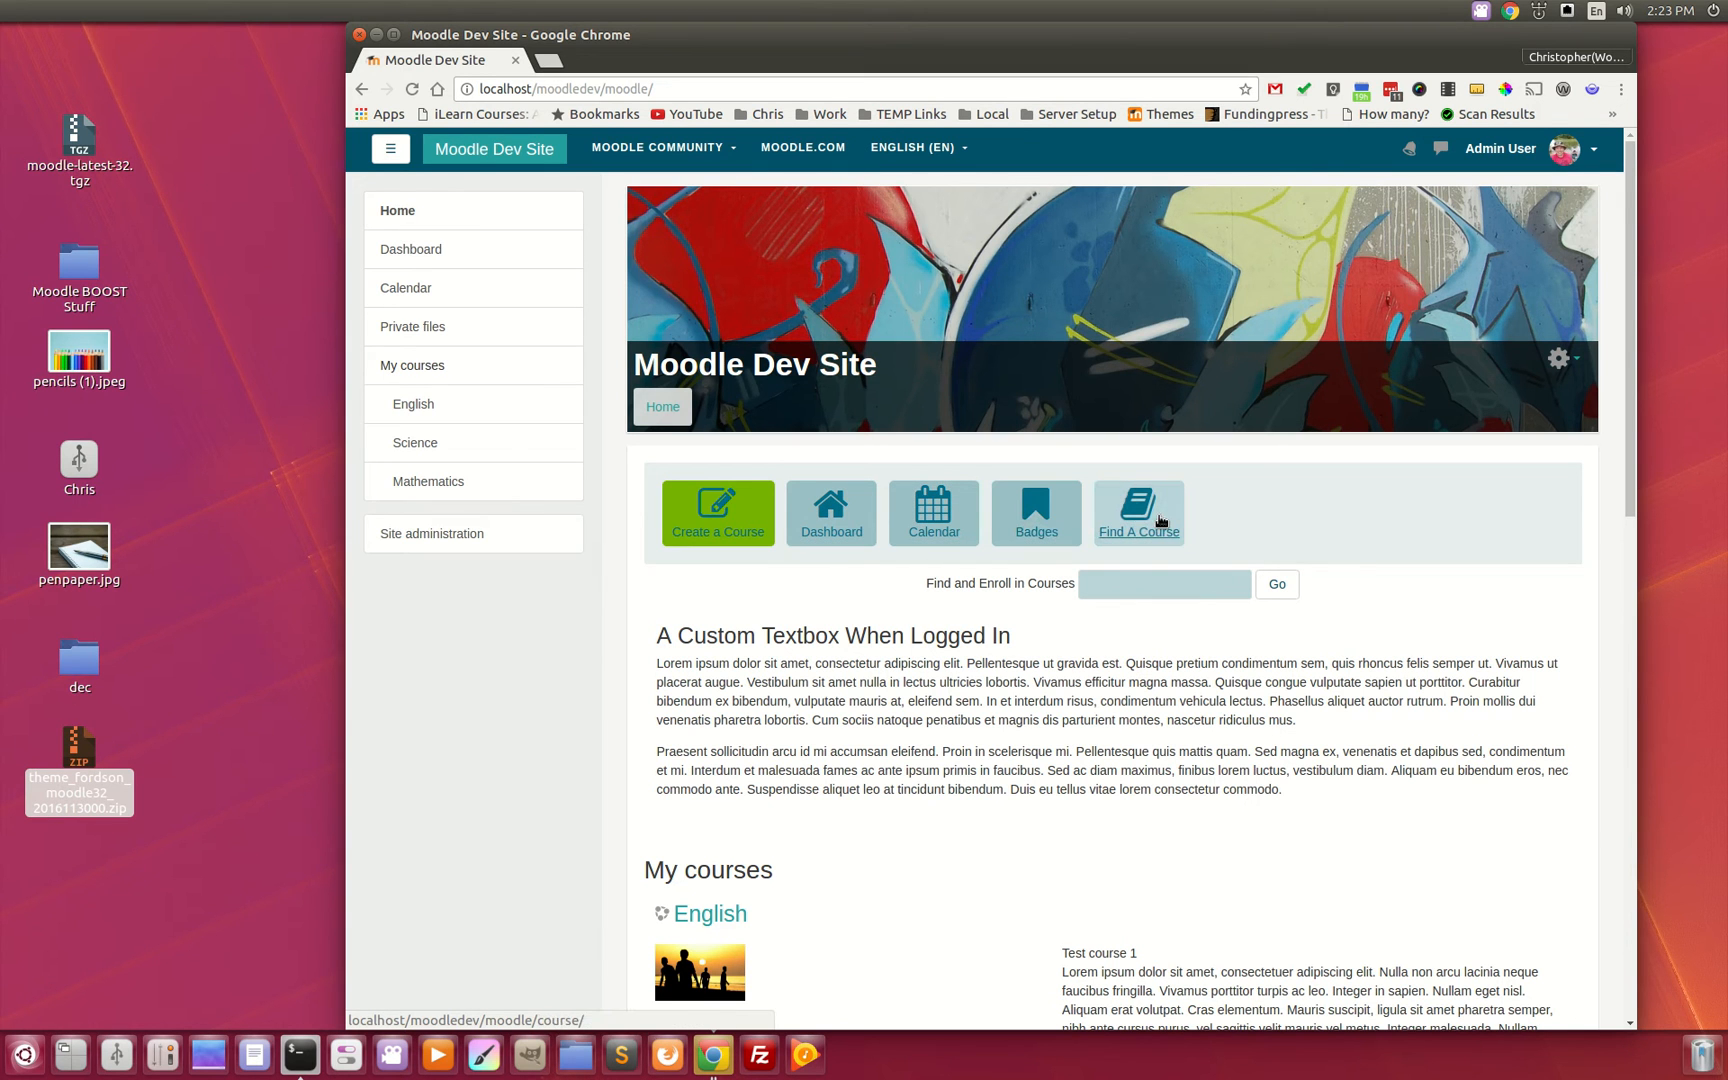
pyautogui.moveTo(1138, 512)
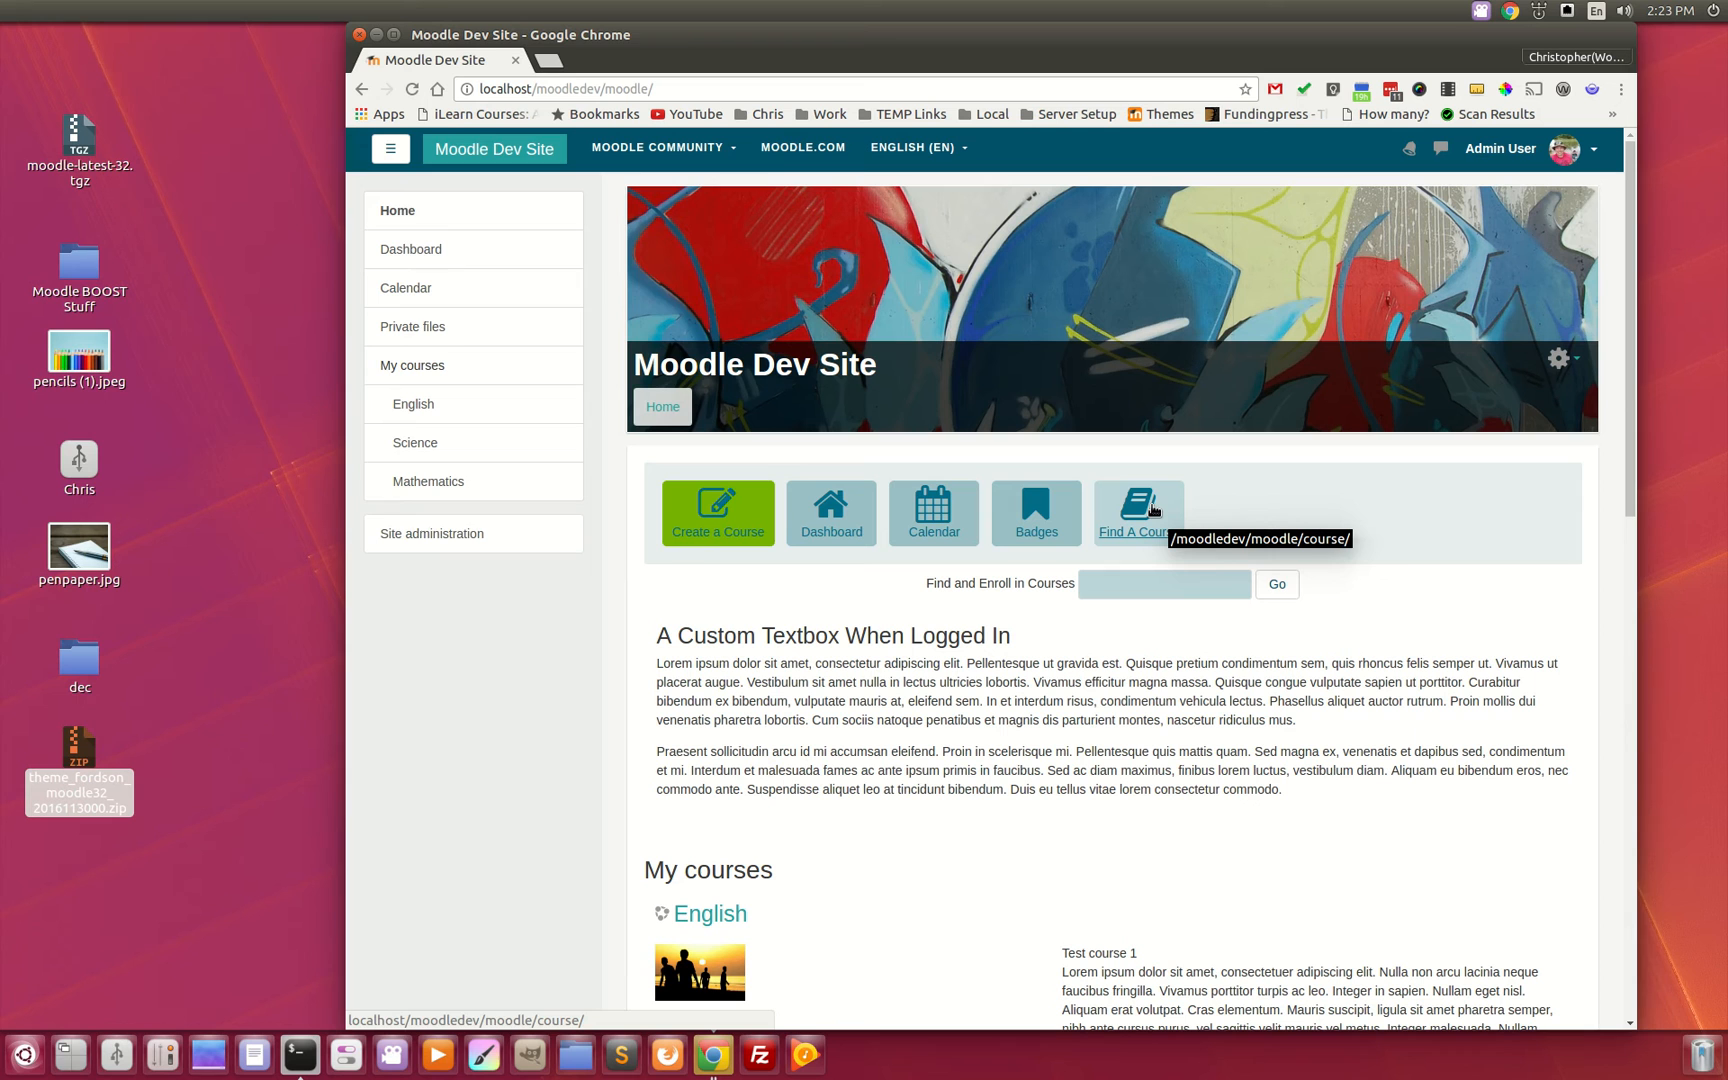
pyautogui.moveTo(1186, 510)
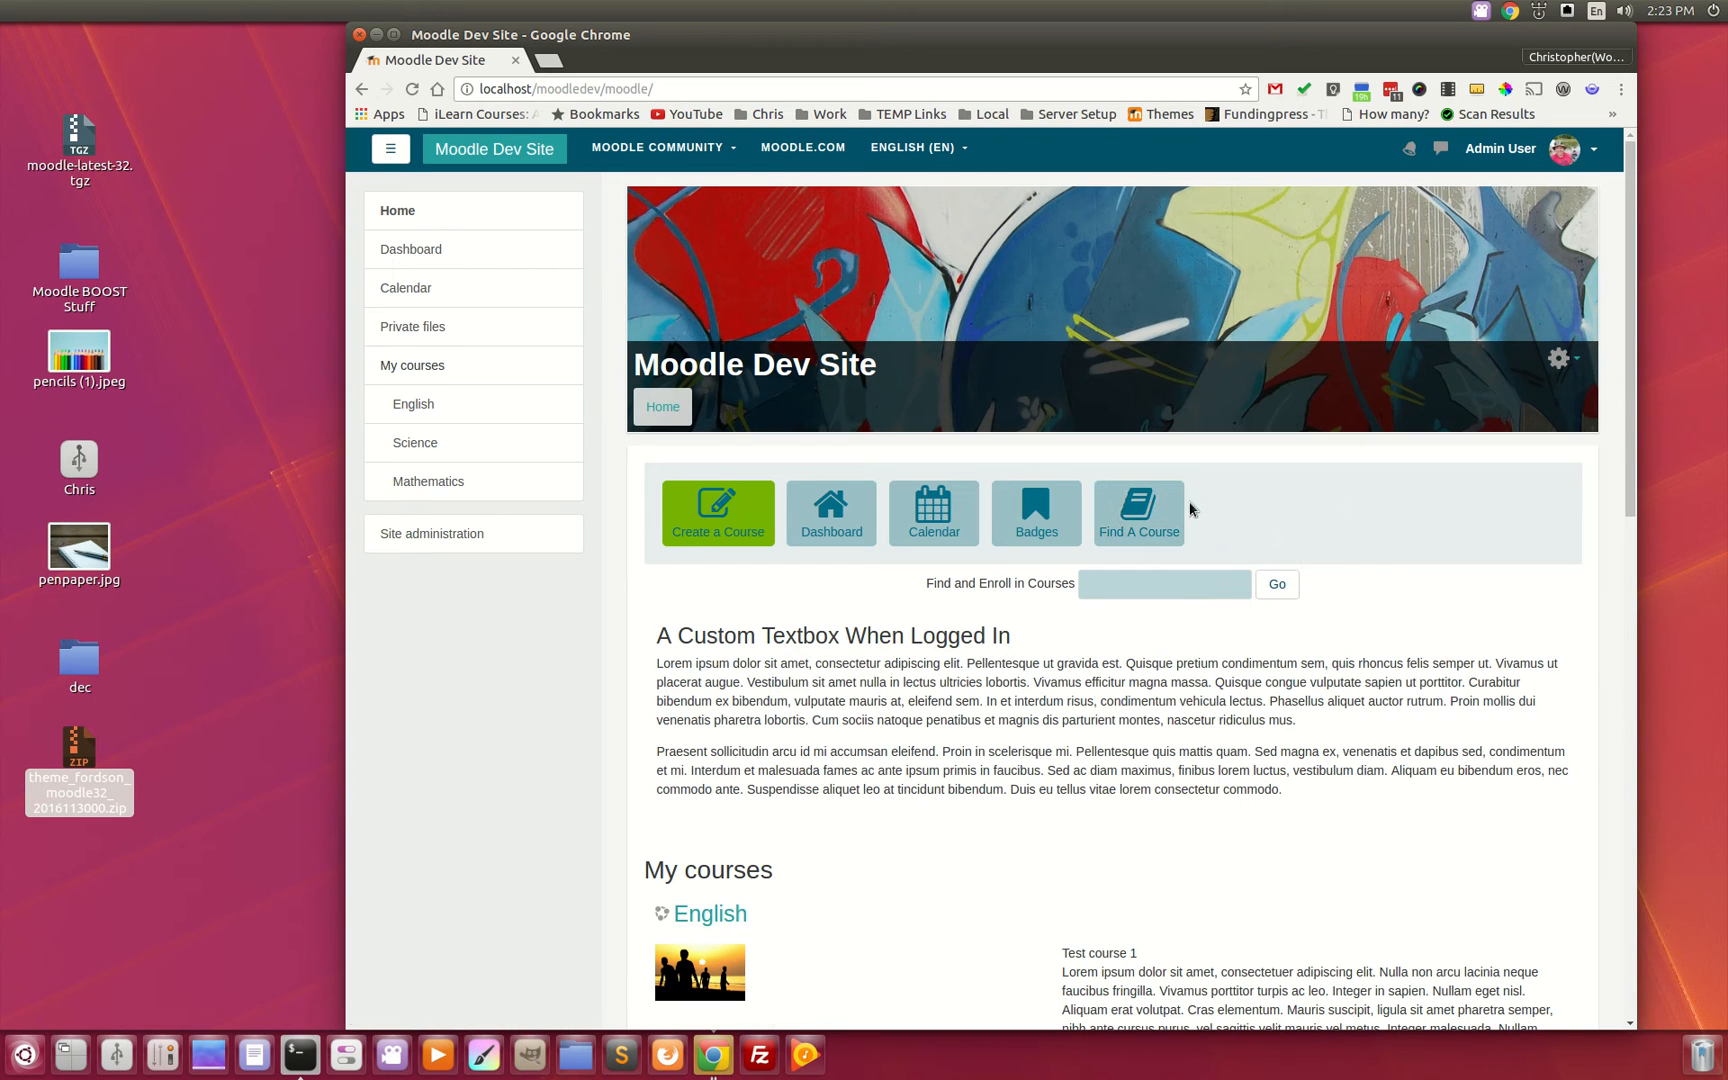
pyautogui.moveTo(688, 484)
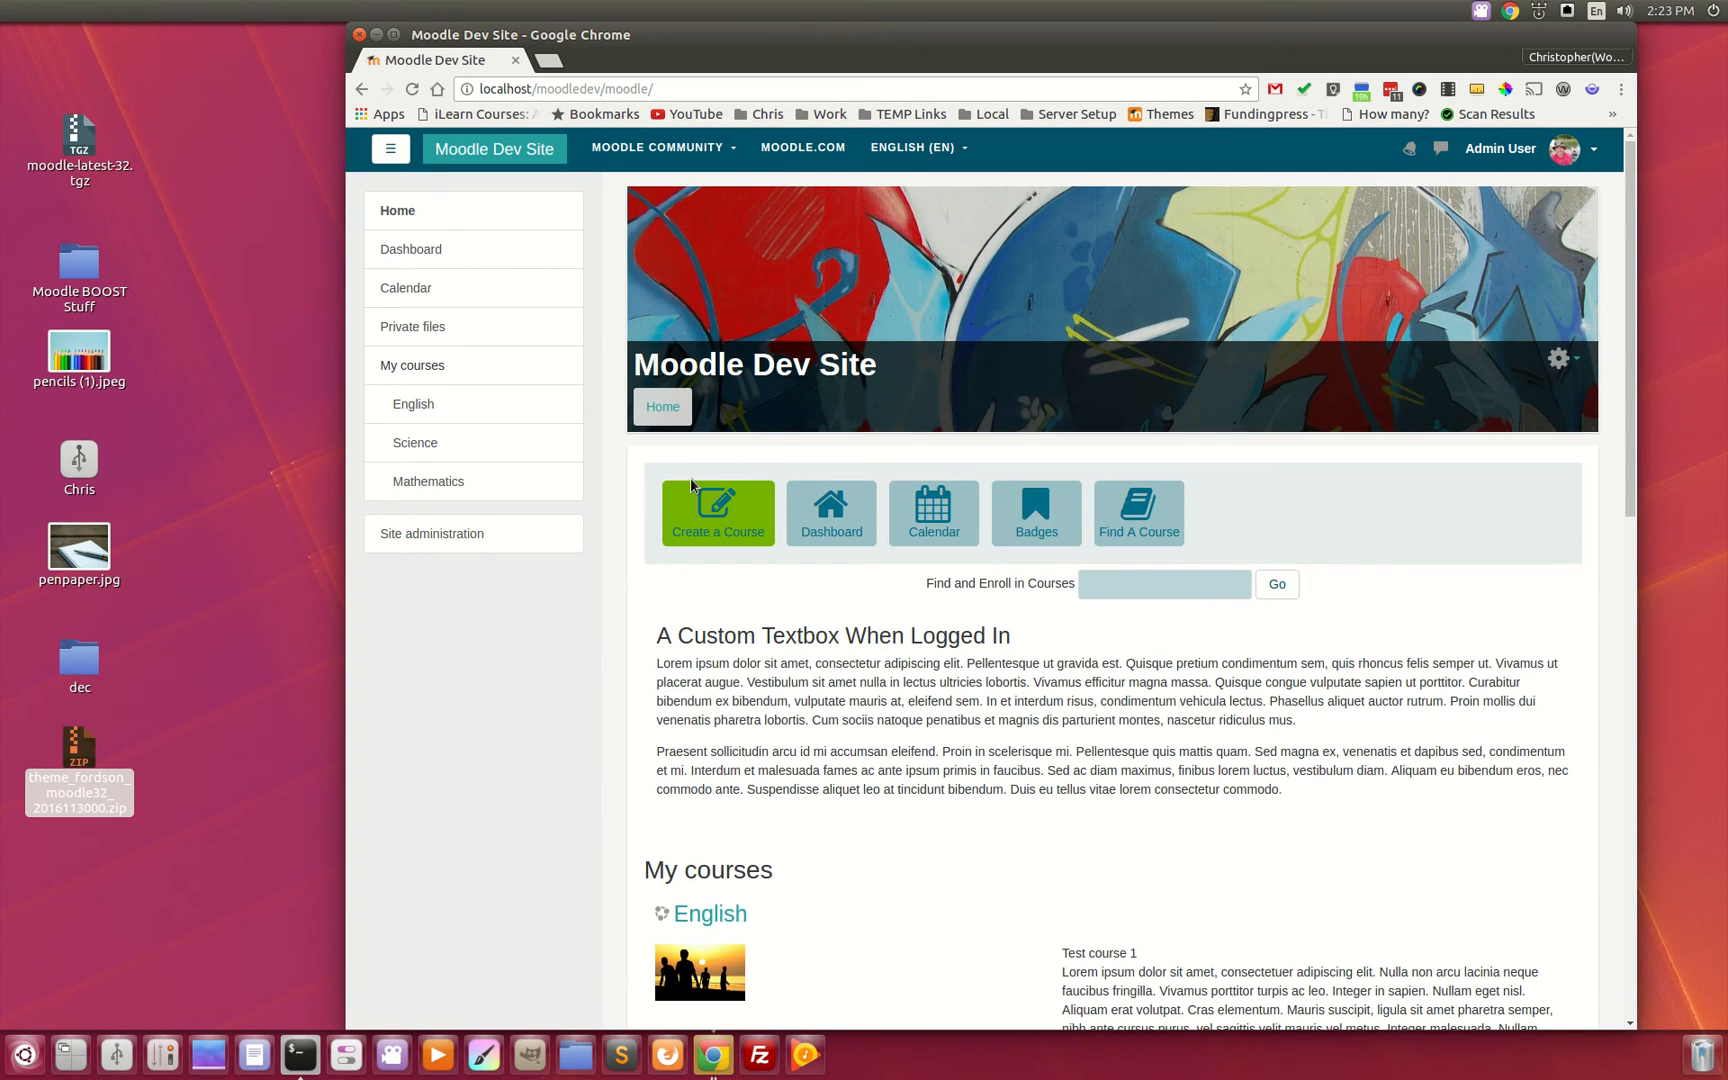
pyautogui.moveTo(480, 580)
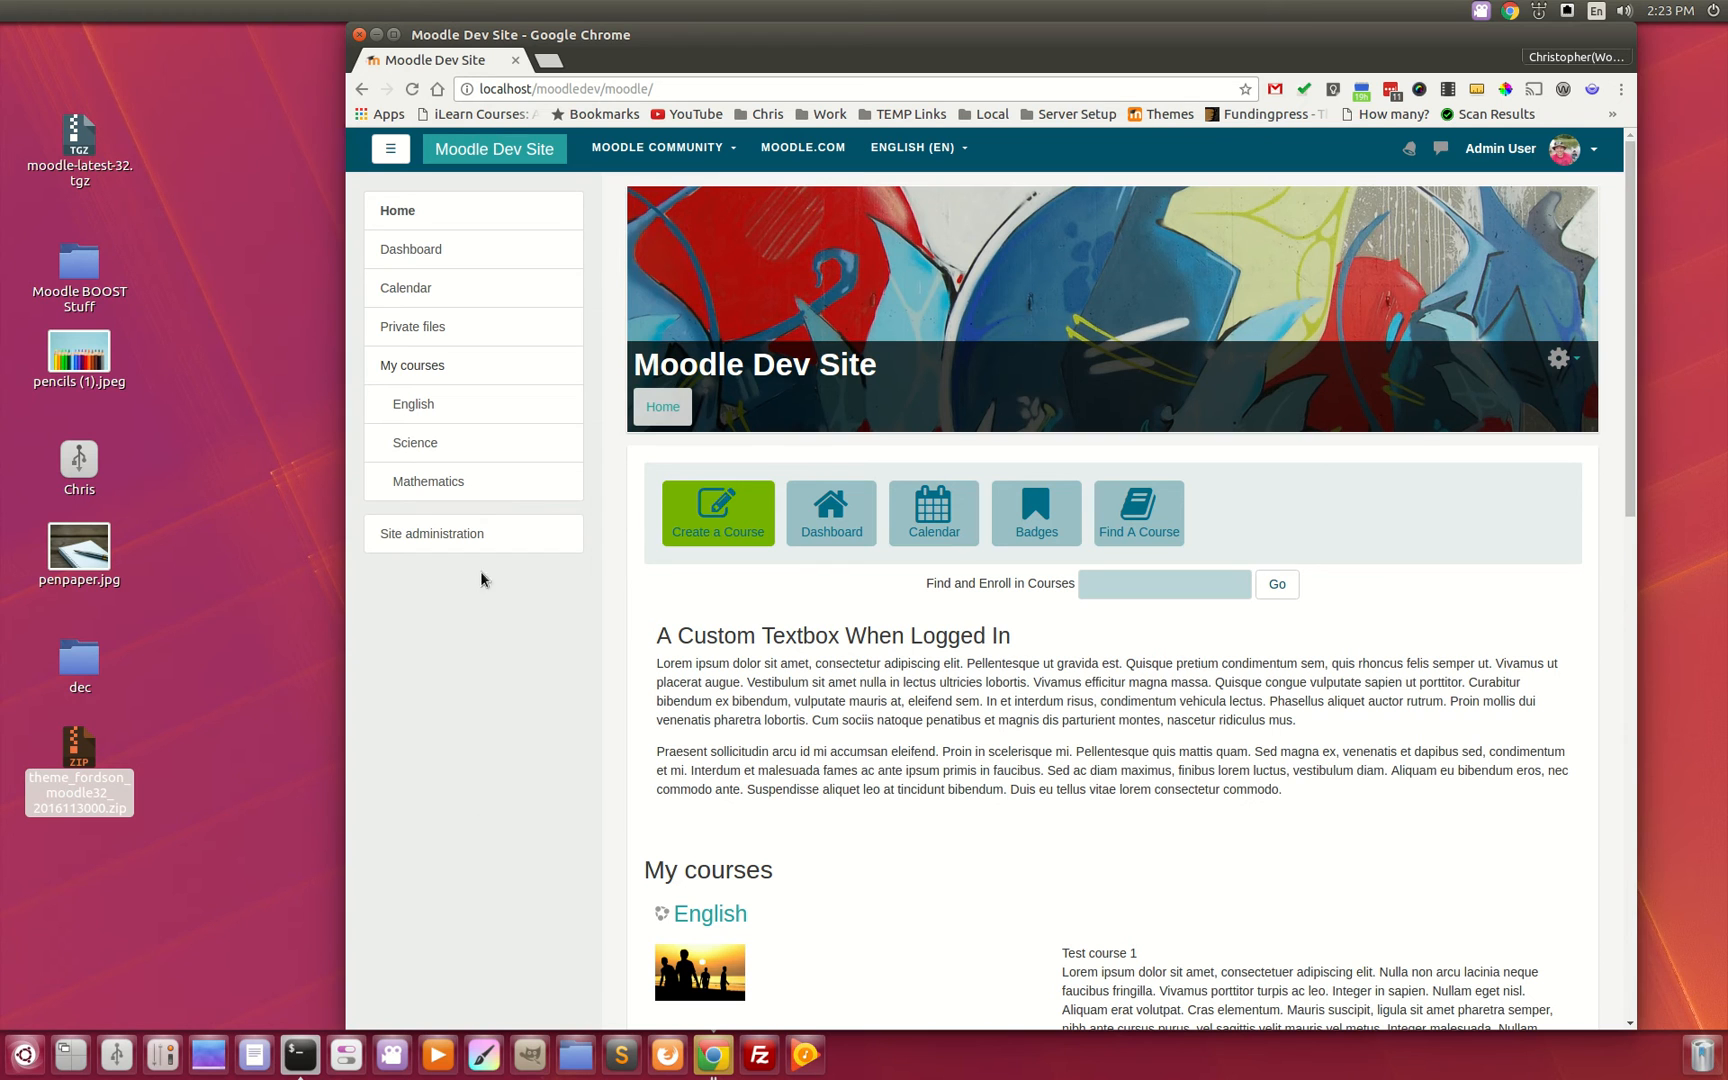
pyautogui.moveTo(716, 504)
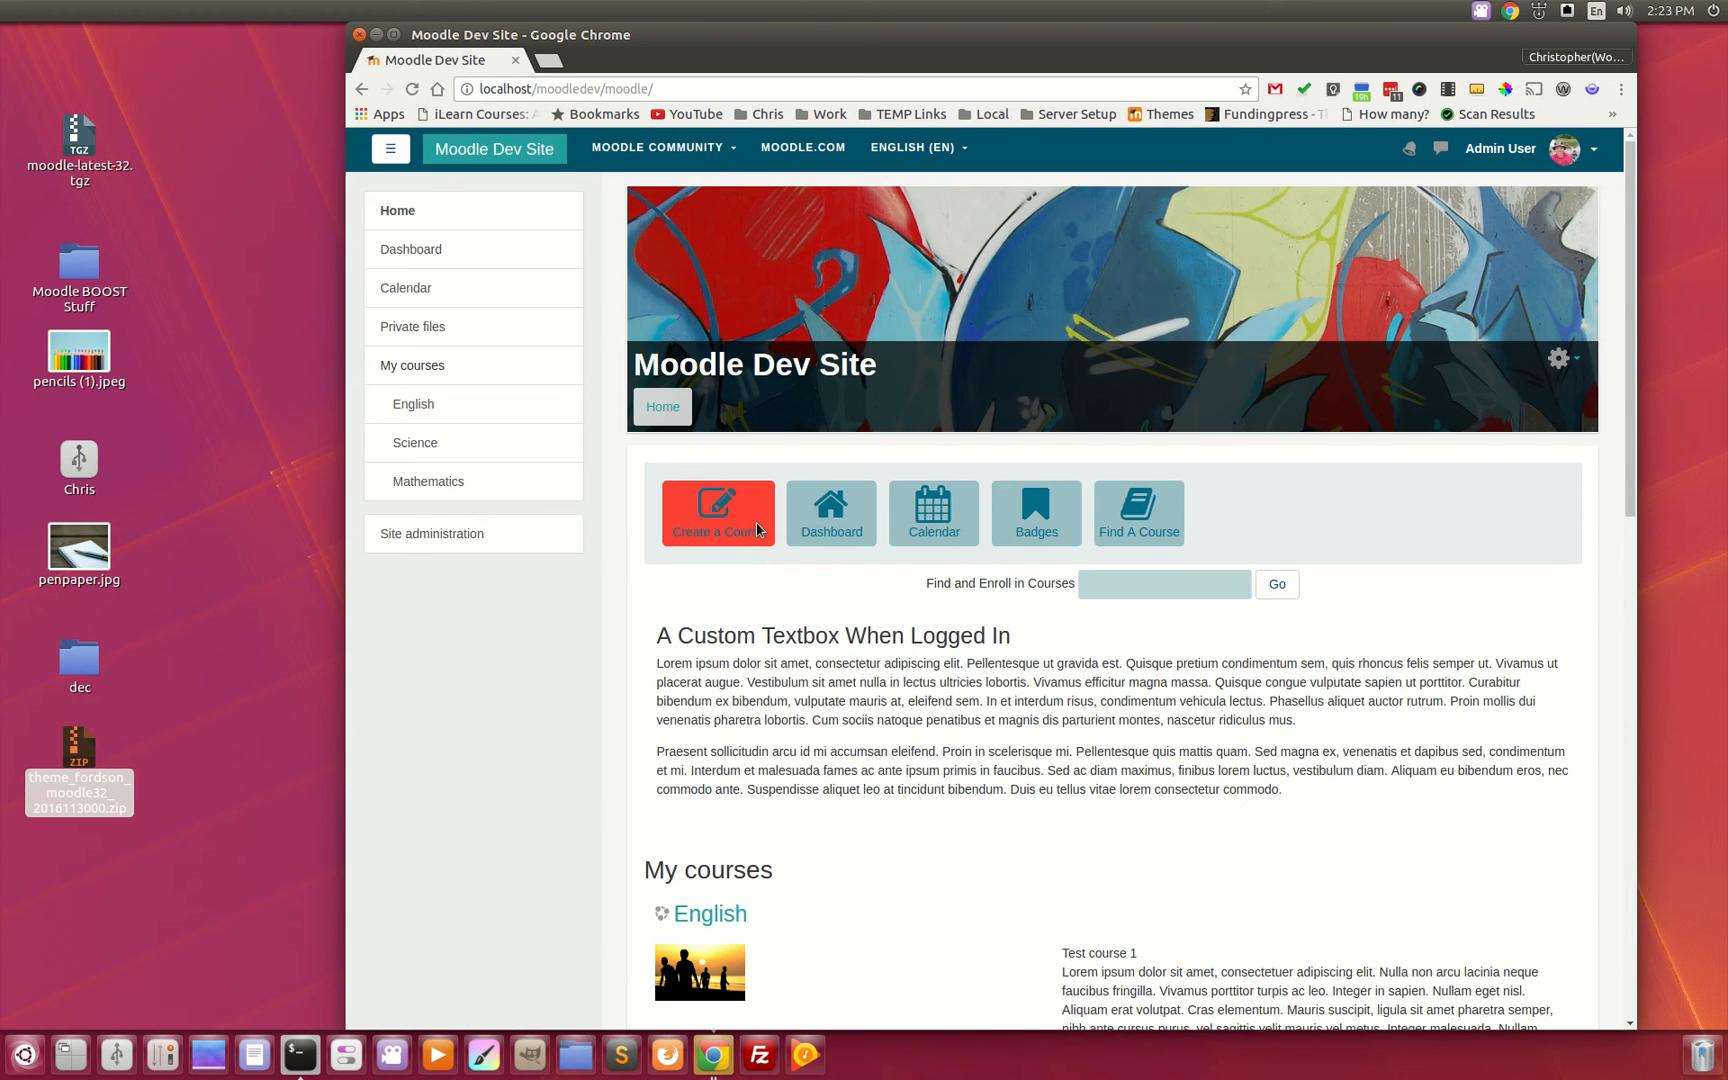
pyautogui.moveTo(738, 532)
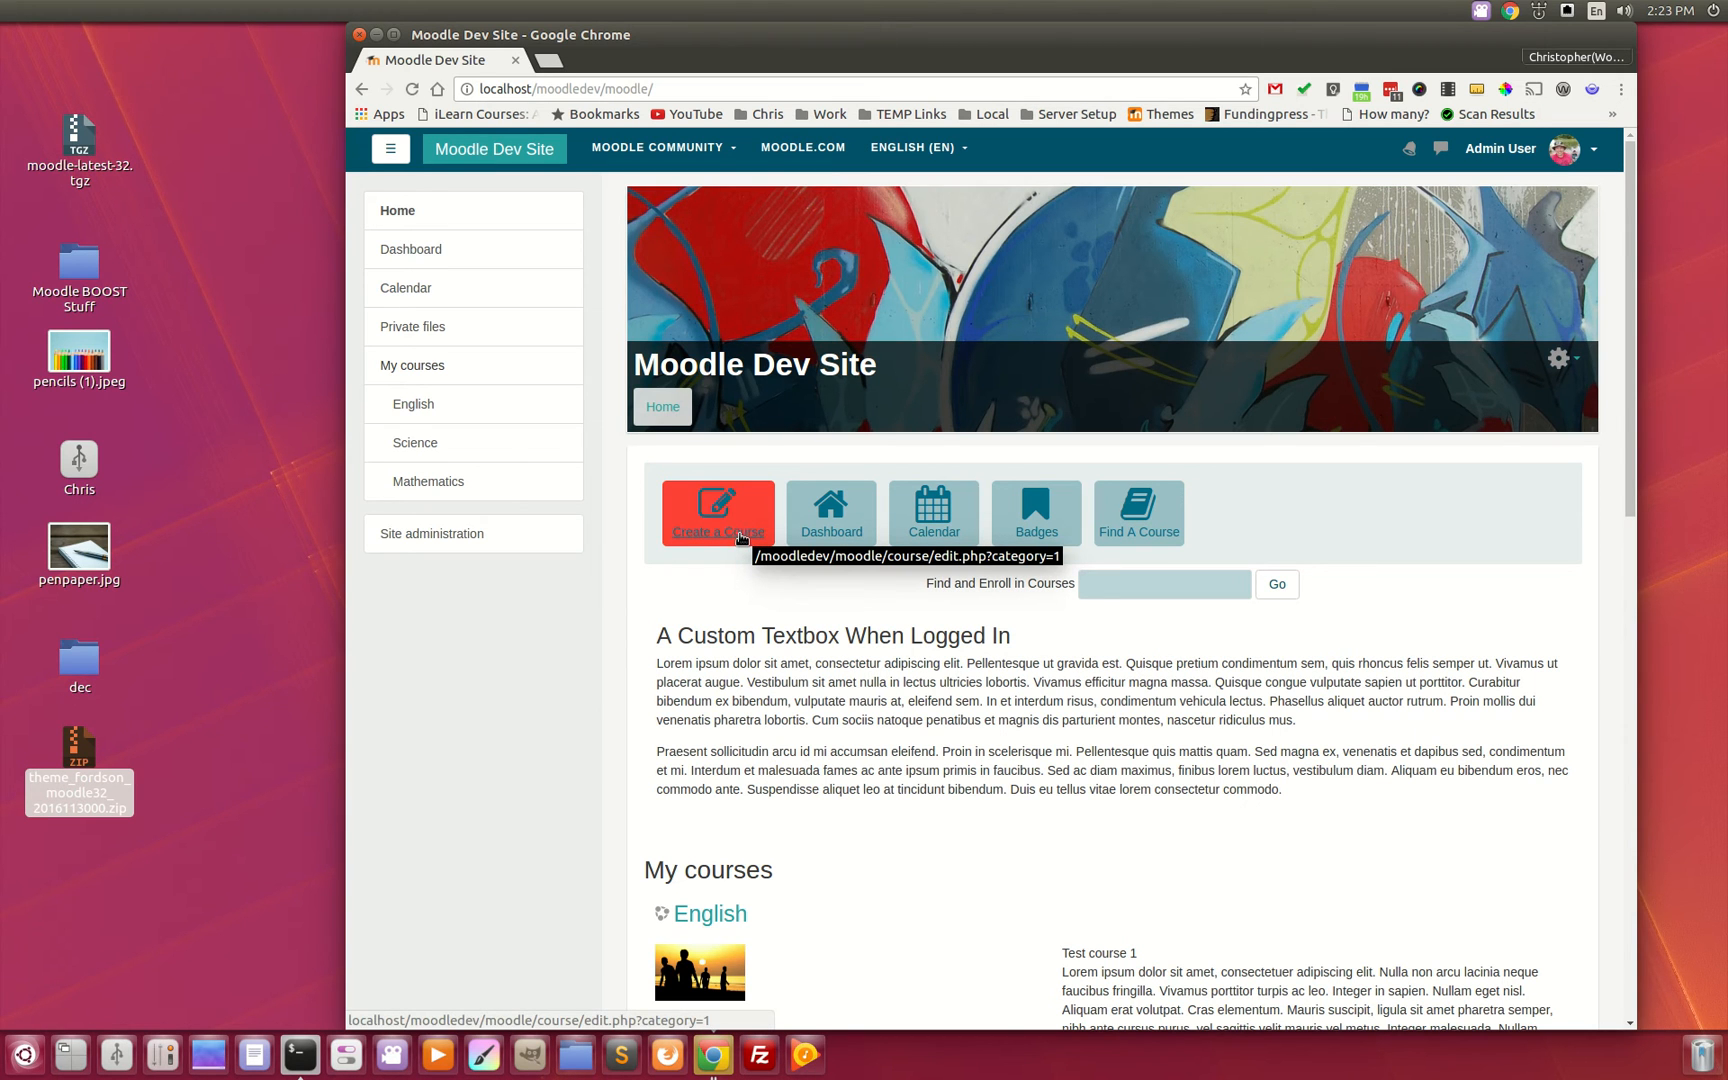
pyautogui.moveTo(688, 554)
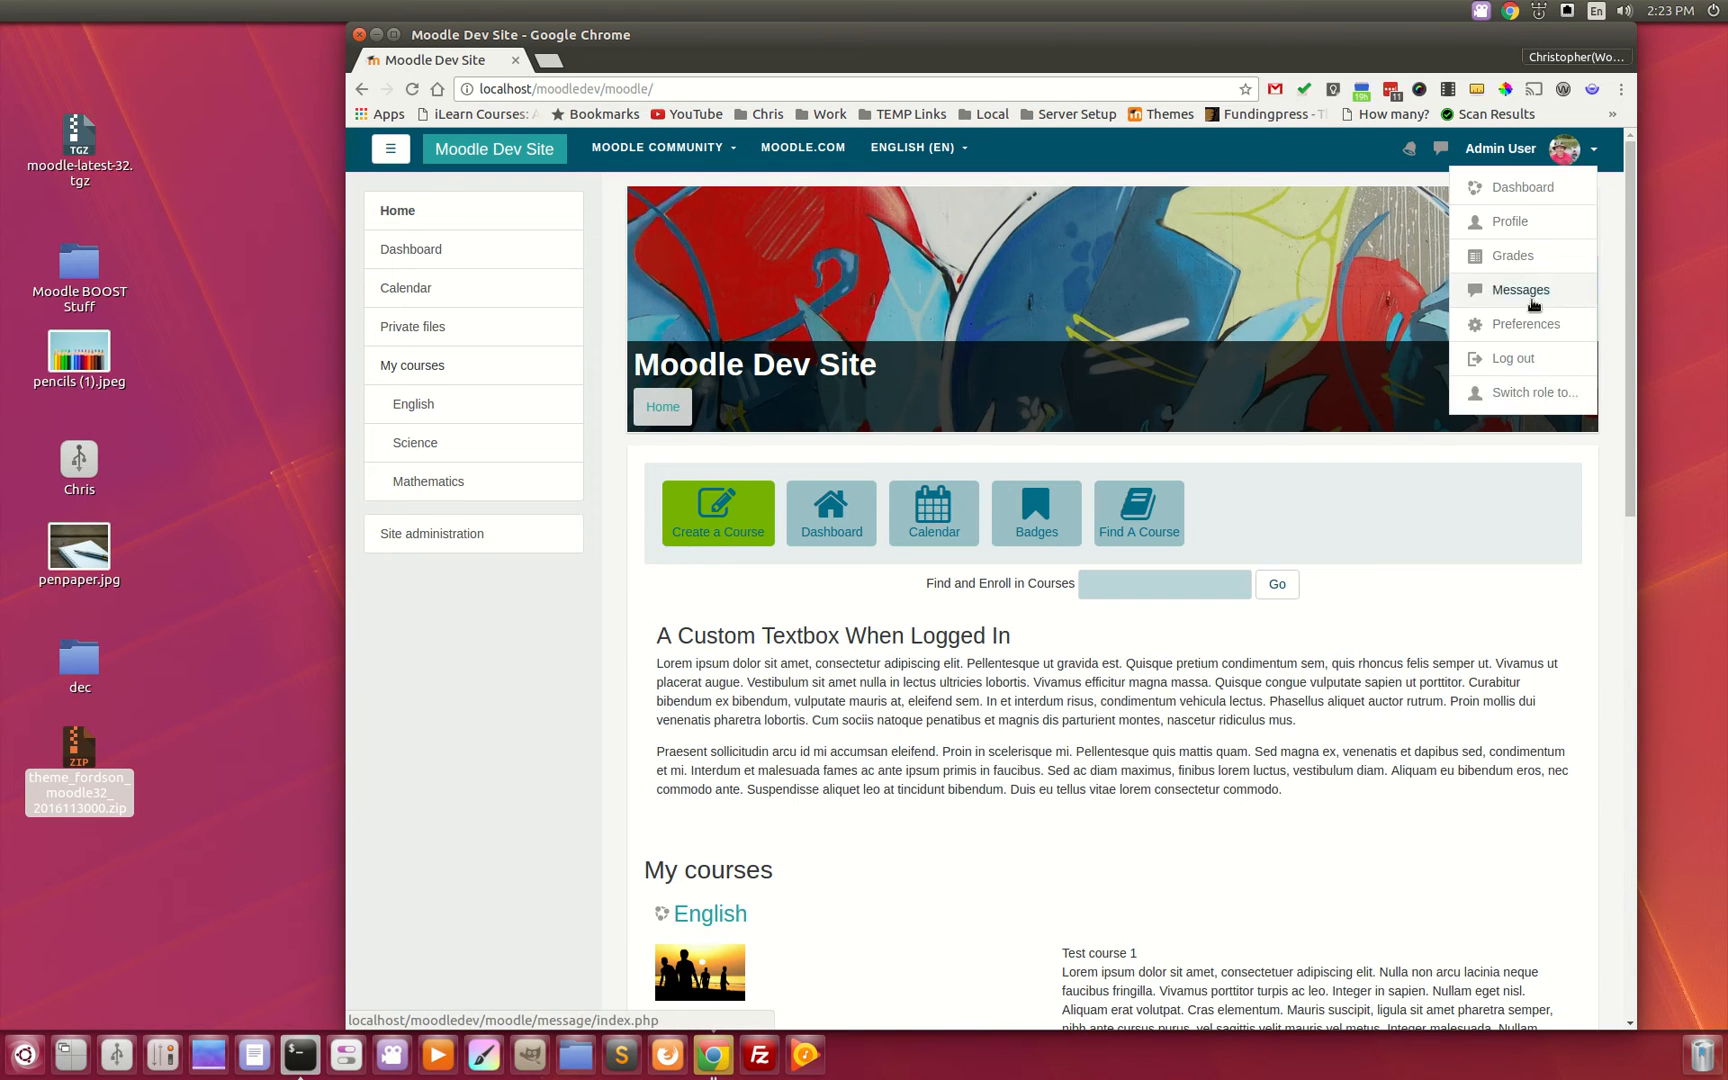
pyautogui.click(1532, 392)
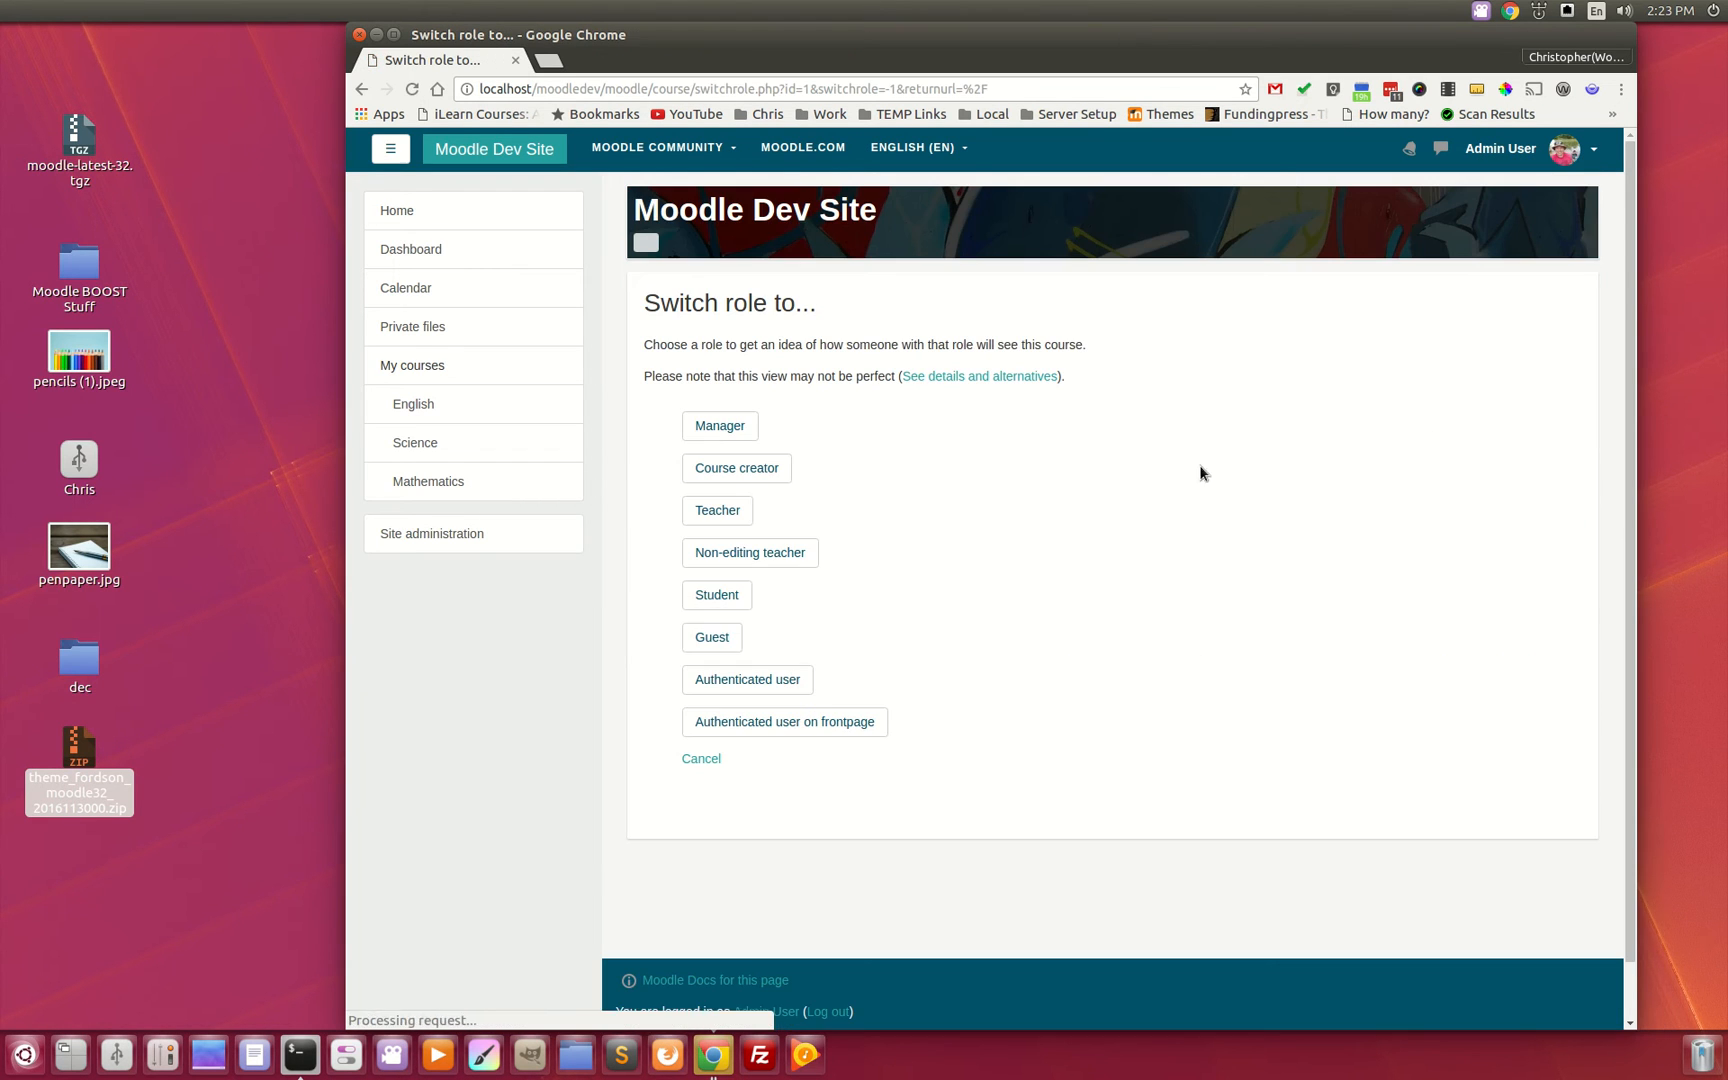
pyautogui.click(716, 594)
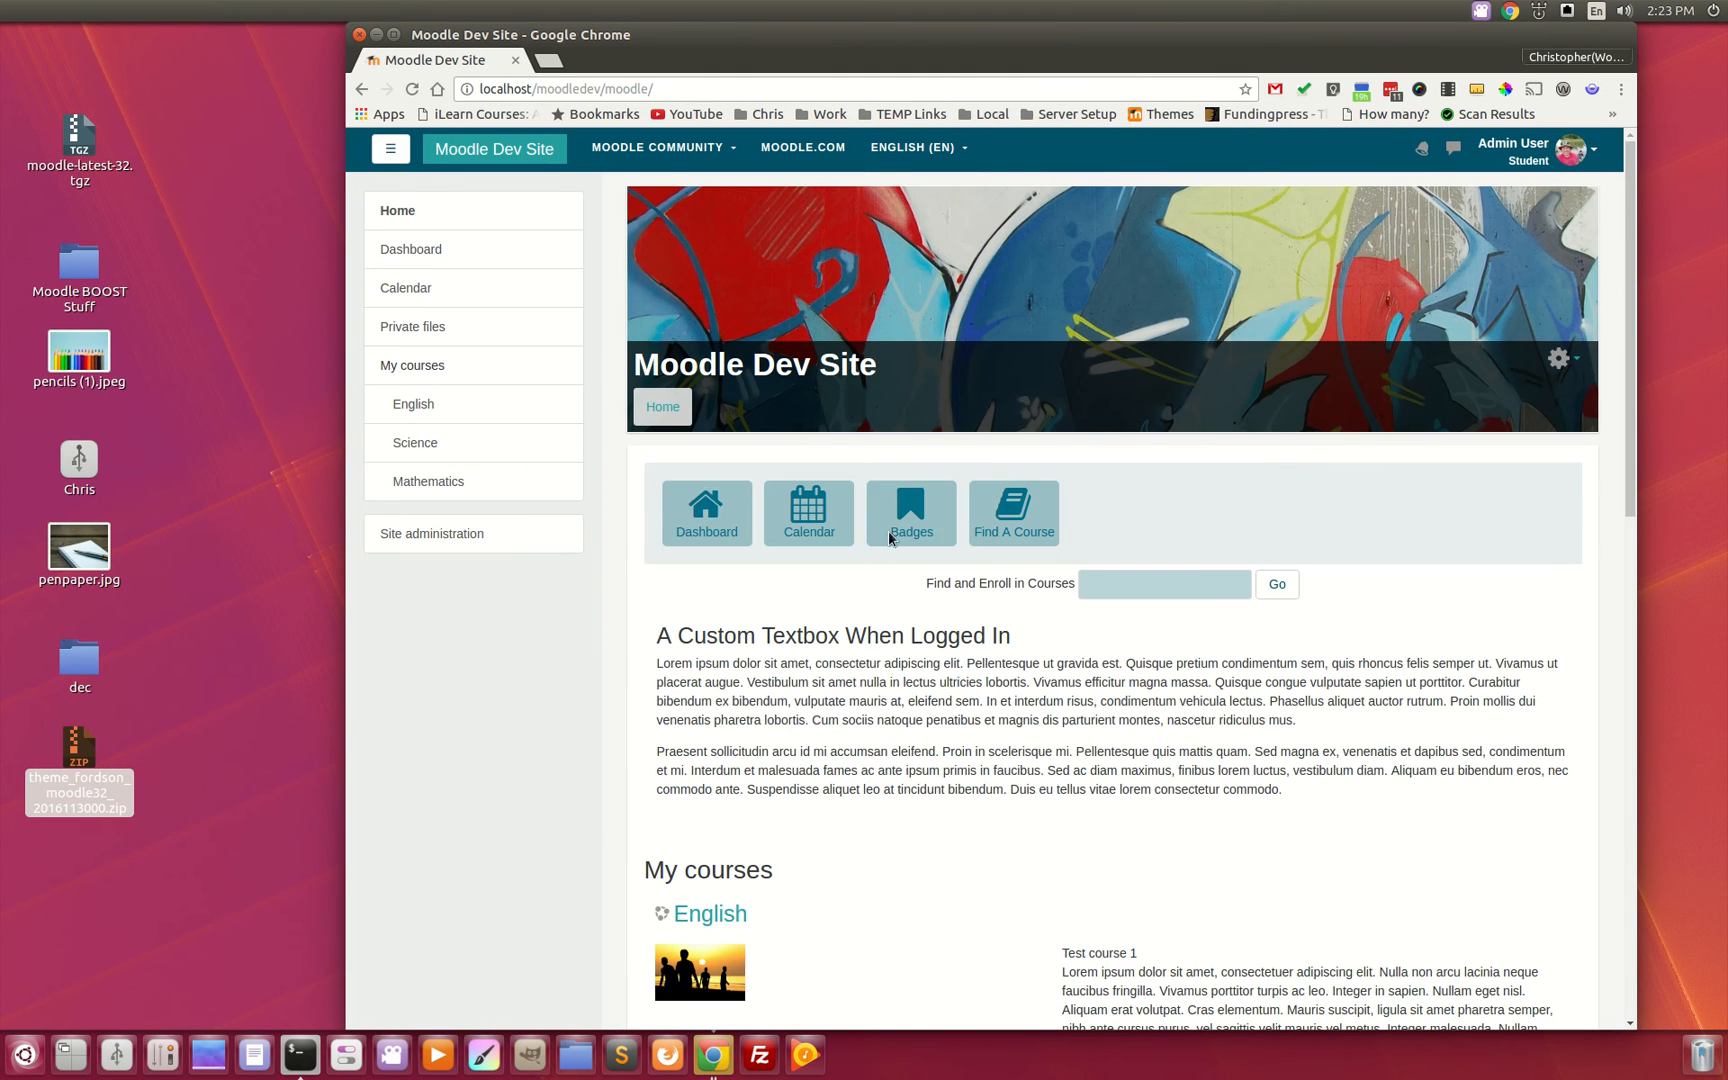
pyautogui.moveTo(1076, 552)
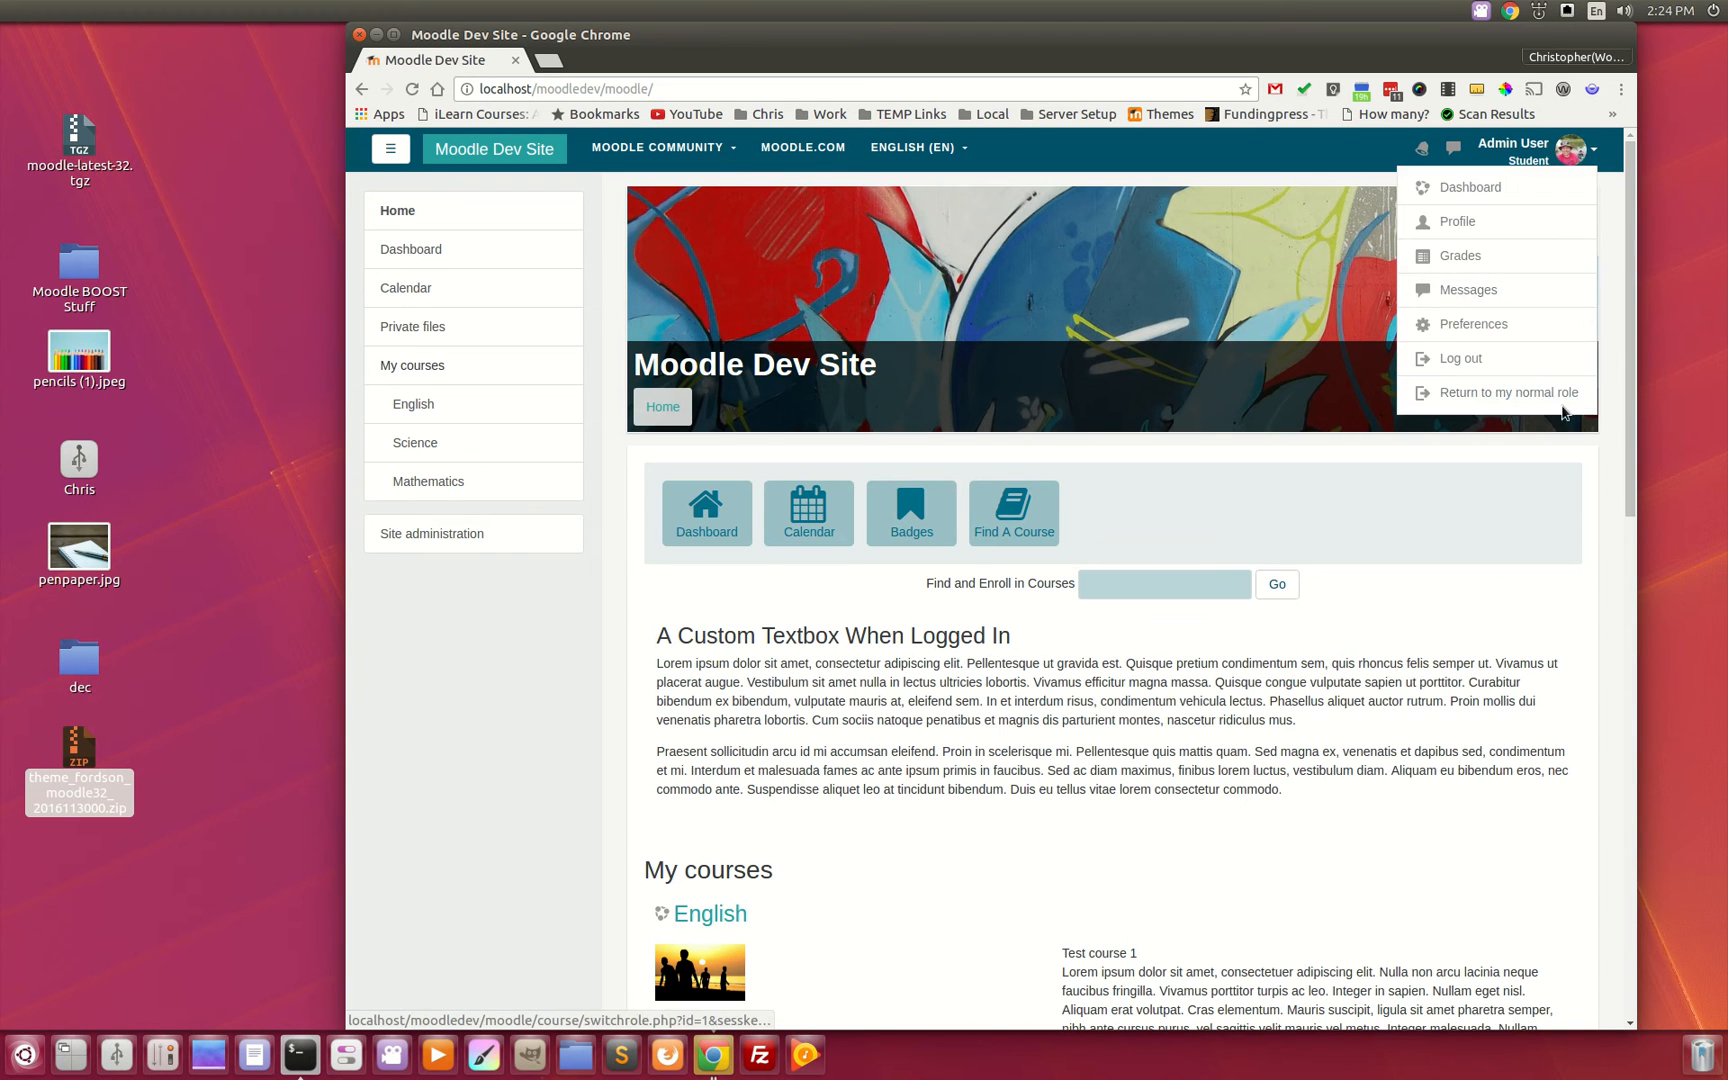
pyautogui.click(1506, 392)
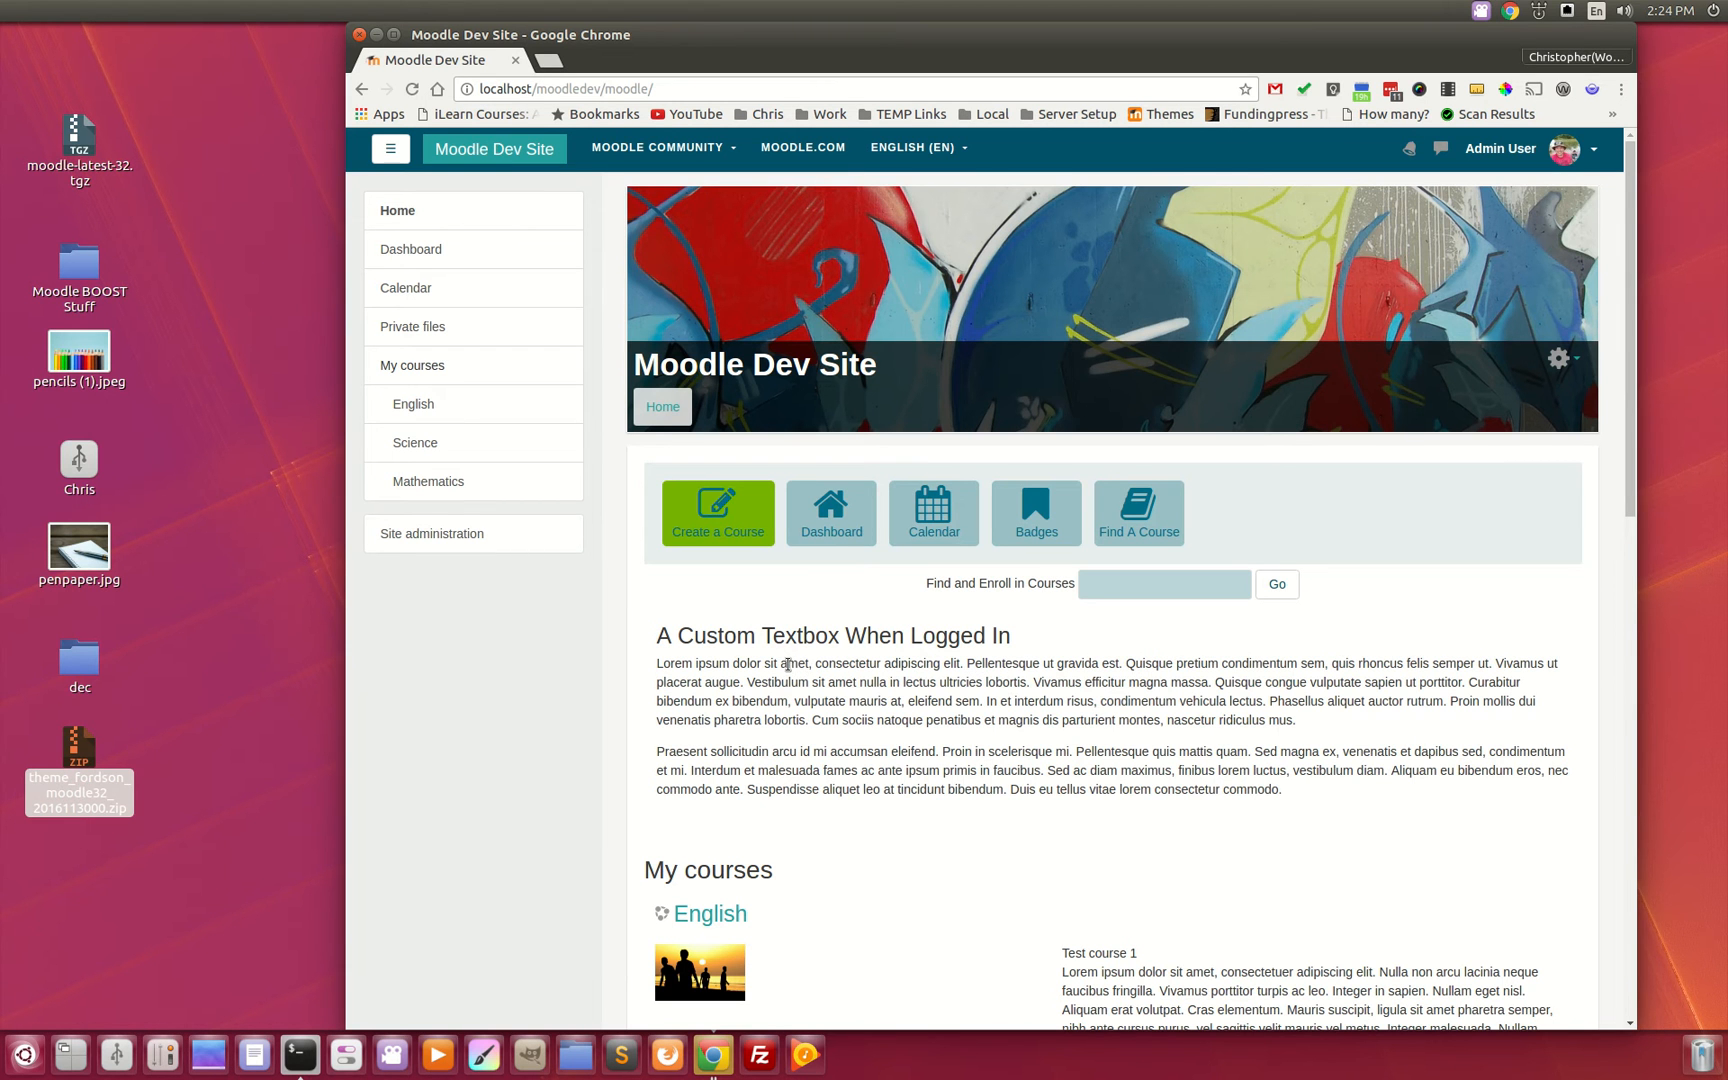
# - Scroll the logged-in front page and open the English course under My courses
pyautogui.scroll(-3)
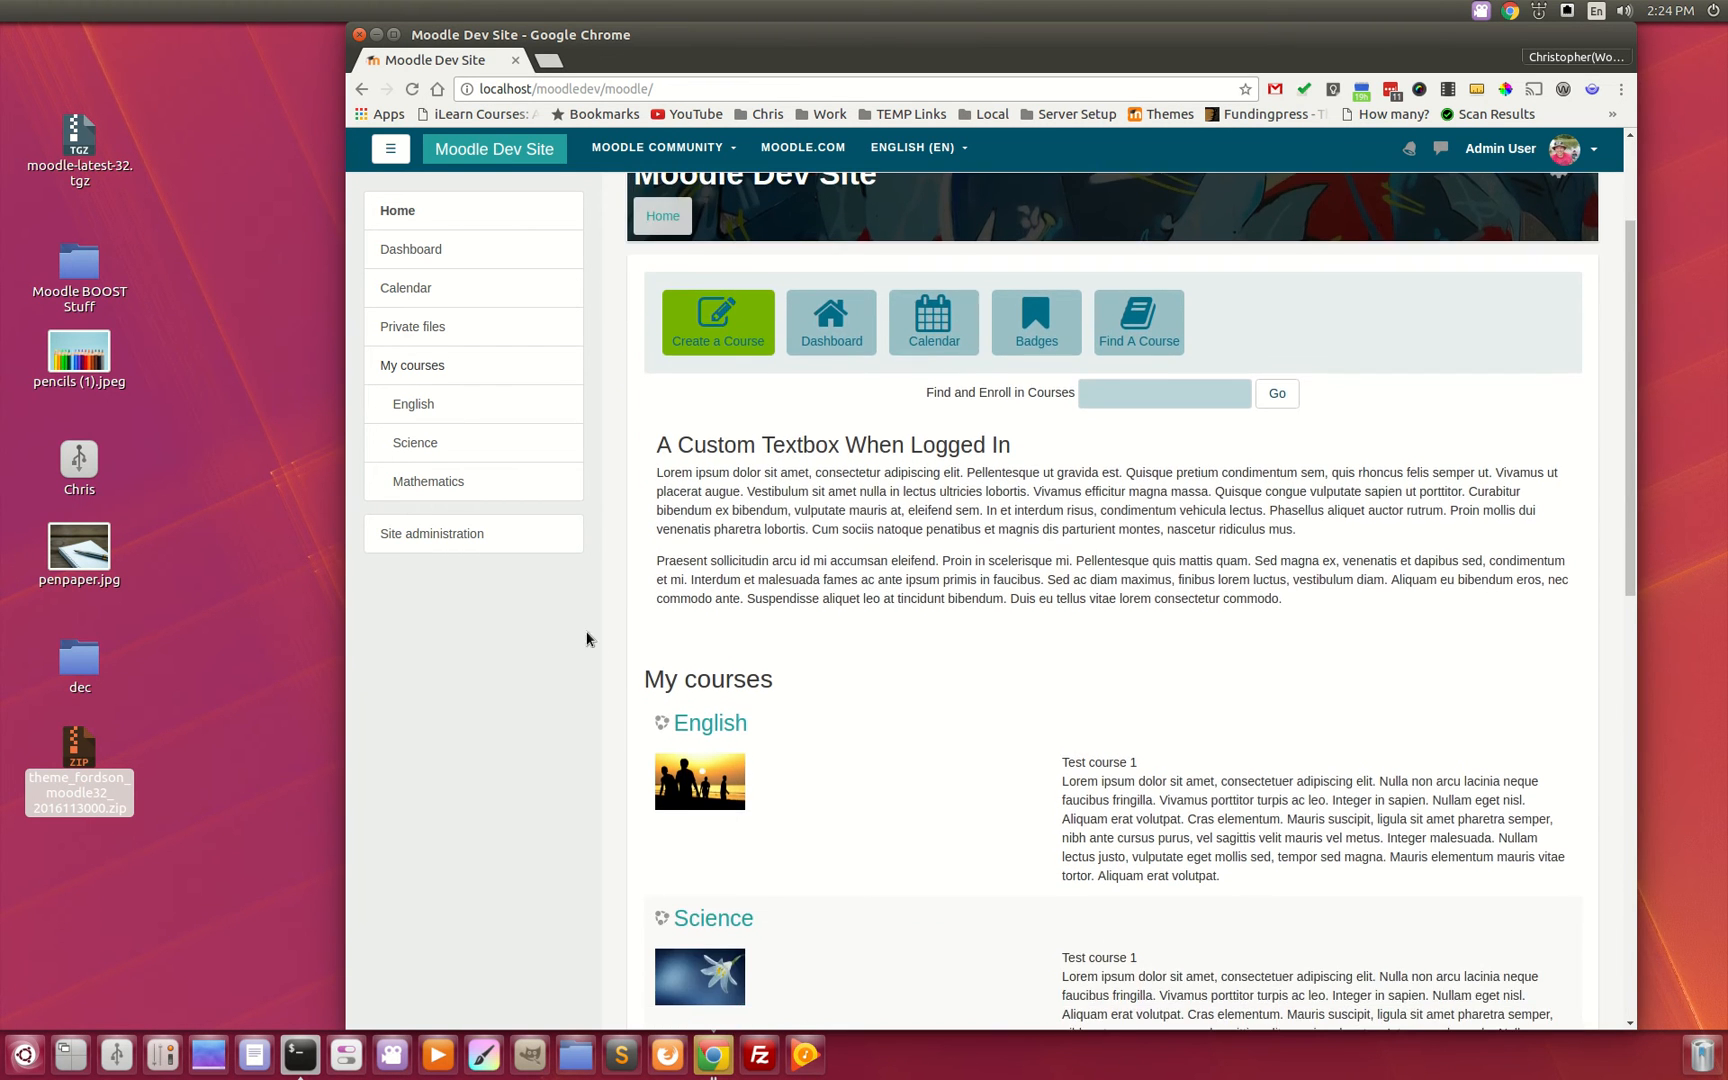
pyautogui.scroll(-3)
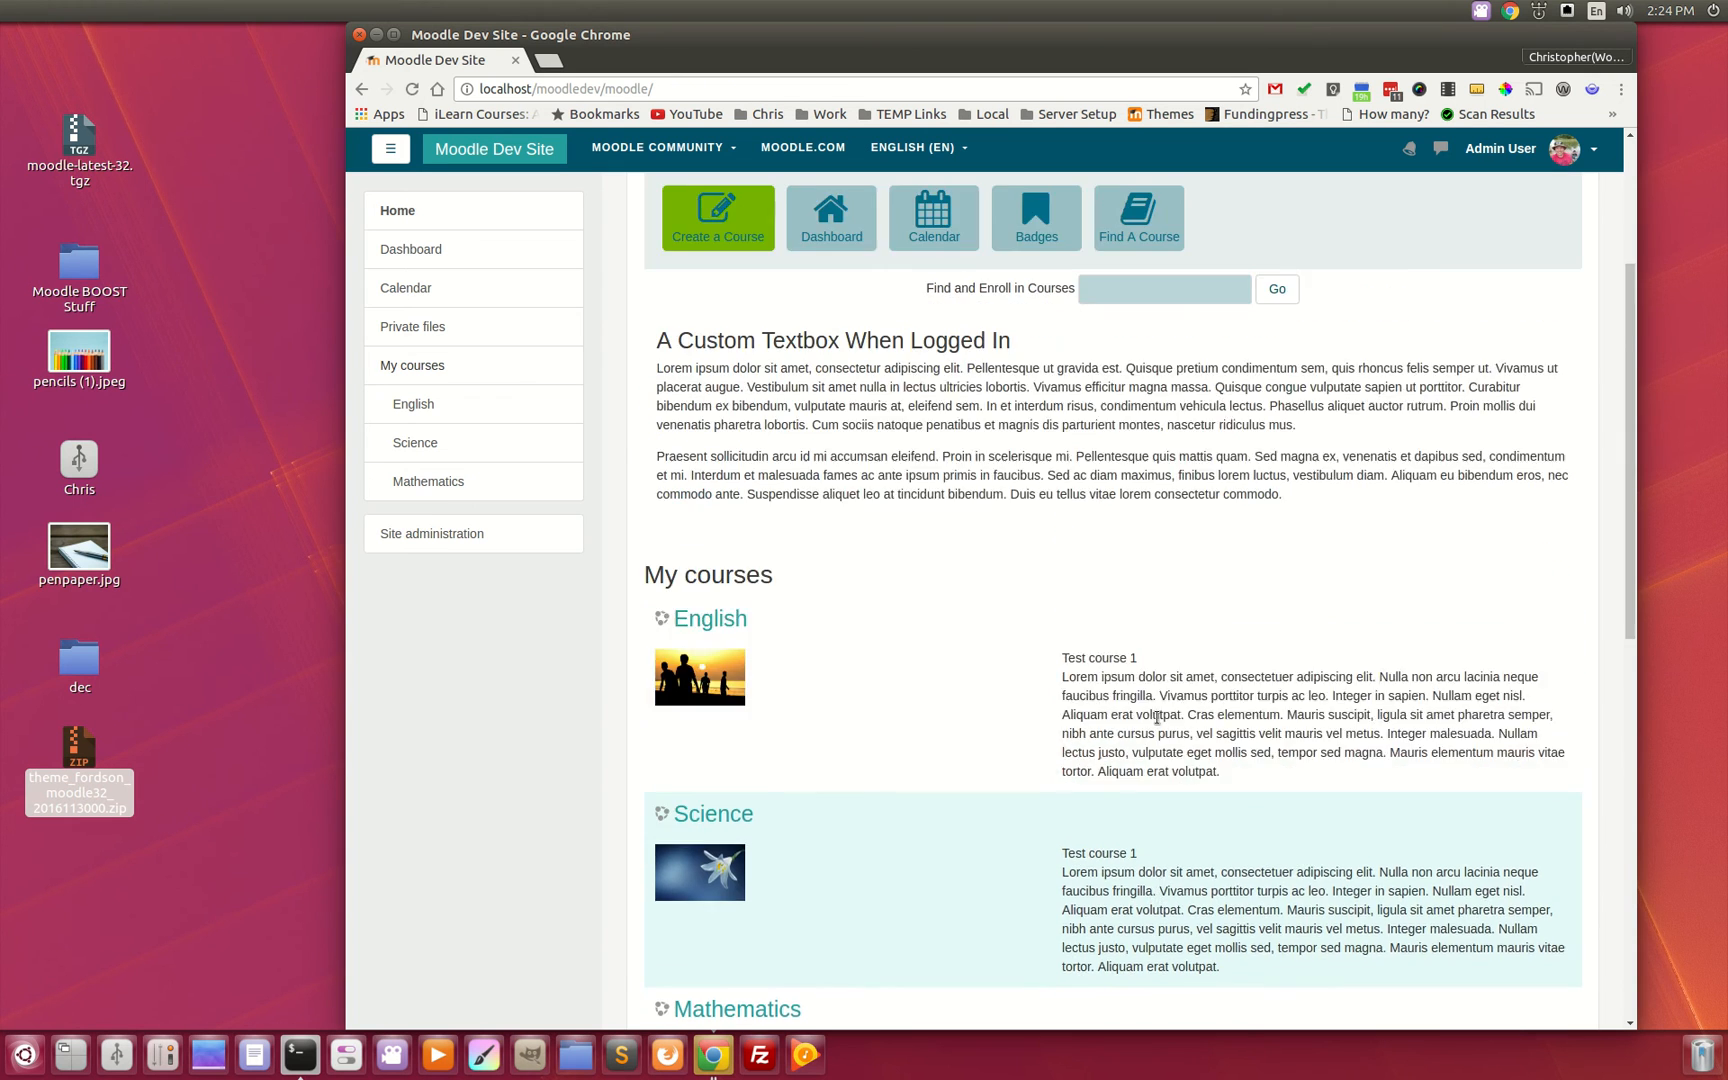
pyautogui.scroll(3)
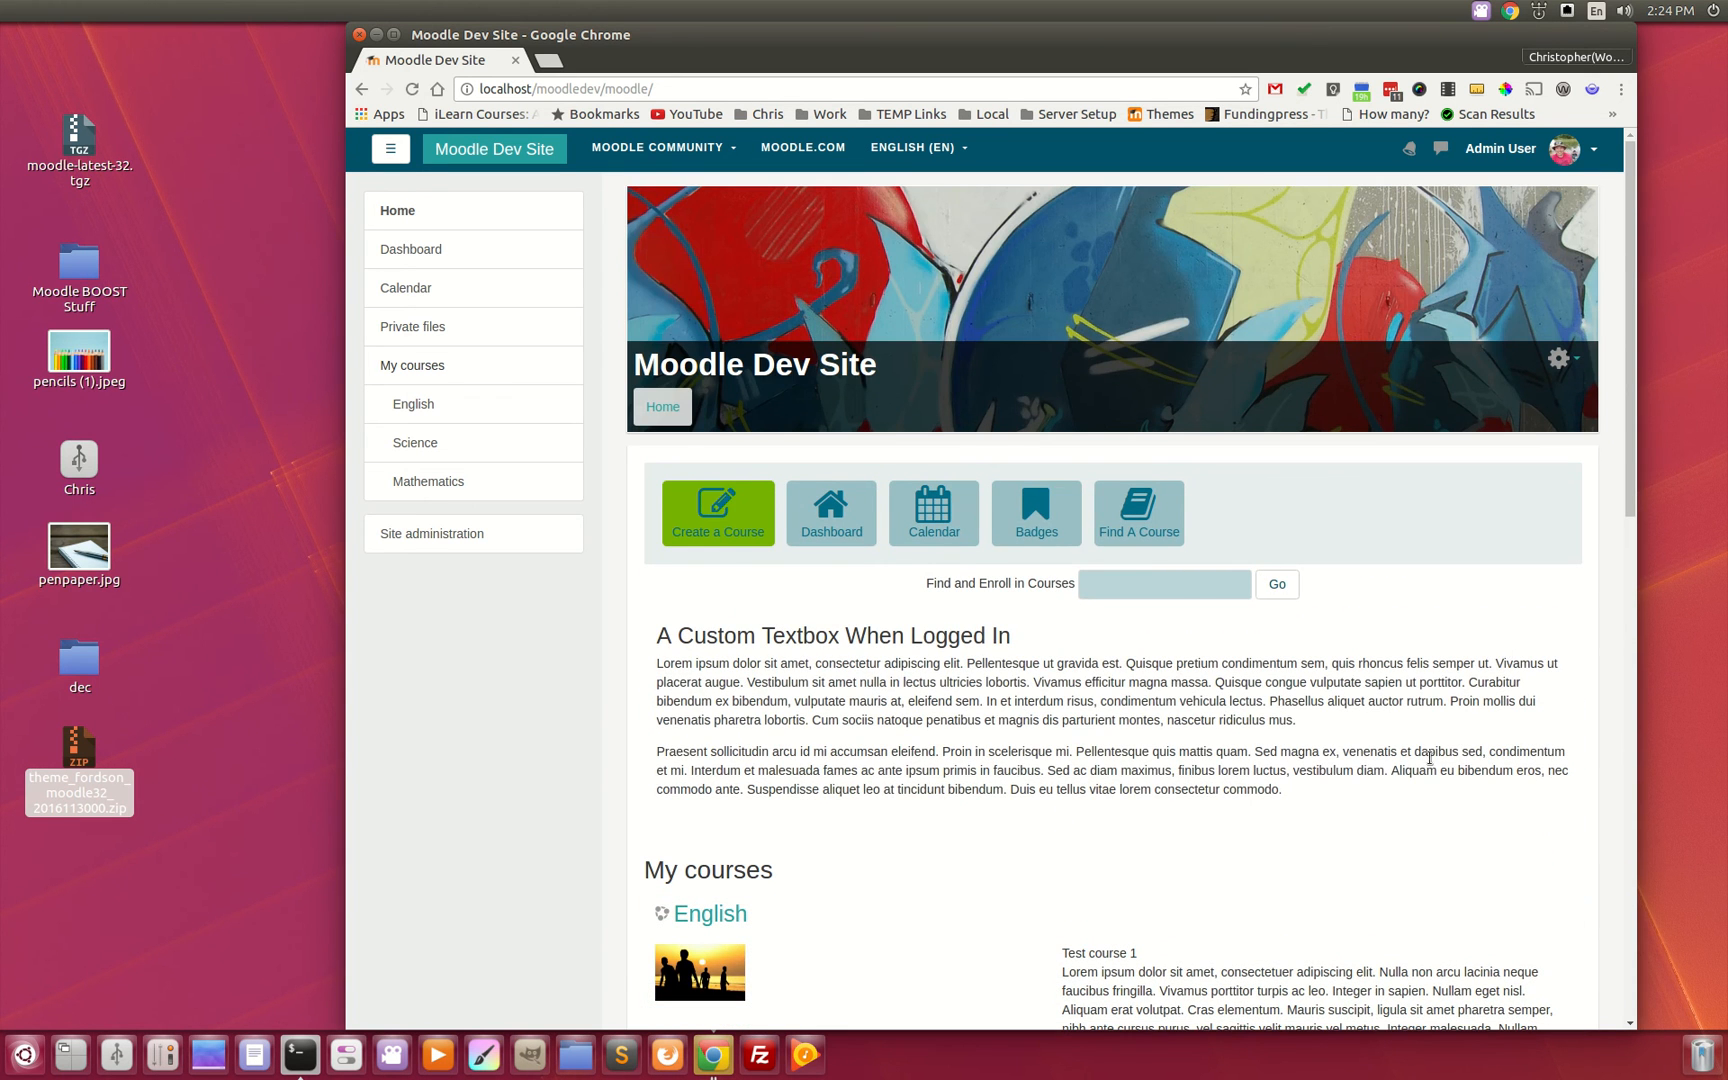
pyautogui.scroll(-3)
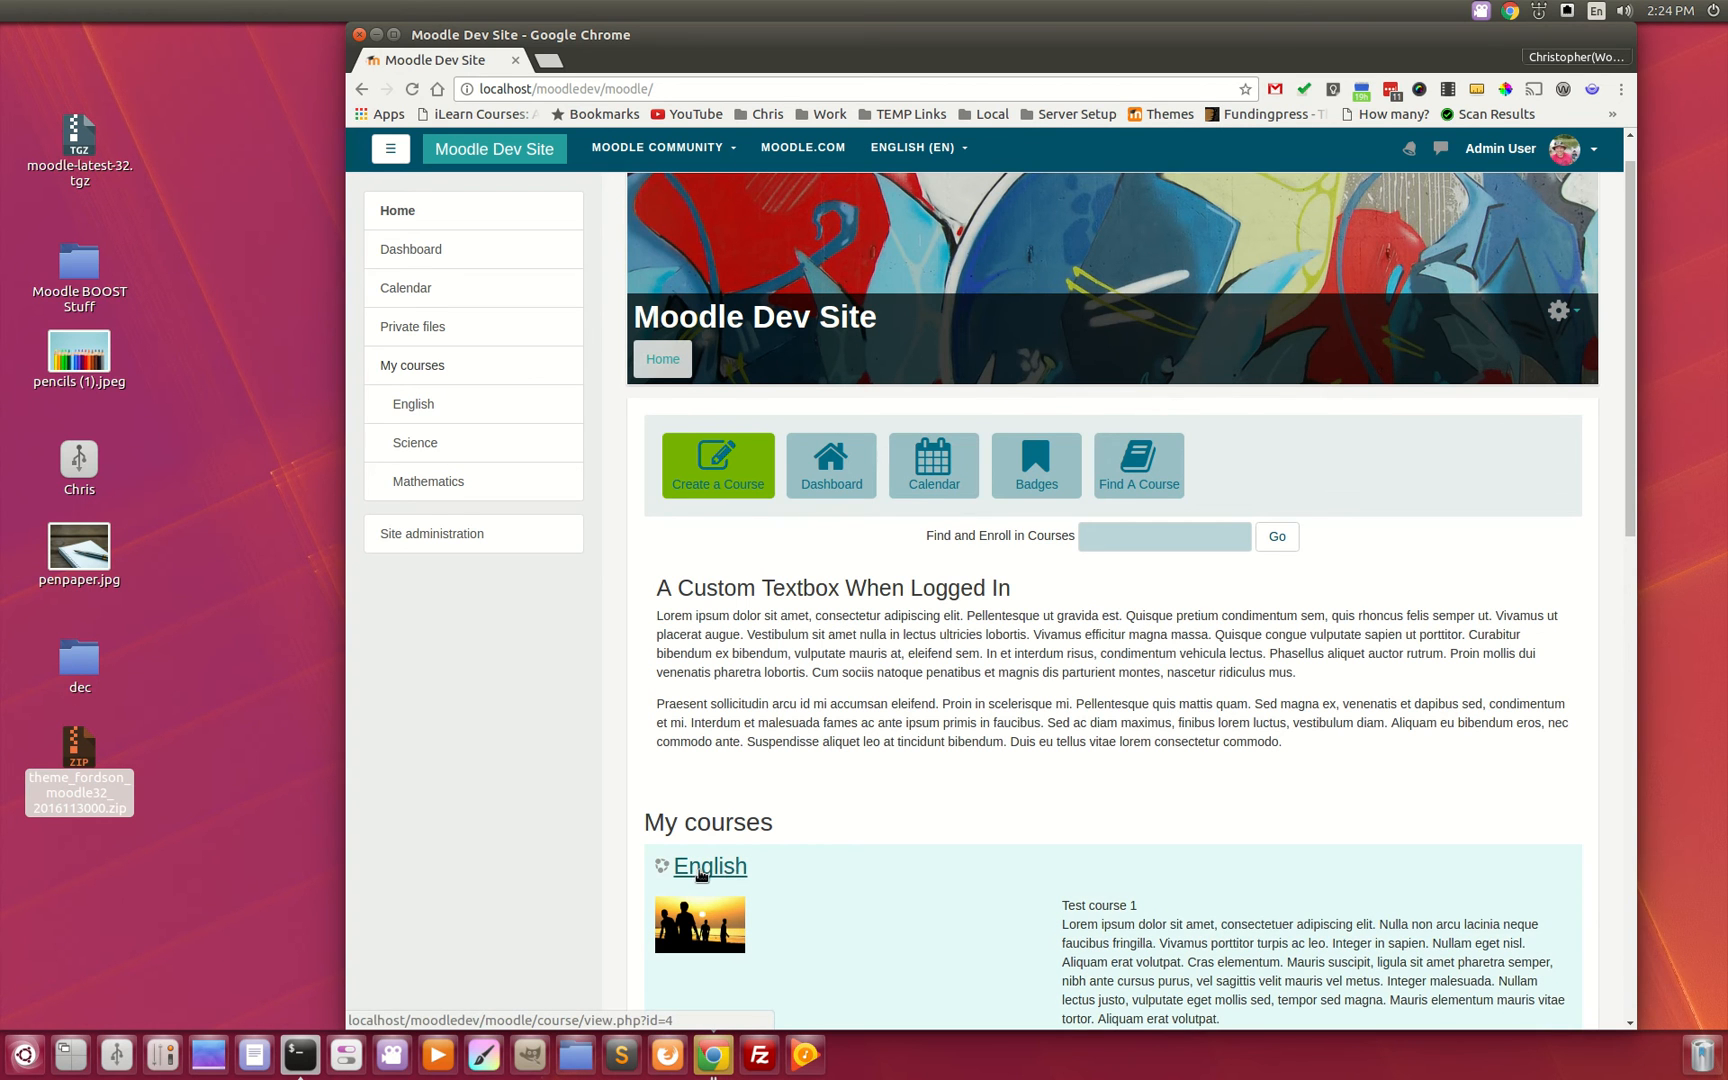
pyautogui.click(708, 866)
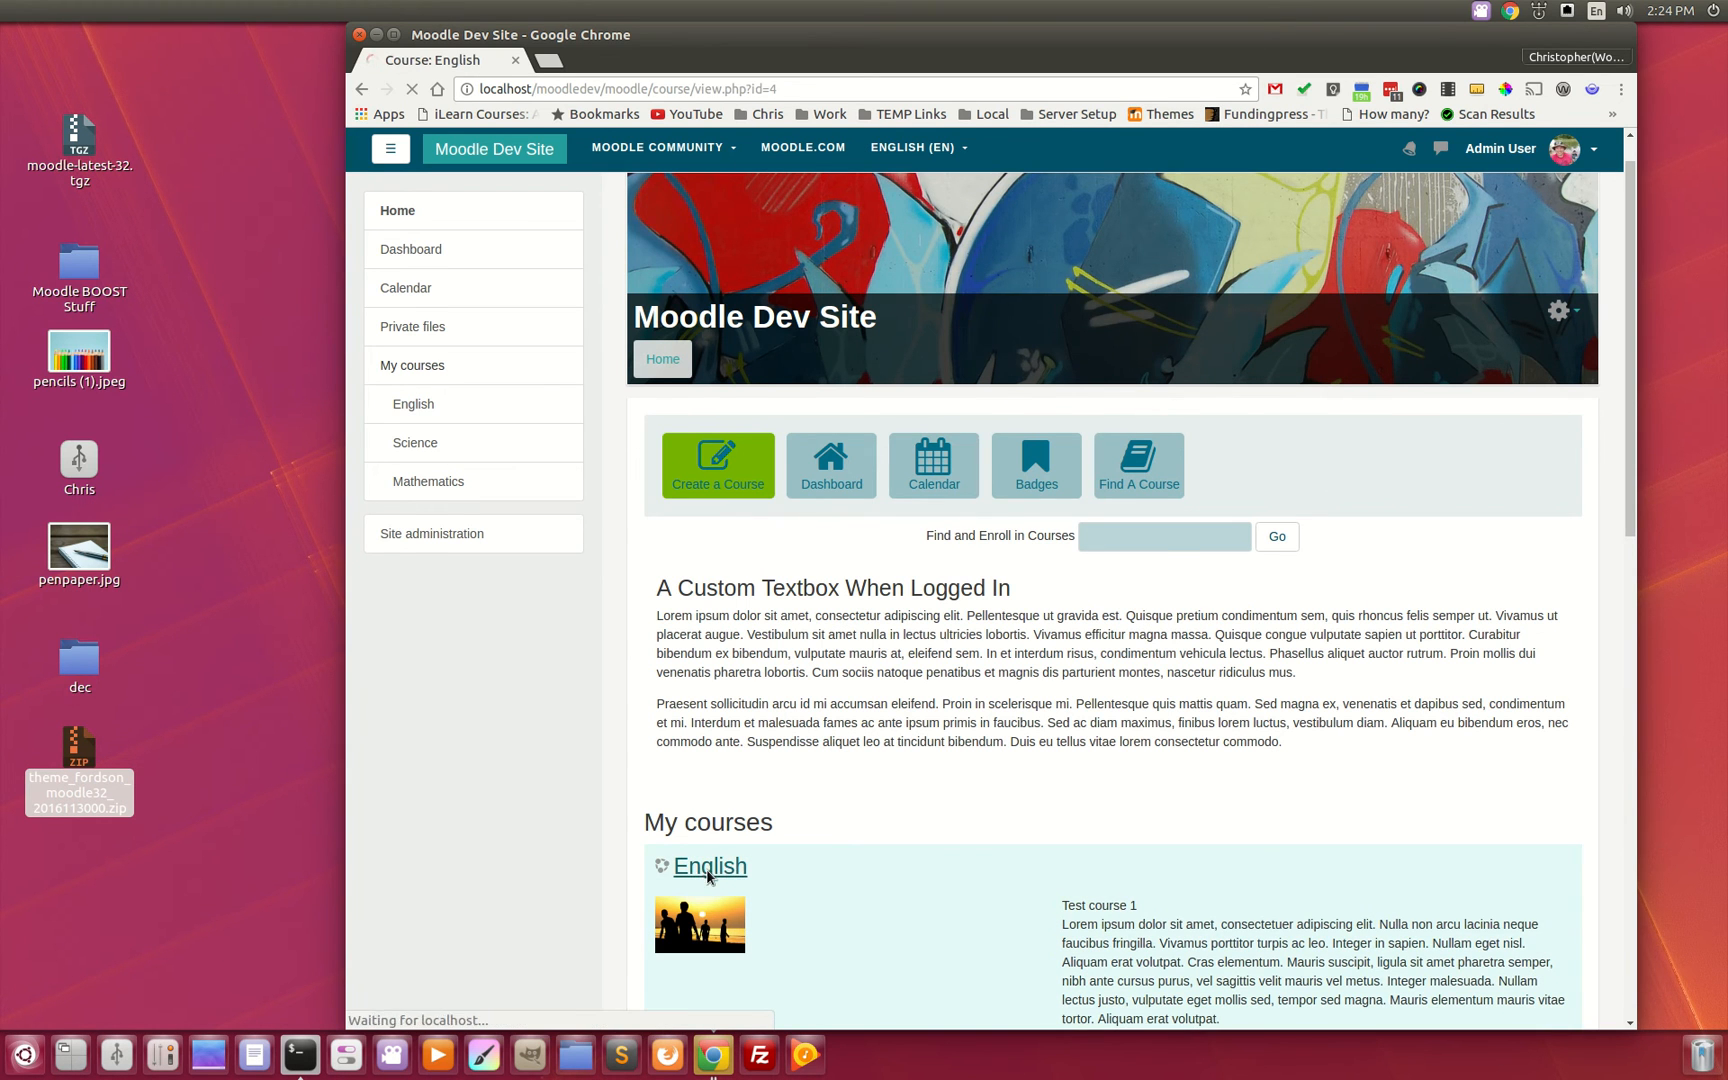
# - Open Edit settings for the English course from its gear menu
pyautogui.click(708, 866)
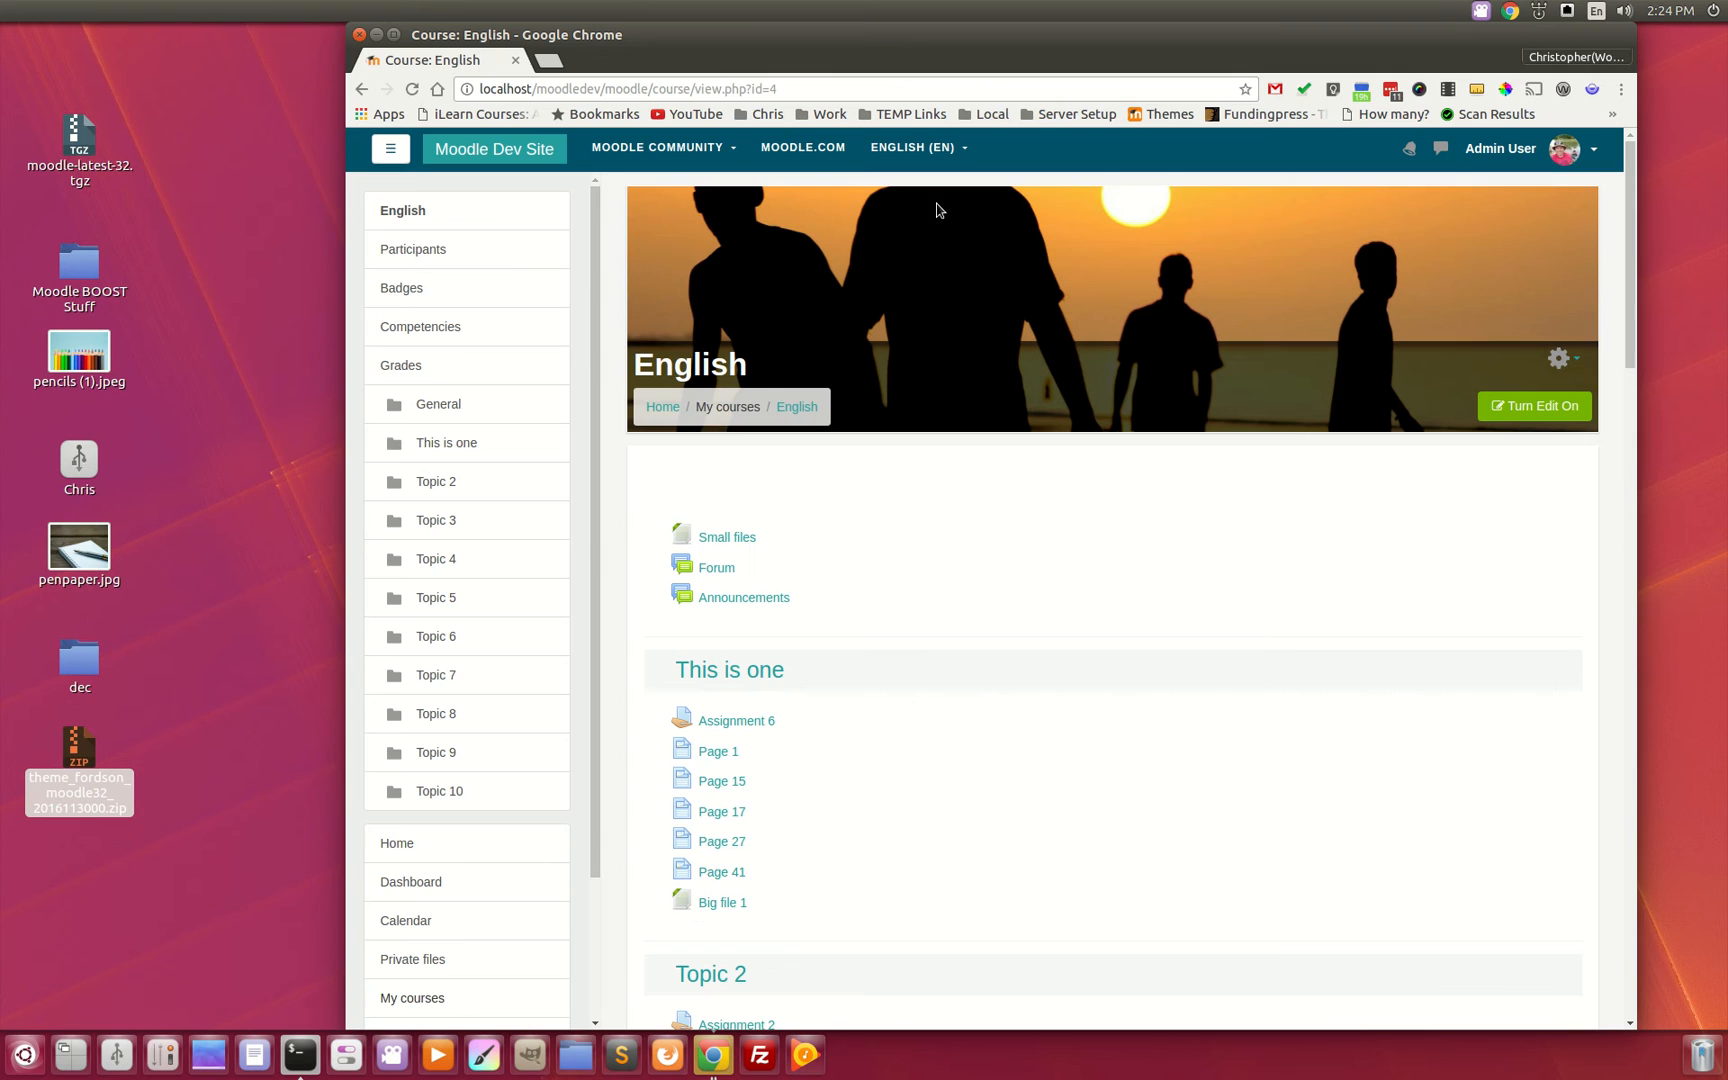
pyautogui.moveTo(1570, 360)
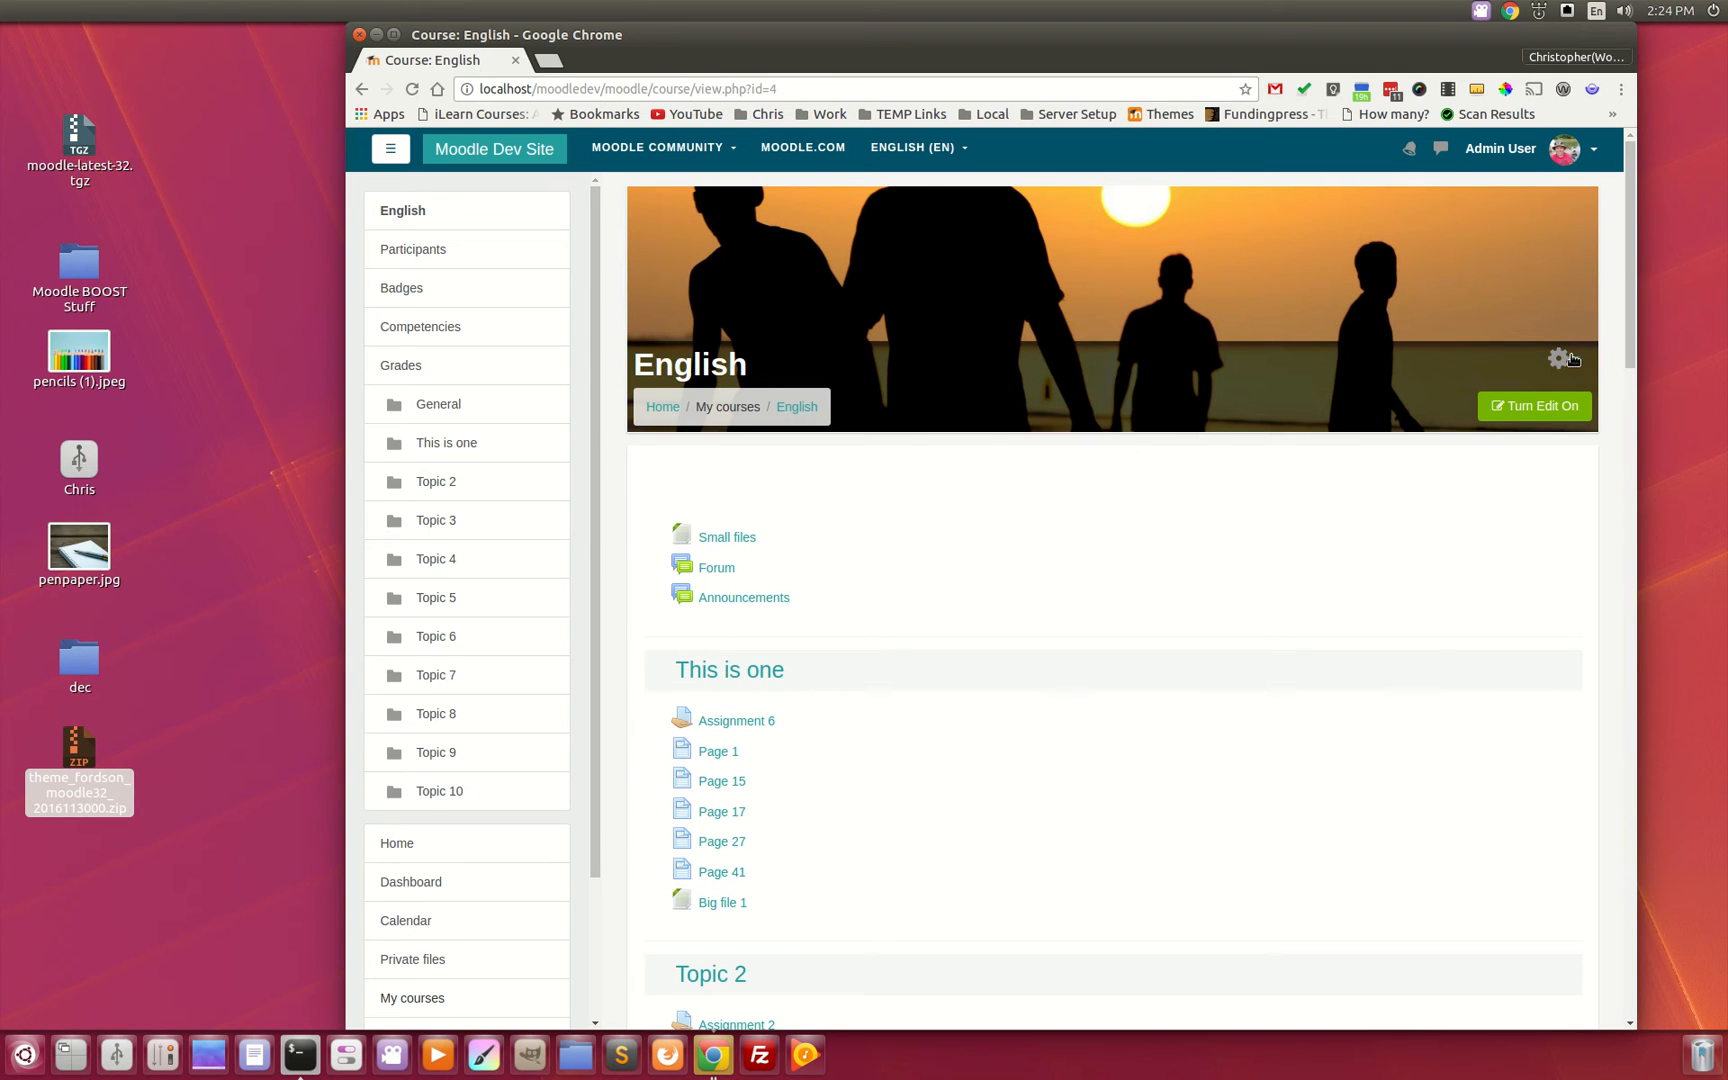
pyautogui.click(1558, 358)
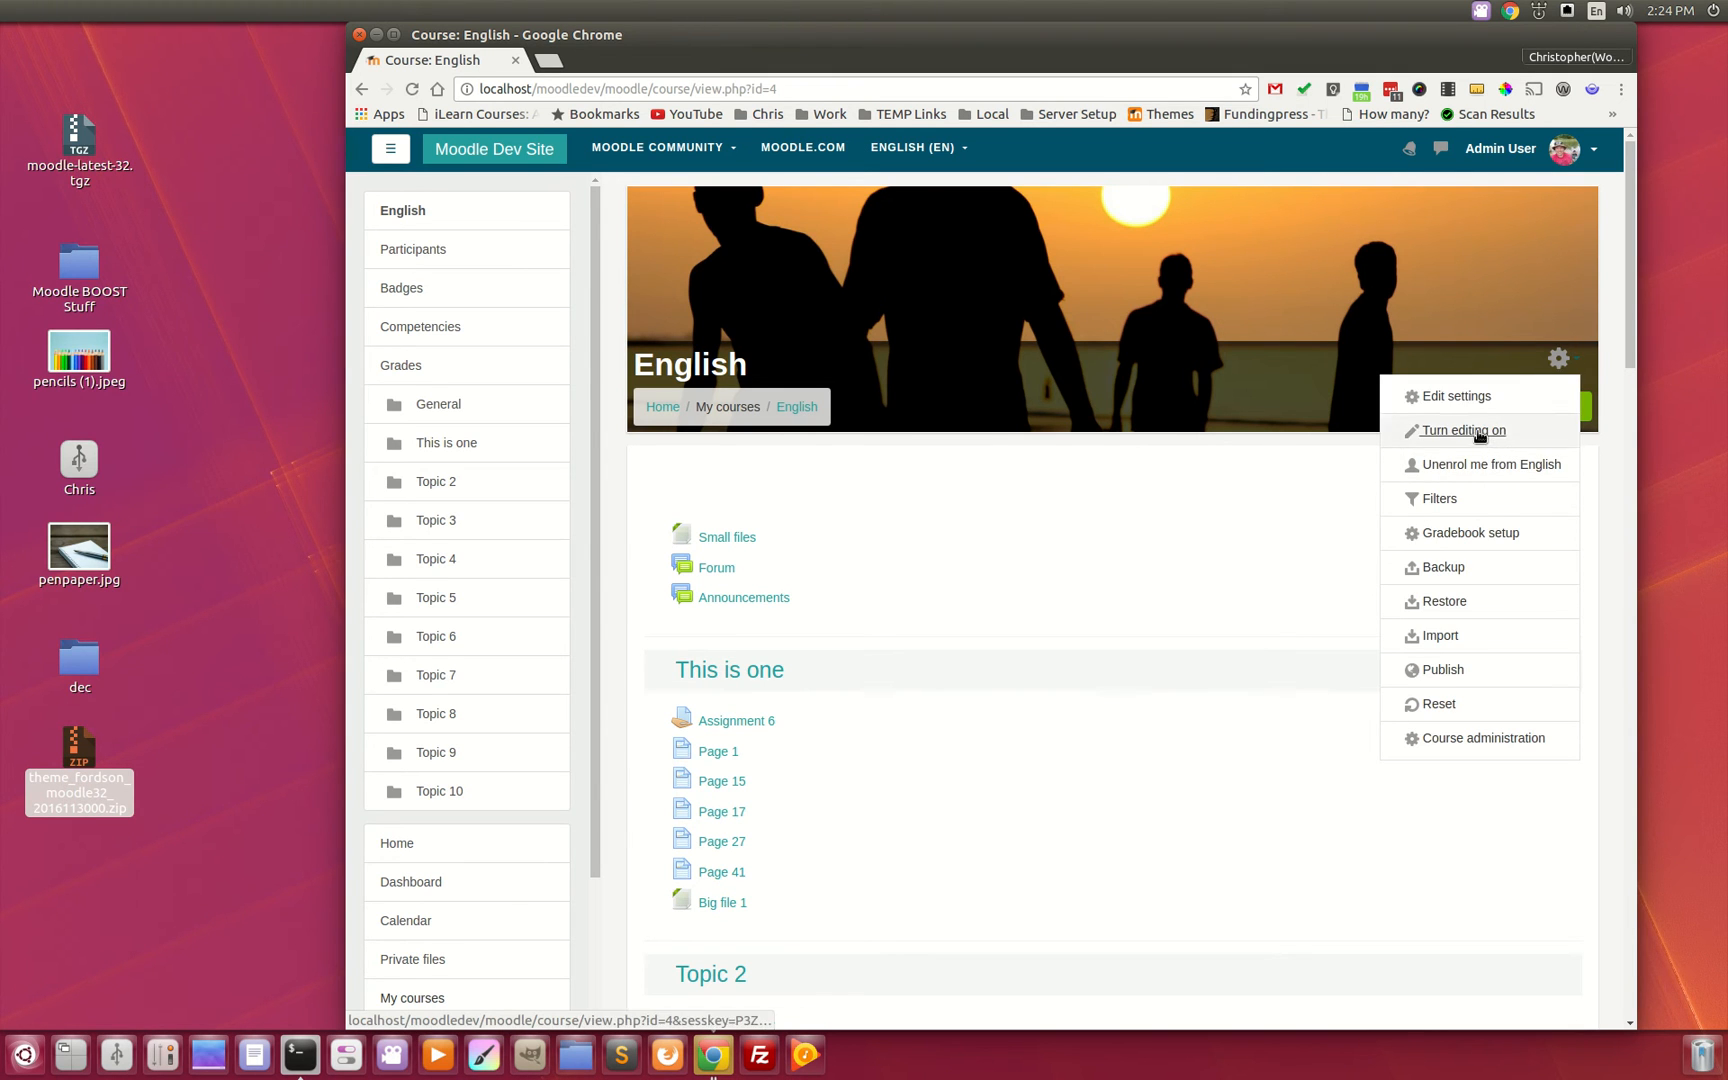
pyautogui.click(1460, 430)
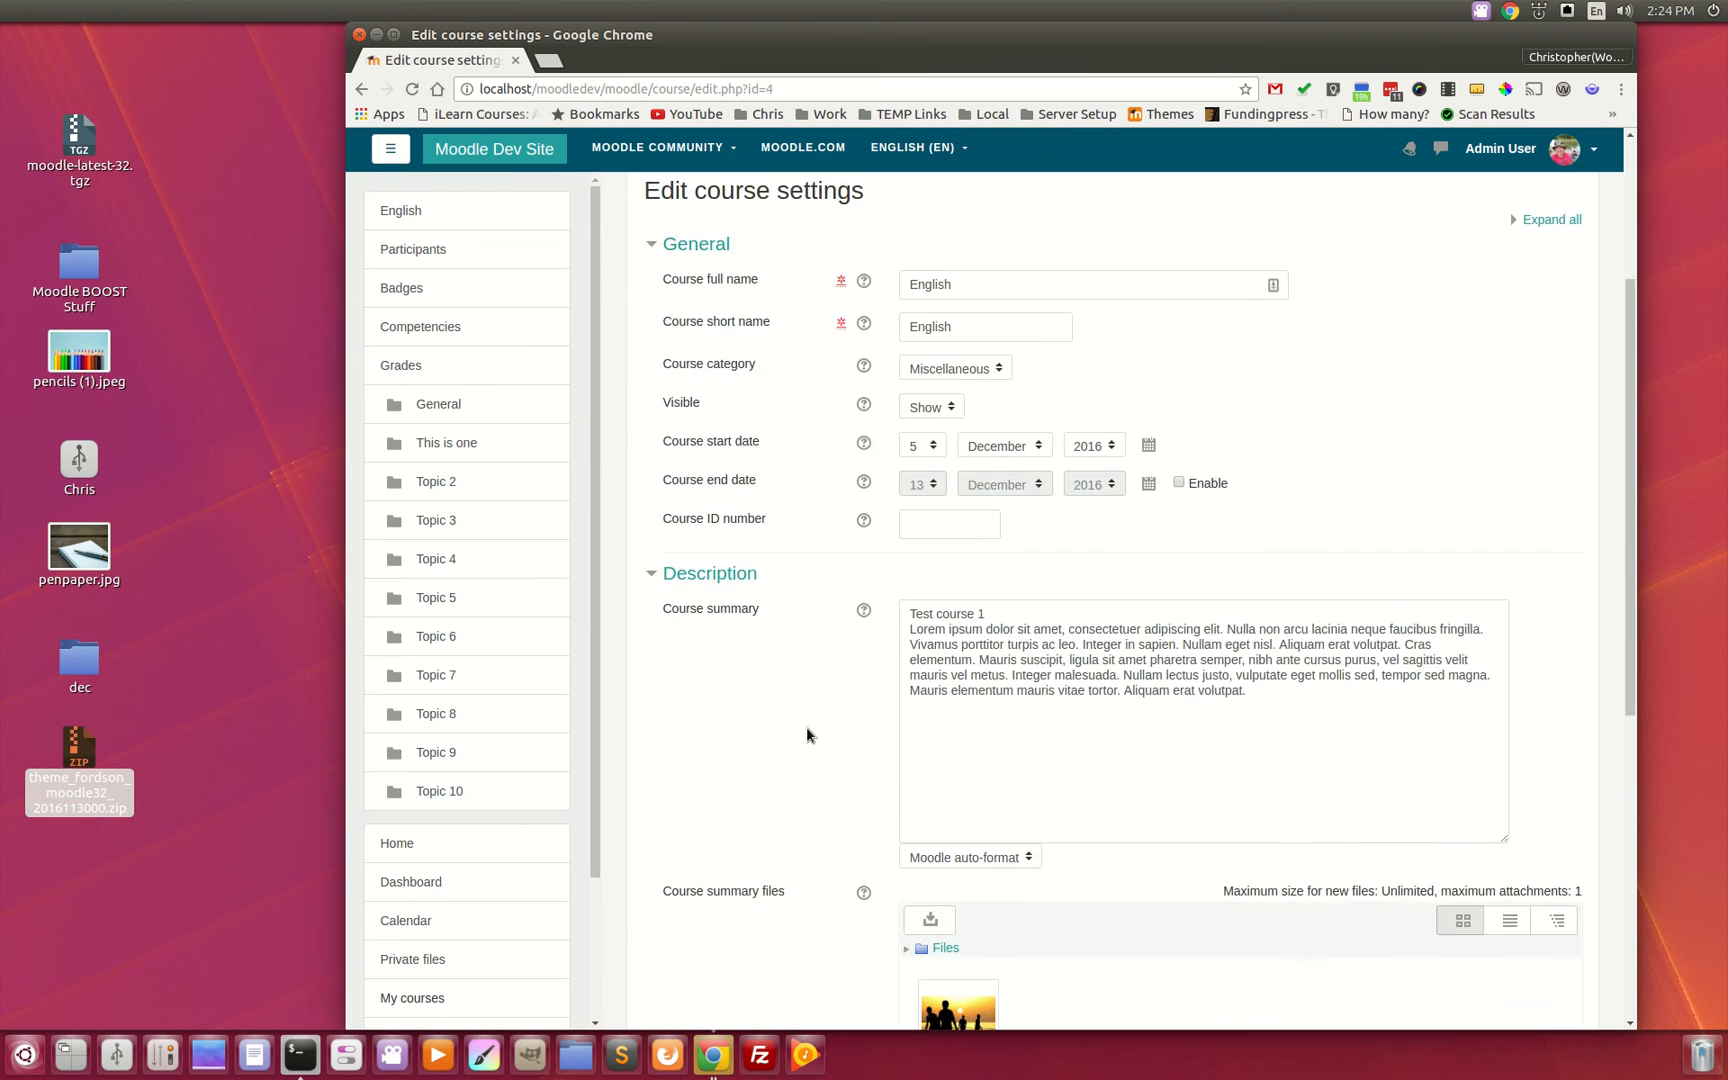
# - Scroll to the bottom of the Edit course settings form and leave it without saving
pyautogui.scroll(-3)
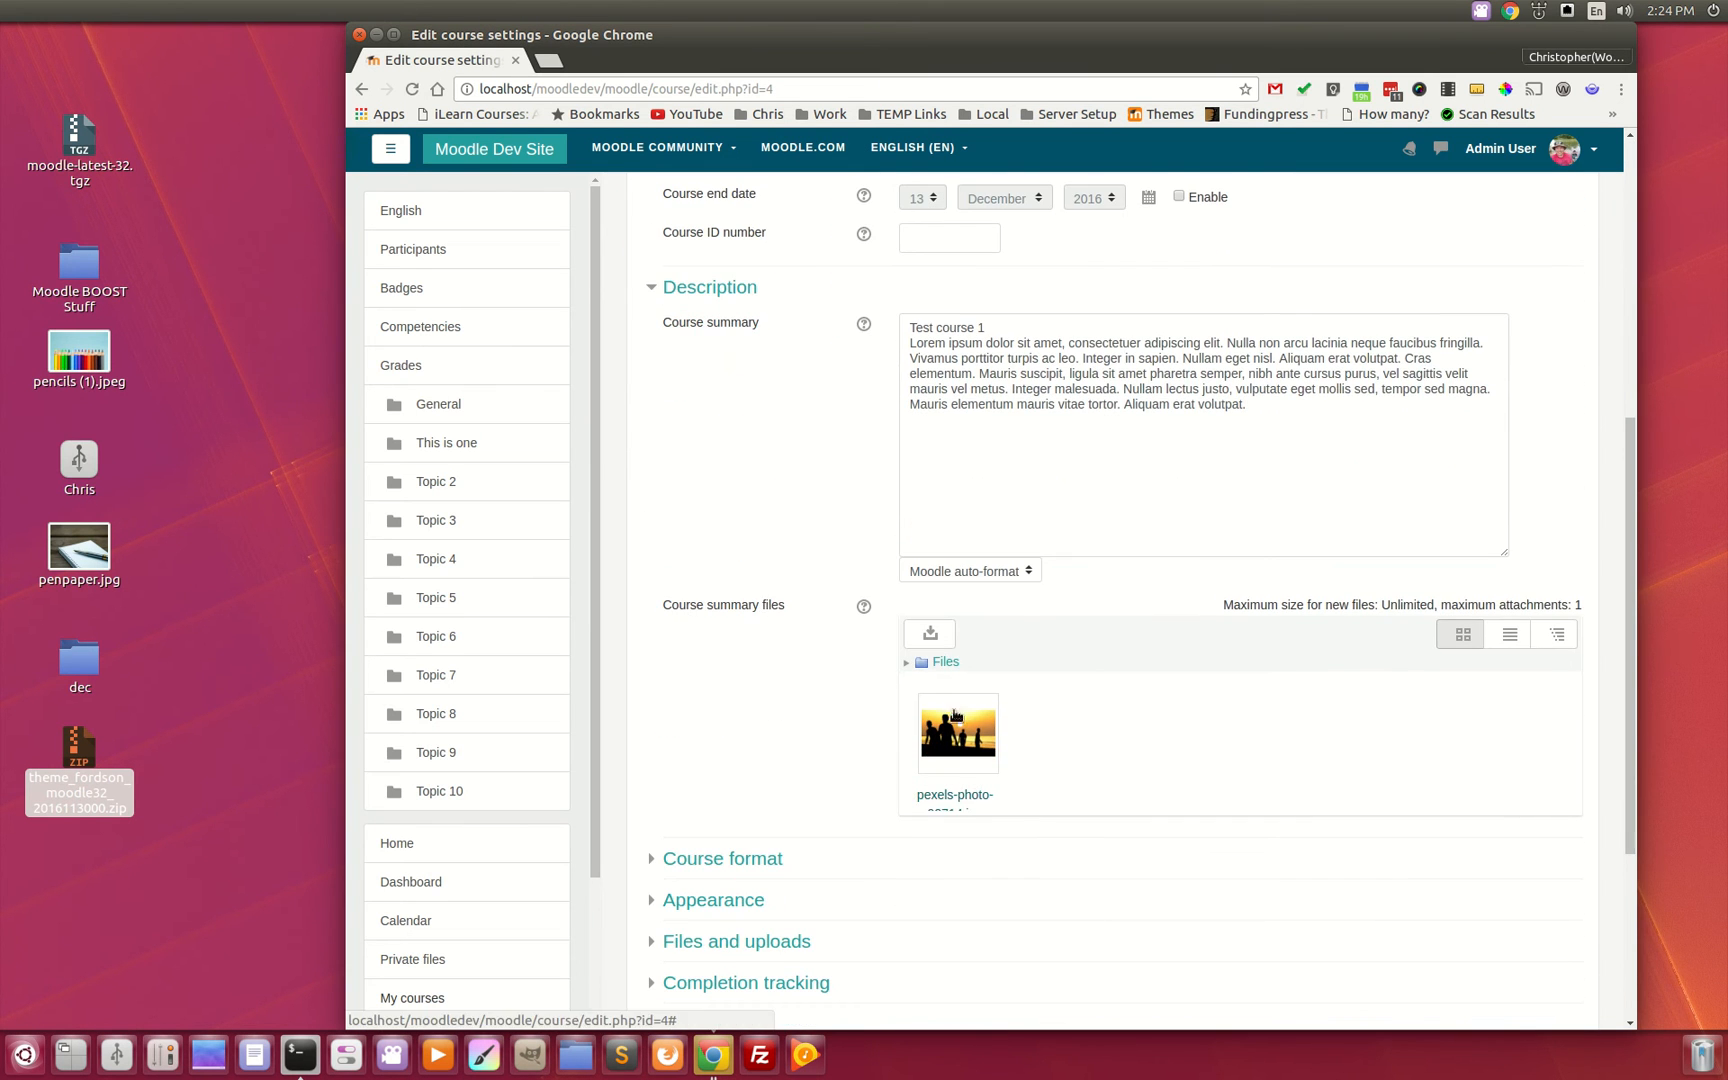
pyautogui.scroll(-3)
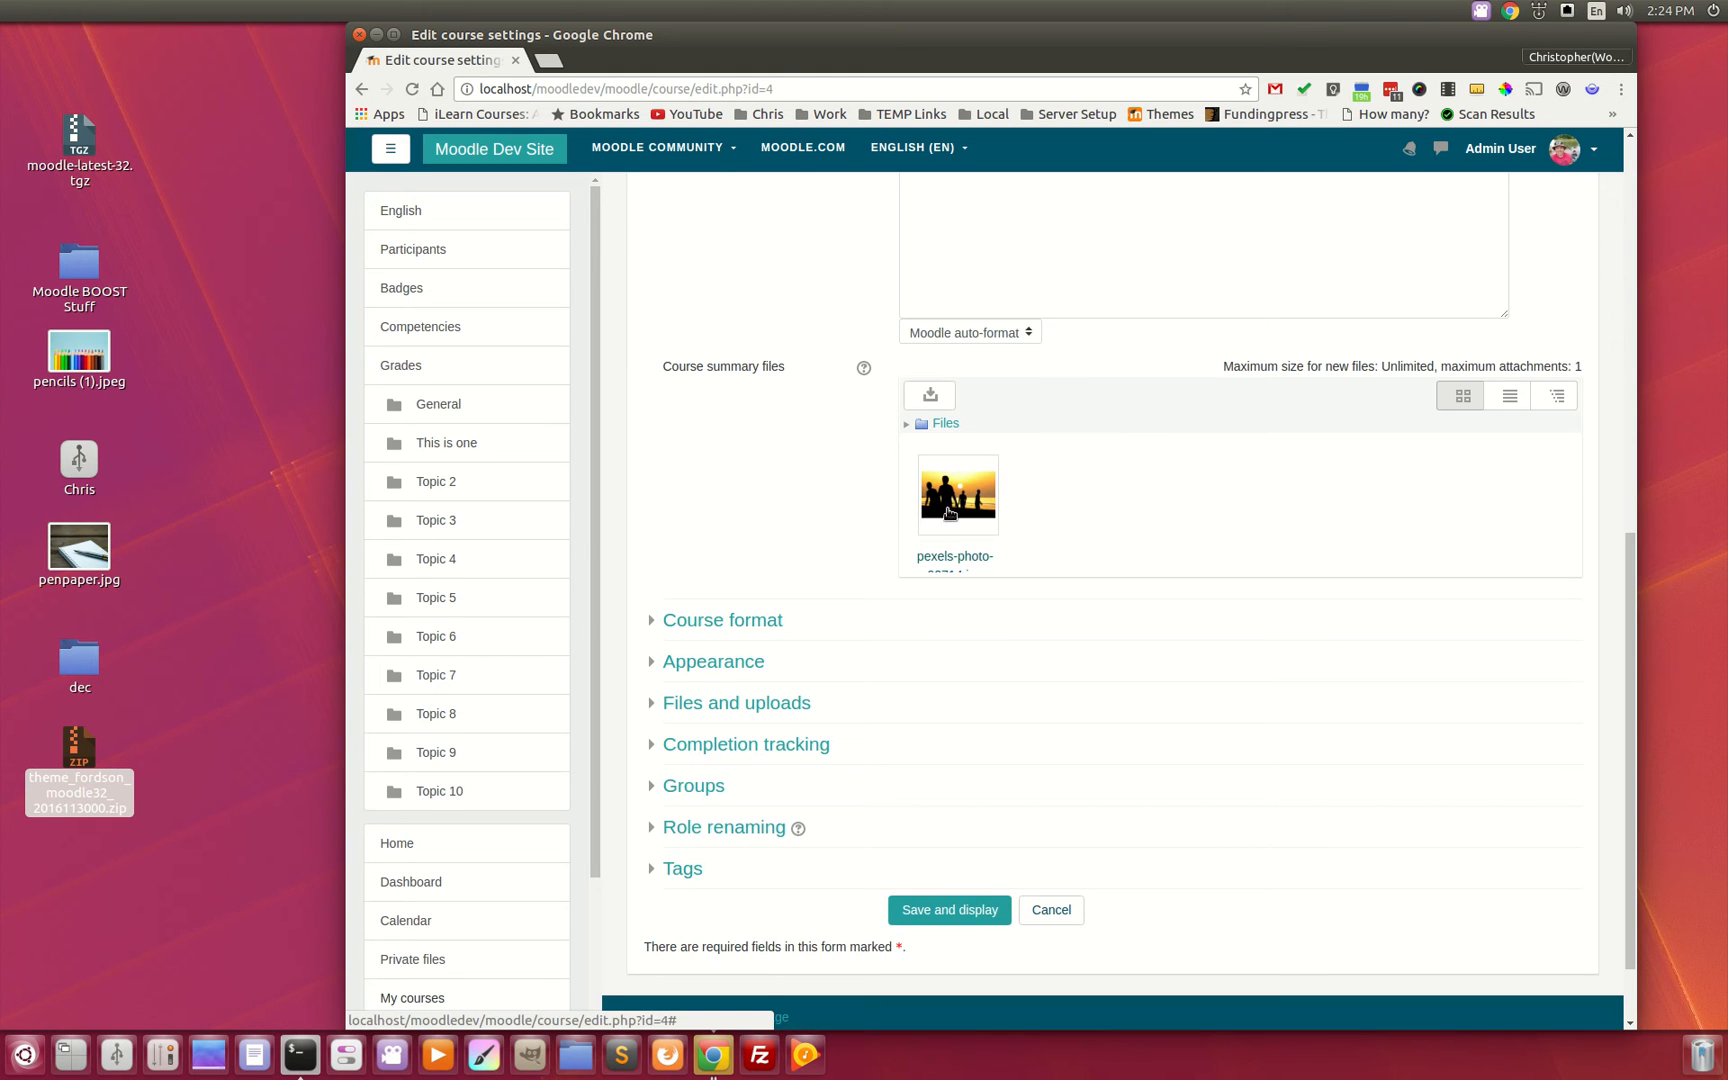
pyautogui.click(948, 910)
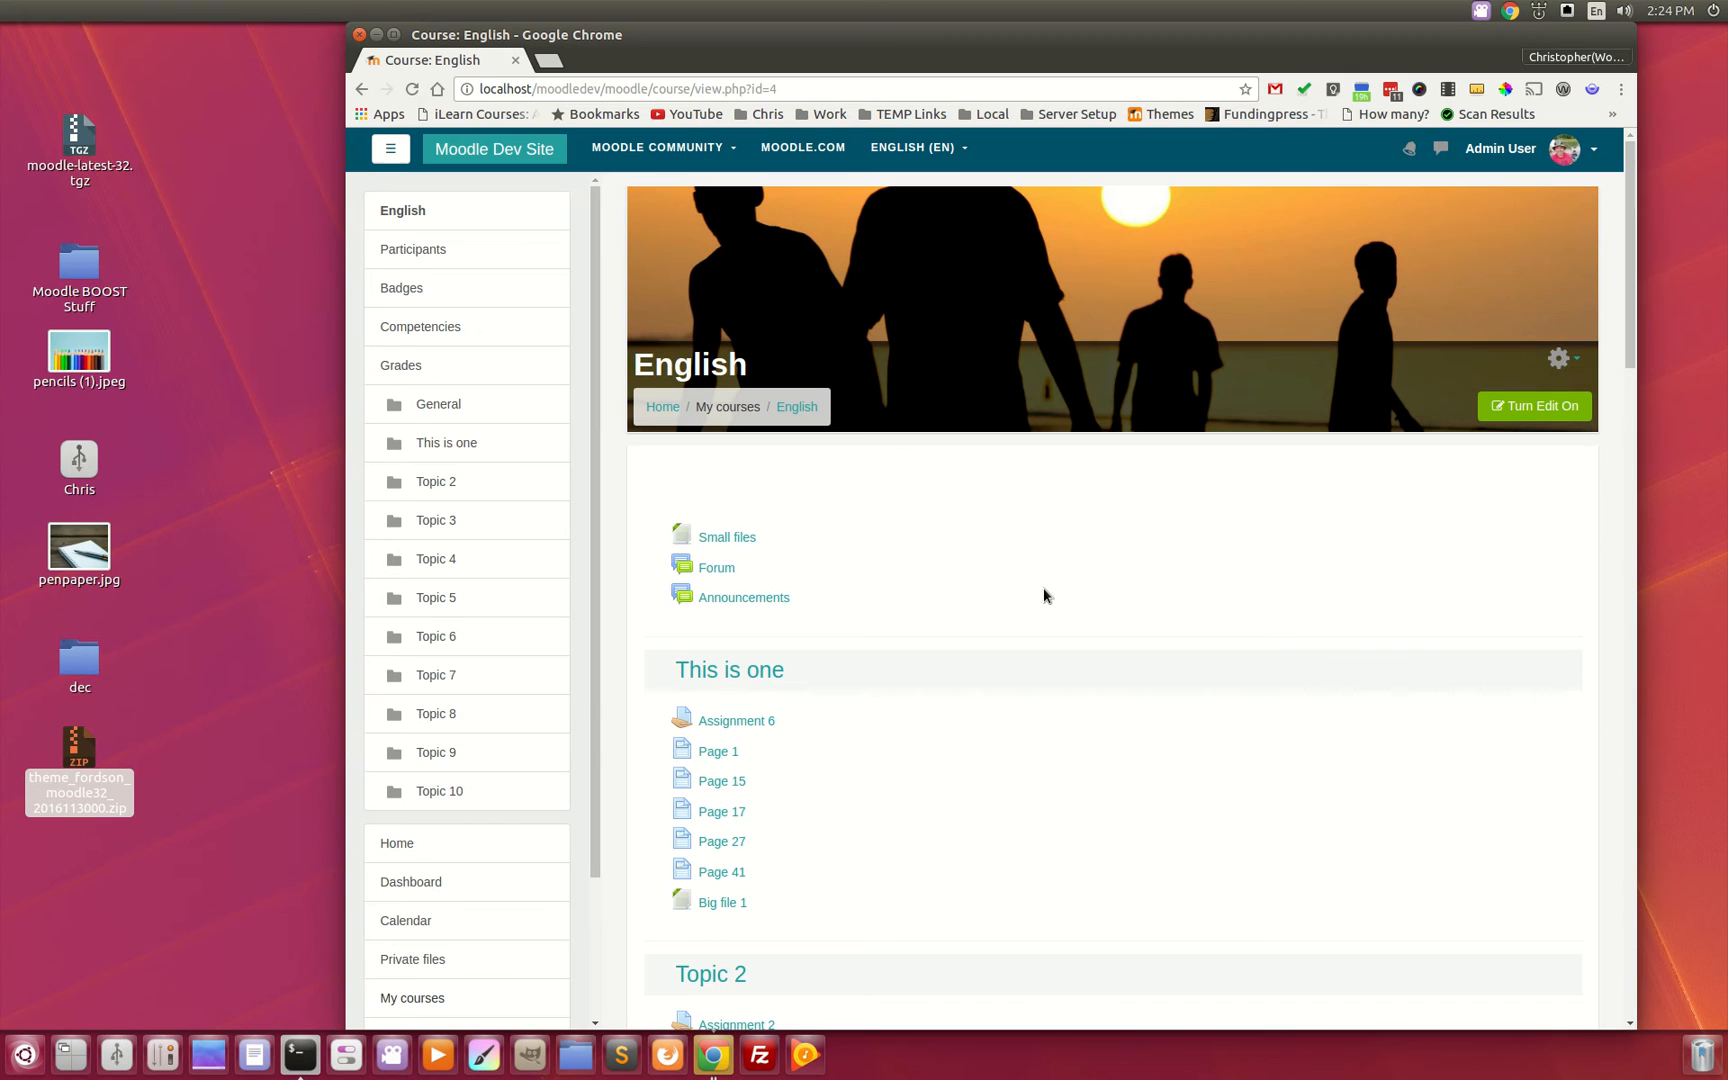
pyautogui.moveTo(1092, 478)
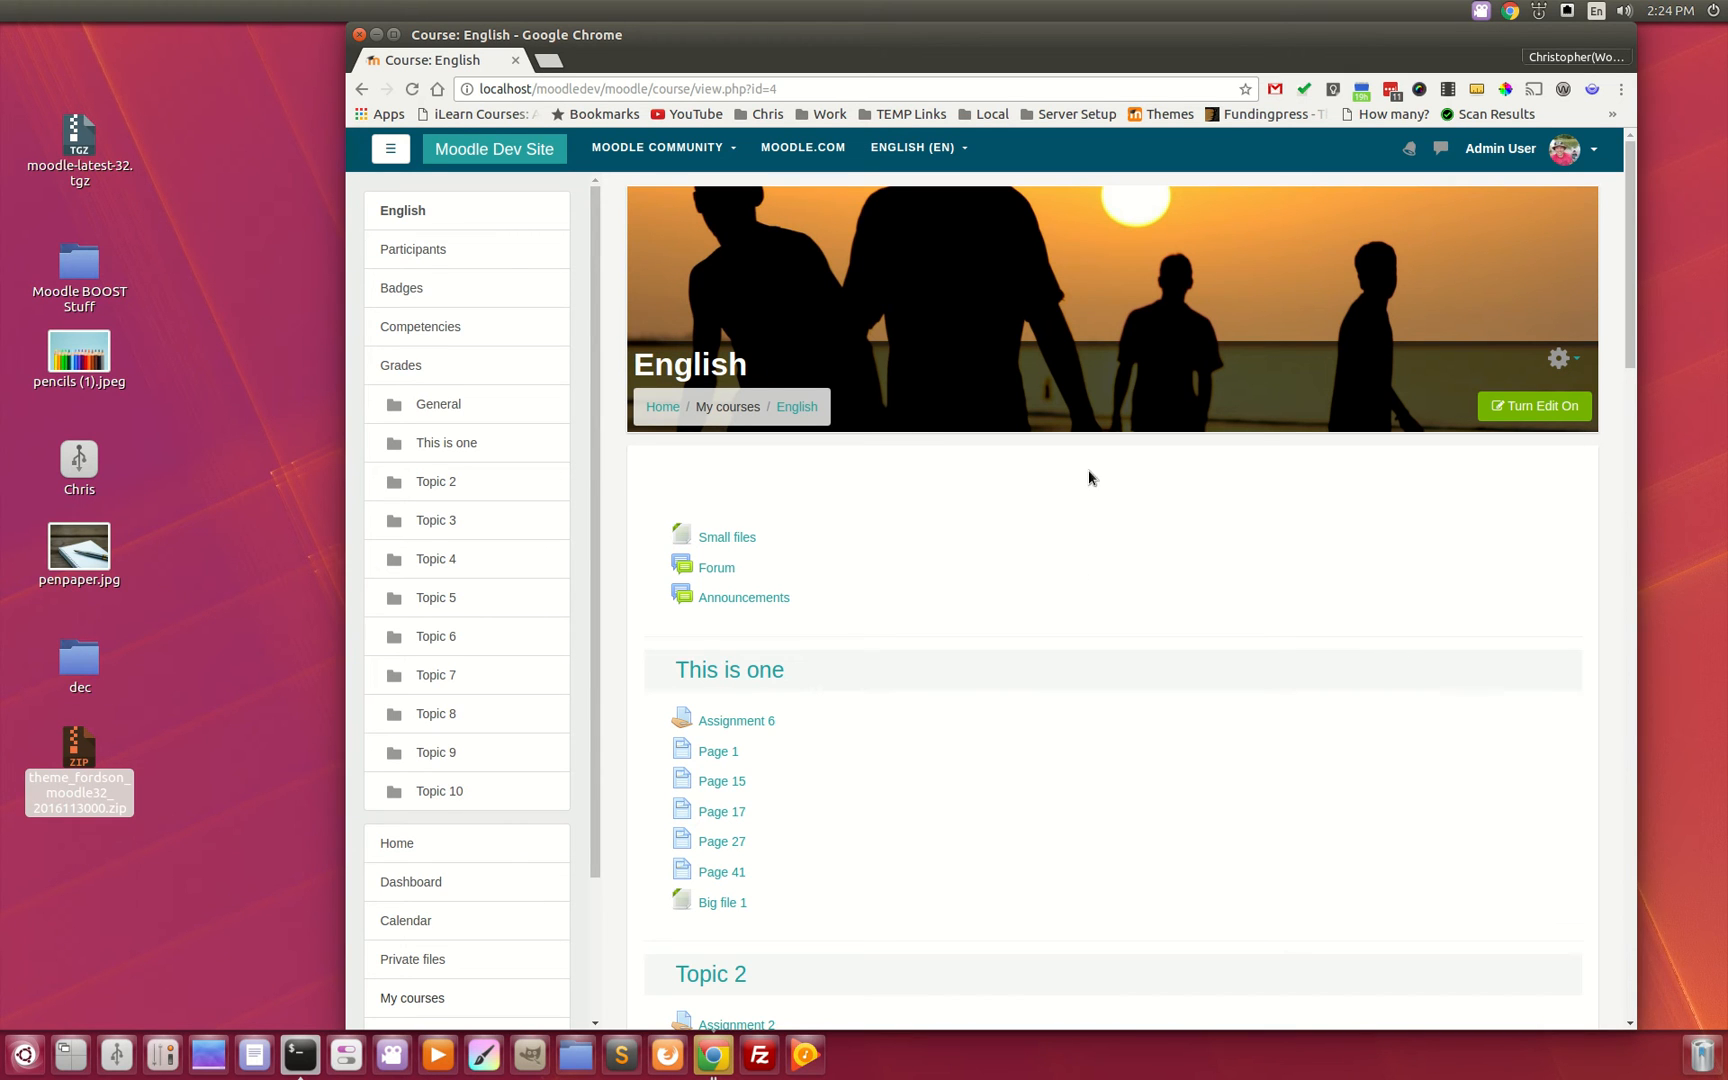
pyautogui.moveTo(1064, 278)
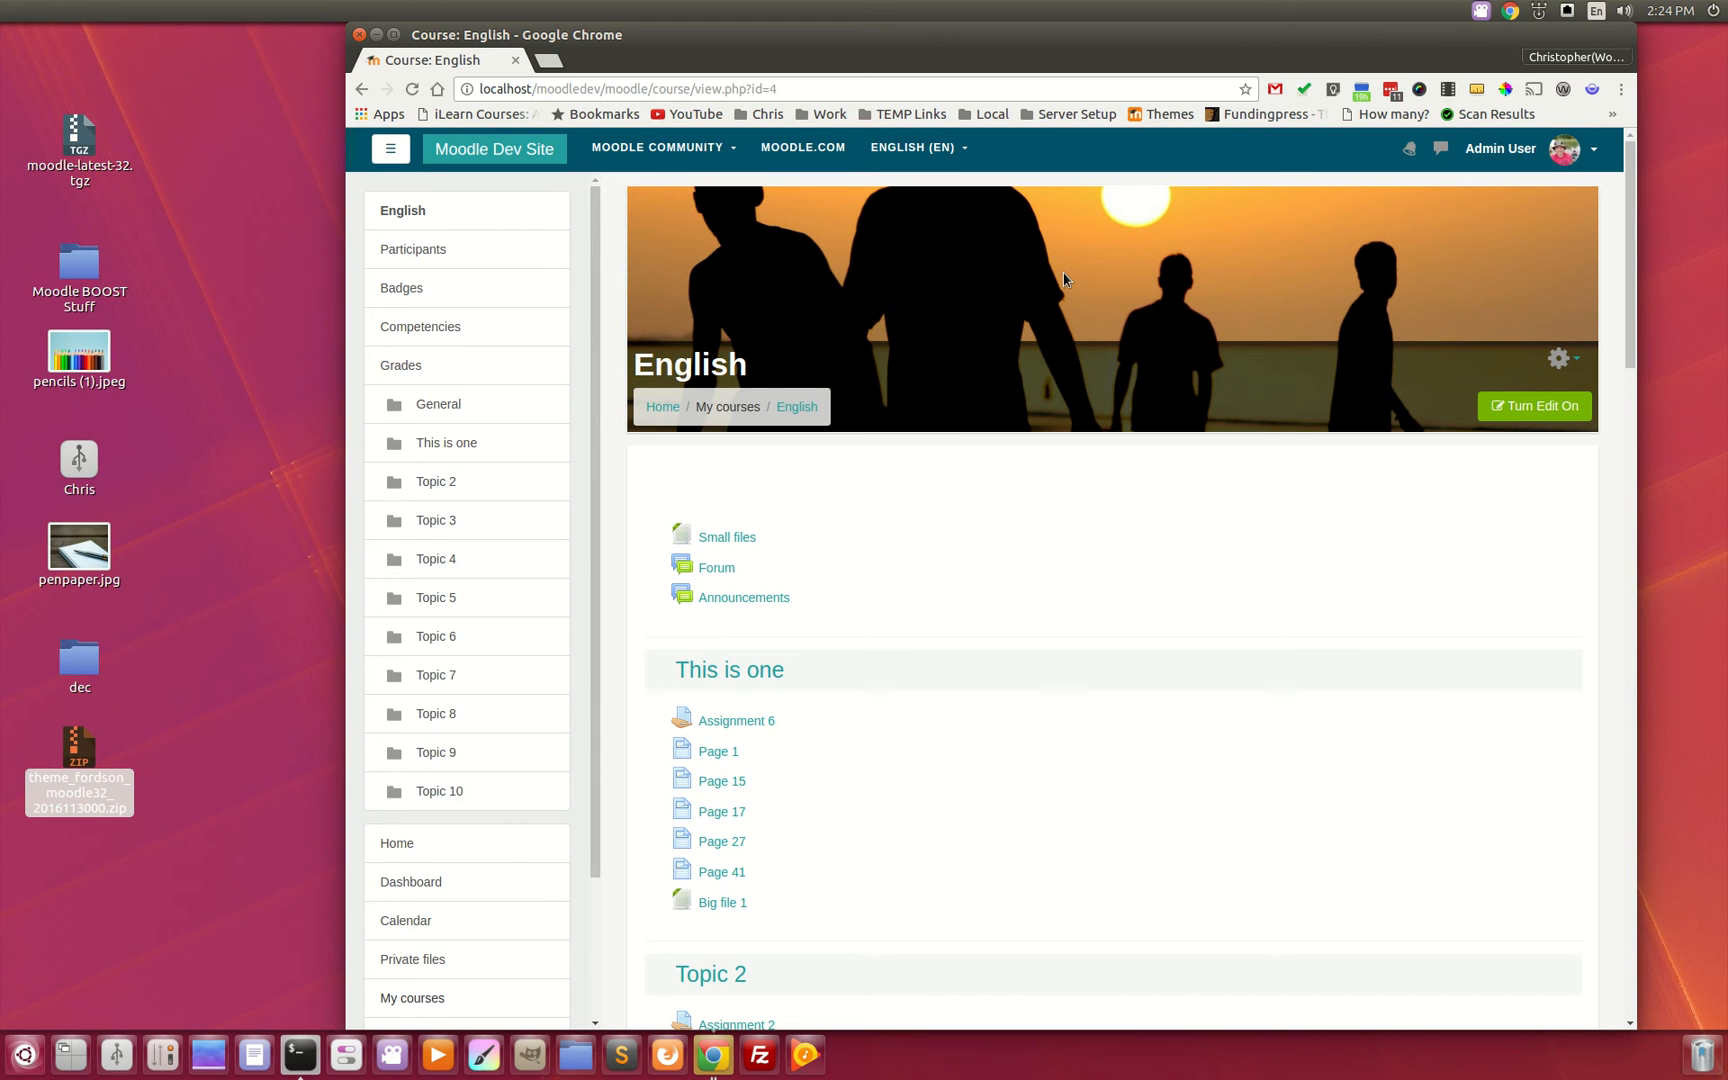
pyautogui.moveTo(716, 568)
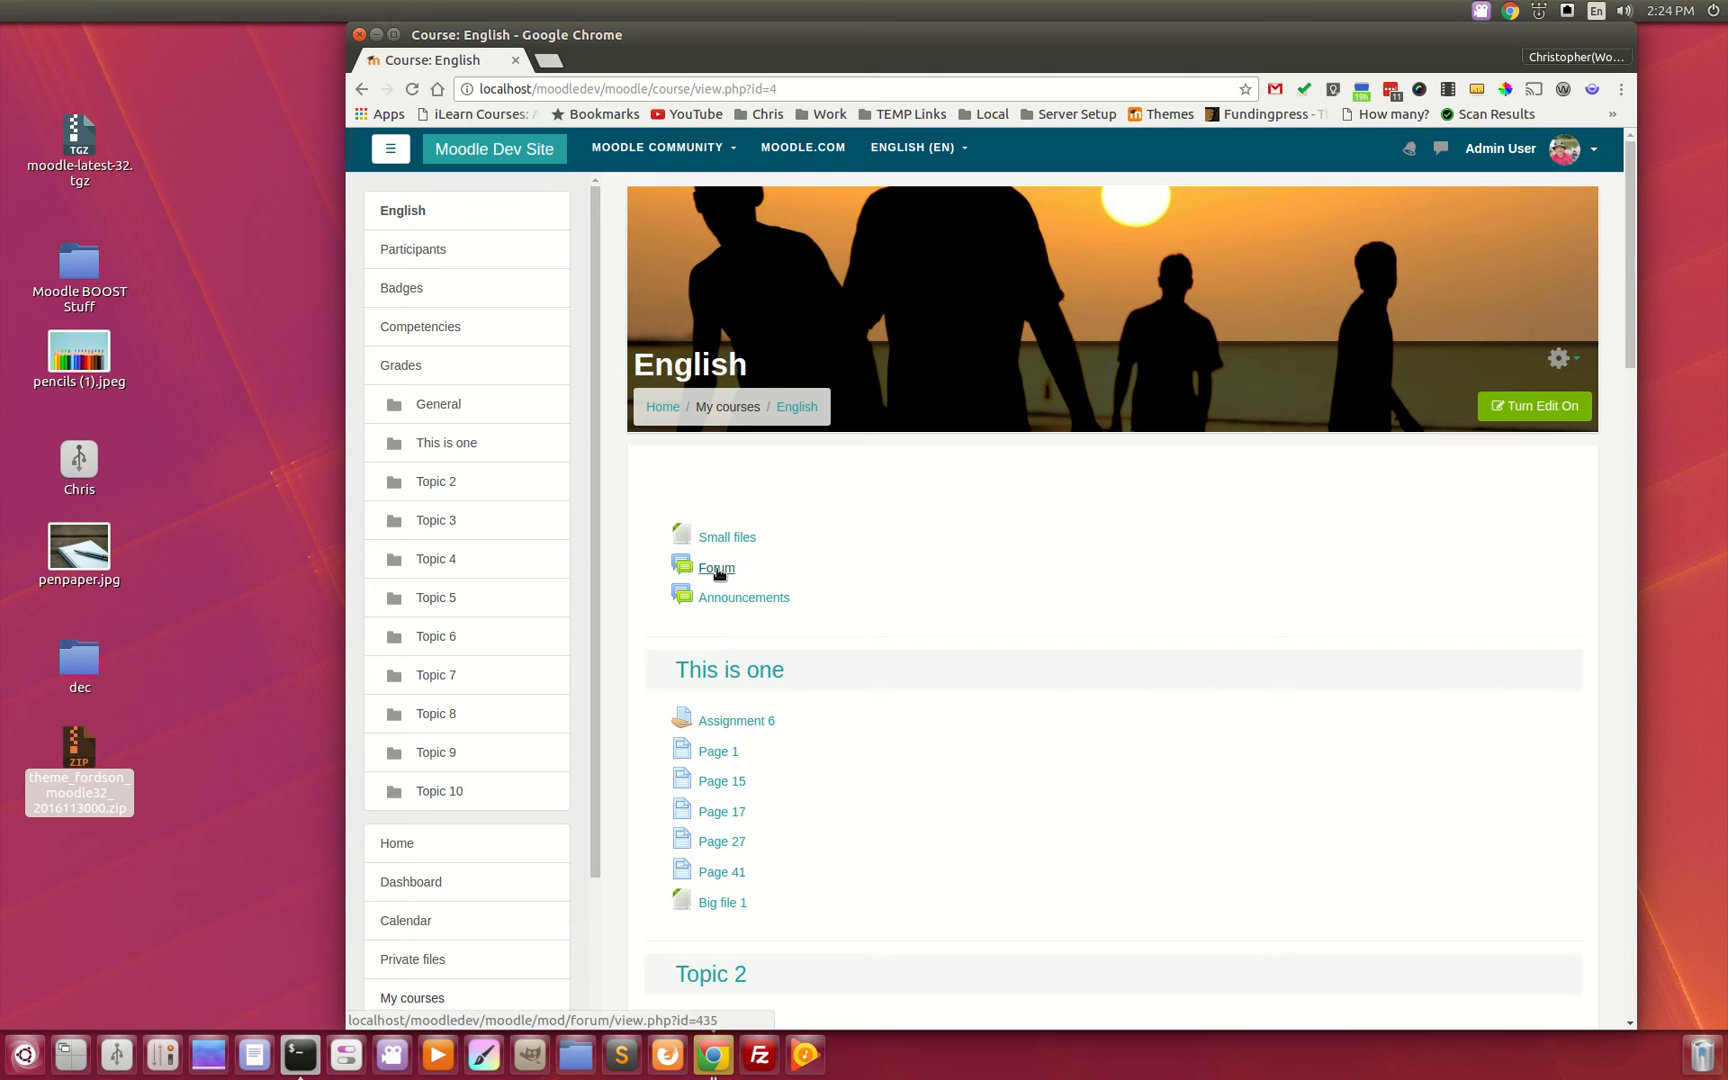
pyautogui.moveTo(736, 720)
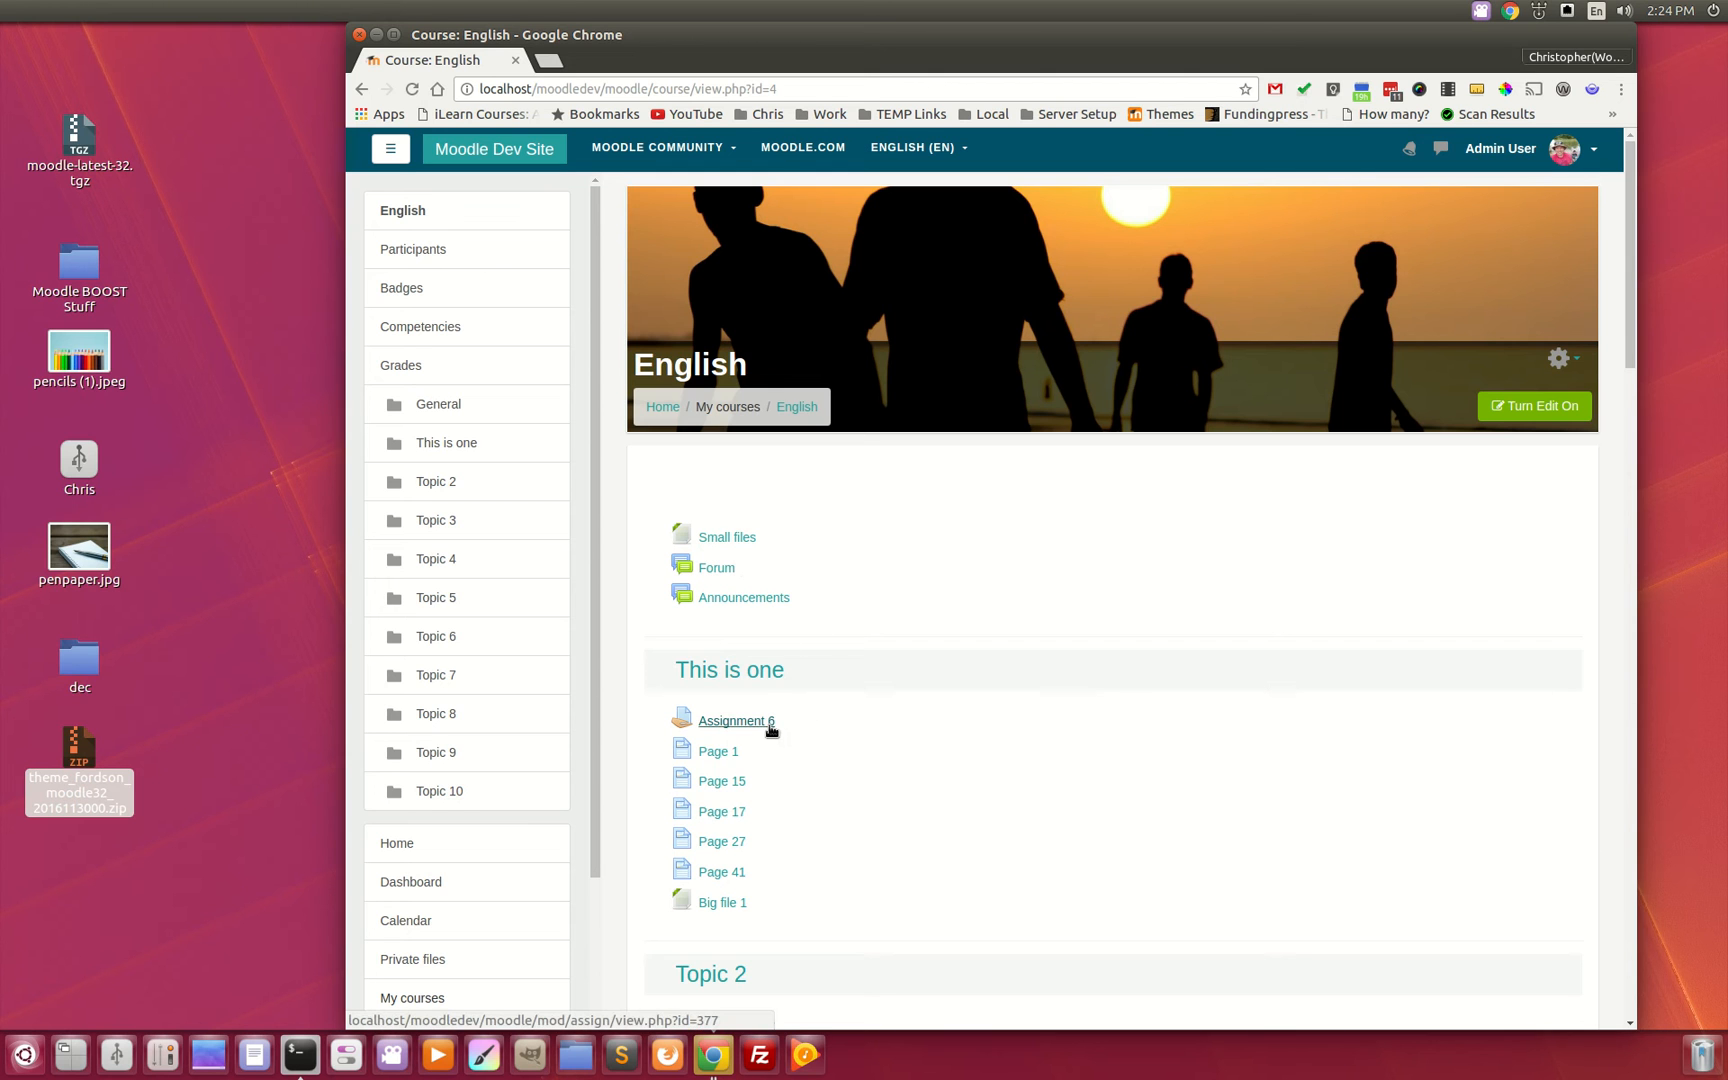
pyautogui.moveTo(754, 724)
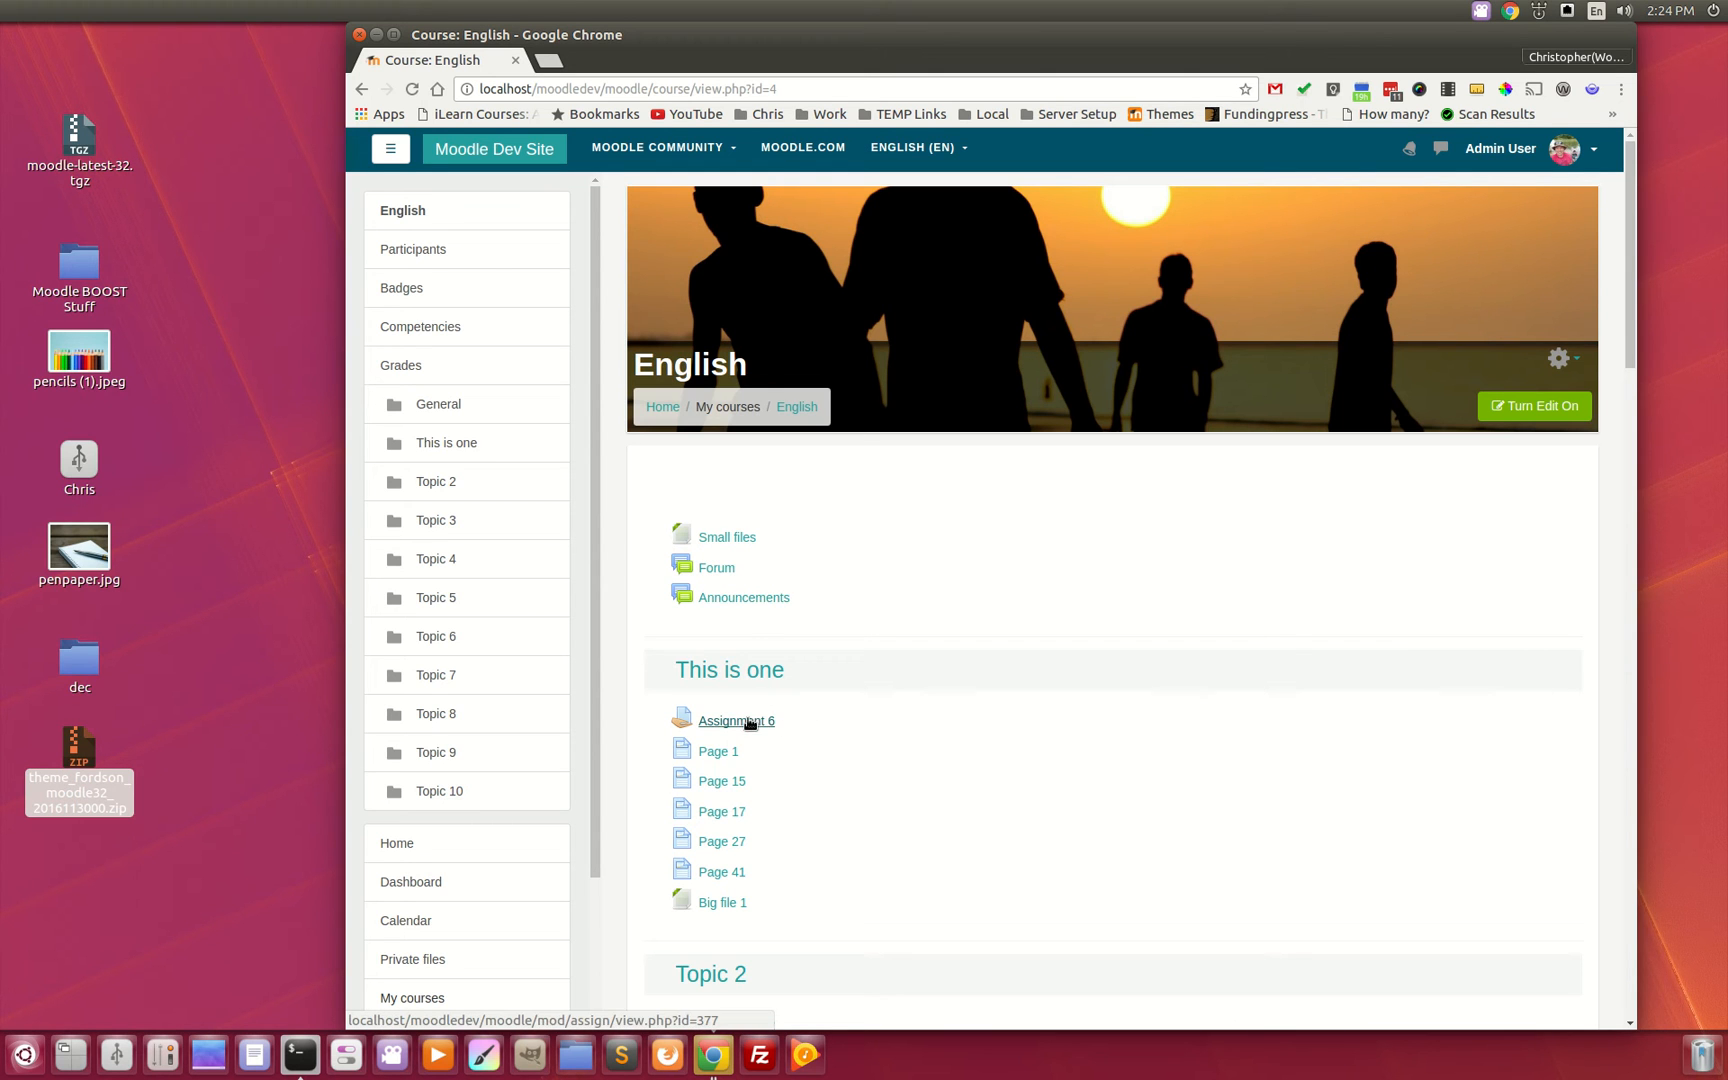
# - Open Assignment 6 in the English course and jump back to its section
pyautogui.click(736, 720)
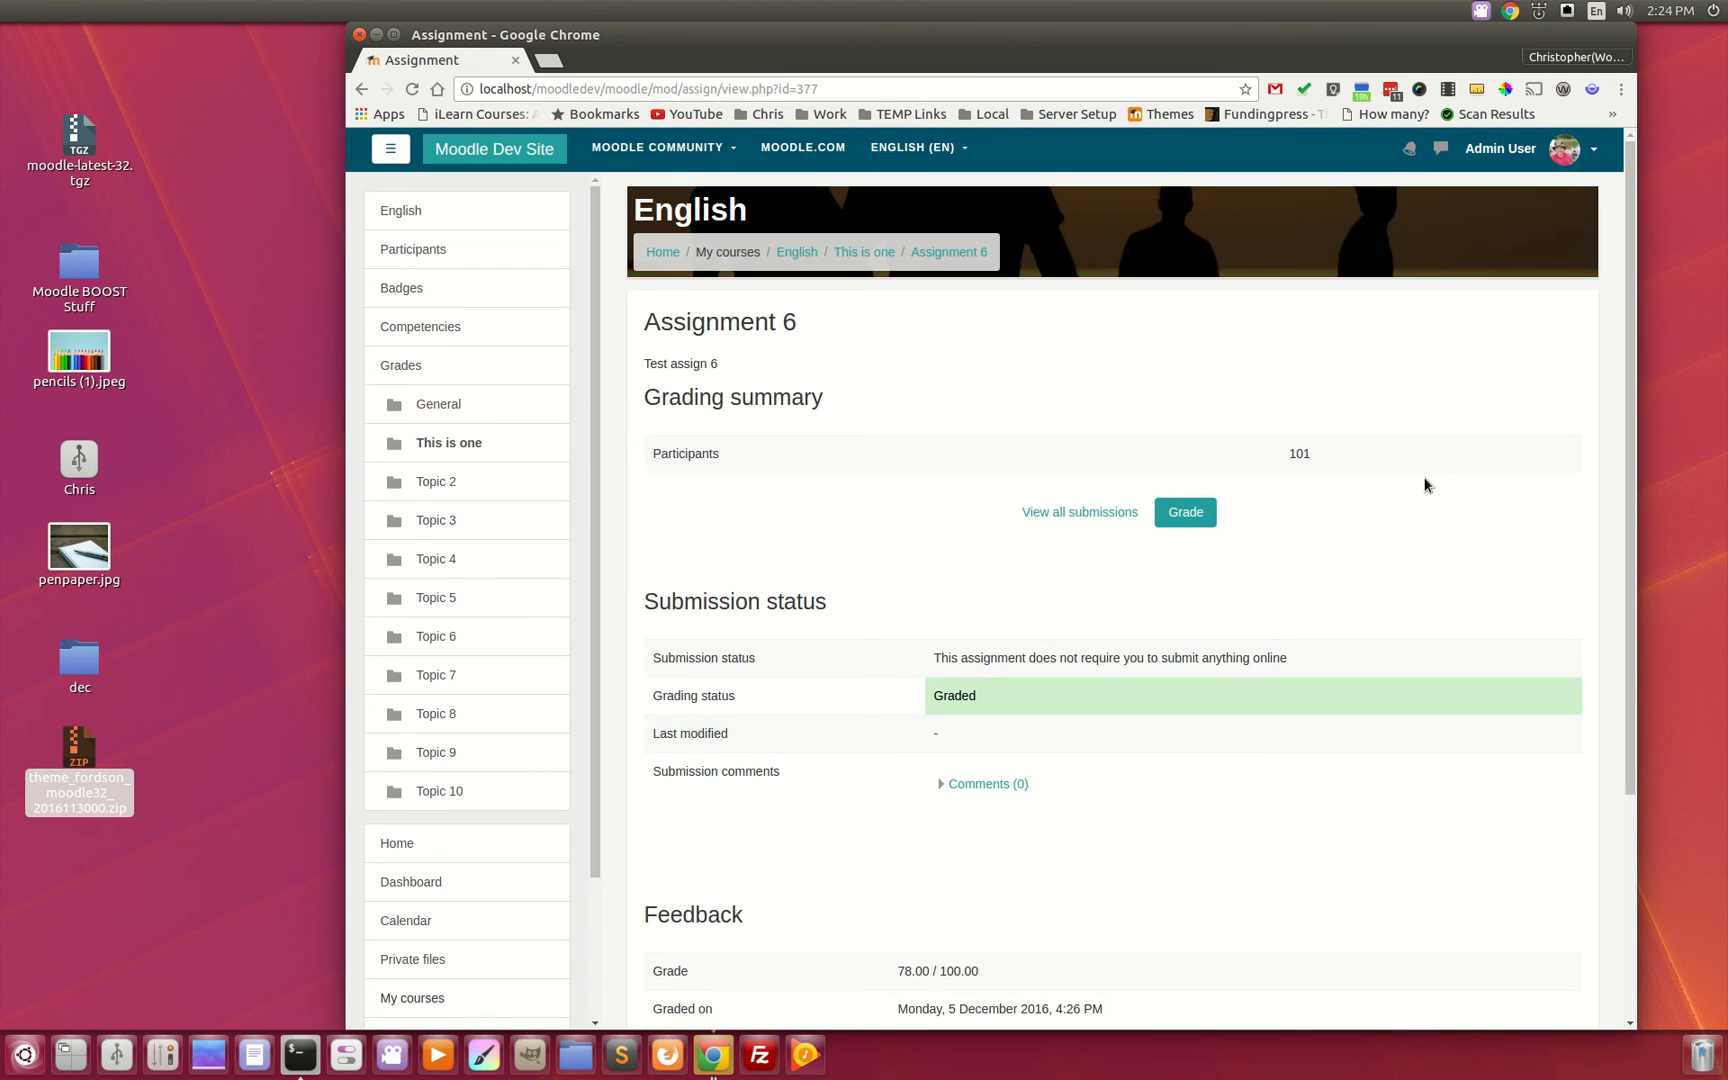
pyautogui.moveTo(482, 464)
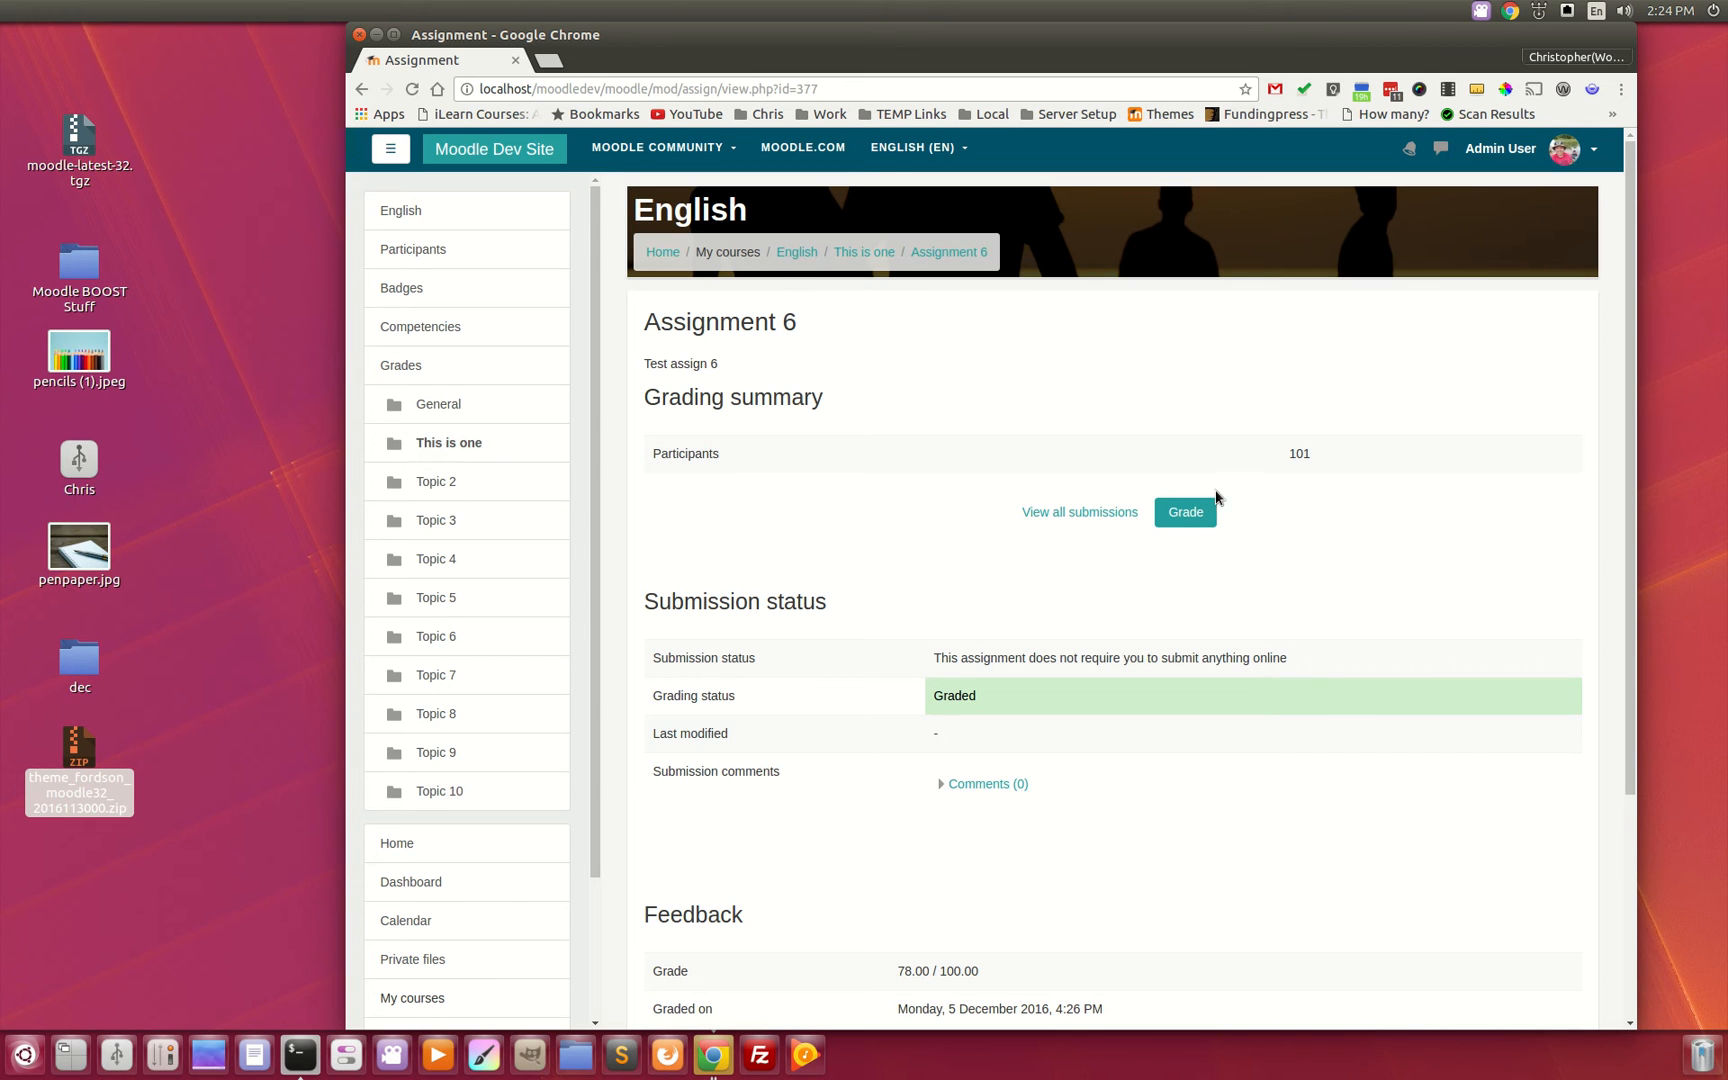
pyautogui.moveTo(1036, 328)
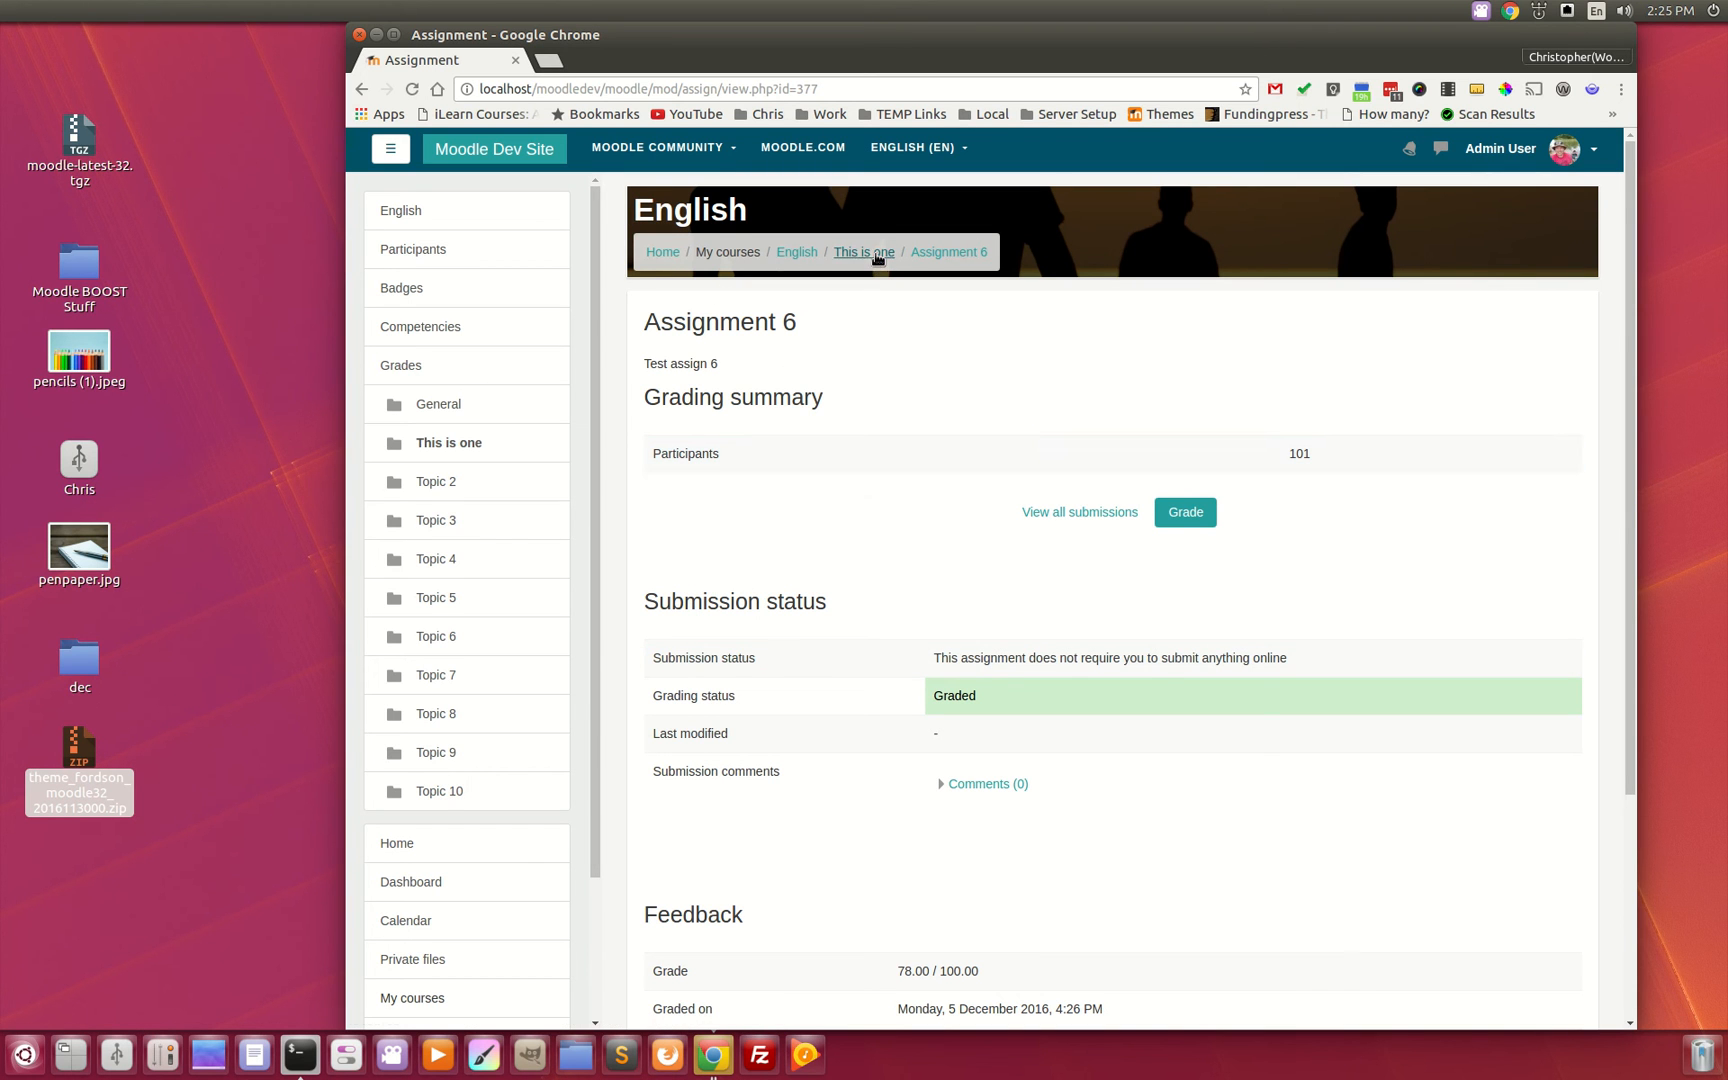
pyautogui.click(862, 252)
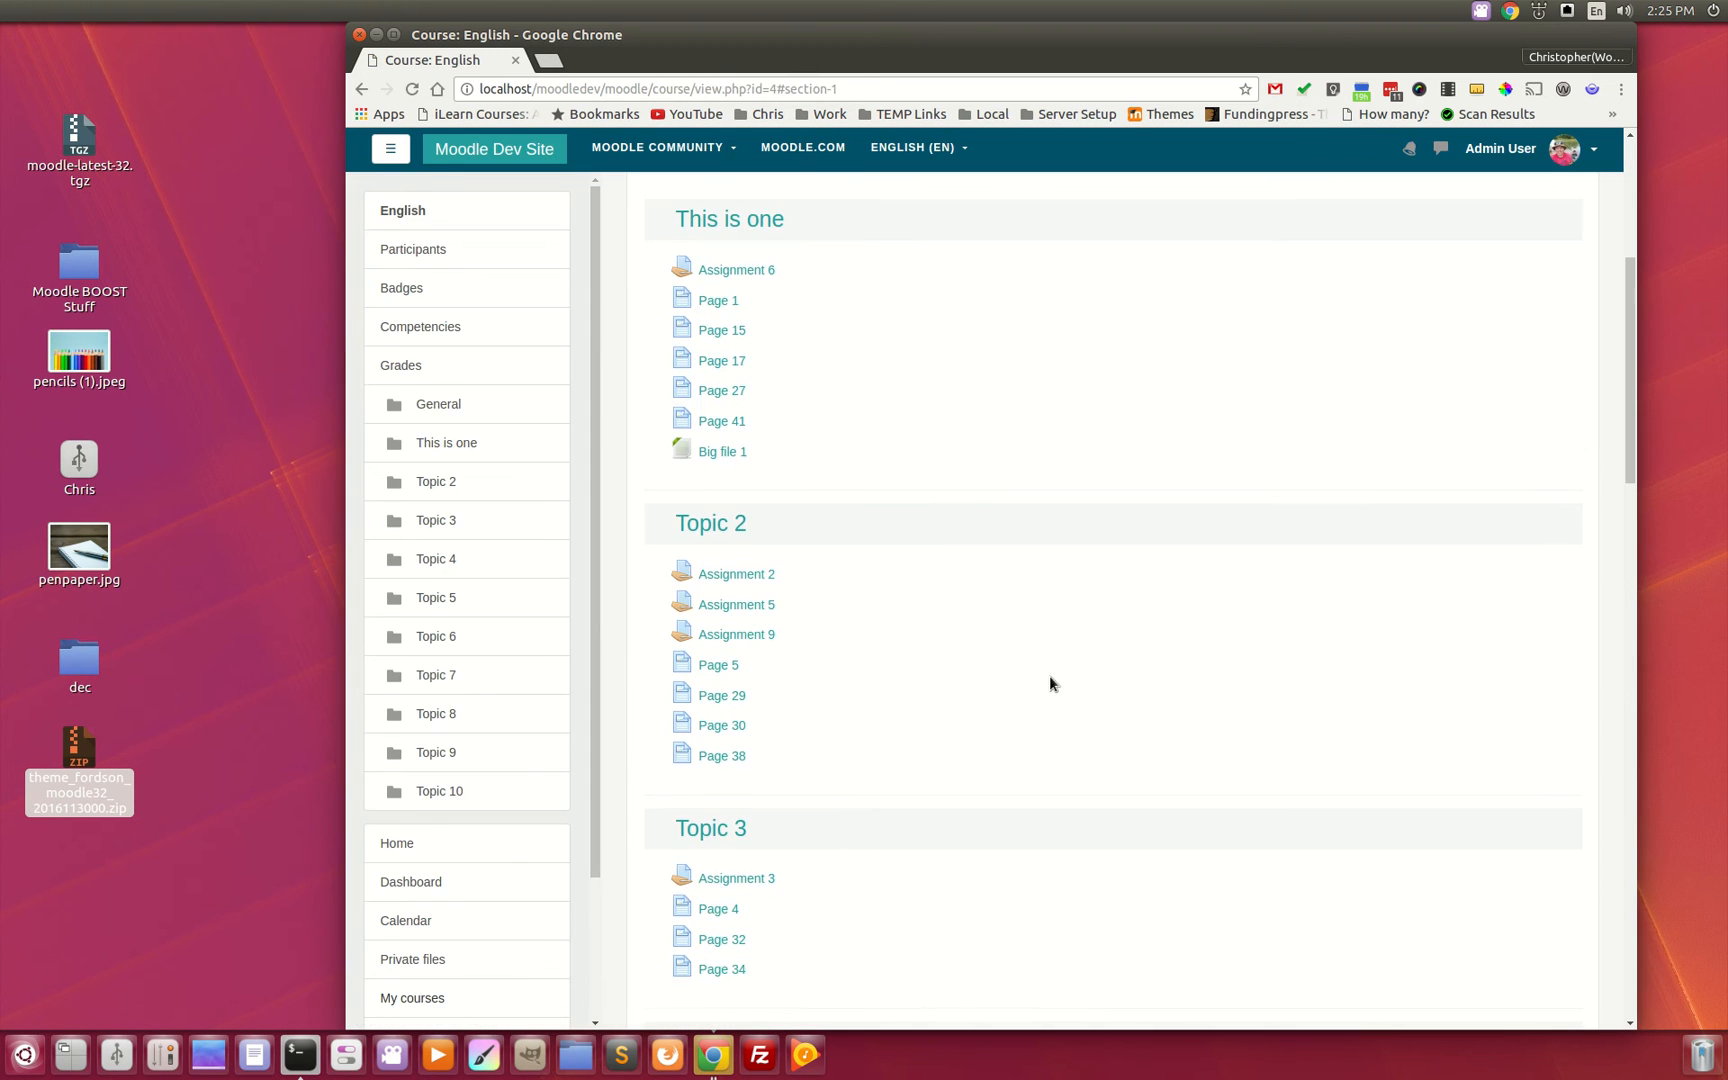
pyautogui.scroll(3)
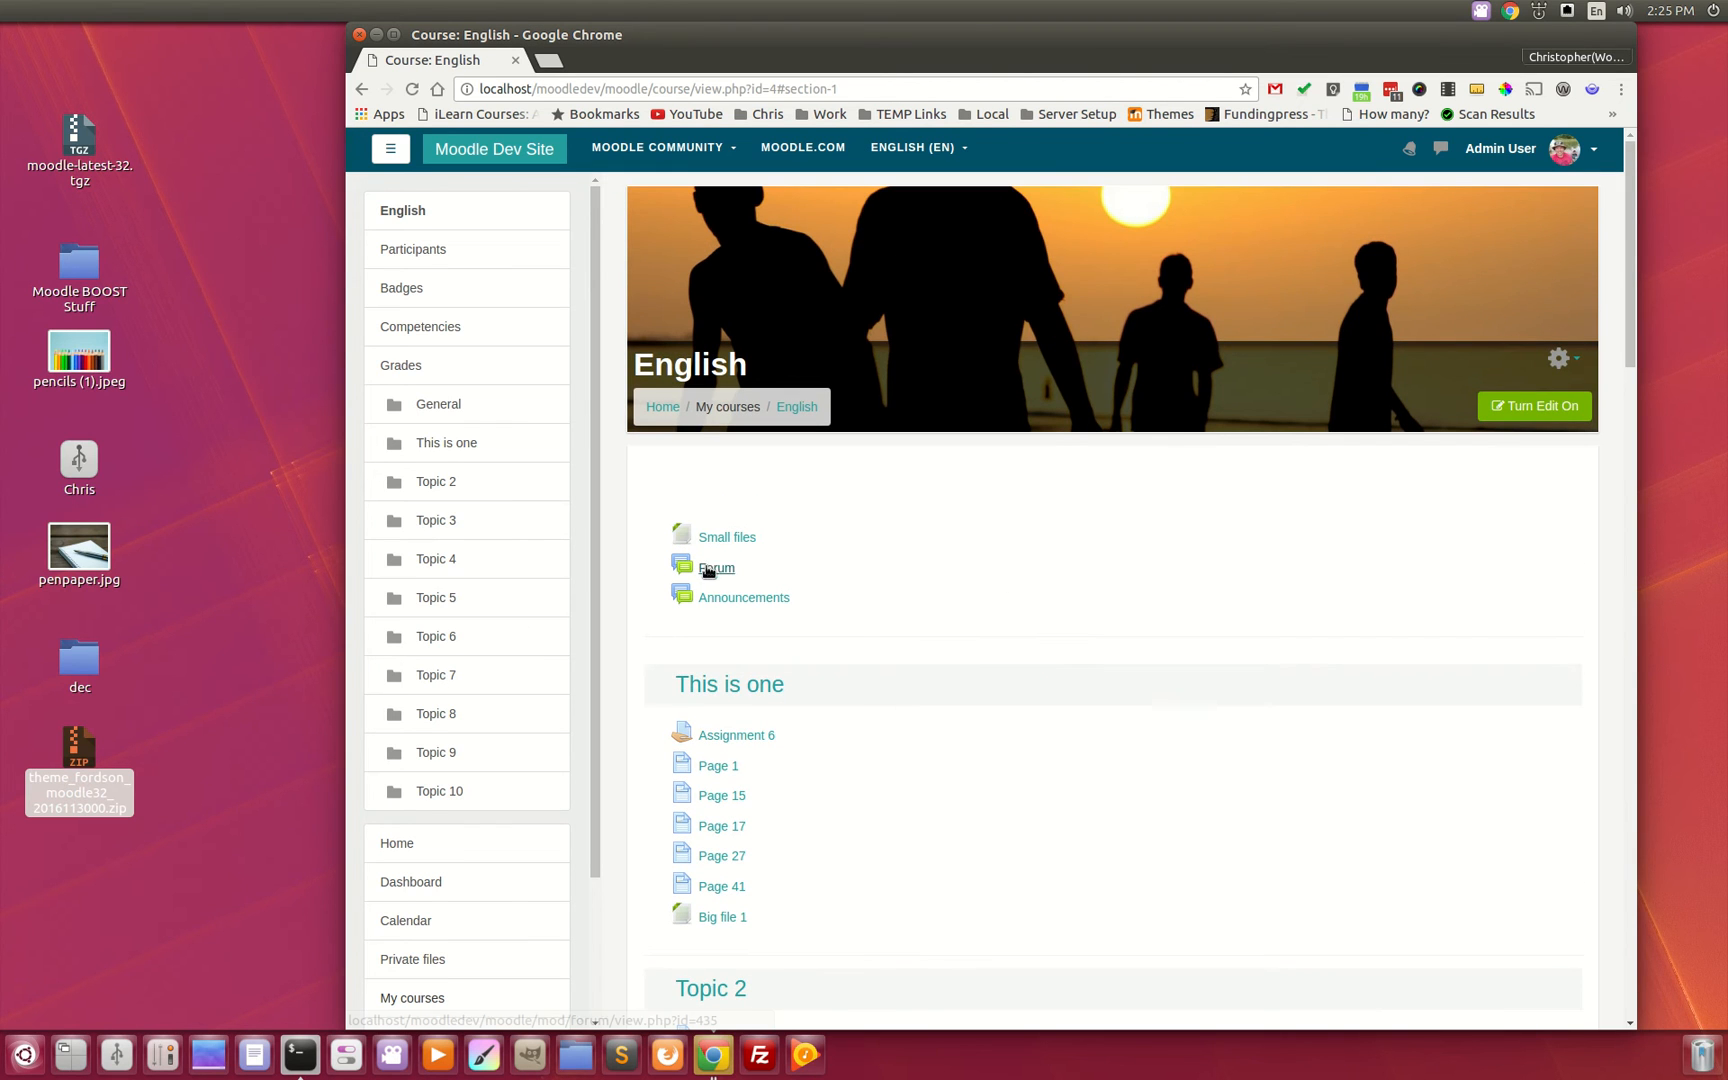
pyautogui.moveTo(1086, 392)
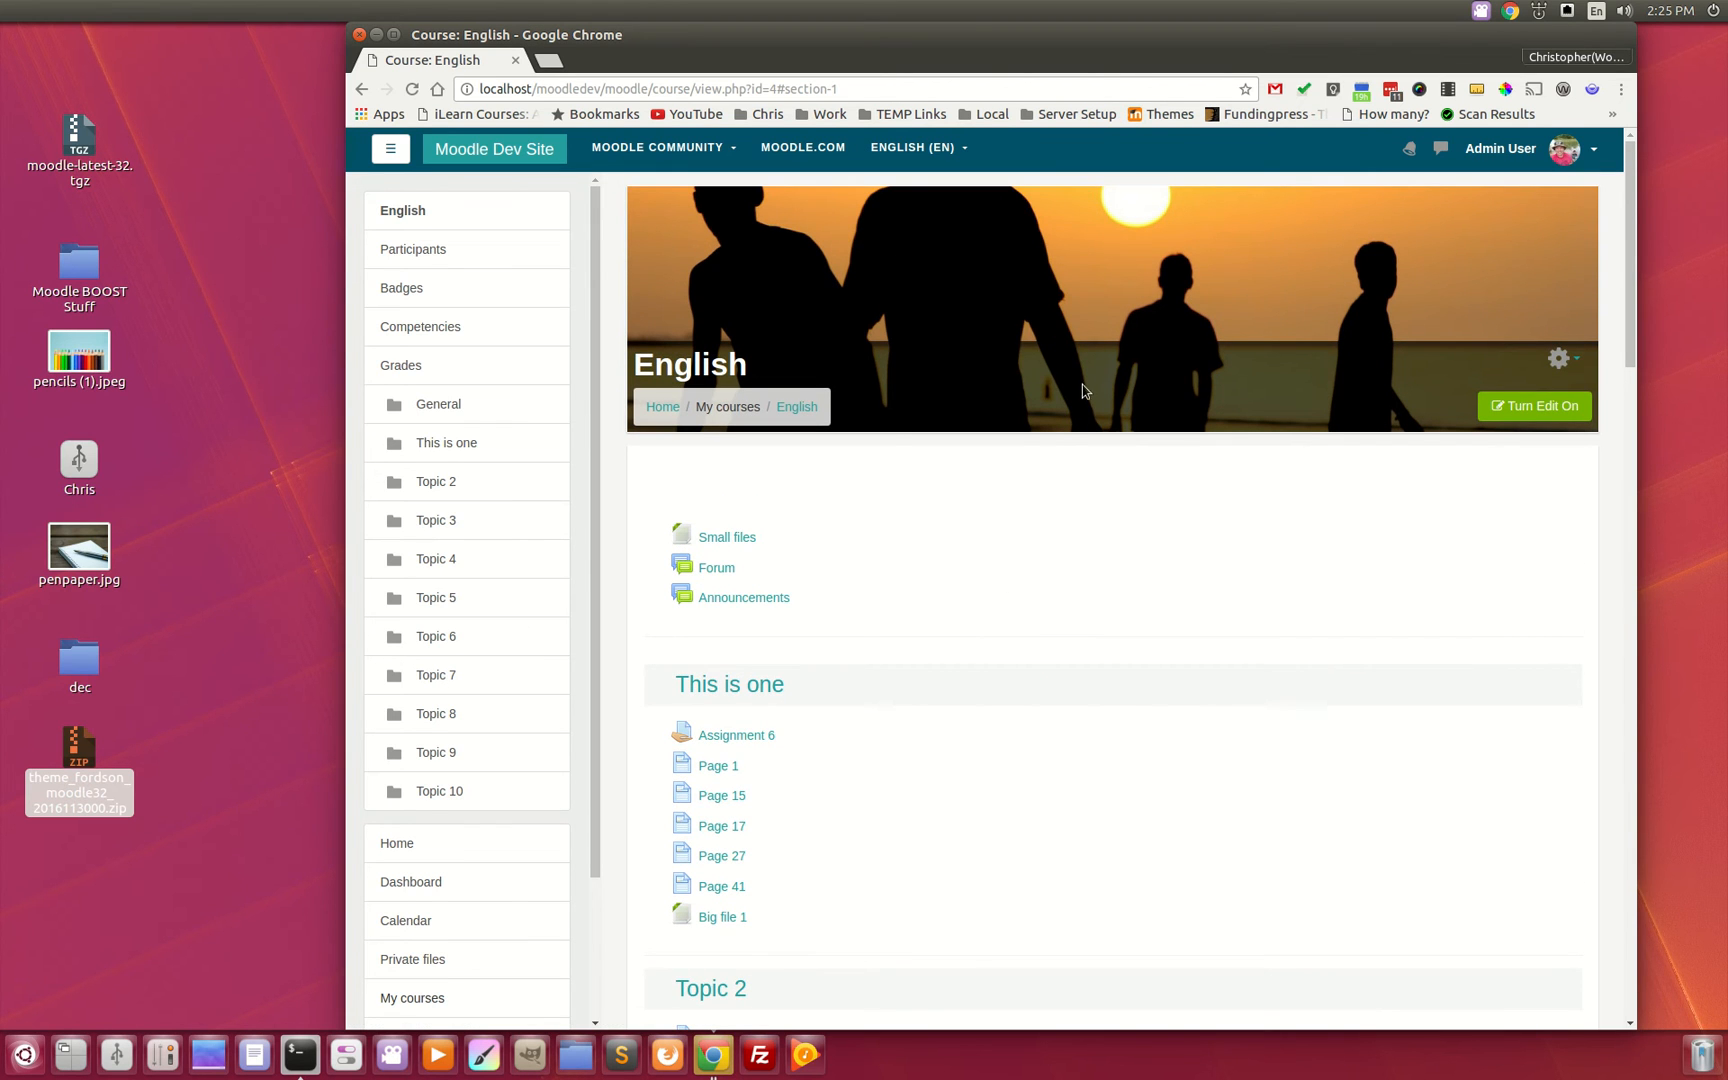
pyautogui.moveTo(1130, 436)
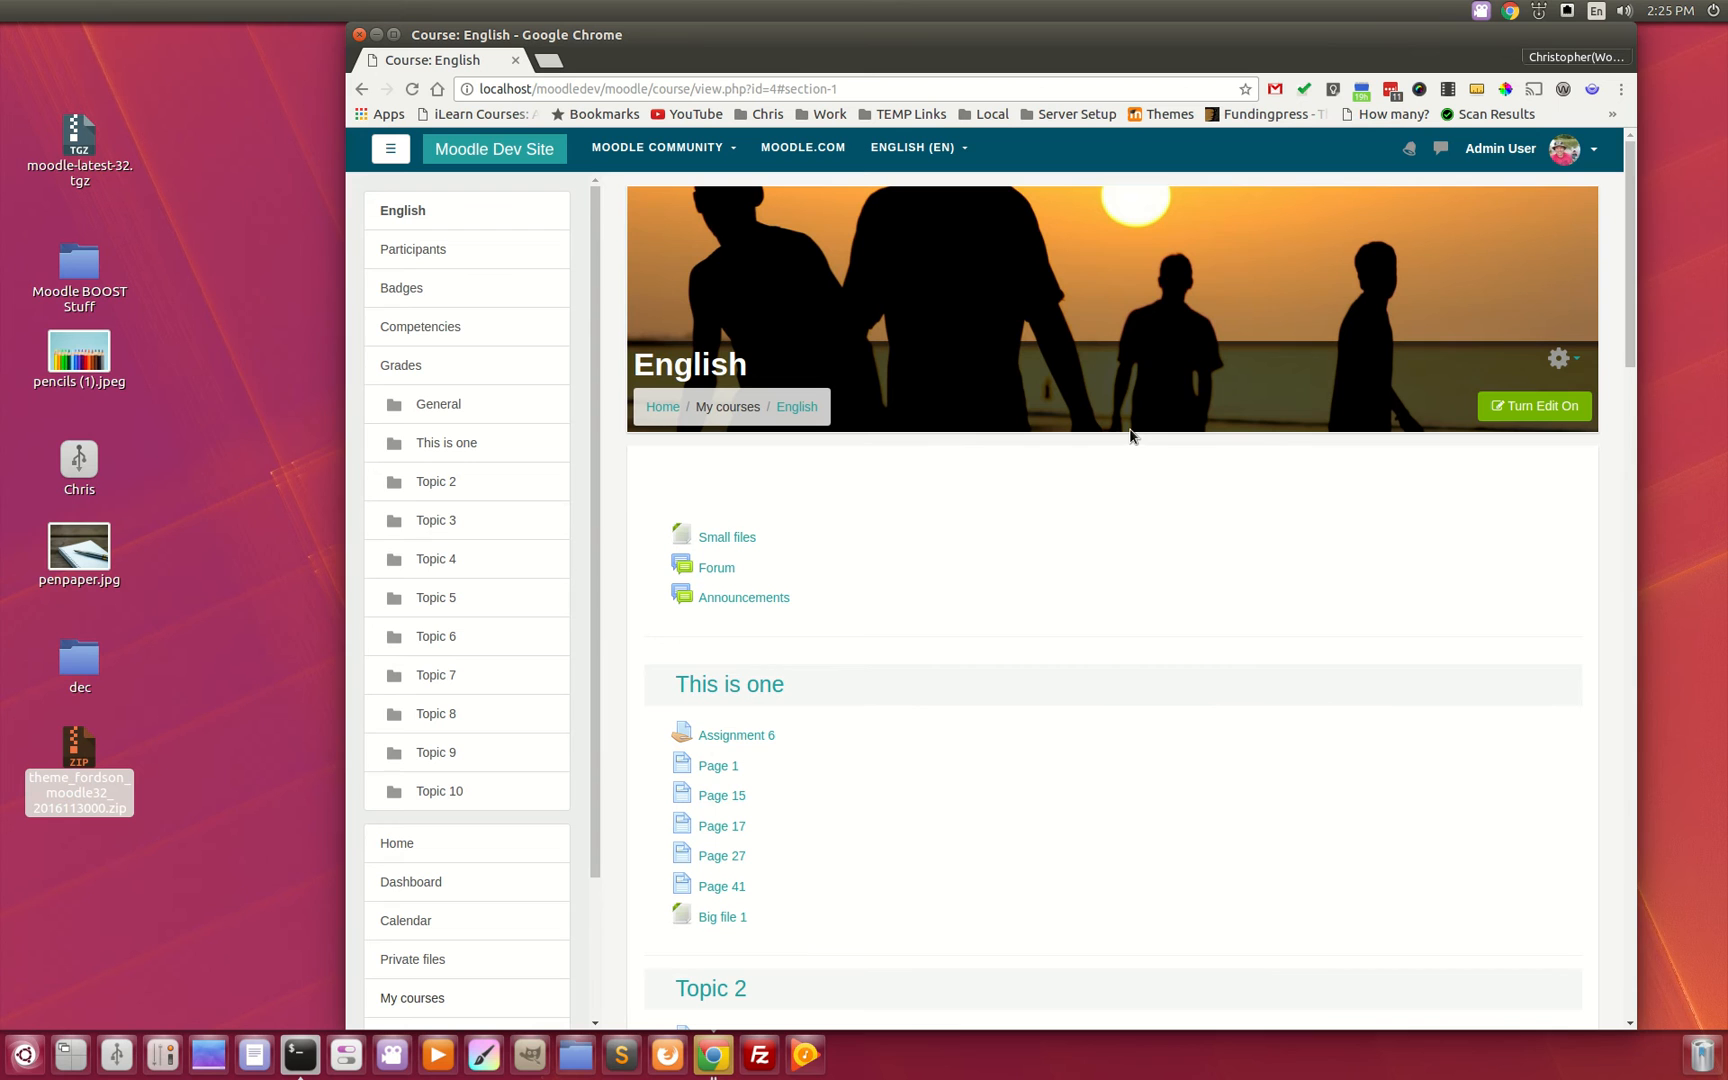
pyautogui.moveTo(714, 568)
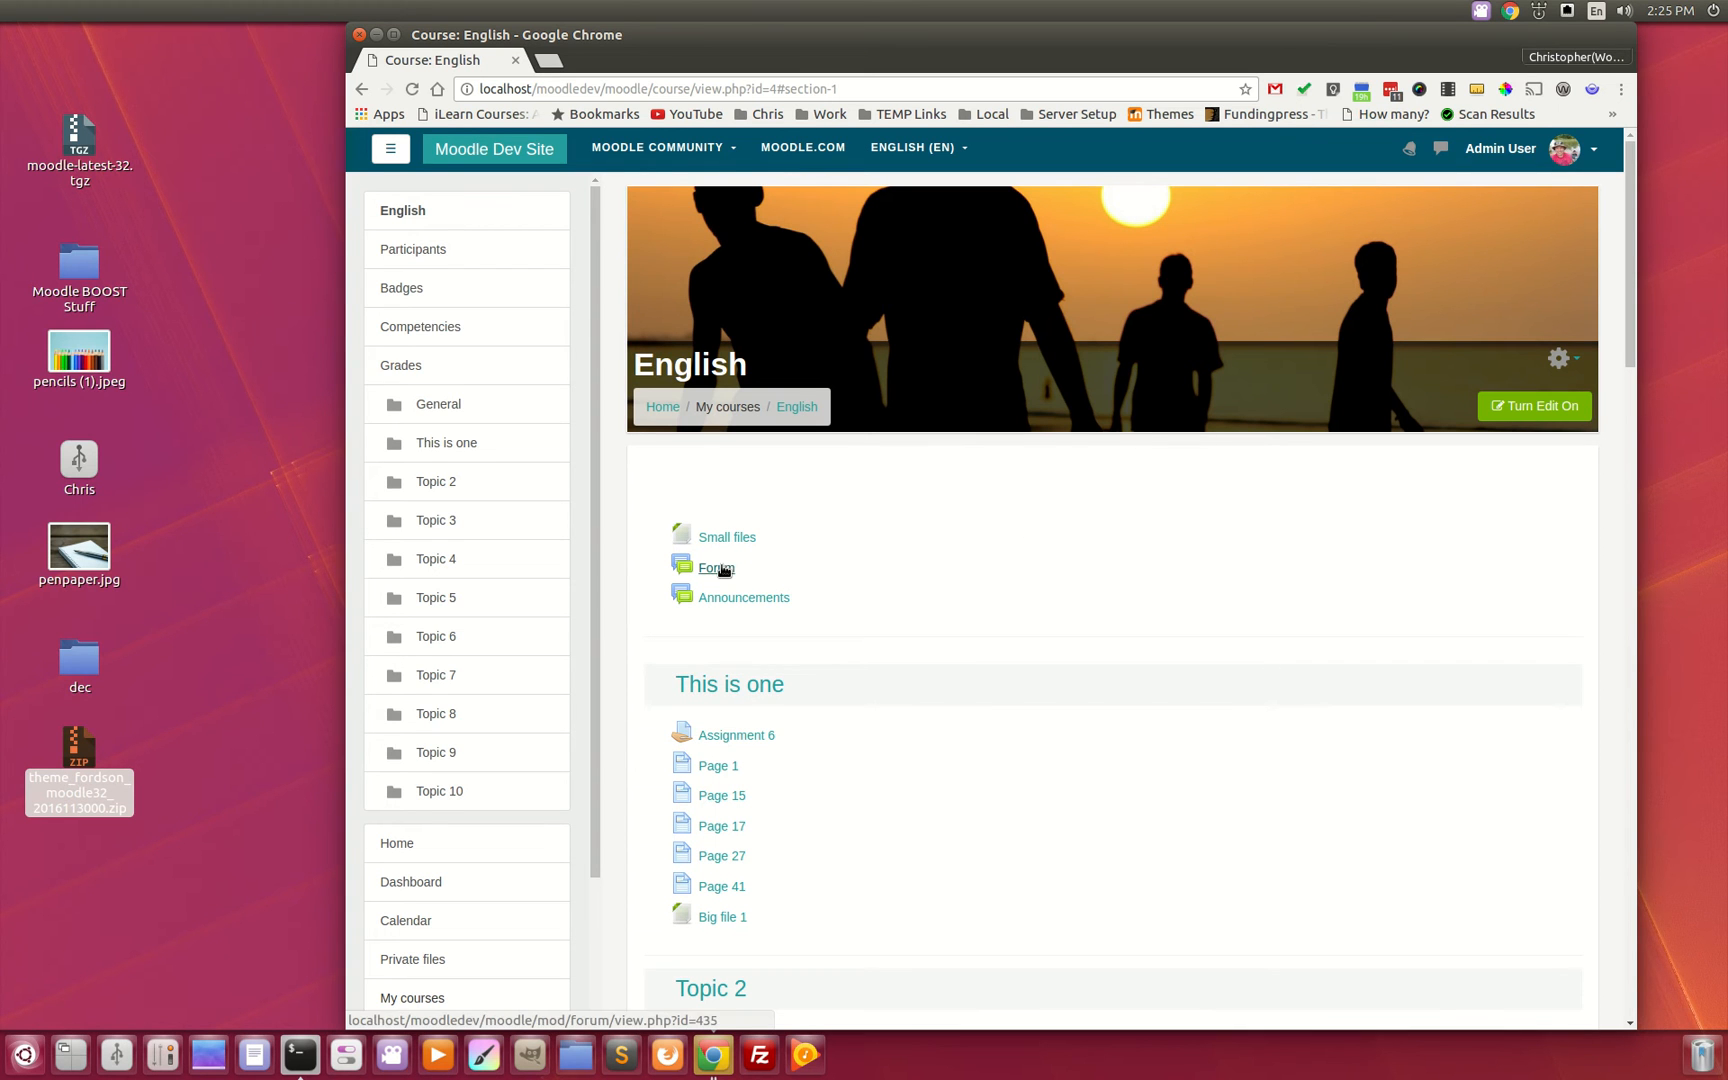
# - Open the English course Forum with its ten discussions, then return Home to the front page
pyautogui.click(714, 568)
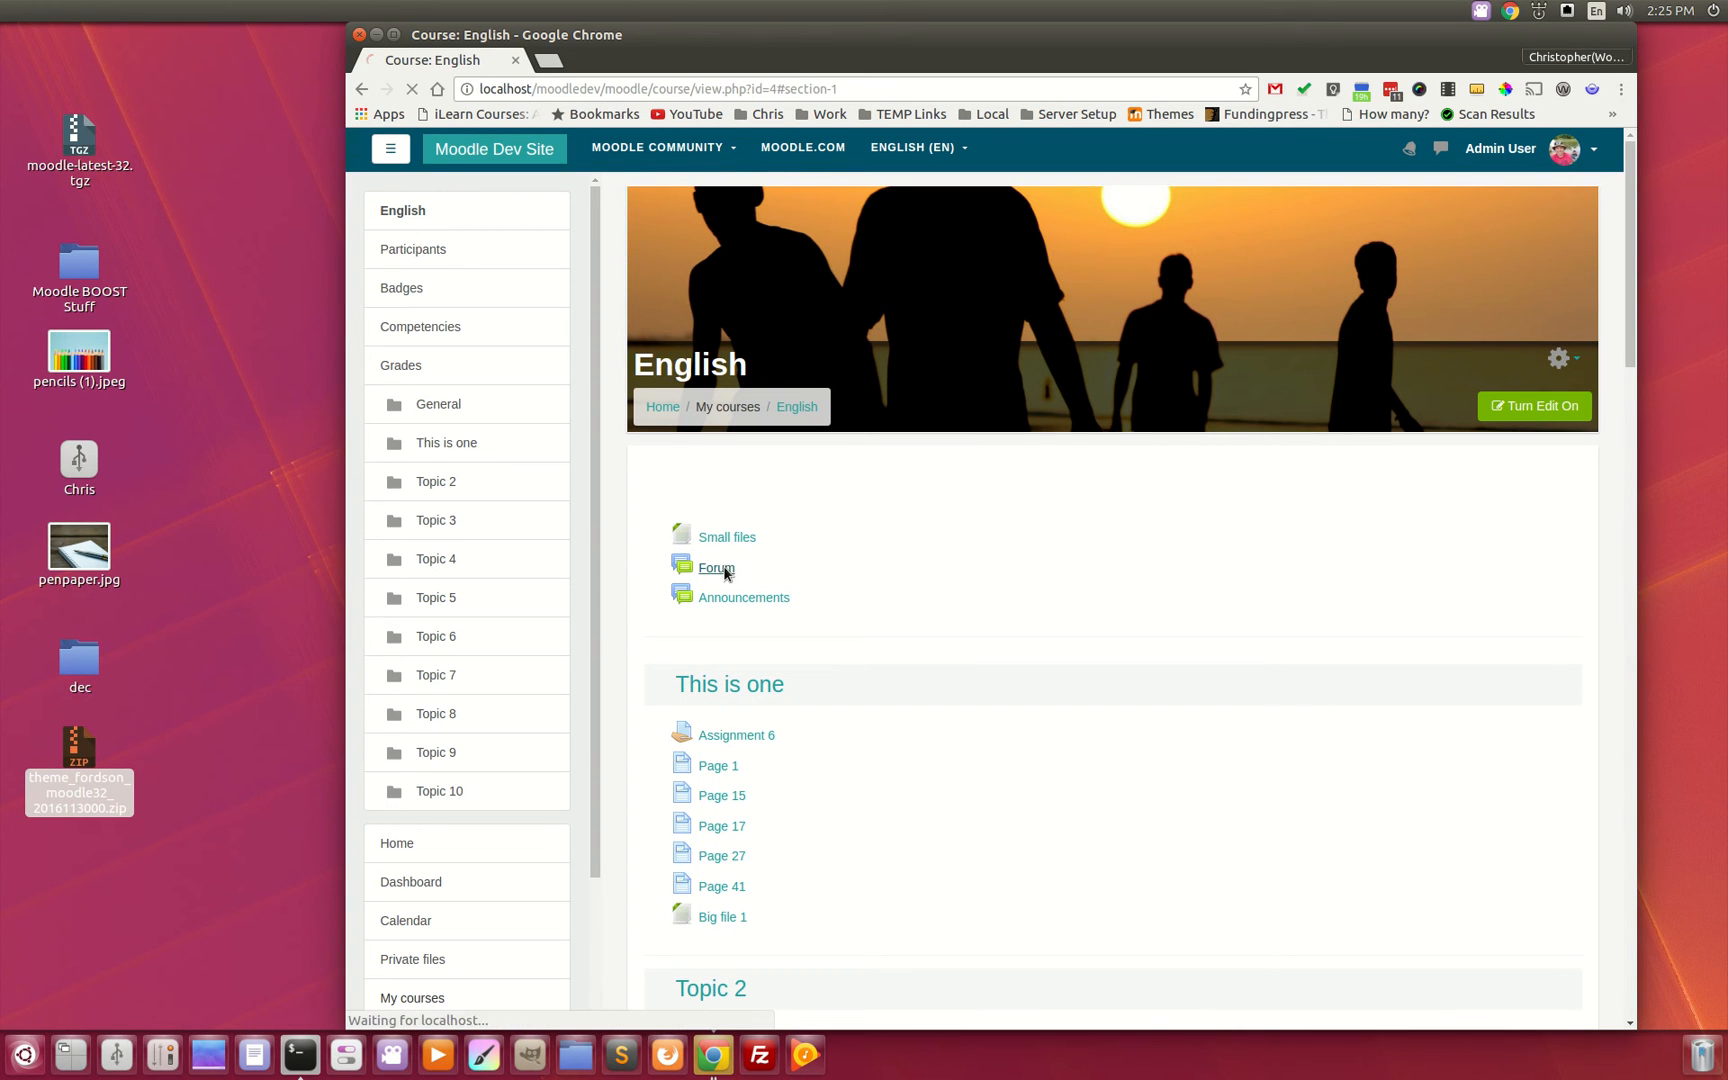
pyautogui.click(714, 568)
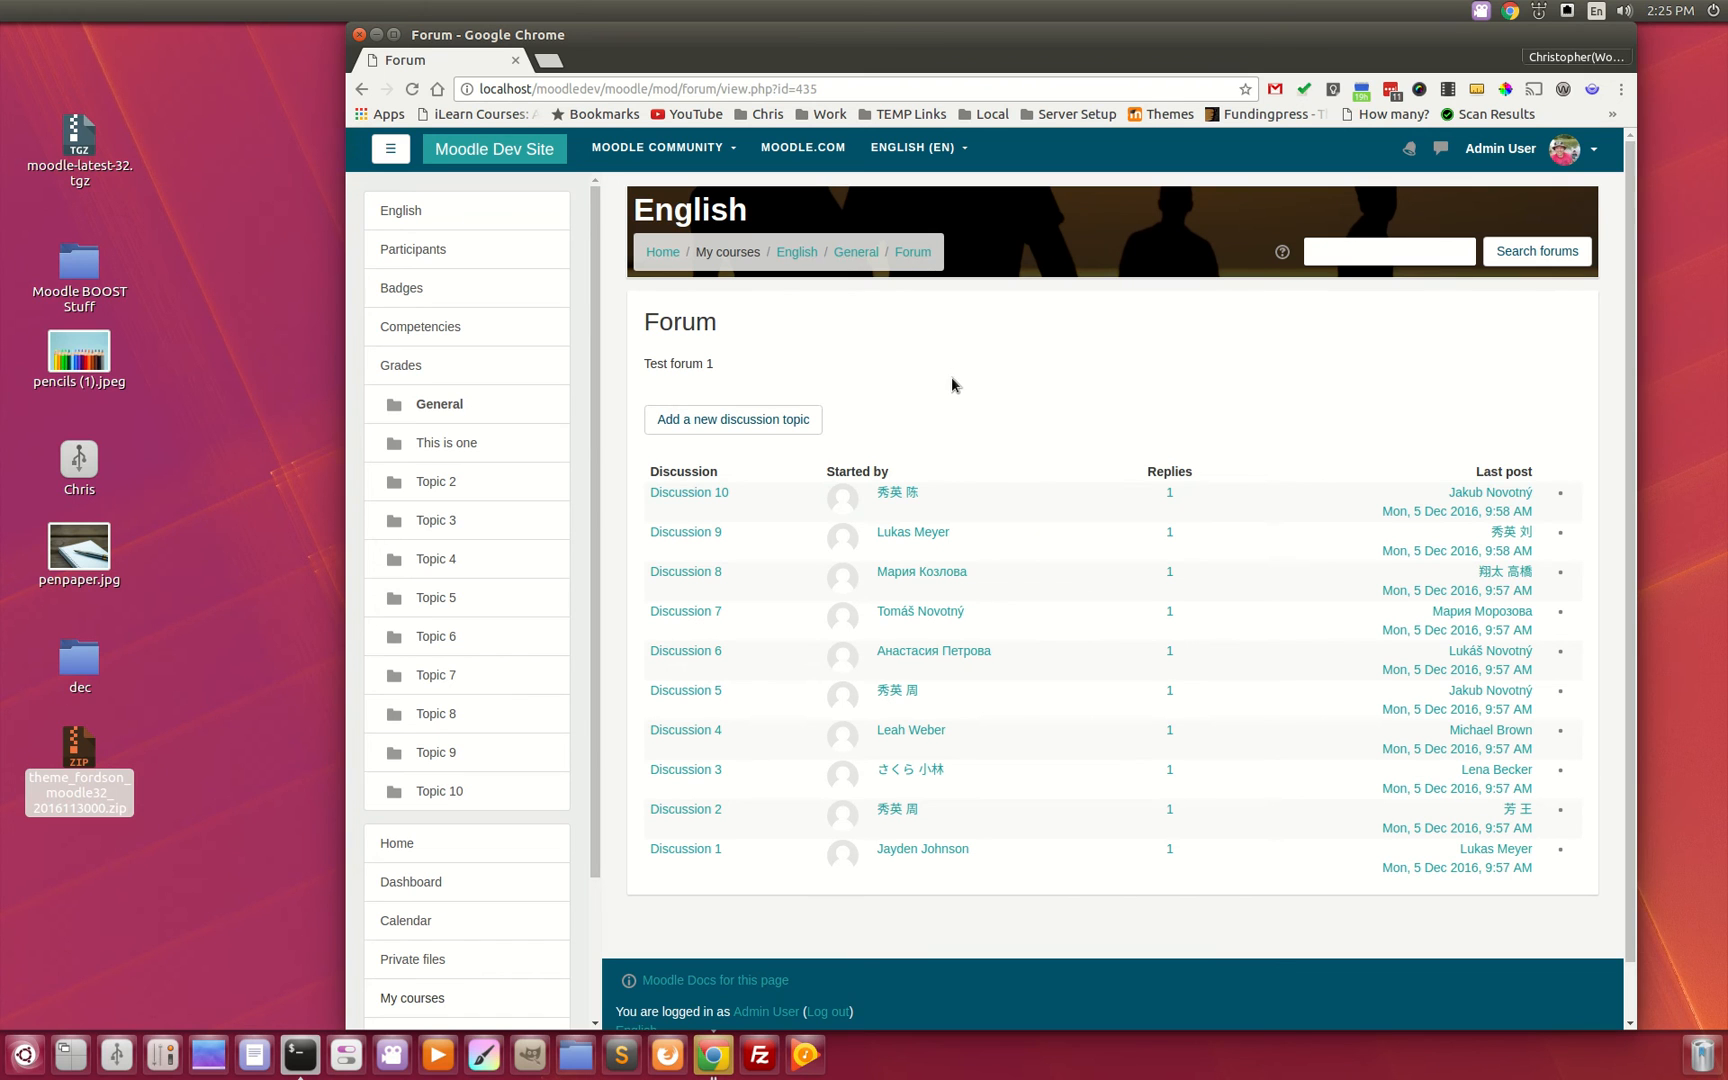
pyautogui.moveTo(910, 352)
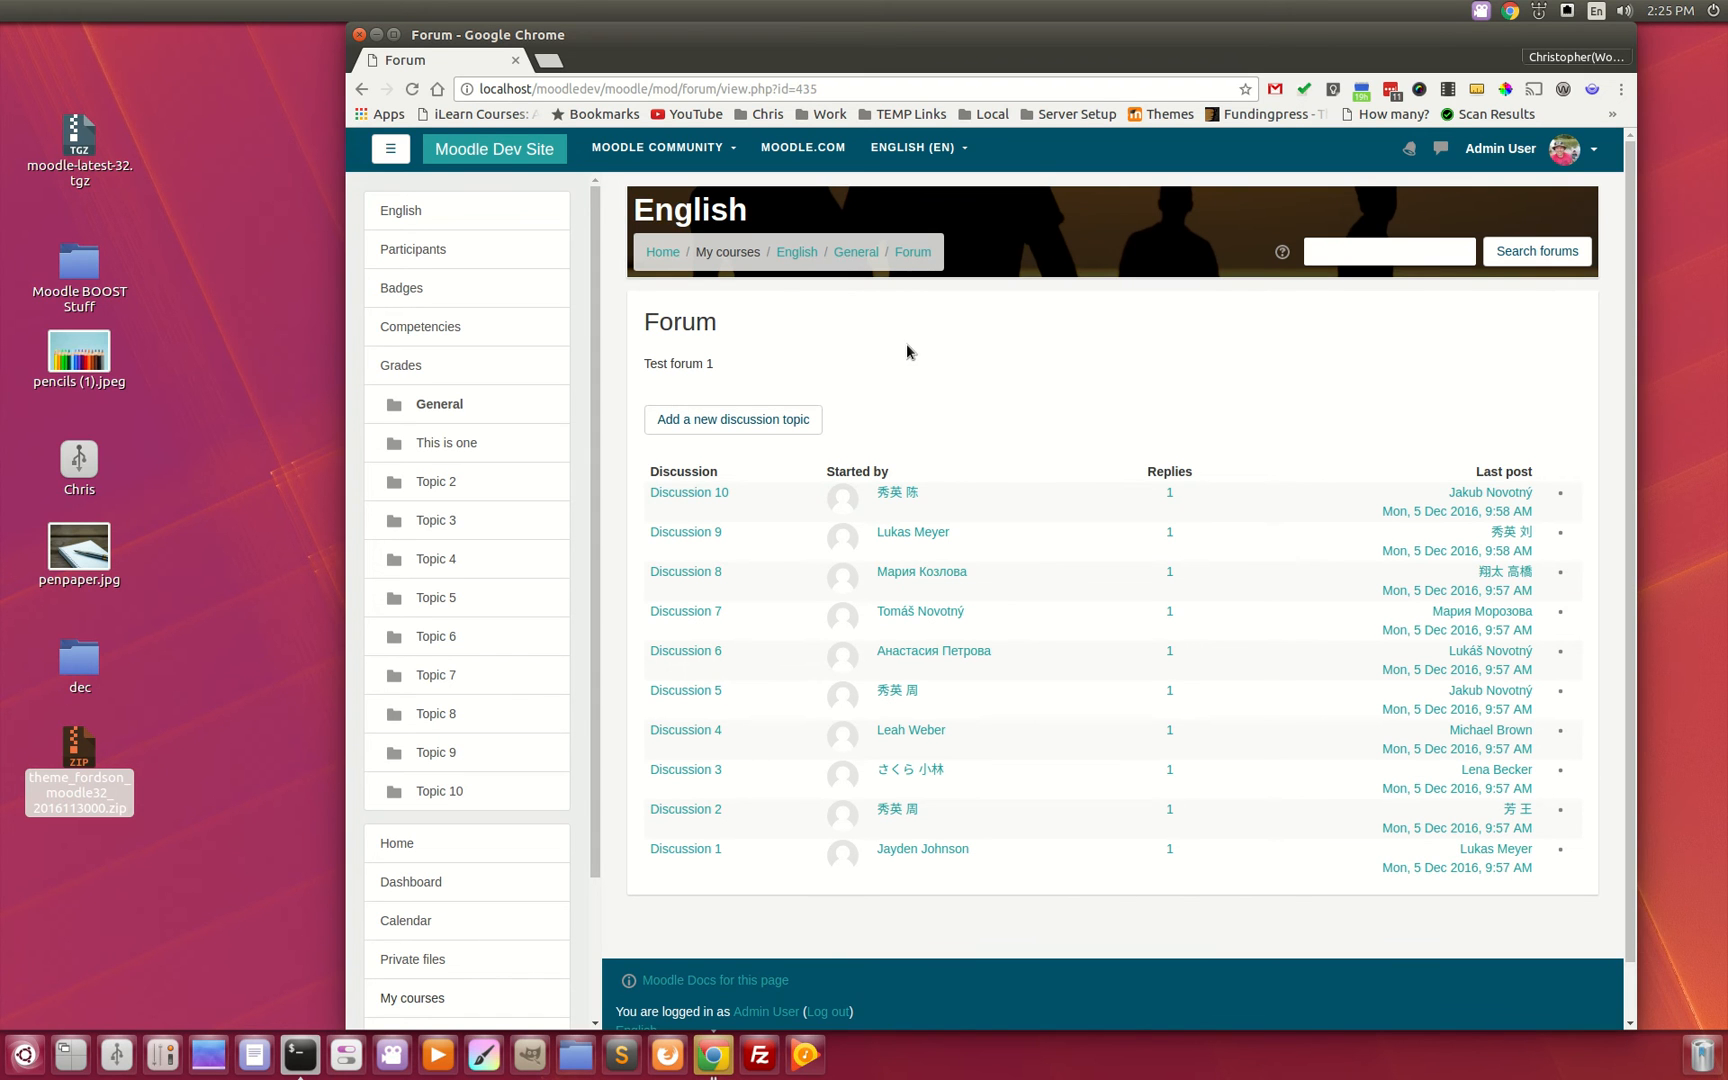
pyautogui.click(494, 148)
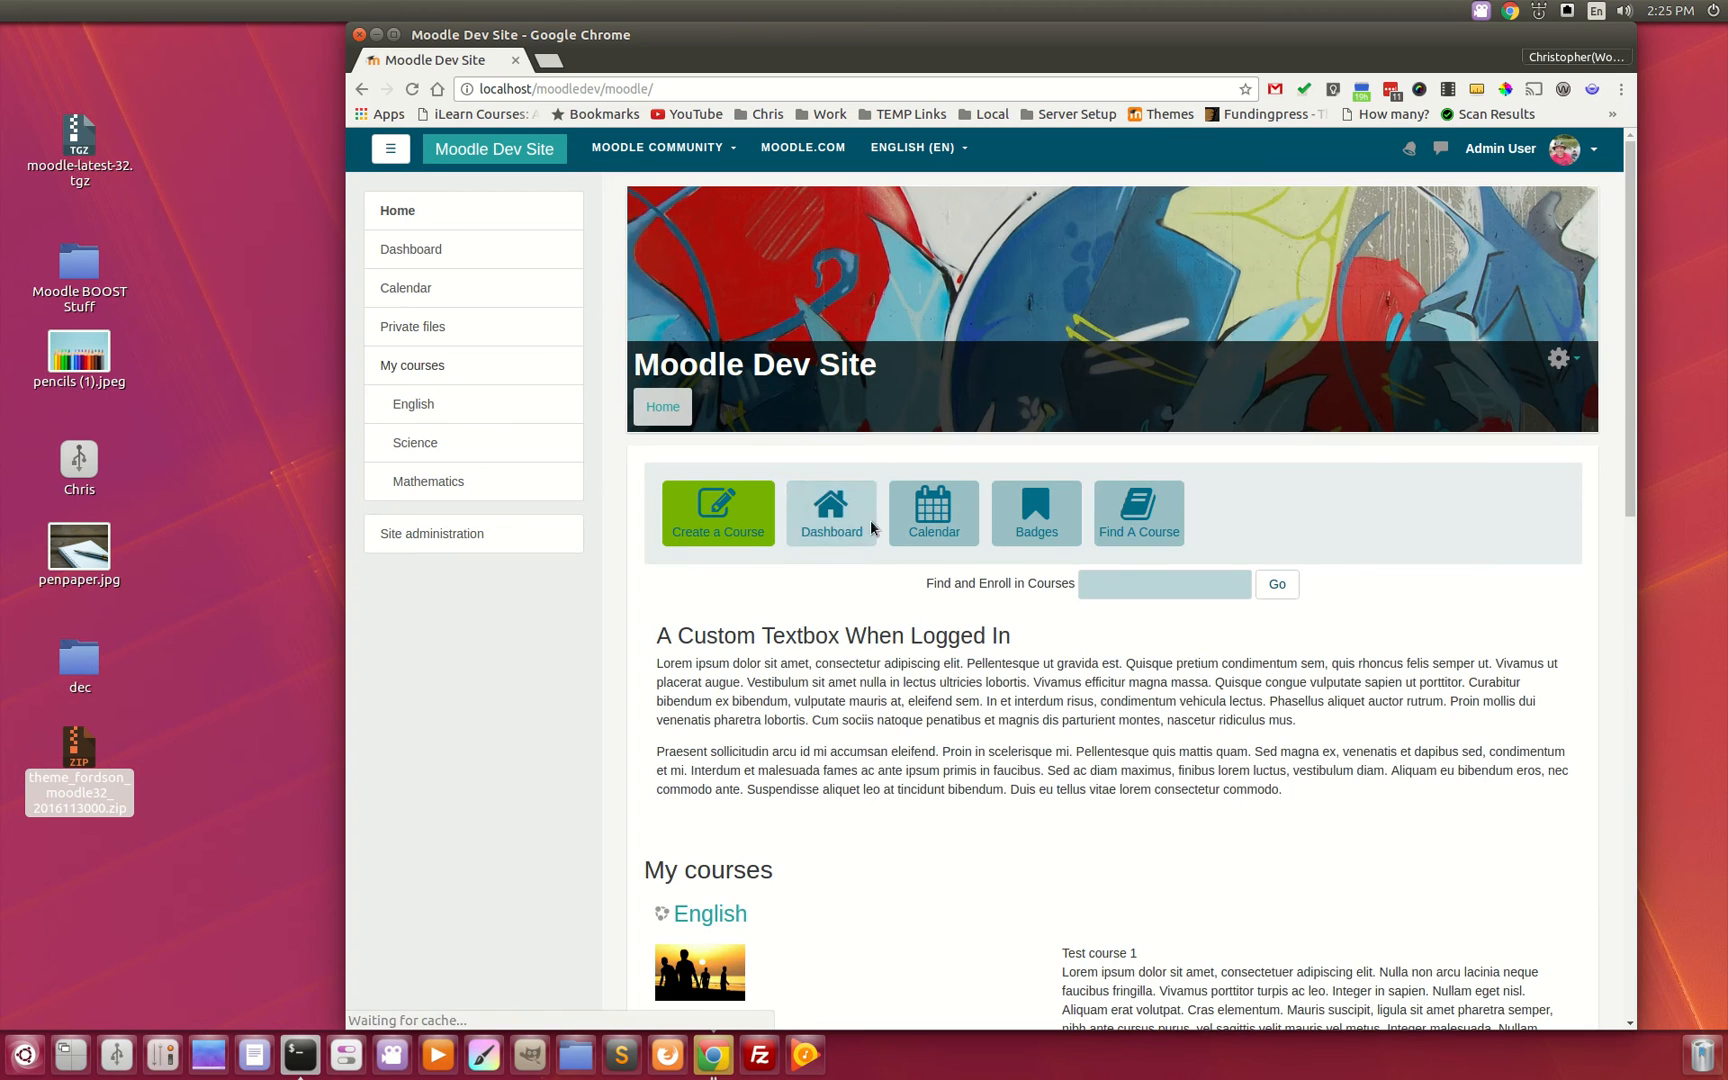
# - Open the English course and toggle Turn Edit On and Off several times
pyautogui.click(710, 912)
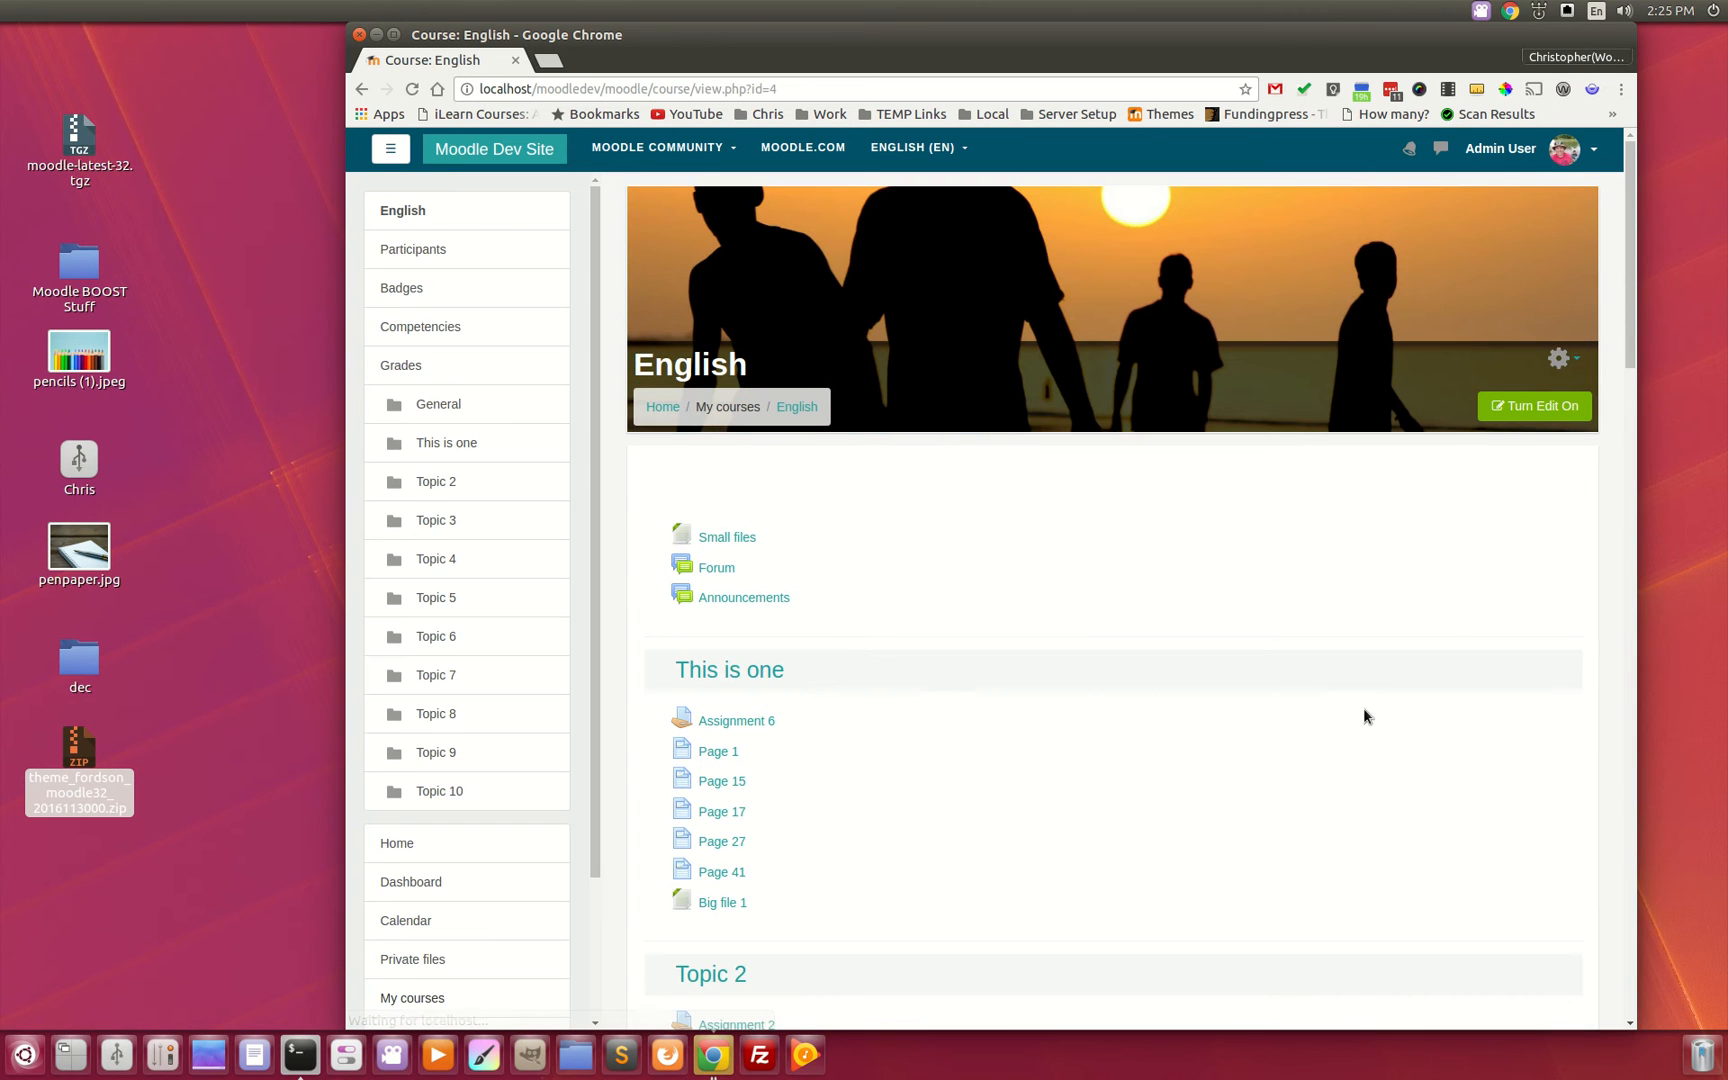
pyautogui.moveTo(1532, 406)
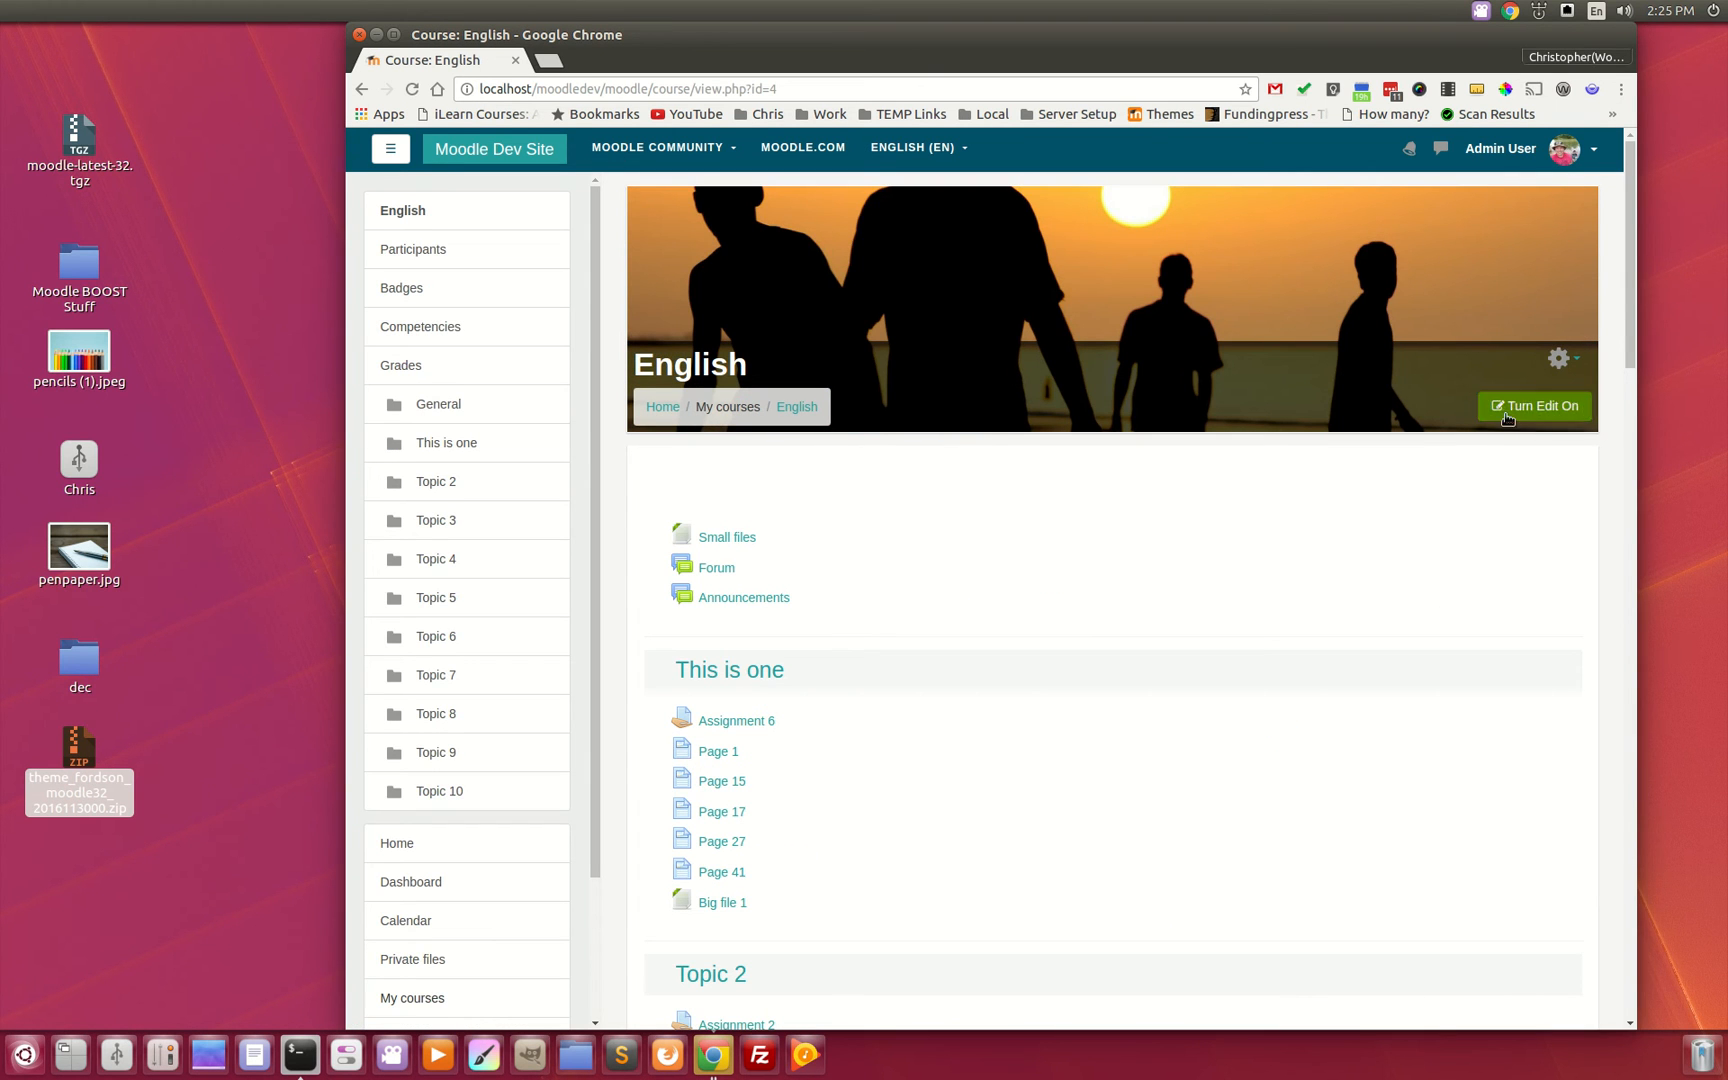
pyautogui.click(1532, 406)
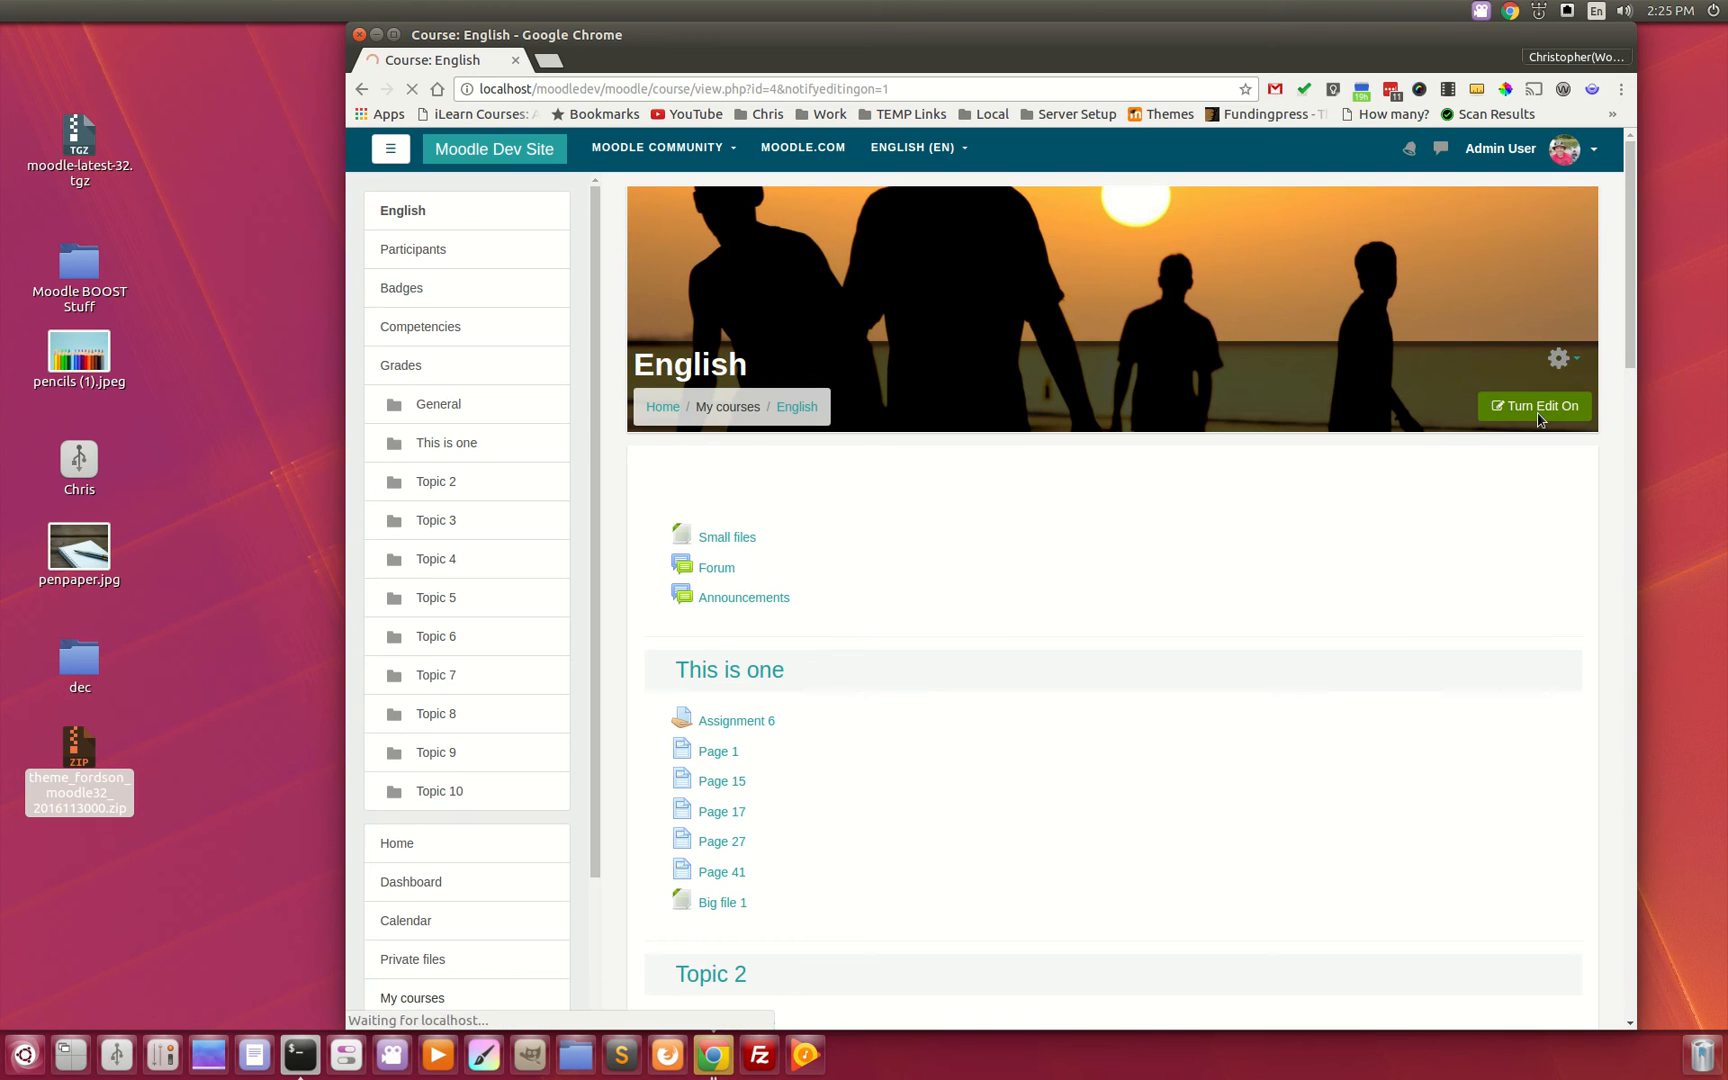
pyautogui.click(1532, 406)
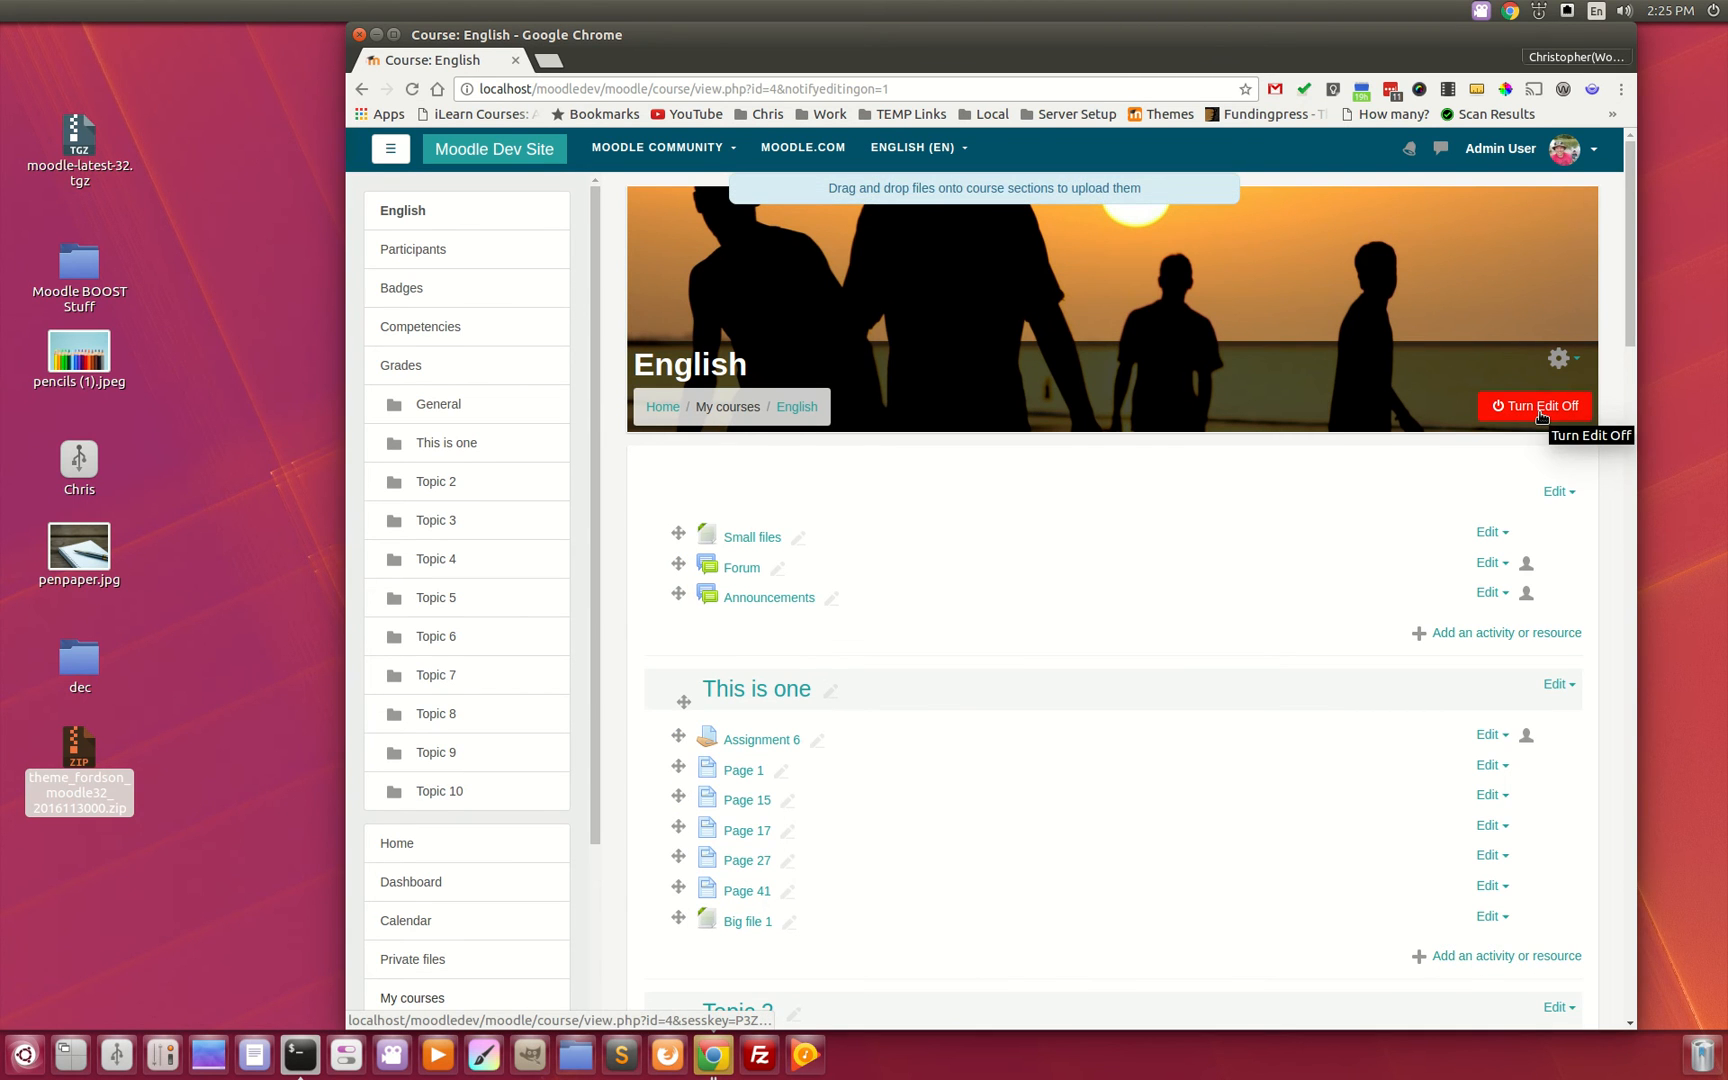
pyautogui.click(1534, 406)
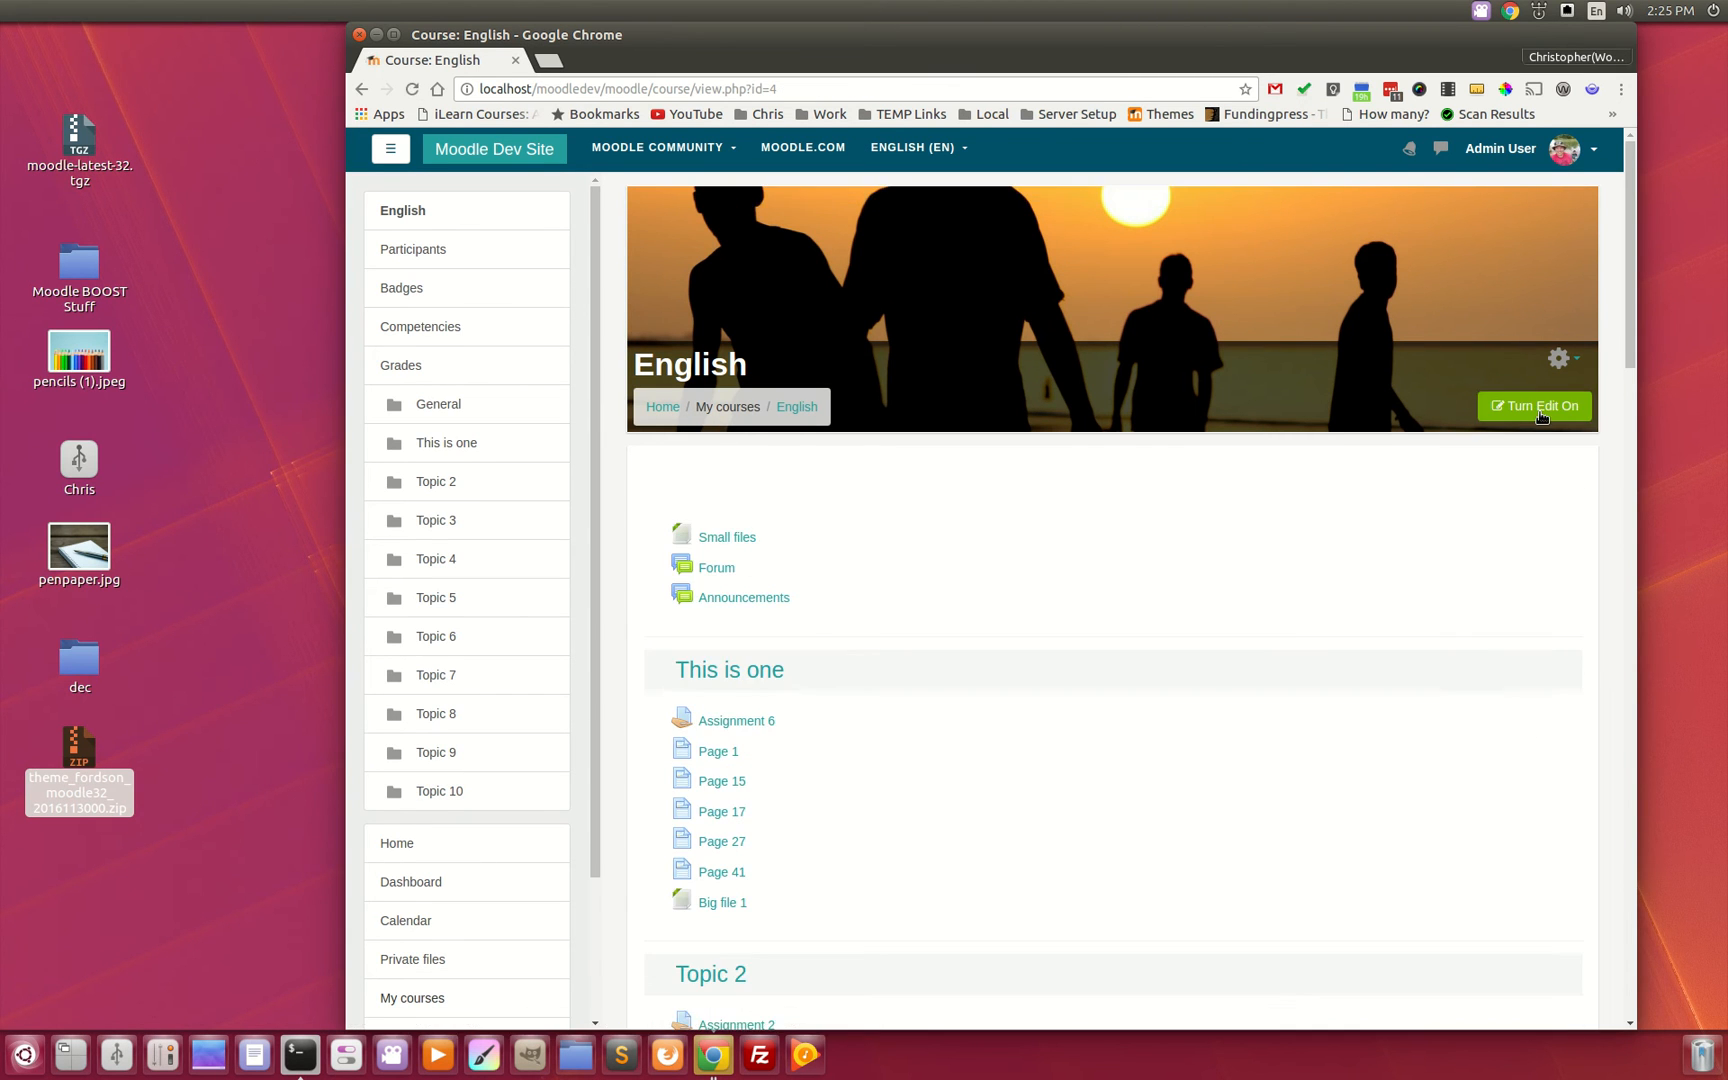
pyautogui.click(1532, 406)
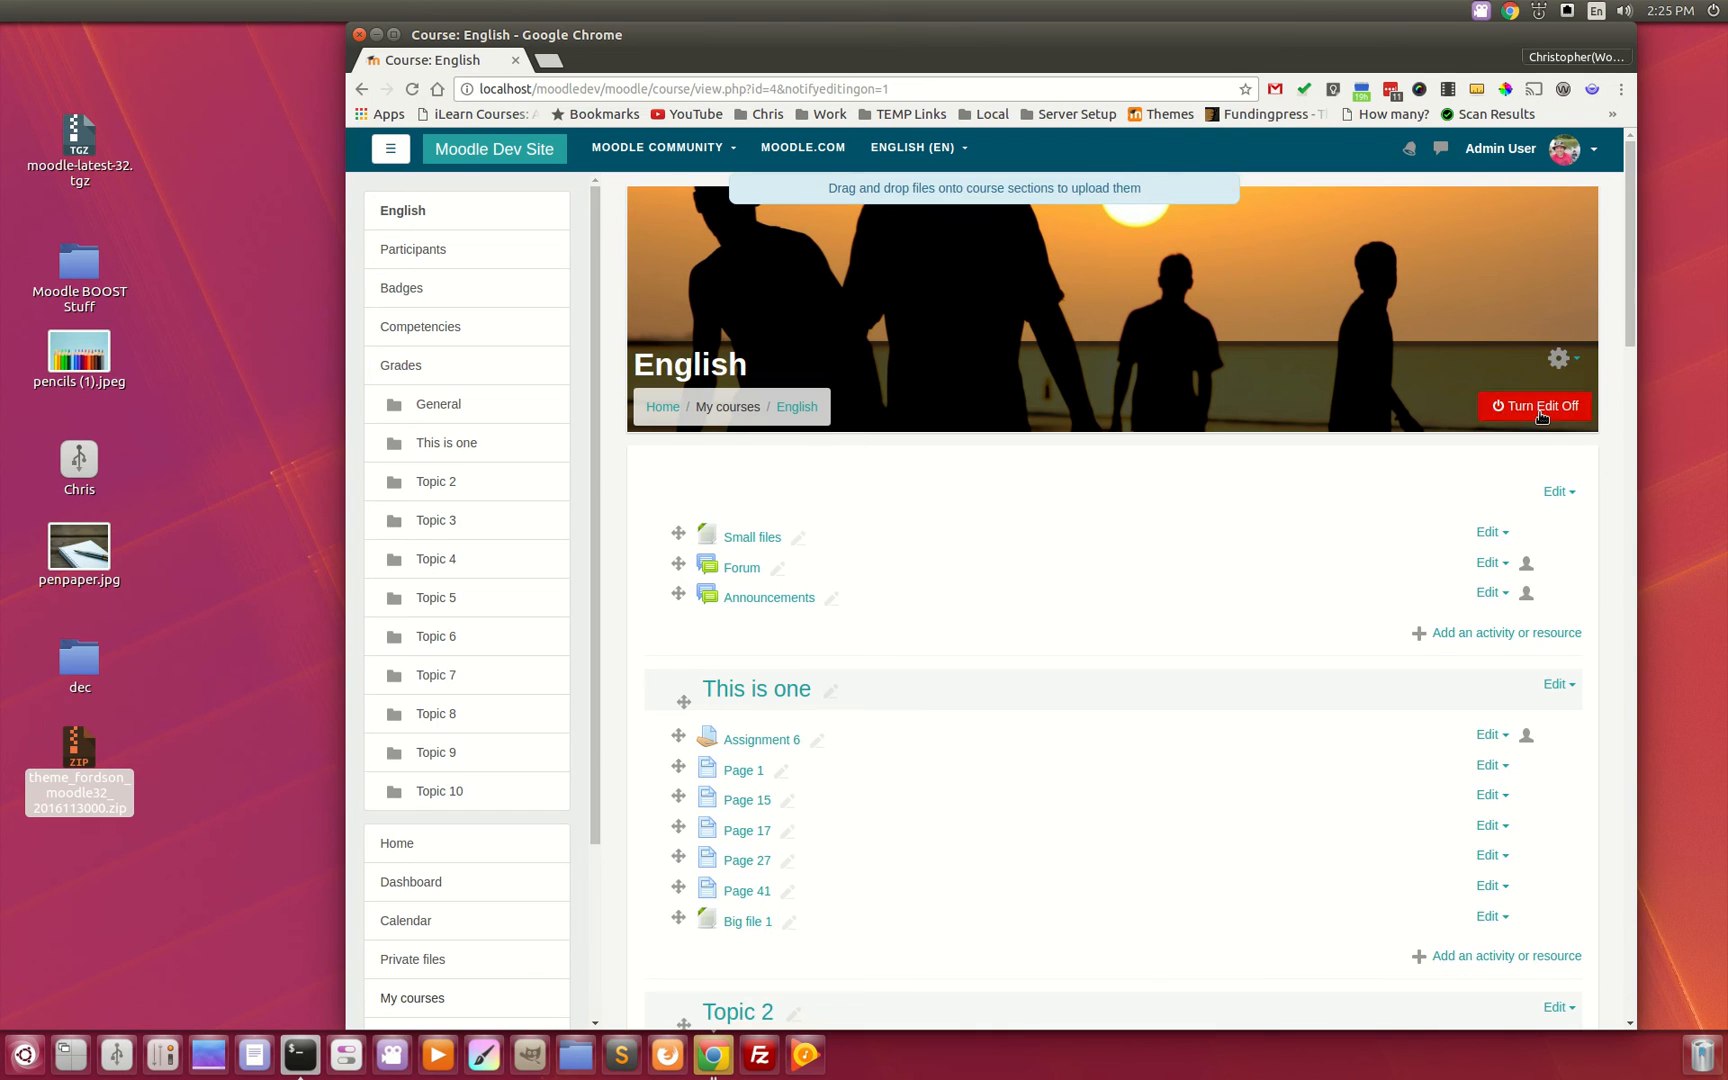
pyautogui.click(1532, 406)
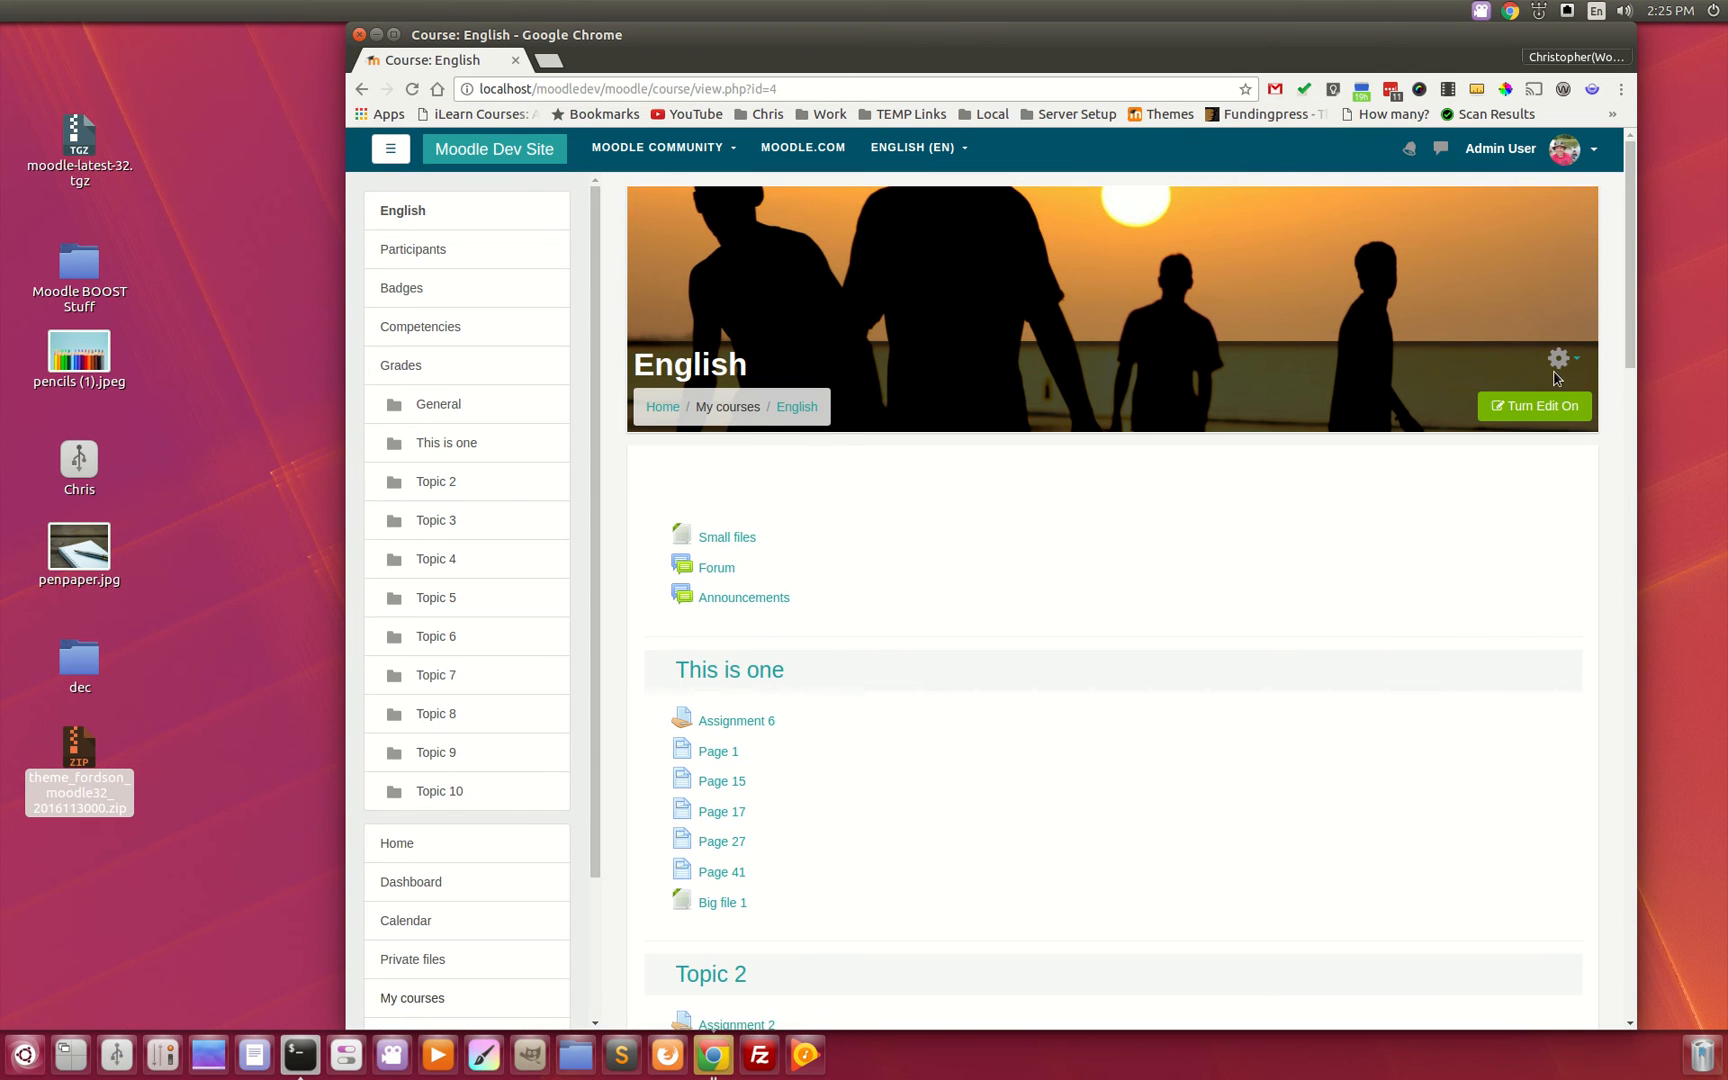
# - Try the gear menu's Turn editing on entry, then toggle editing on and off once more
pyautogui.click(1560, 358)
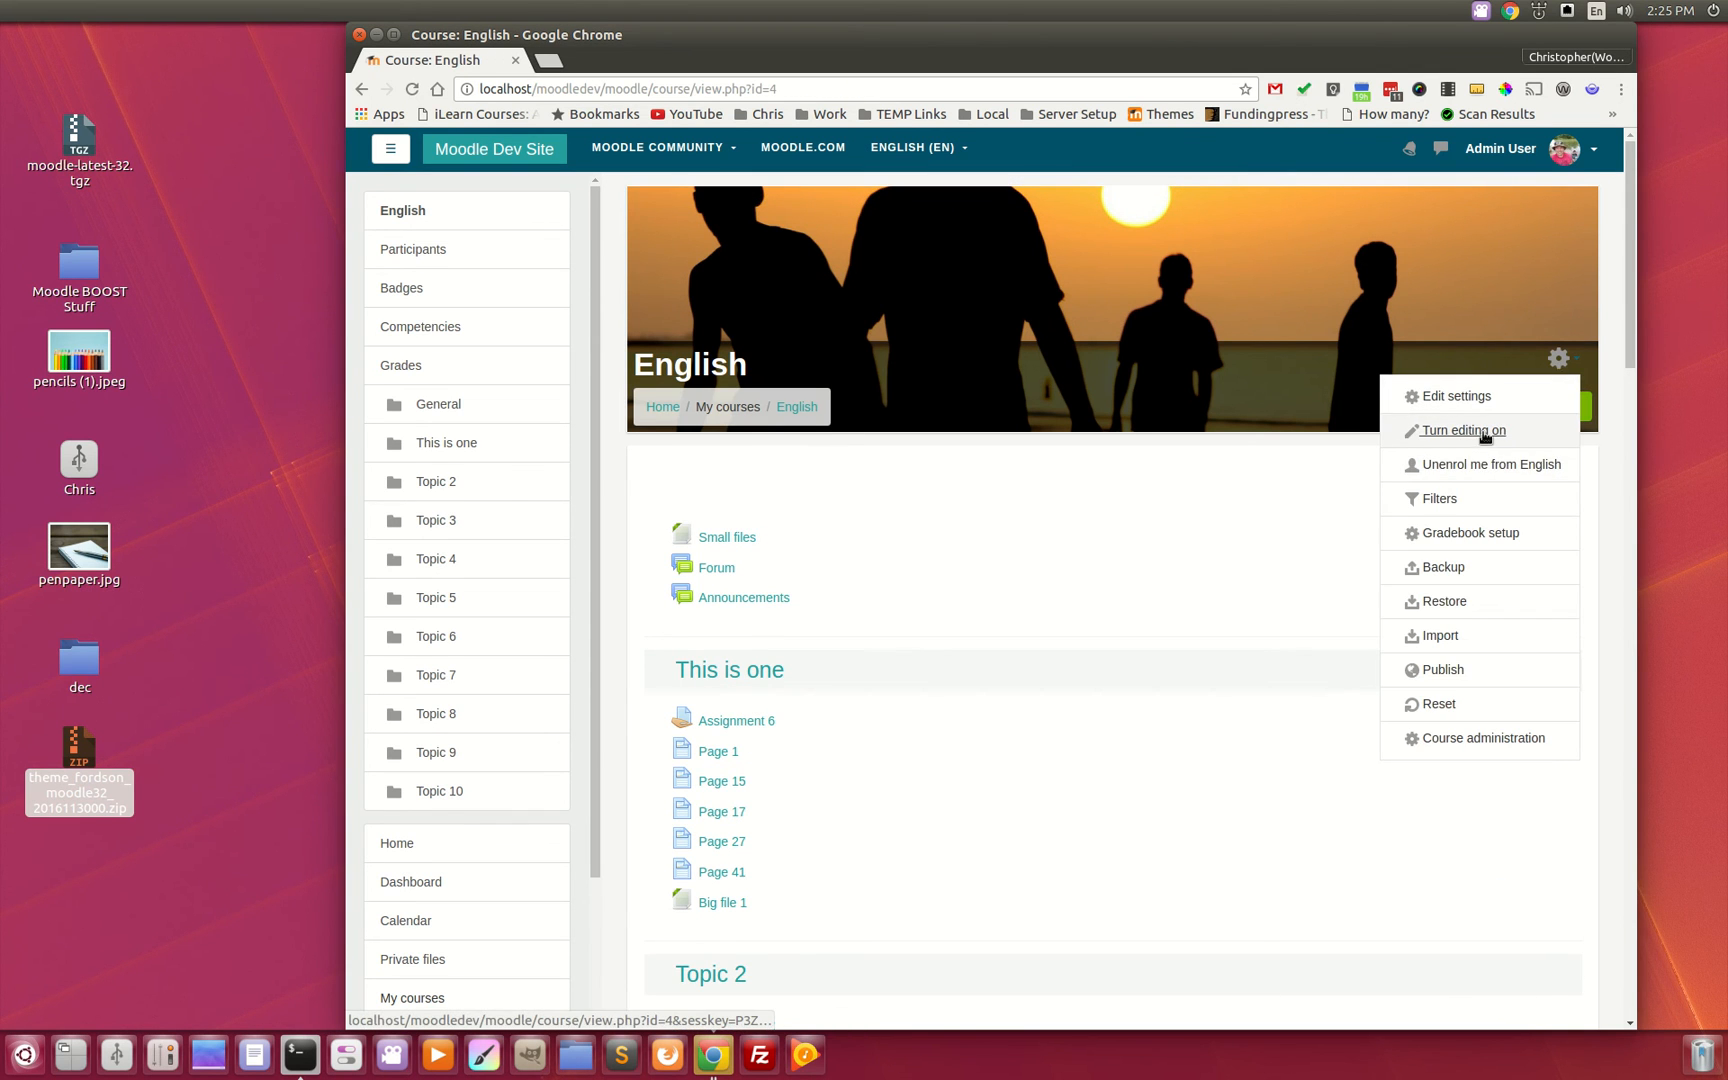
pyautogui.click(1462, 430)
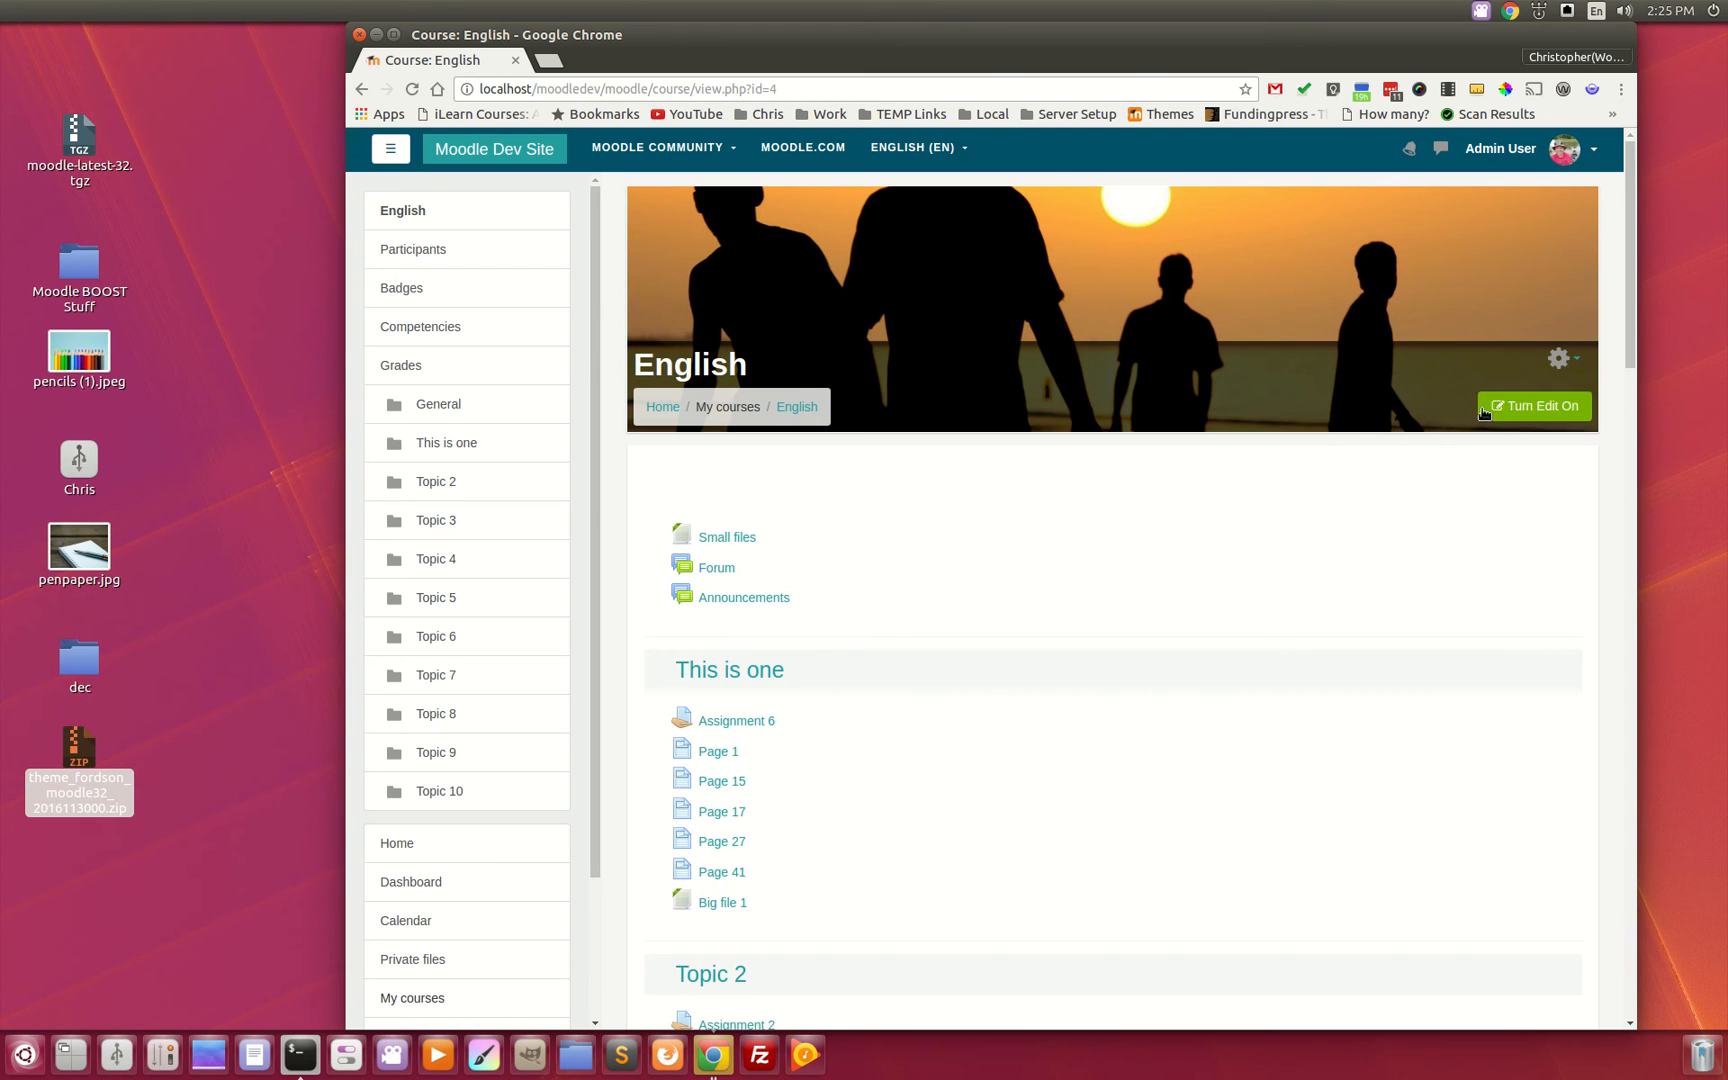
pyautogui.moveTo(1528, 428)
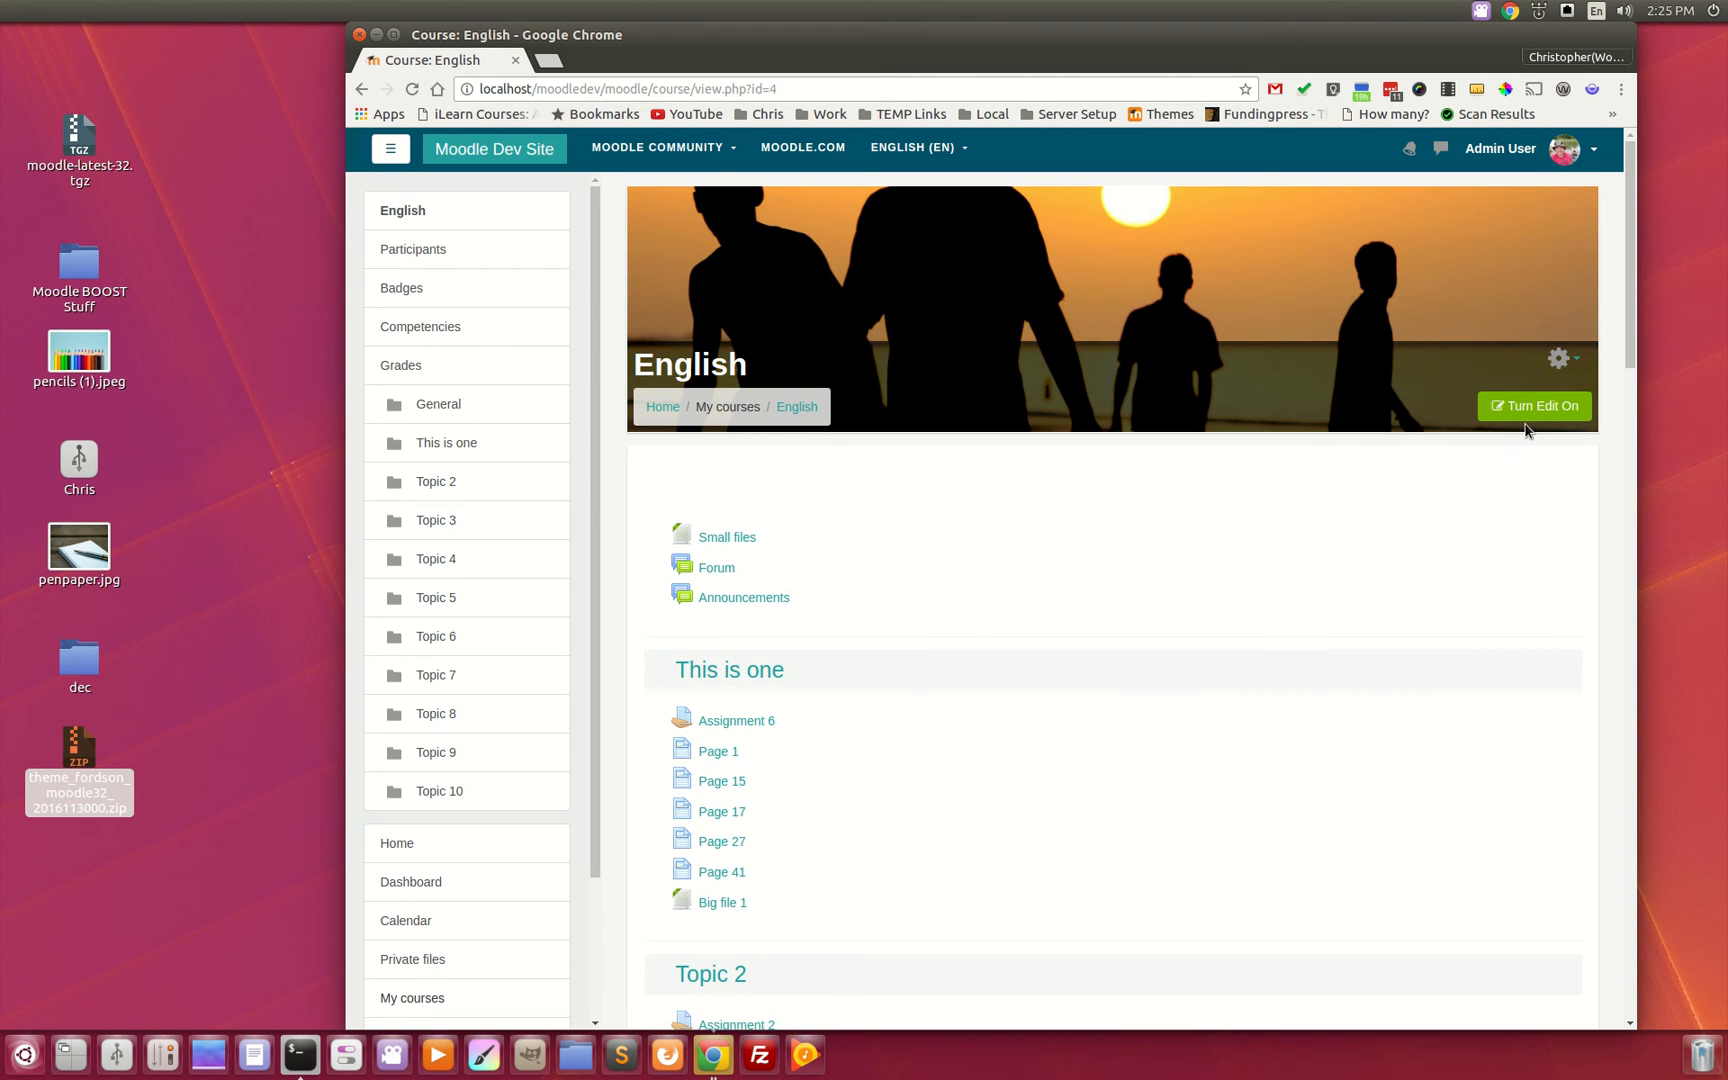
pyautogui.click(1532, 406)
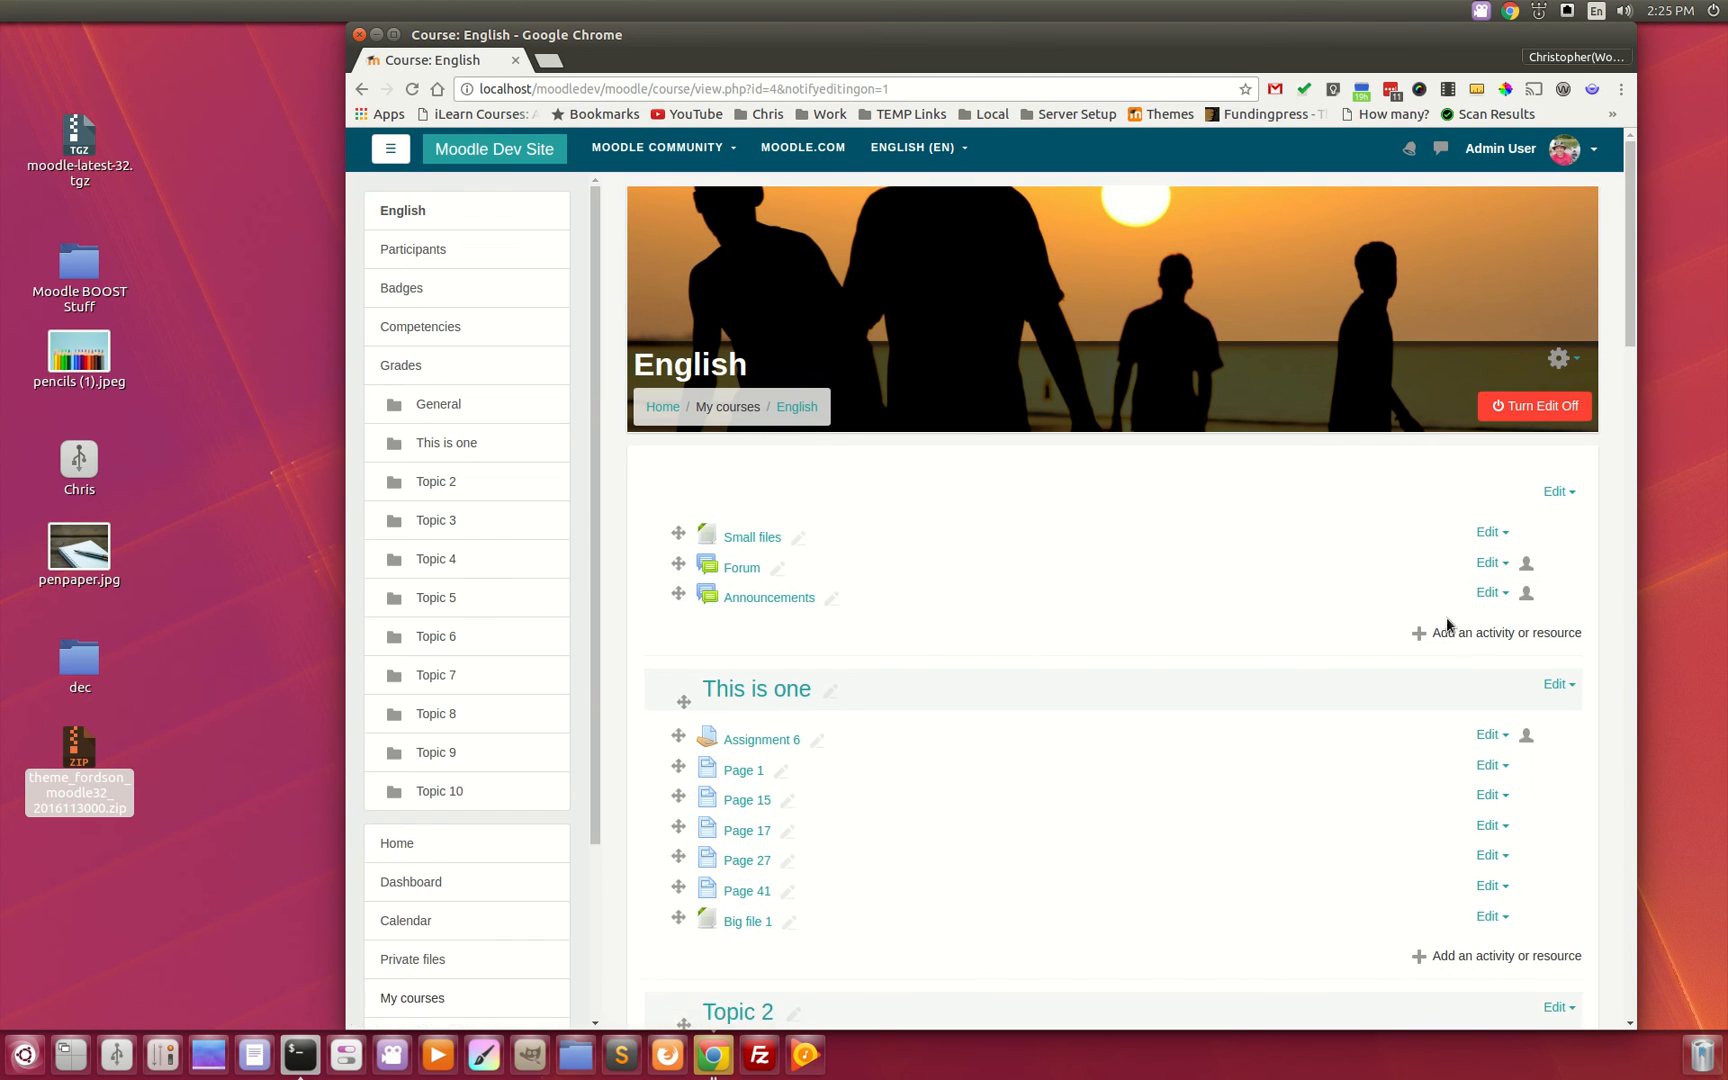
pyautogui.moveTo(1534, 406)
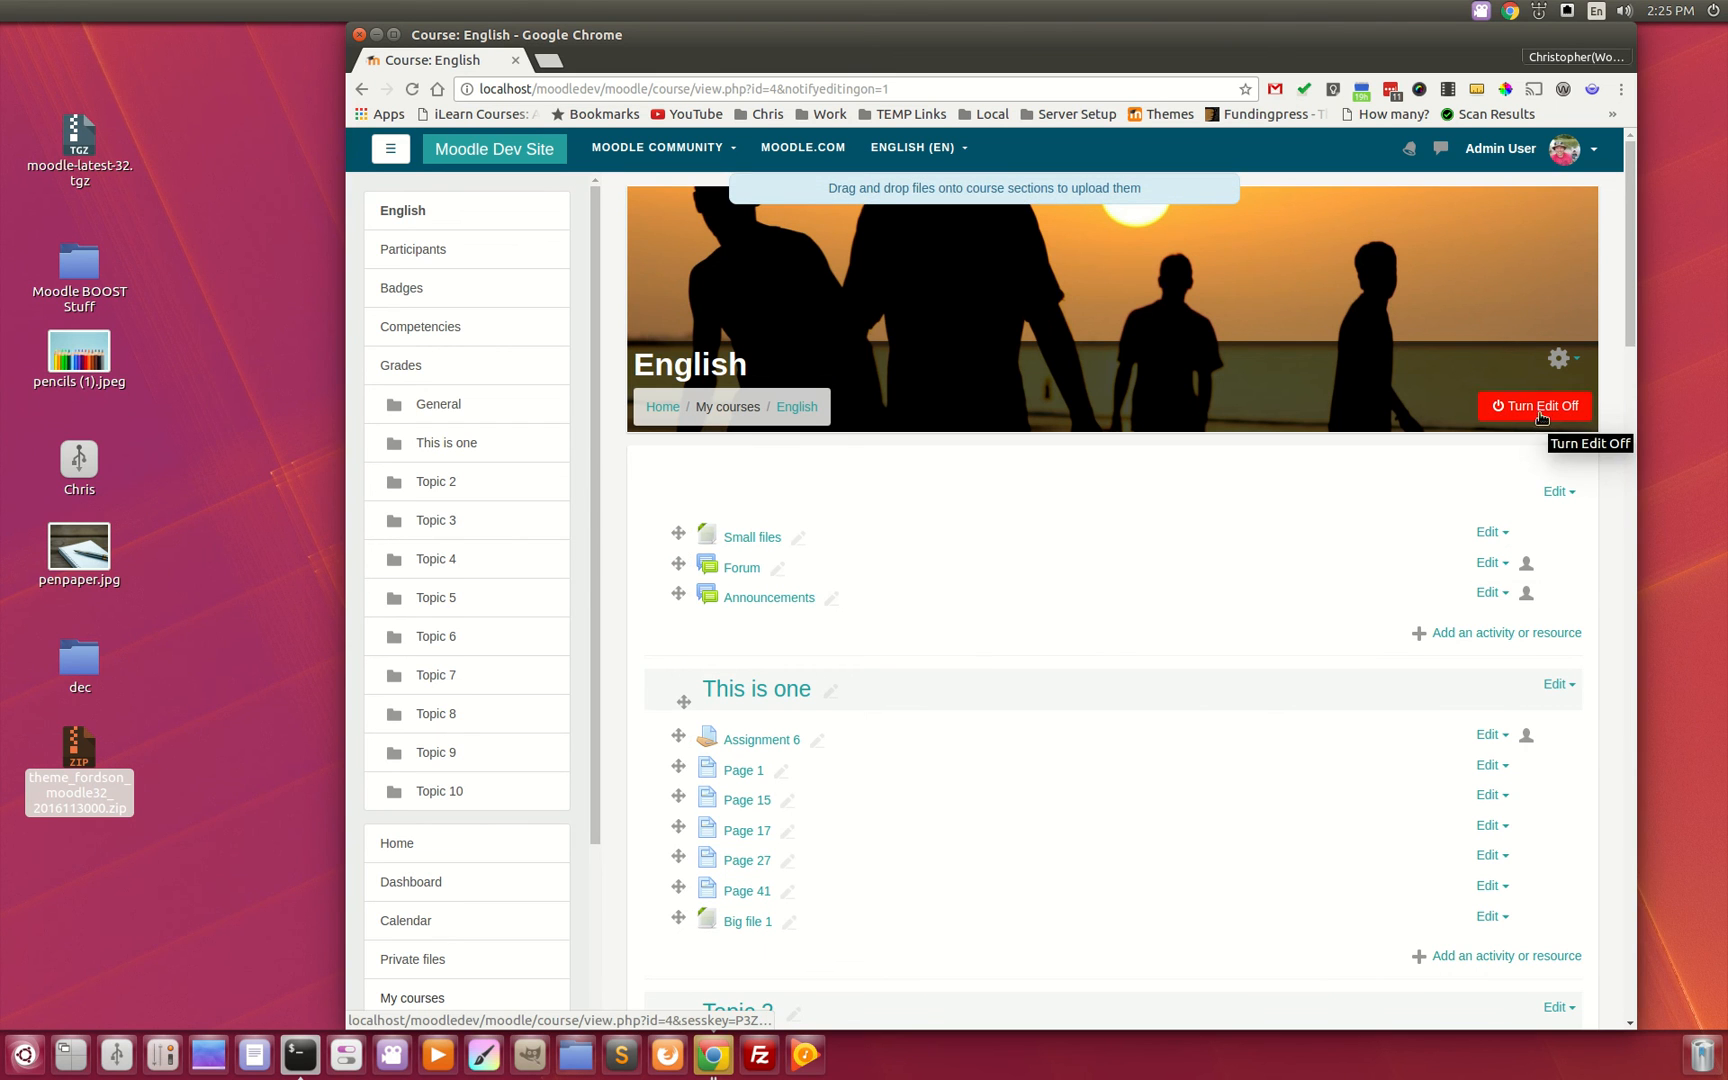
pyautogui.click(1532, 406)
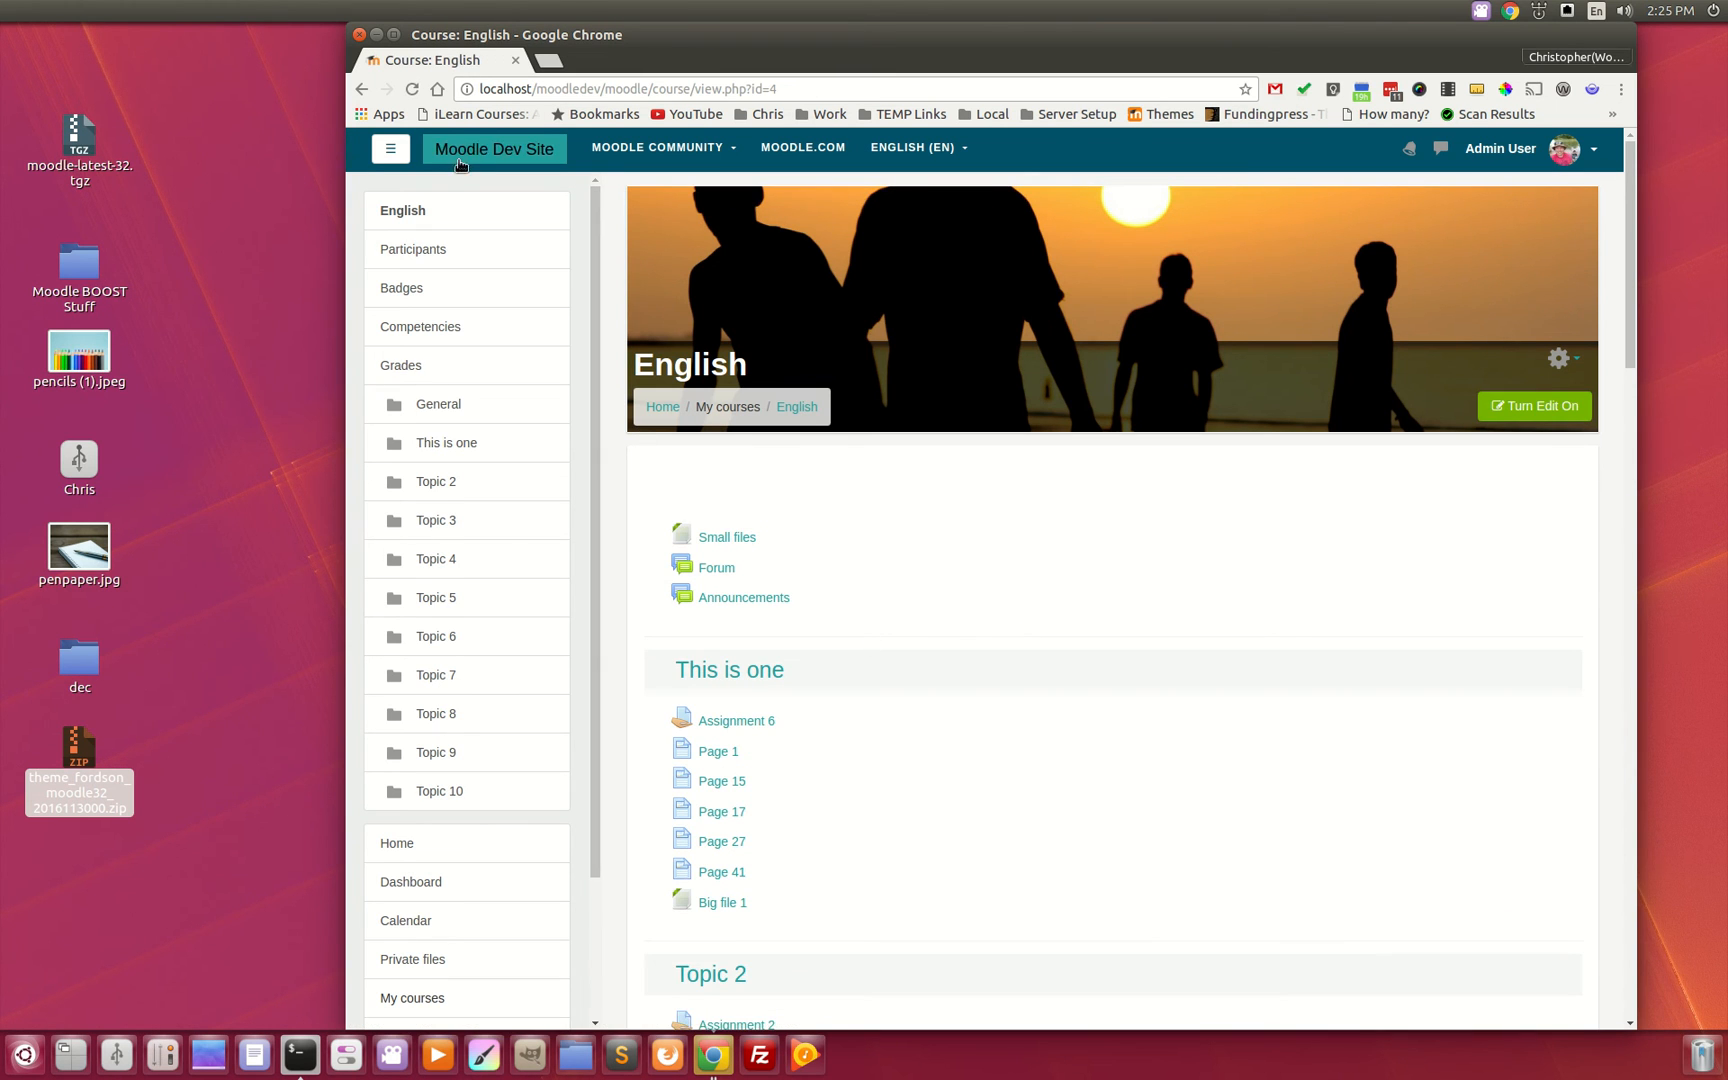
pyautogui.moveTo(494, 148)
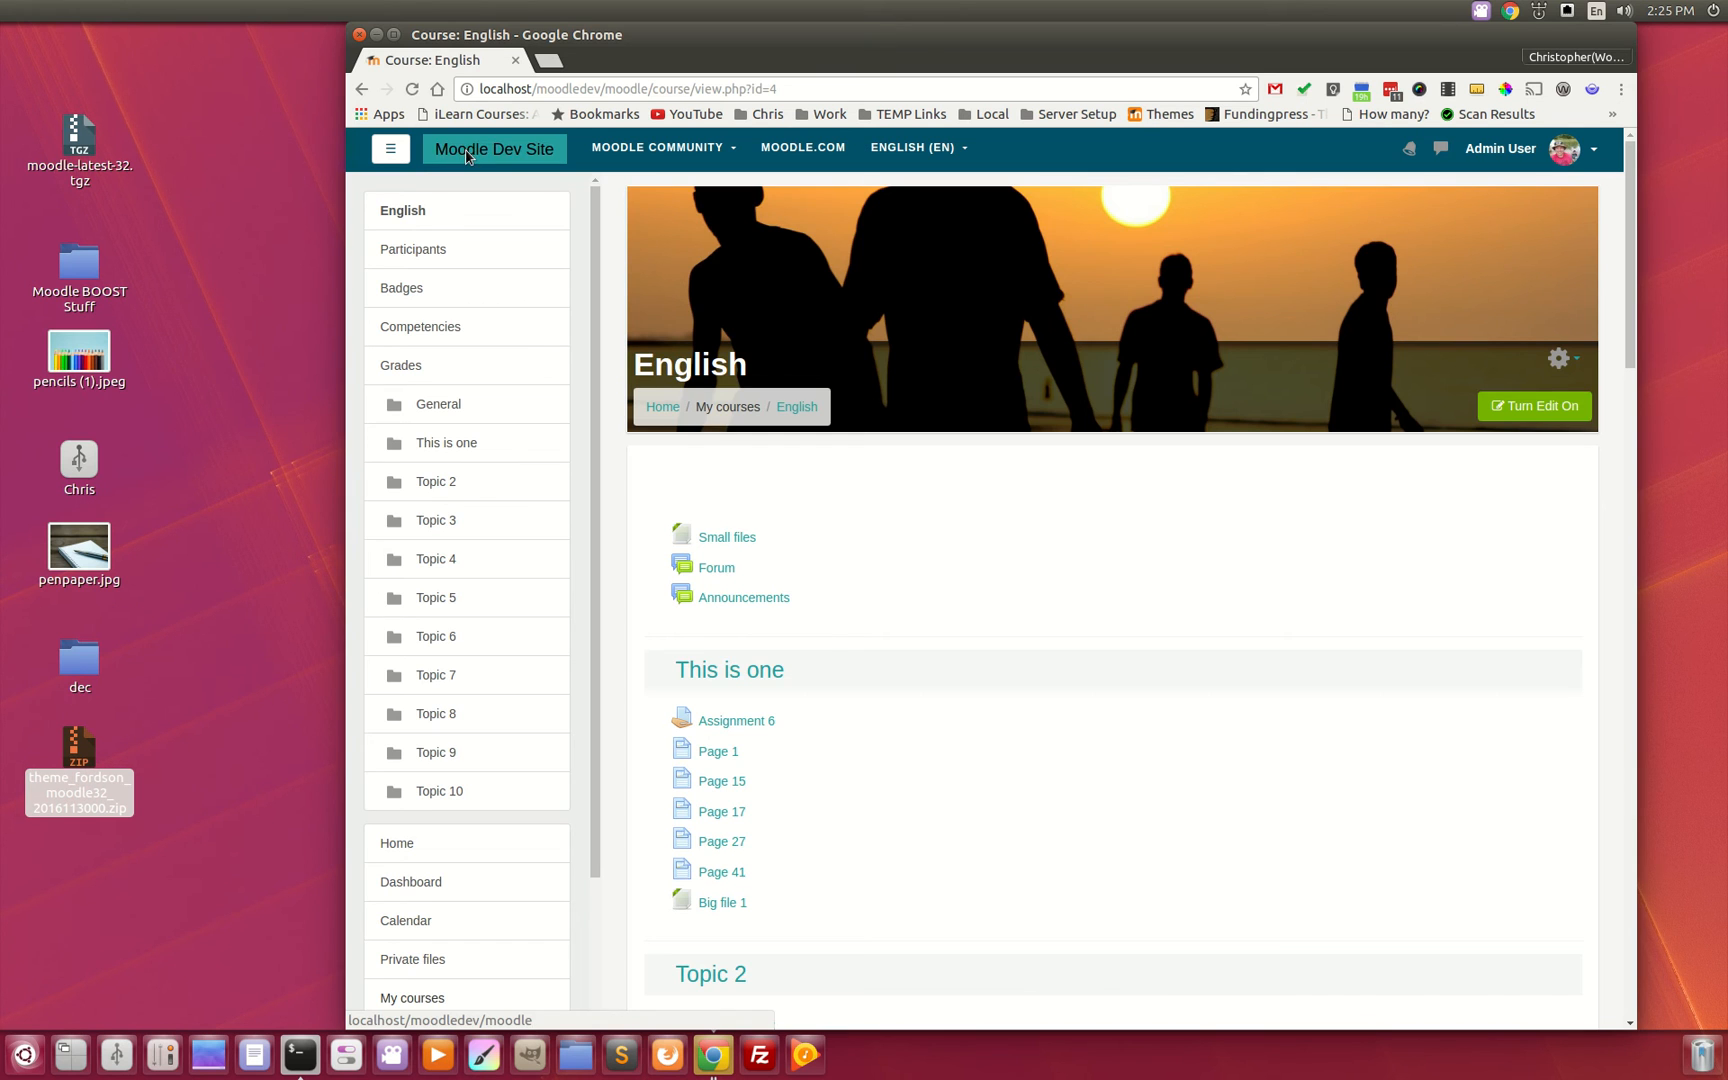
# - Navigate from the front page to Site administration > Appearance > Themes > Fordson
pyautogui.click(492, 148)
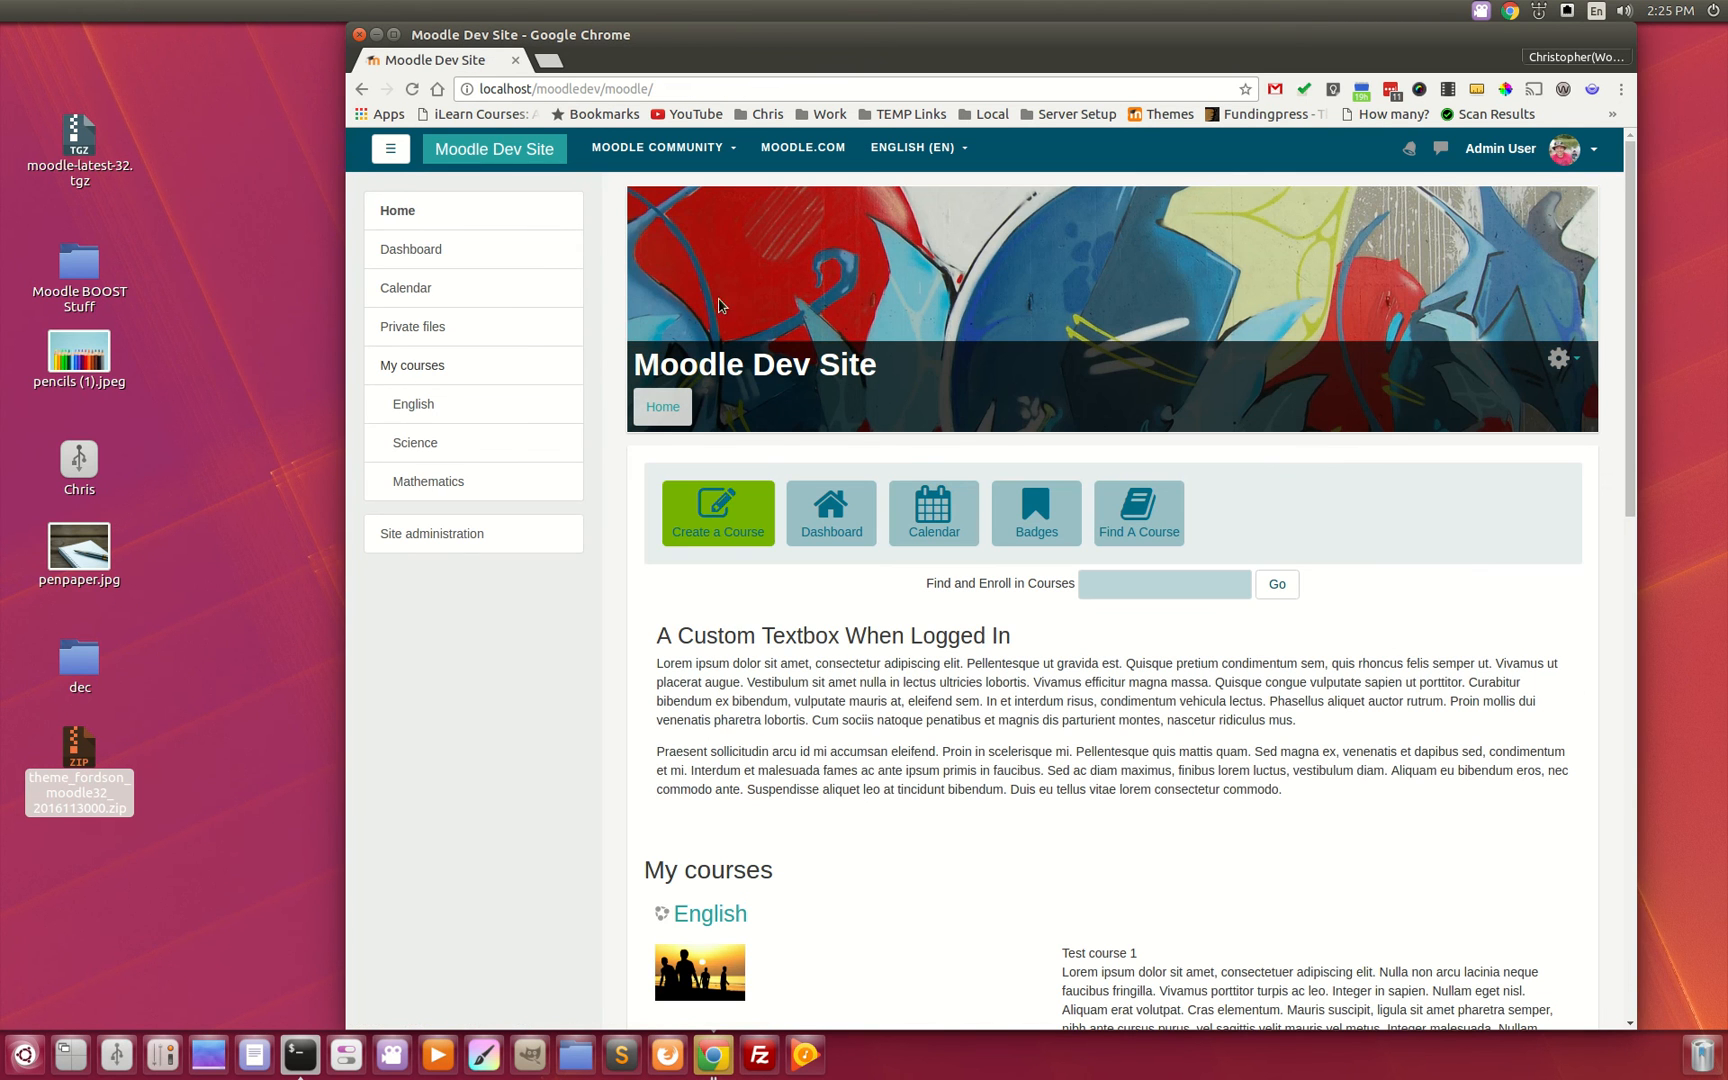
pyautogui.click(430, 534)
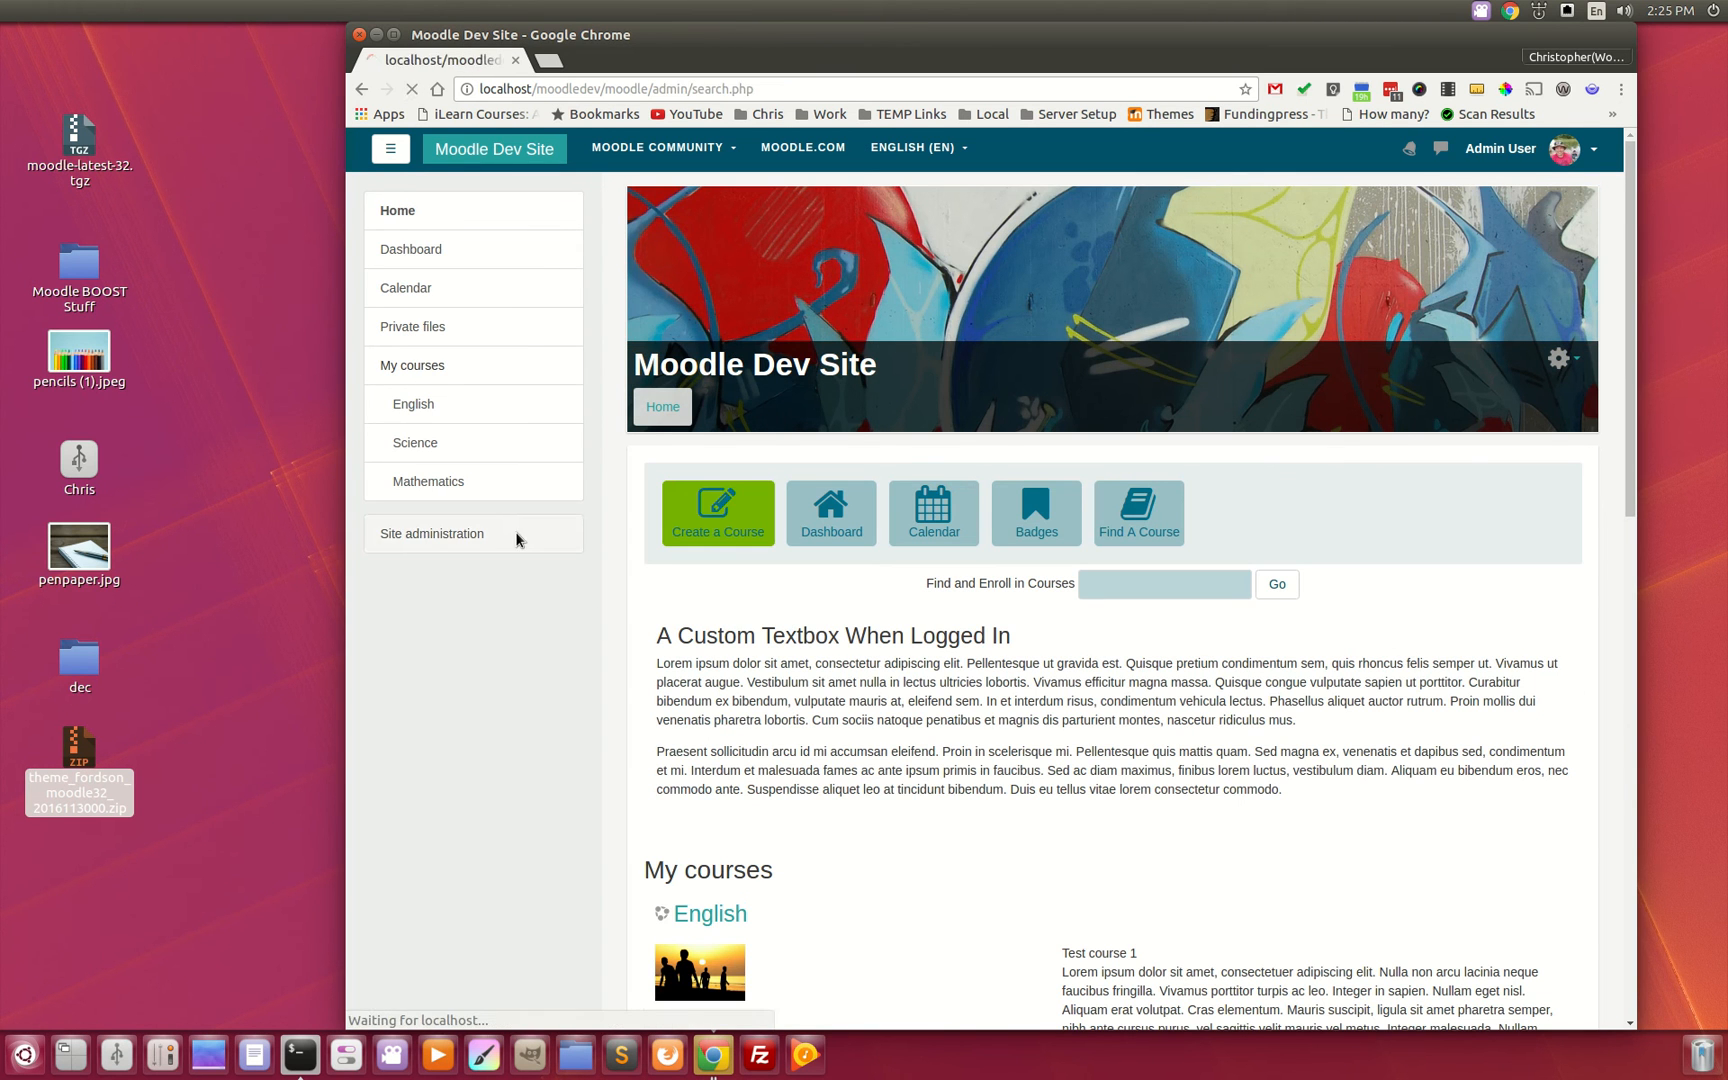
pyautogui.click(430, 534)
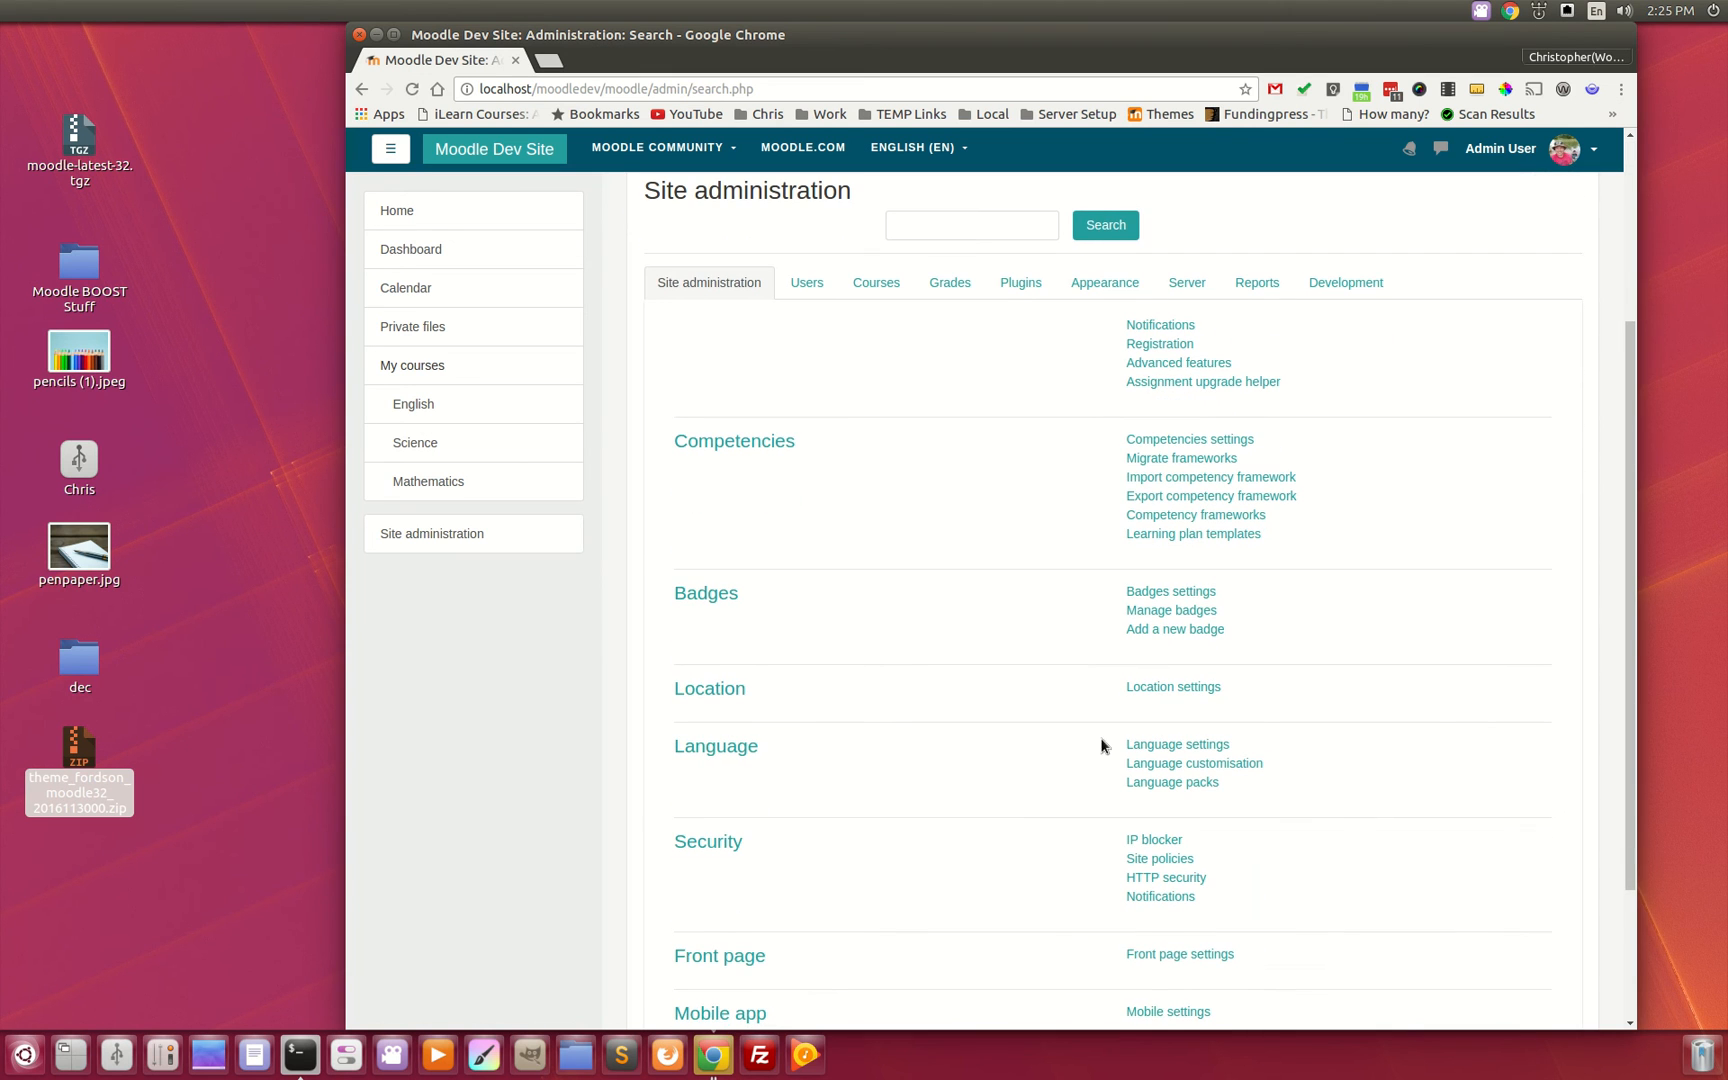
pyautogui.click(1104, 282)
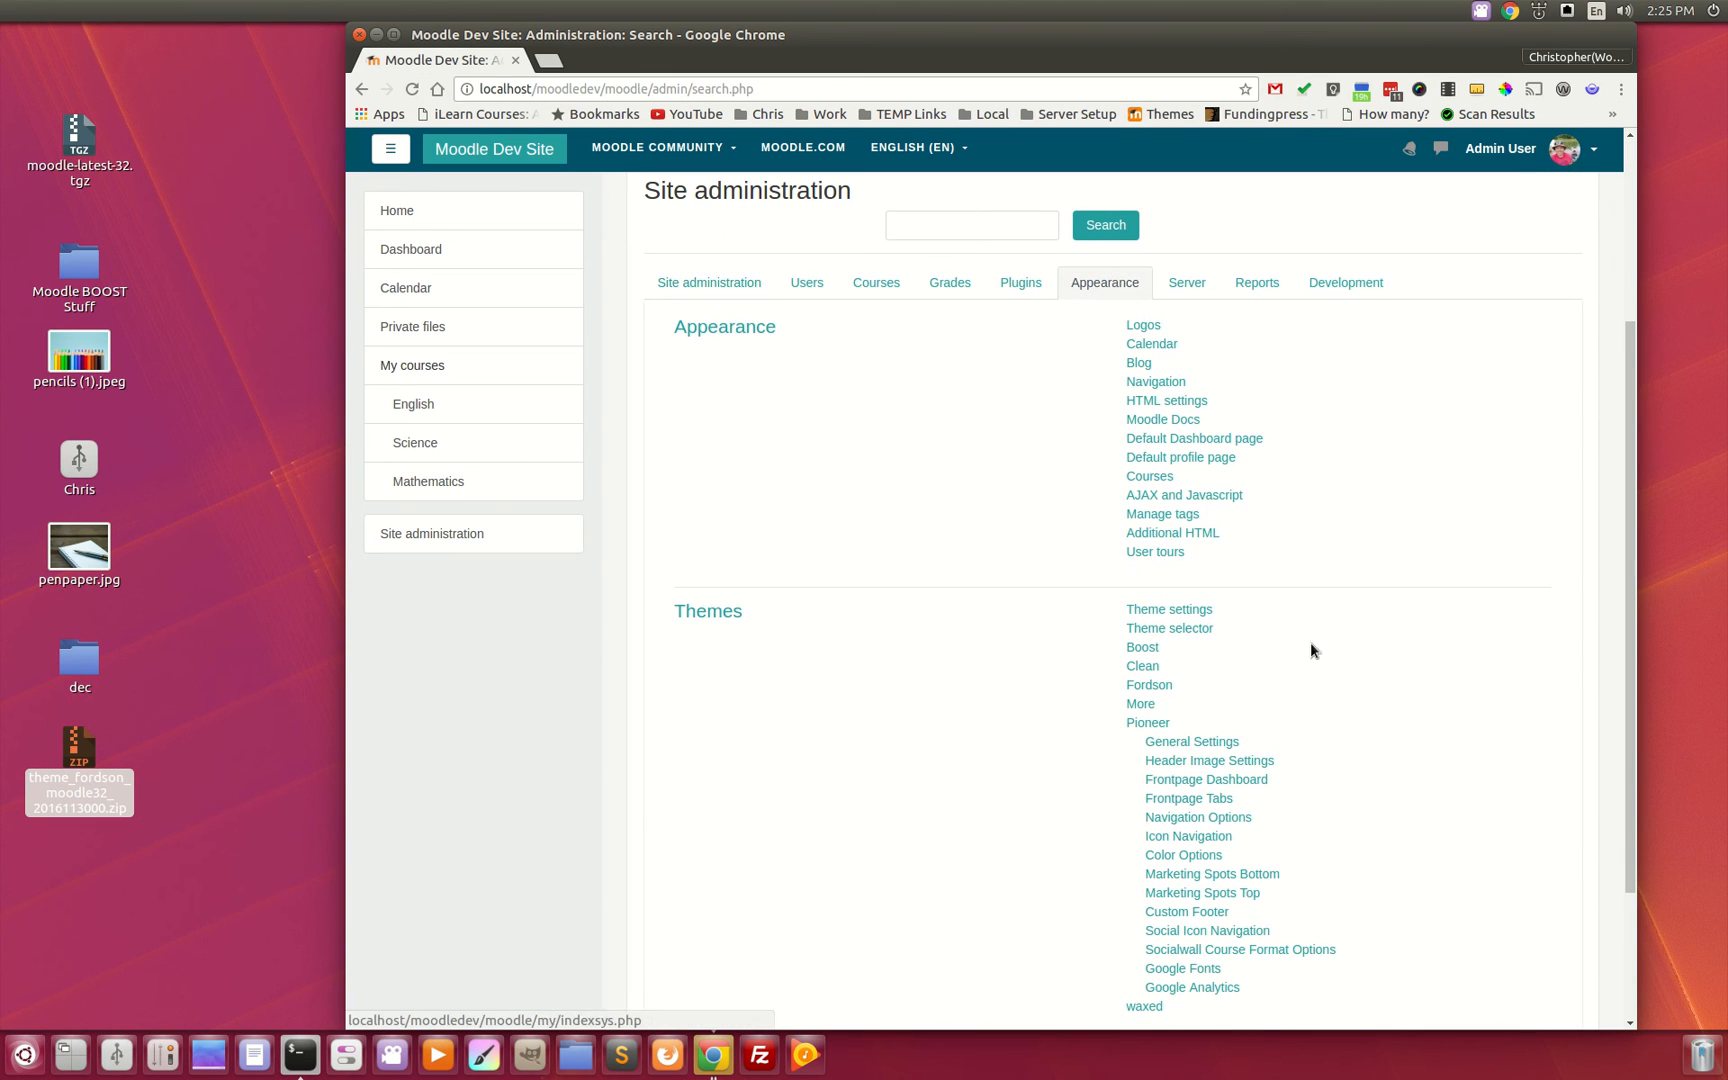
pyautogui.click(1148, 684)
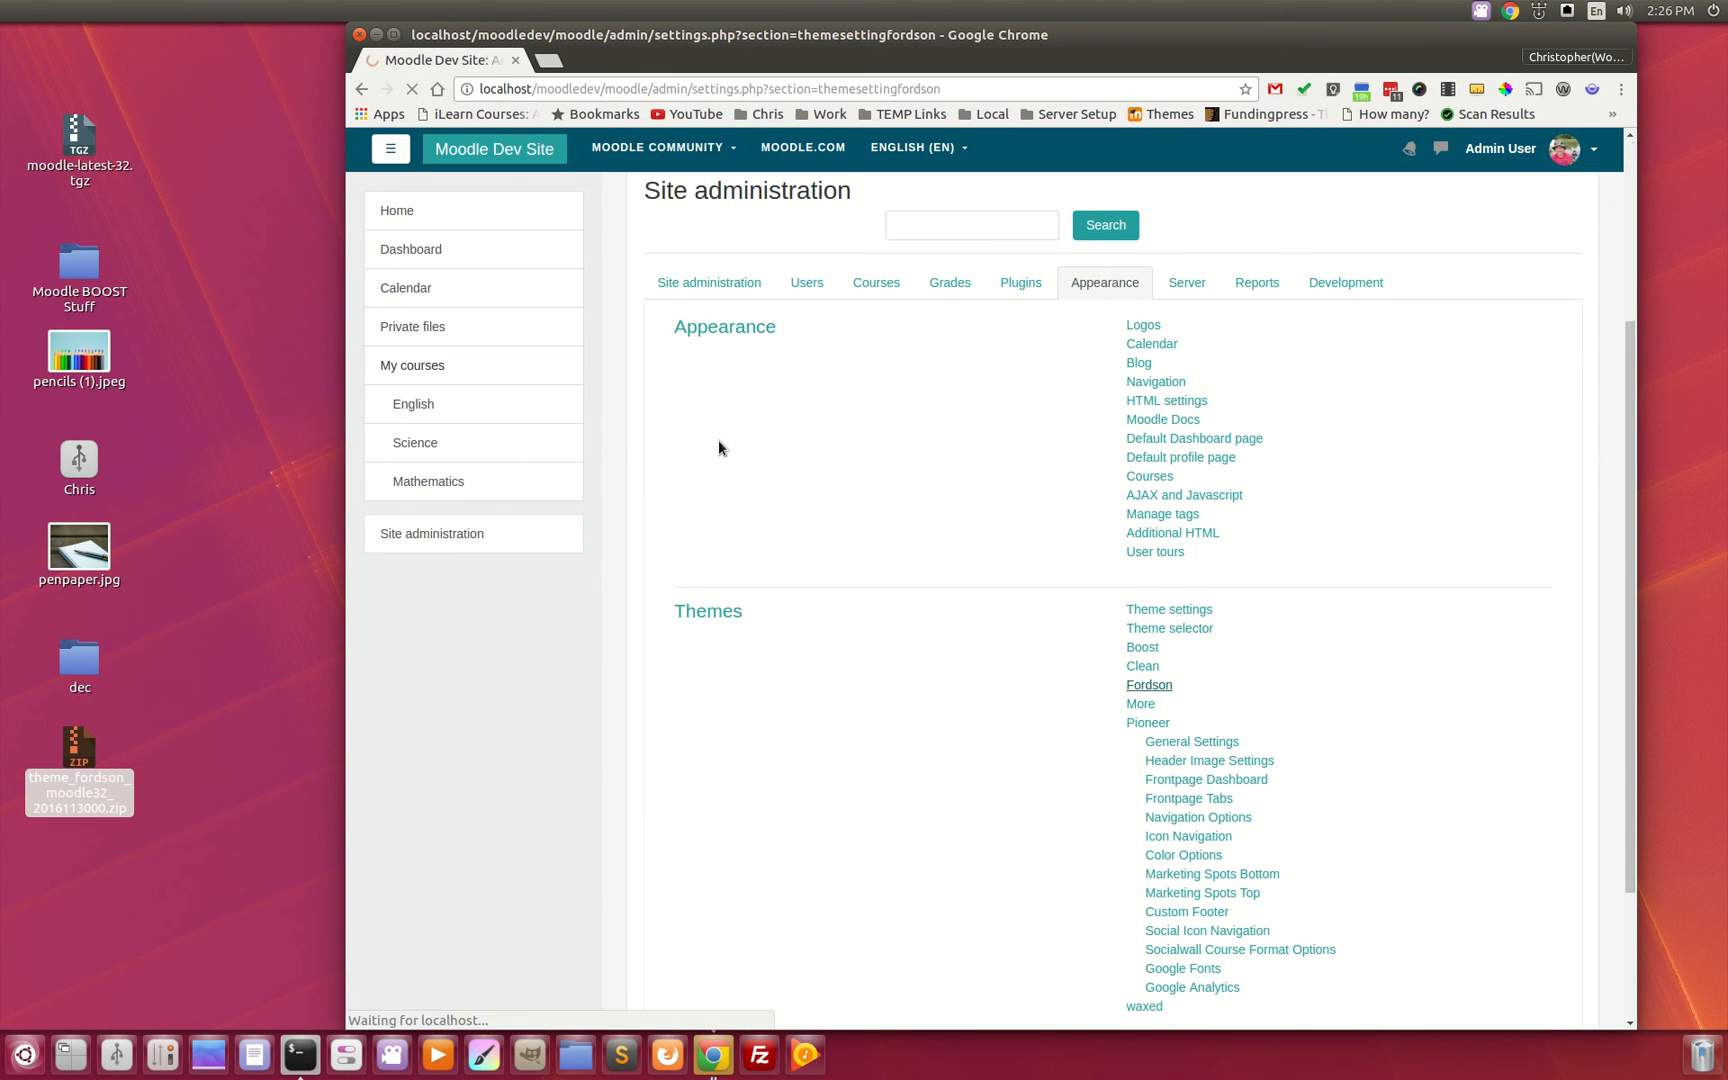
# - Load the Fordson theme settings page on its Presets tab
pyautogui.click(1148, 684)
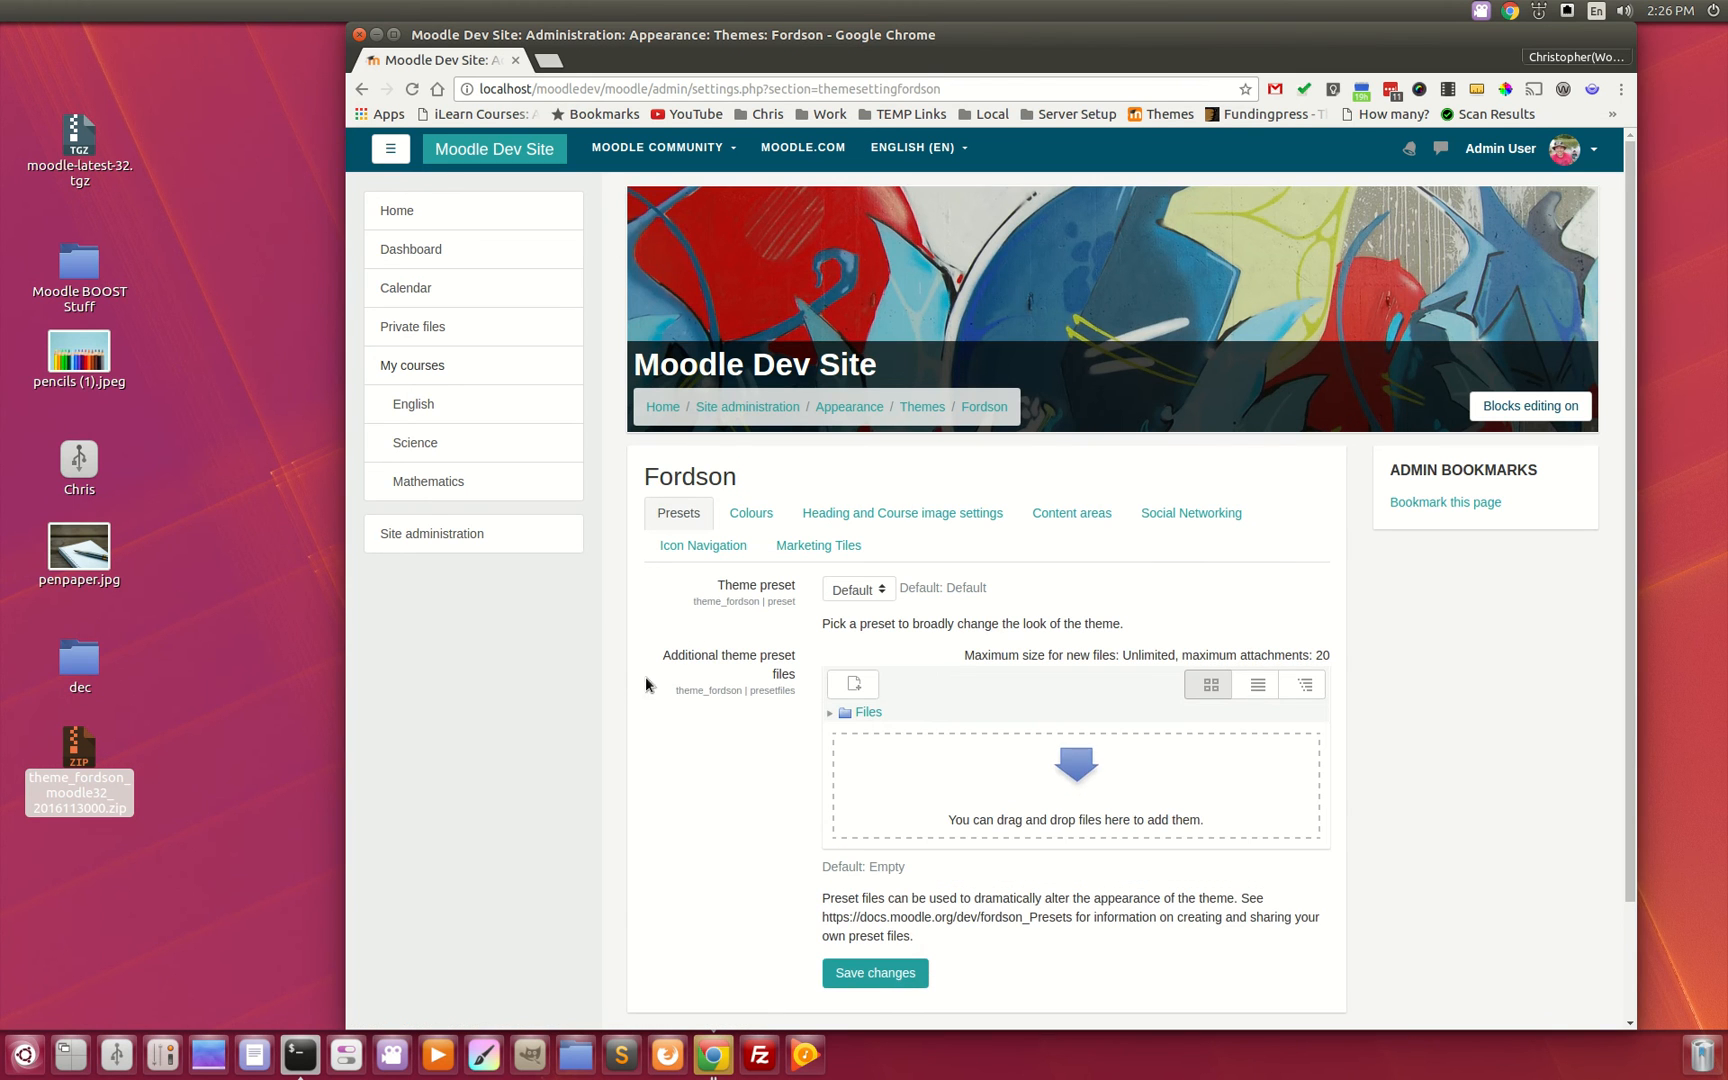
pyautogui.moveTo(882, 596)
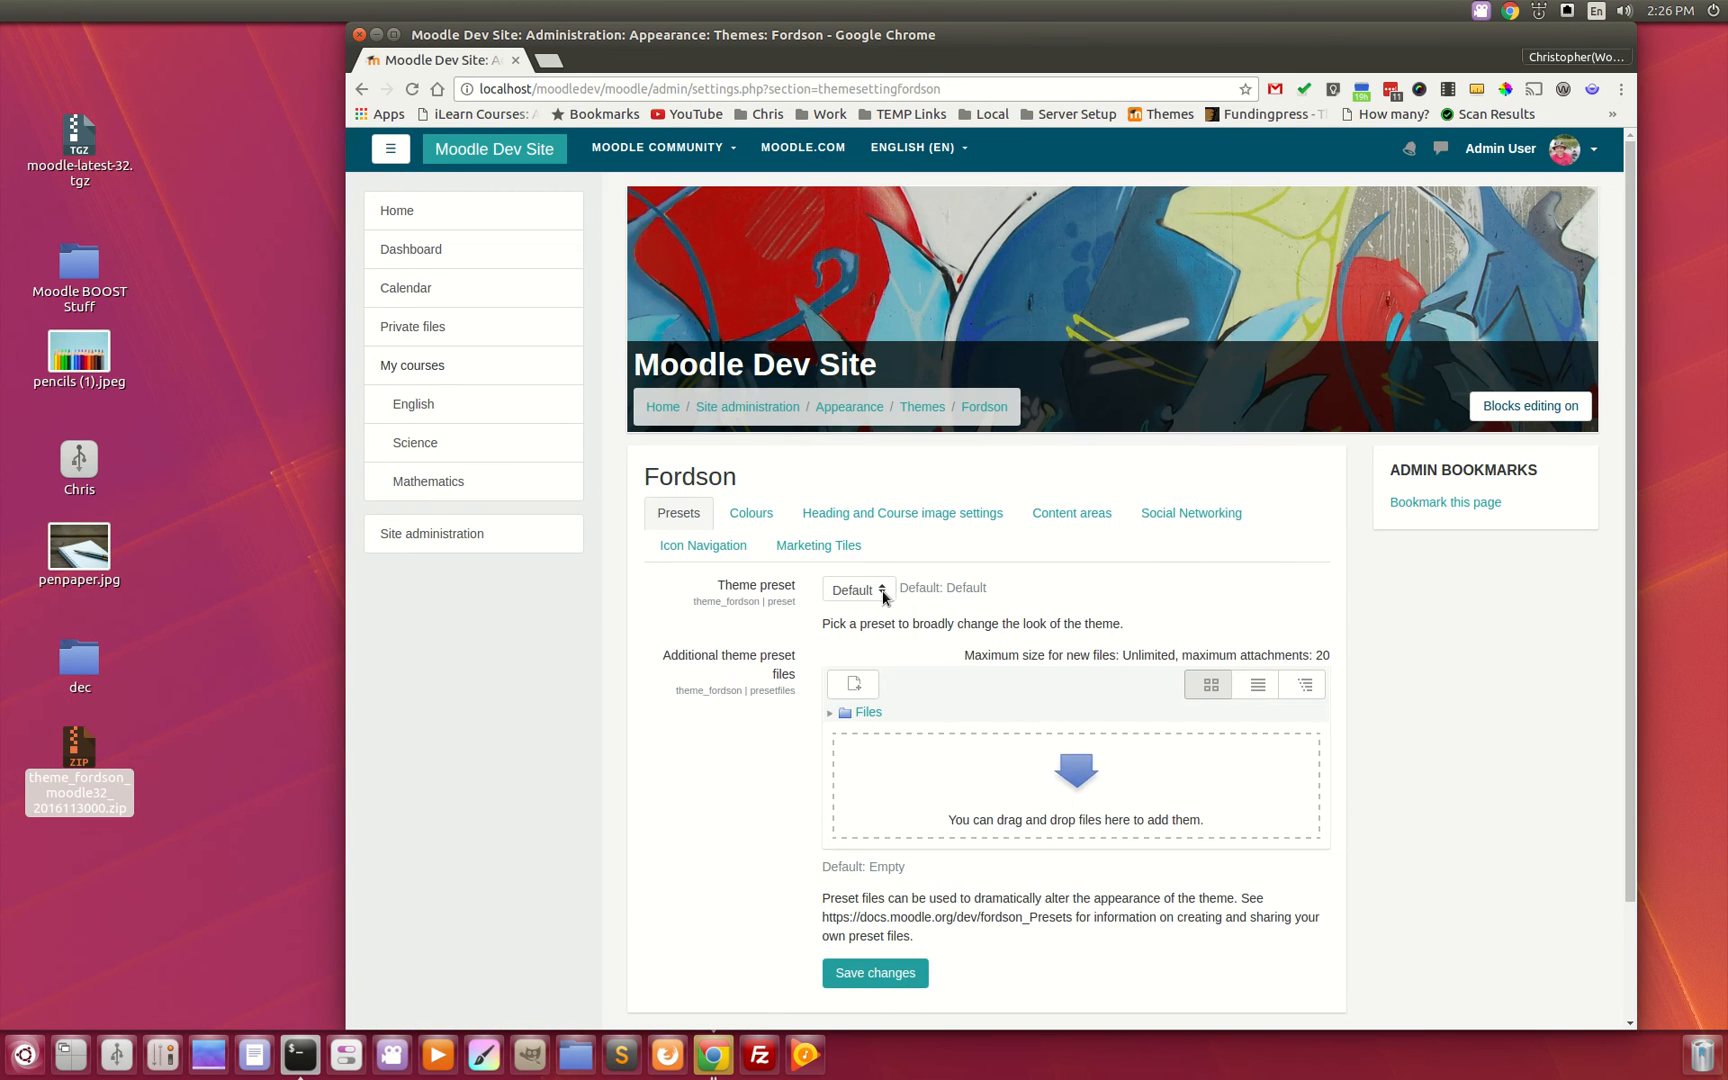
pyautogui.moveTo(1048, 618)
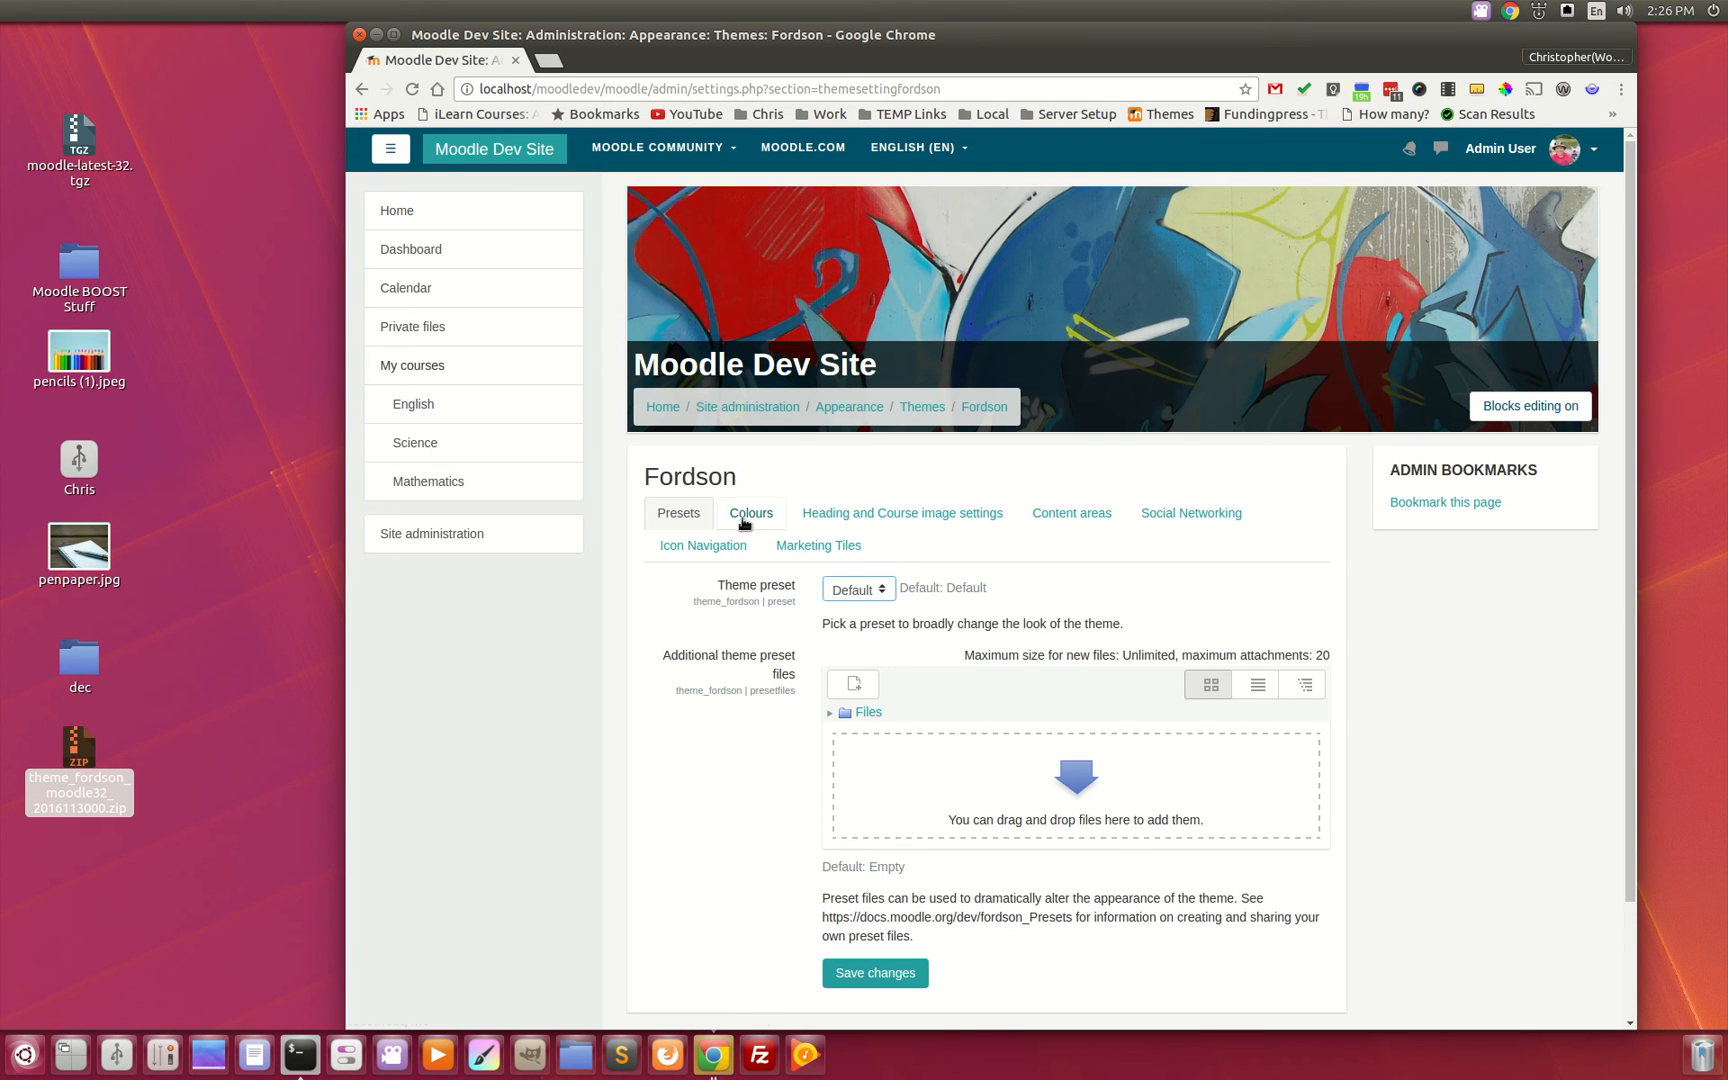
# - Show the Colours tab and scroll through brand, navigation bar, tile and footer colour pickers
pyautogui.click(750, 512)
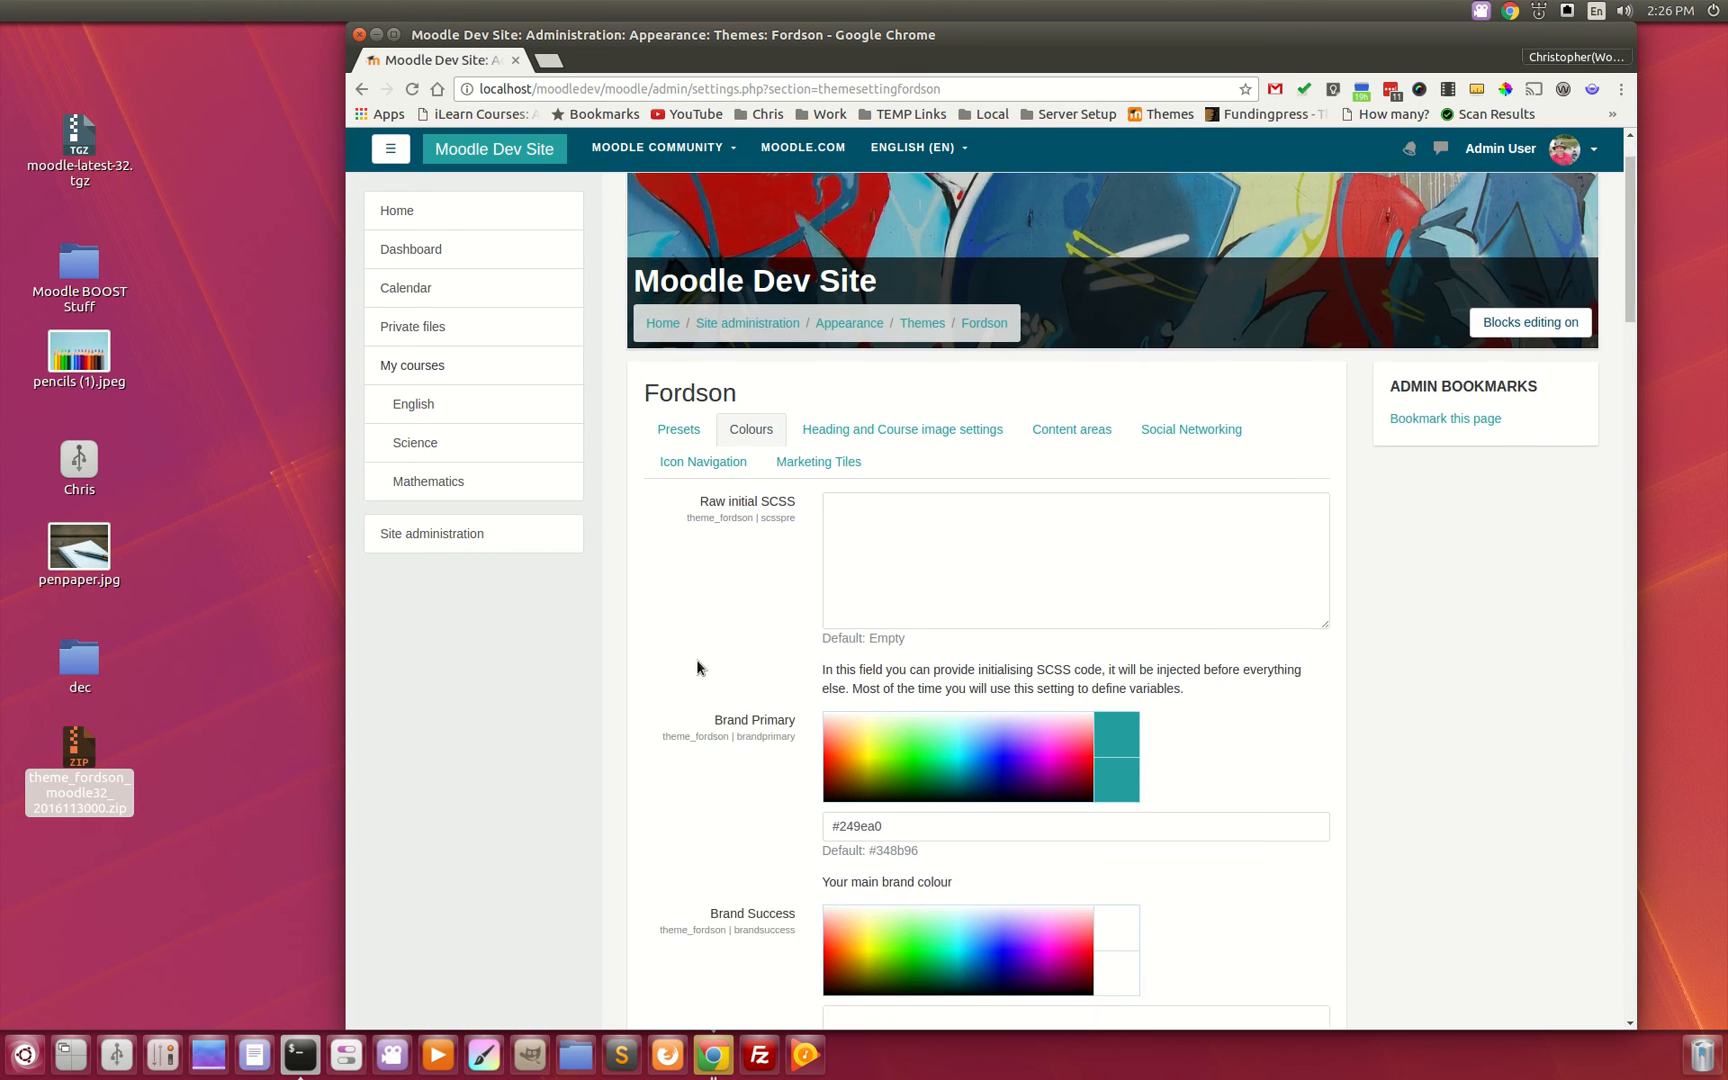
pyautogui.scroll(-3)
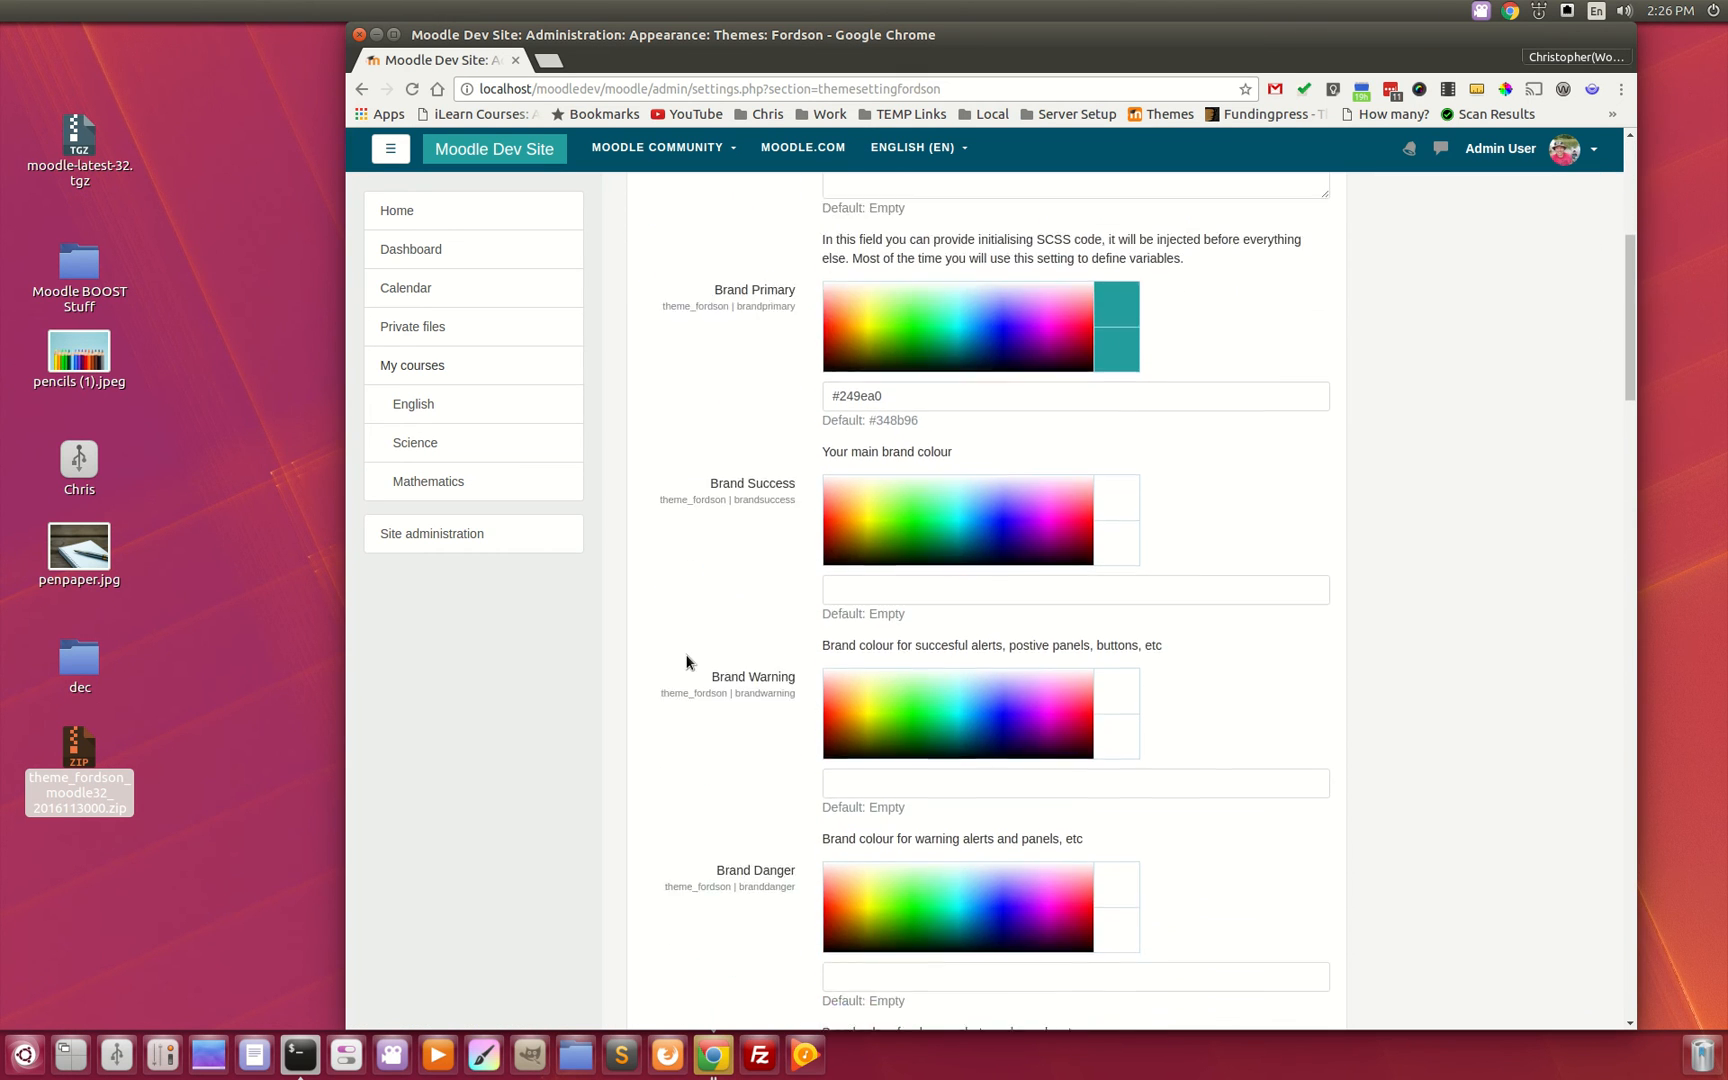
pyautogui.scroll(-3)
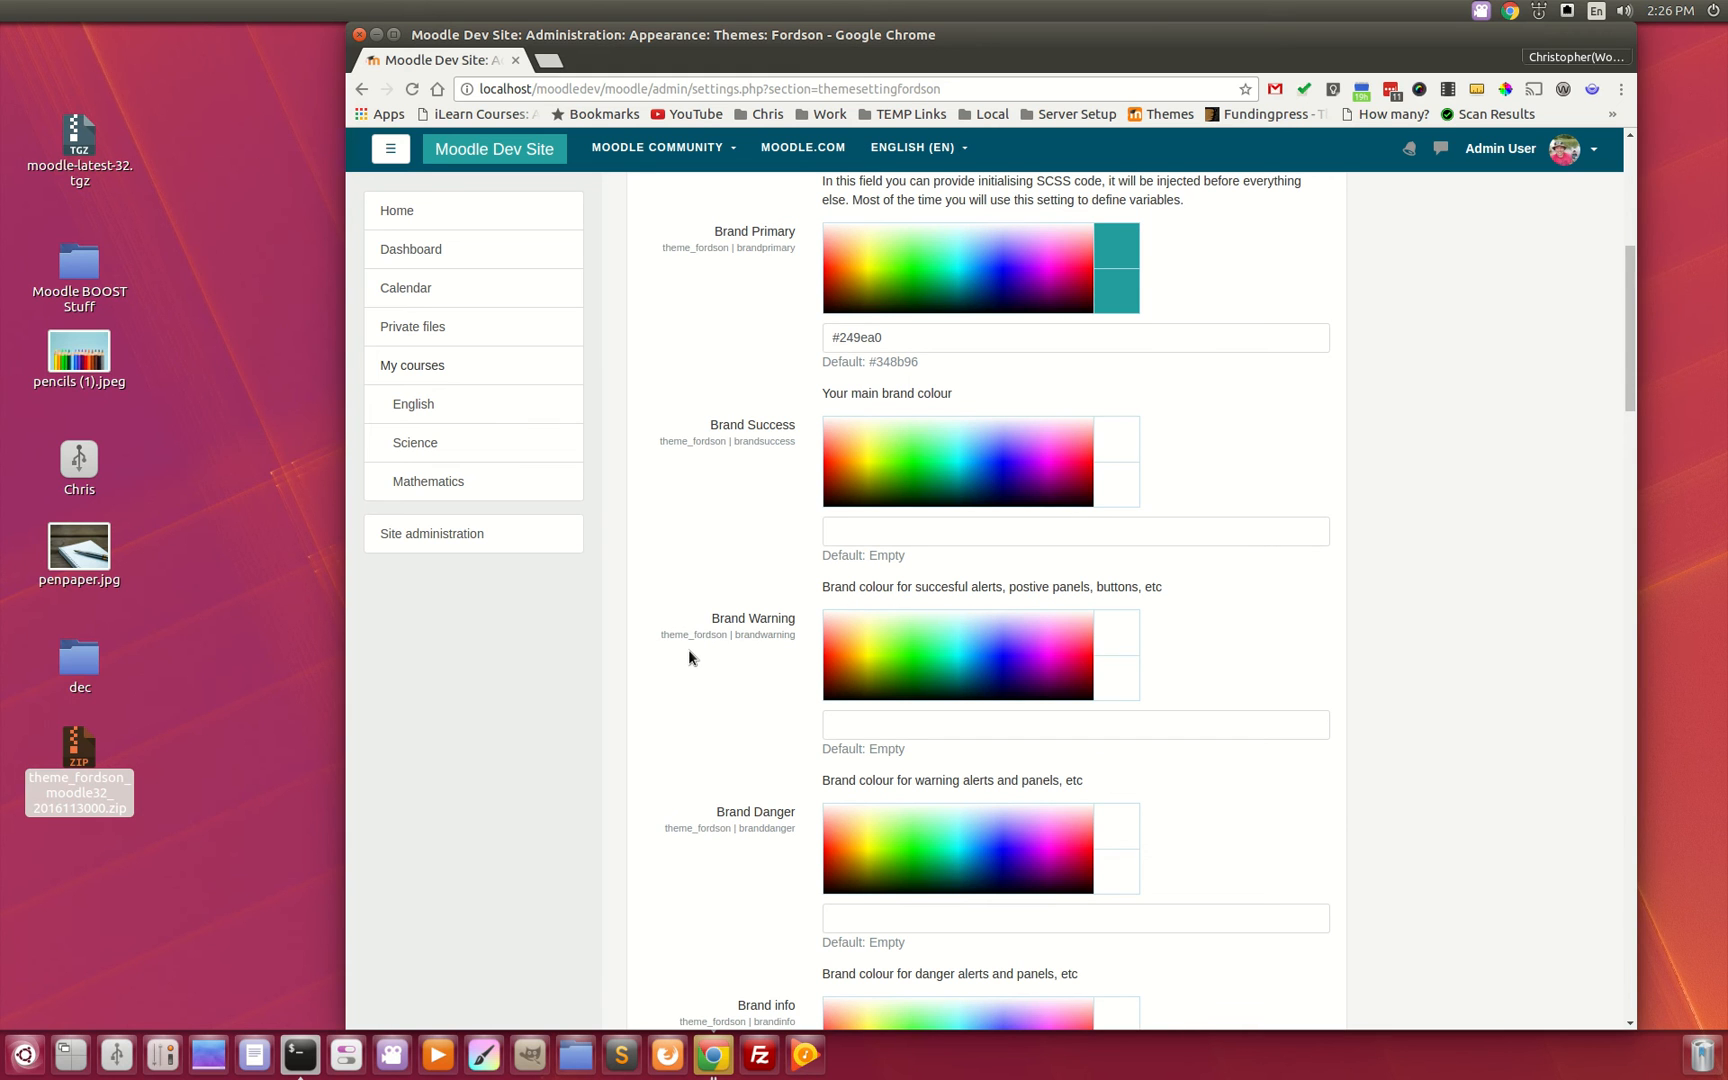
pyautogui.moveTo(710, 636)
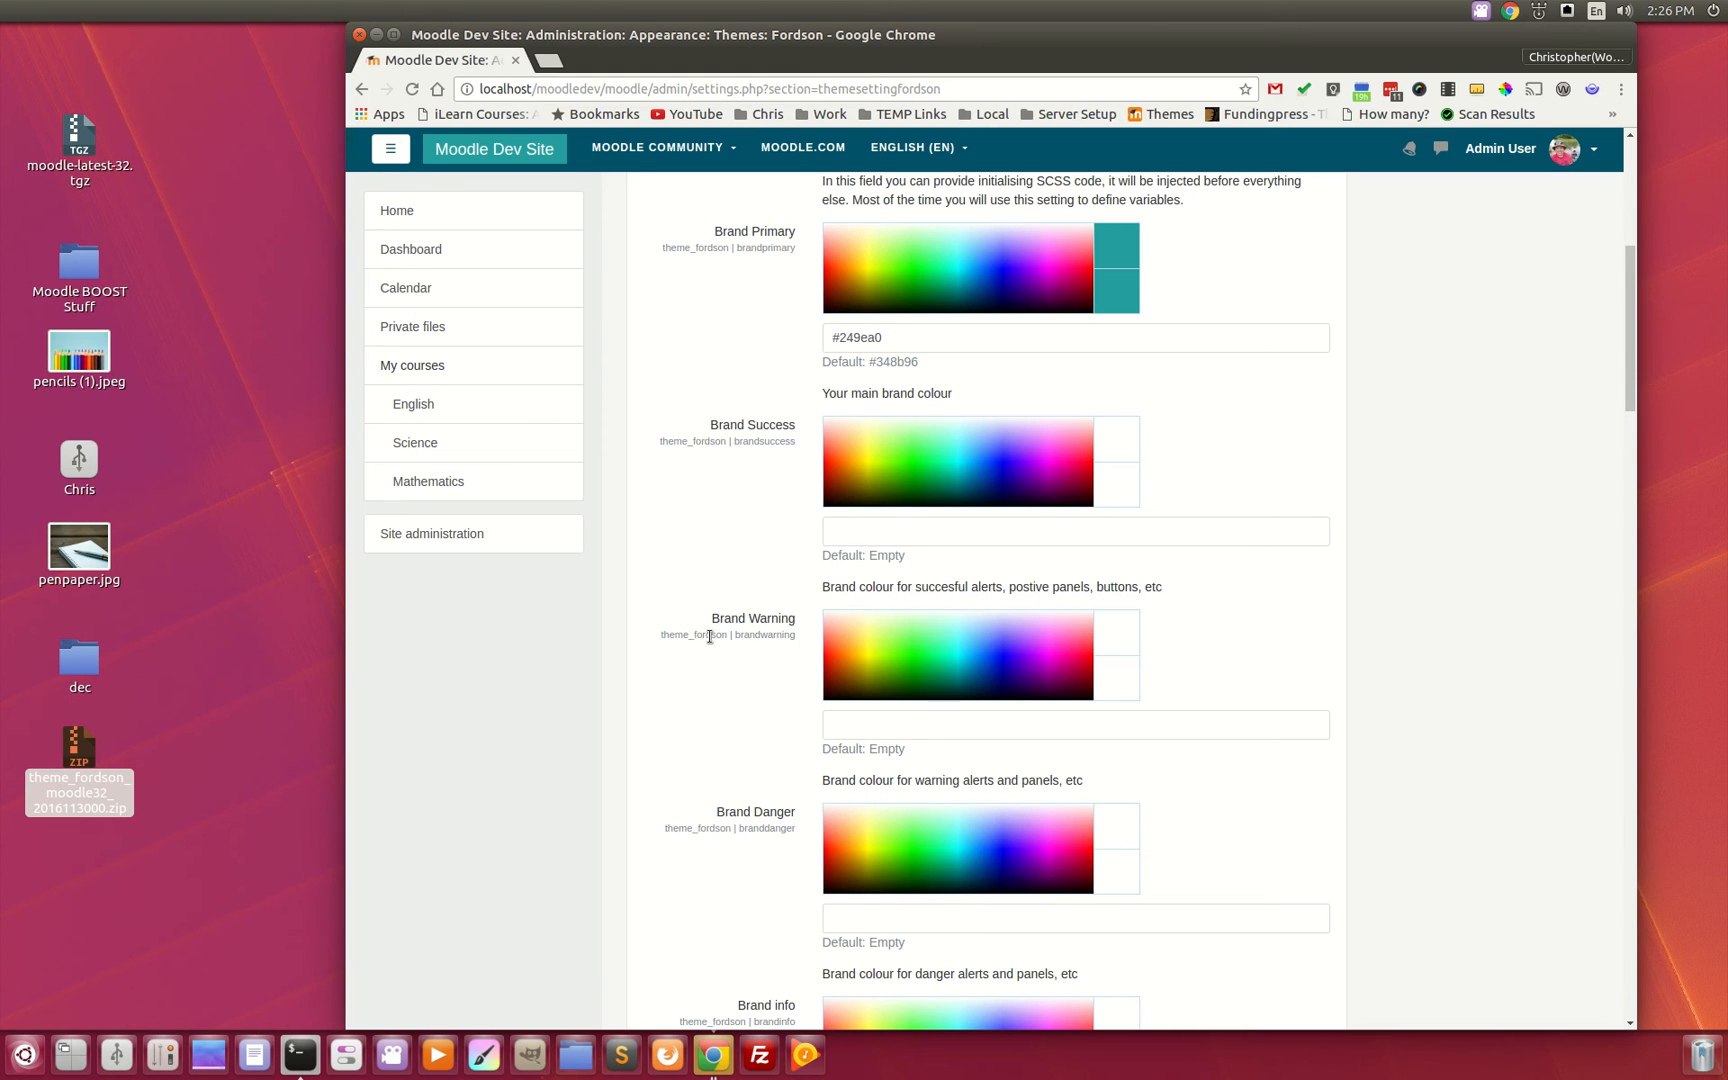
pyautogui.moveTo(732, 240)
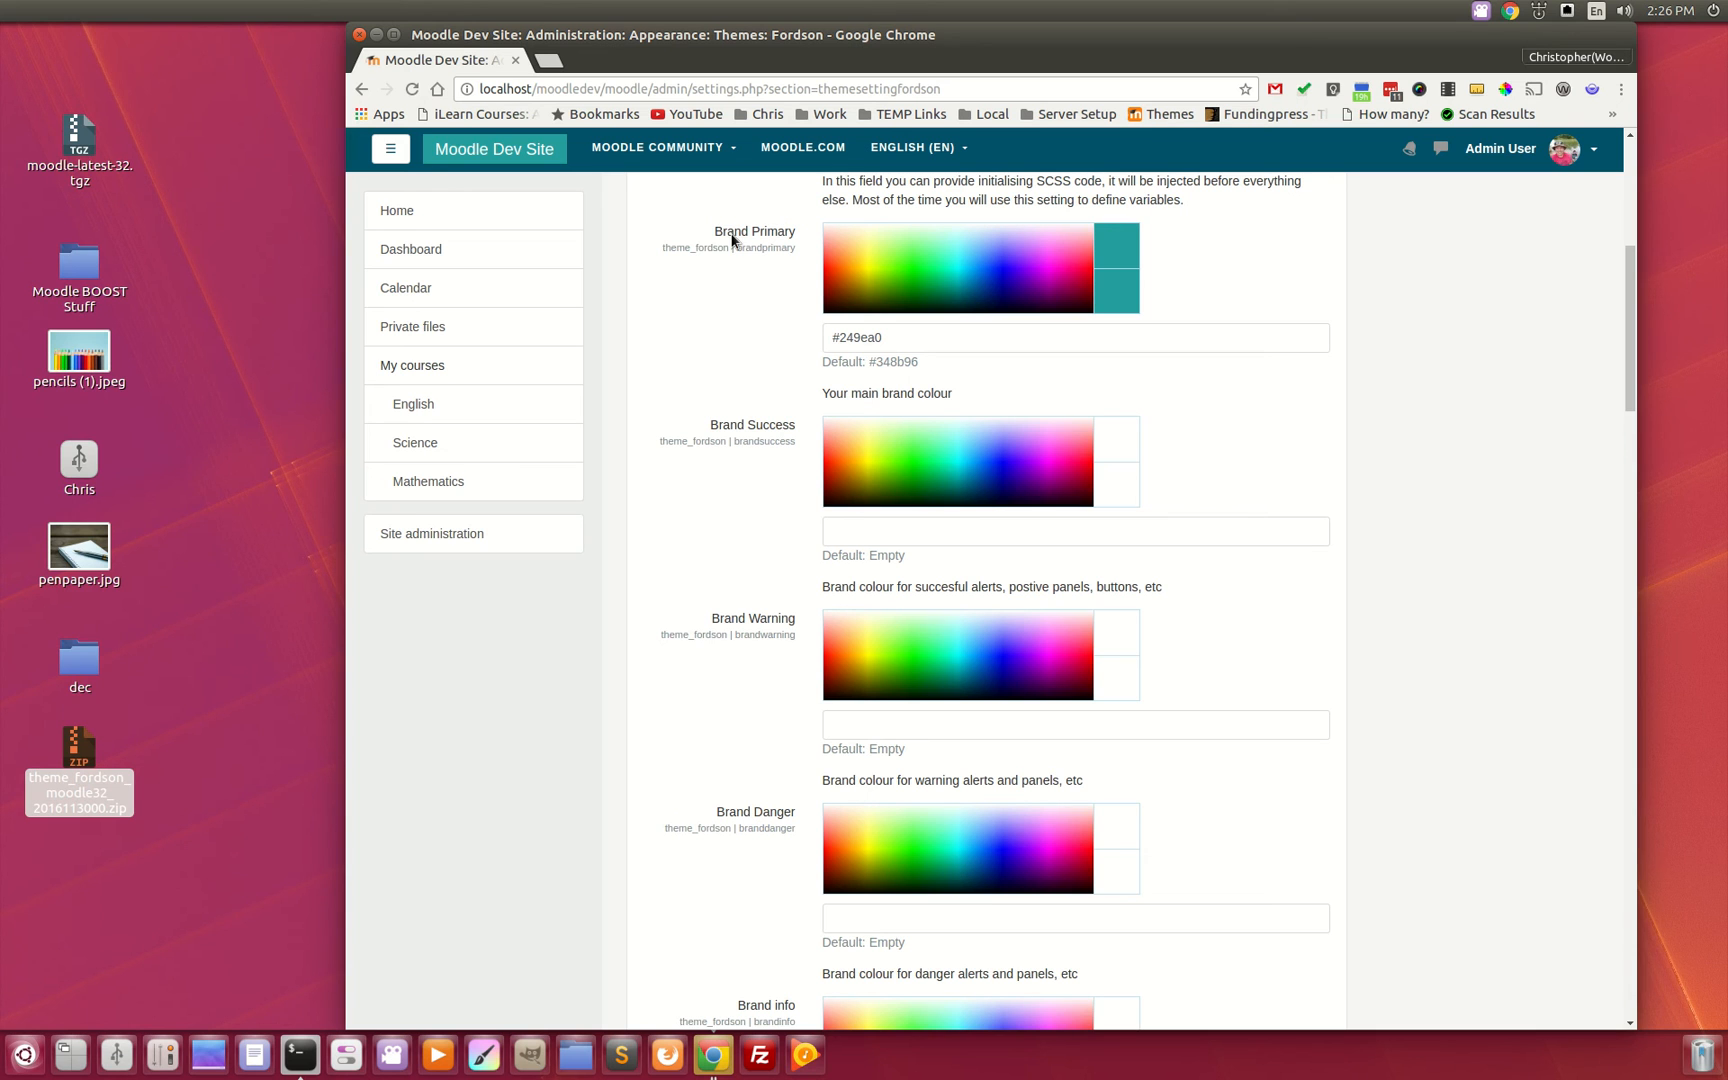
pyautogui.moveTo(696, 532)
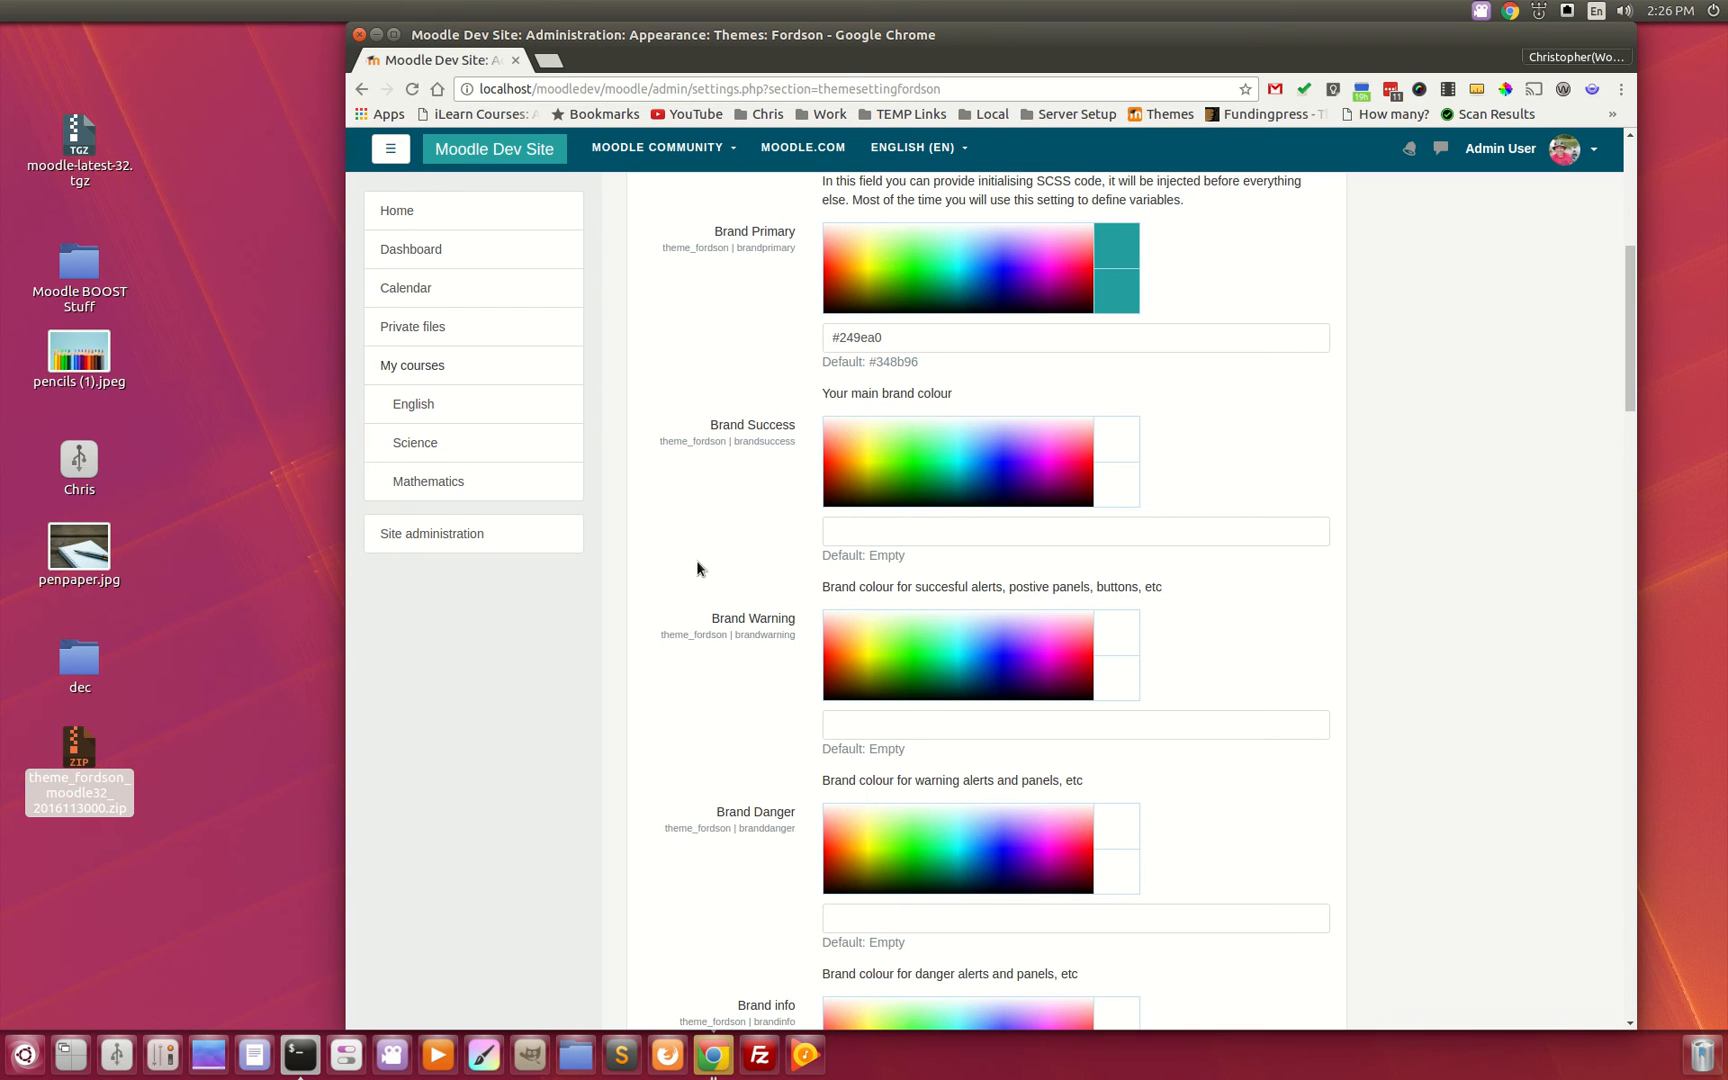
pyautogui.scroll(-3)
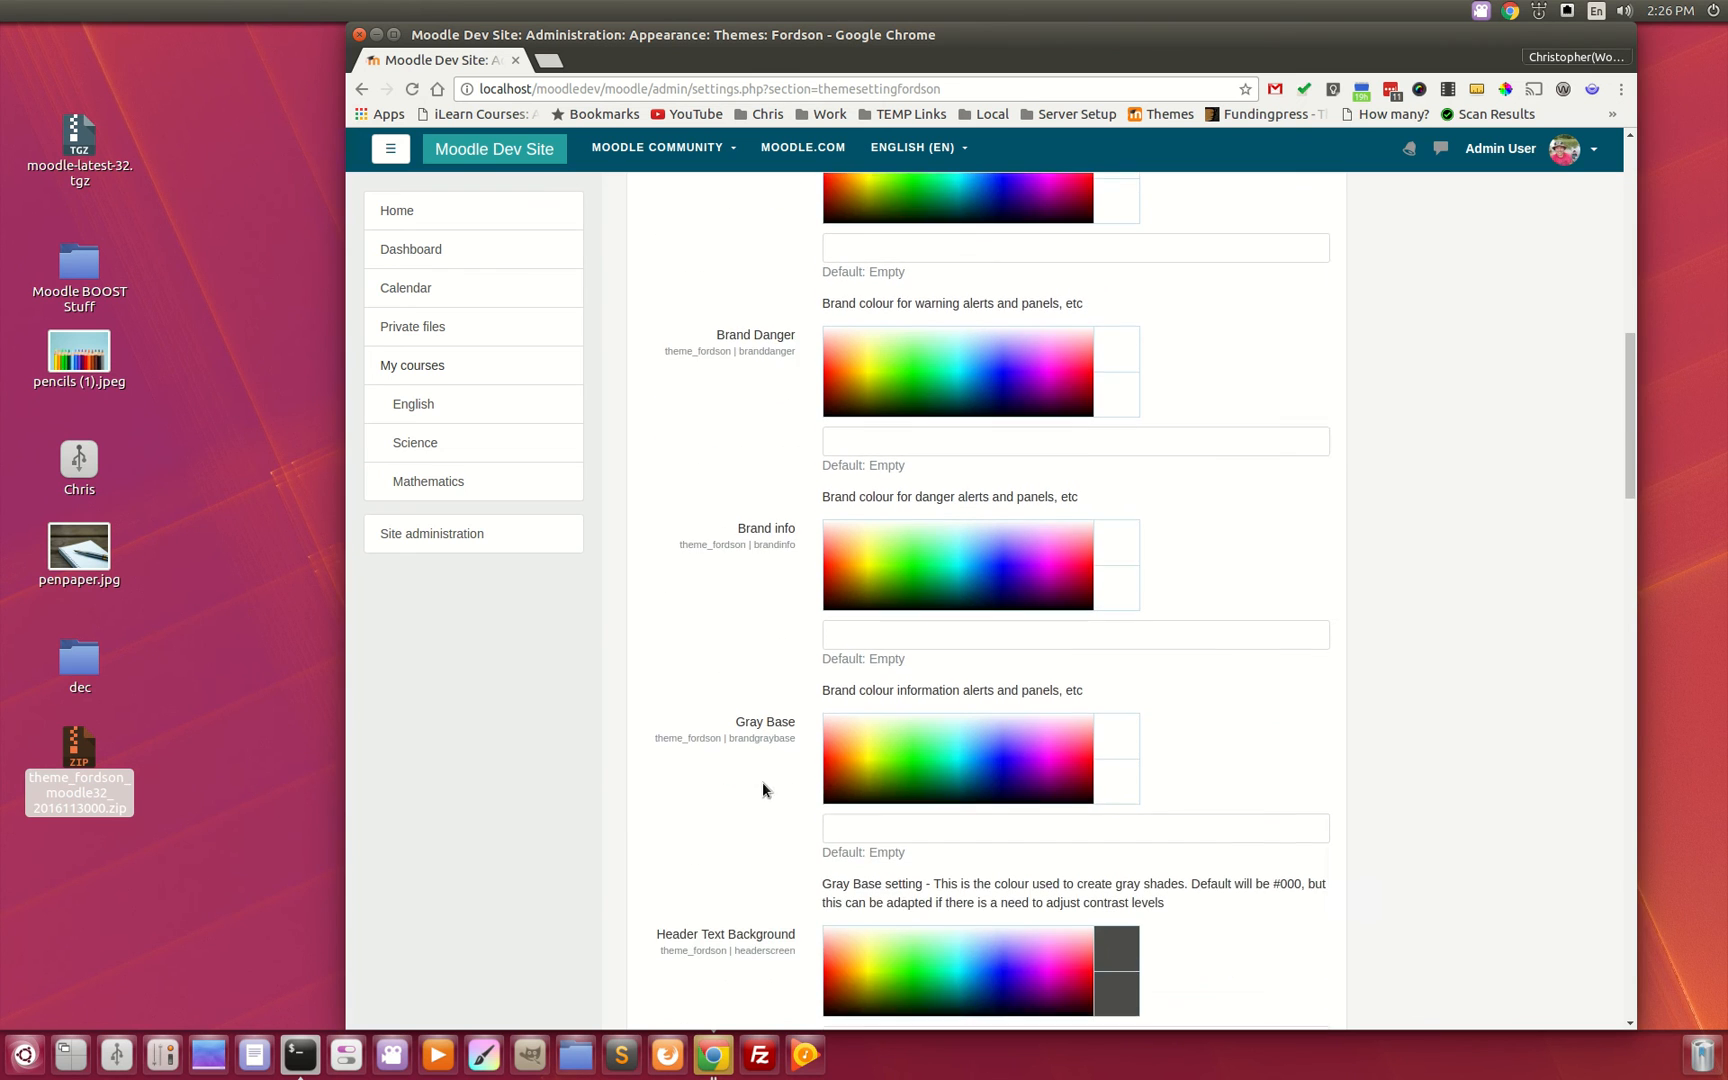
pyautogui.scroll(-3)
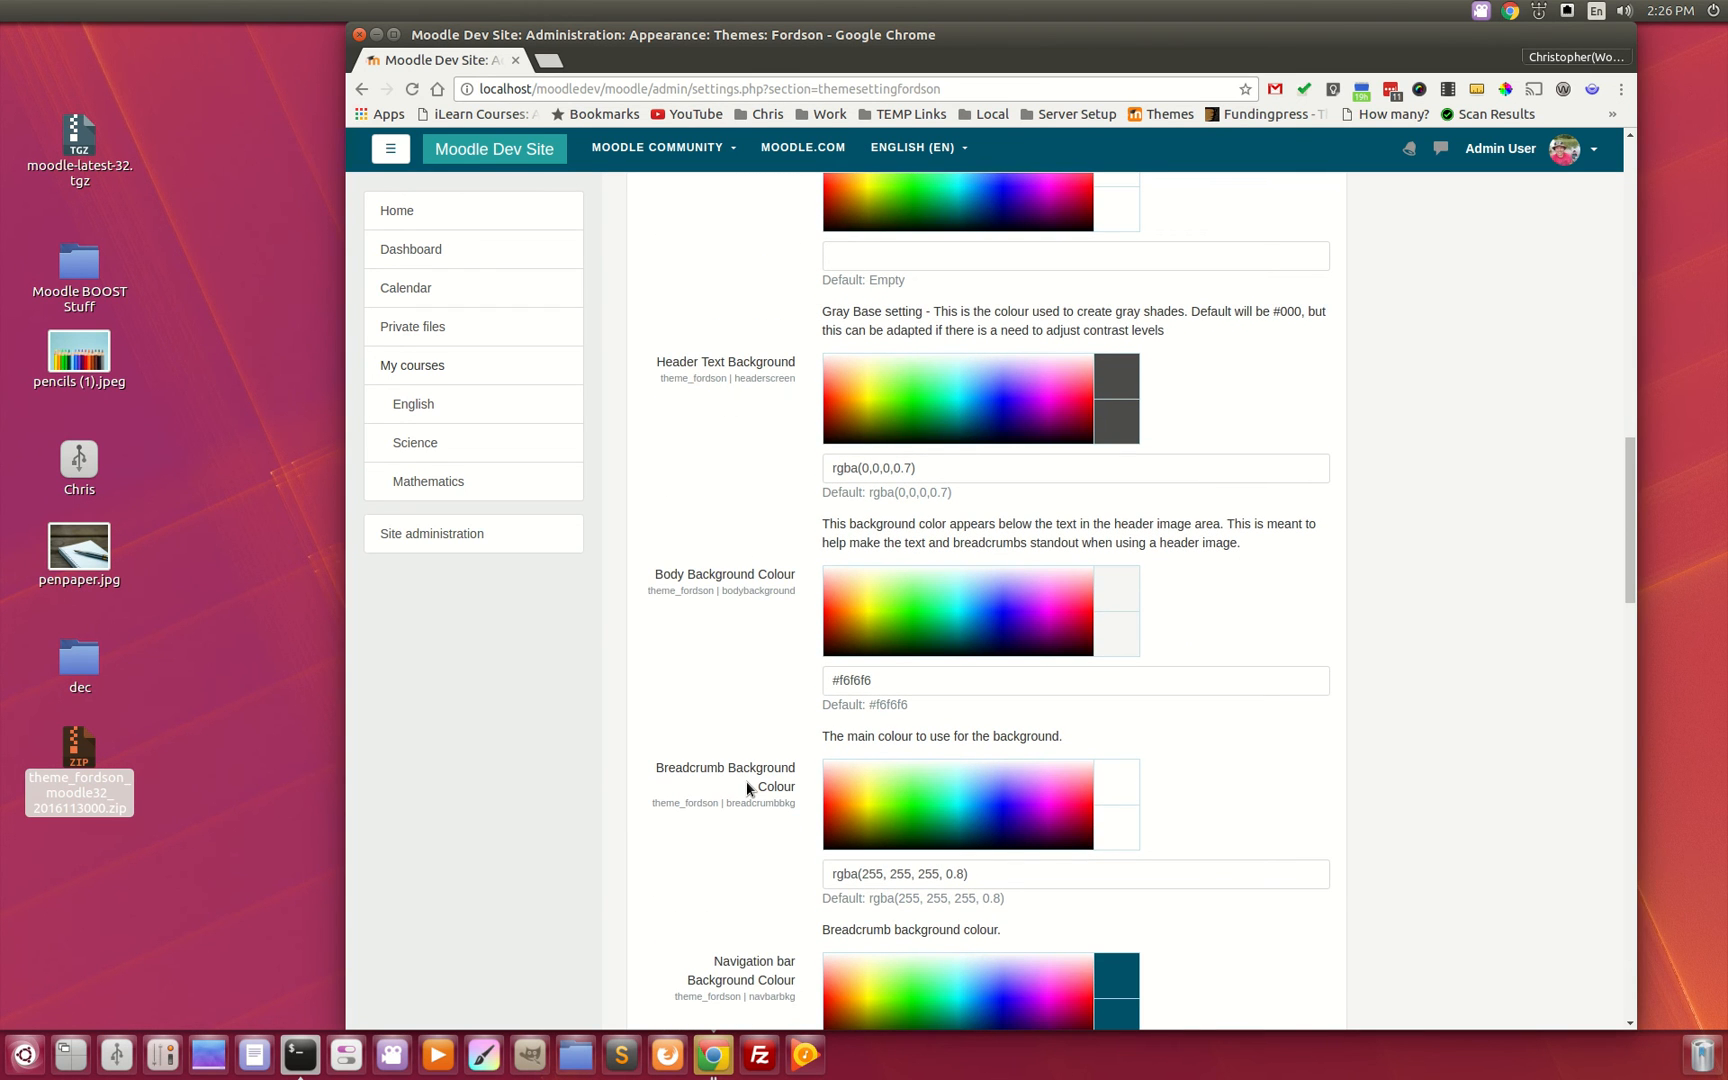
pyautogui.scroll(-3)
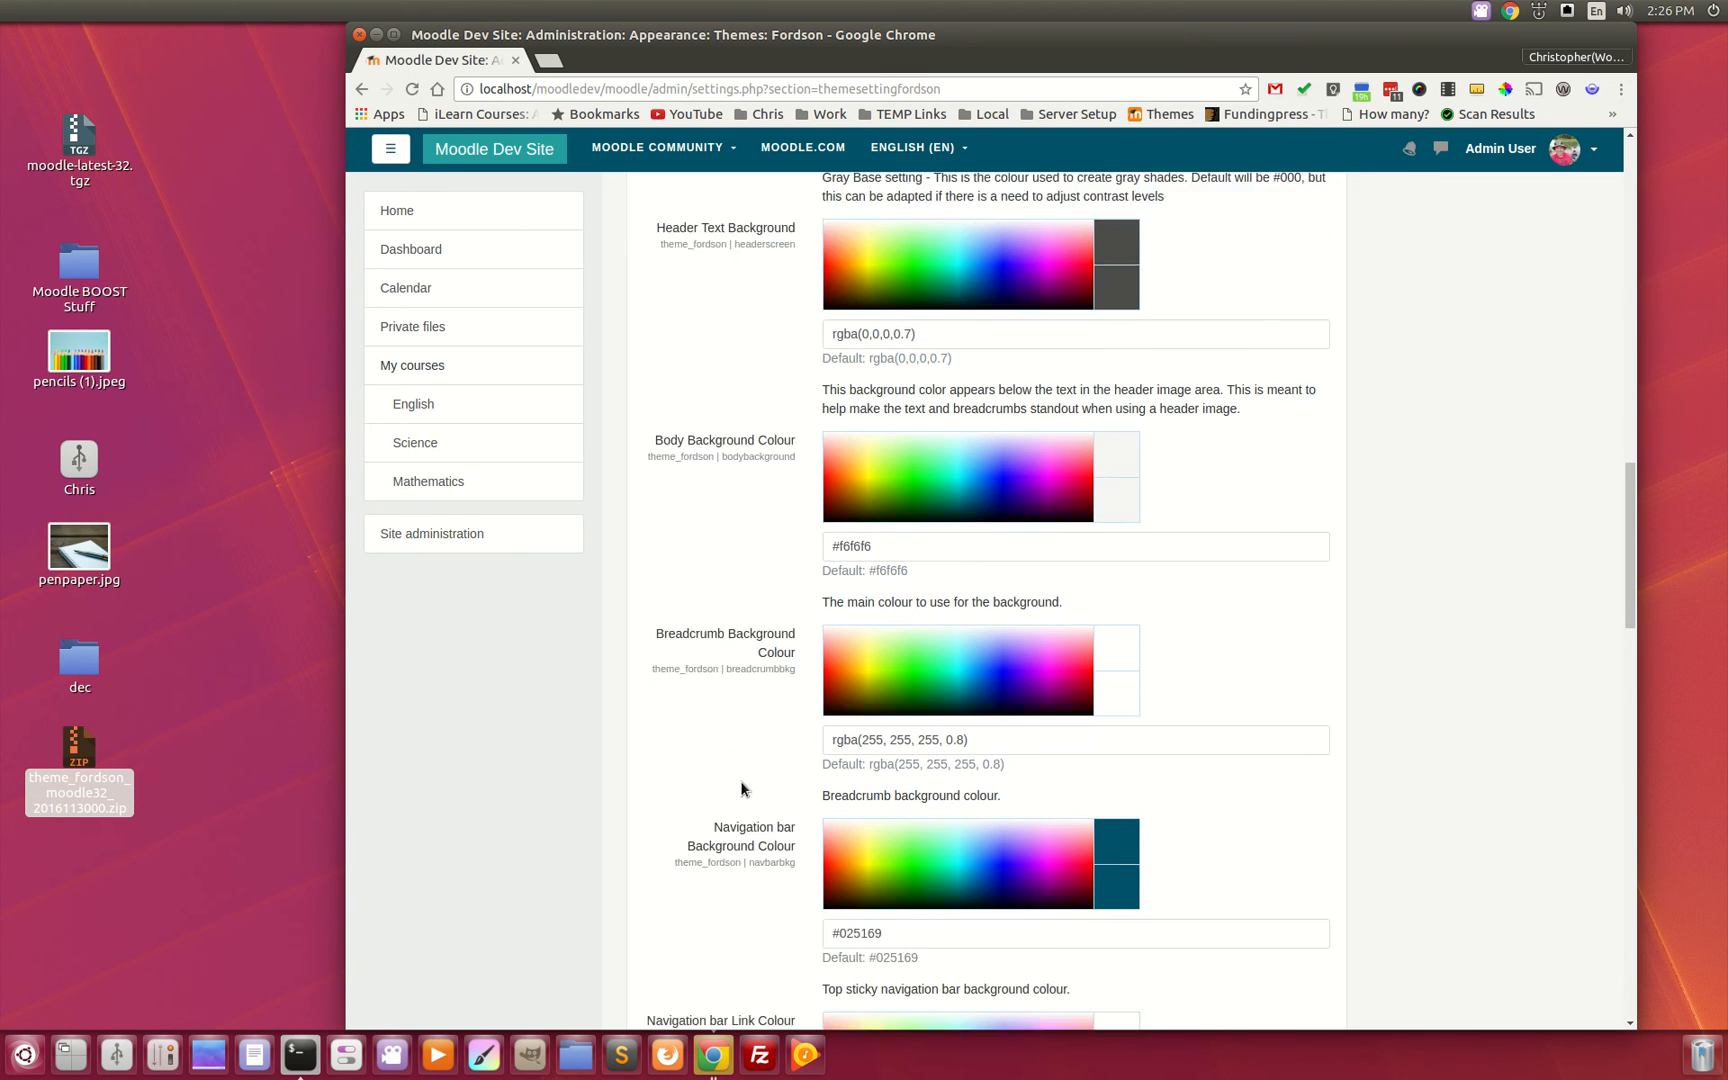
pyautogui.scroll(-3)
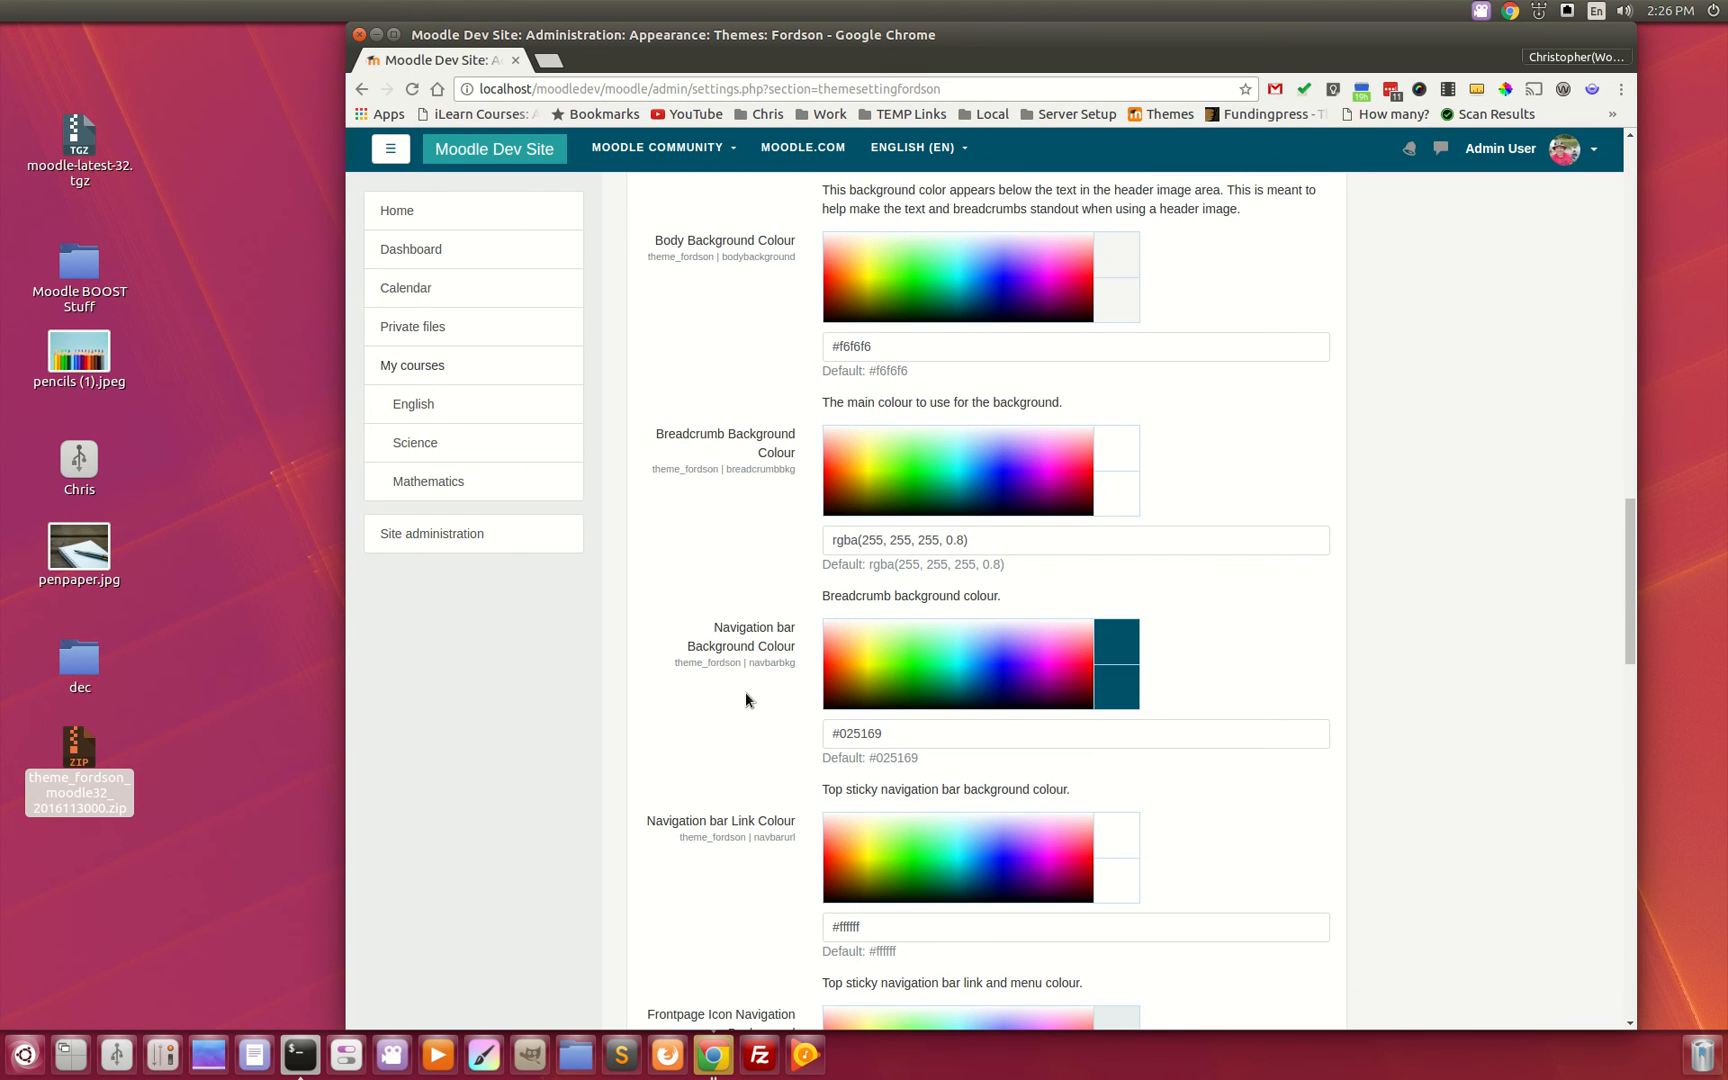
pyautogui.scroll(-3)
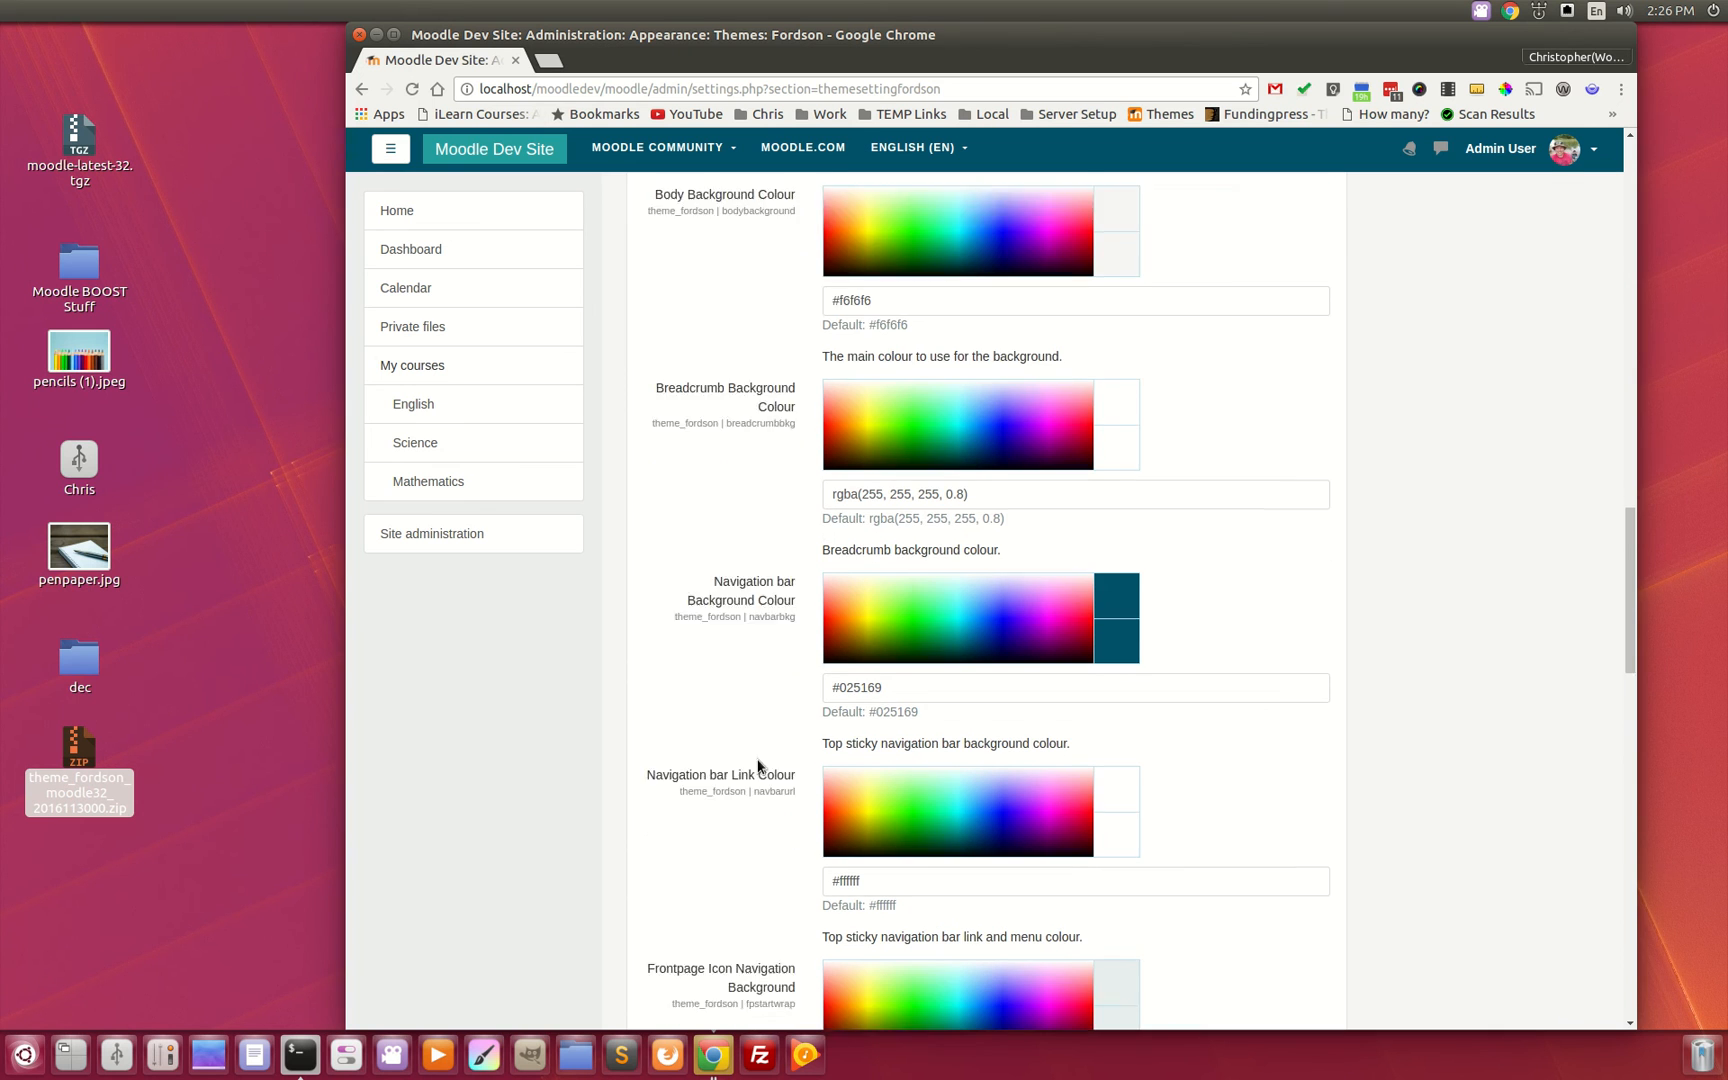
pyautogui.scroll(-3)
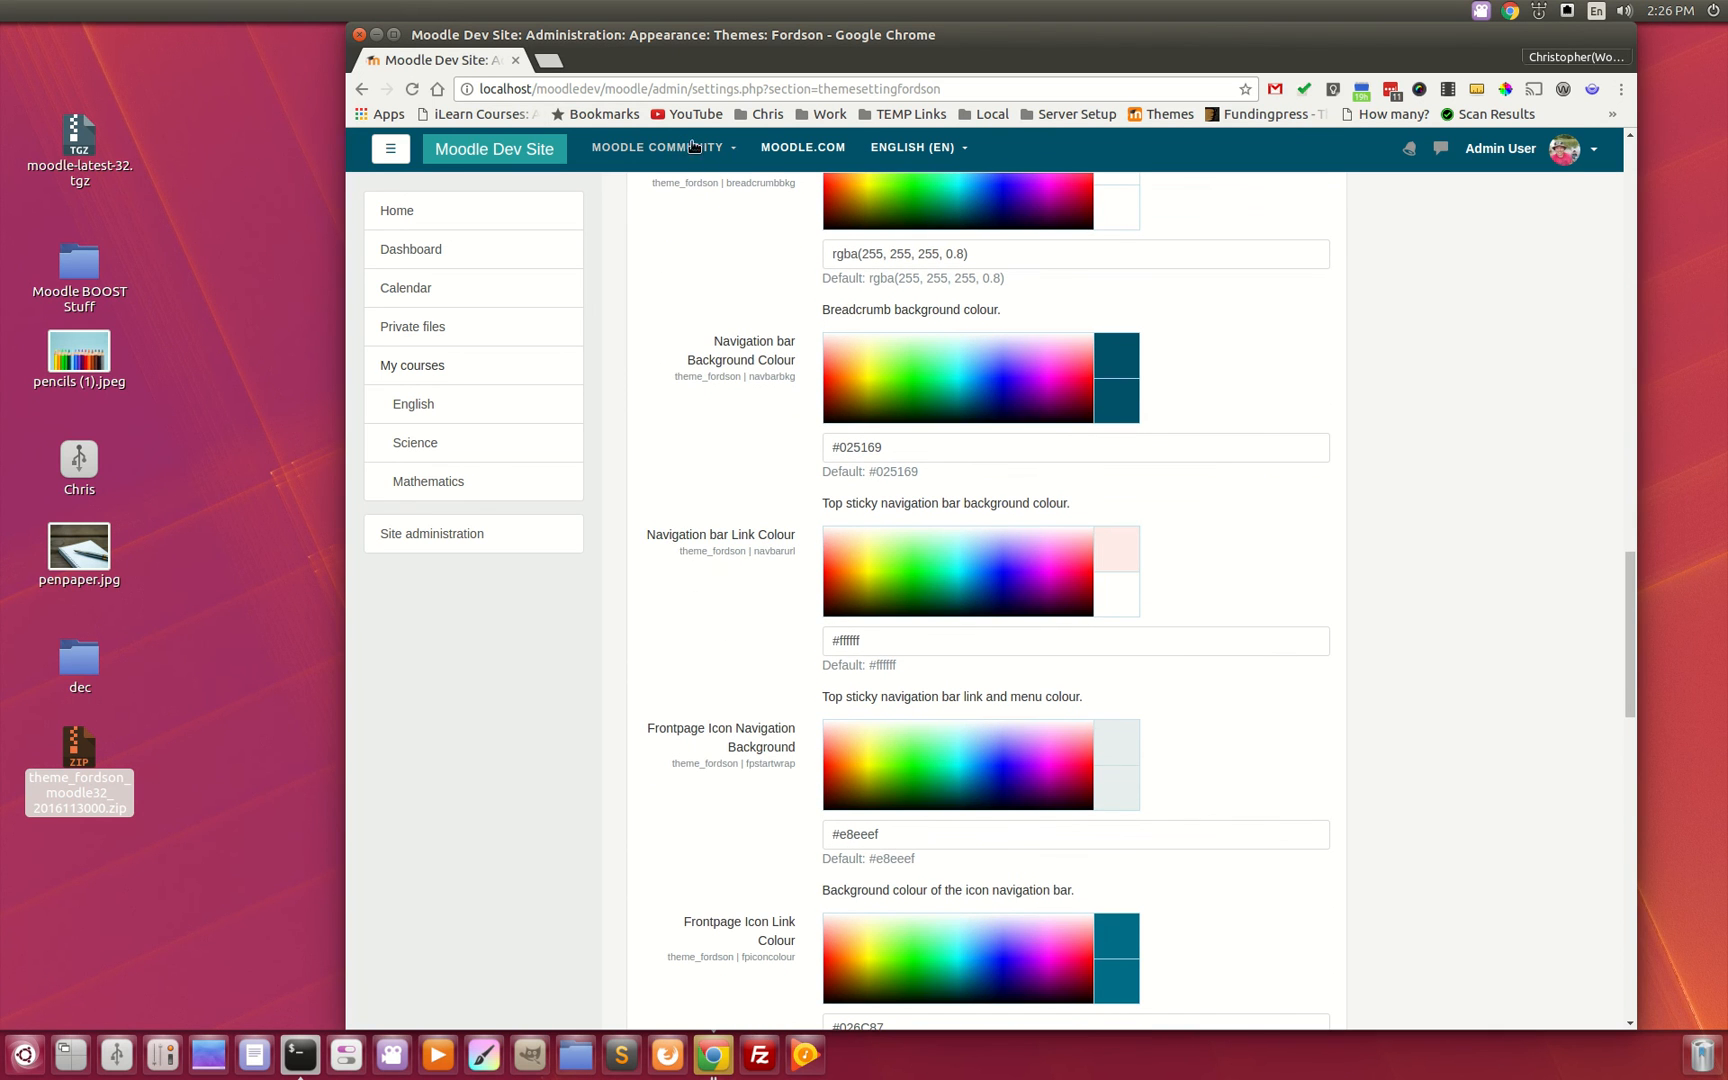
pyautogui.moveTo(752, 630)
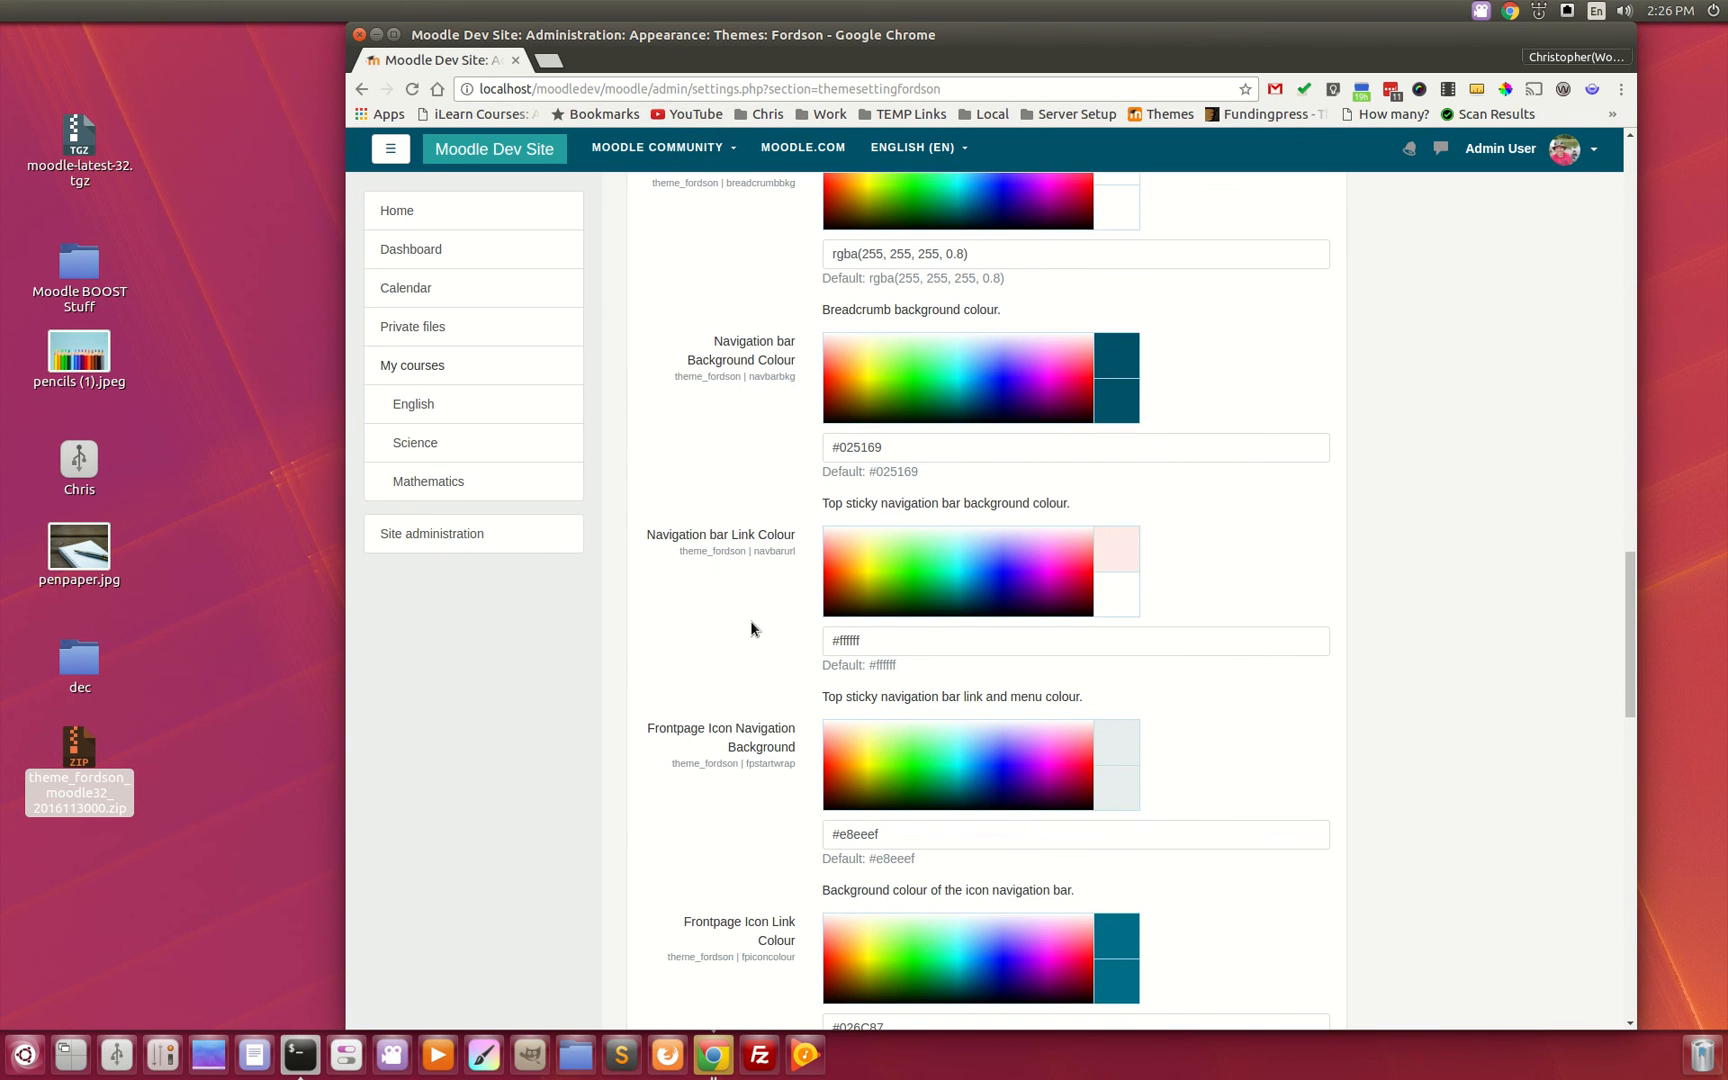
pyautogui.scroll(-3)
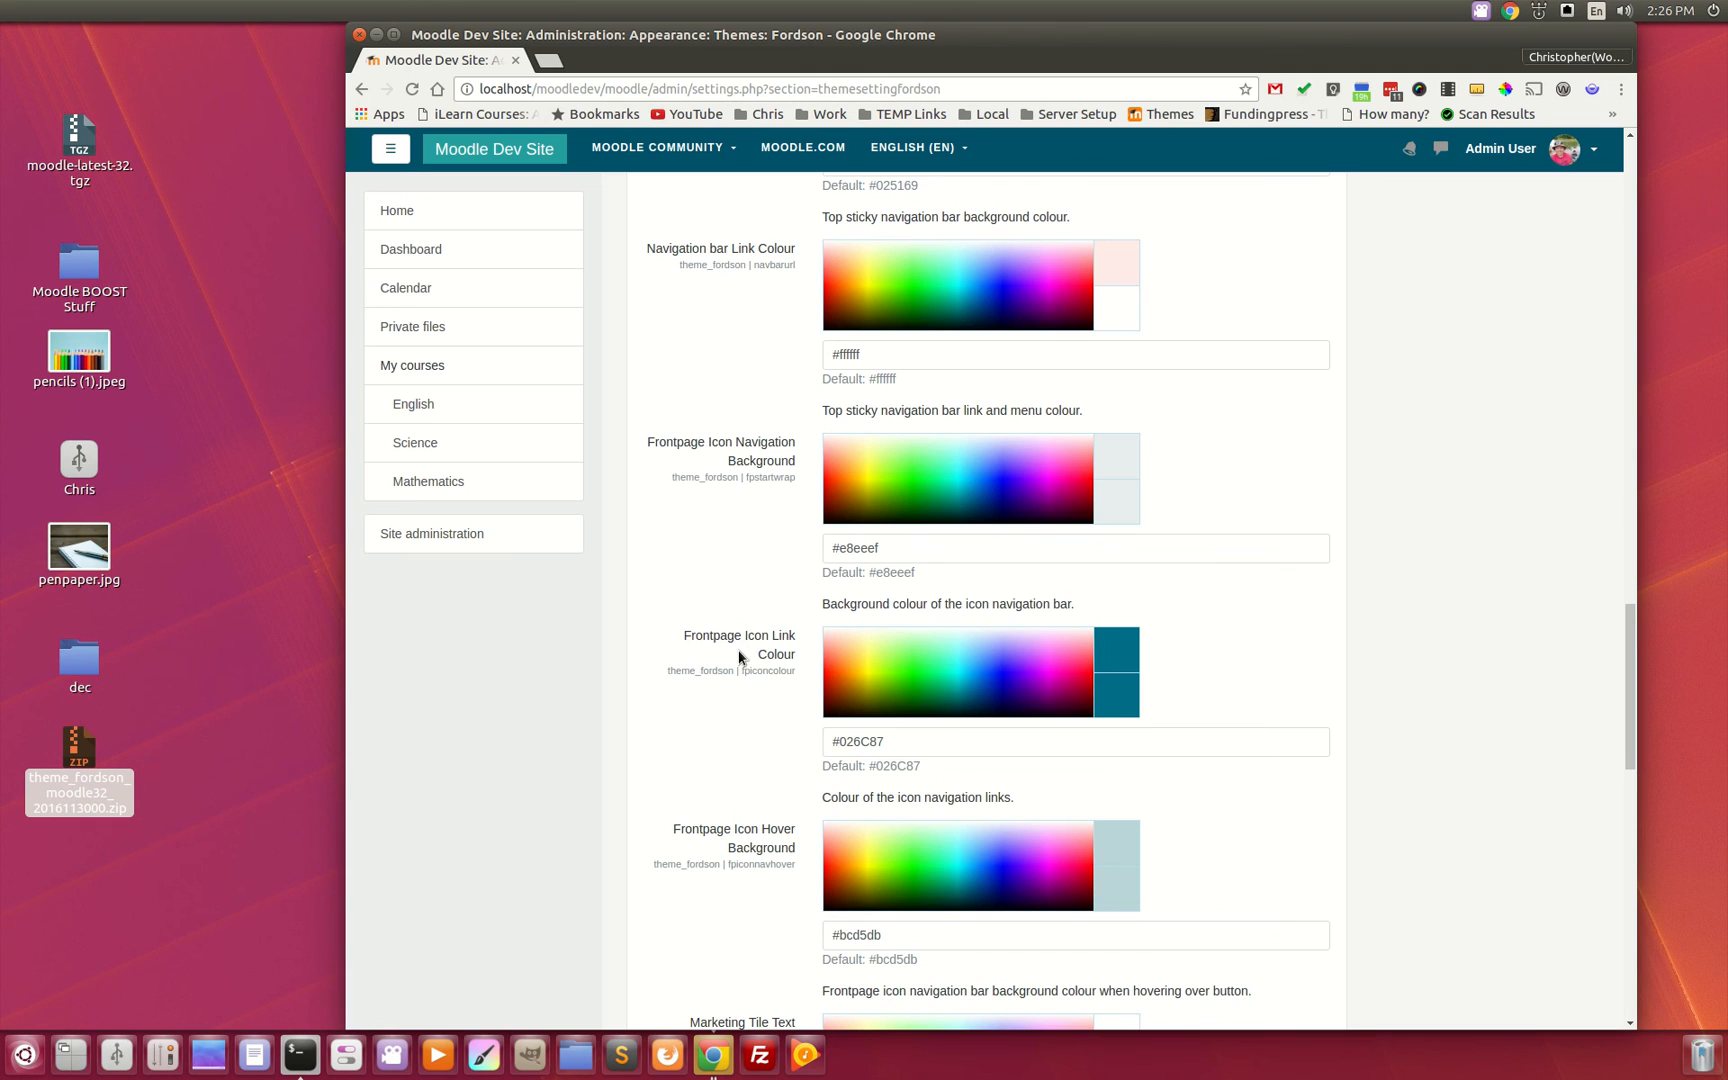
# - Inspect a colour picker field near the bottom, then scroll back to the top of the Colours tab
pyautogui.click(1116, 650)
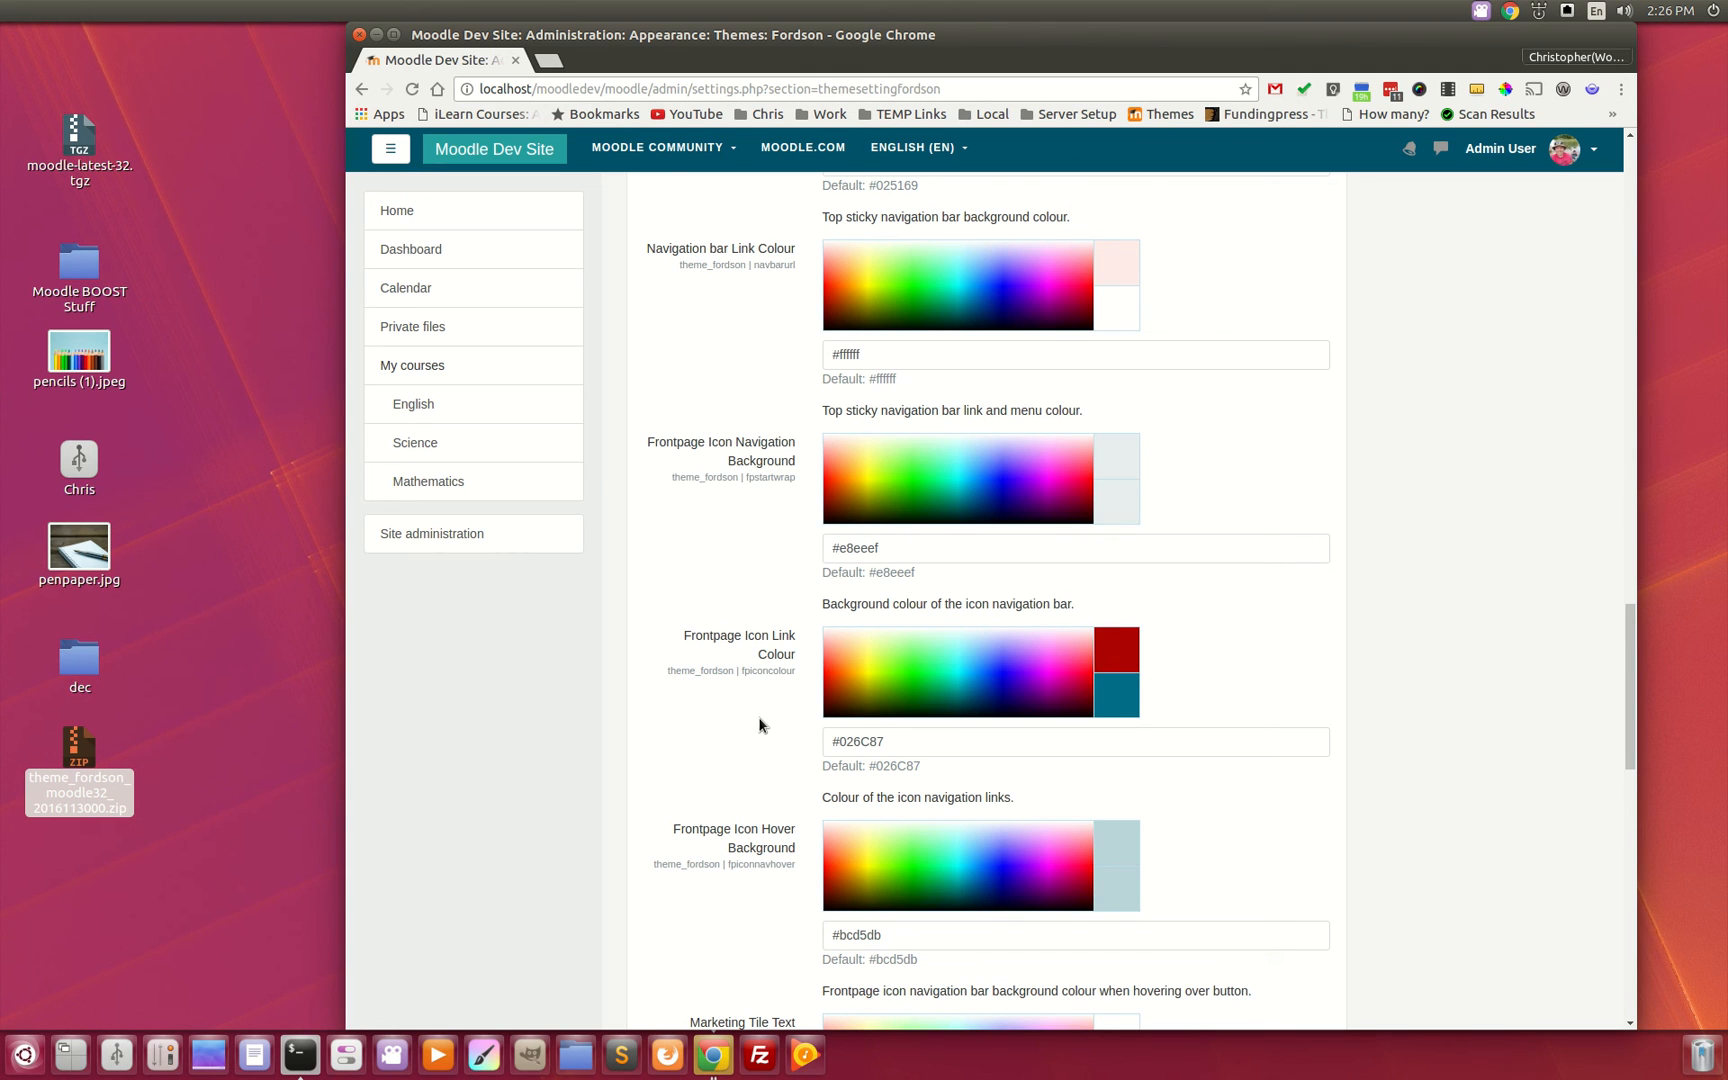
pyautogui.moveTo(640, 440)
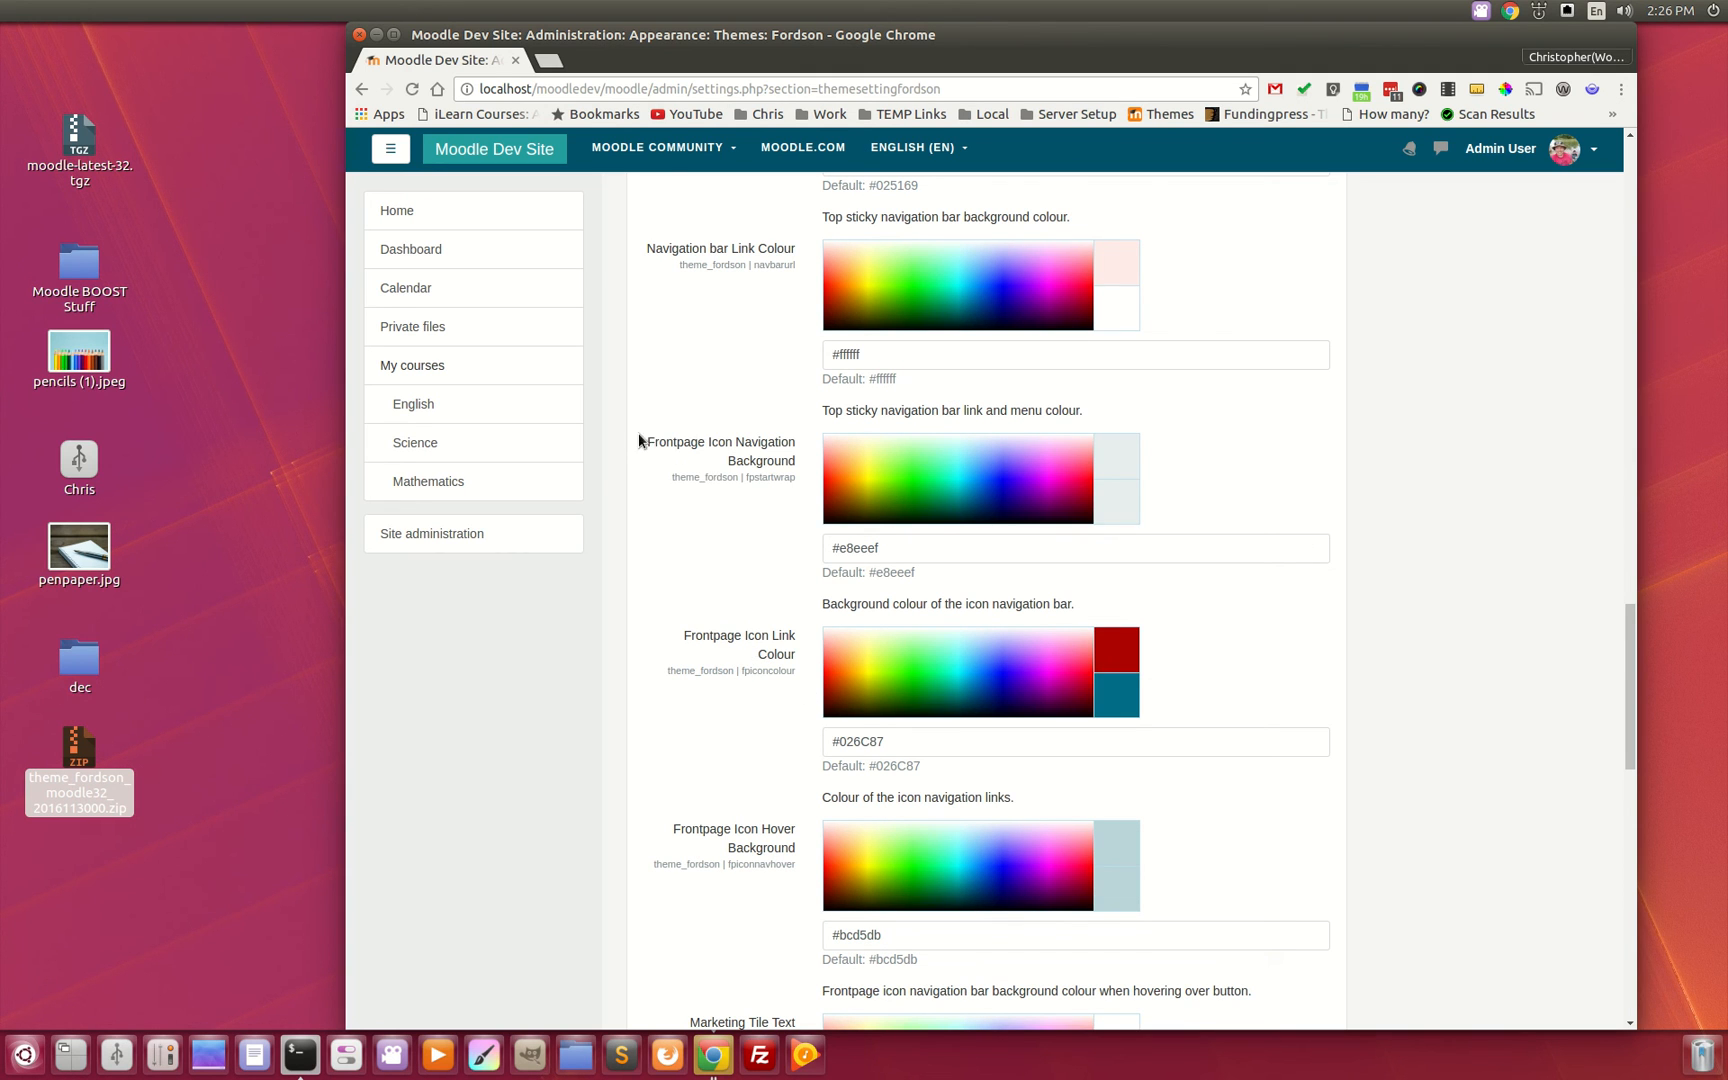
pyautogui.doubleClick(720, 450)
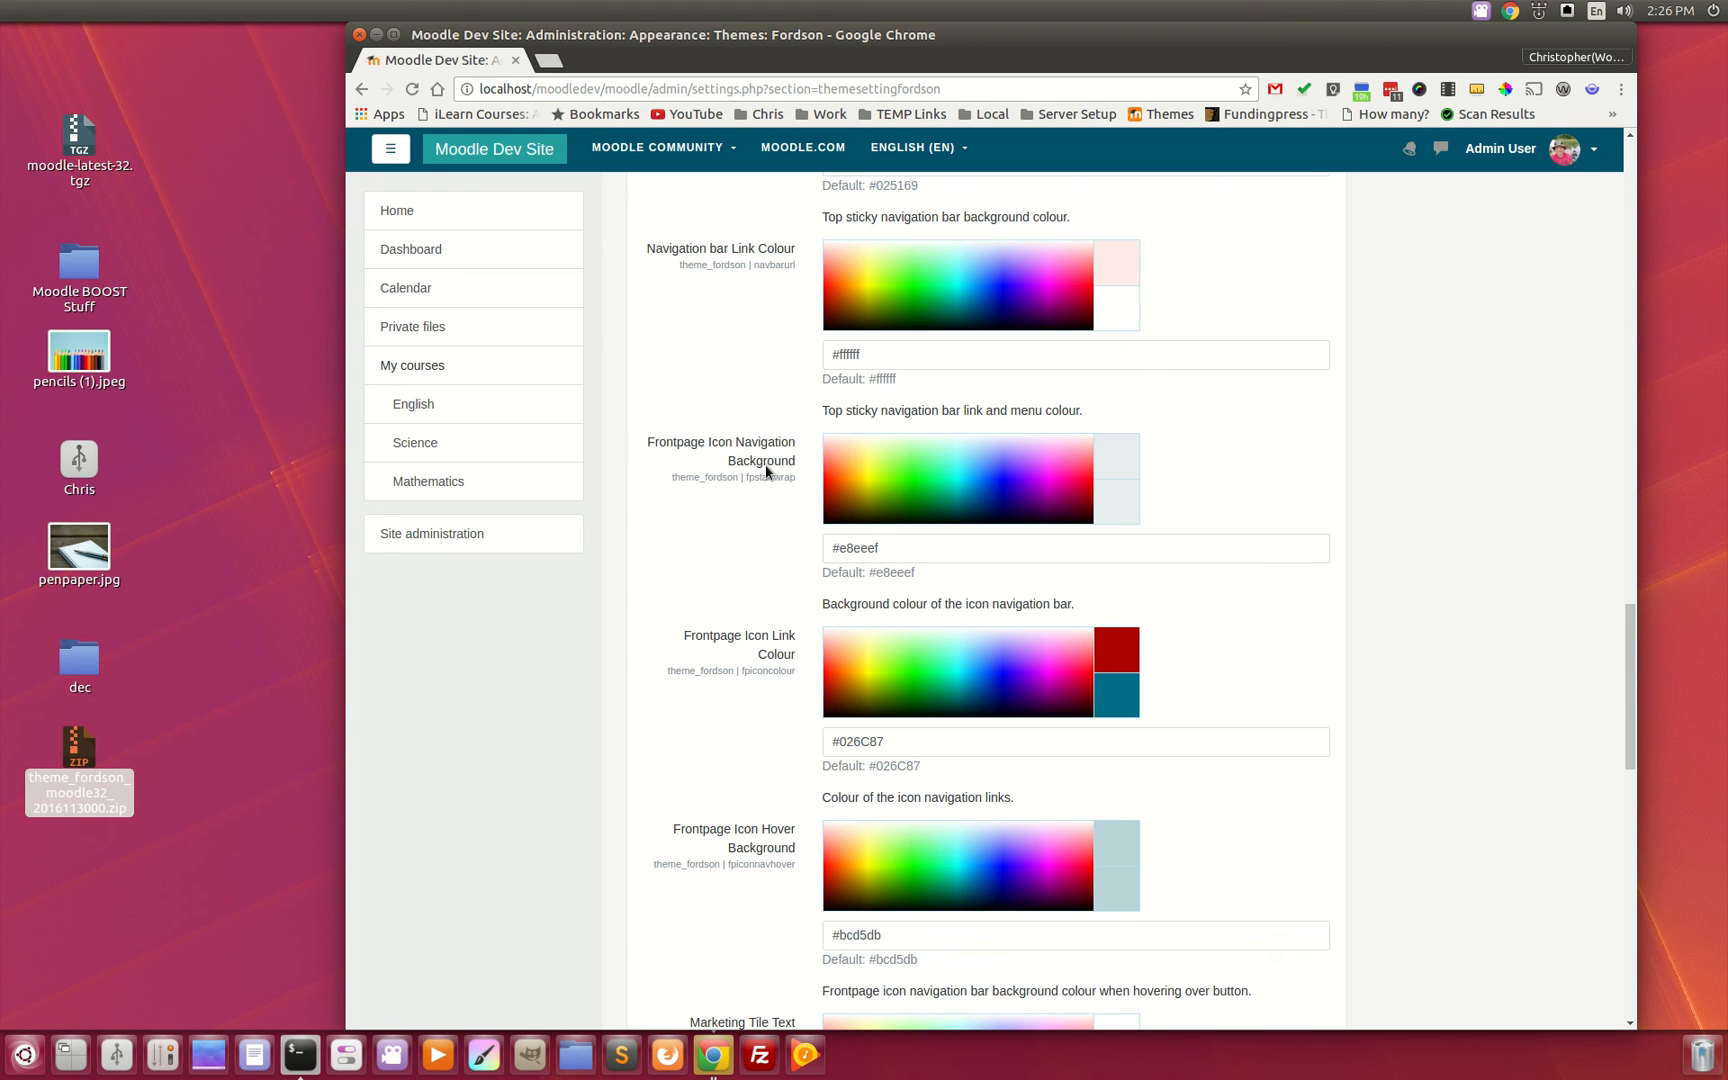
pyautogui.moveTo(708, 664)
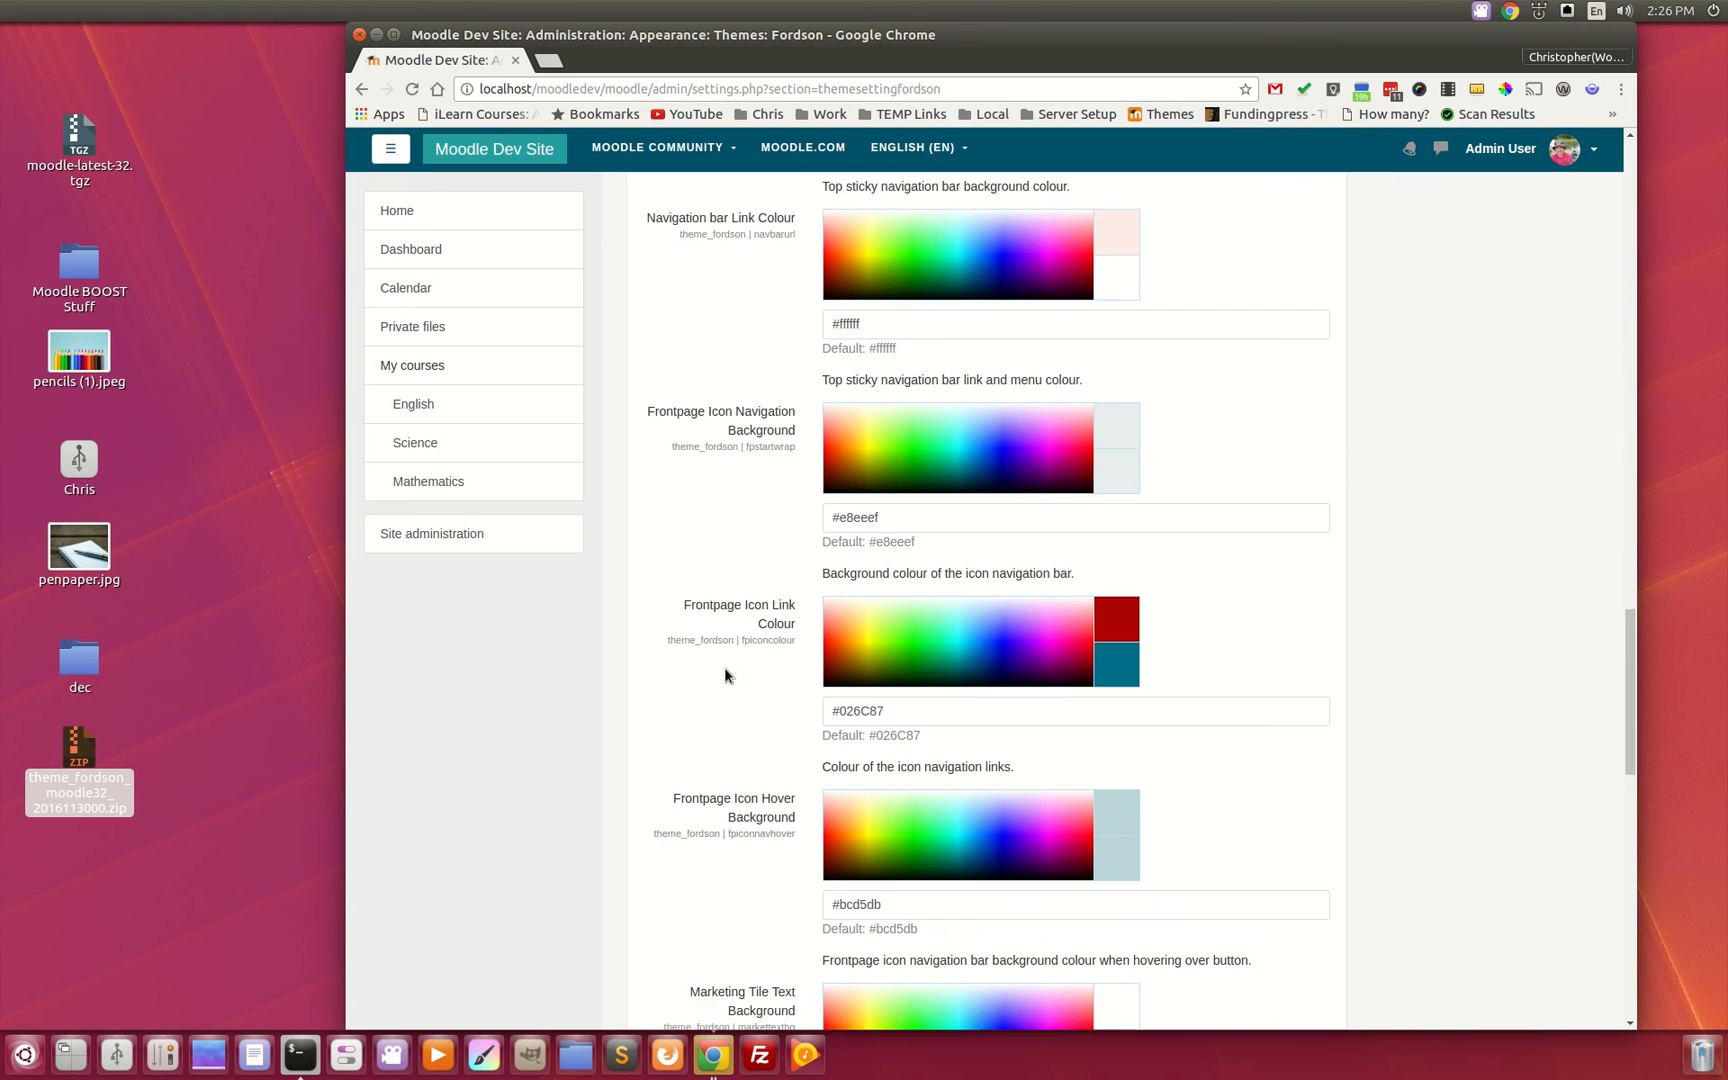
pyautogui.scroll(-3)
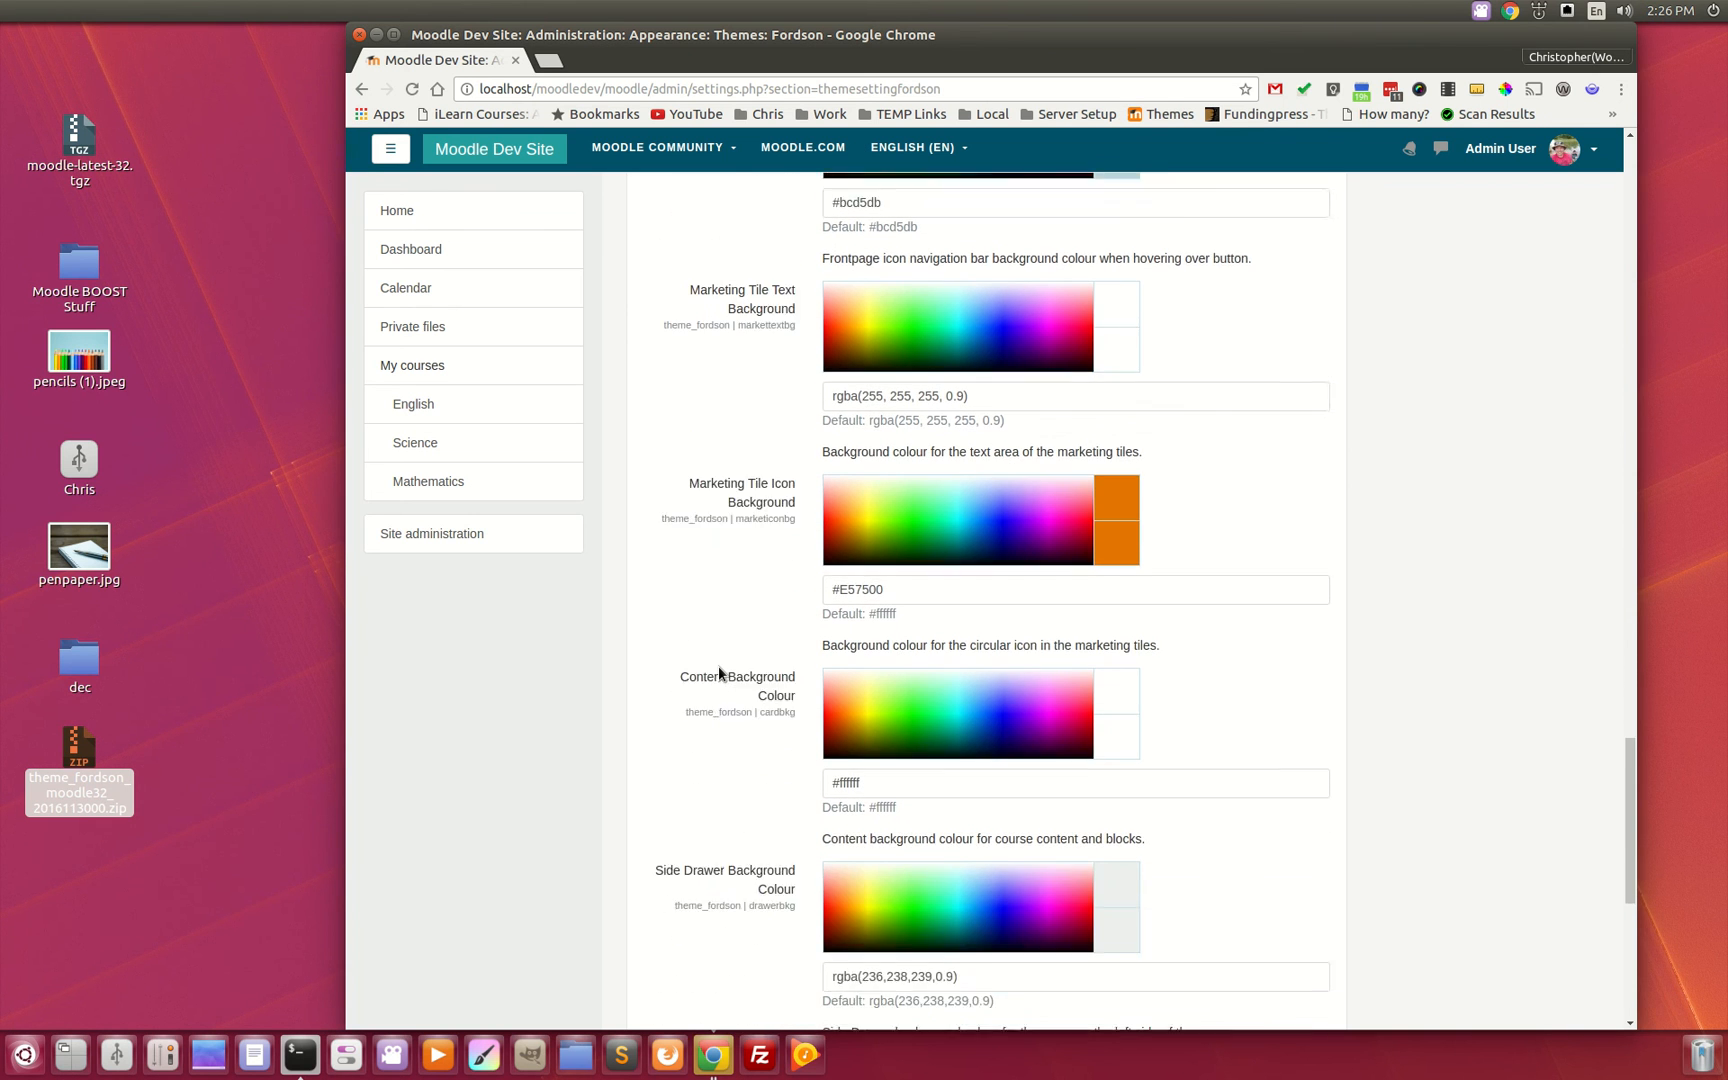
pyautogui.scroll(-3)
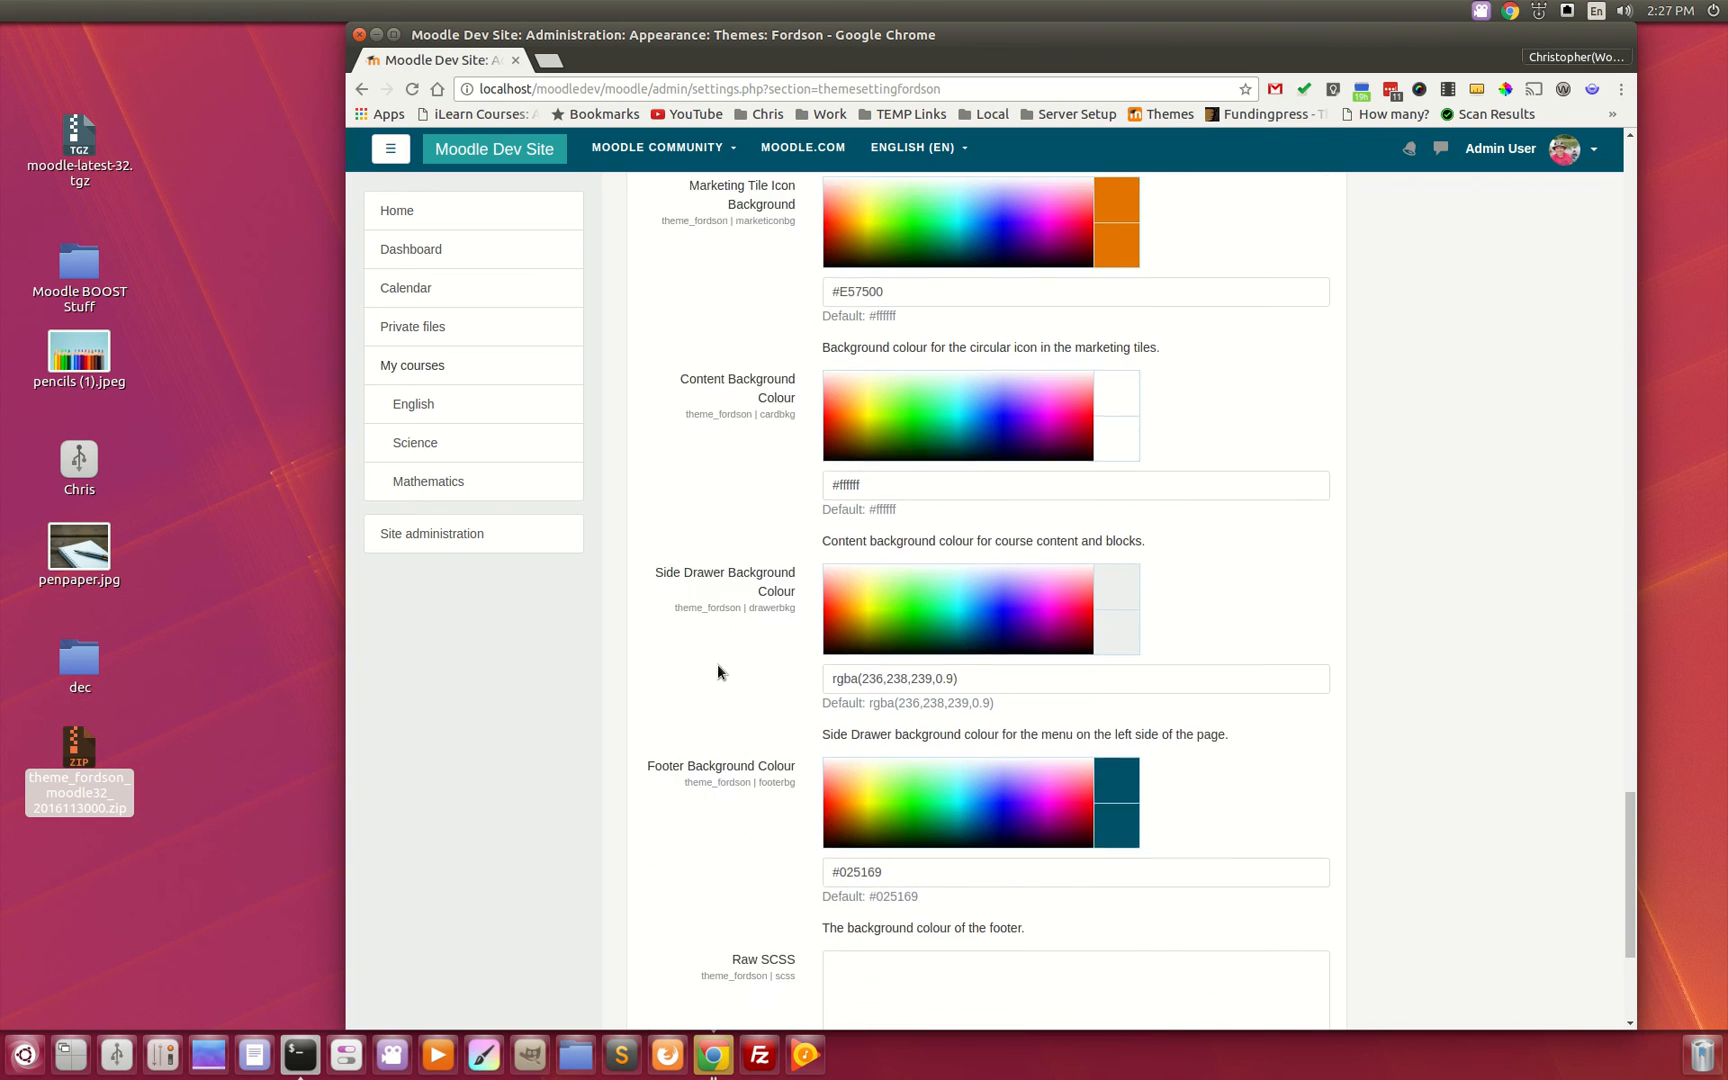
pyautogui.scroll(3)
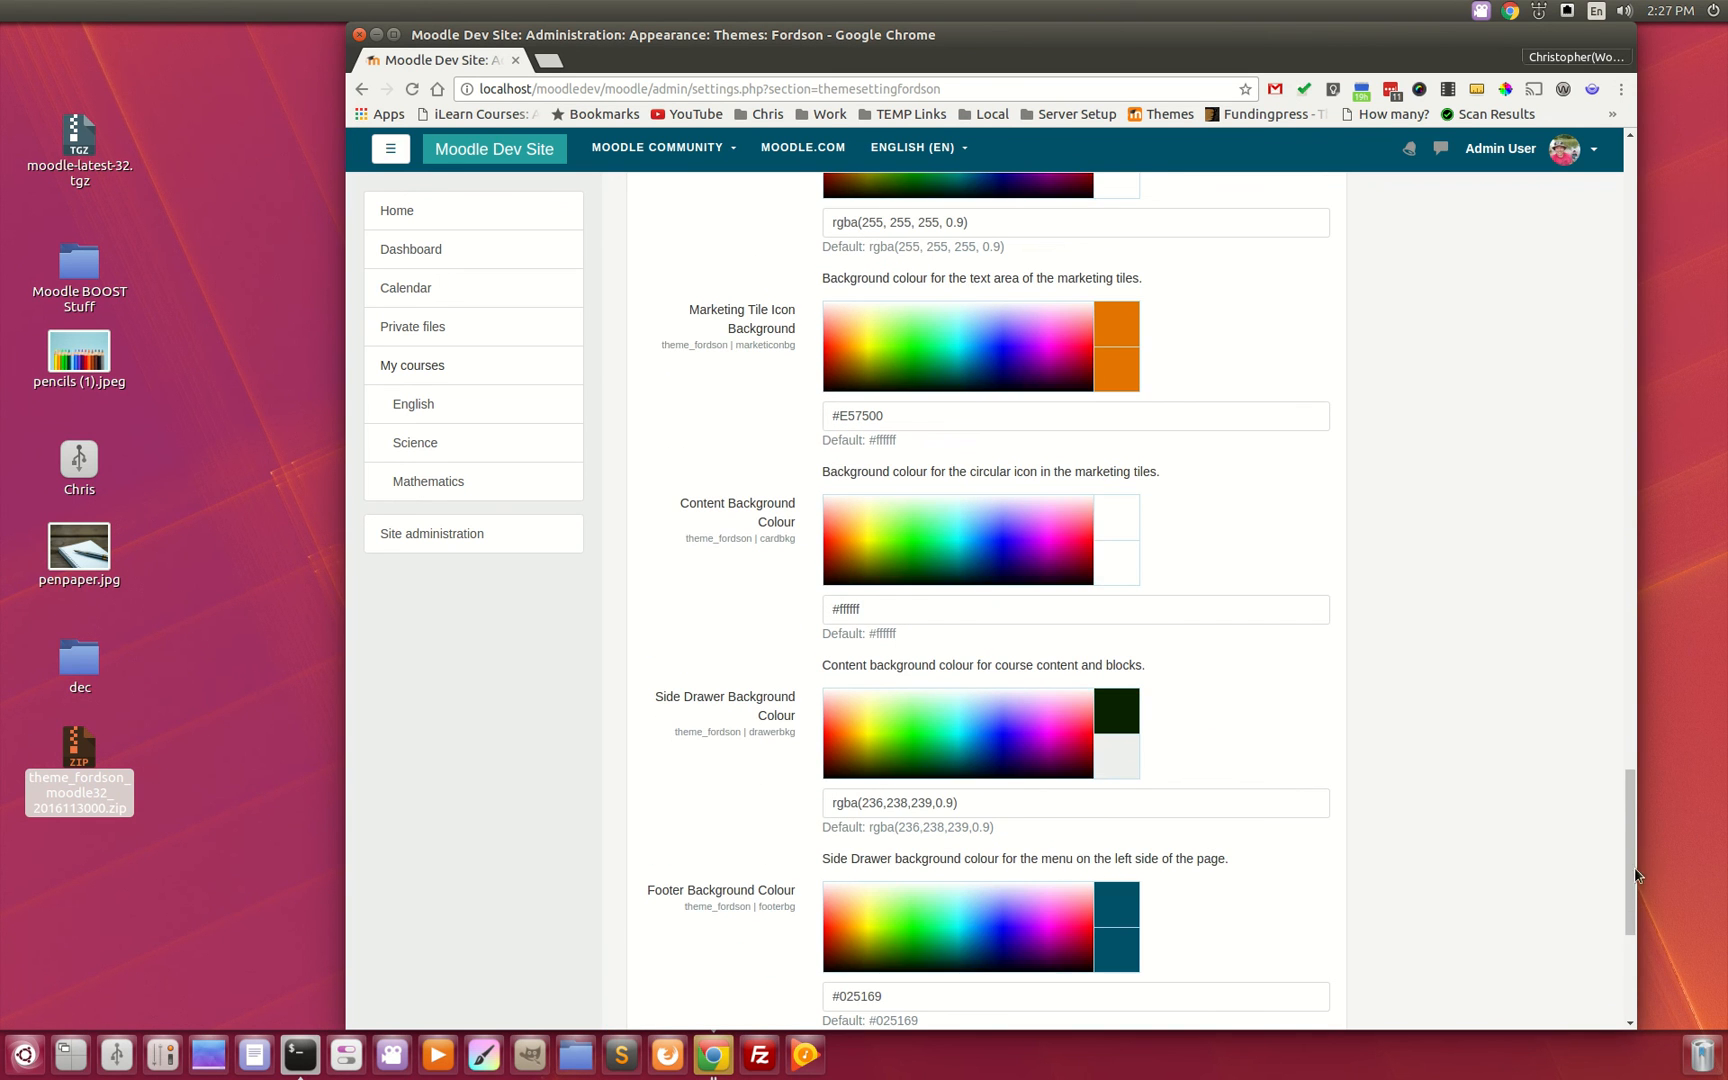
pyautogui.scroll(3)
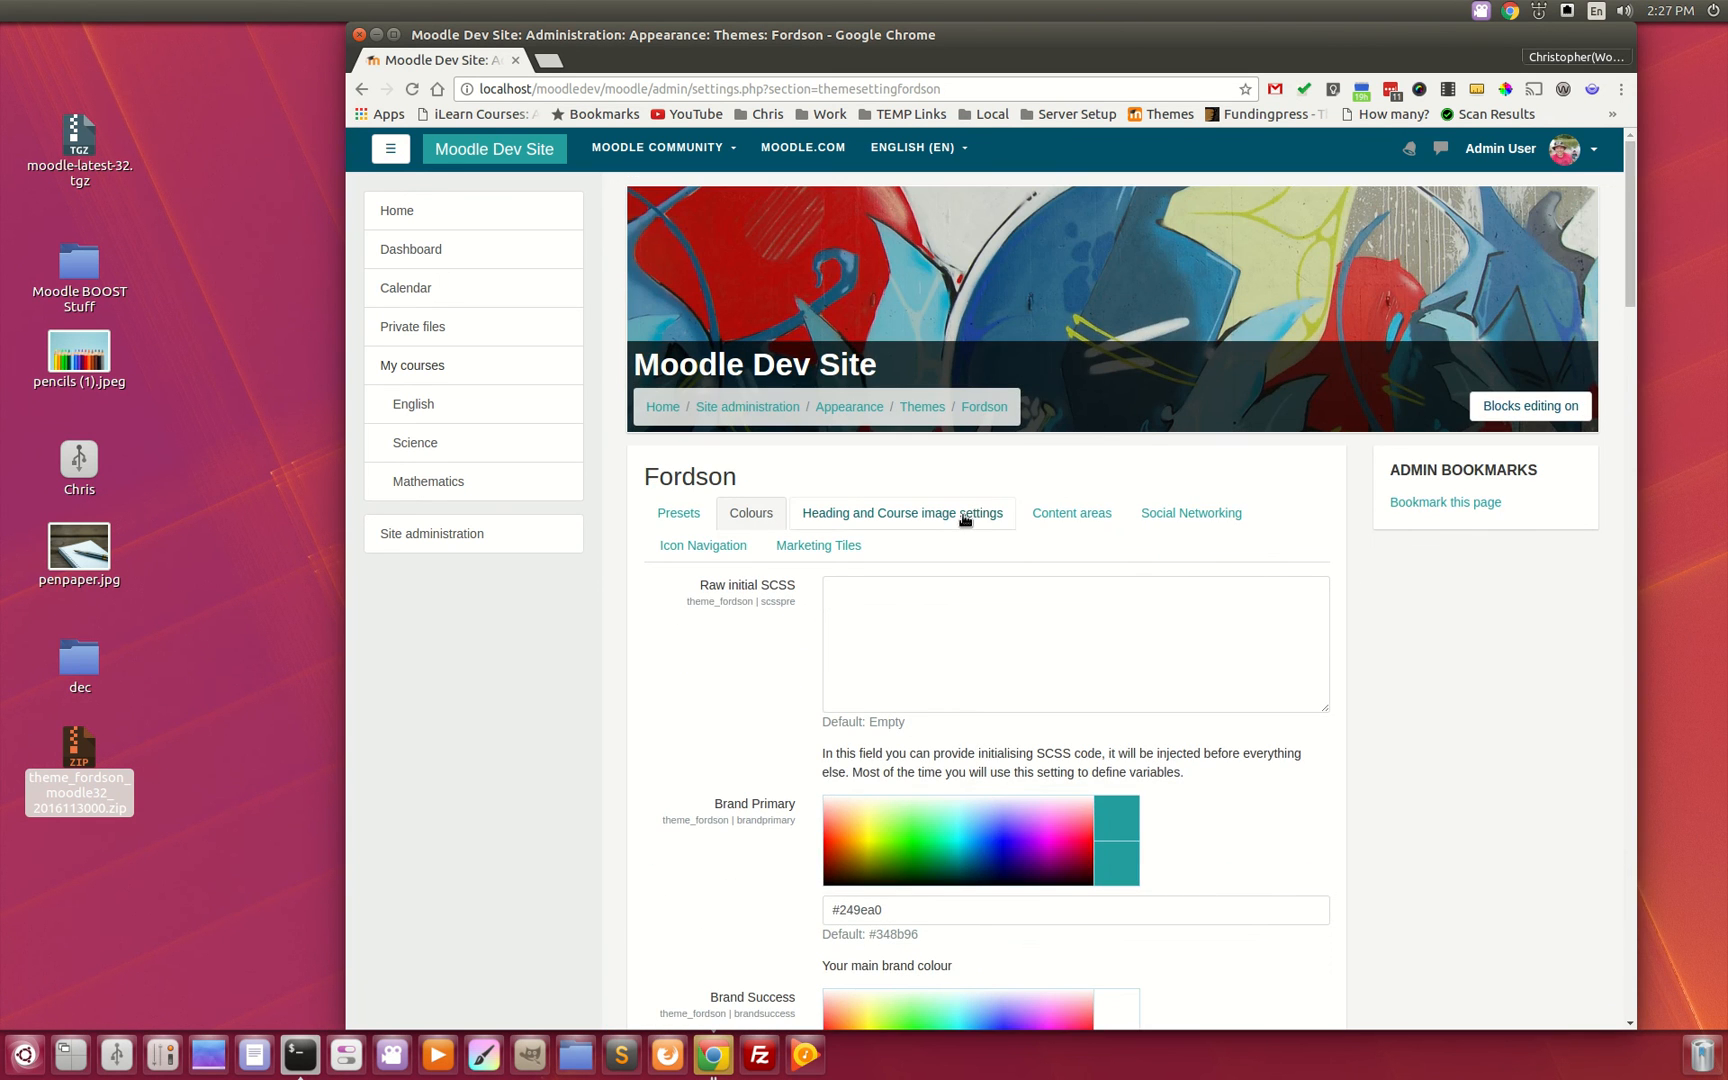
pyautogui.click(900, 512)
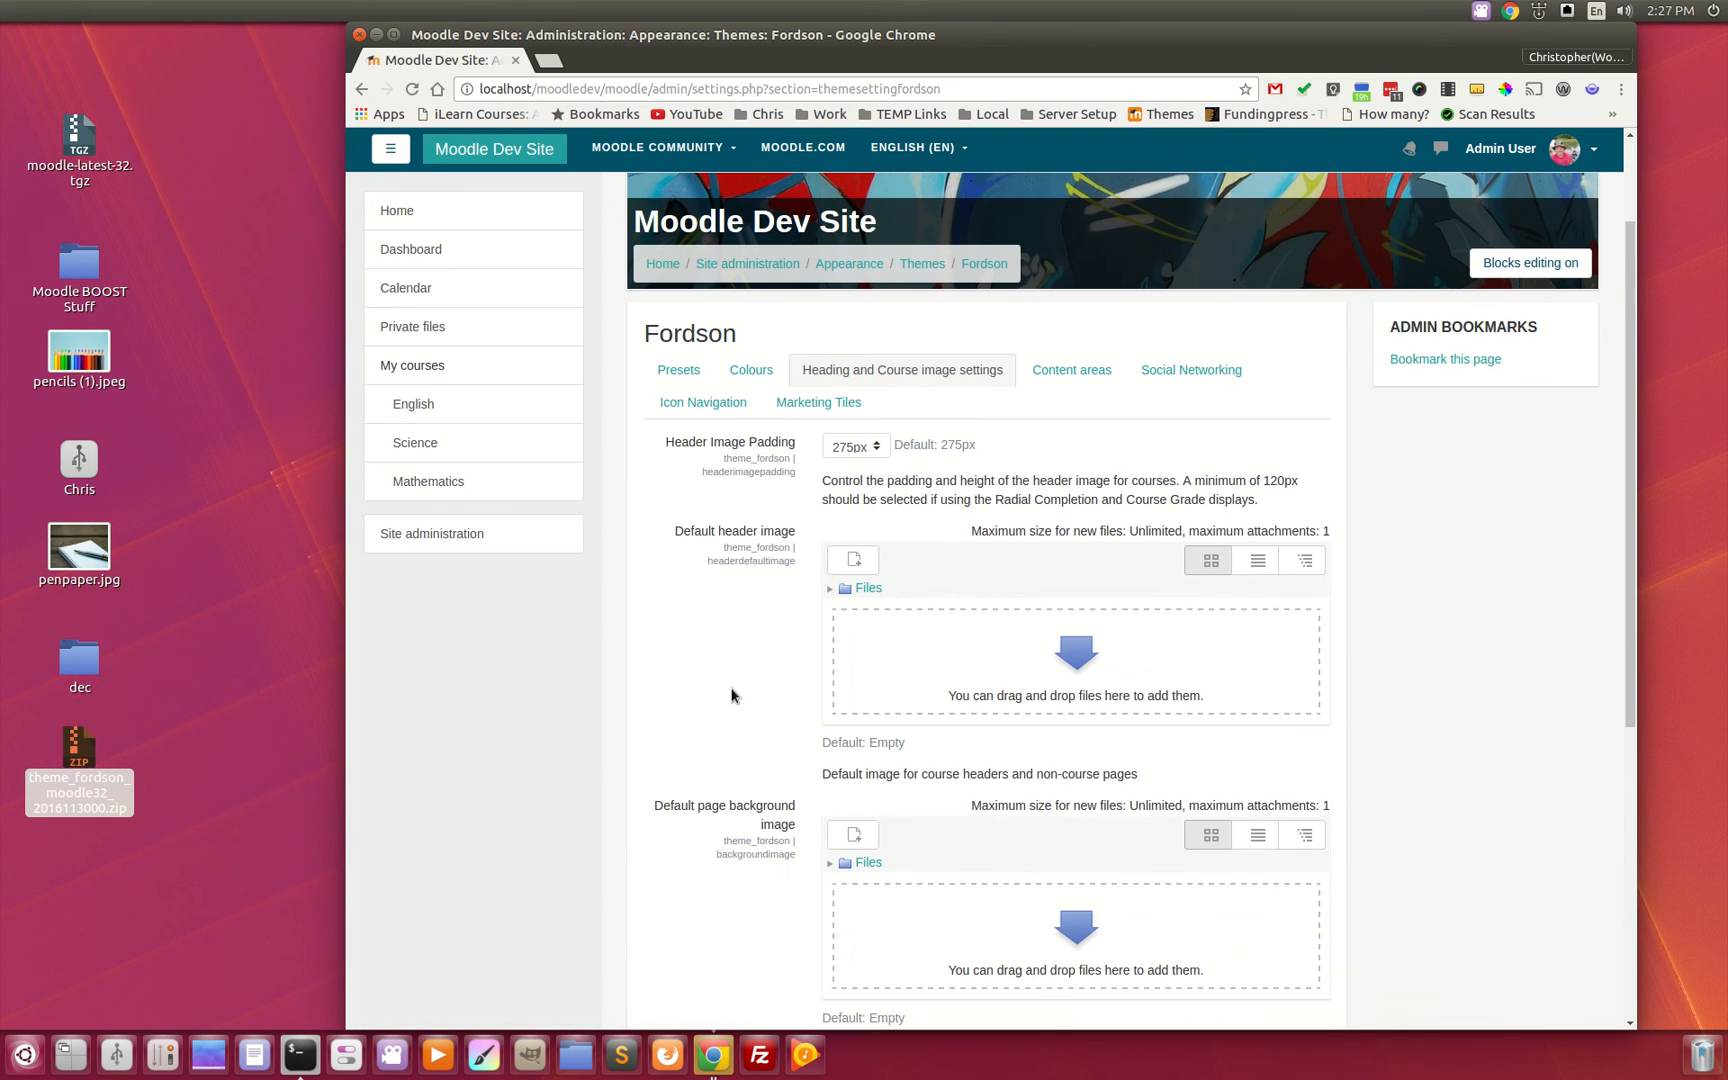
pyautogui.moveTo(980, 694)
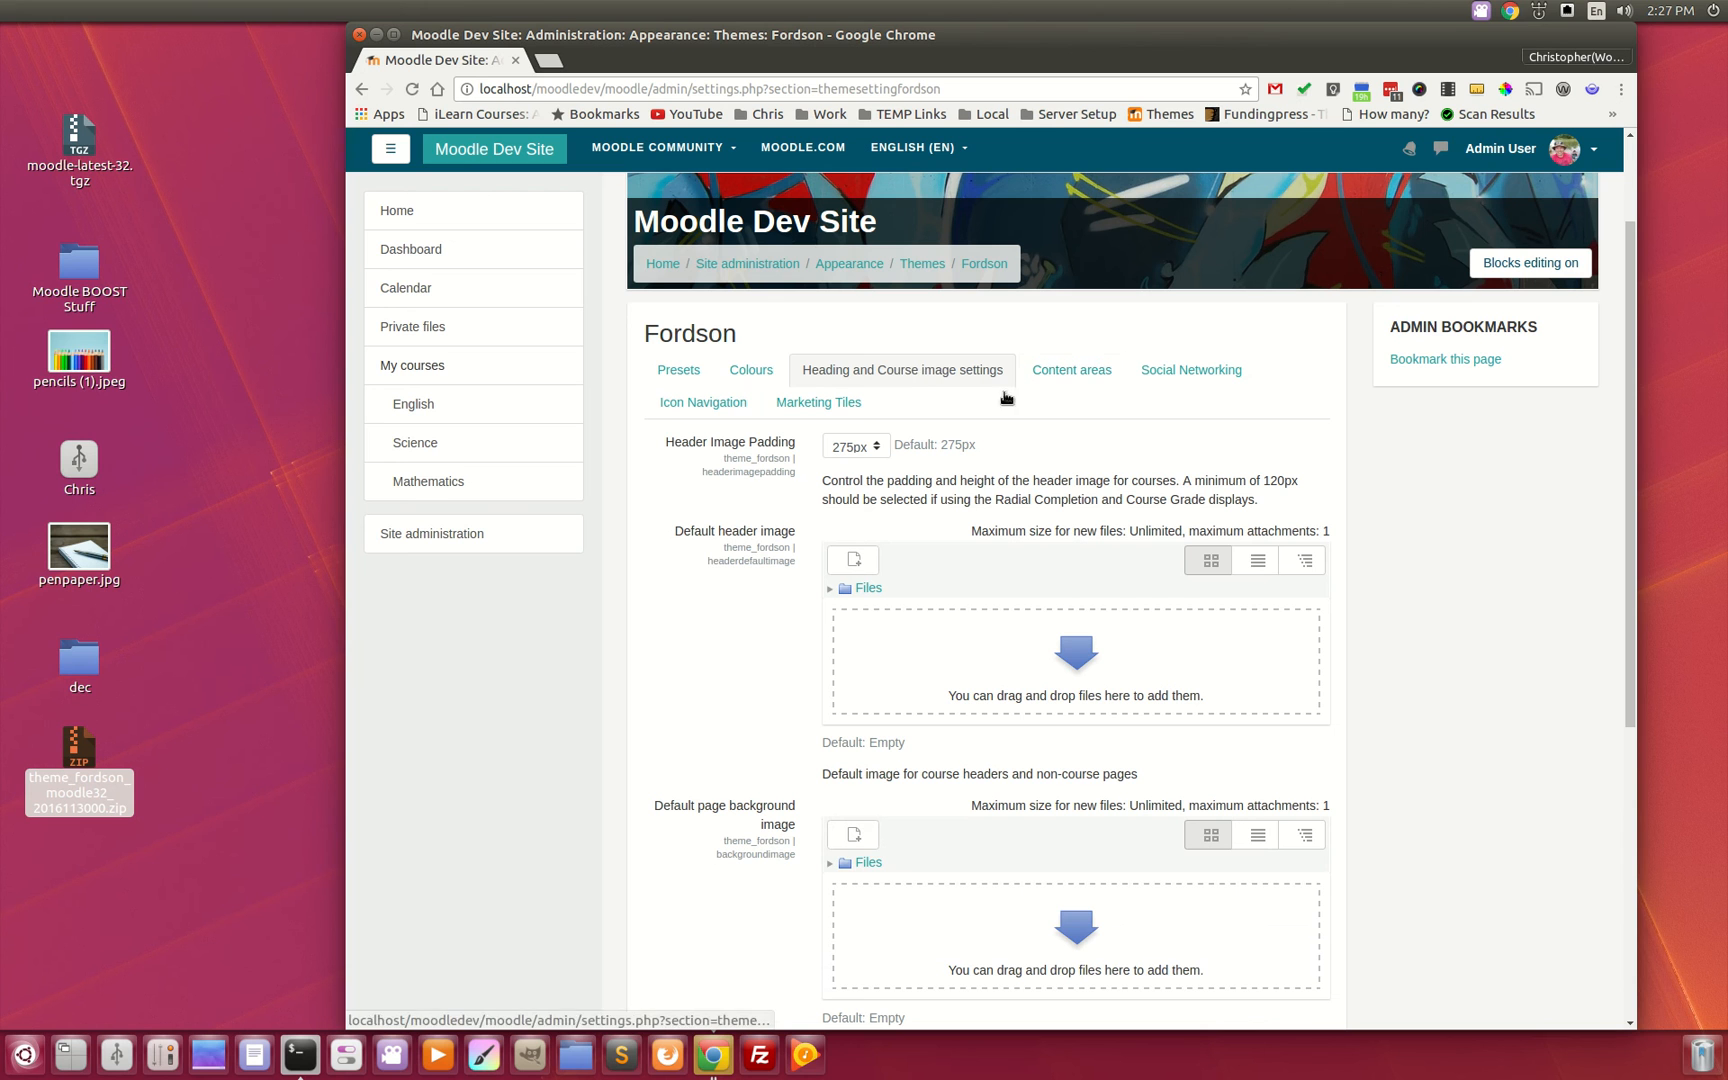
pyautogui.moveTo(788, 740)
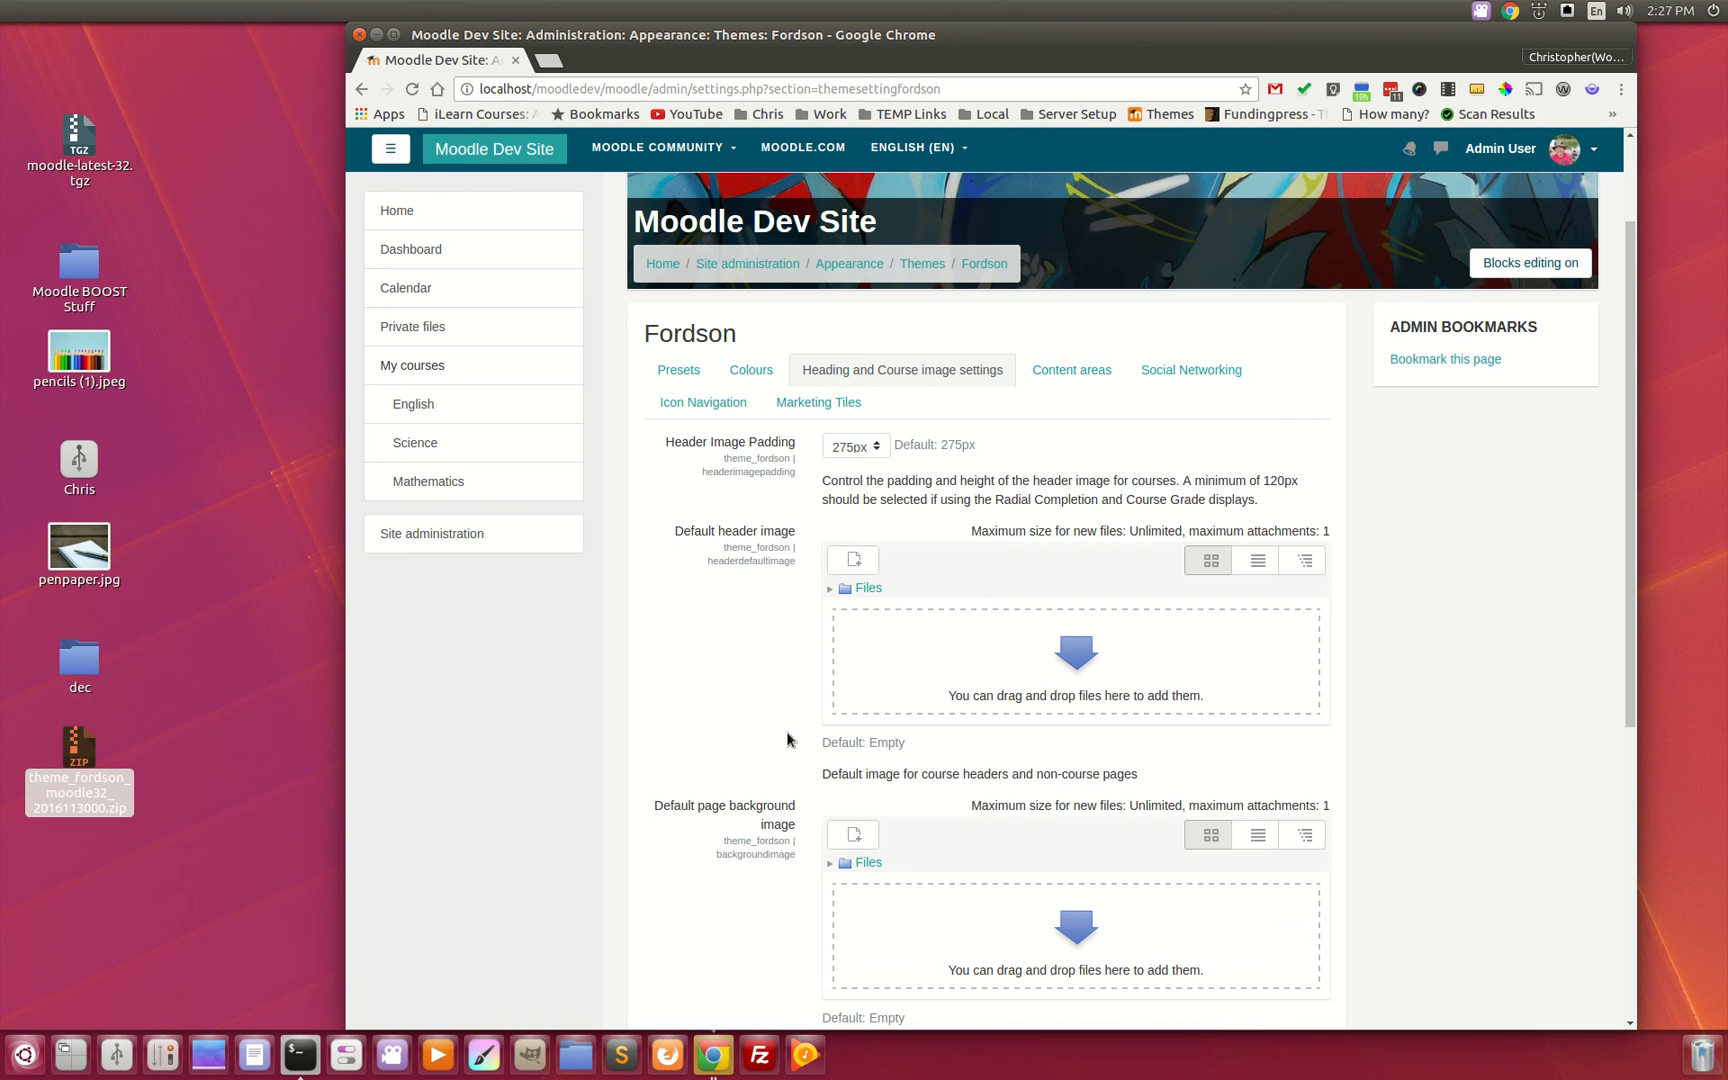
pyautogui.scroll(-3)
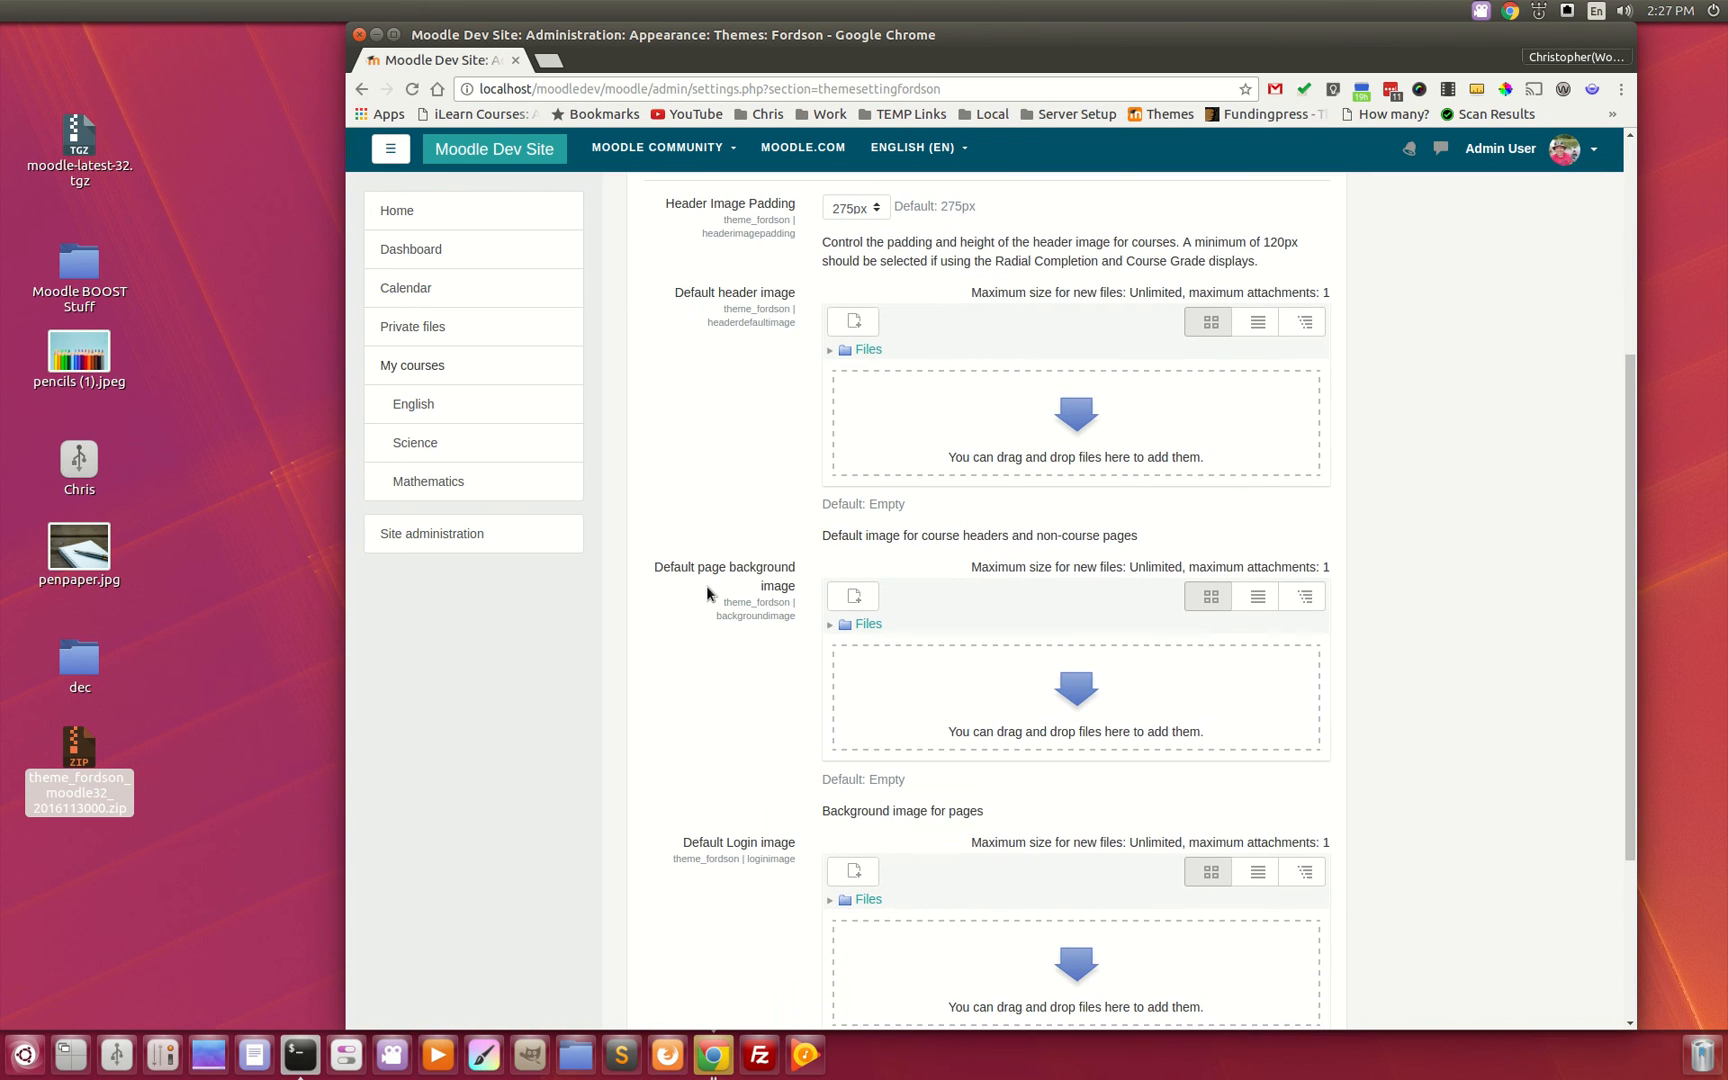
pyautogui.moveTo(784, 684)
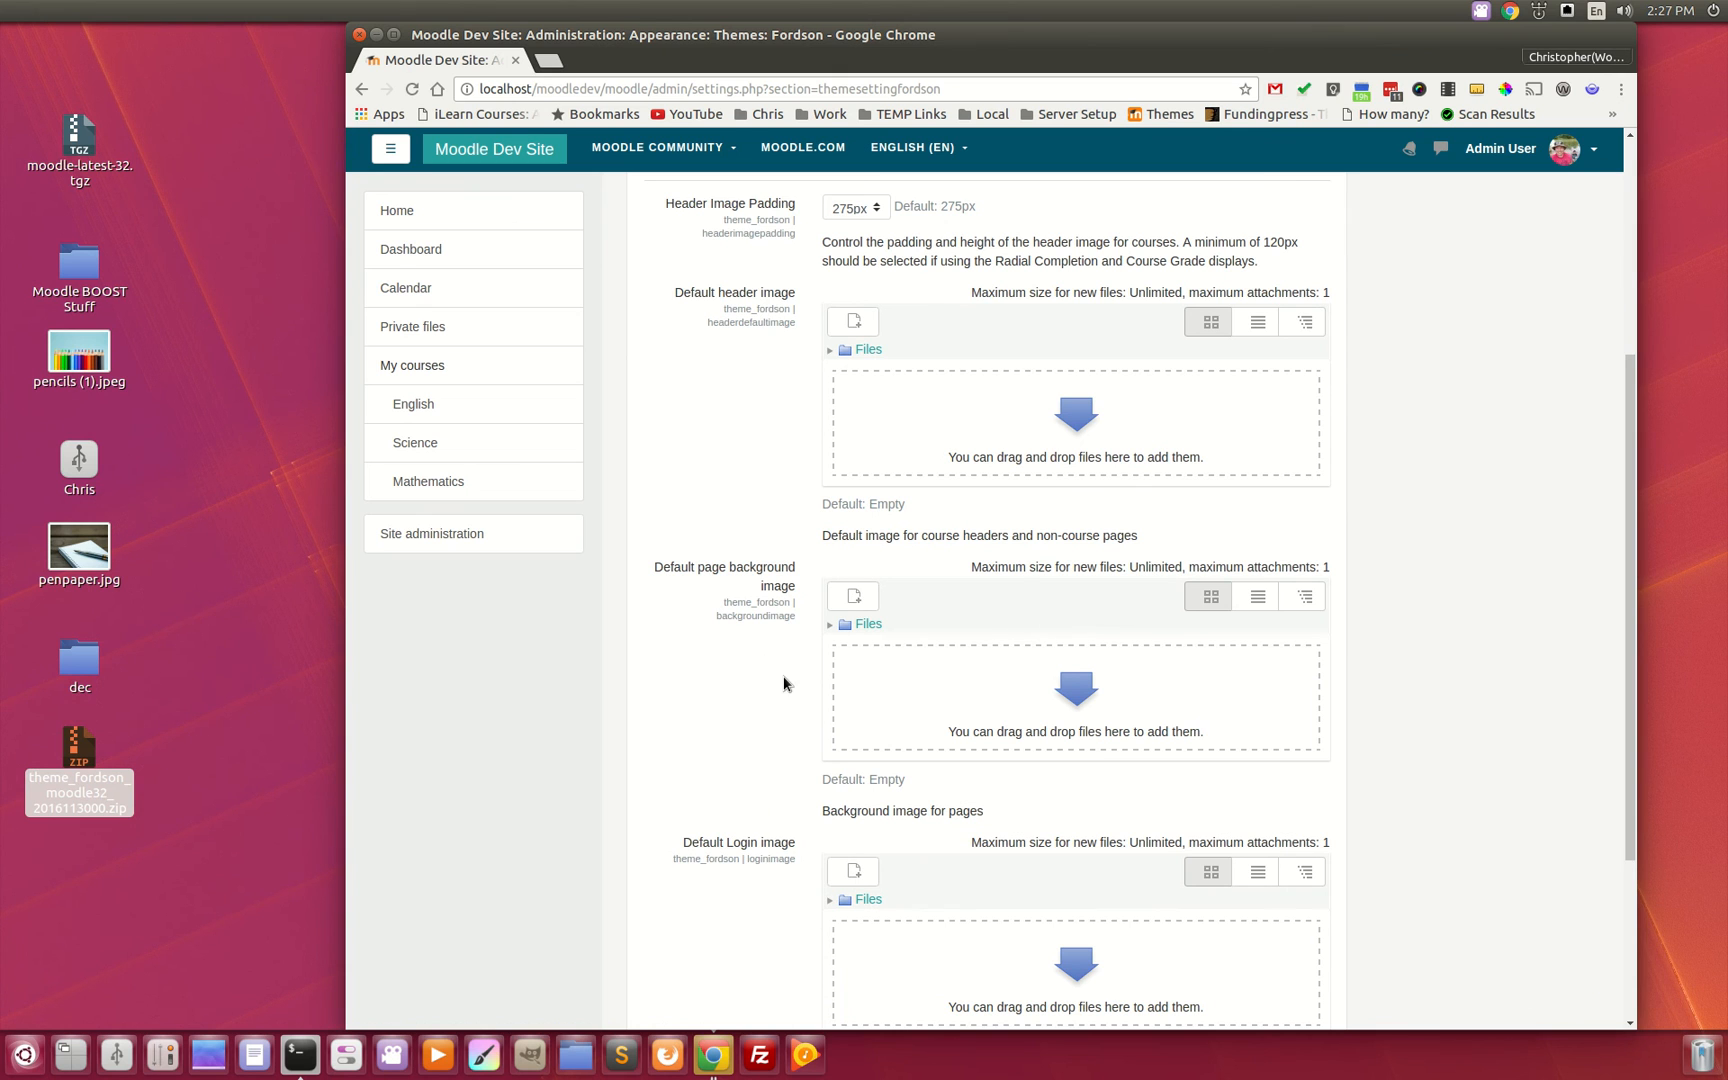
pyautogui.moveTo(622, 620)
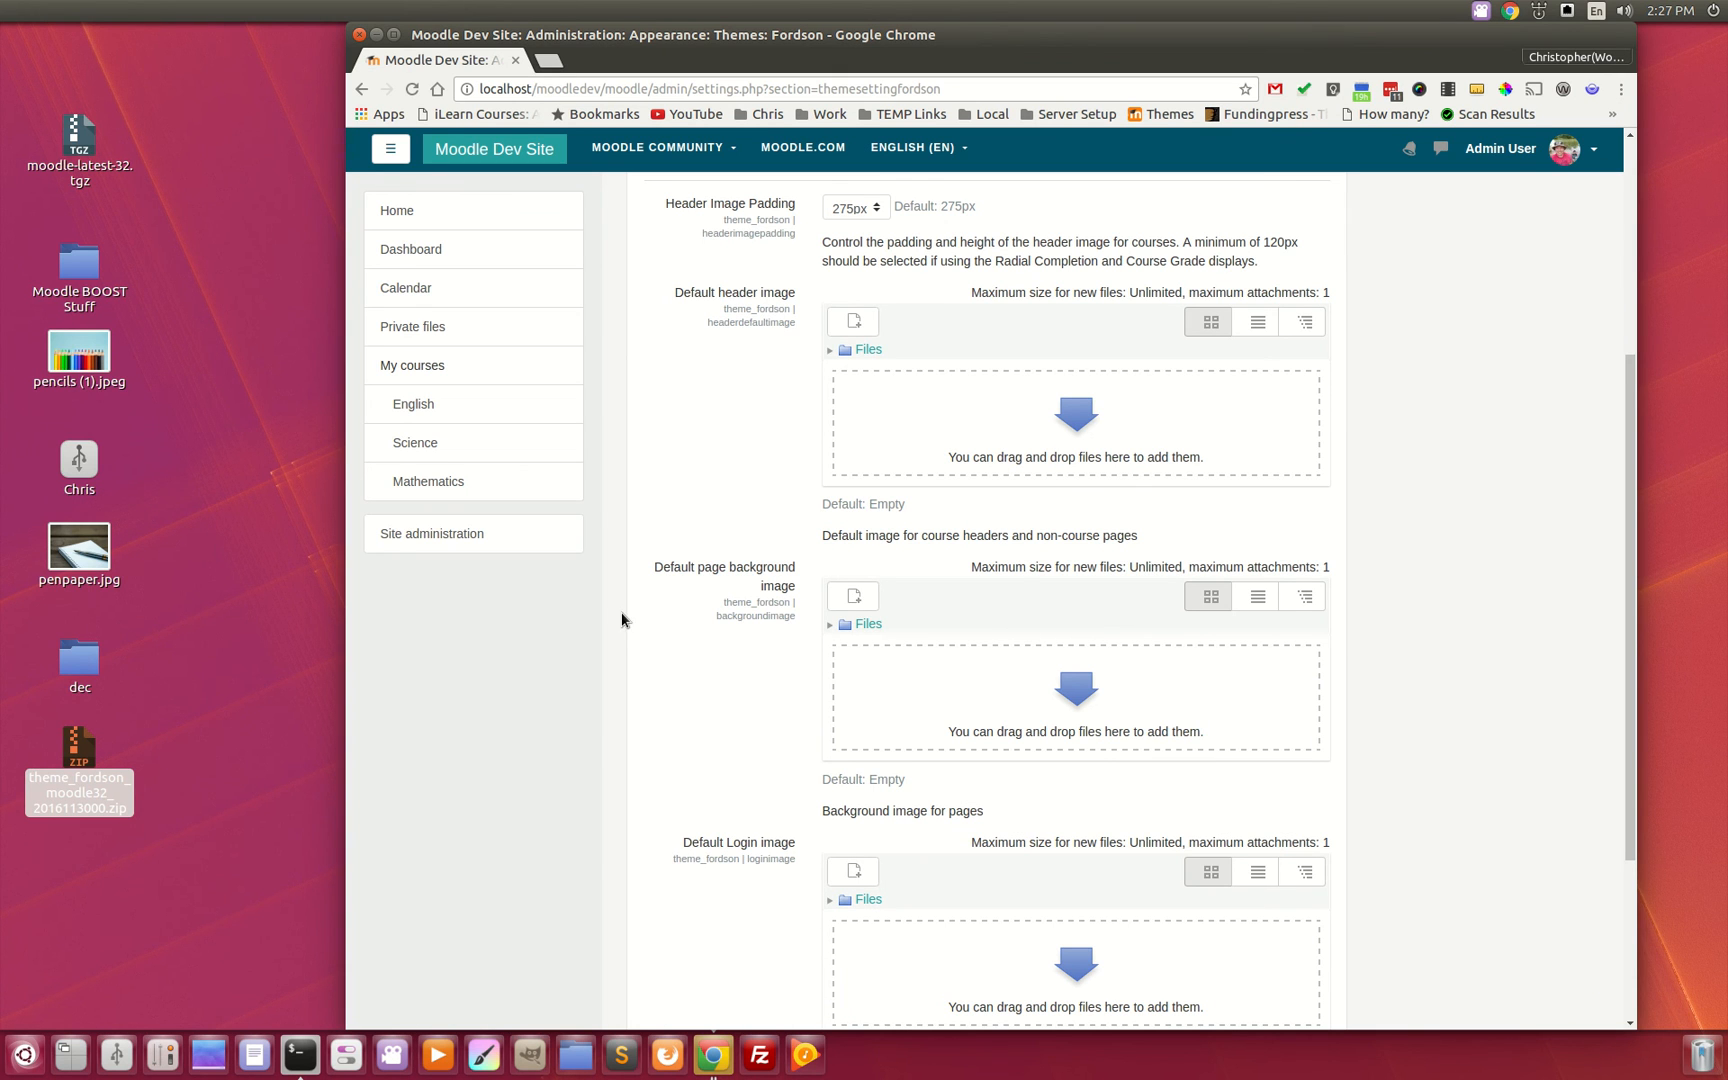
pyautogui.moveTo(738, 638)
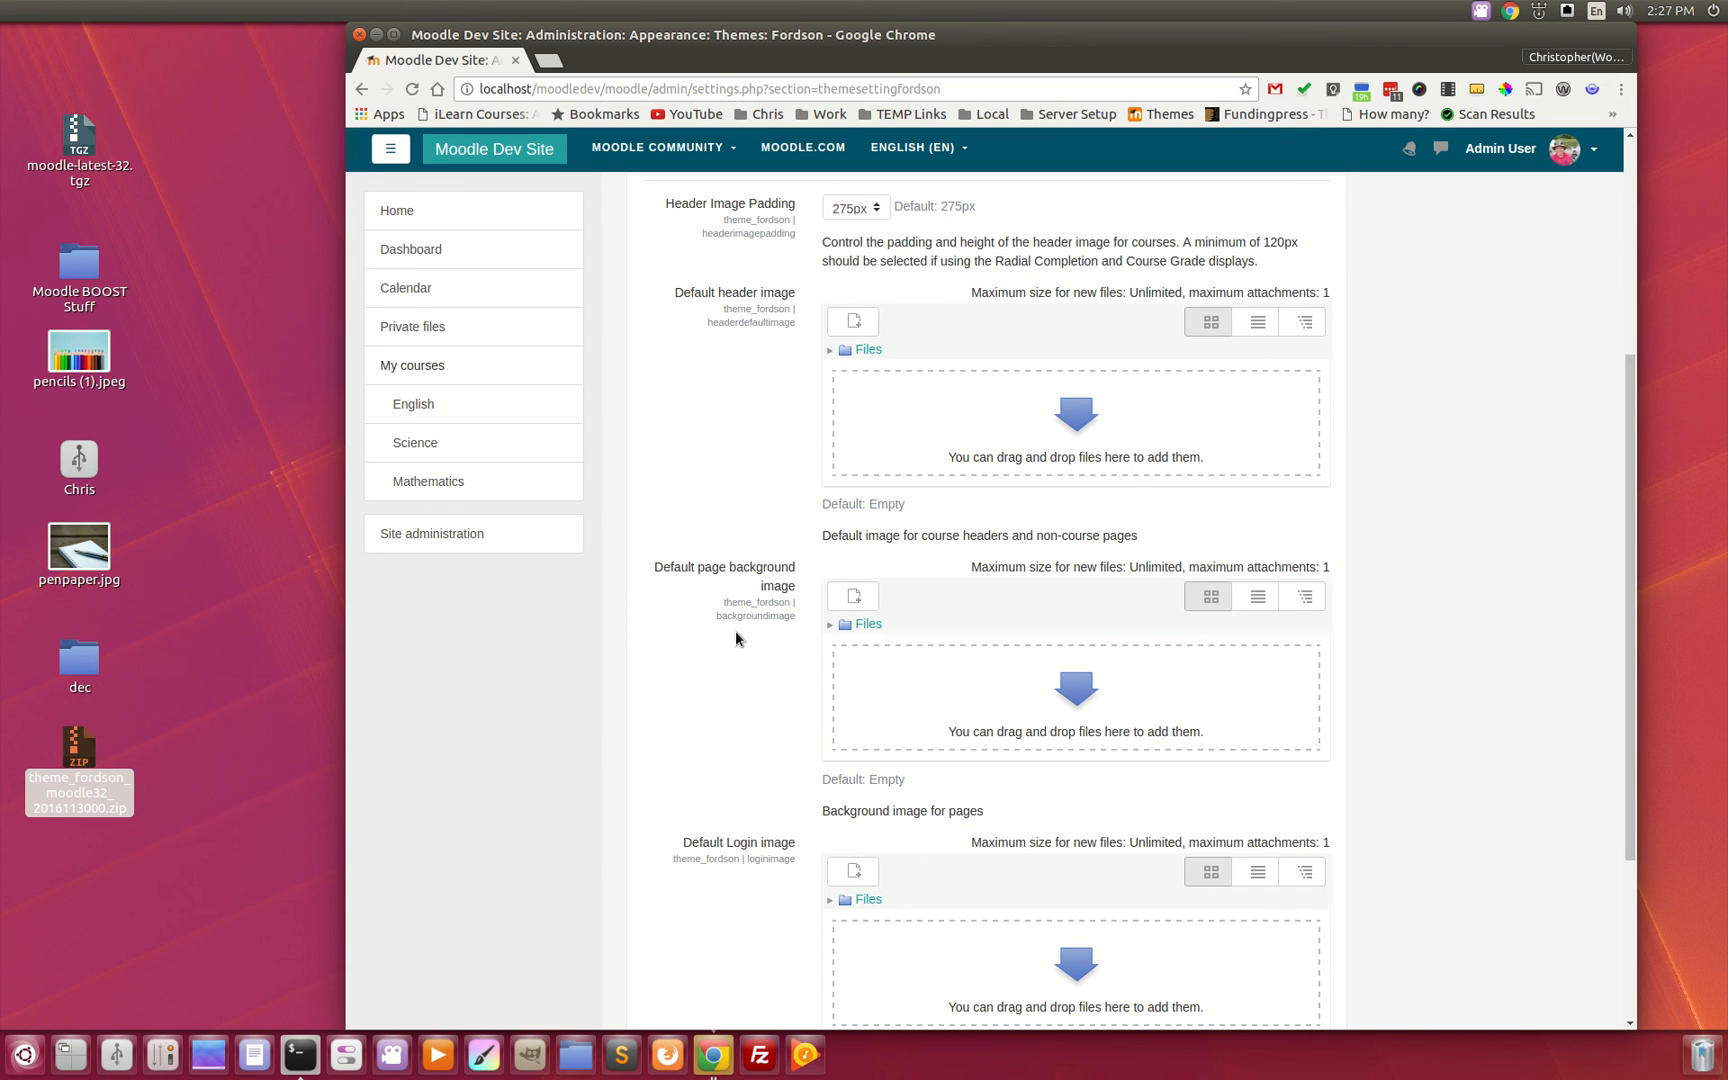
pyautogui.scroll(-3)
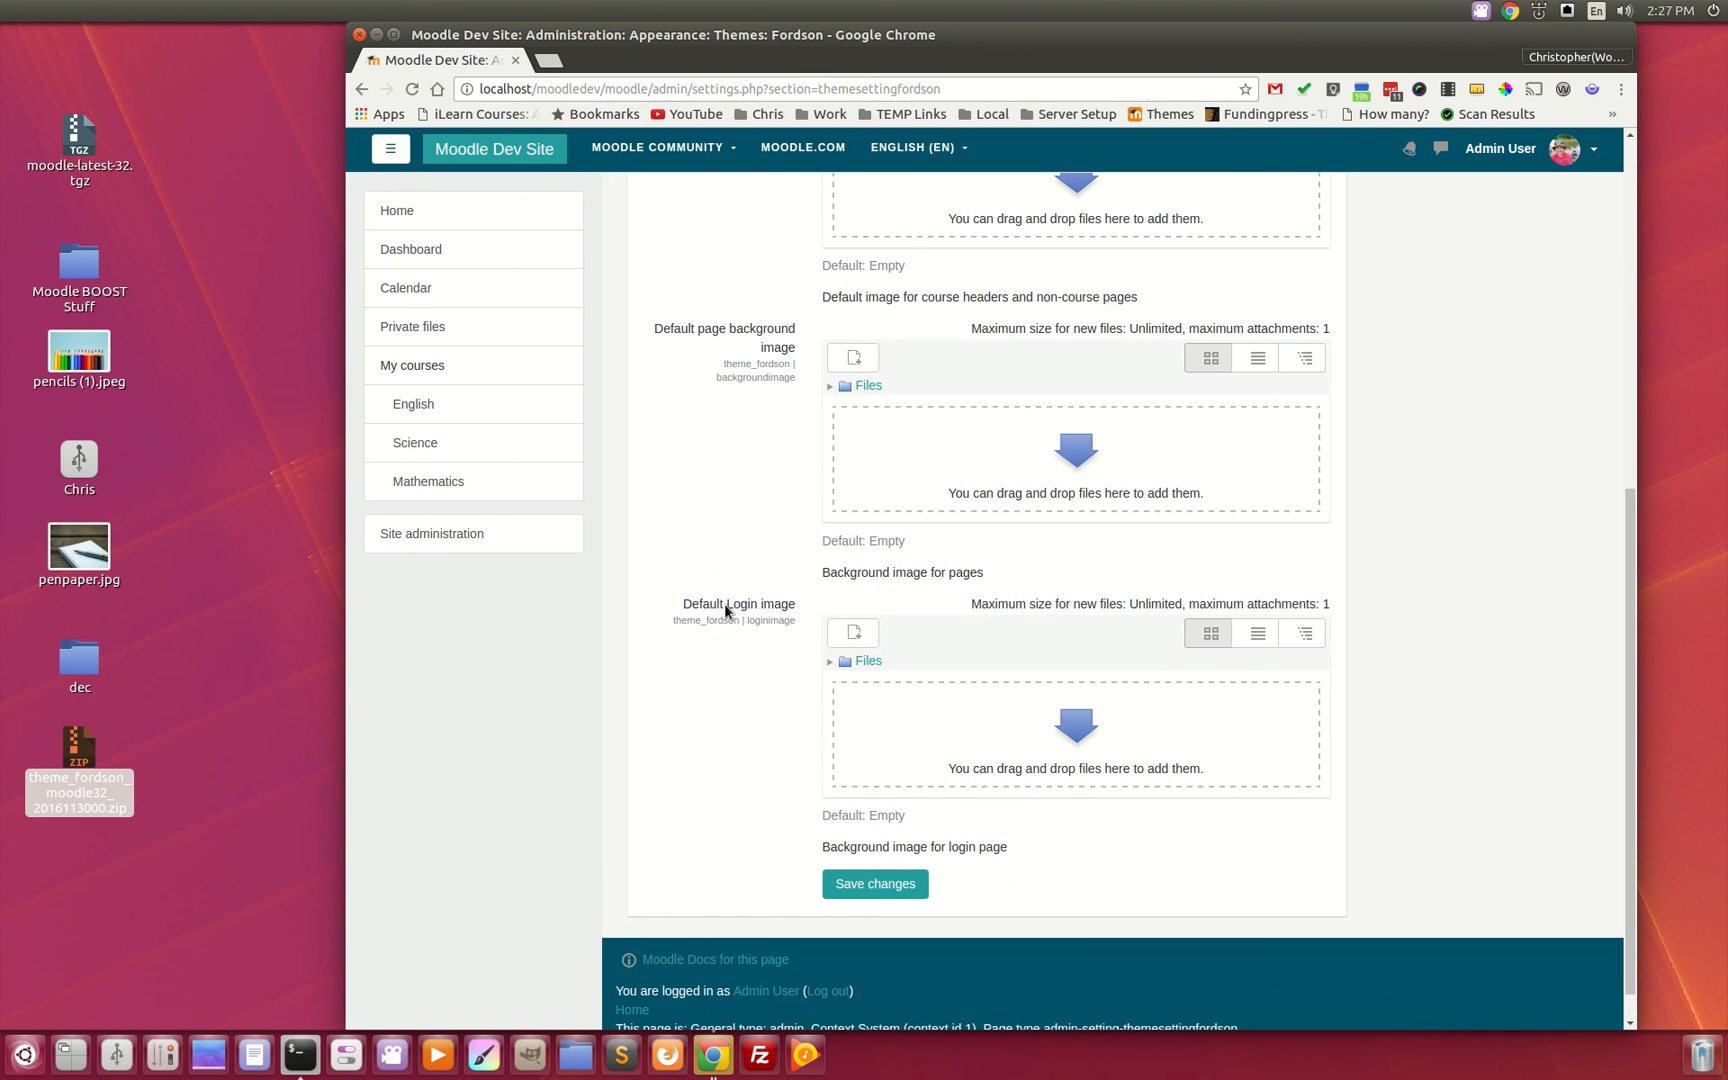
pyautogui.scroll(3)
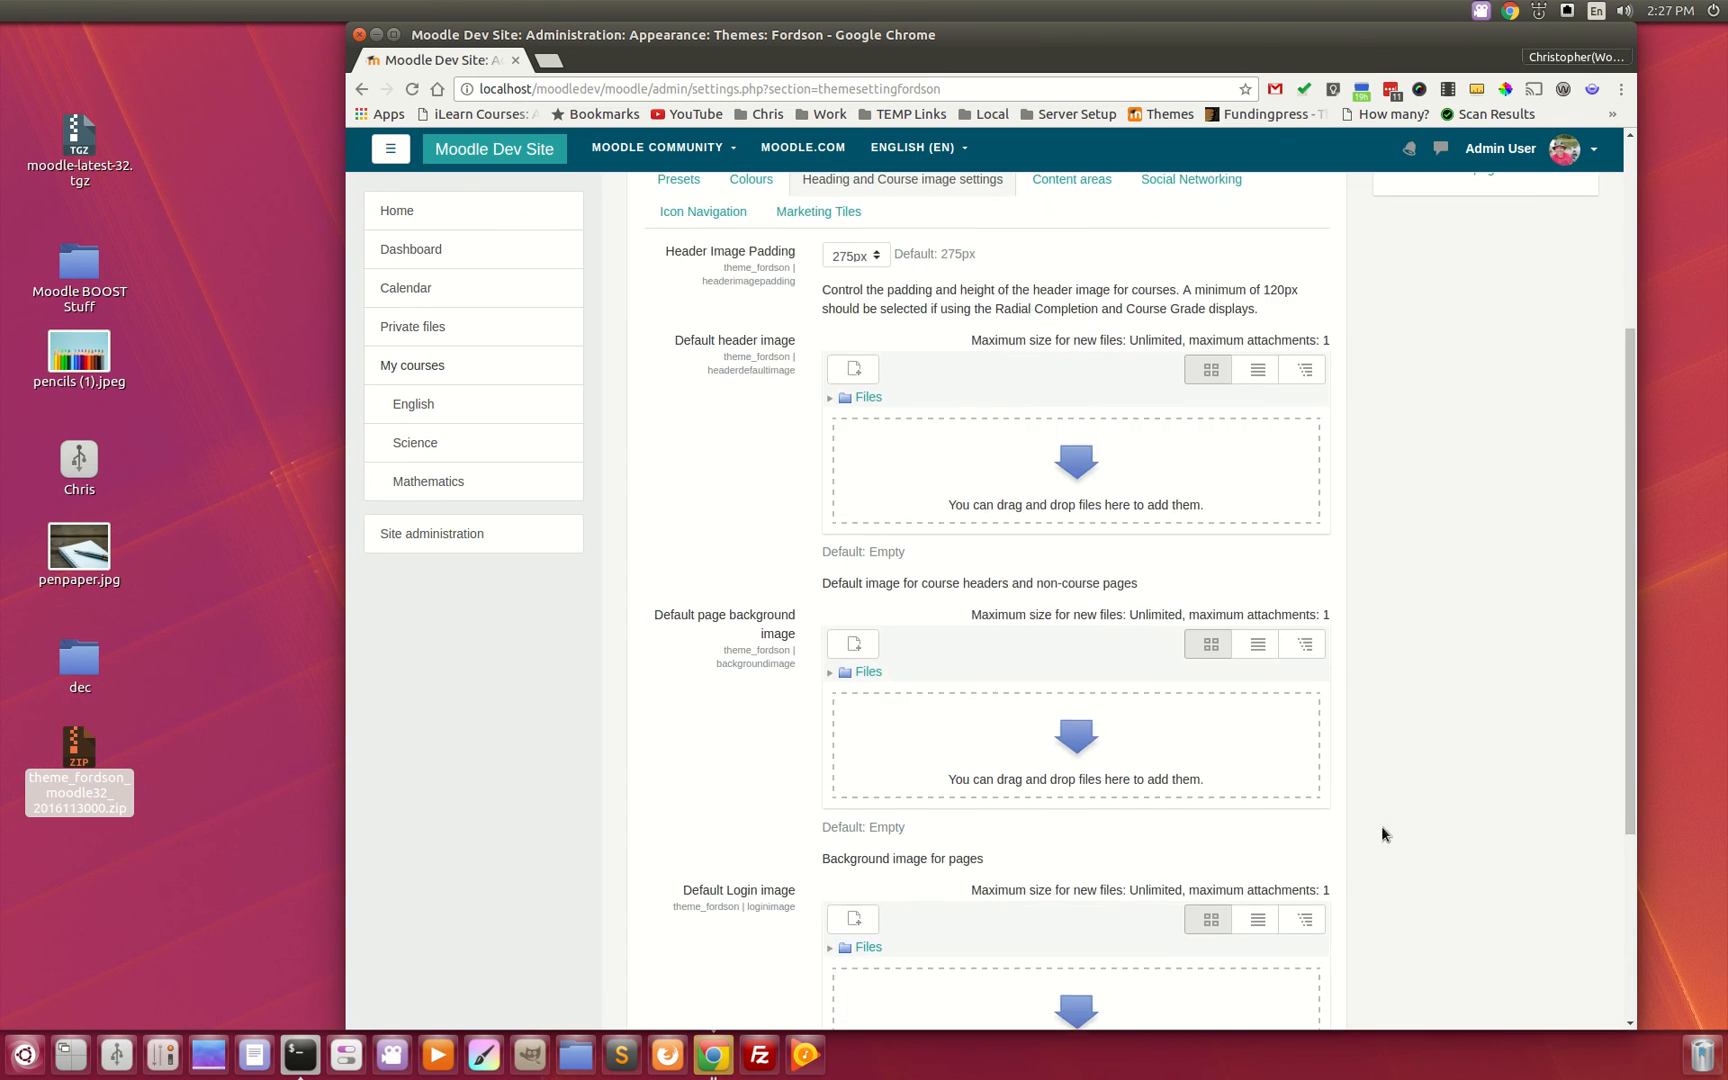
pyautogui.scroll(3)
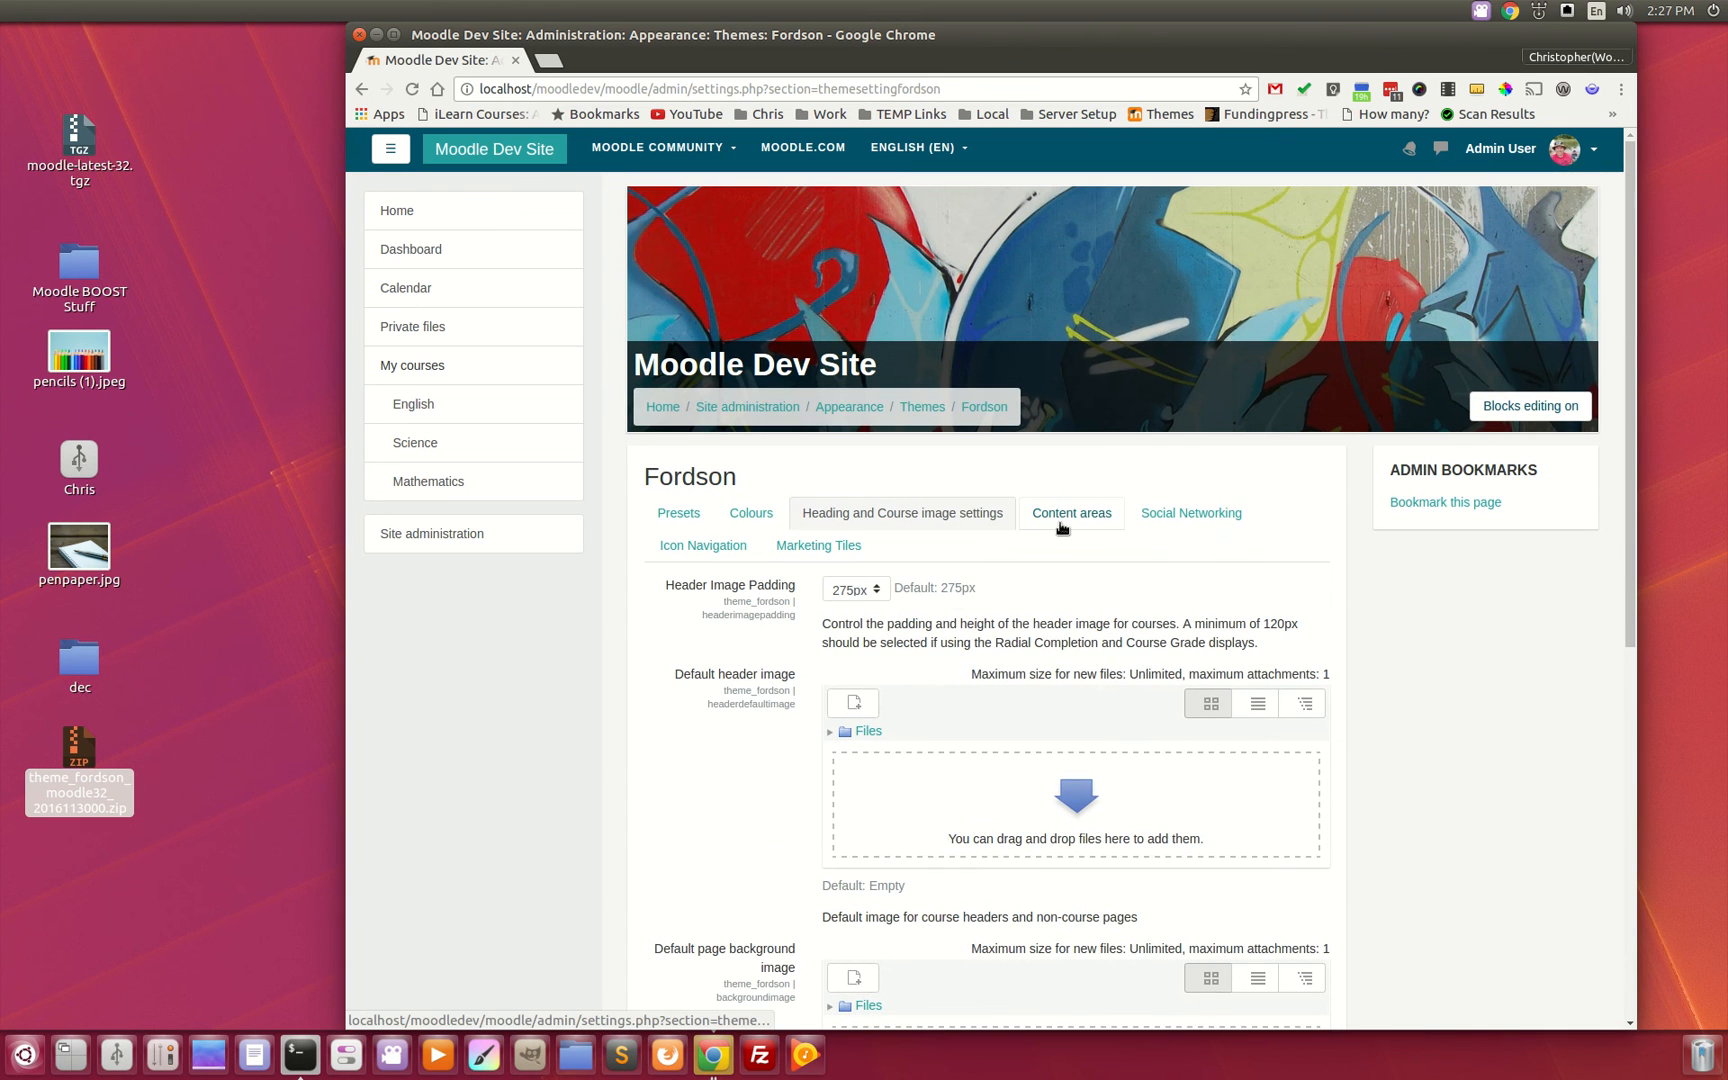
# - Show the Content areas tab with the logged-in and logged-out frontpage textboxes
pyautogui.click(1068, 512)
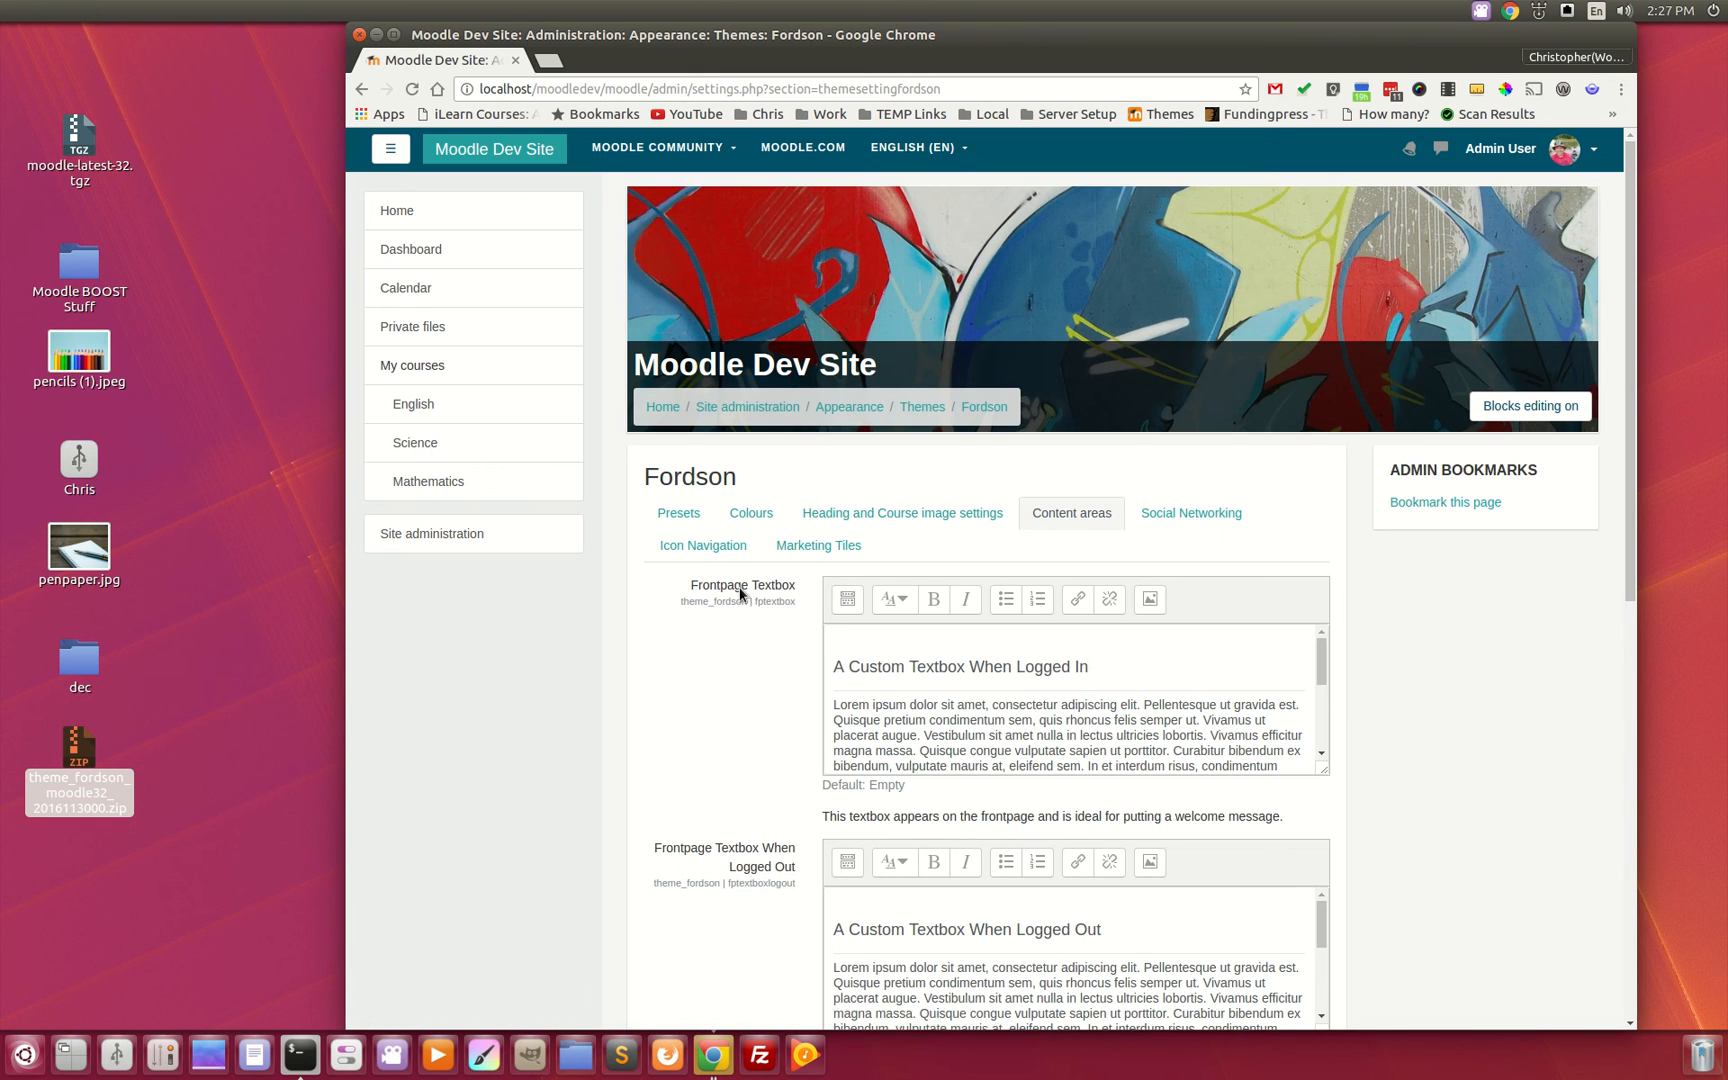
pyautogui.moveTo(1082, 734)
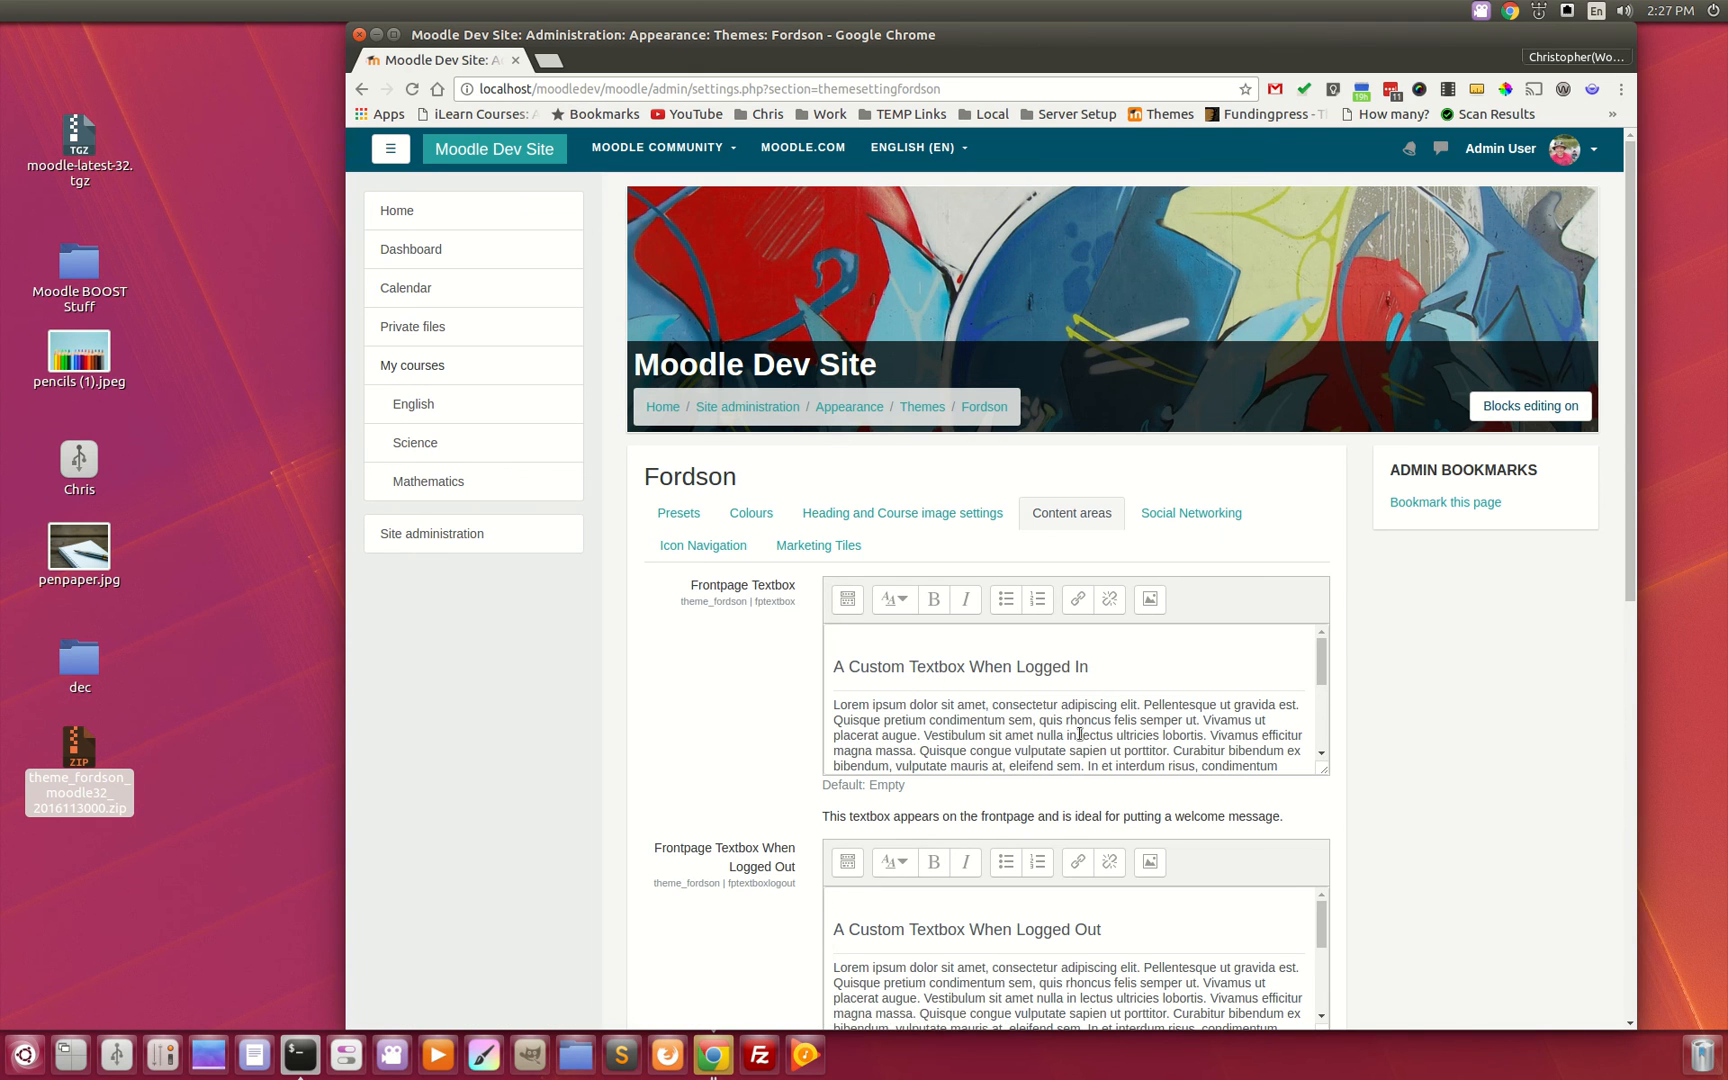
pyautogui.scroll(-3)
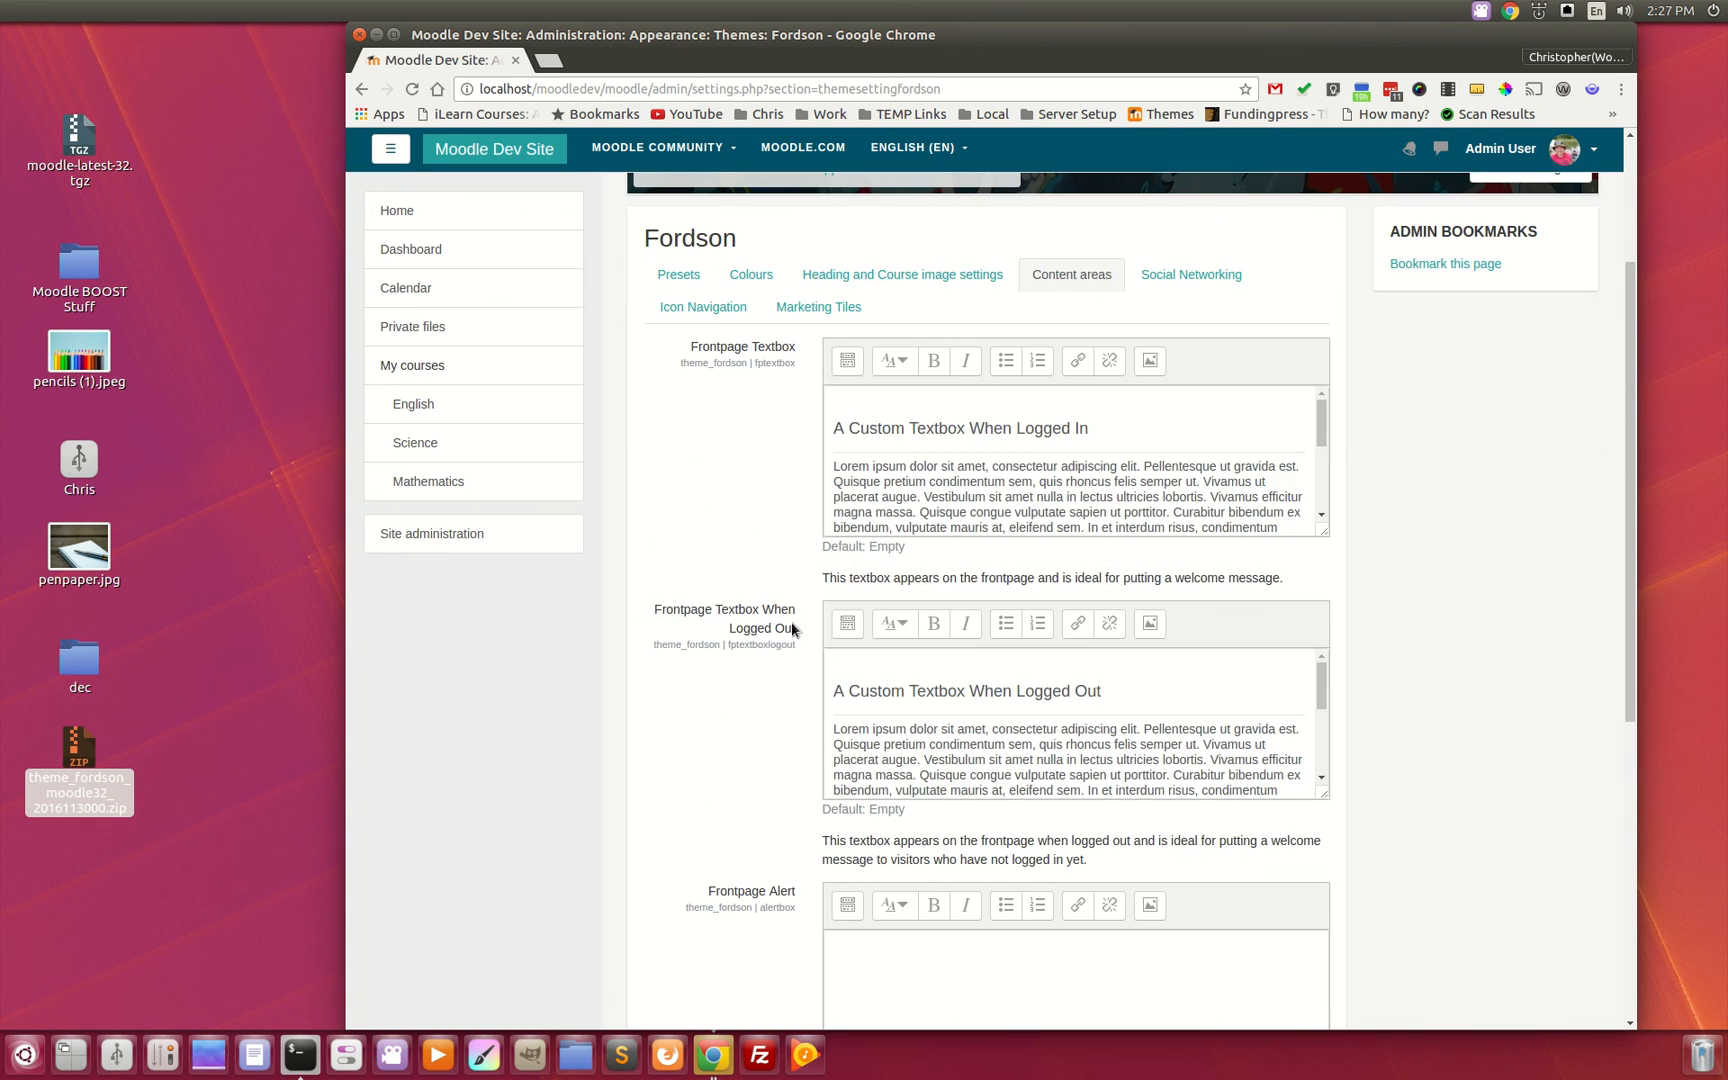
pyautogui.scroll(-3)
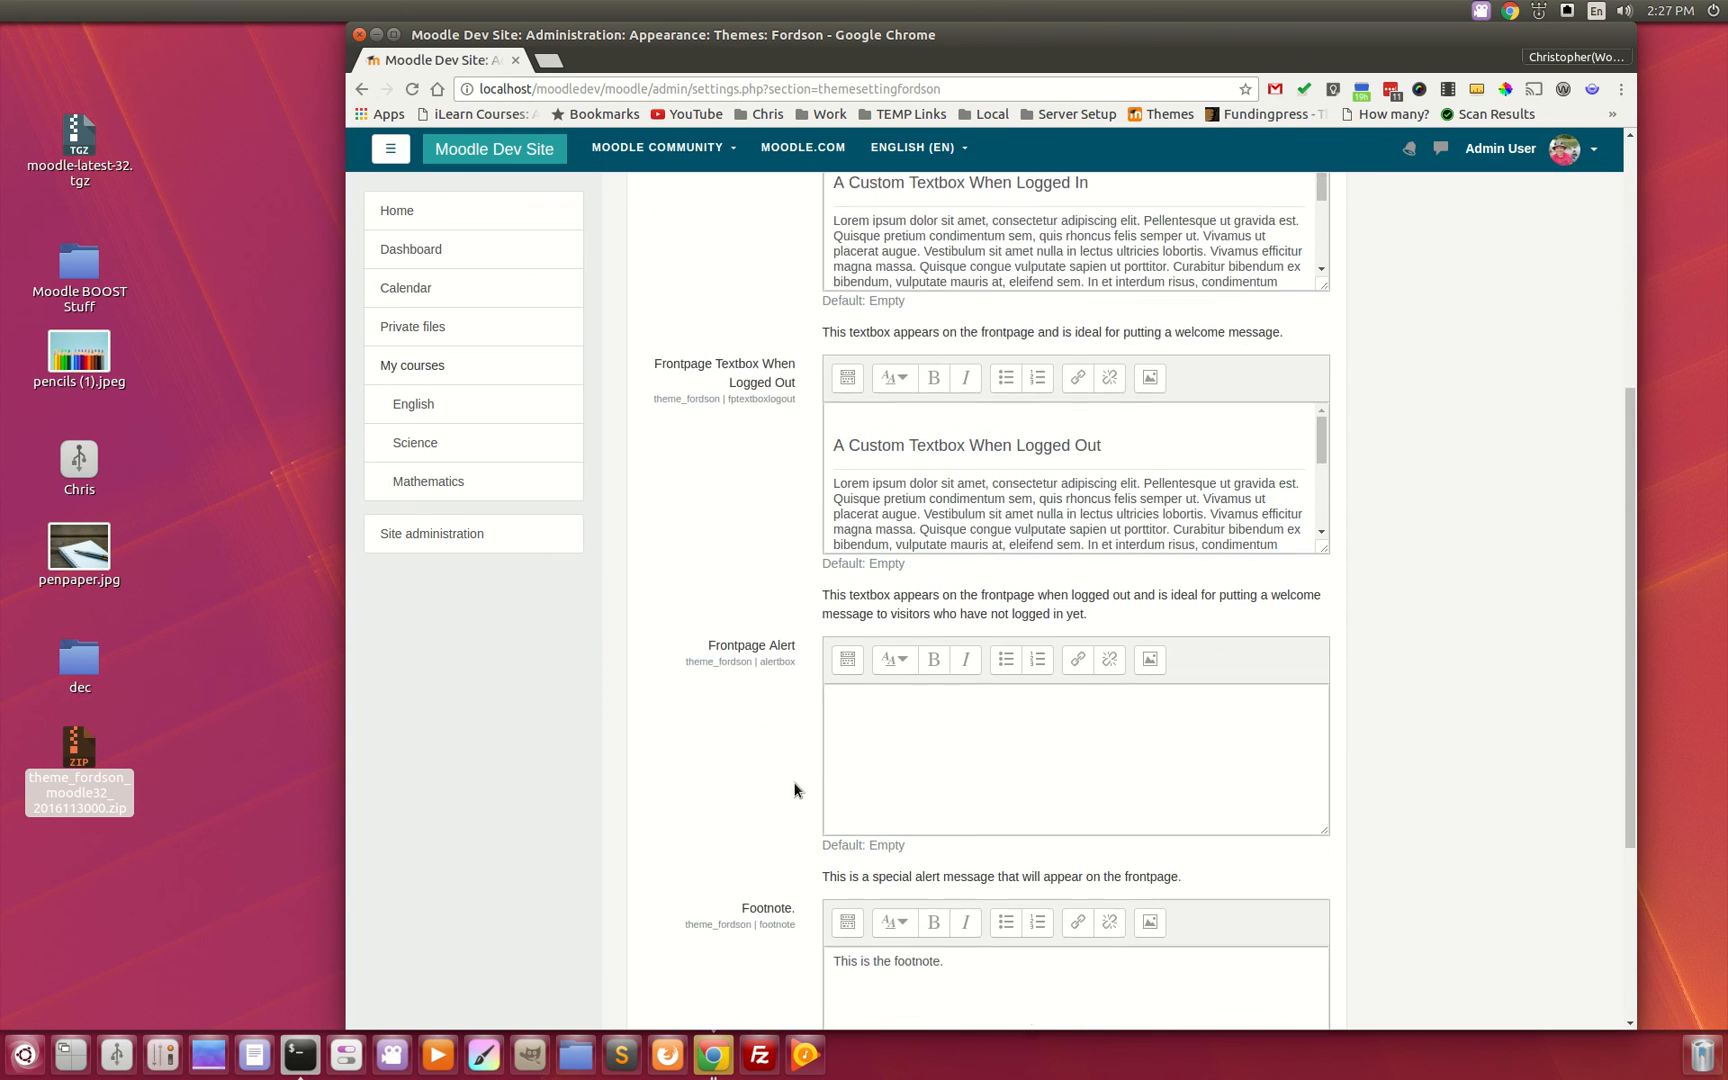
pyautogui.scroll(-3)
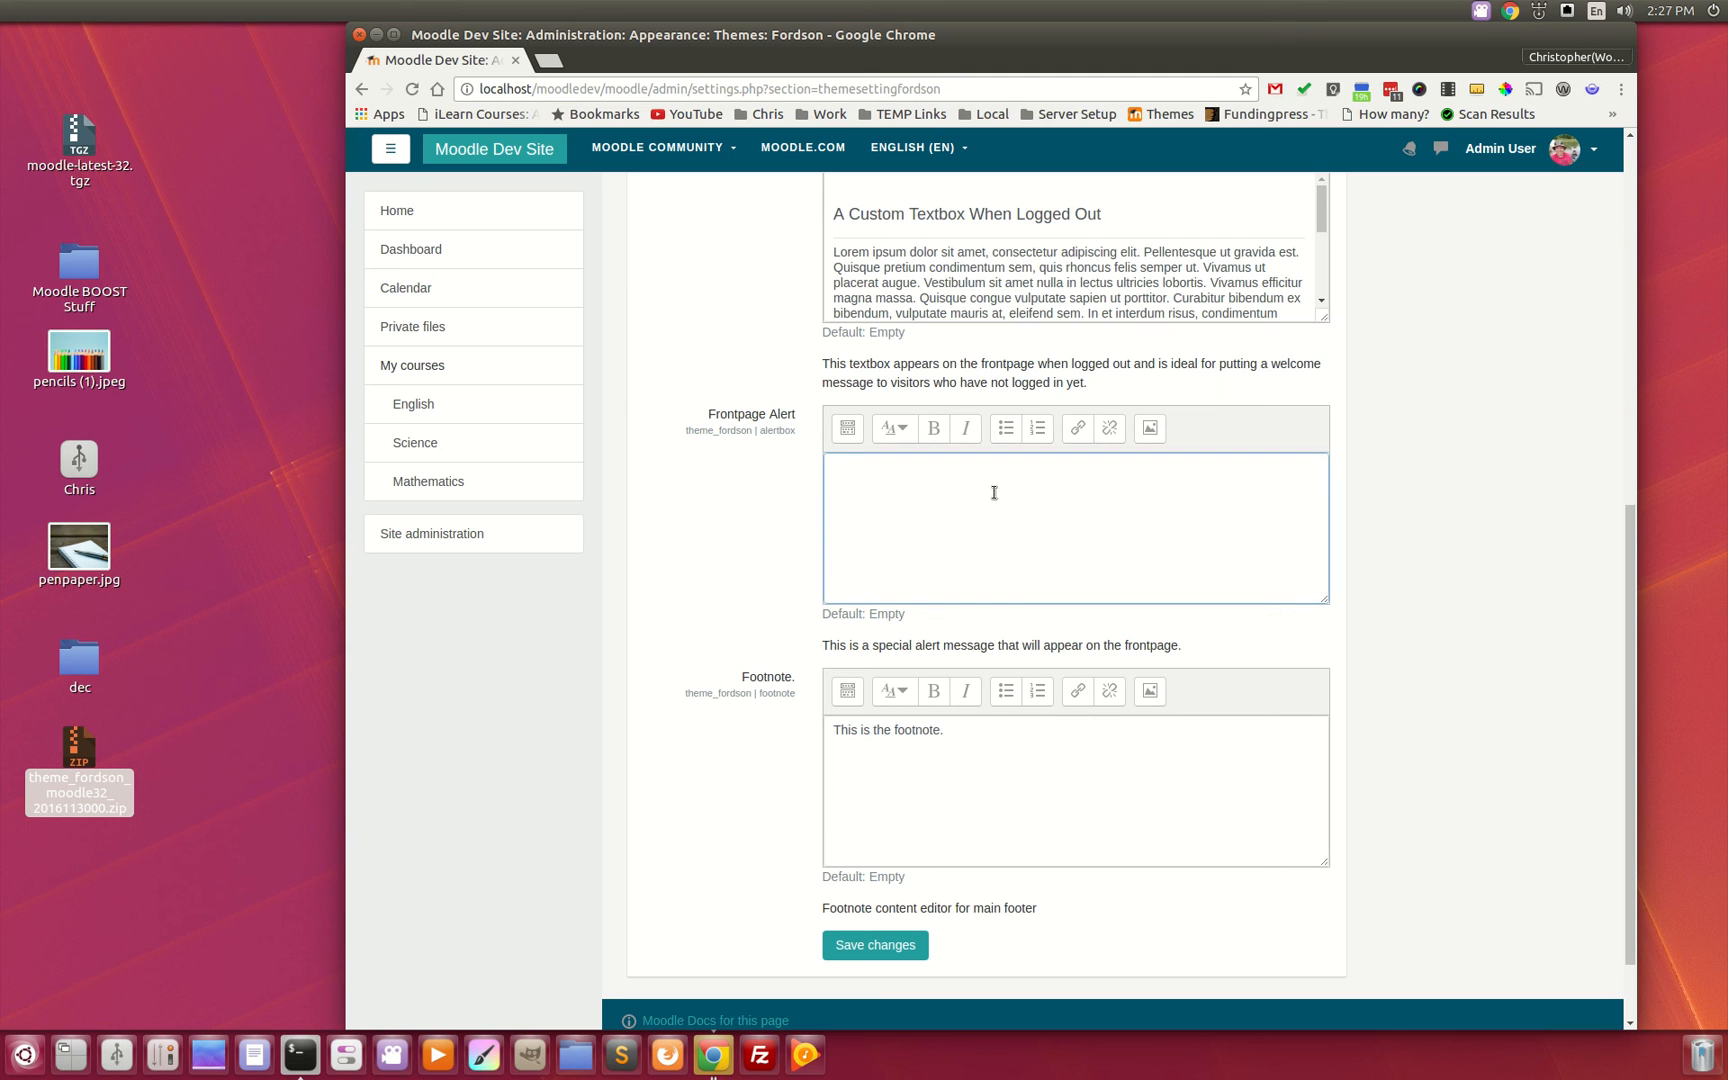
pyautogui.moveTo(1042, 530)
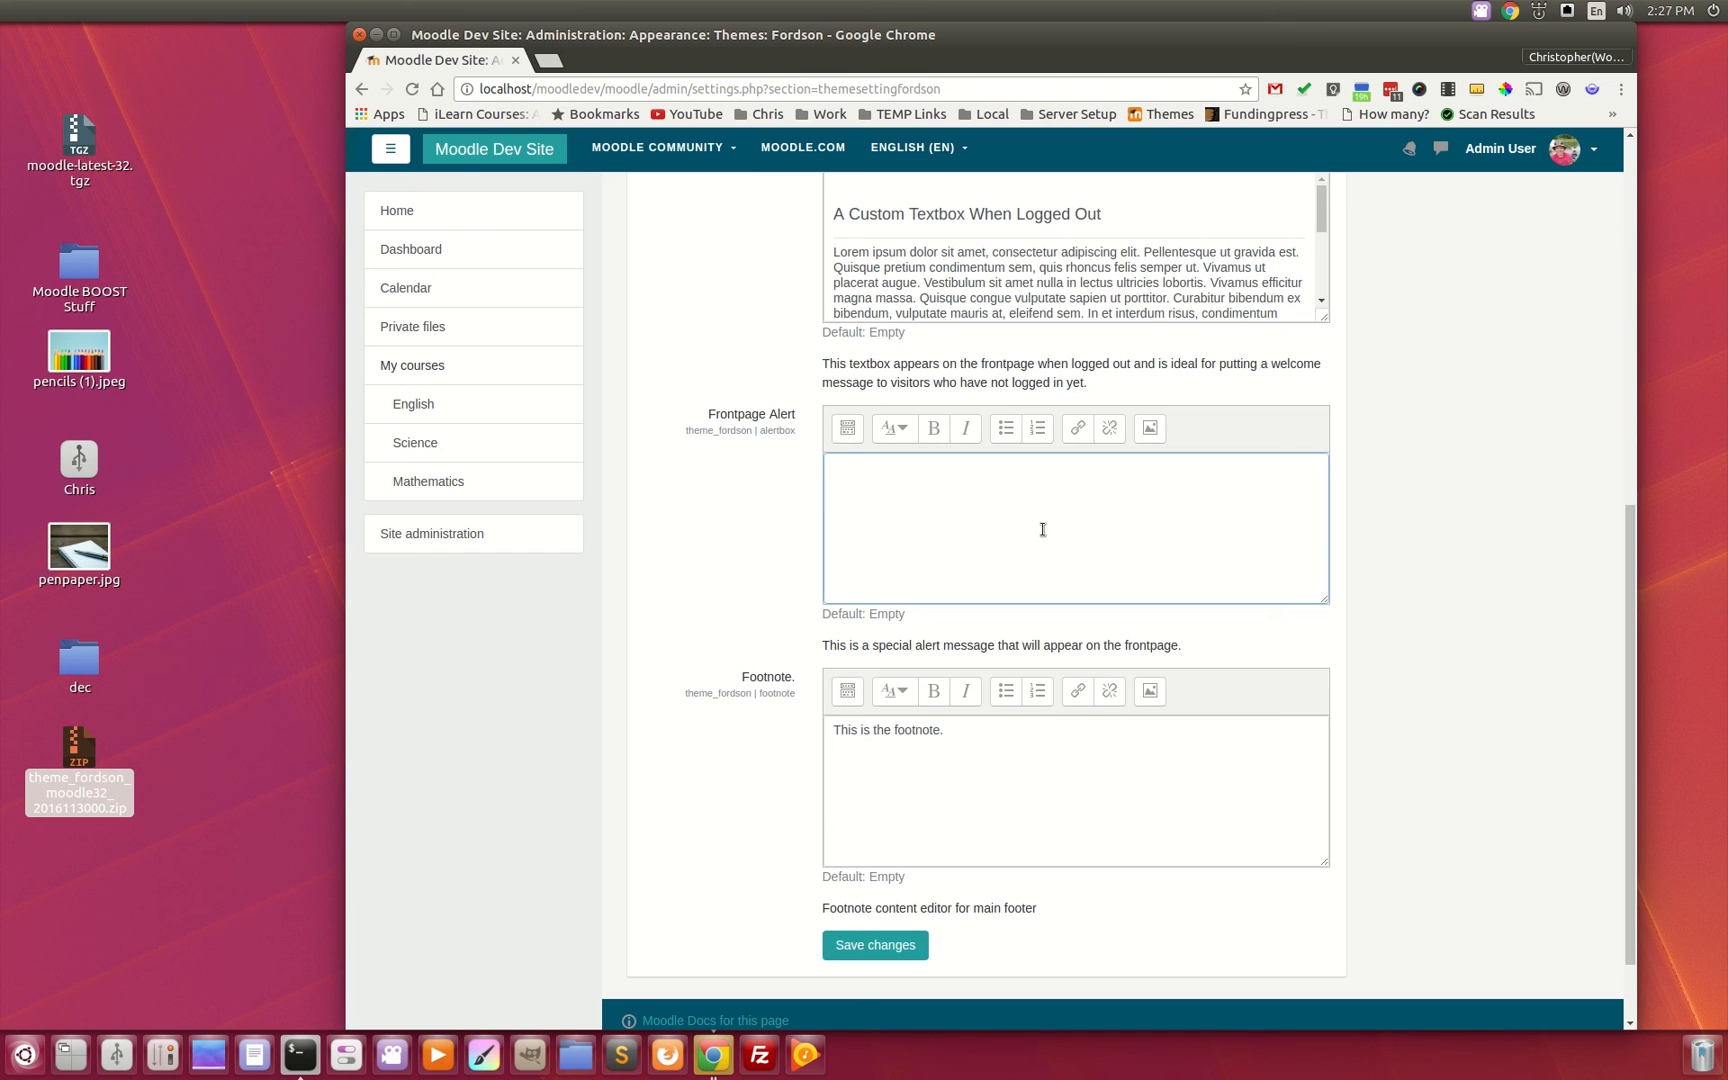
# - Place the caret in the empty Frontpage Alert editor and review the footnote below it
pyautogui.click(1074, 526)
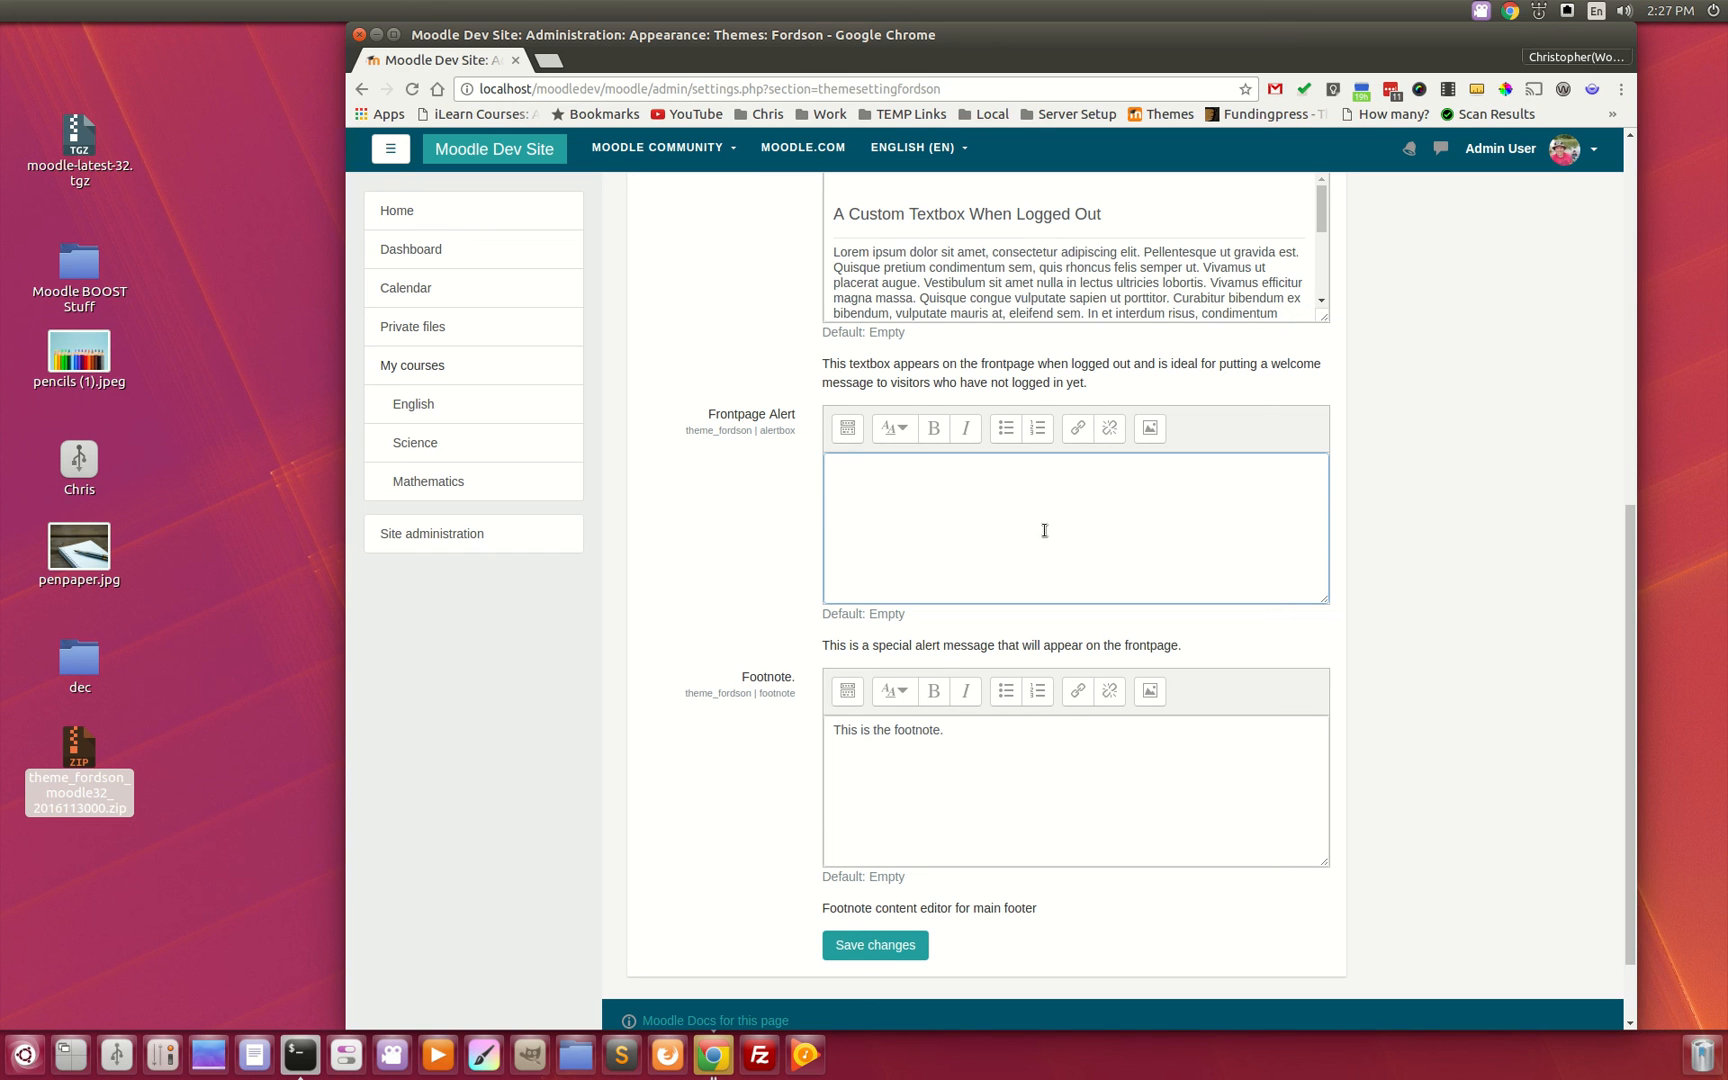
pyautogui.moveTo(1036, 548)
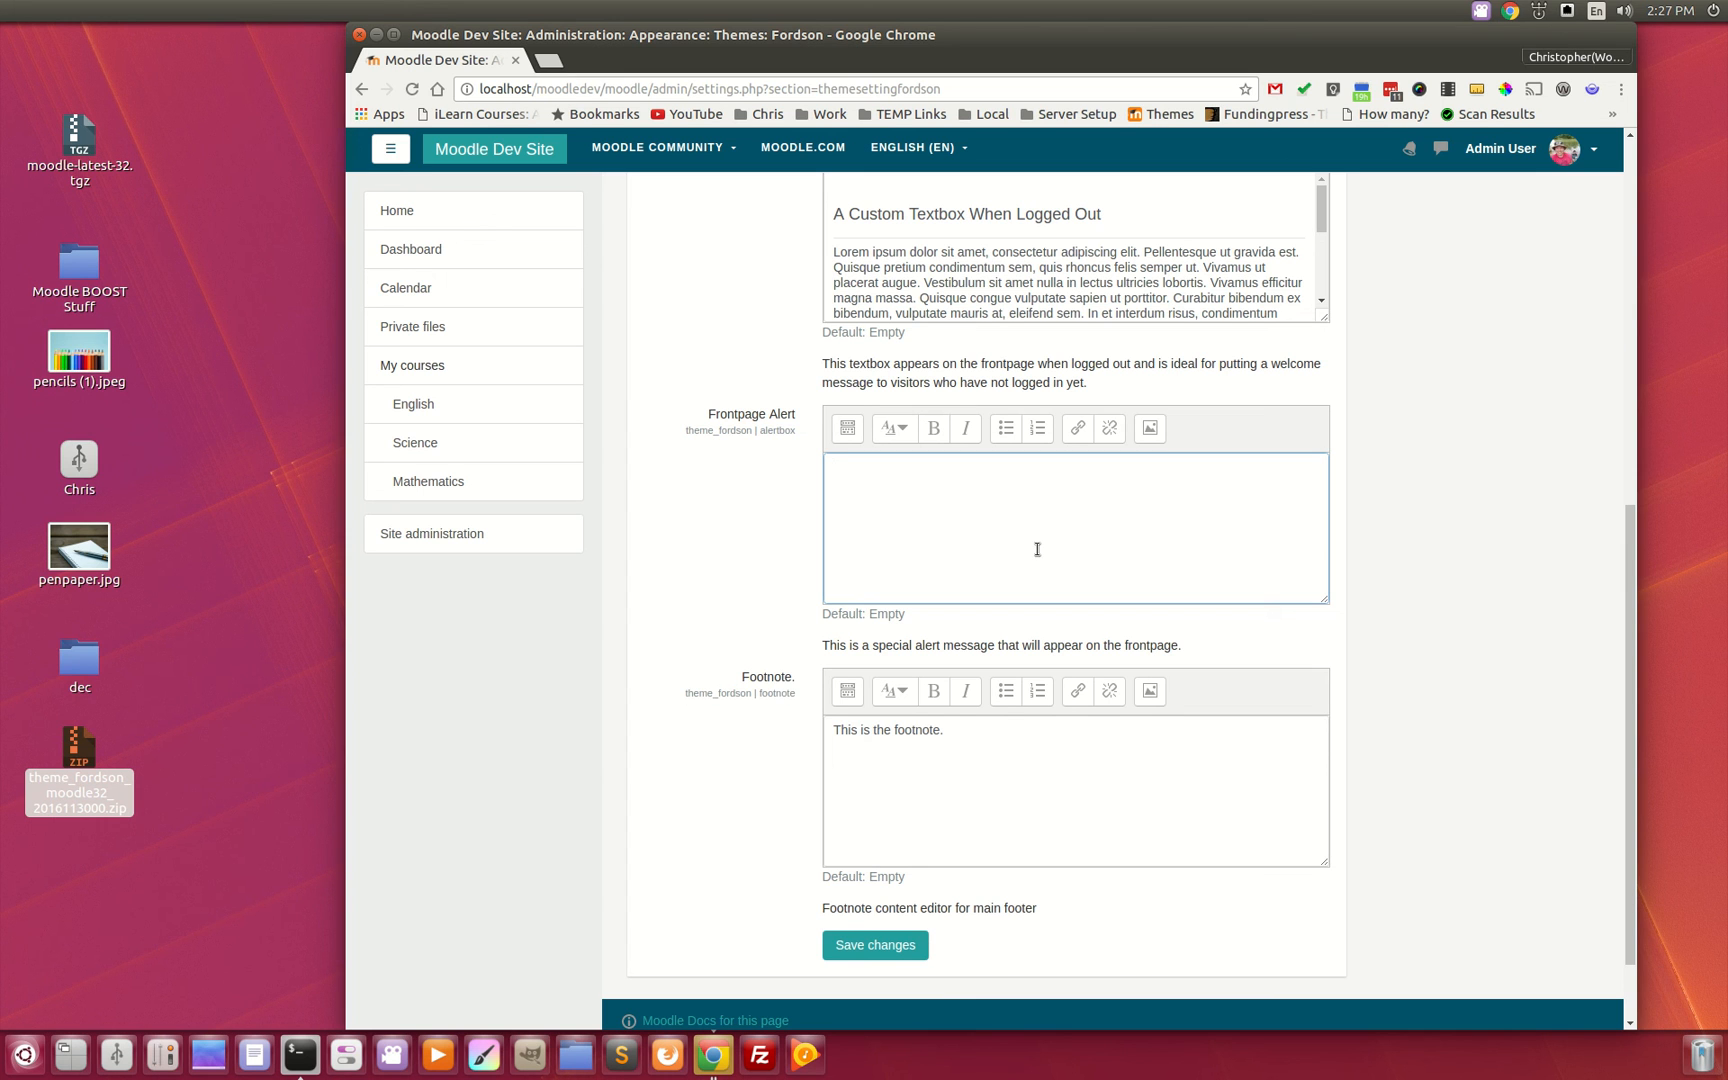
pyautogui.click(1074, 524)
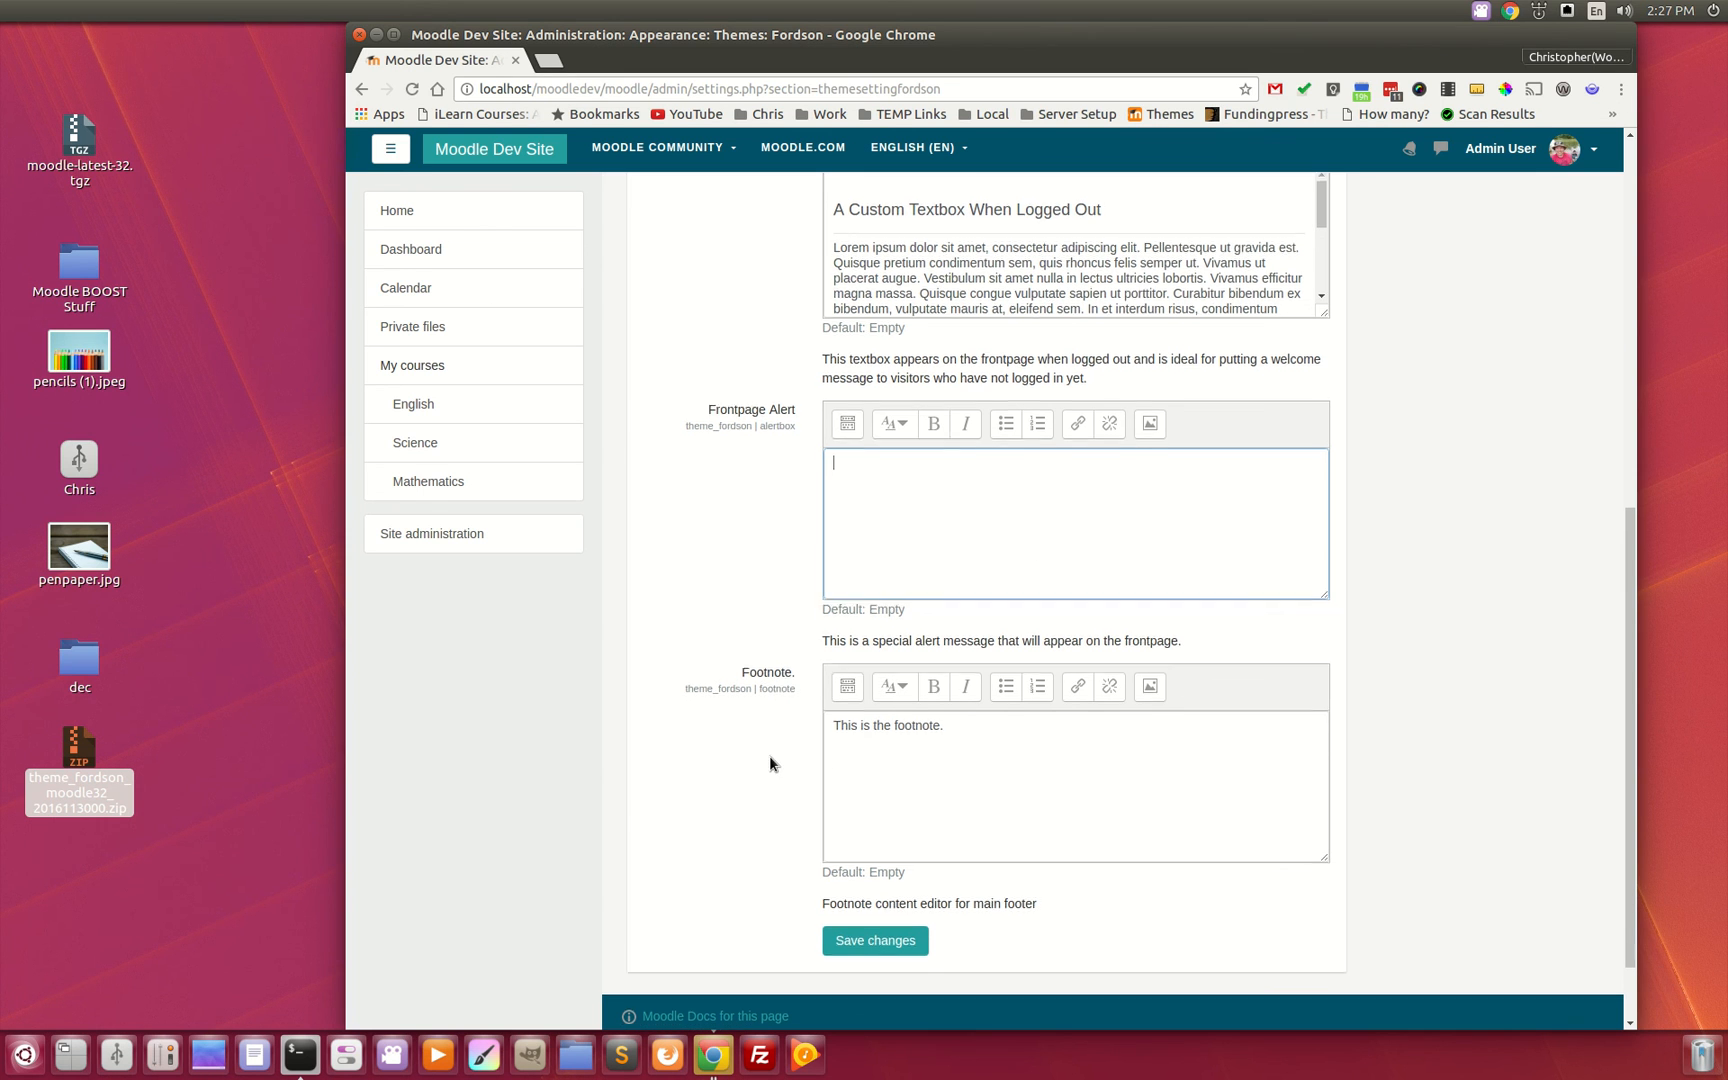
pyautogui.scroll(-3)
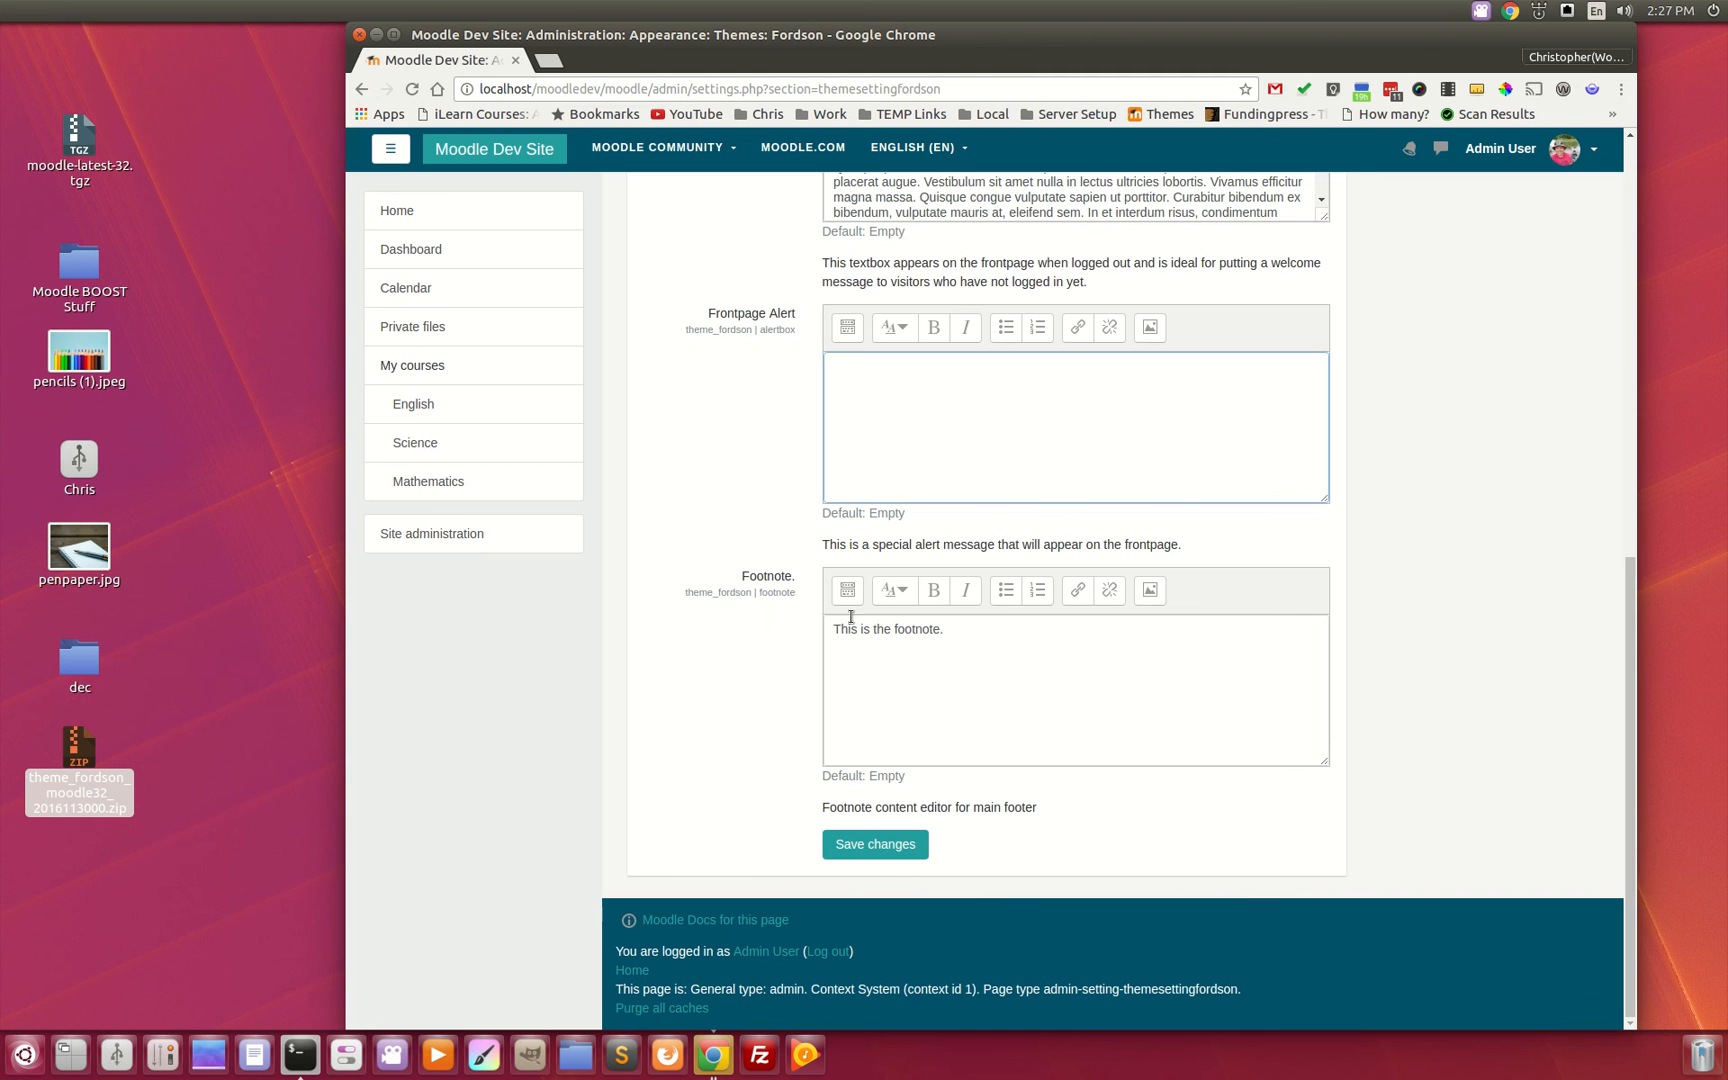
pyautogui.scroll(3)
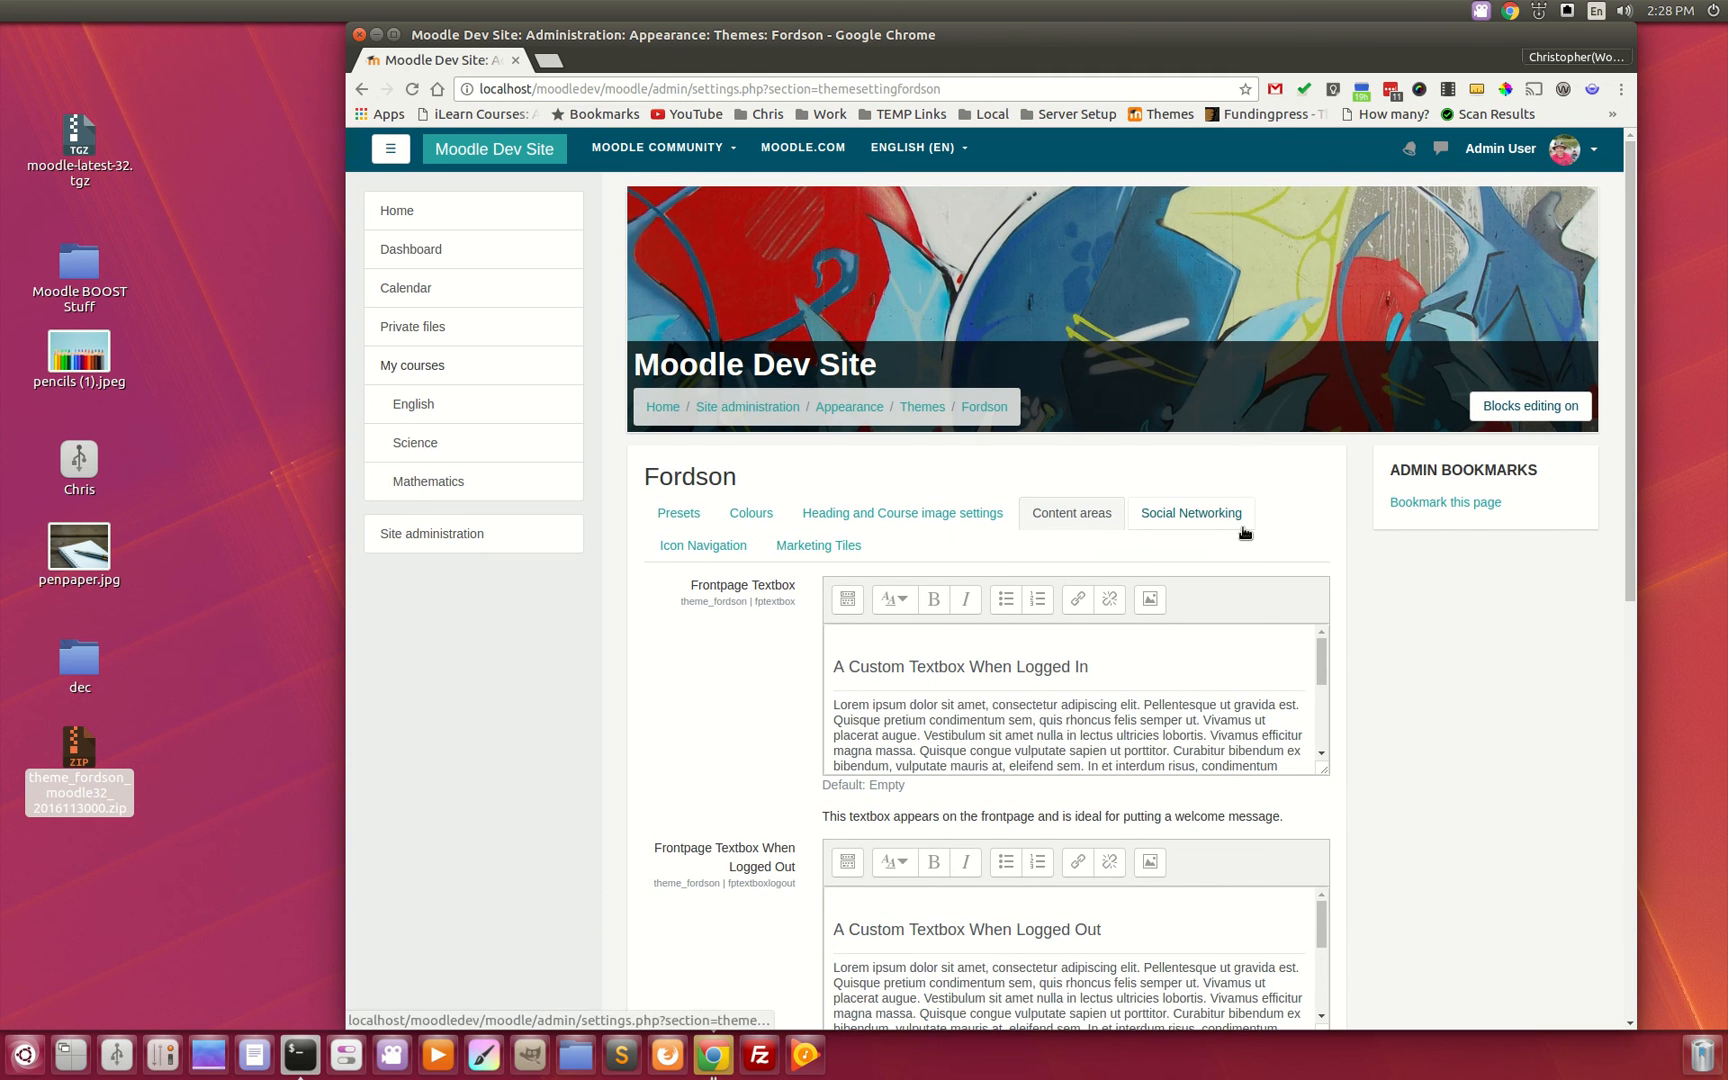
# - Show the Social Networking tab with website, blog, Facebook and Flickr URL fields
pyautogui.click(1190, 512)
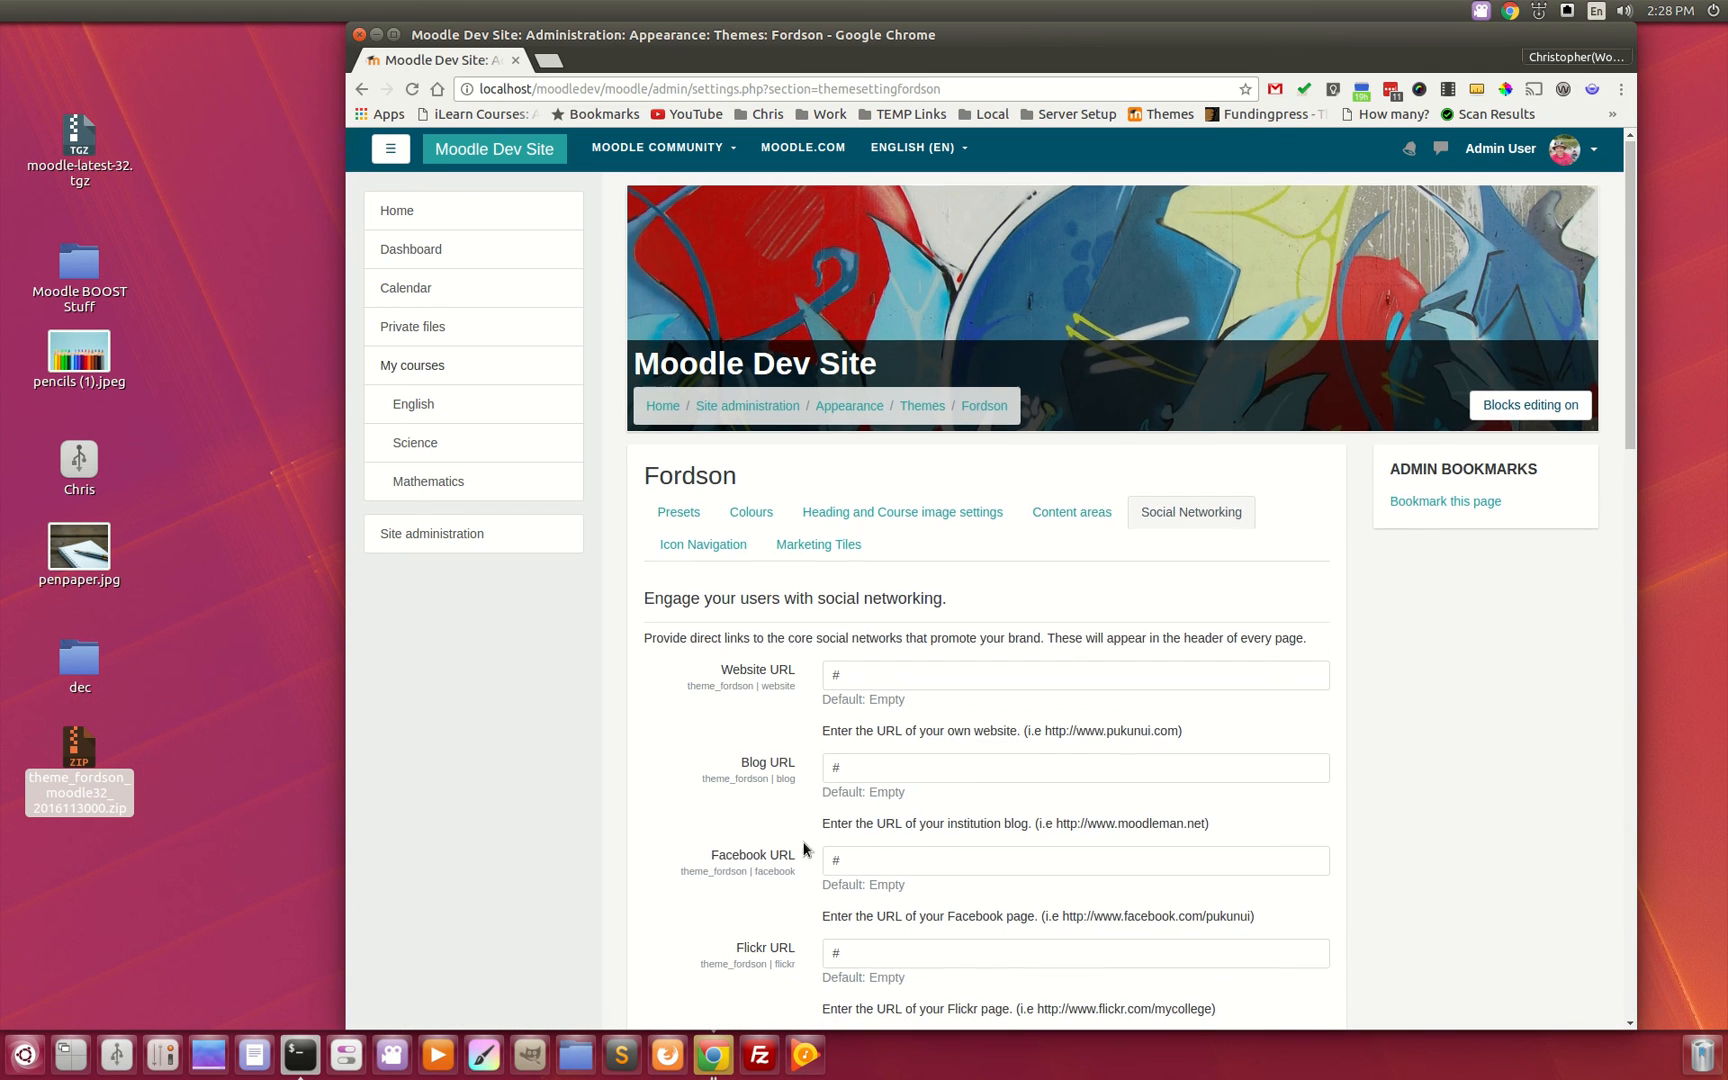
pyautogui.moveTo(826, 706)
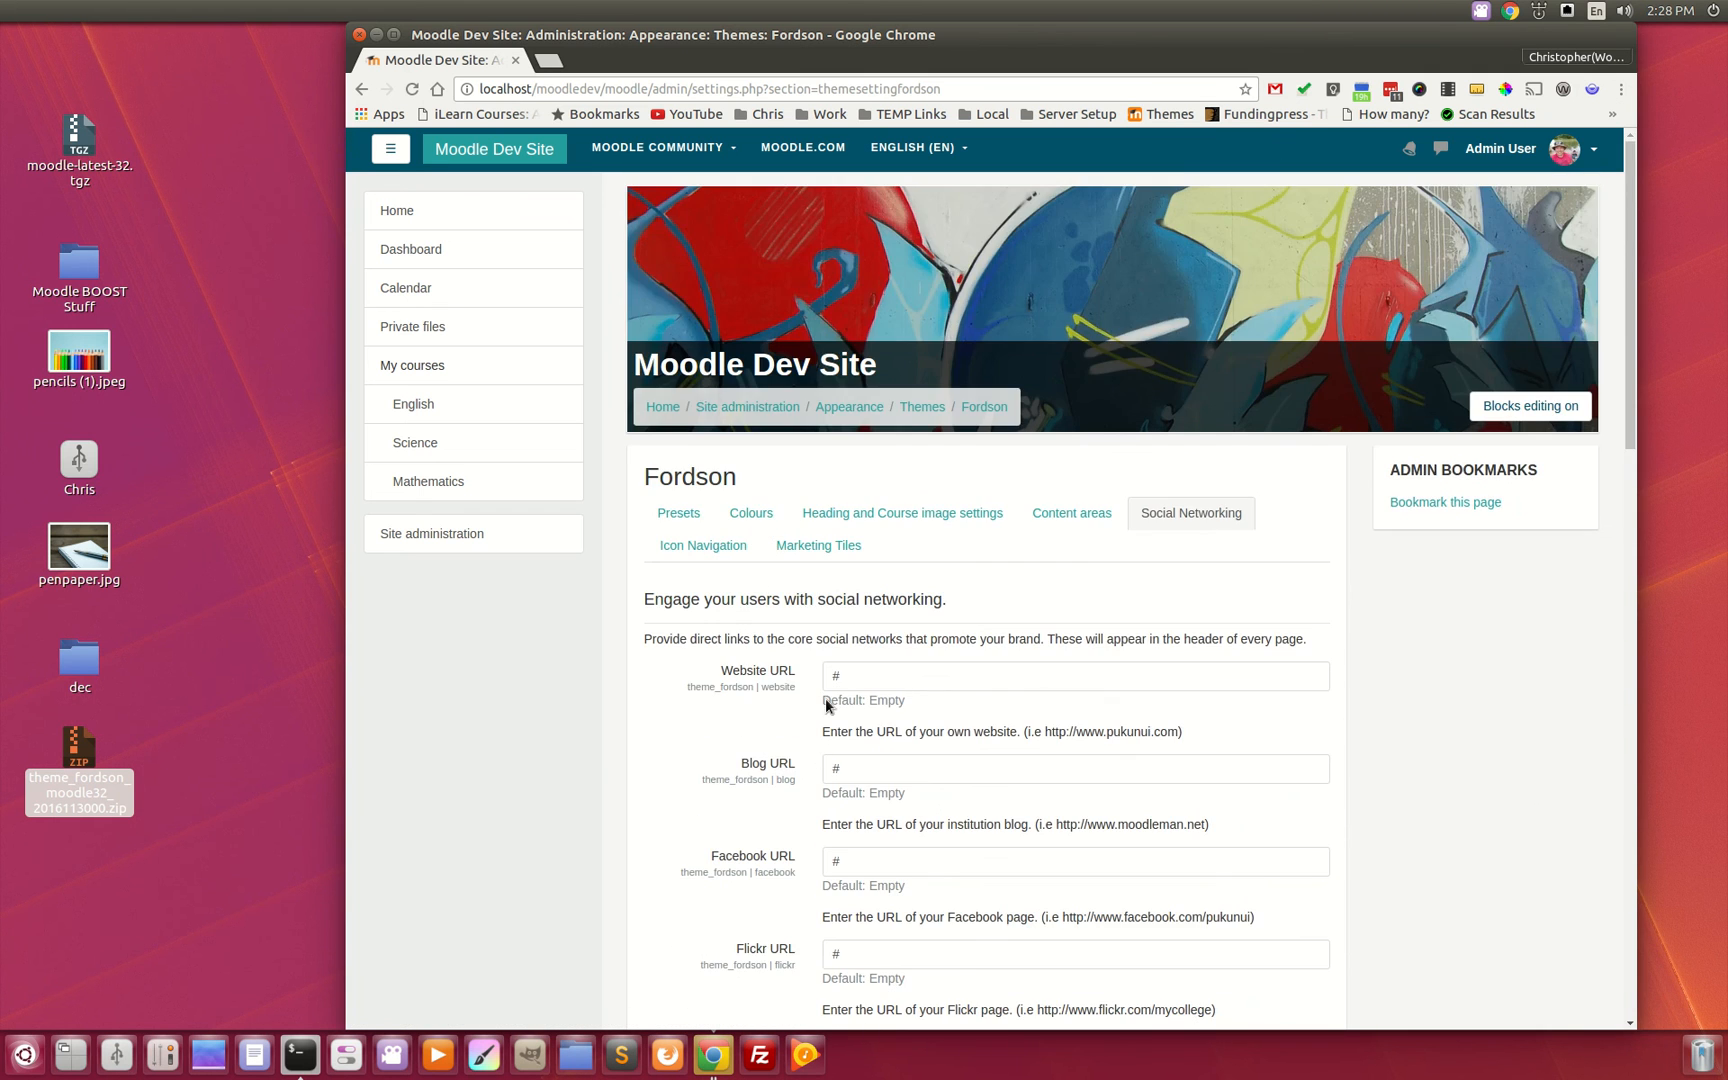
pyautogui.moveTo(1232, 978)
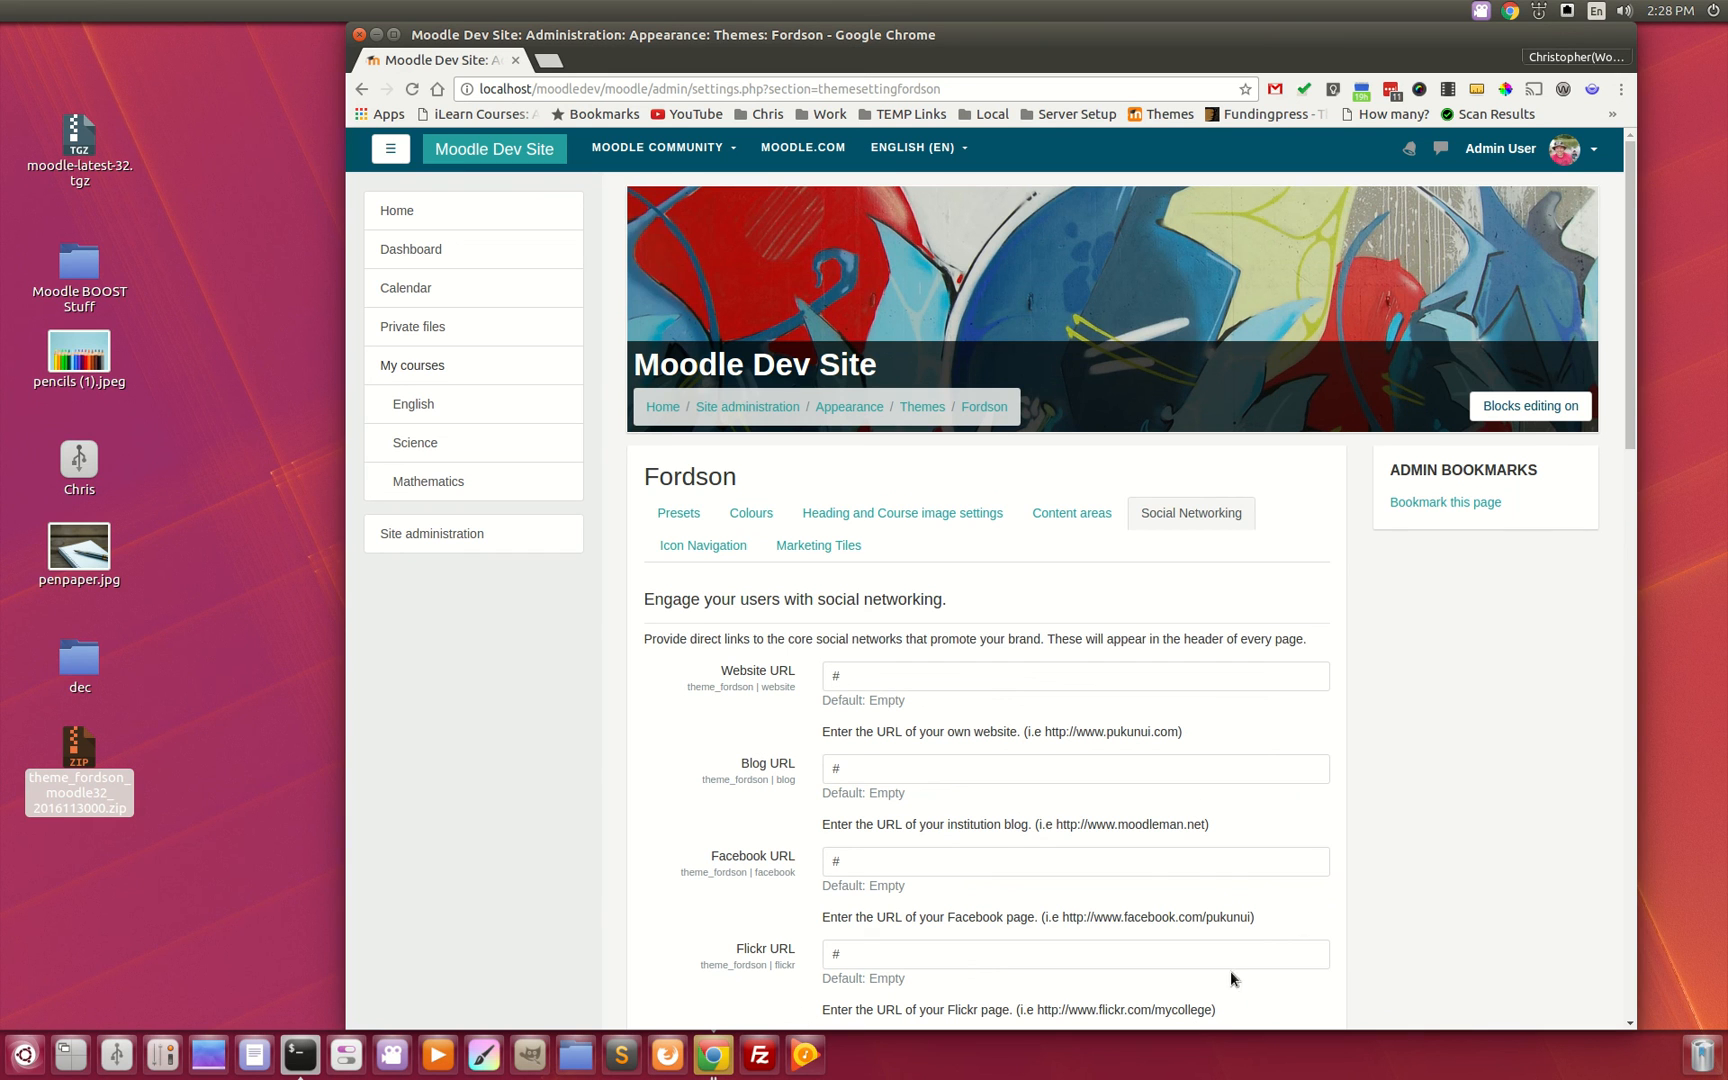
pyautogui.moveTo(904, 628)
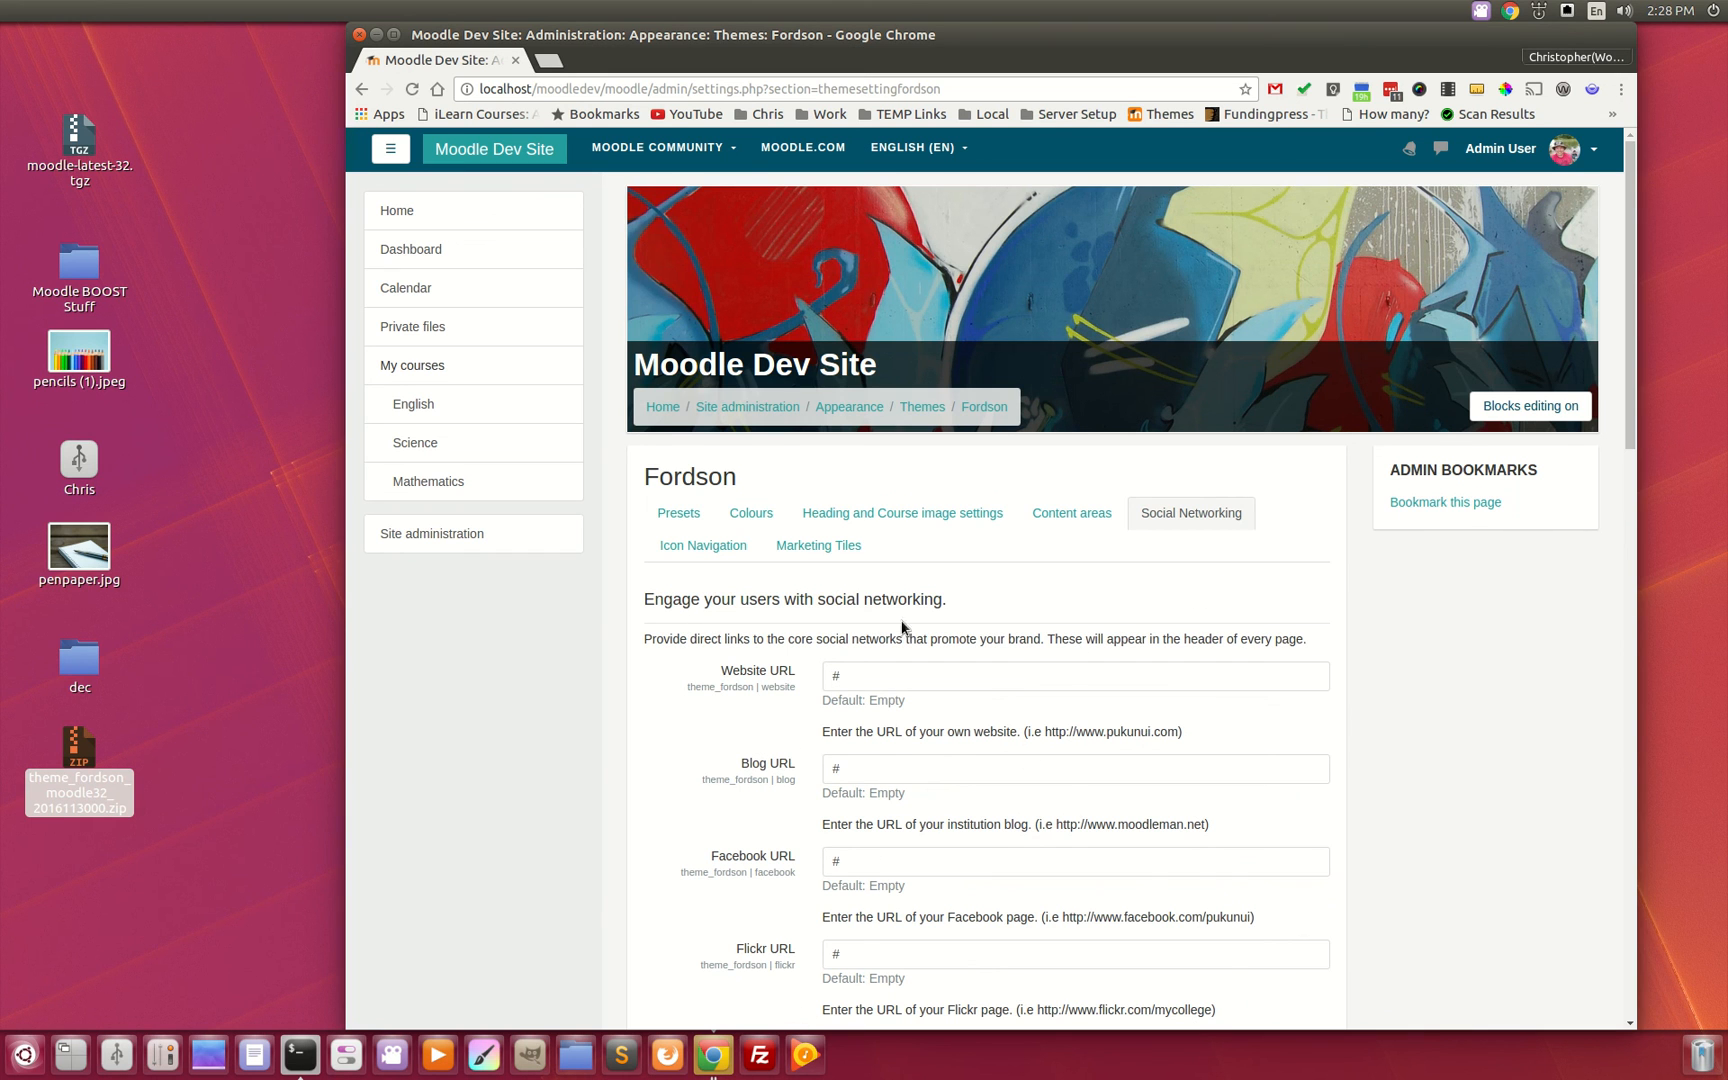
pyautogui.moveTo(704, 546)
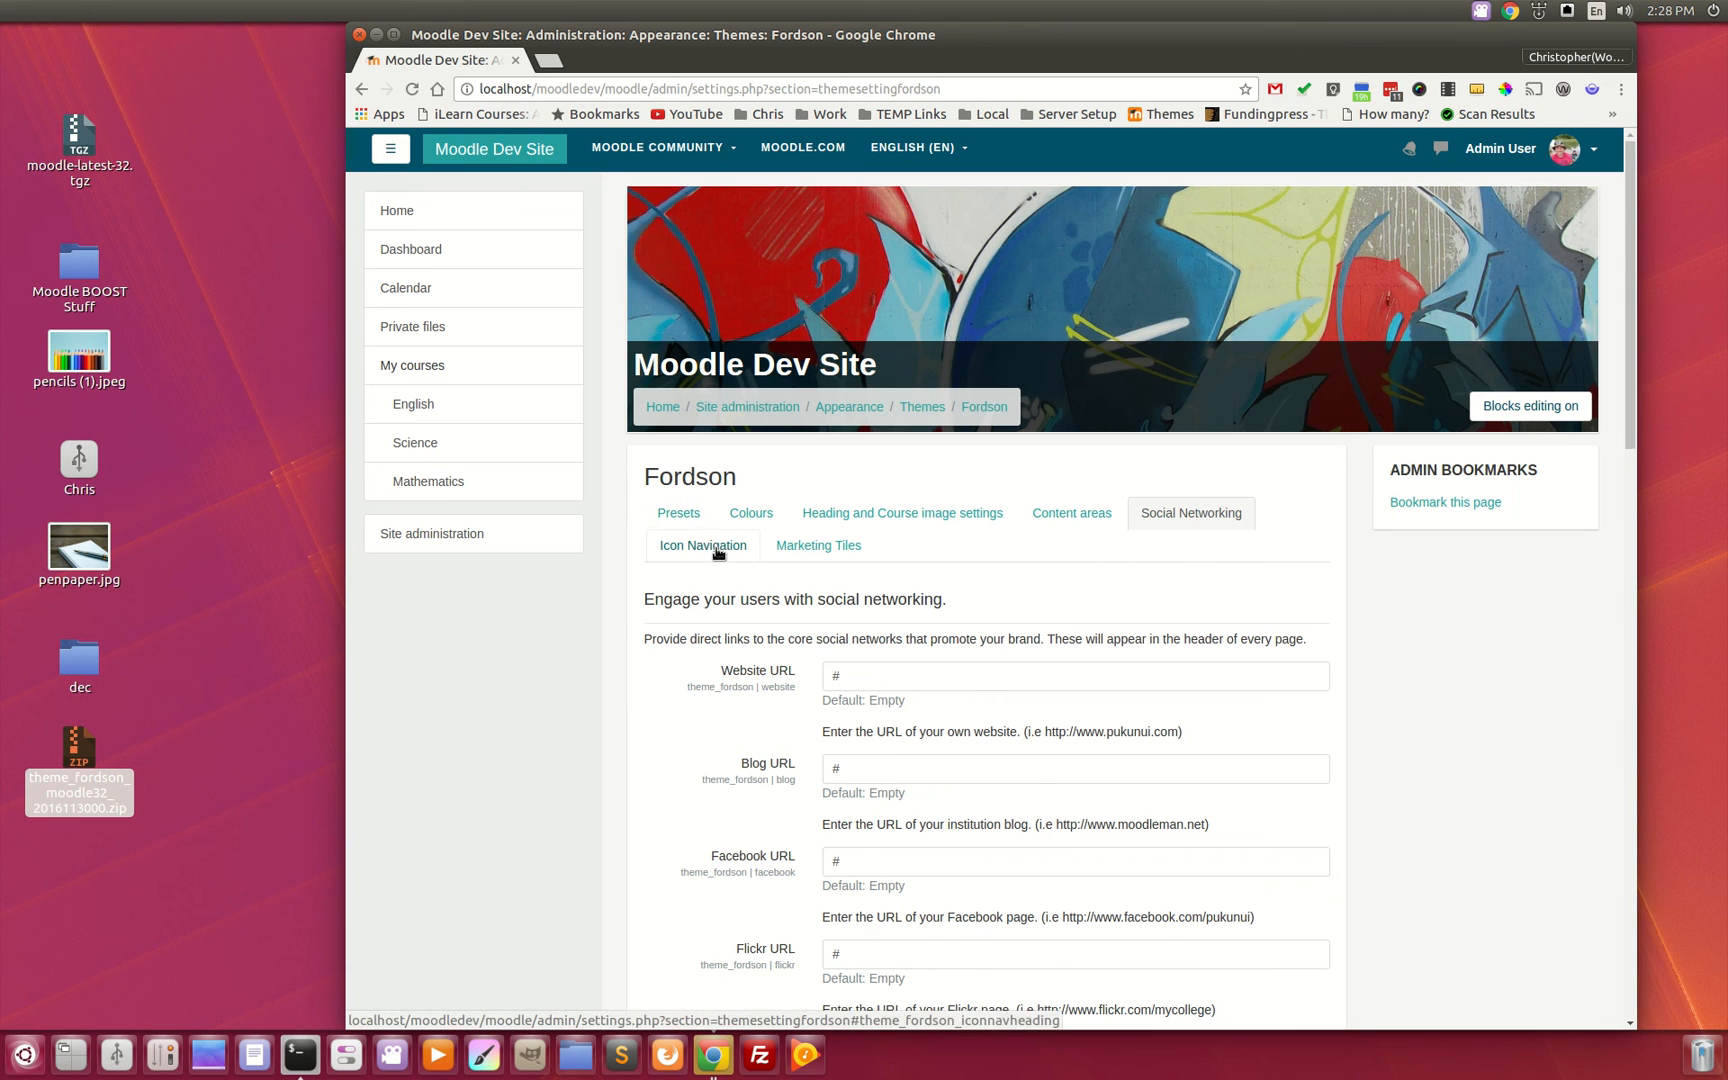
pyautogui.click(702, 544)
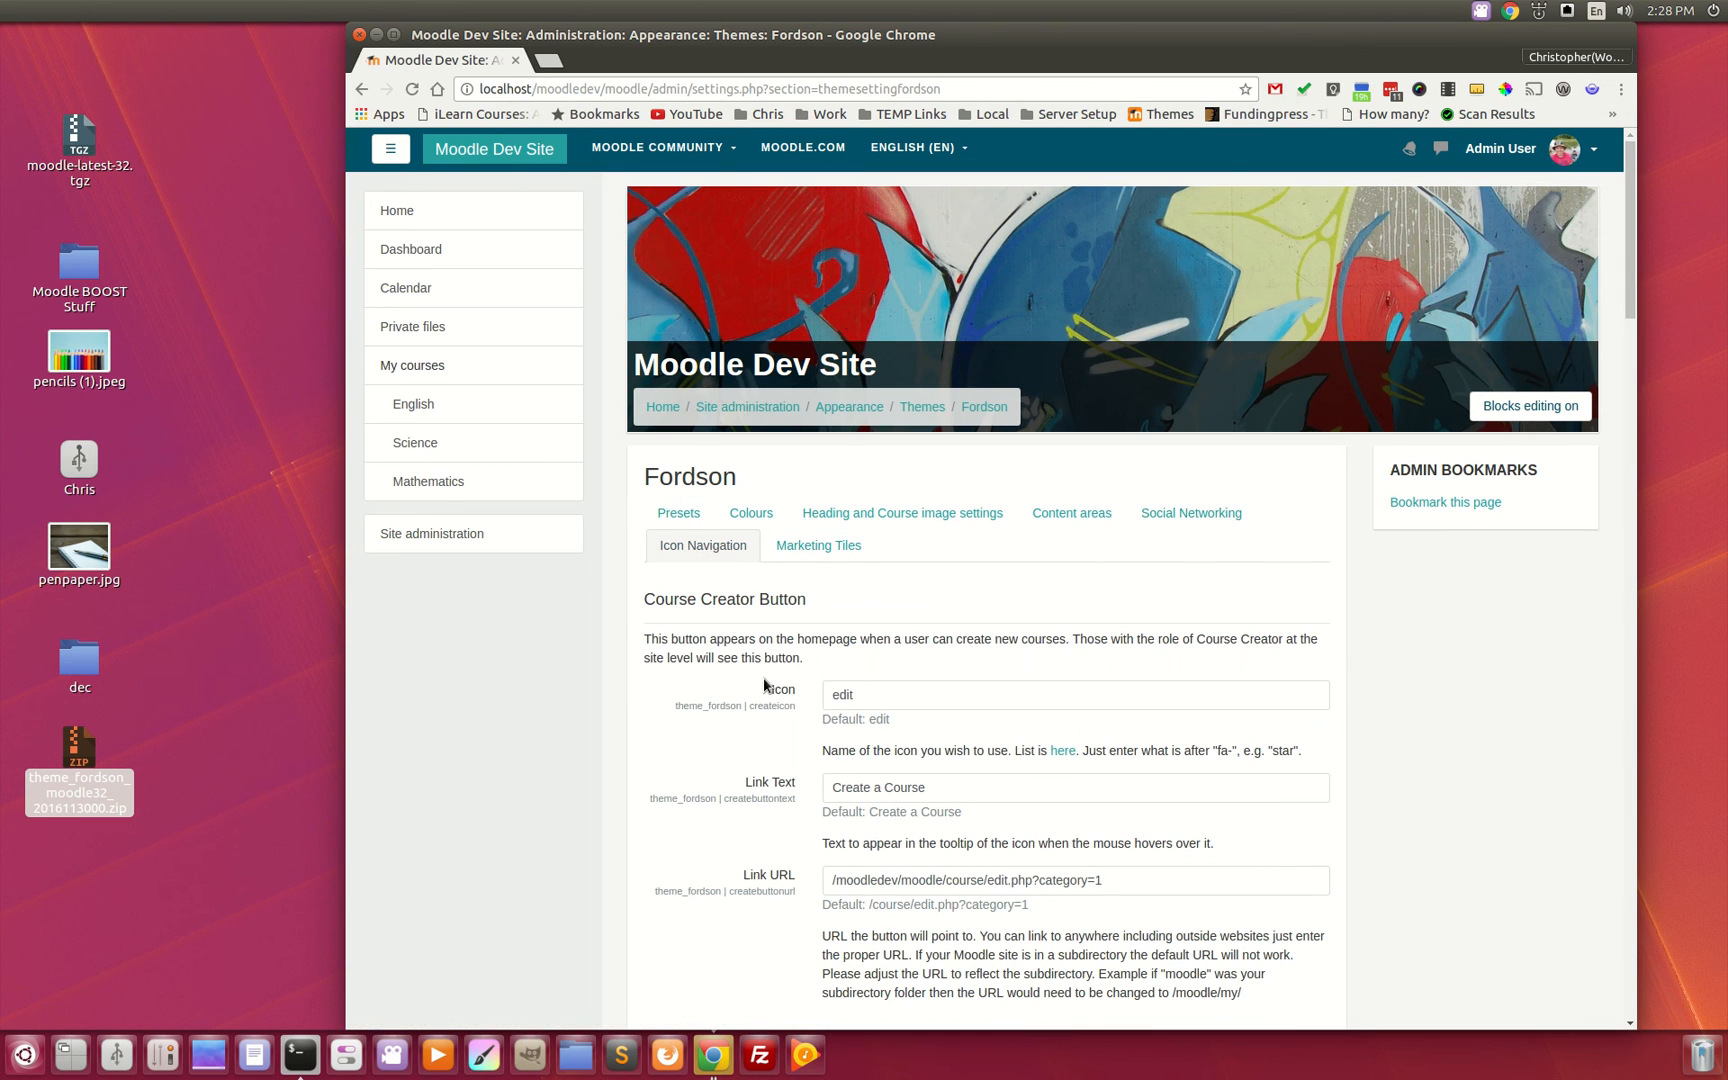
pyautogui.scroll(-3)
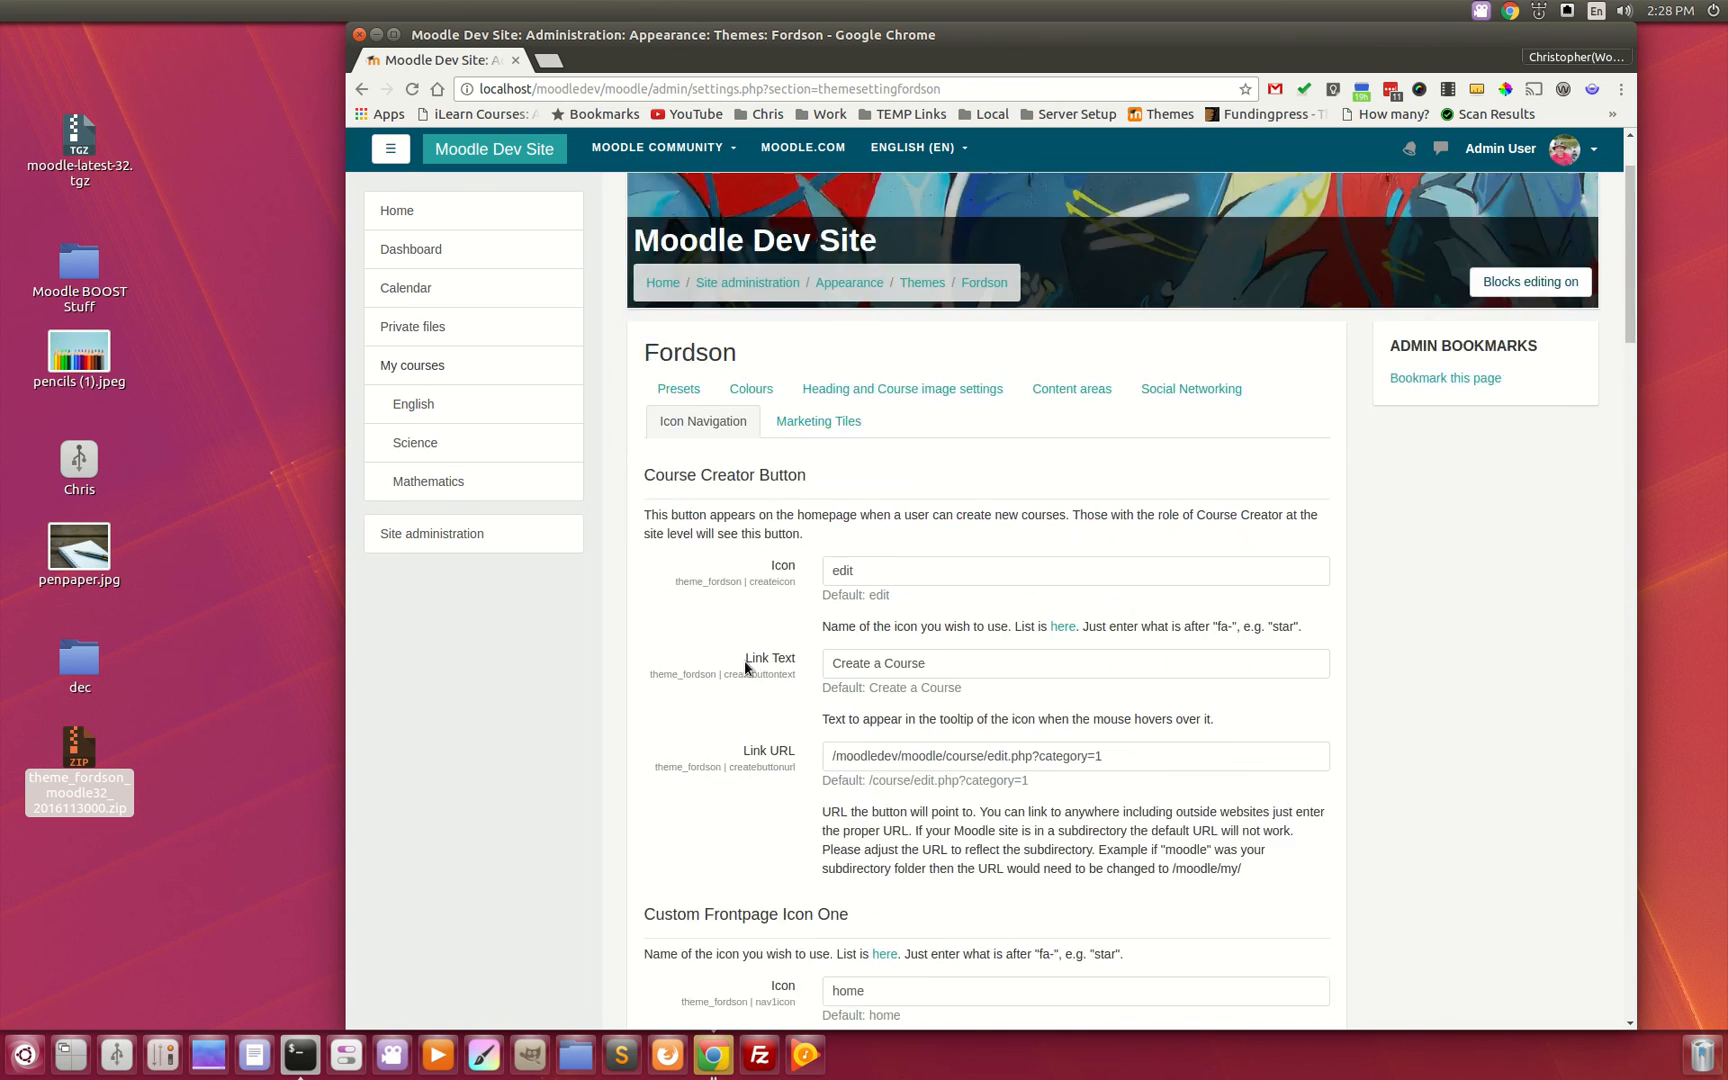
pyautogui.scroll(-3)
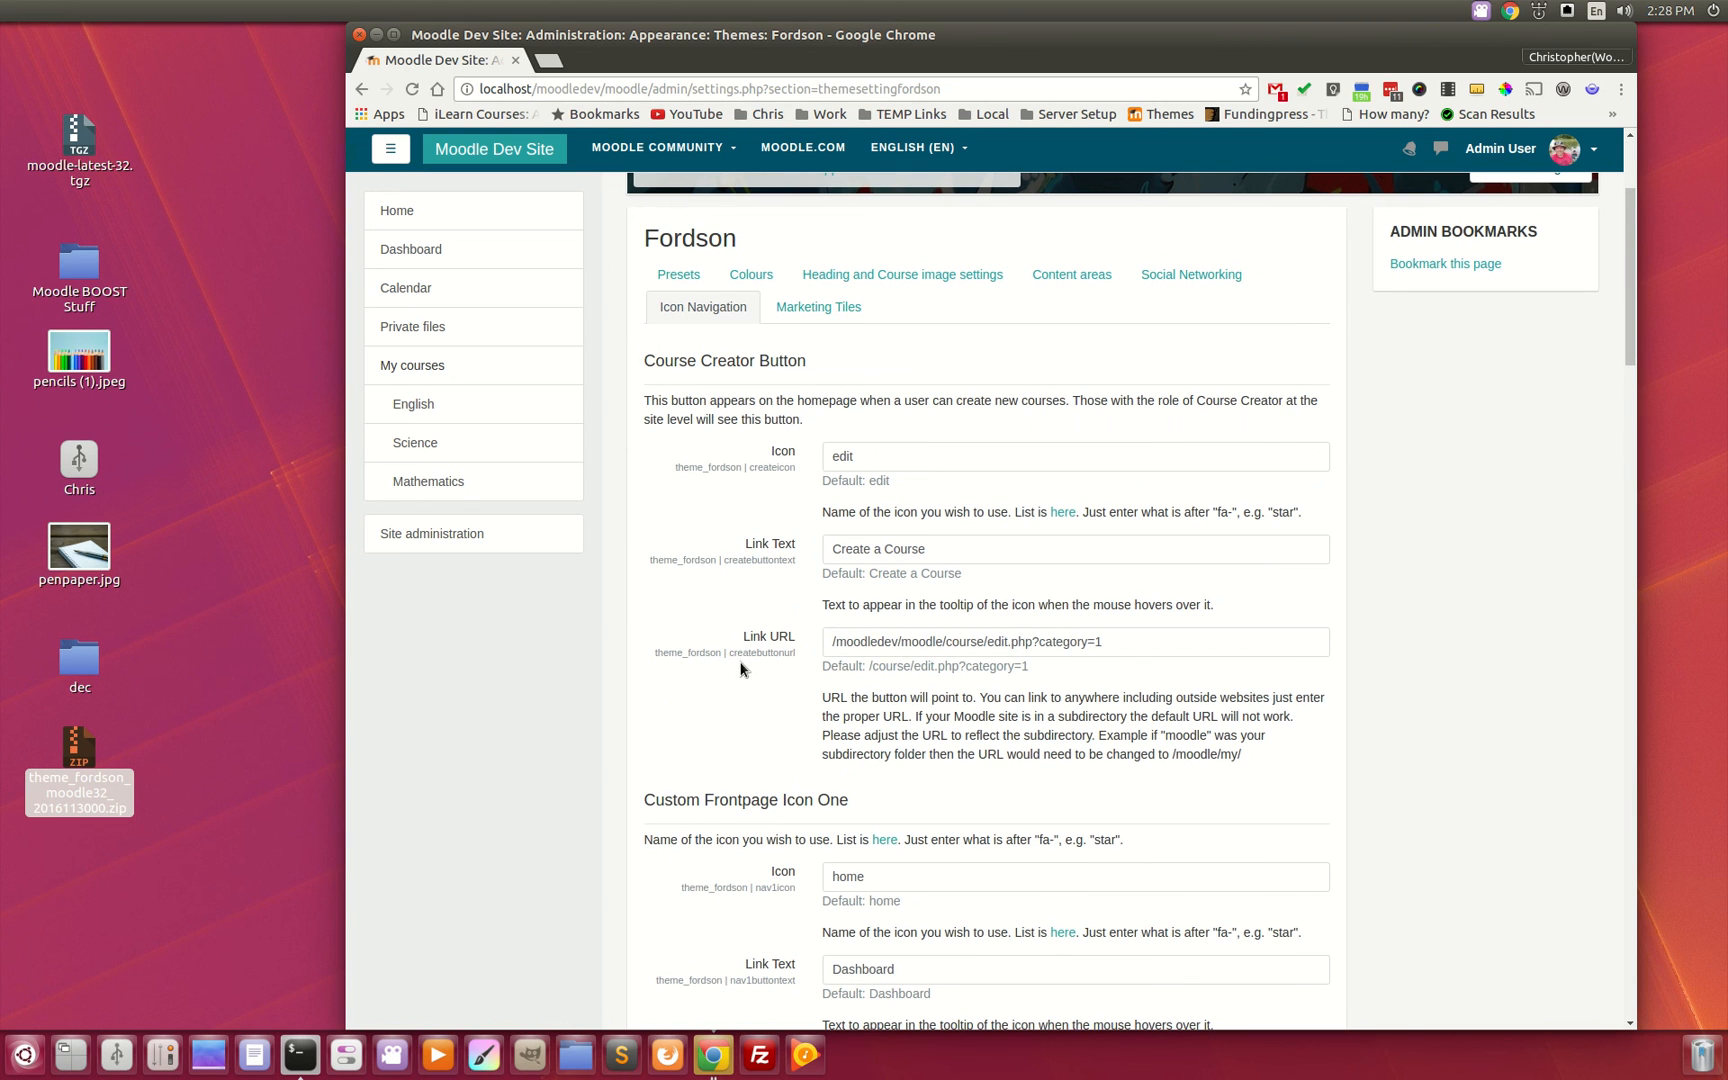
pyautogui.moveTo(860, 400)
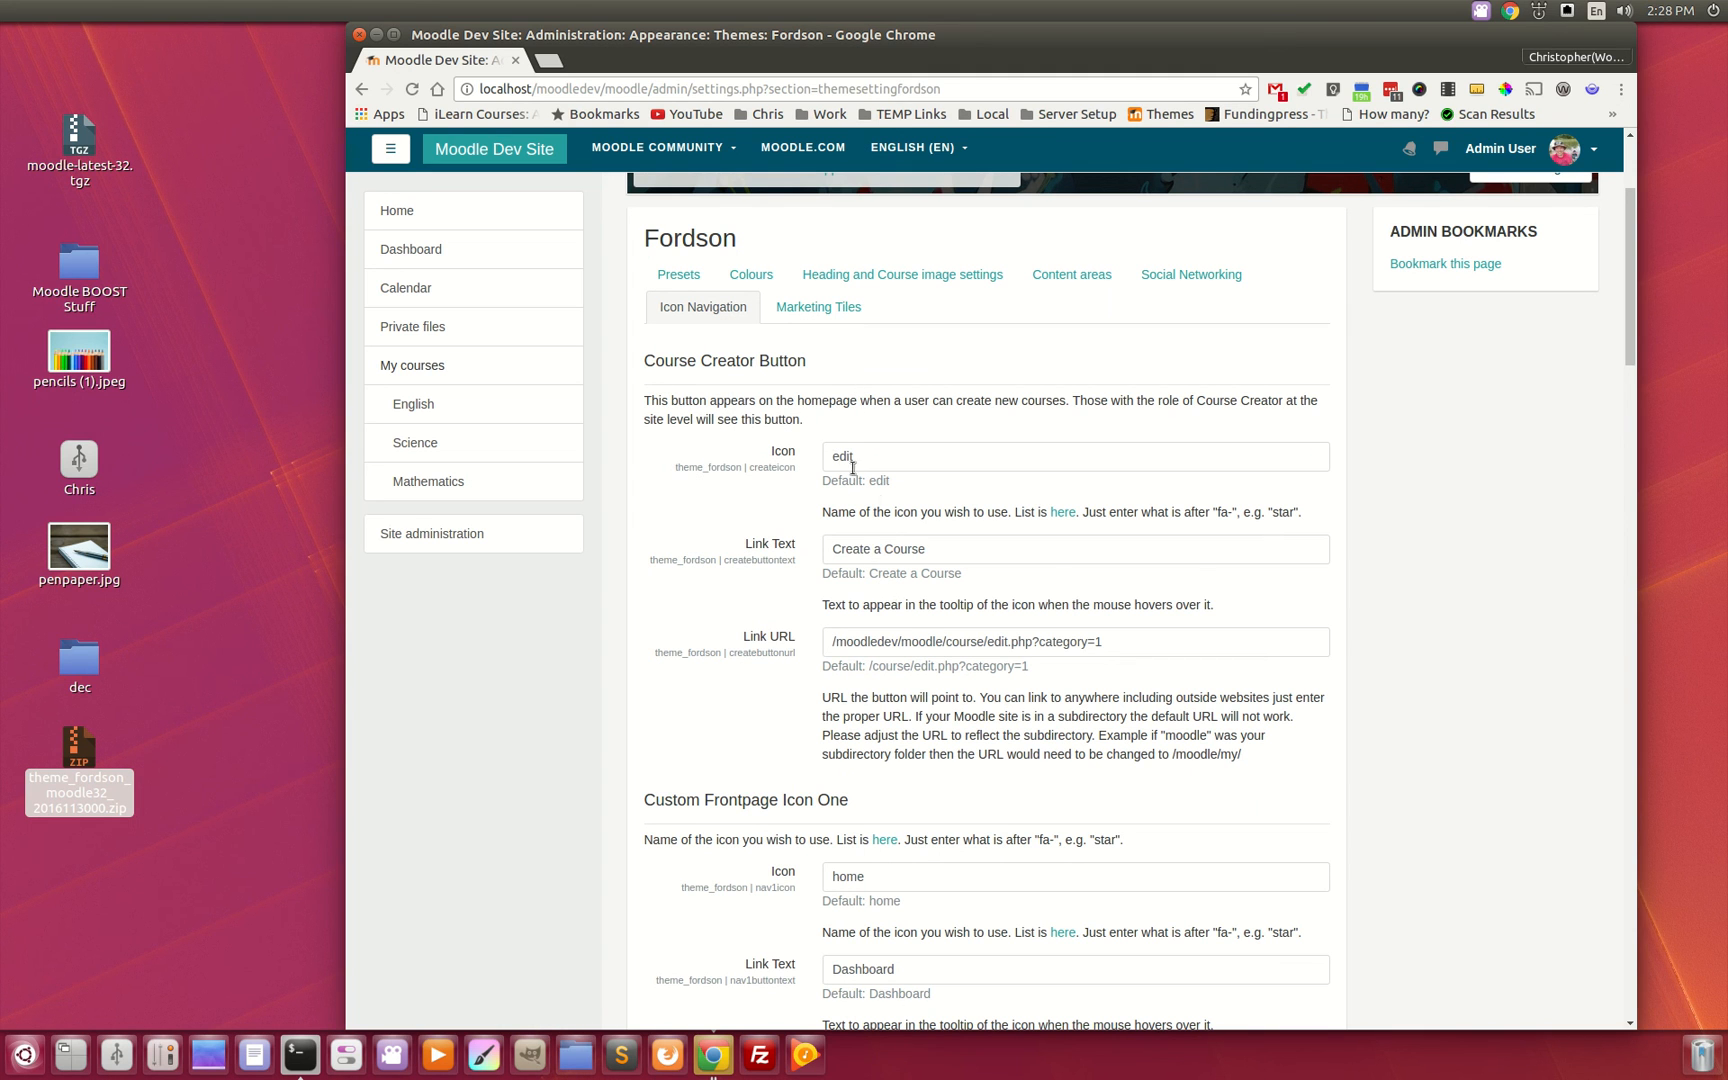
pyautogui.moveTo(912, 680)
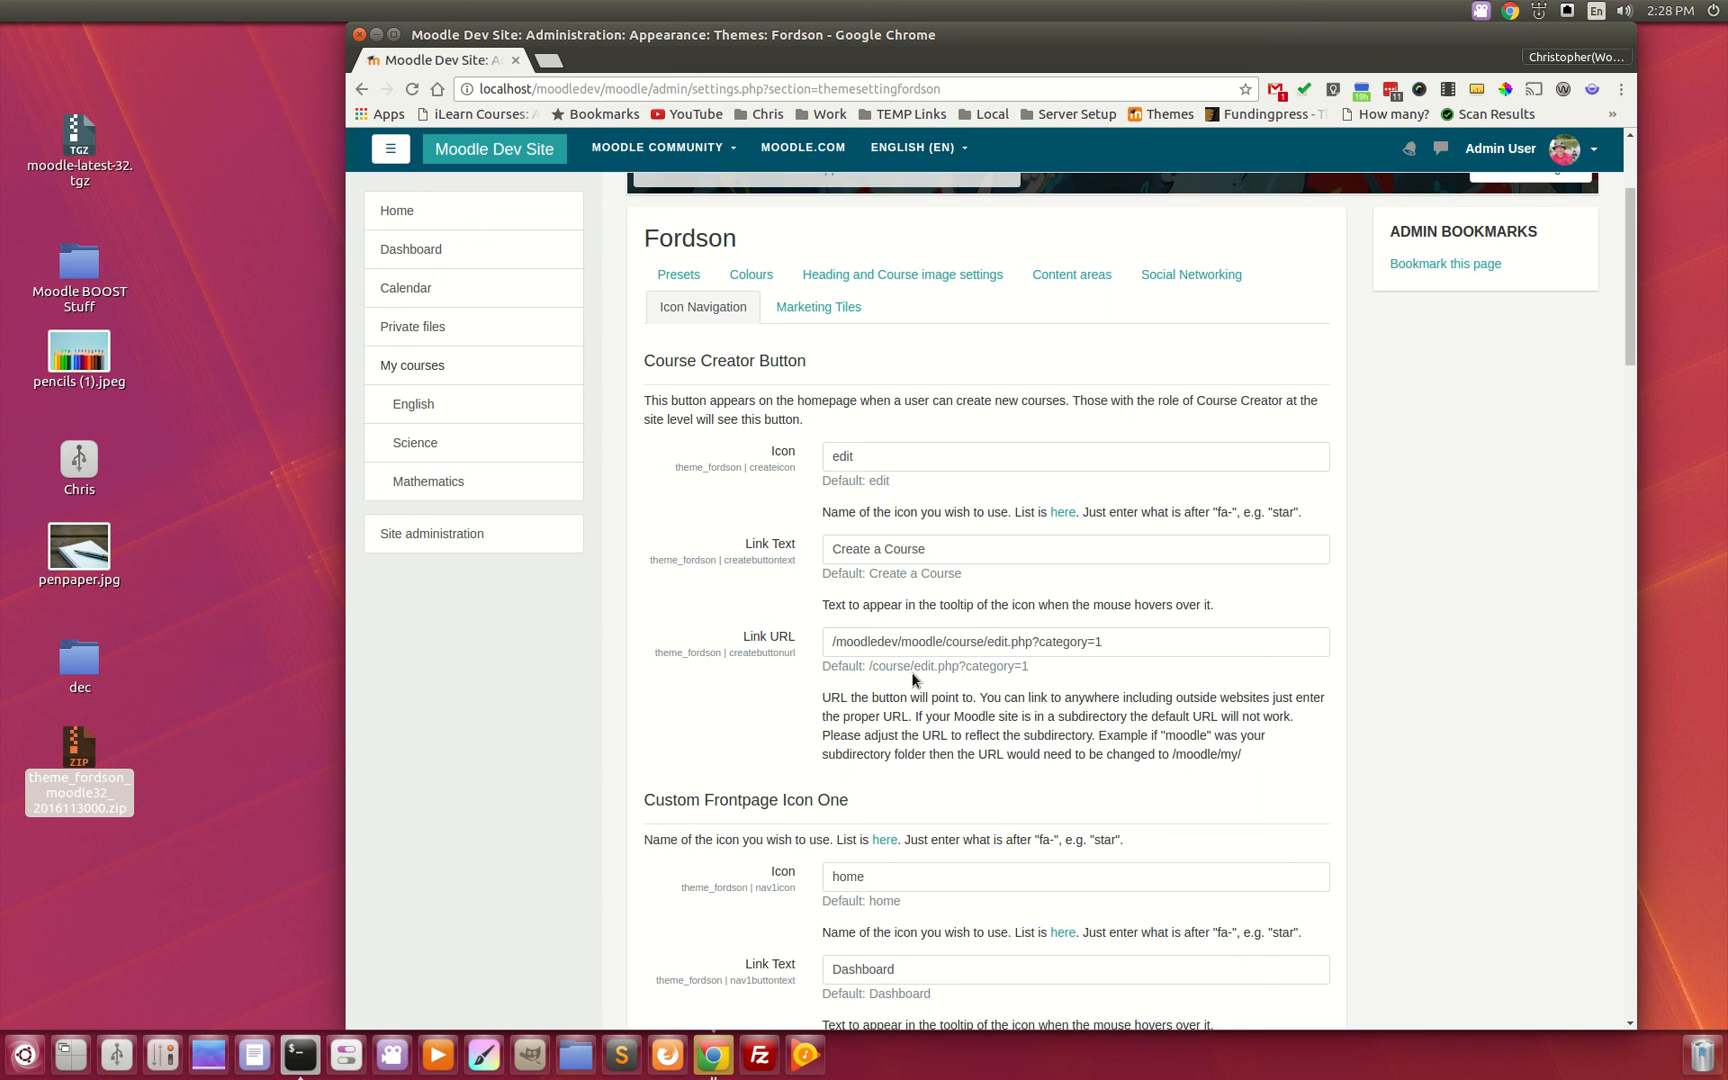
pyautogui.moveTo(974, 704)
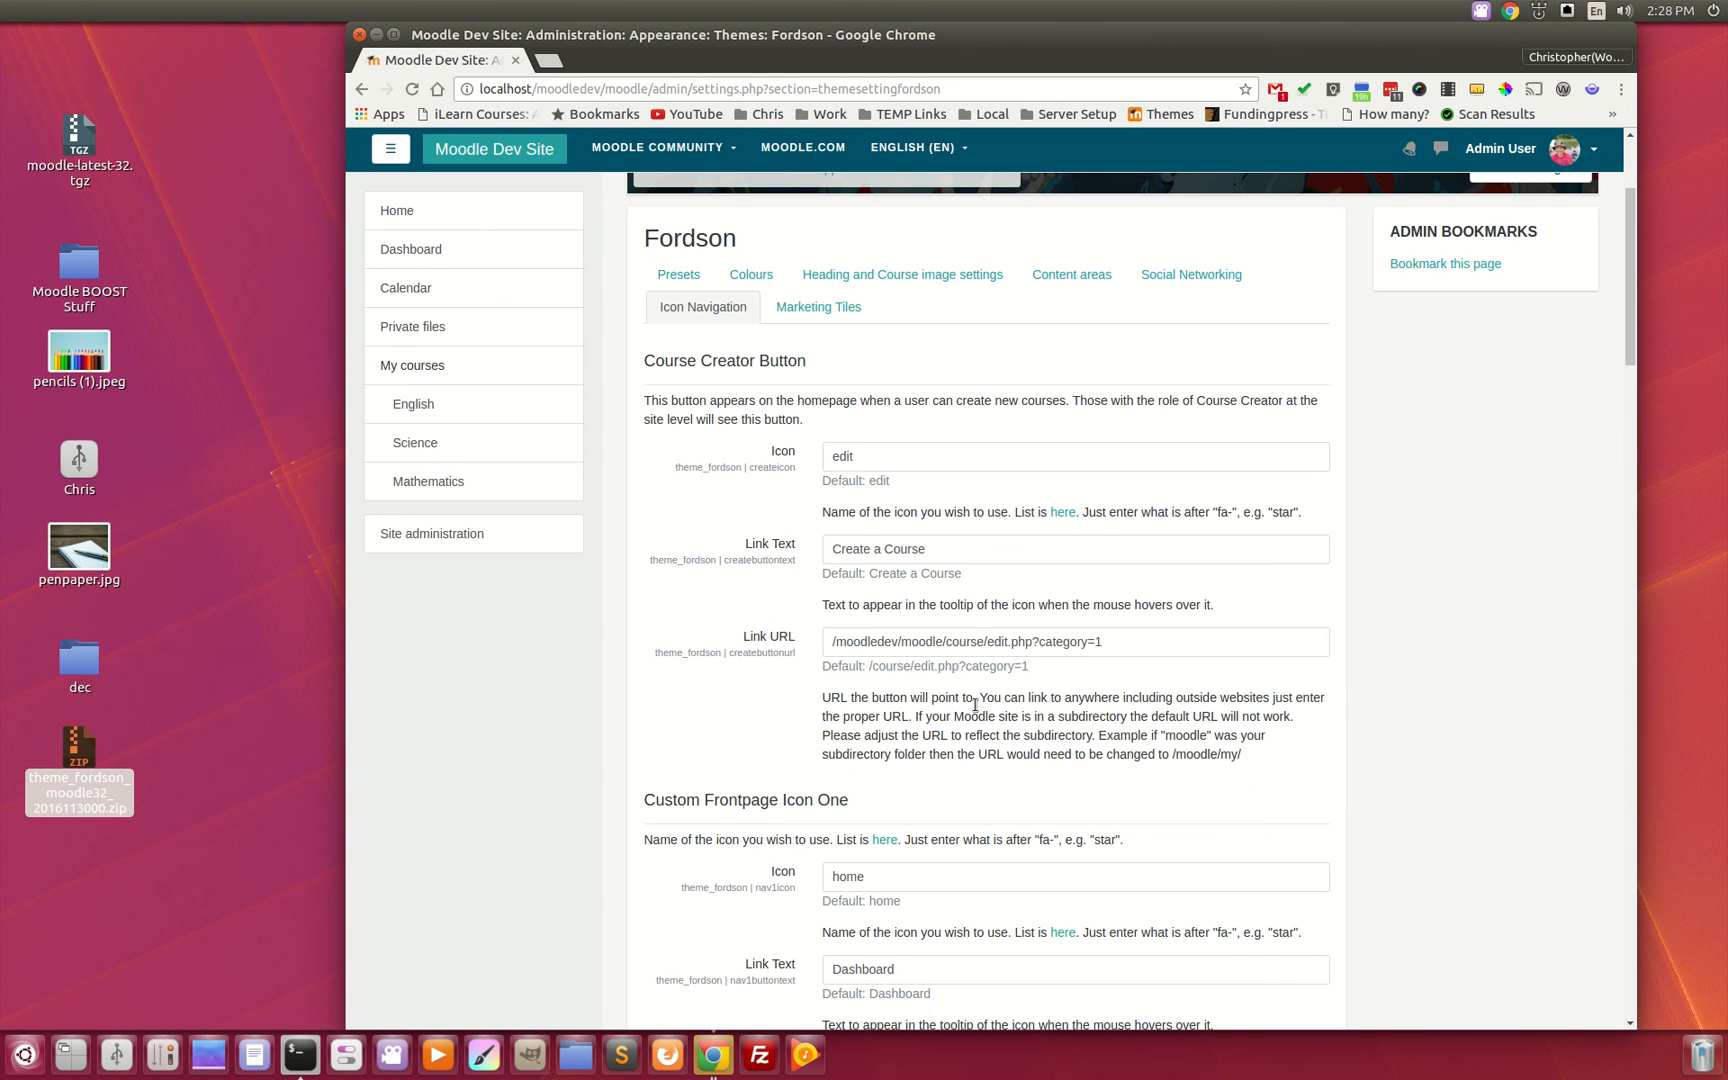
pyautogui.scroll(-3)
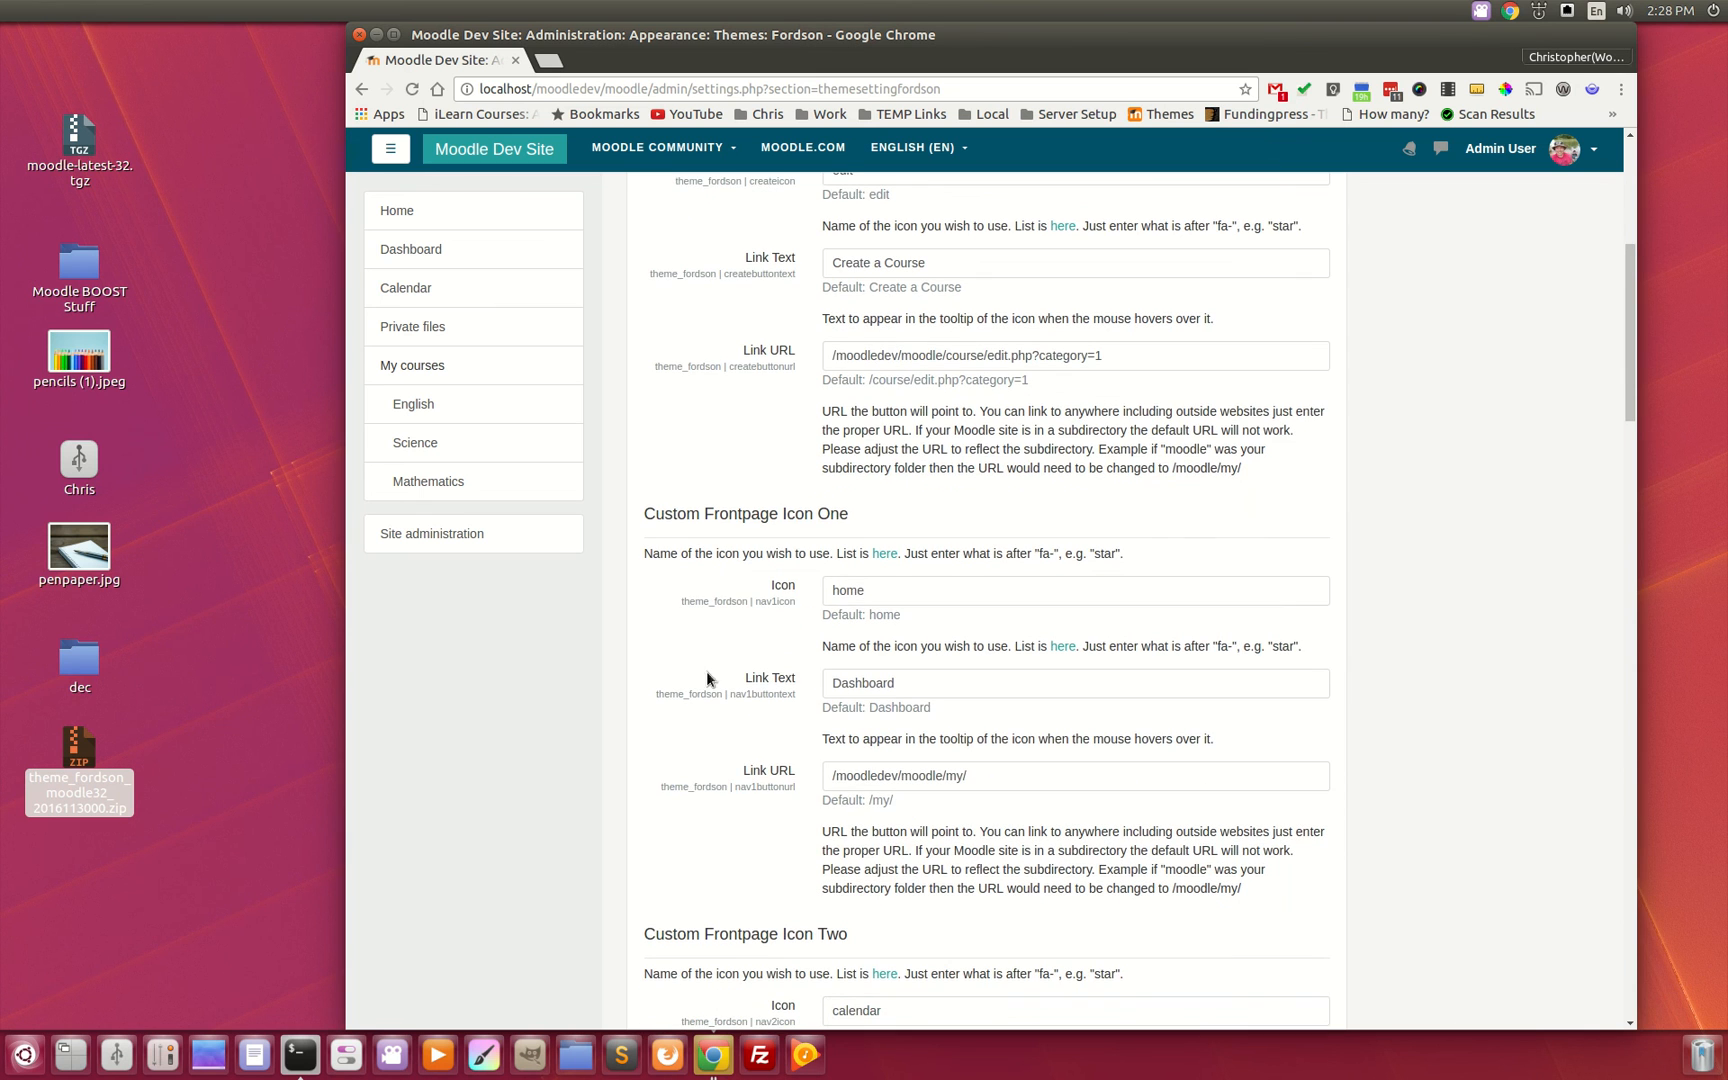
pyautogui.scroll(-3)
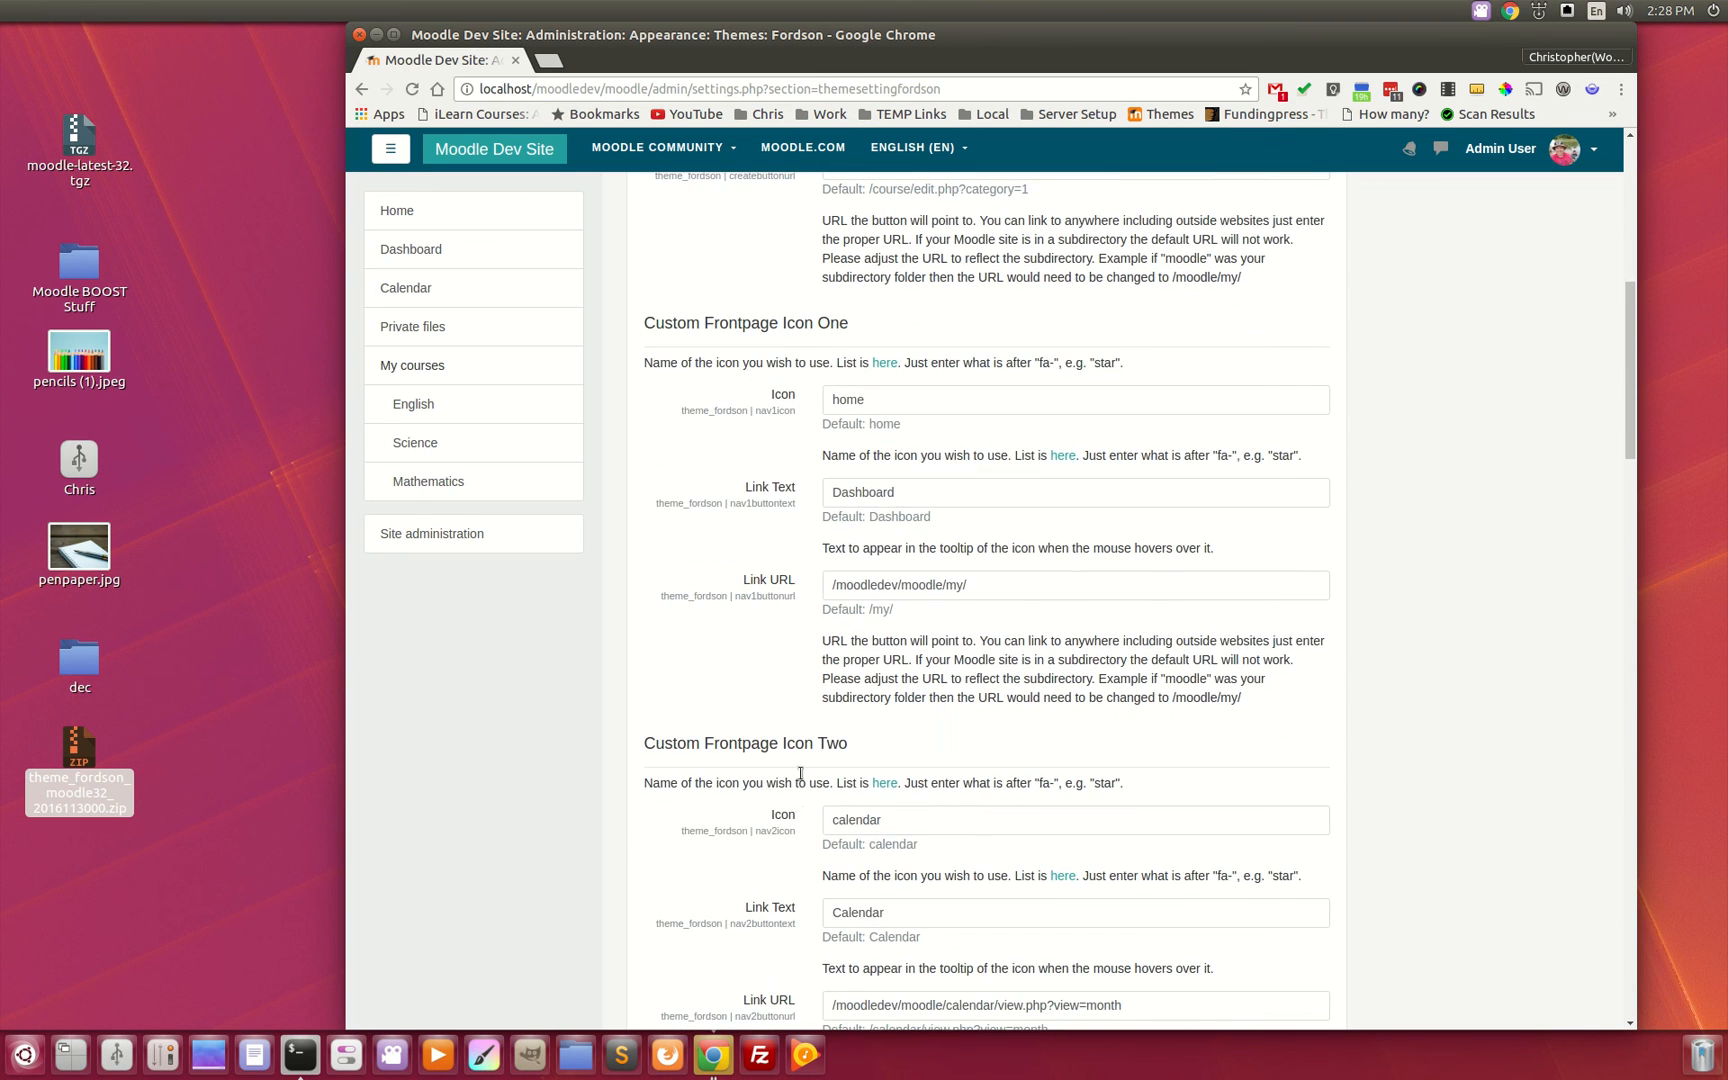
pyautogui.moveTo(914, 610)
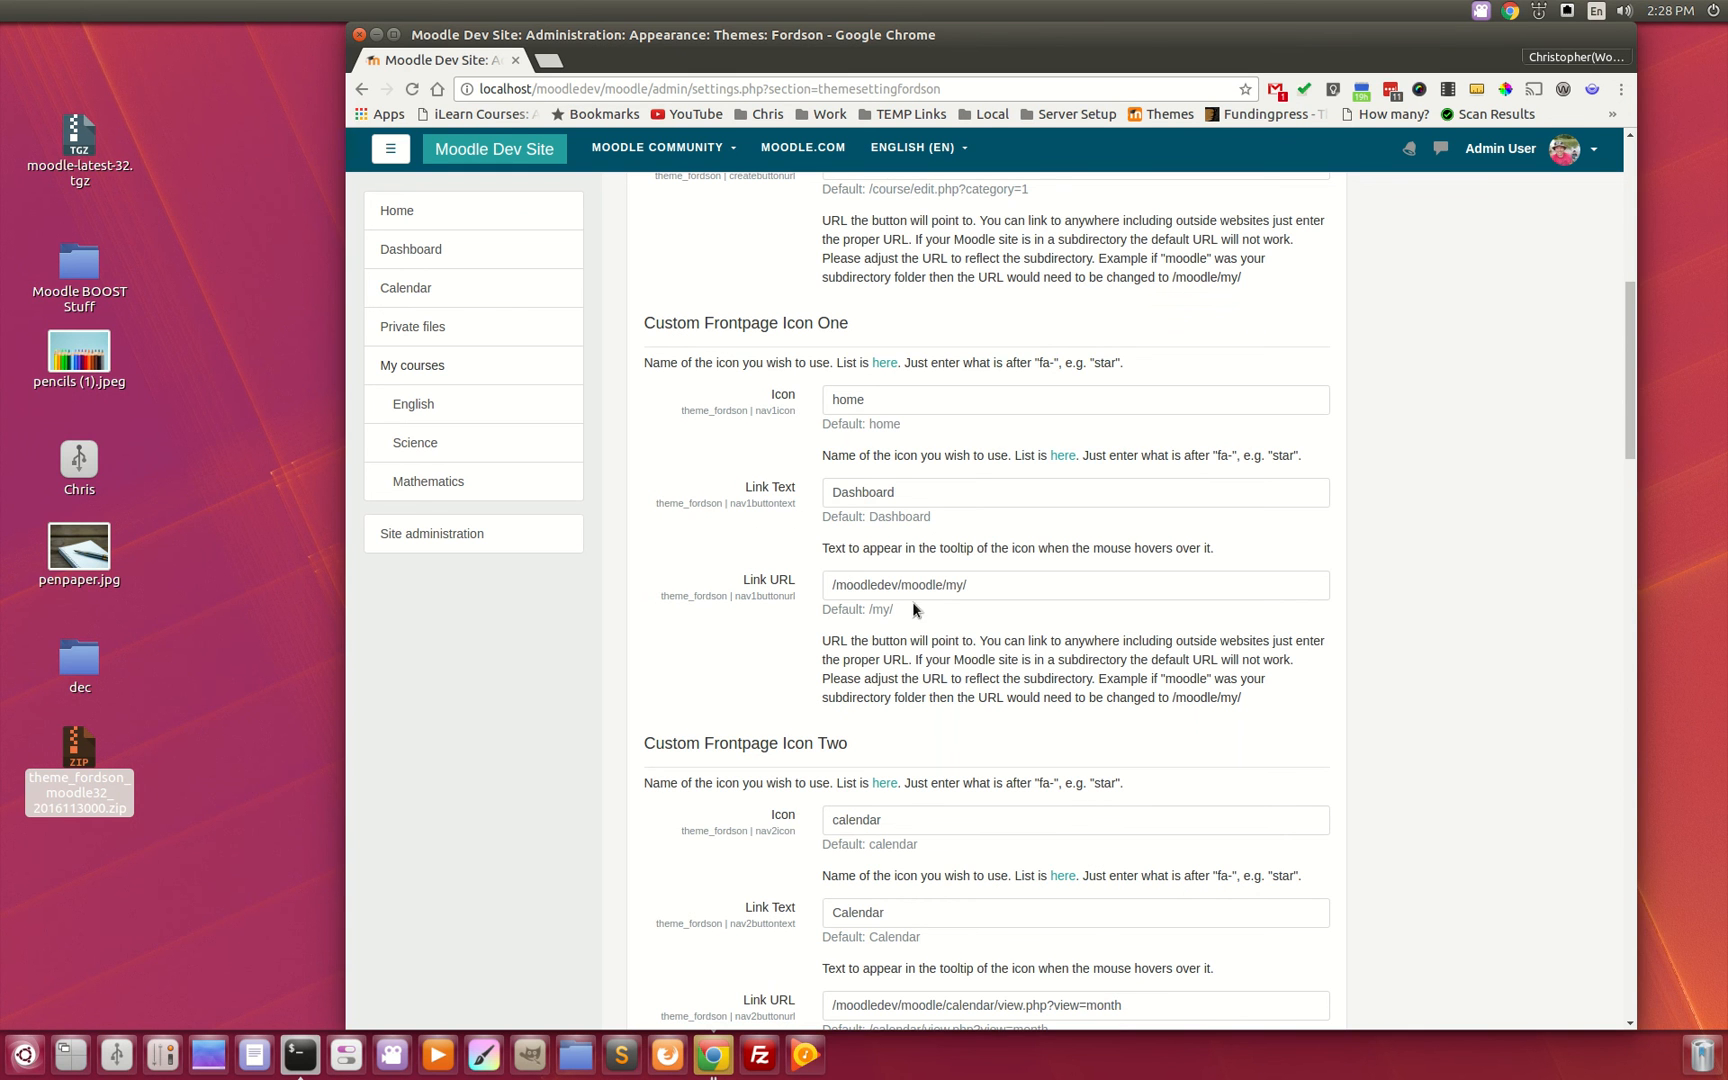
pyautogui.scroll(-3)
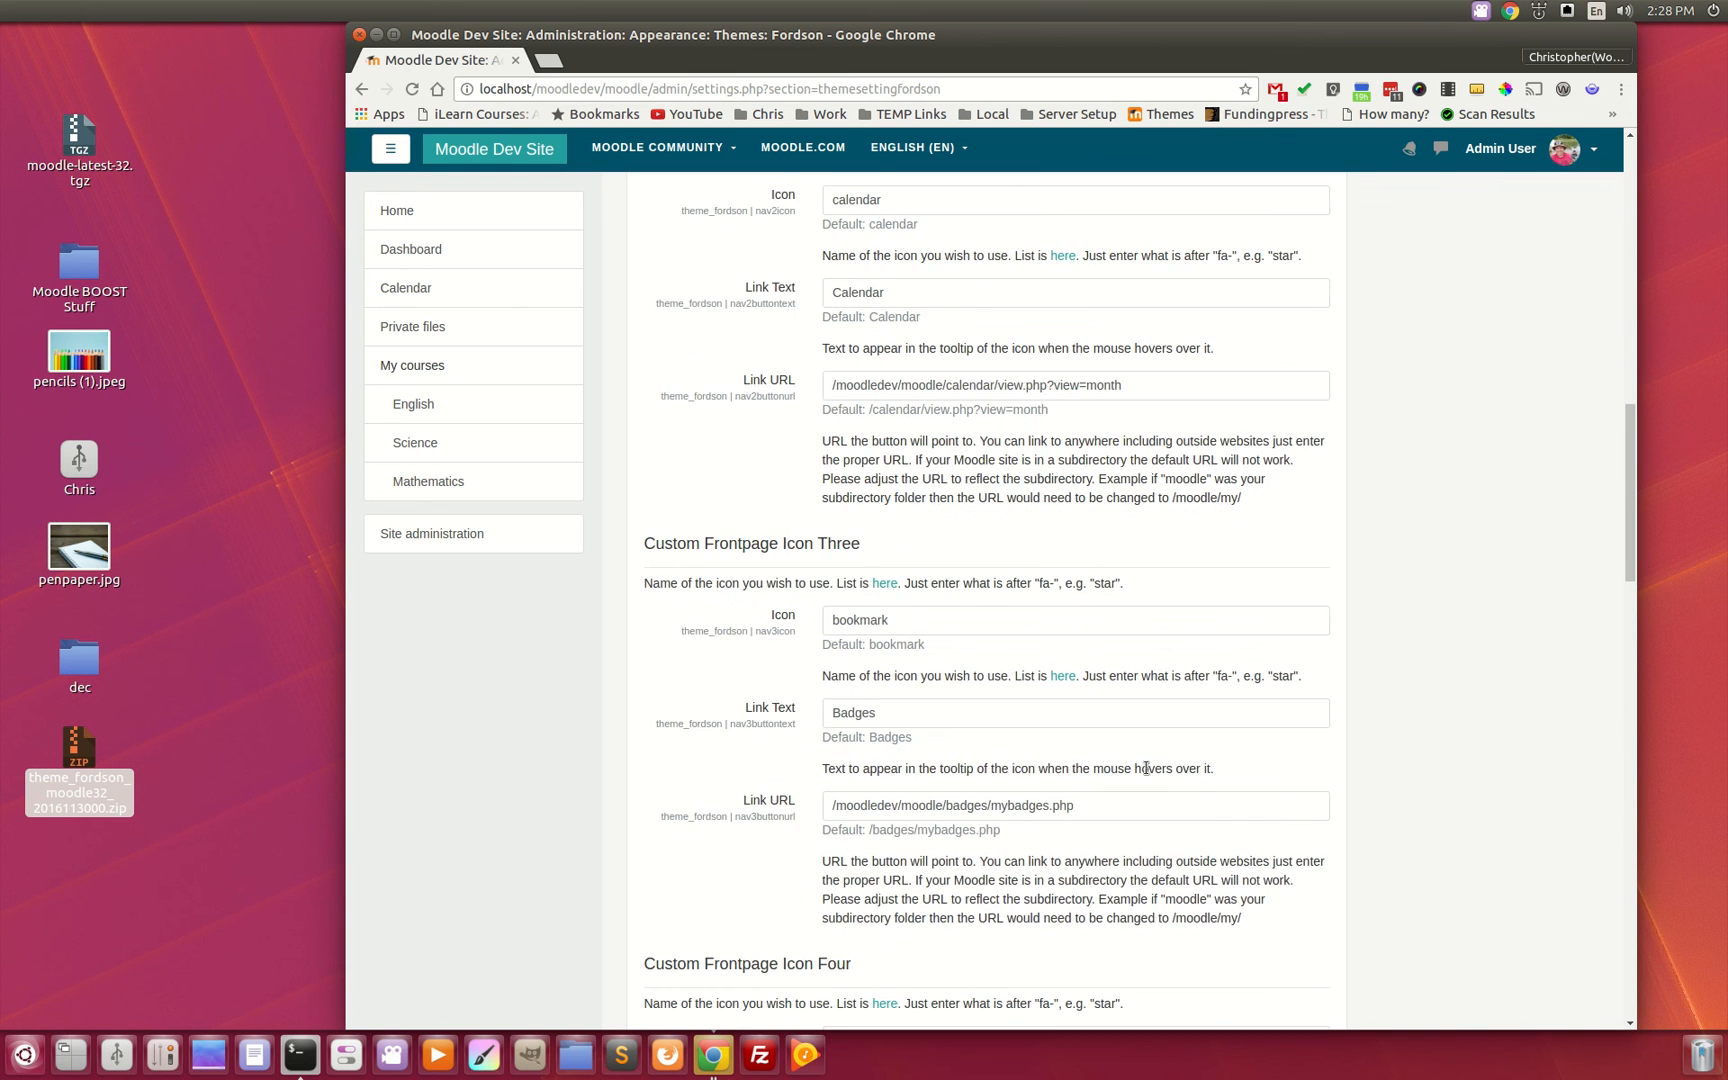
pyautogui.scroll(-3)
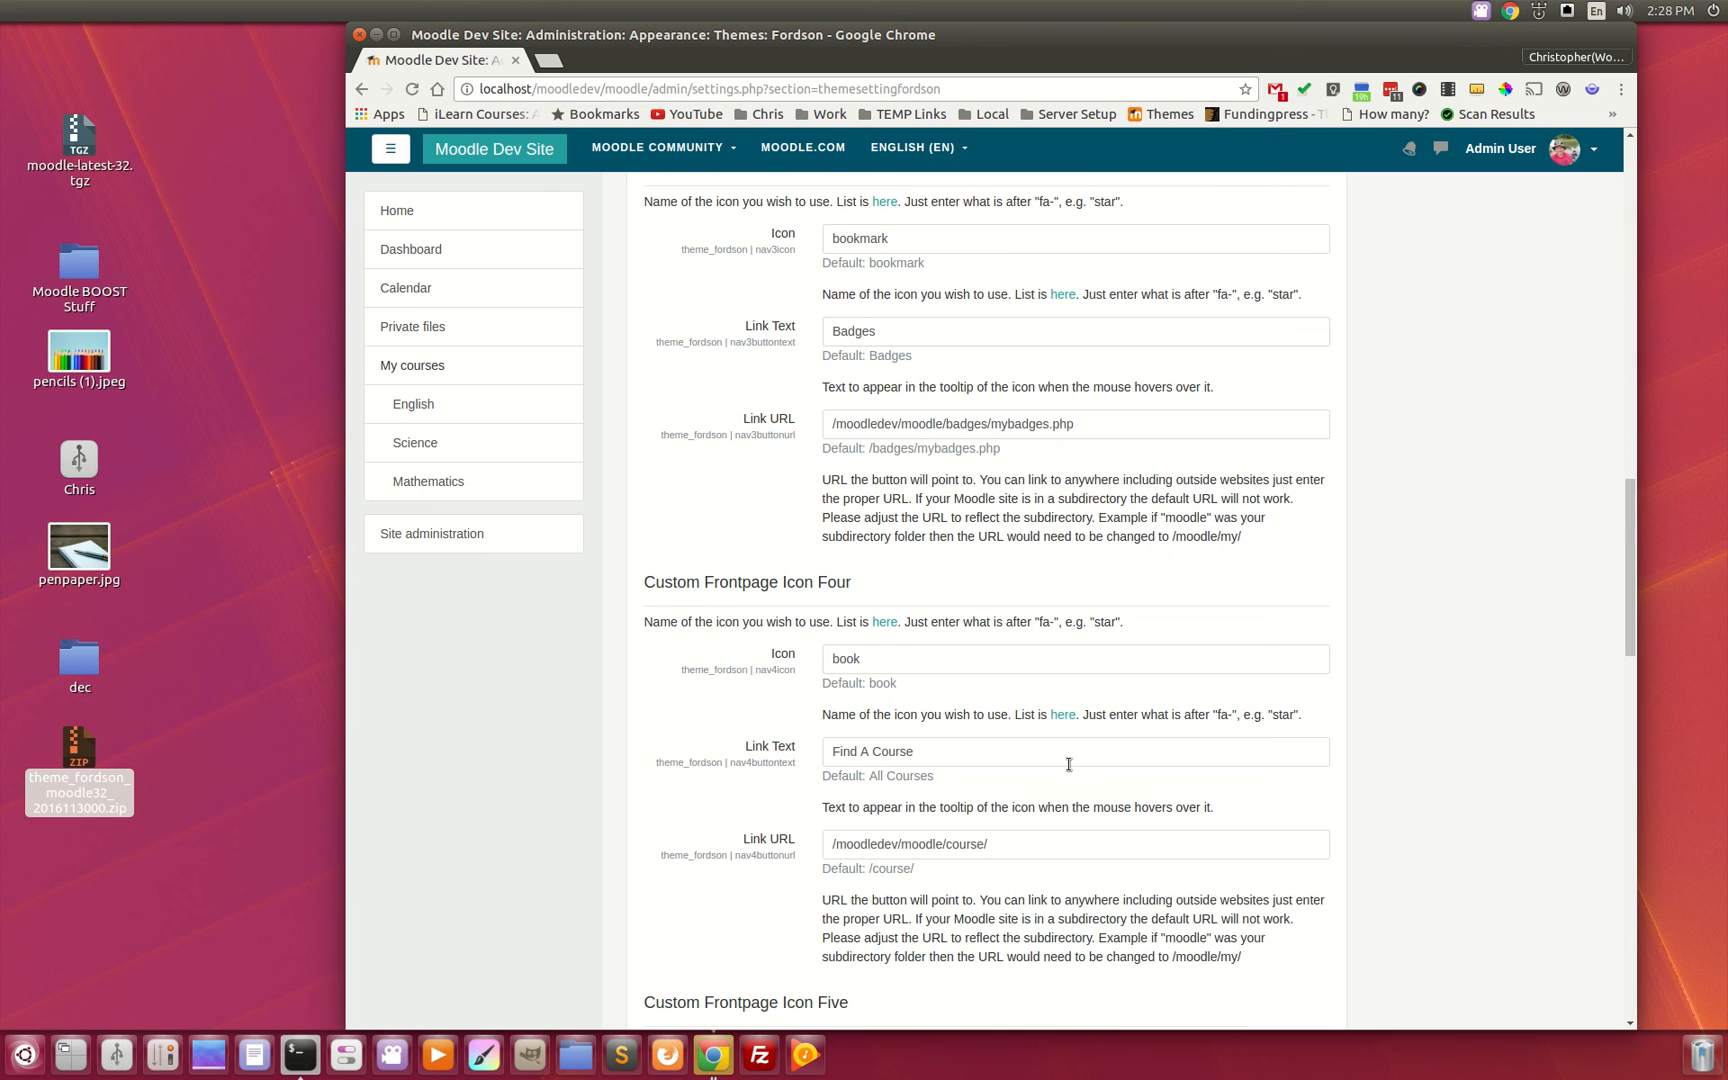
pyautogui.scroll(-3)
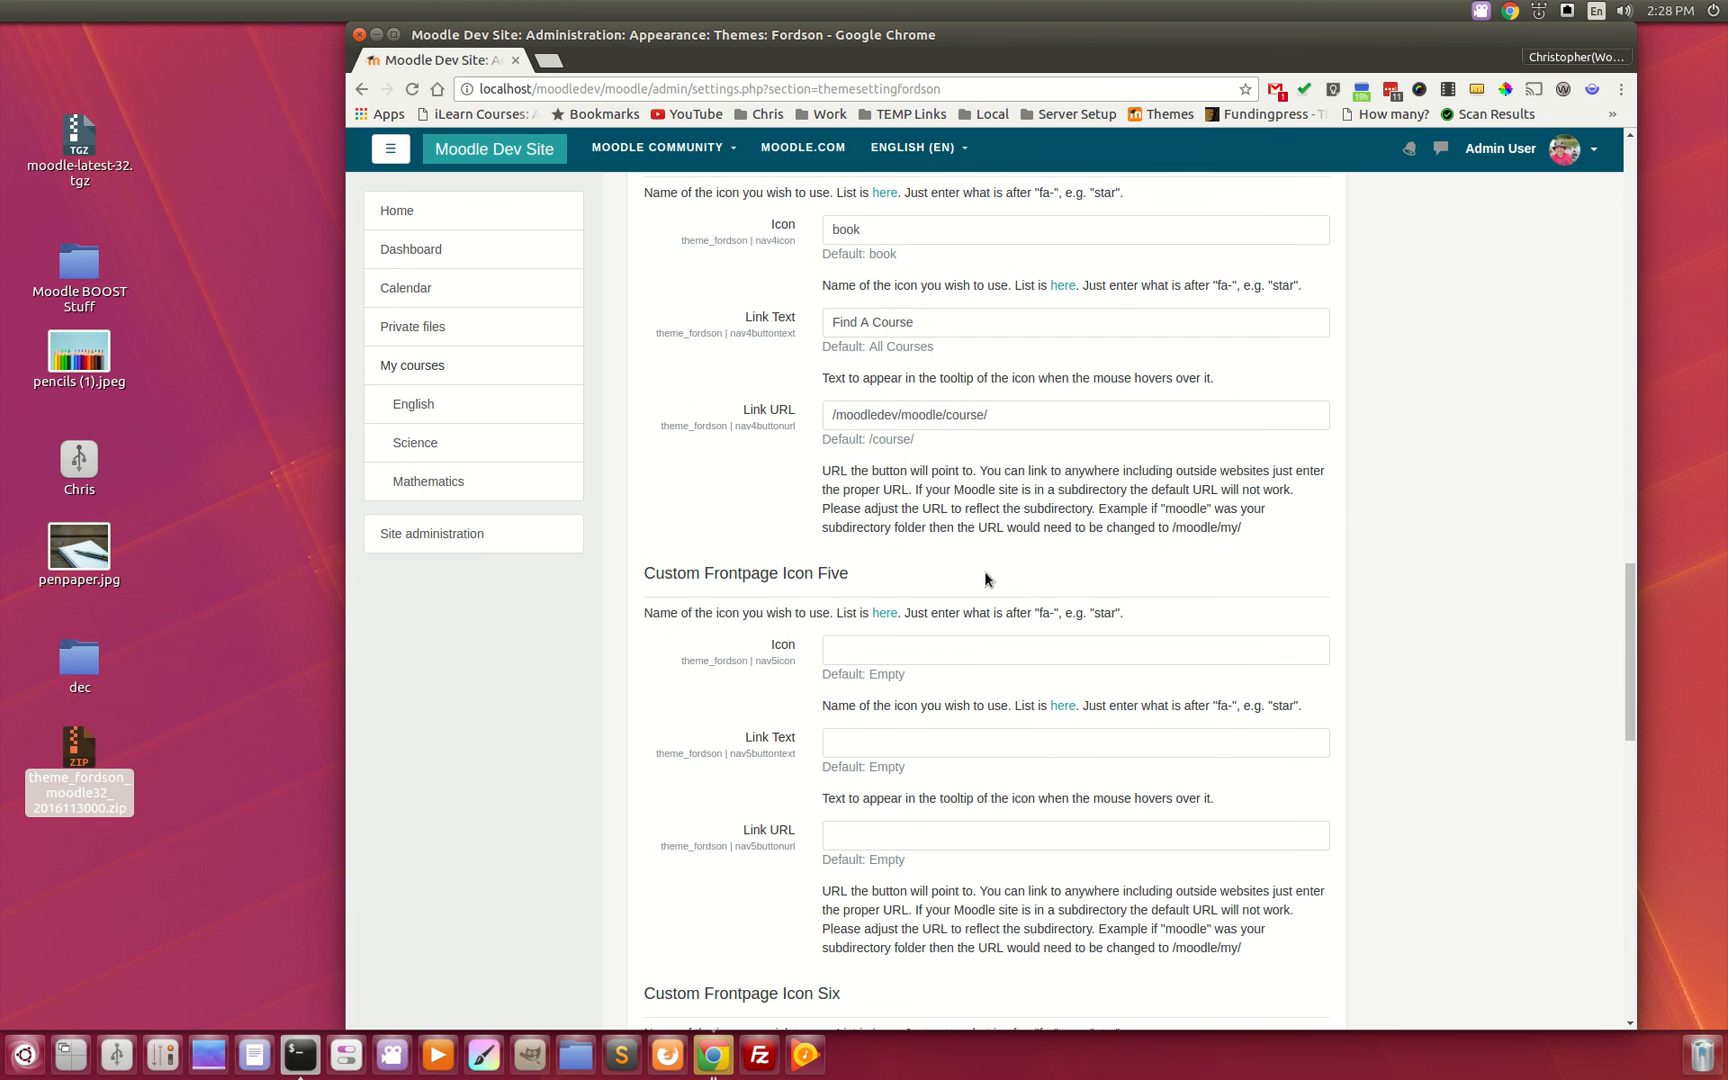
pyautogui.moveTo(1172, 770)
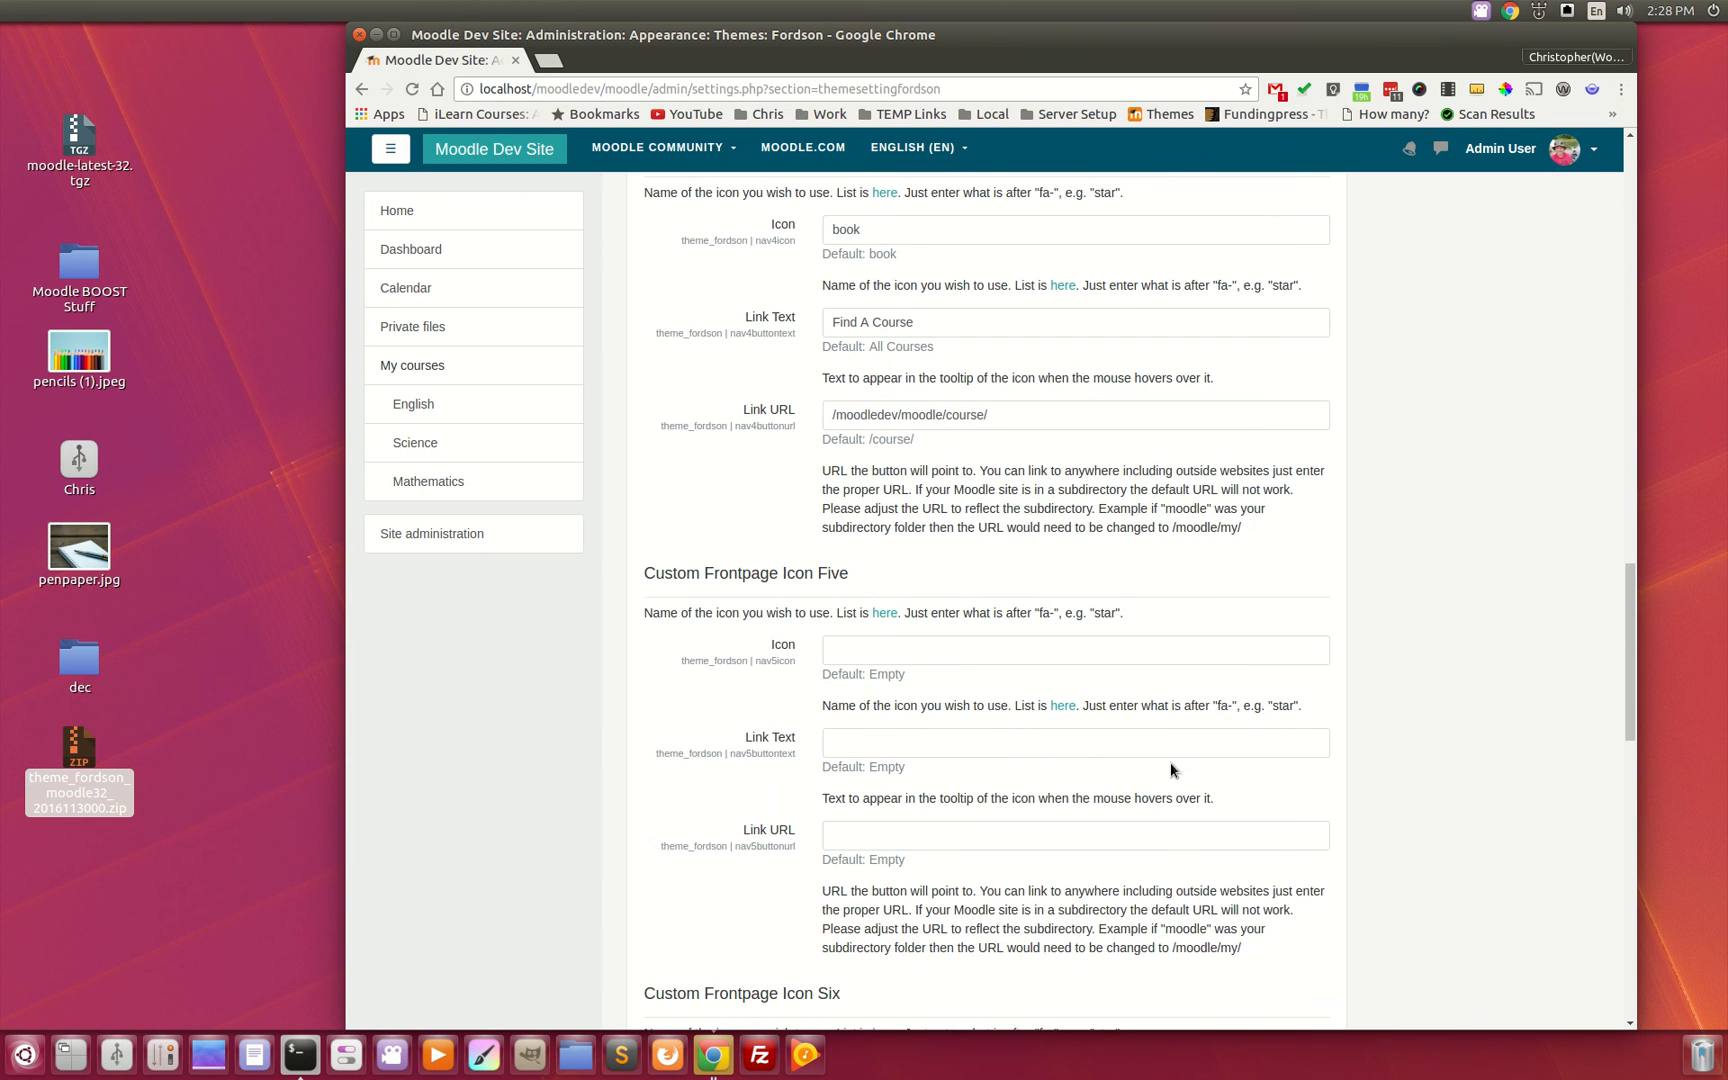
pyautogui.scroll(-3)
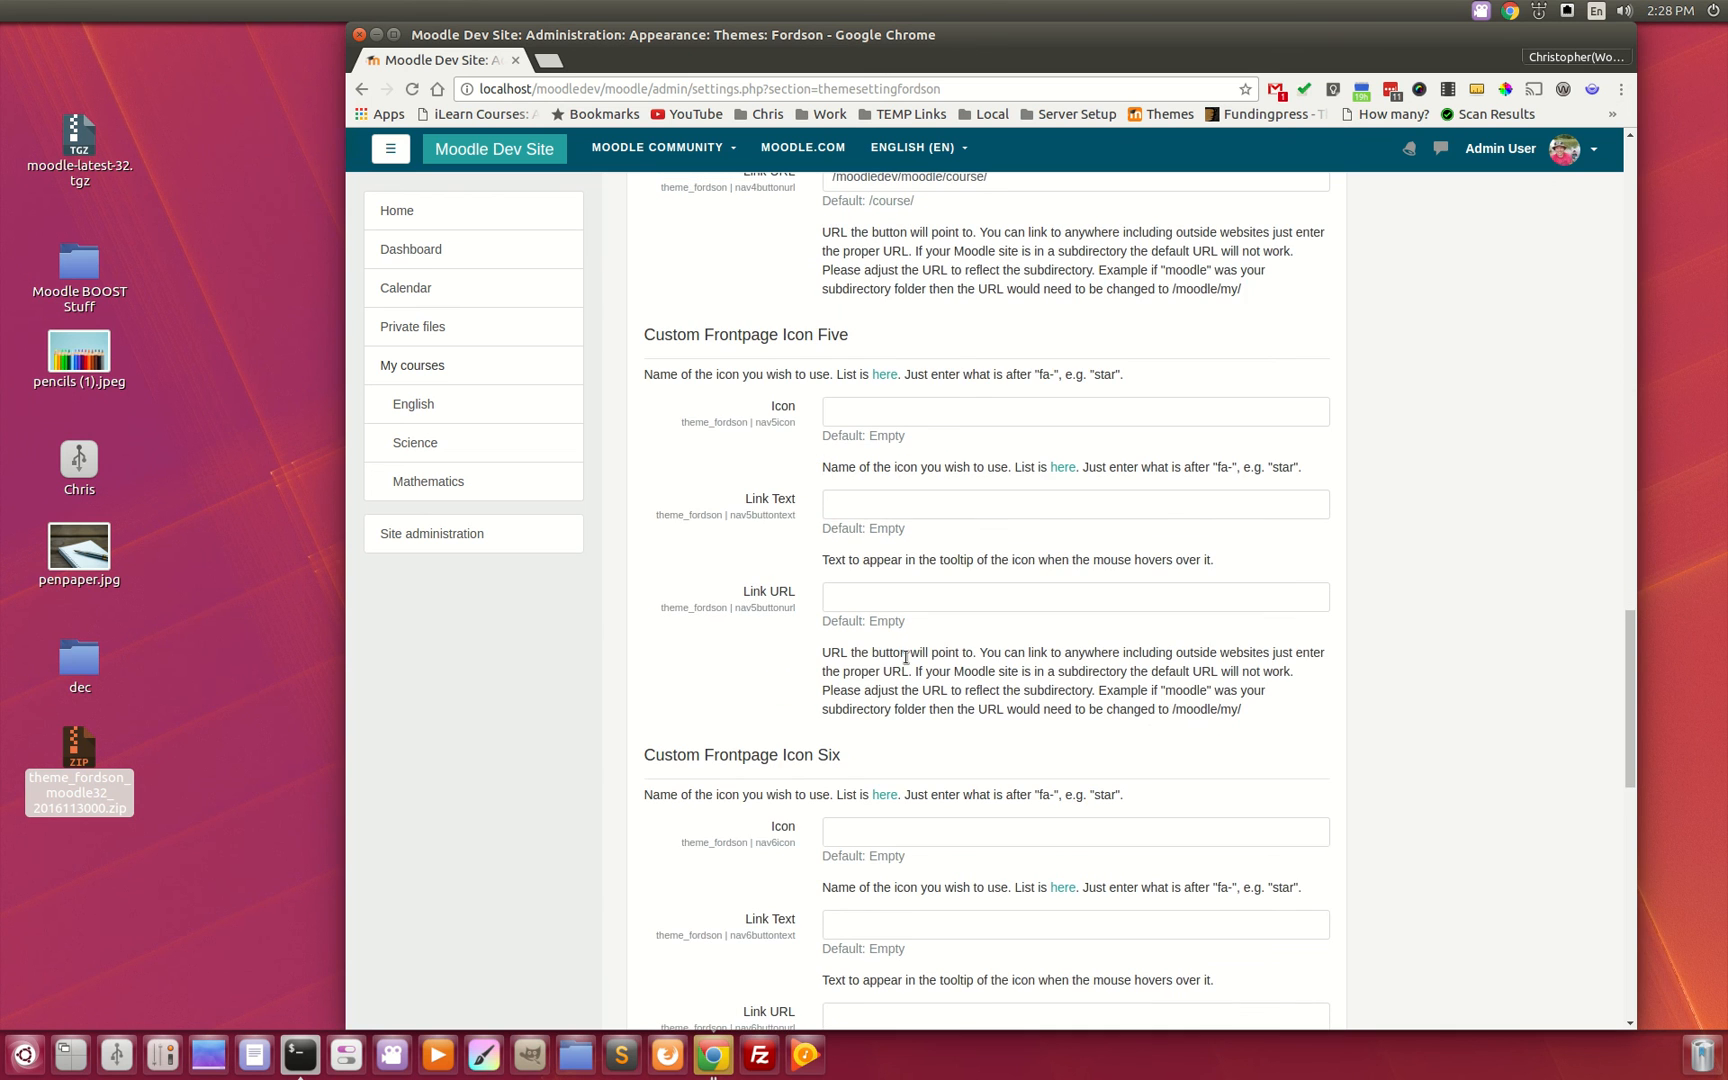
pyautogui.scroll(-3)
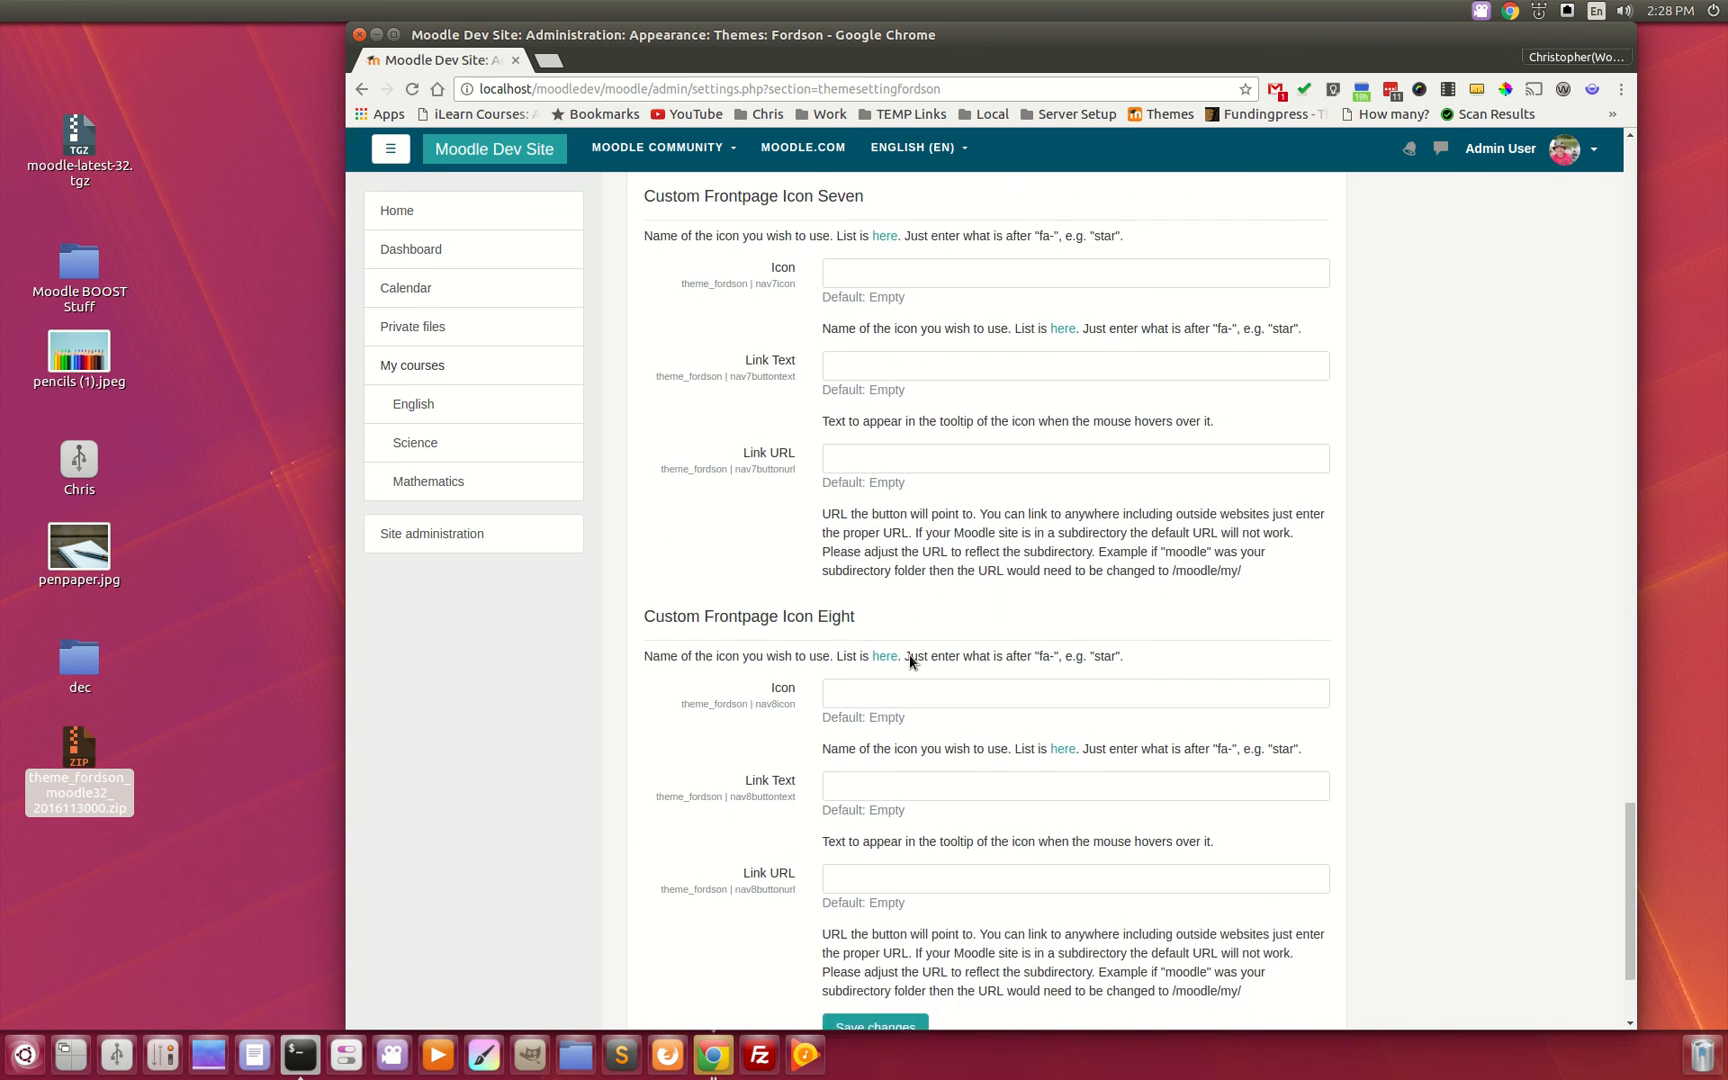
pyautogui.scroll(-3)
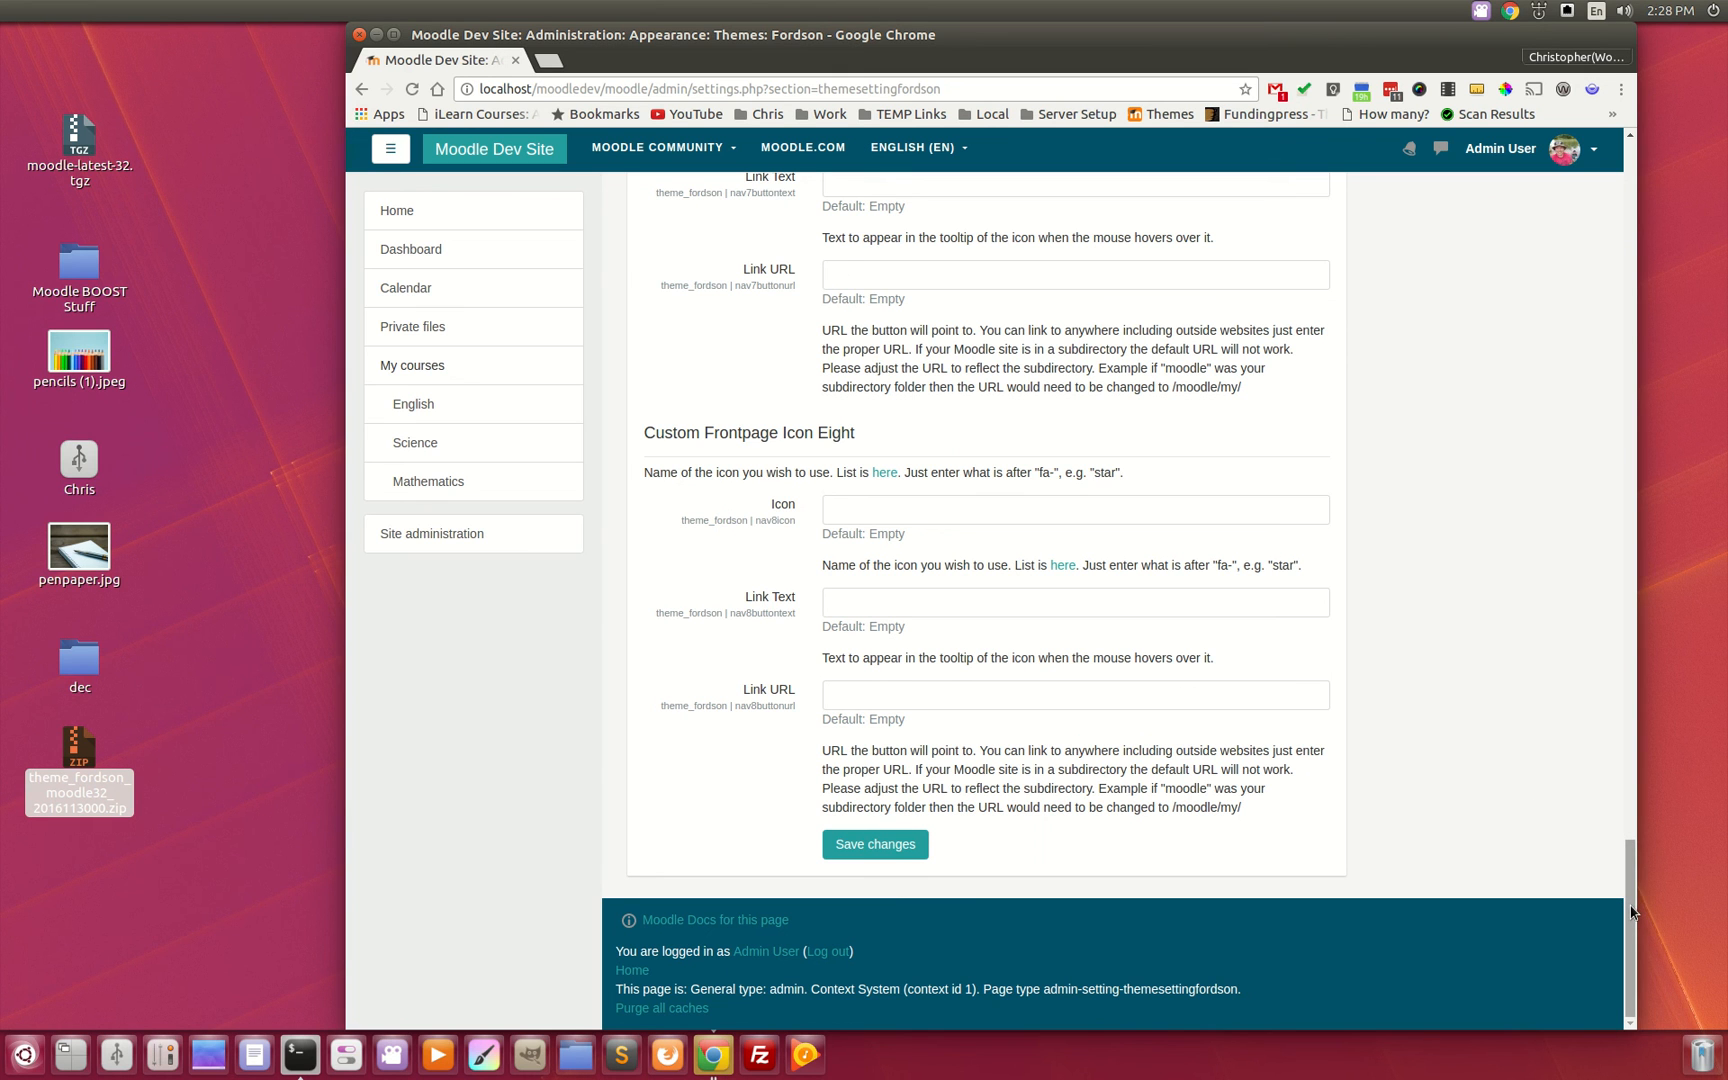
pyautogui.scroll(3)
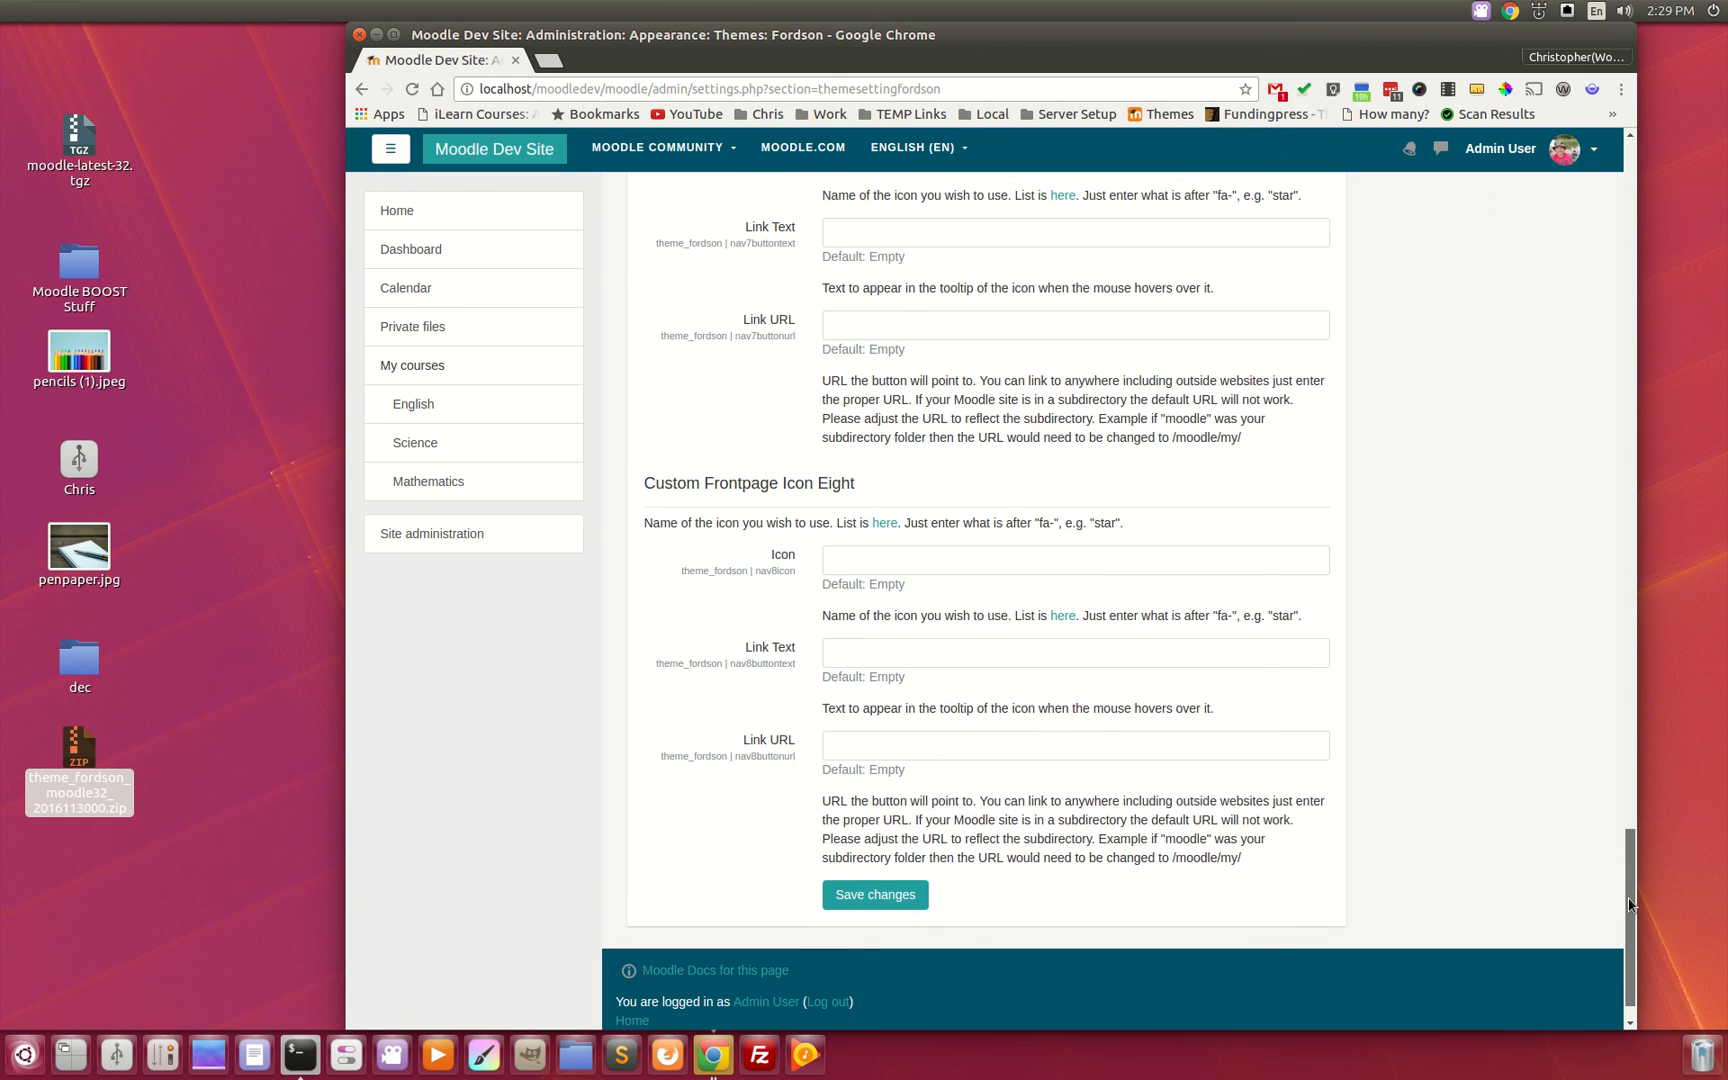
pyautogui.scroll(-3)
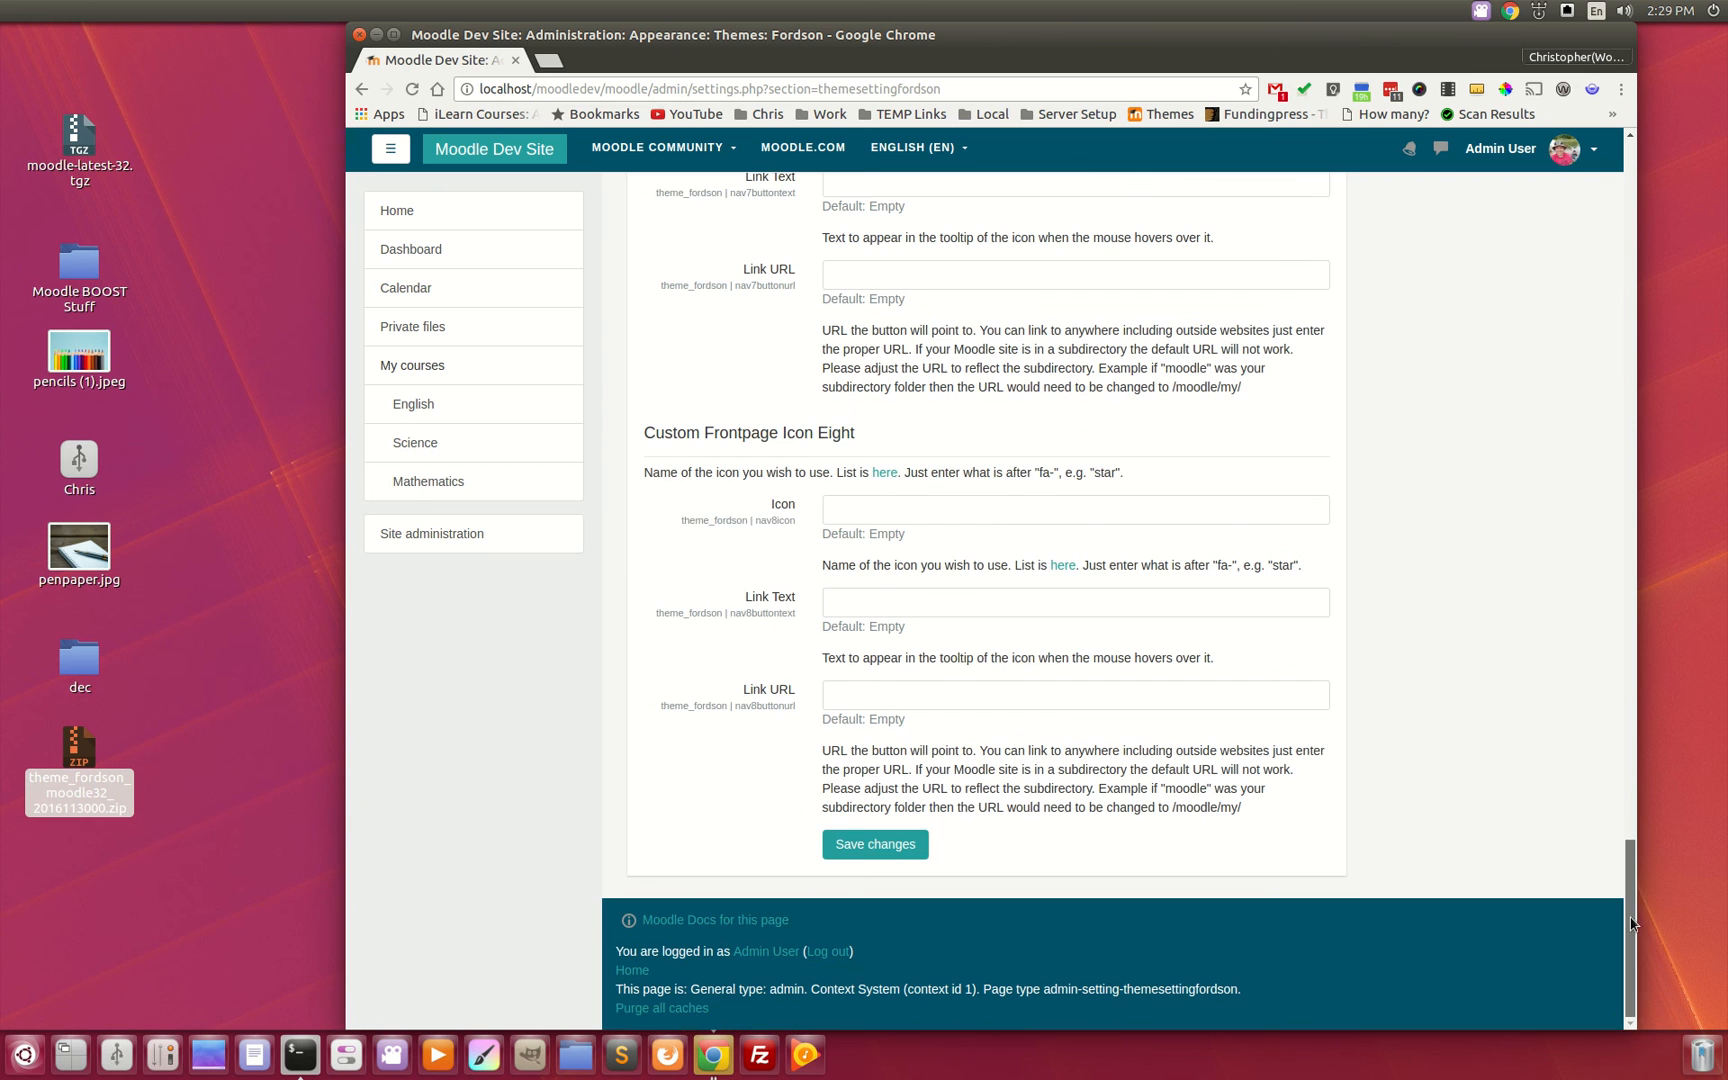
pyautogui.moveTo(884, 472)
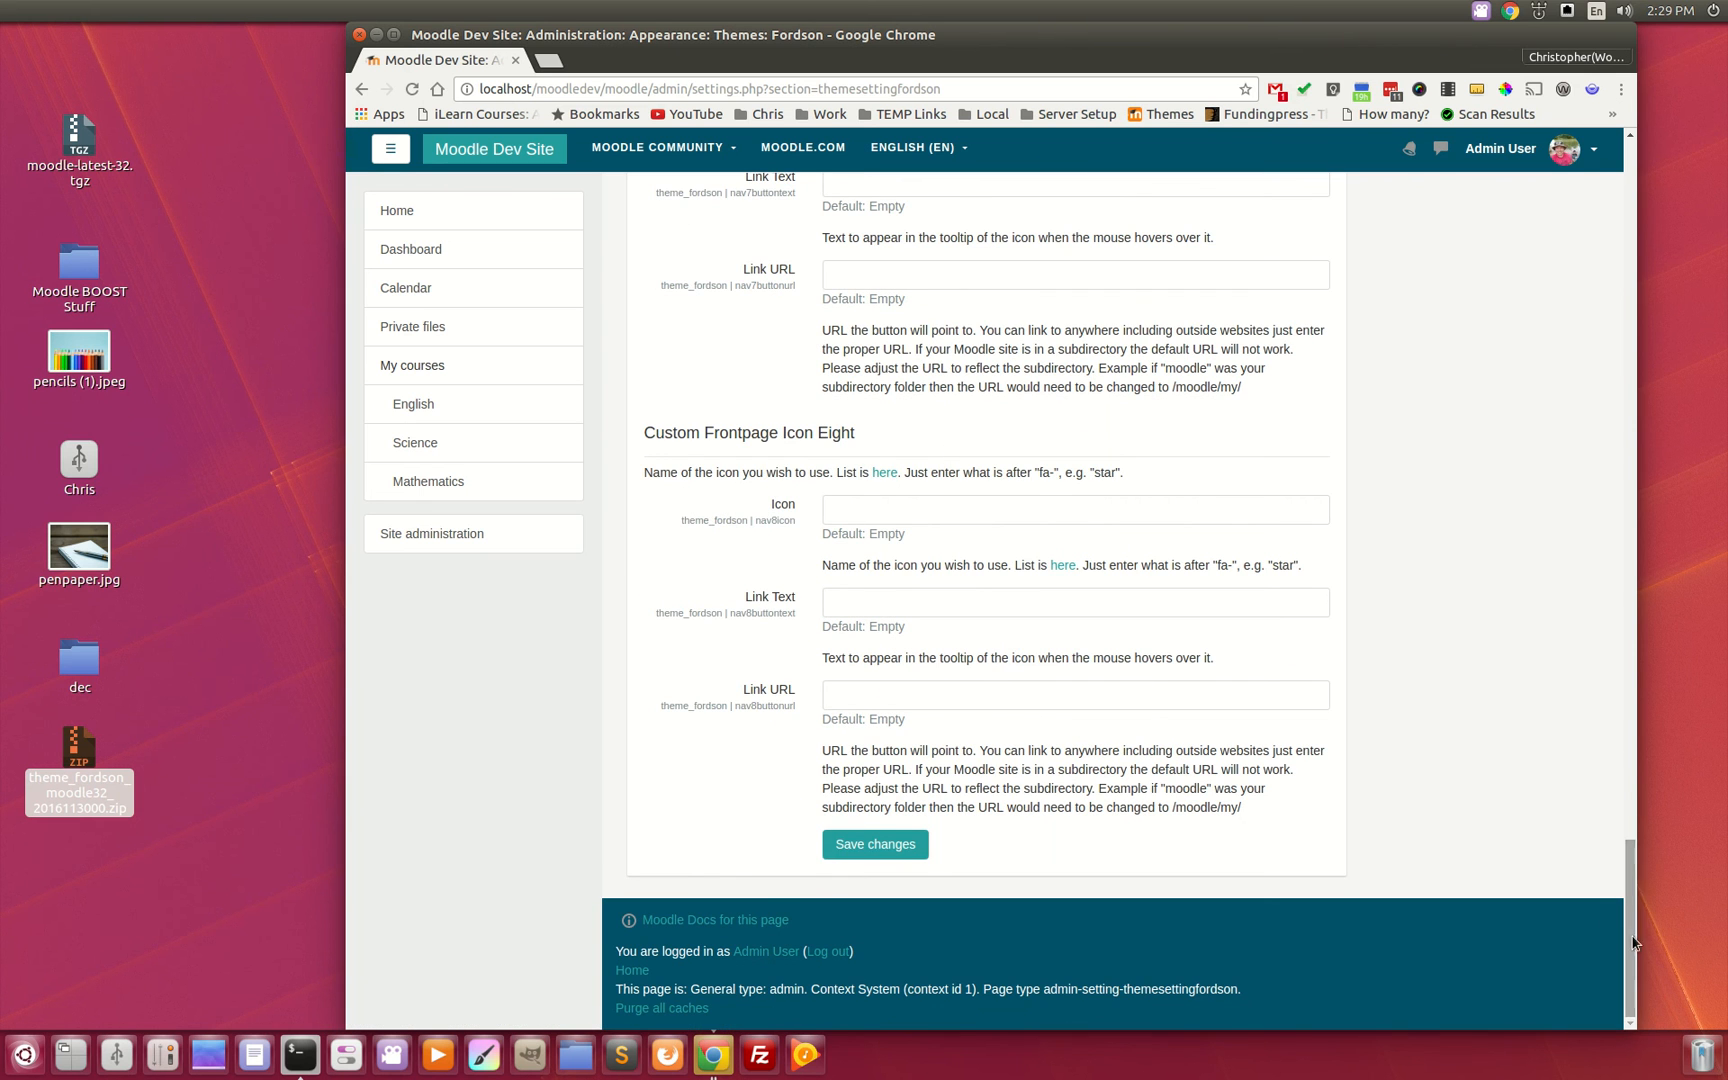
pyautogui.scroll(3)
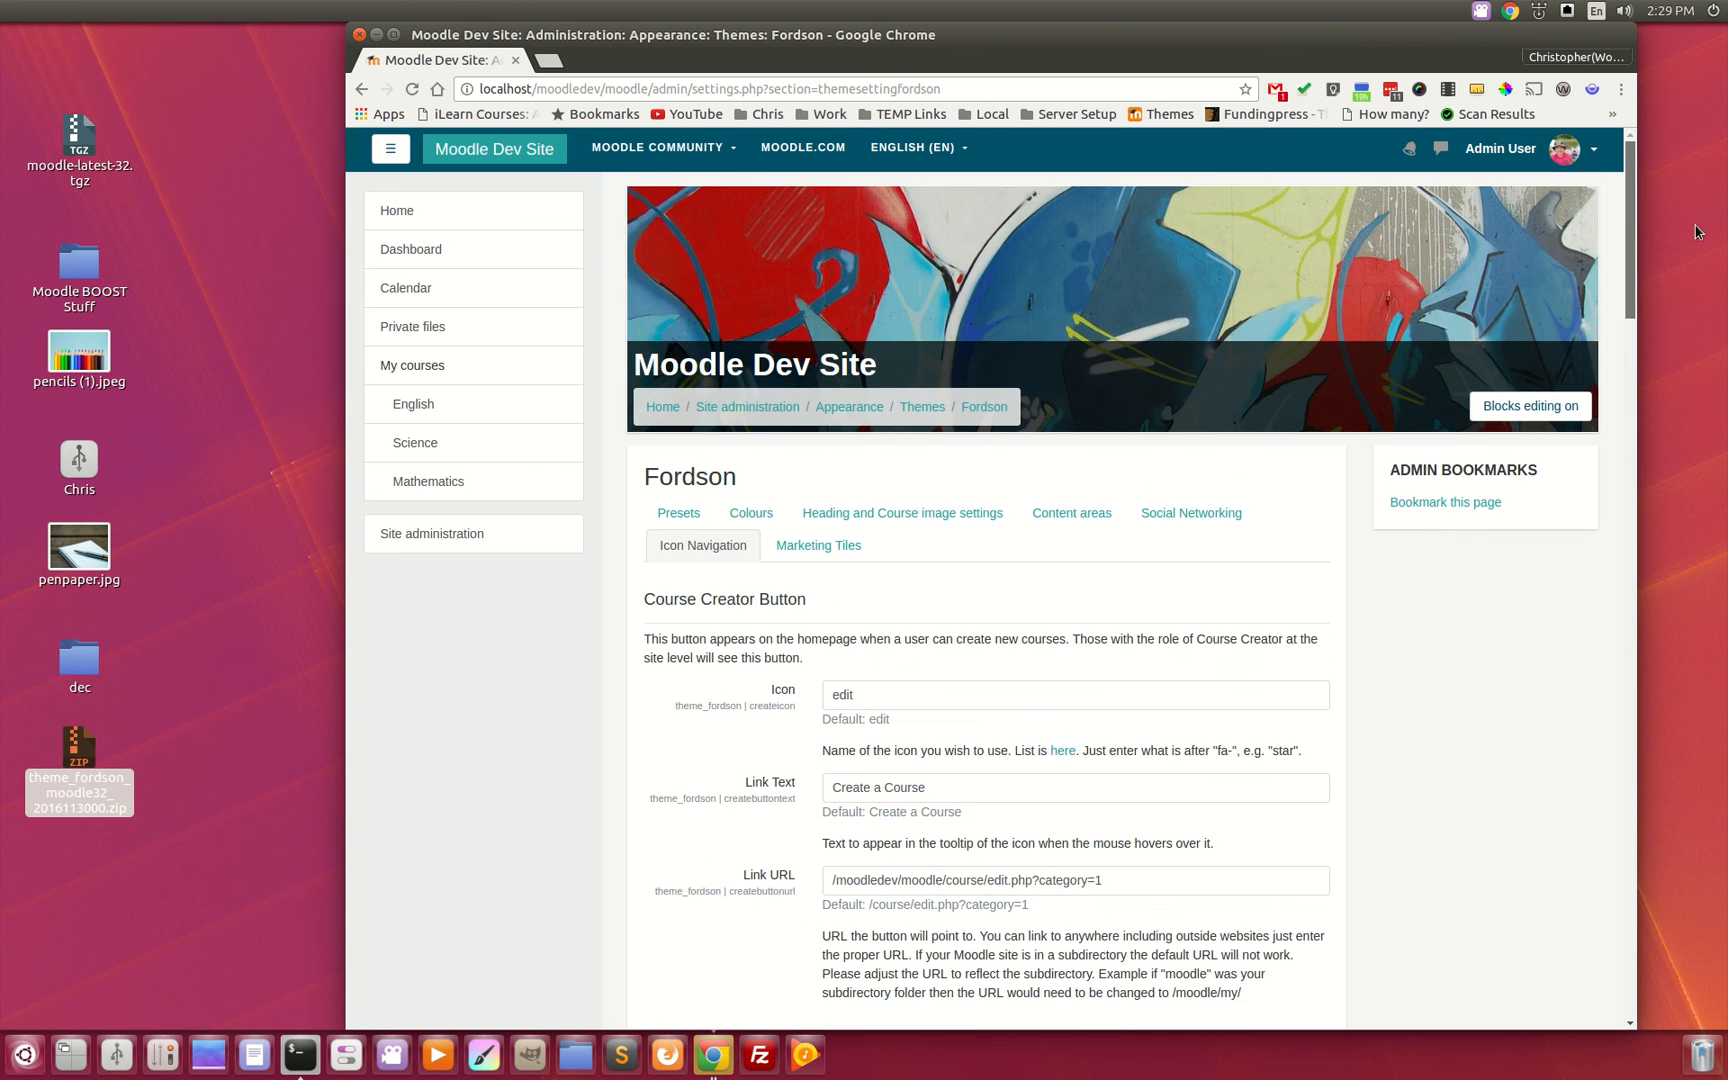
# - Show the Marketing Tiles tab and keep Marketing Tile Position at Display at Bottom of Page
pyautogui.click(818, 544)
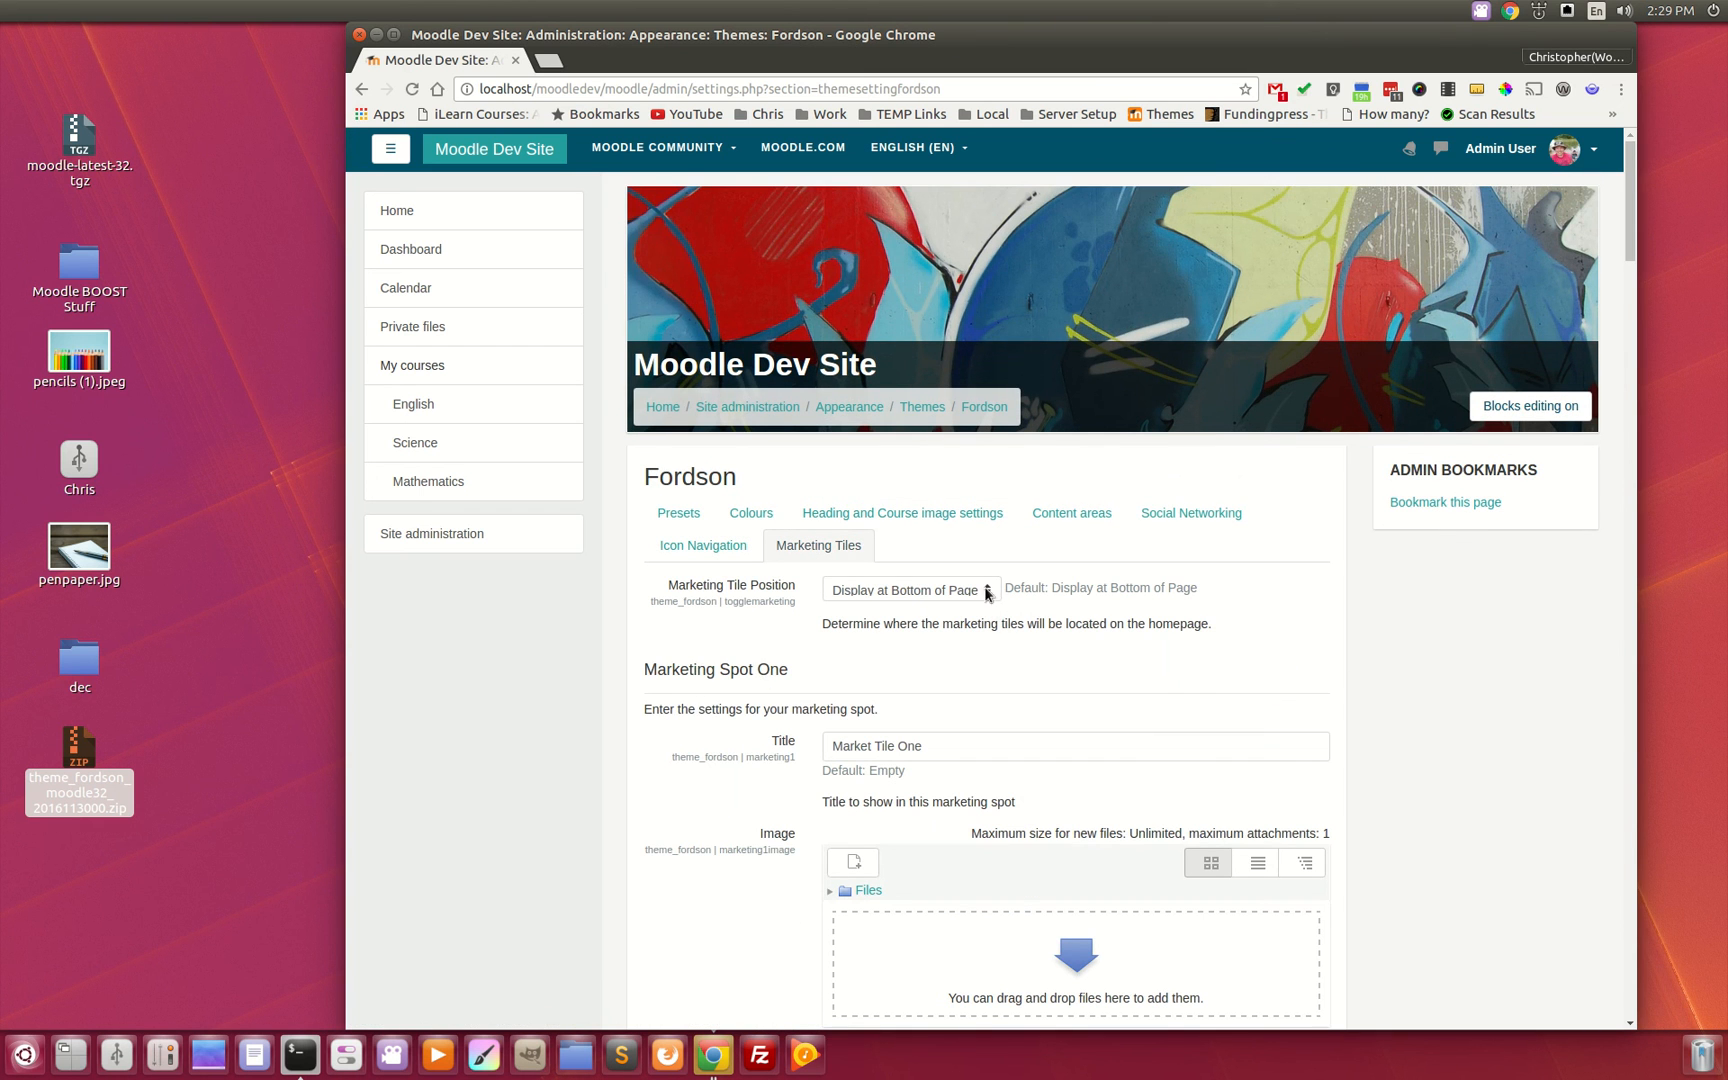
pyautogui.click(908, 590)
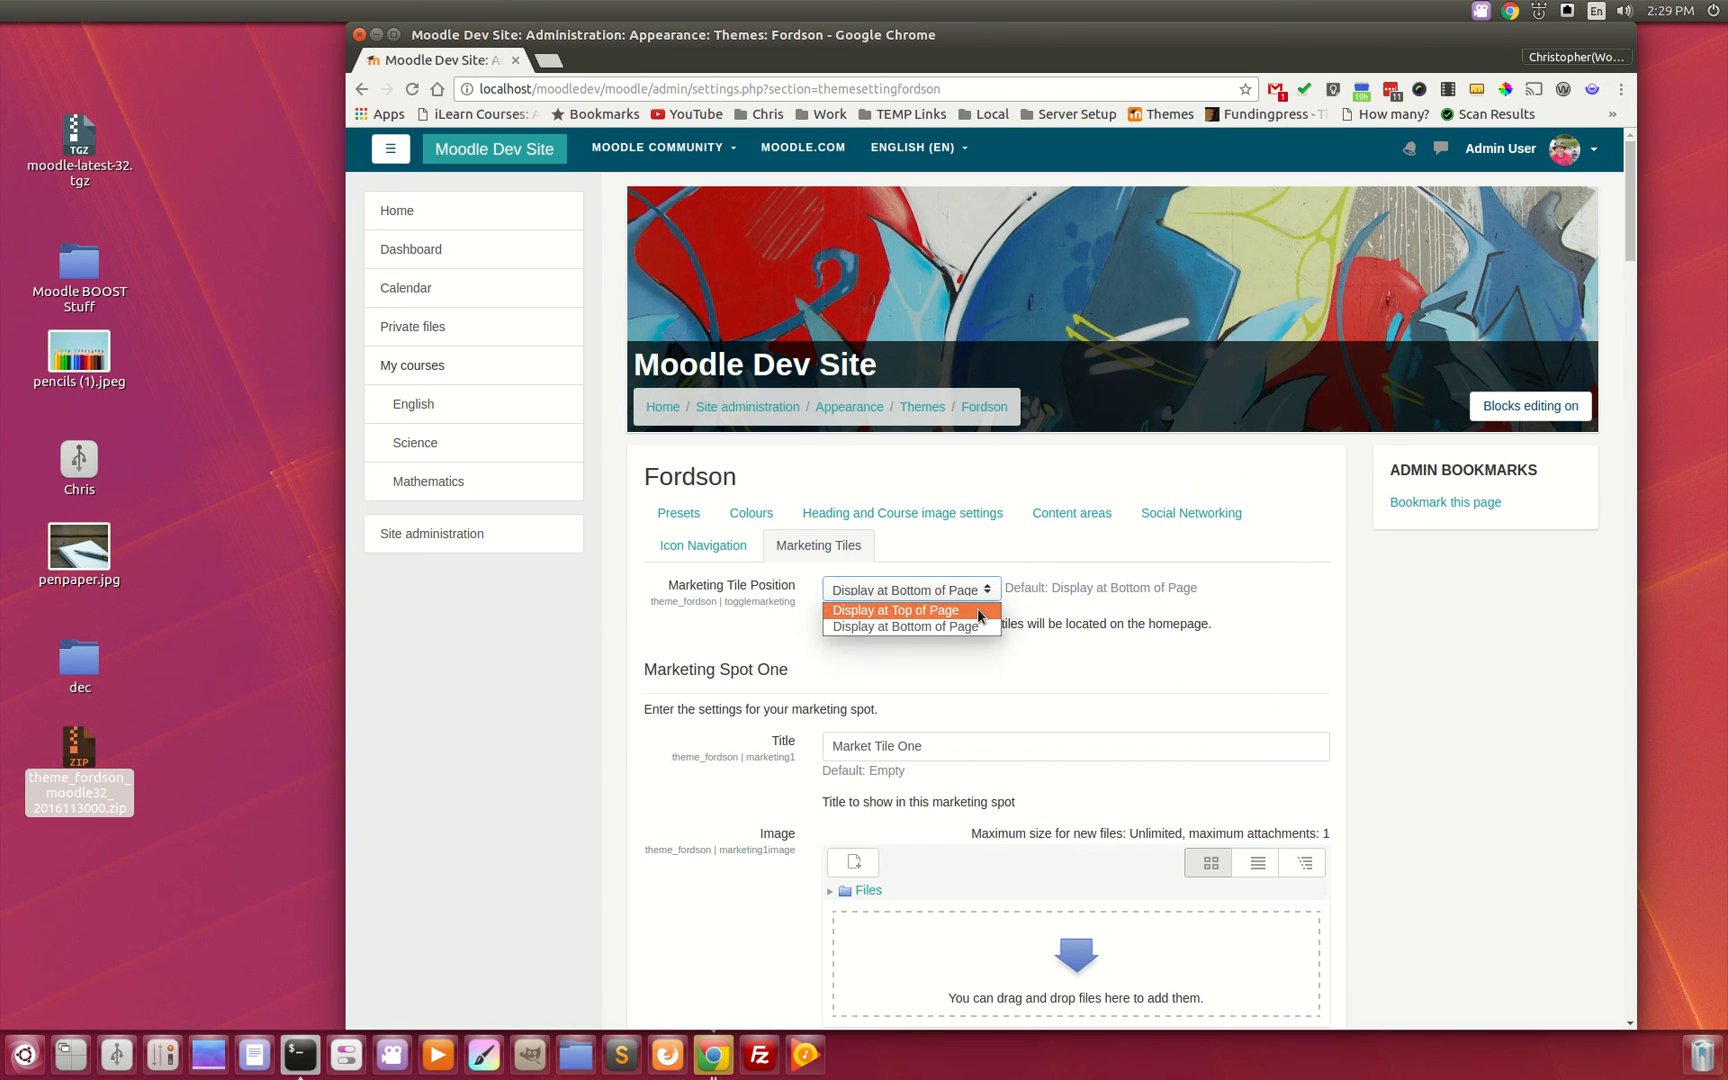
pyautogui.moveTo(980, 626)
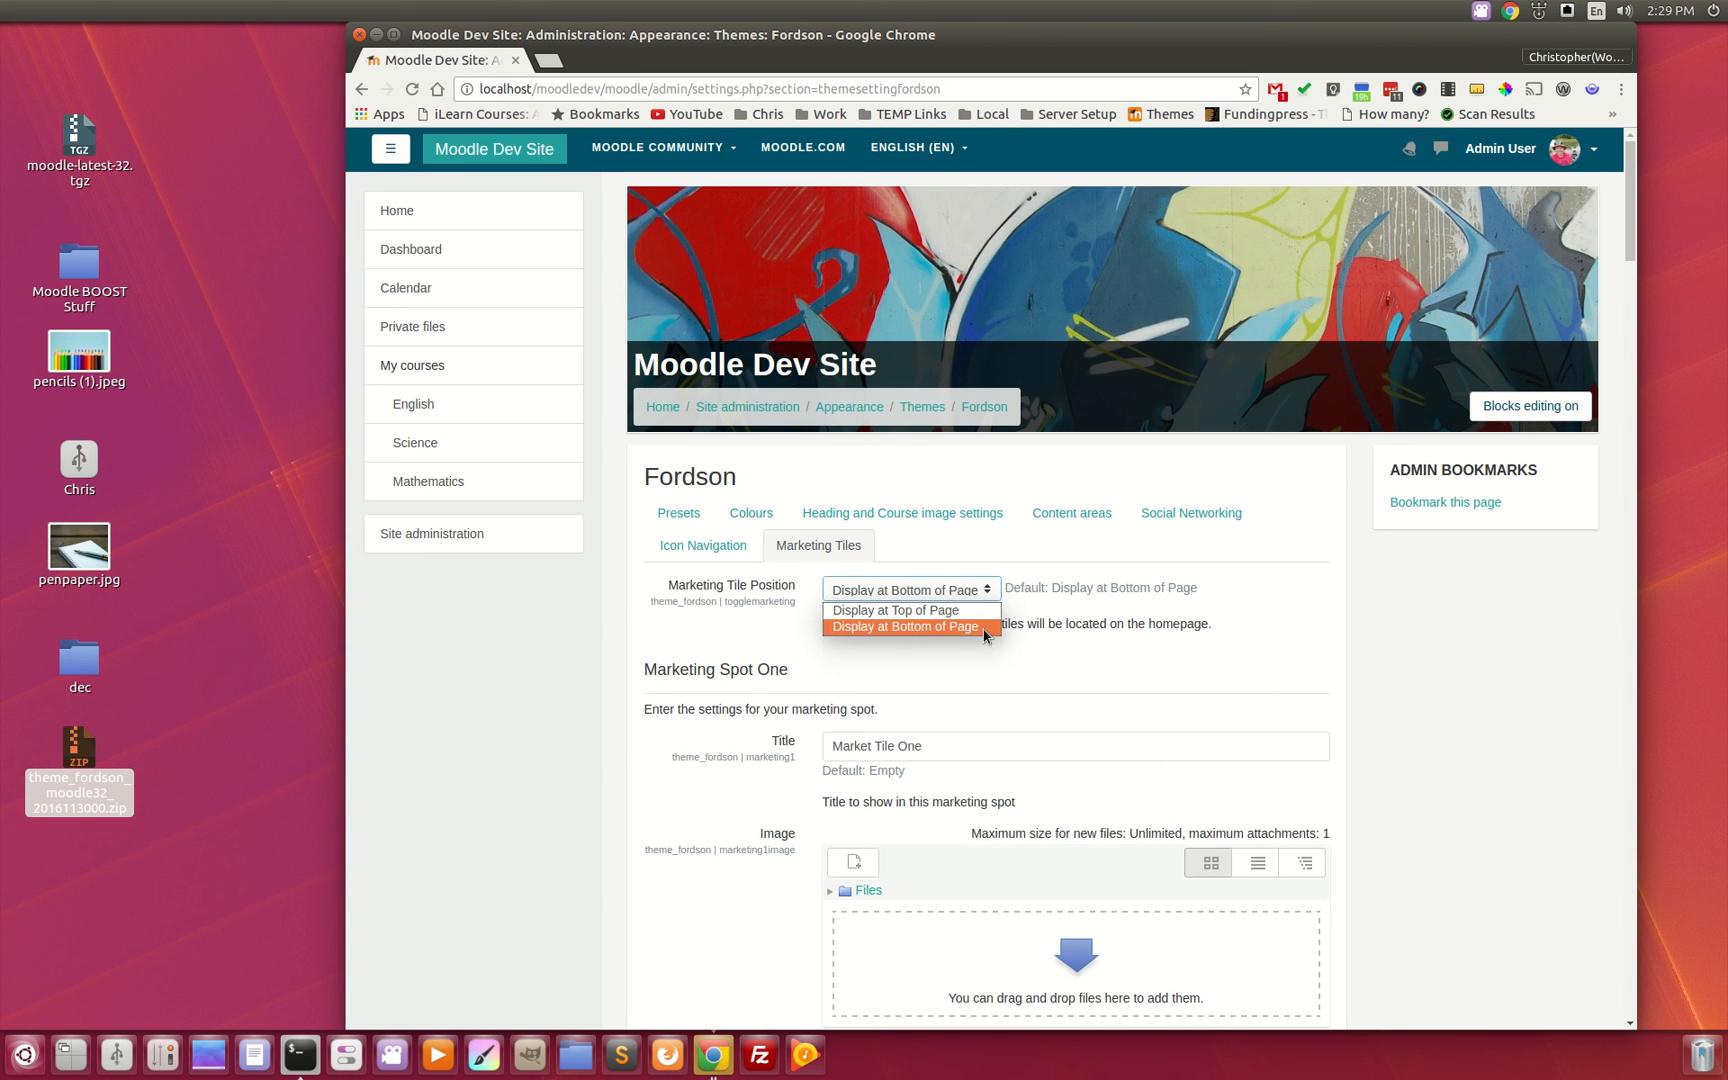
pyautogui.click(904, 626)
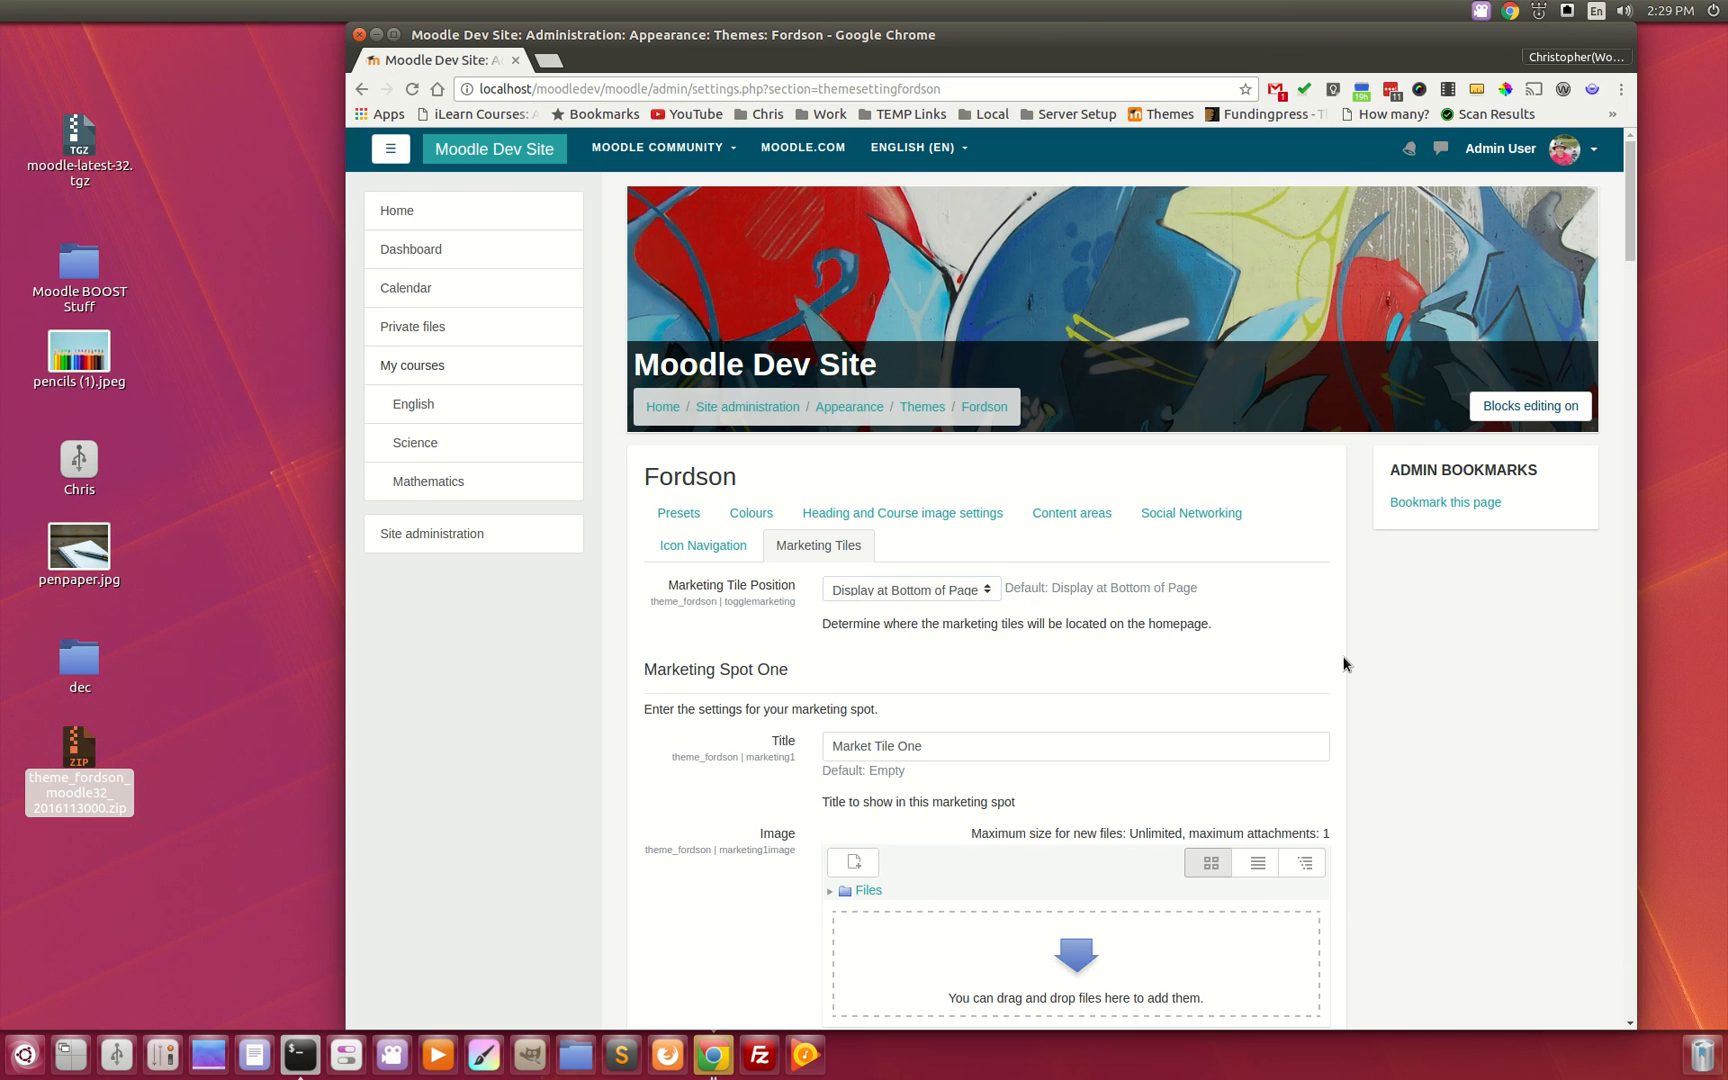
# - Scroll through the Marketing Spot settings below the tile position option
pyautogui.scroll(-3)
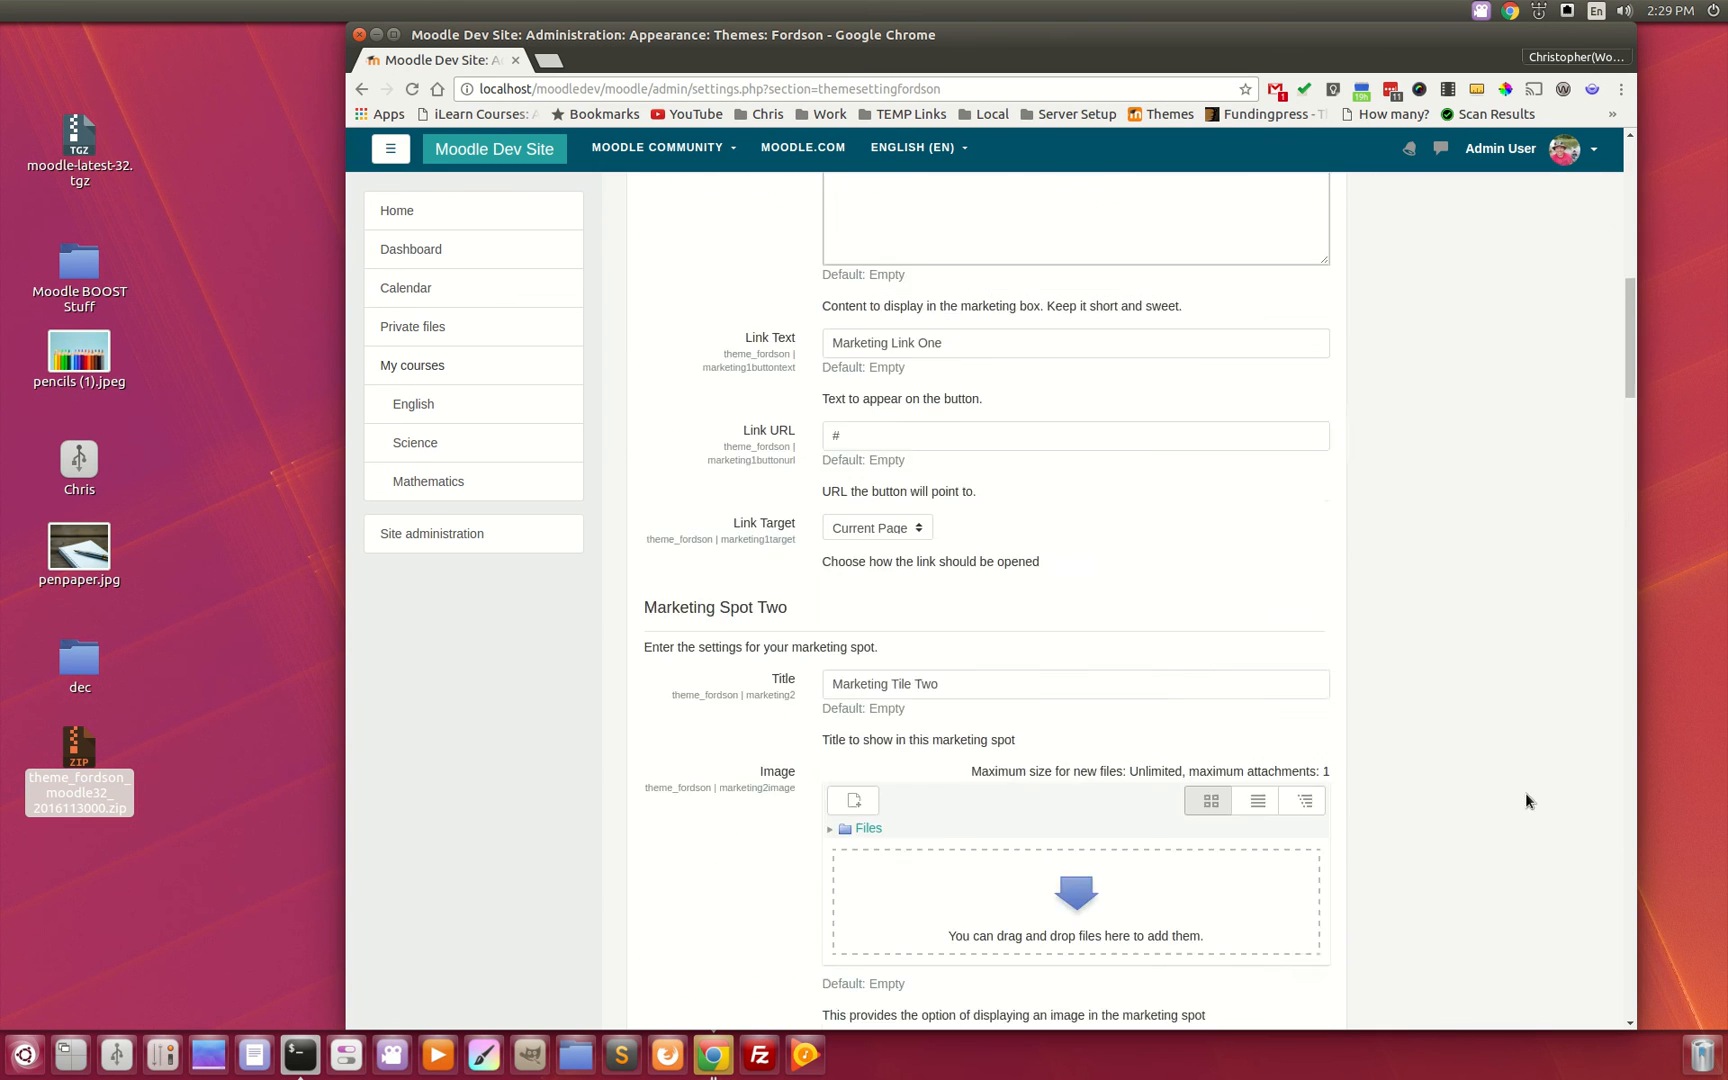
pyautogui.scroll(-3)
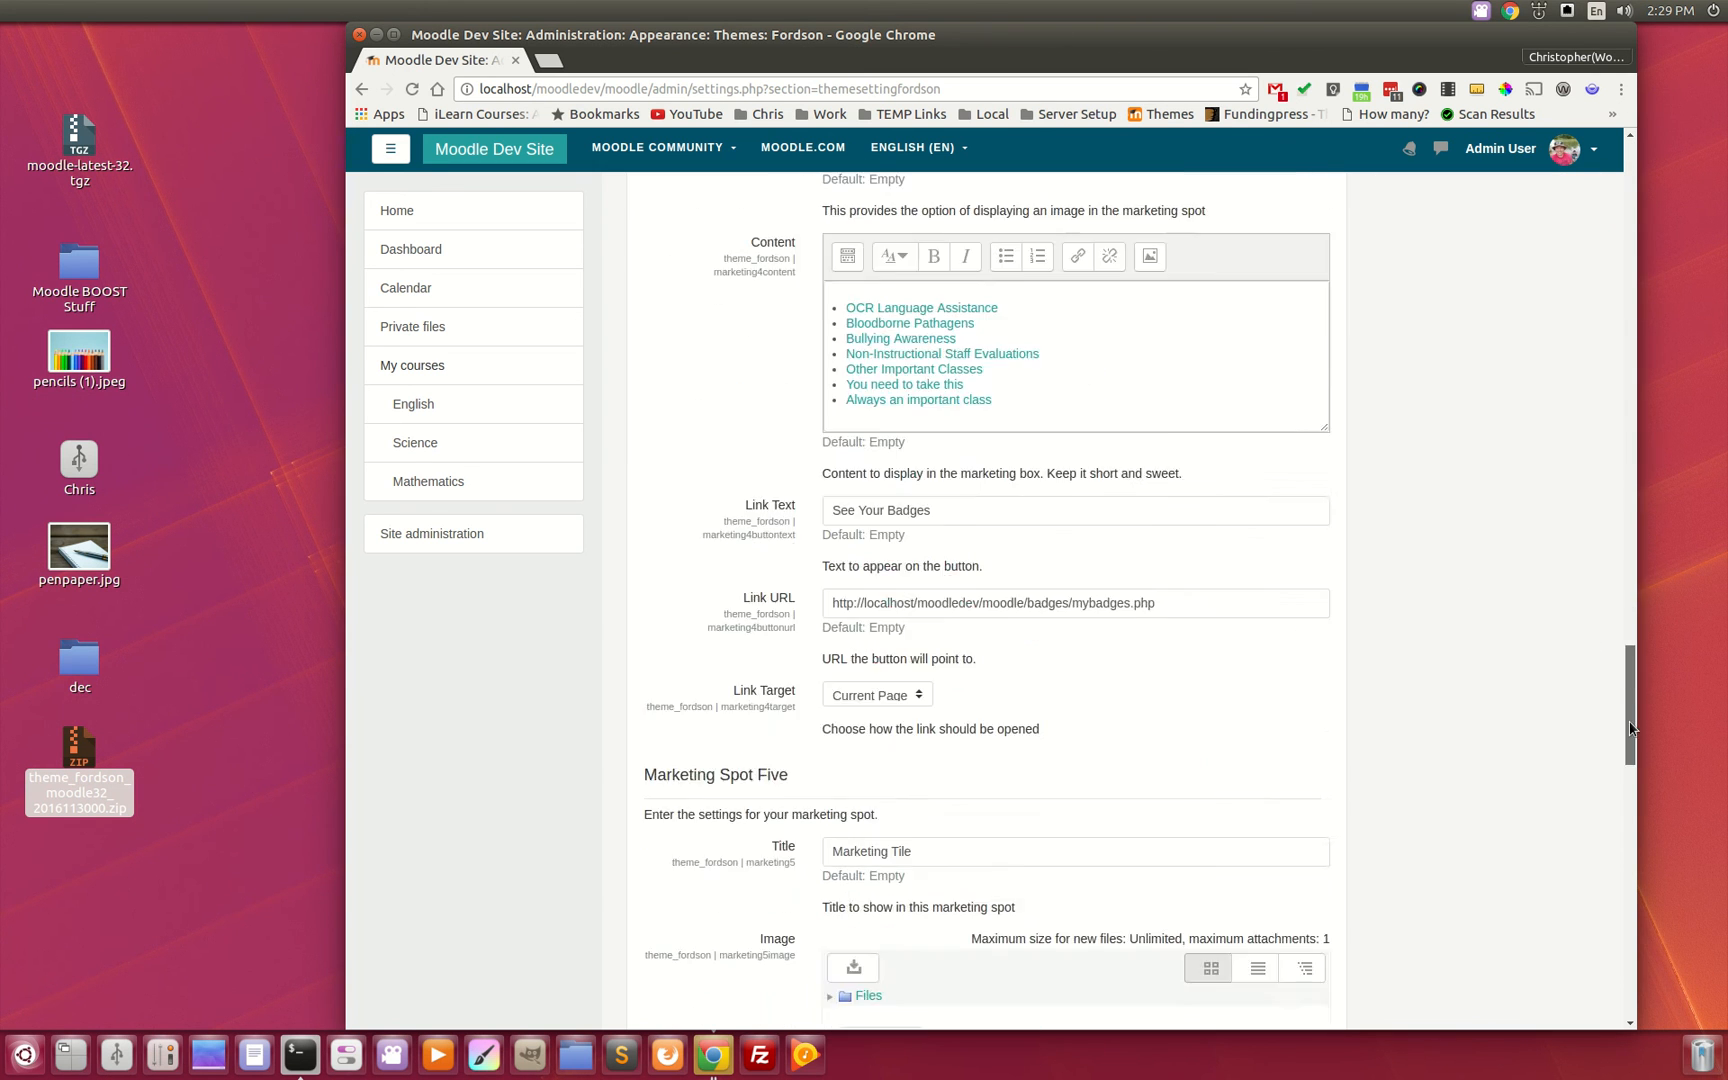
pyautogui.scroll(-3)
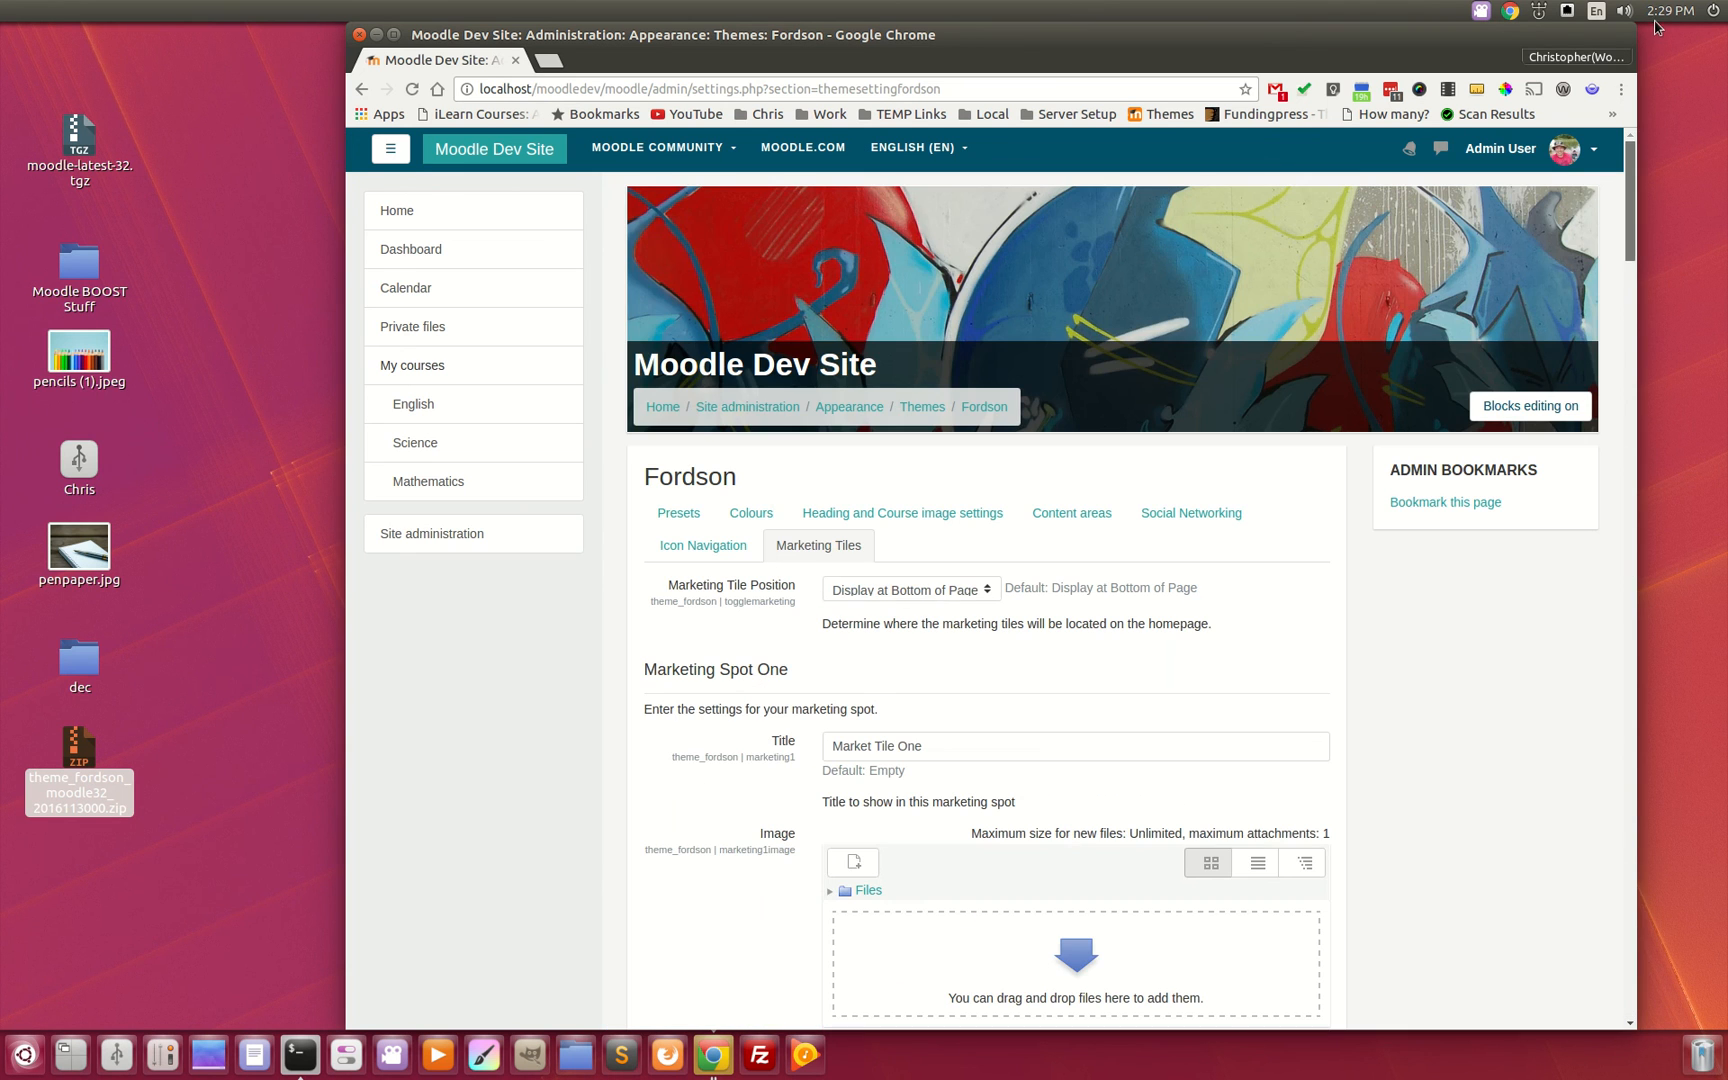
# - Return Home via the breadcrumb, confirming Leave without saving the theme settings
pyautogui.click(662, 406)
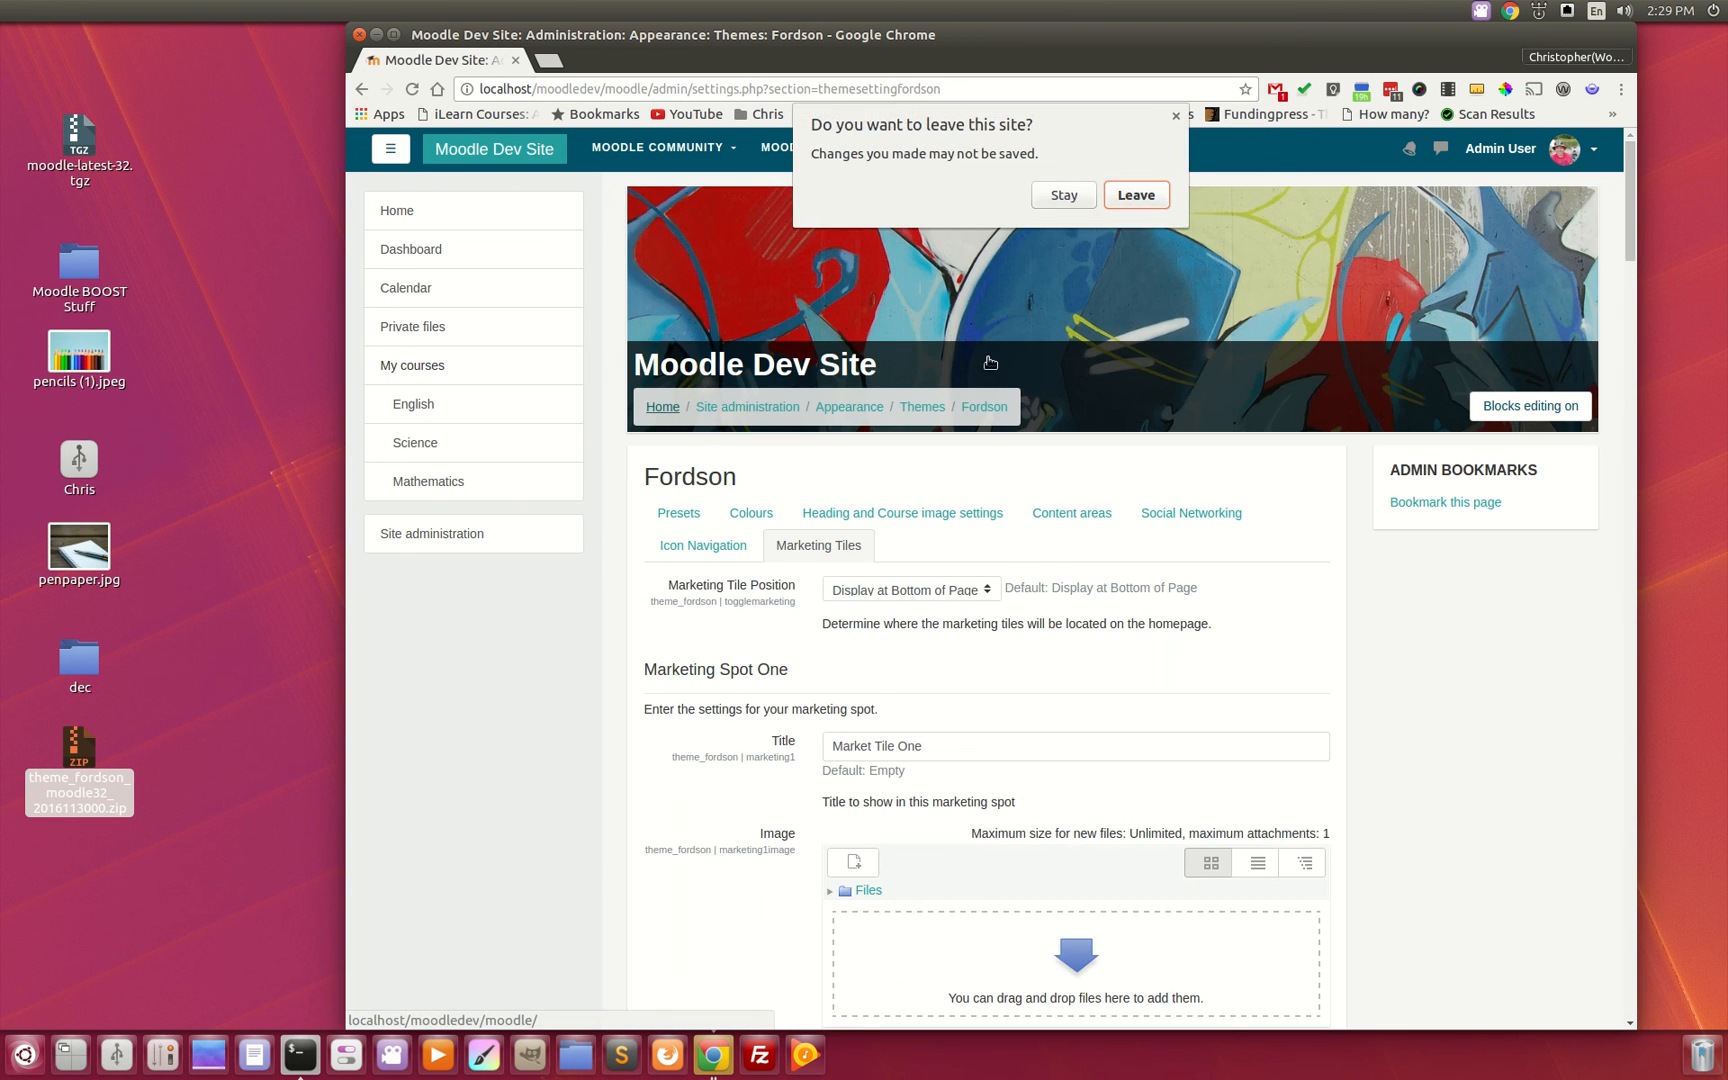
pyautogui.click(1136, 196)
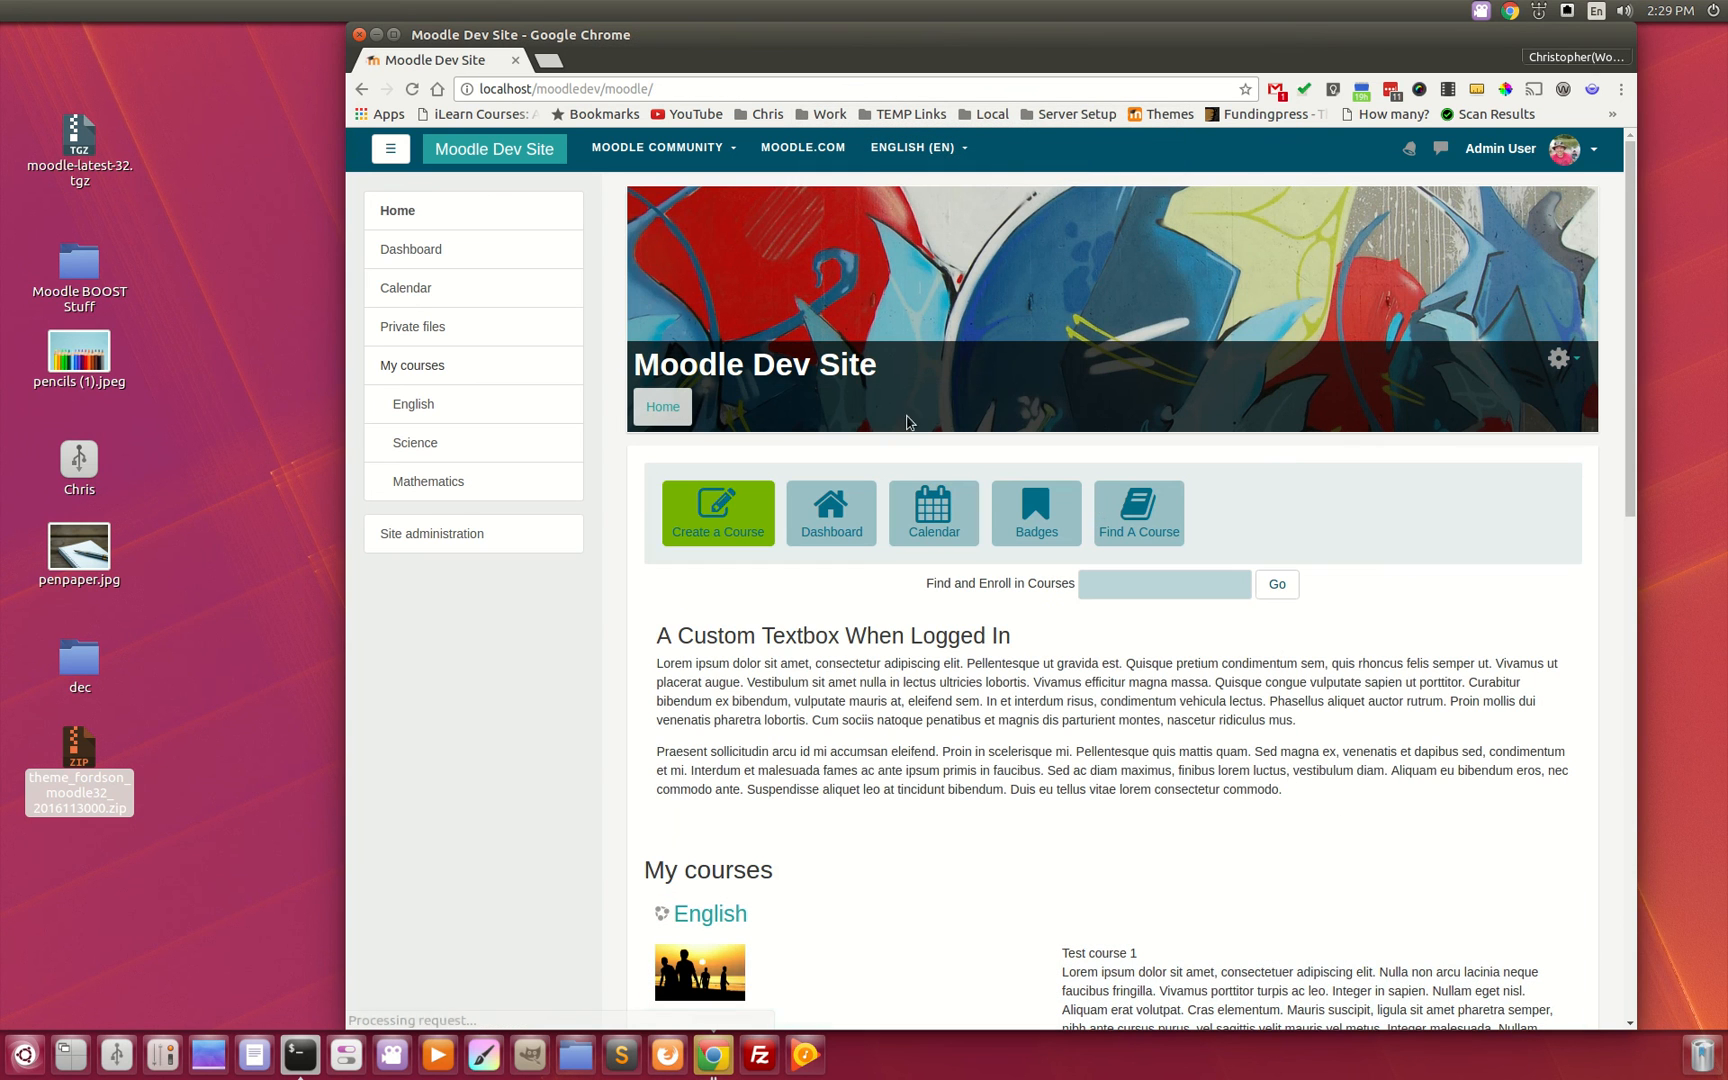
pyautogui.moveTo(746, 828)
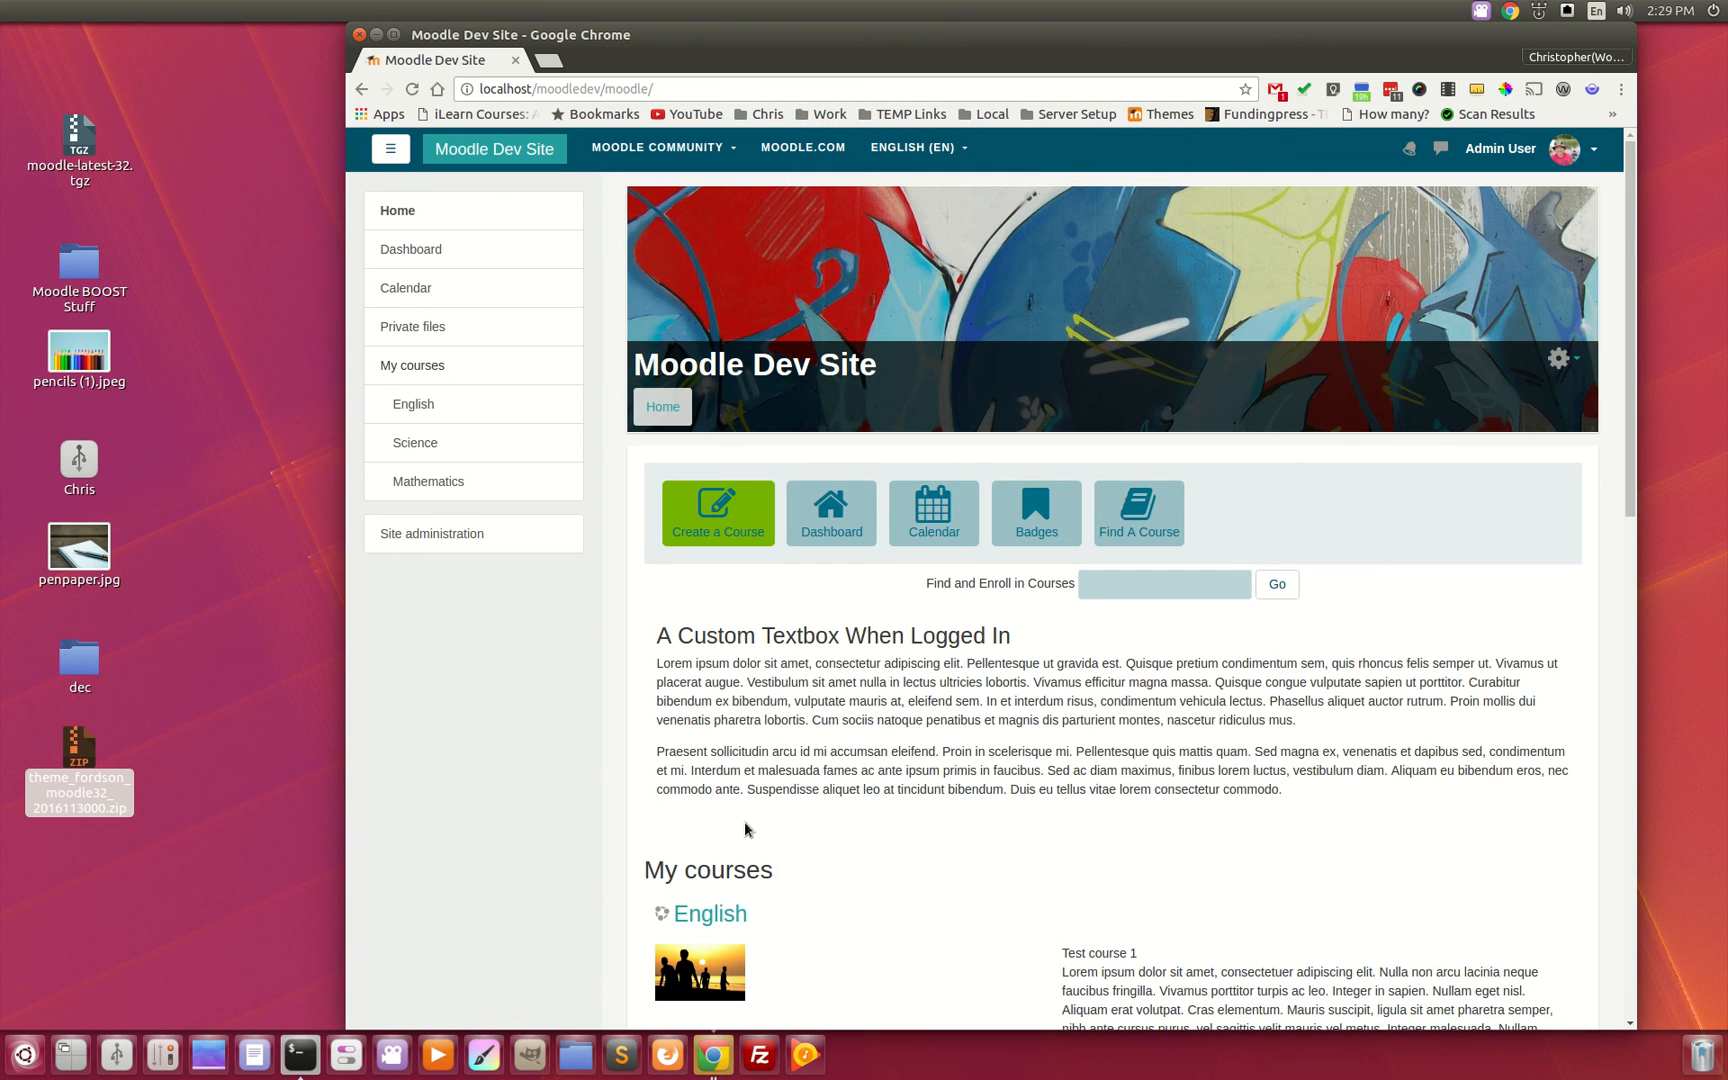
pyautogui.moveTo(1364, 478)
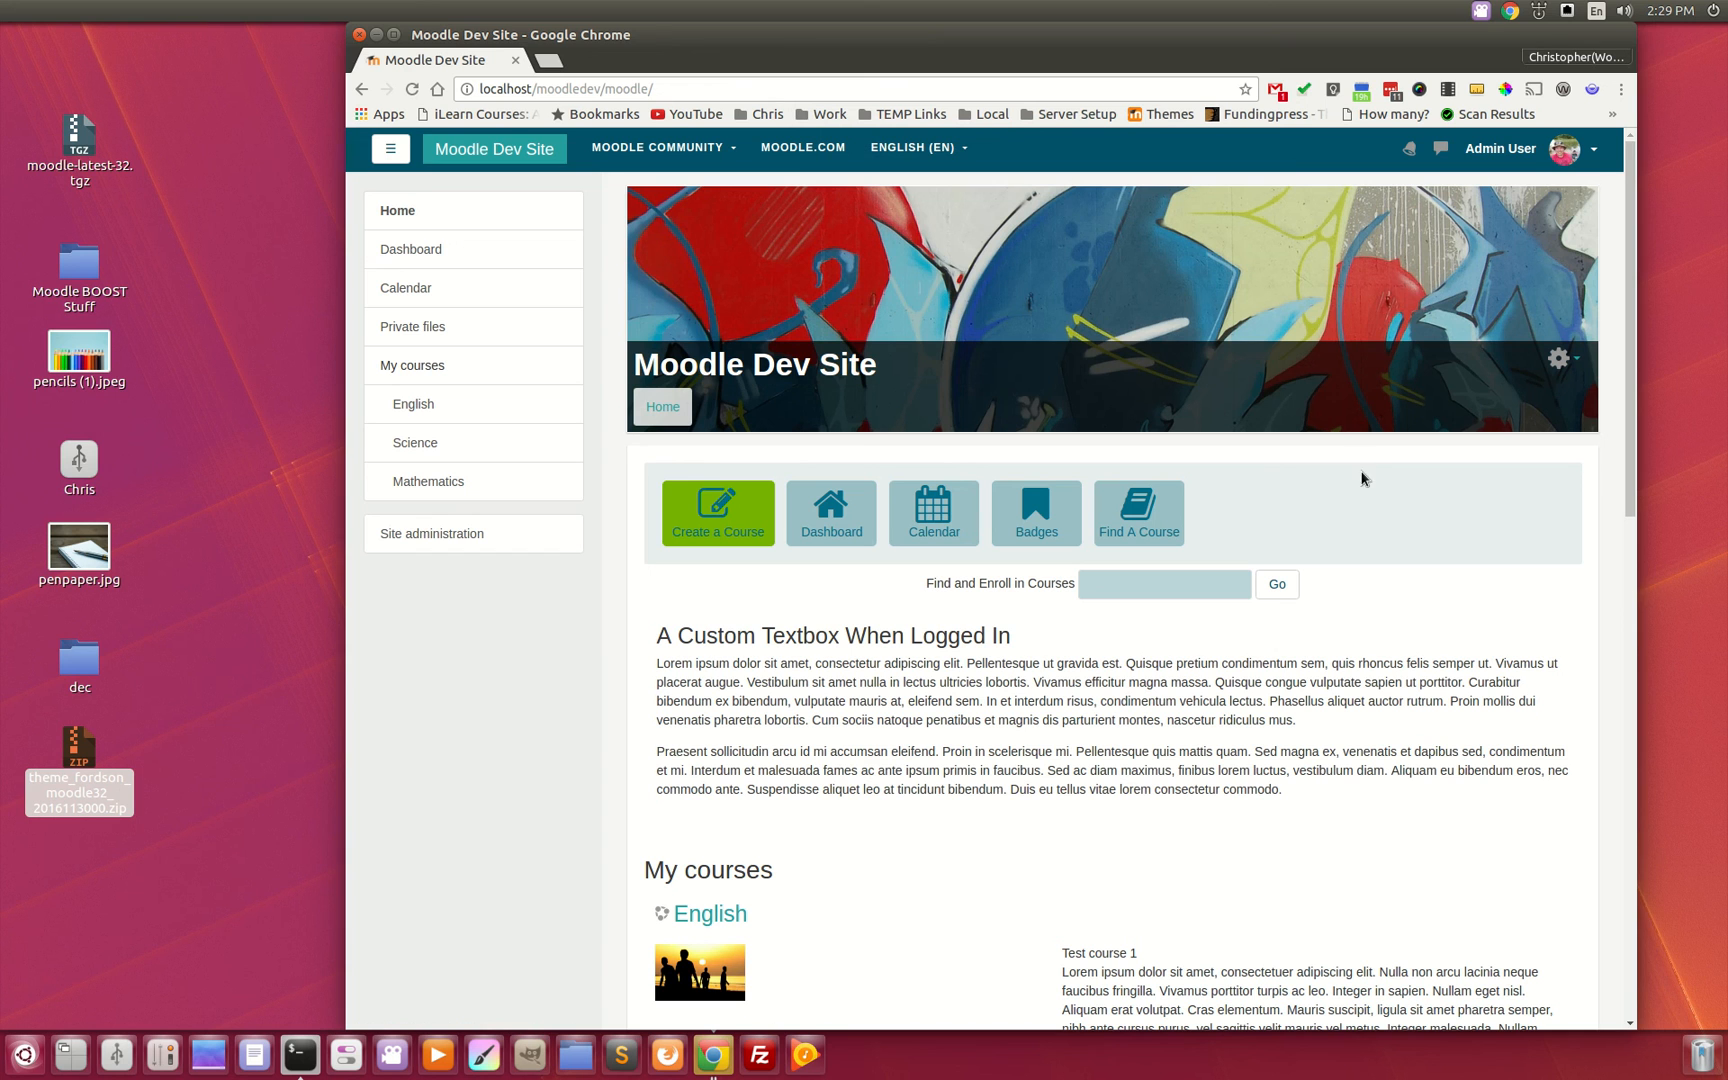
pyautogui.moveTo(1482, 12)
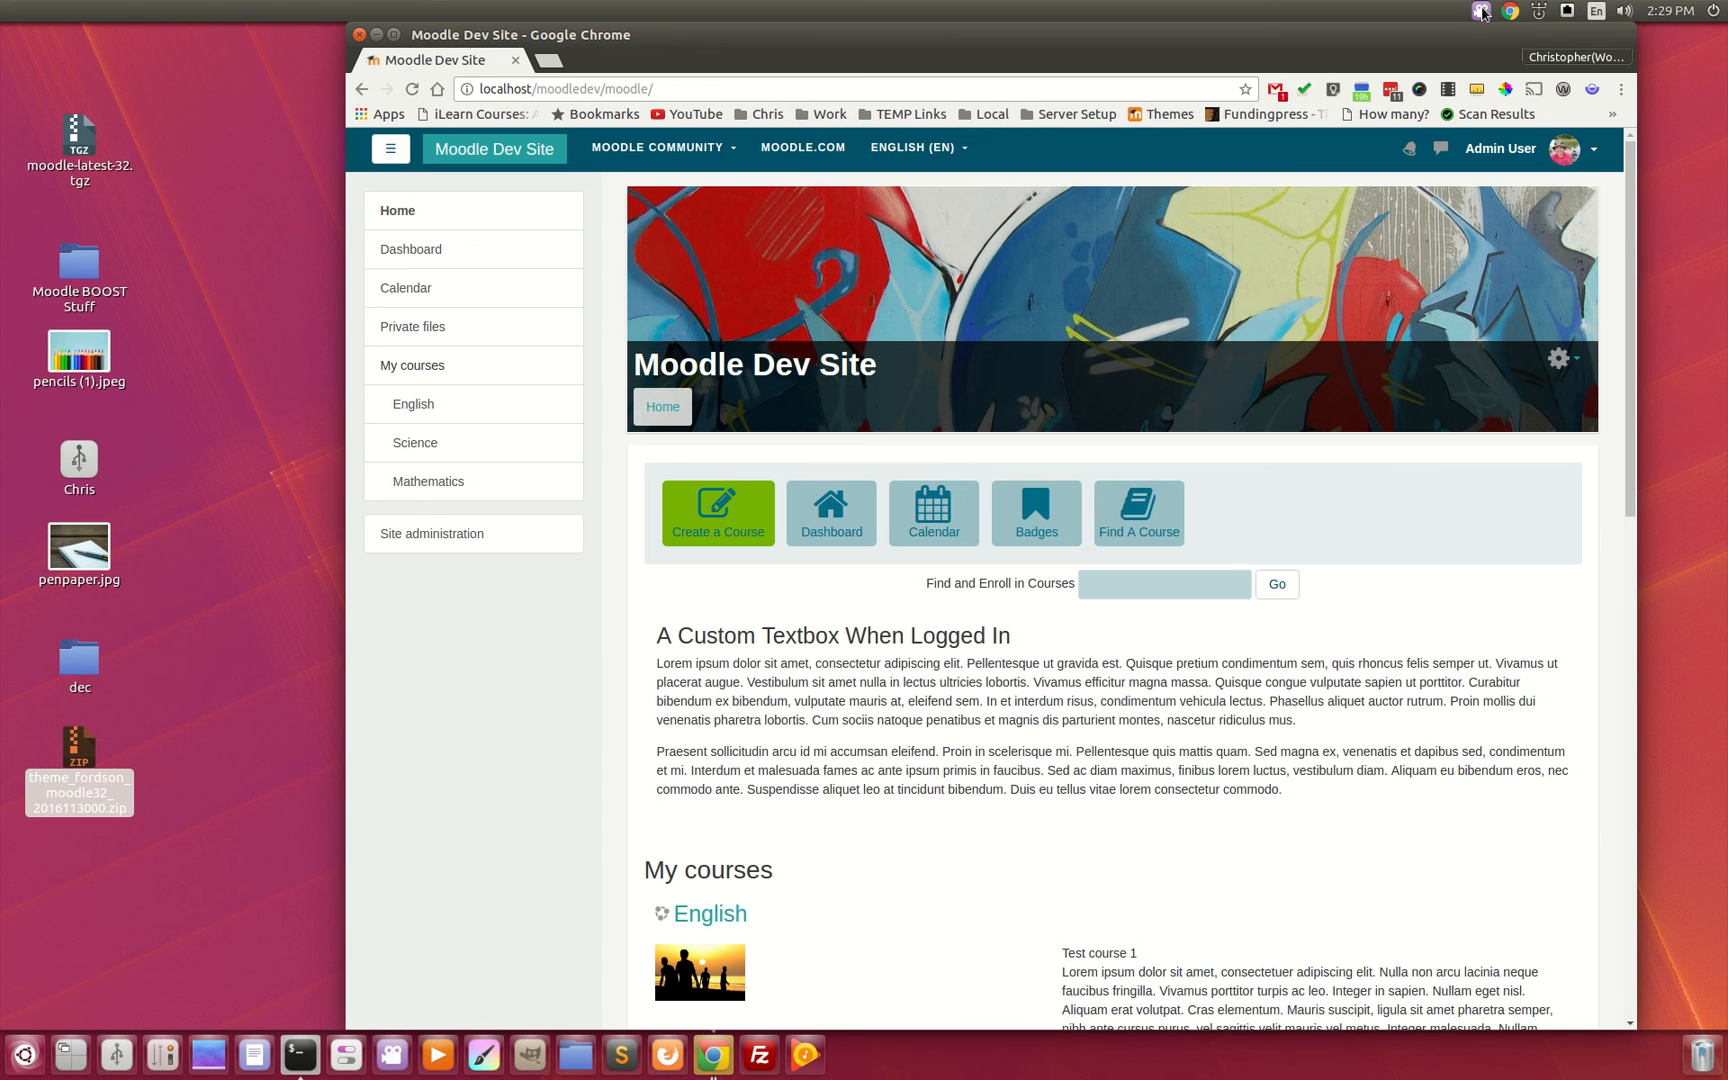